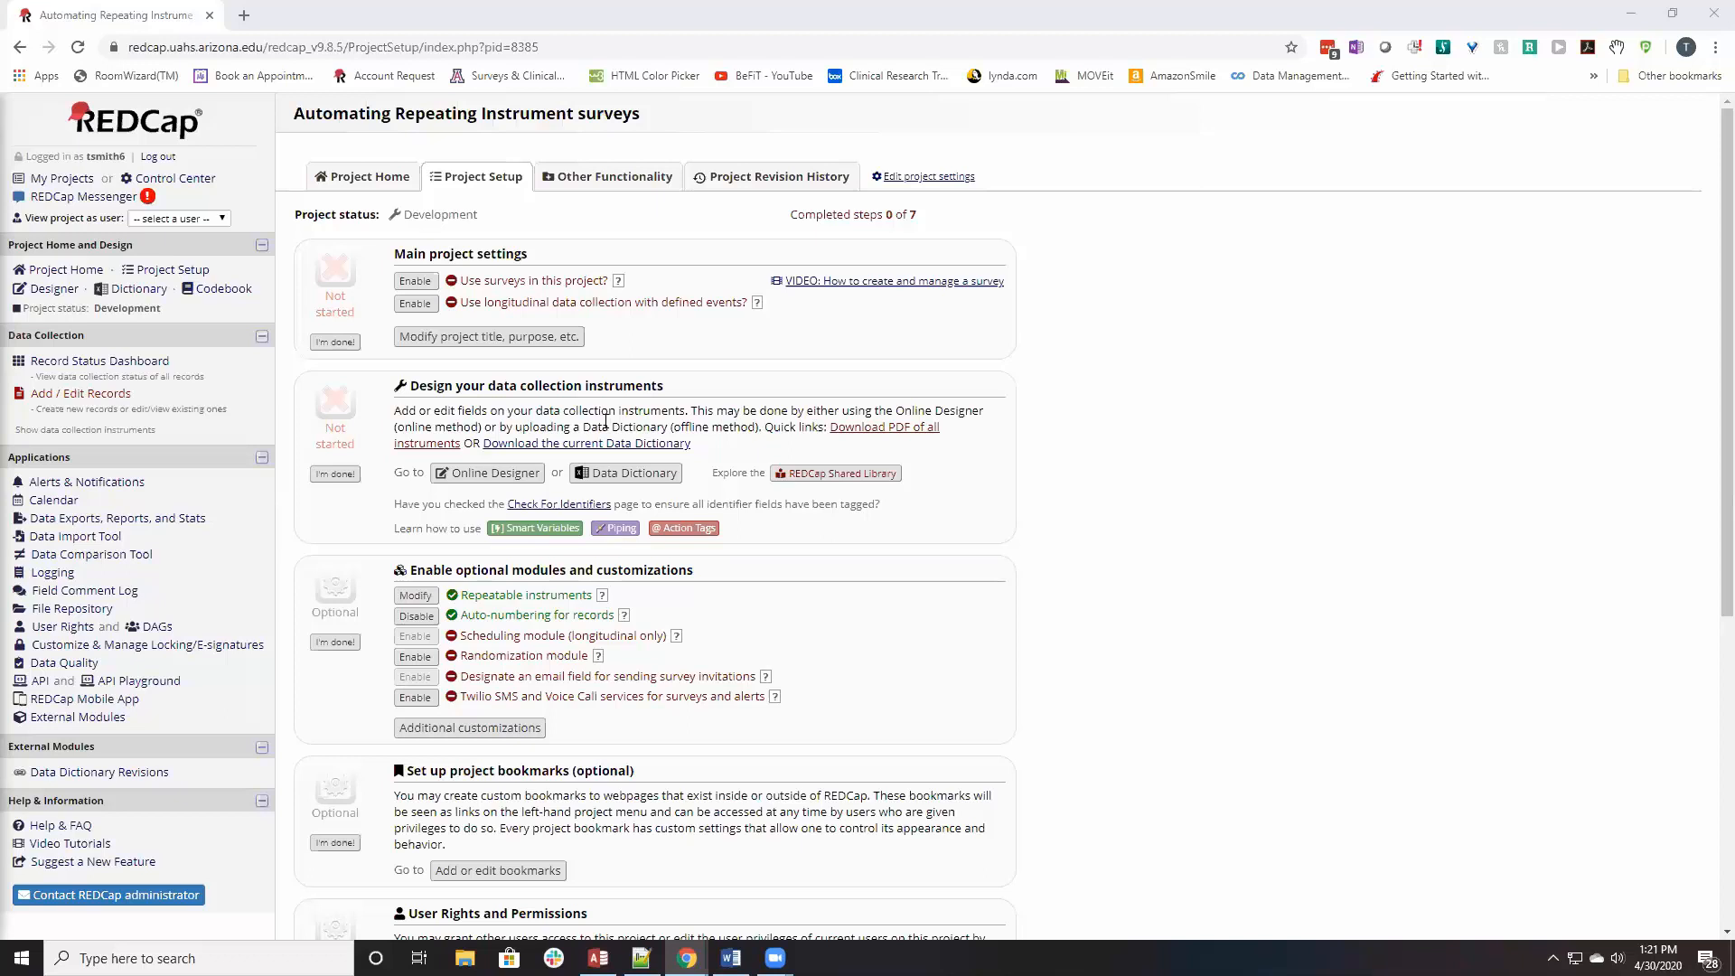
{"action": "mouse_move", "coordinate": [821, 447]}
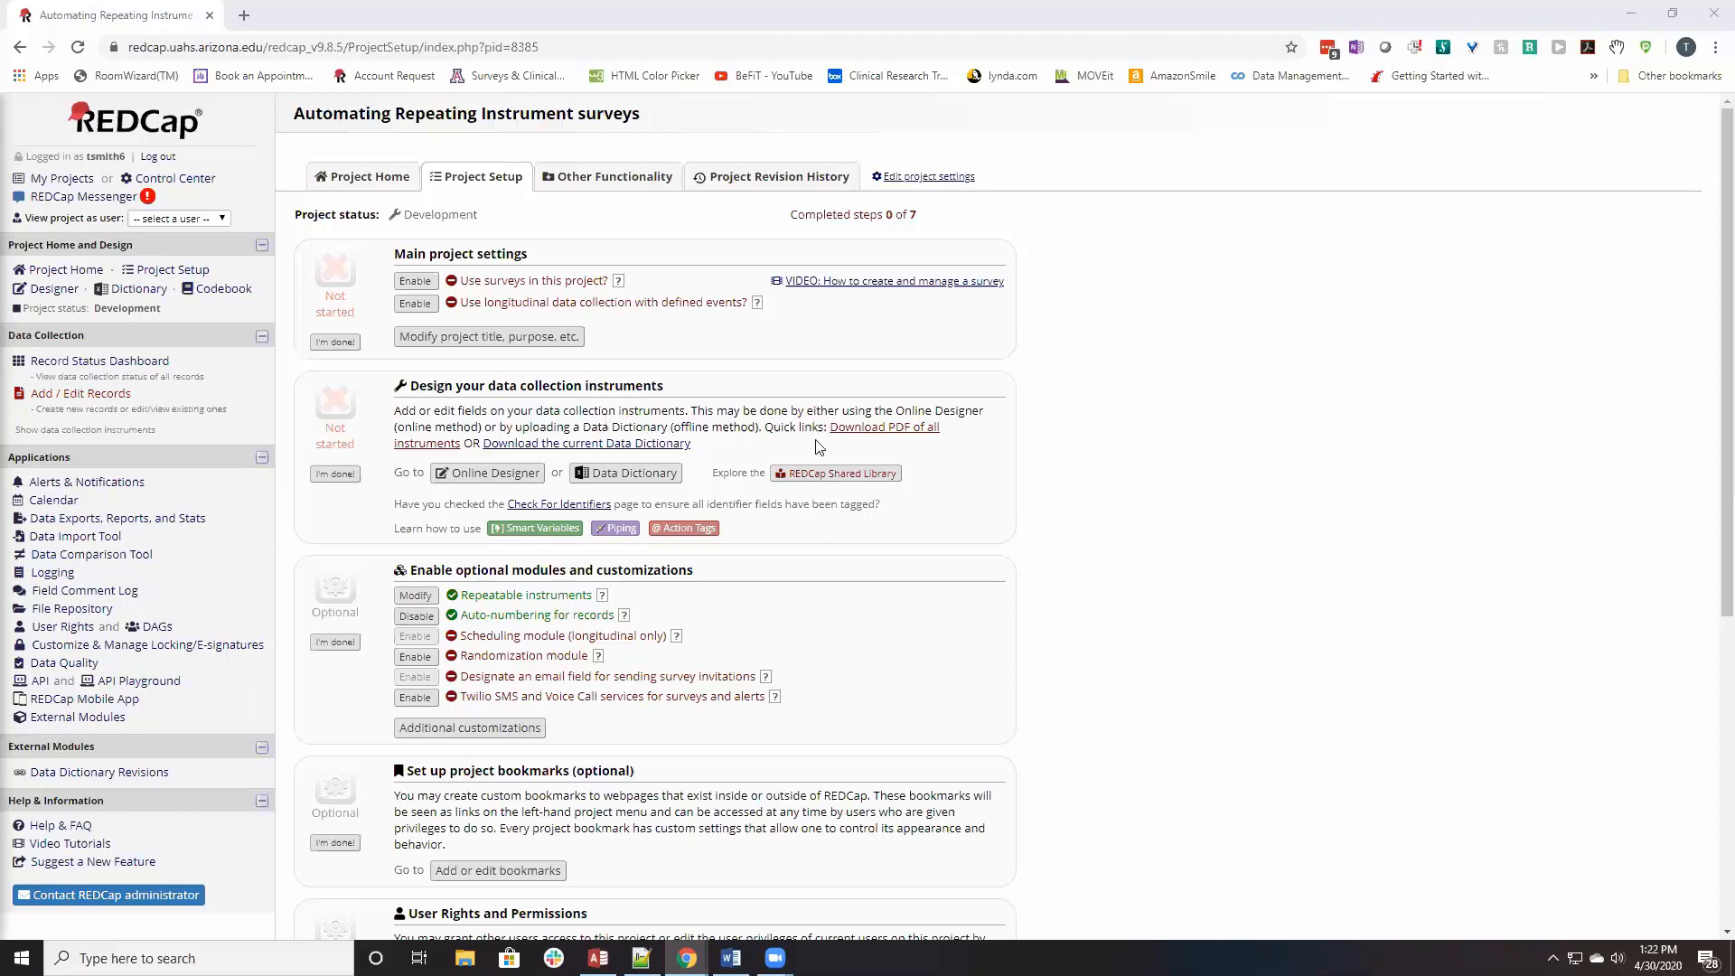
{"action": "mouse_move", "coordinate": [1131, 499]}
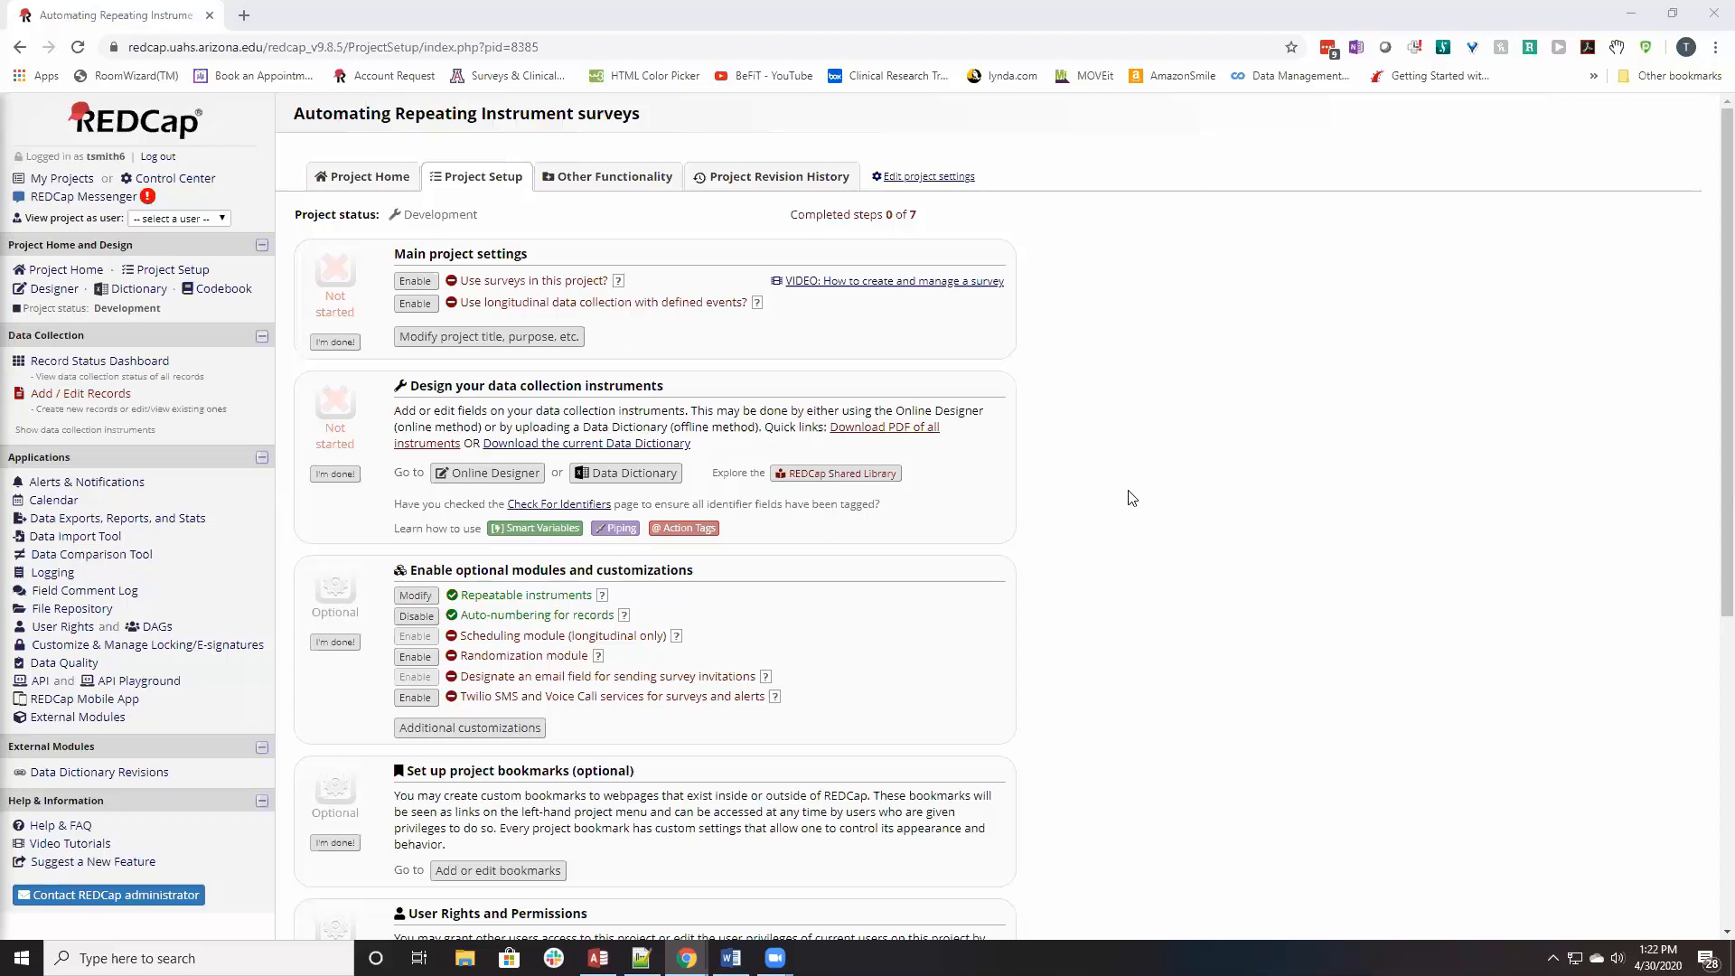
{"action": "mouse_move", "coordinate": [607, 182]}
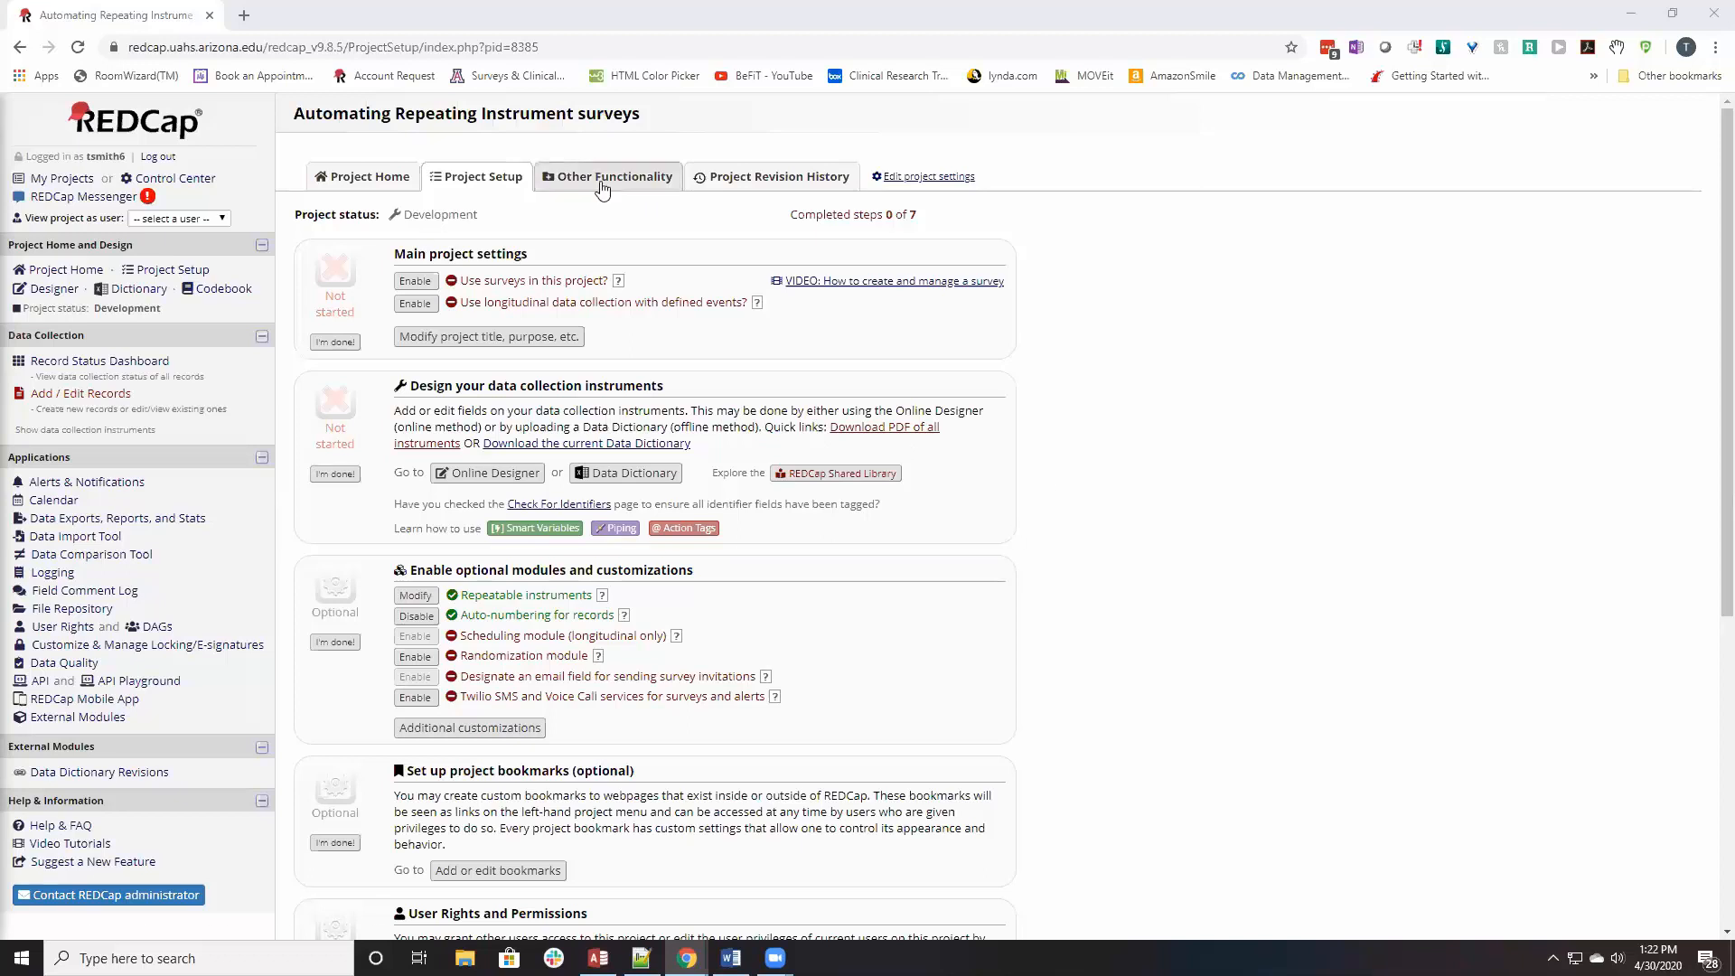
{"action": "mouse_move", "coordinate": [661, 119]}
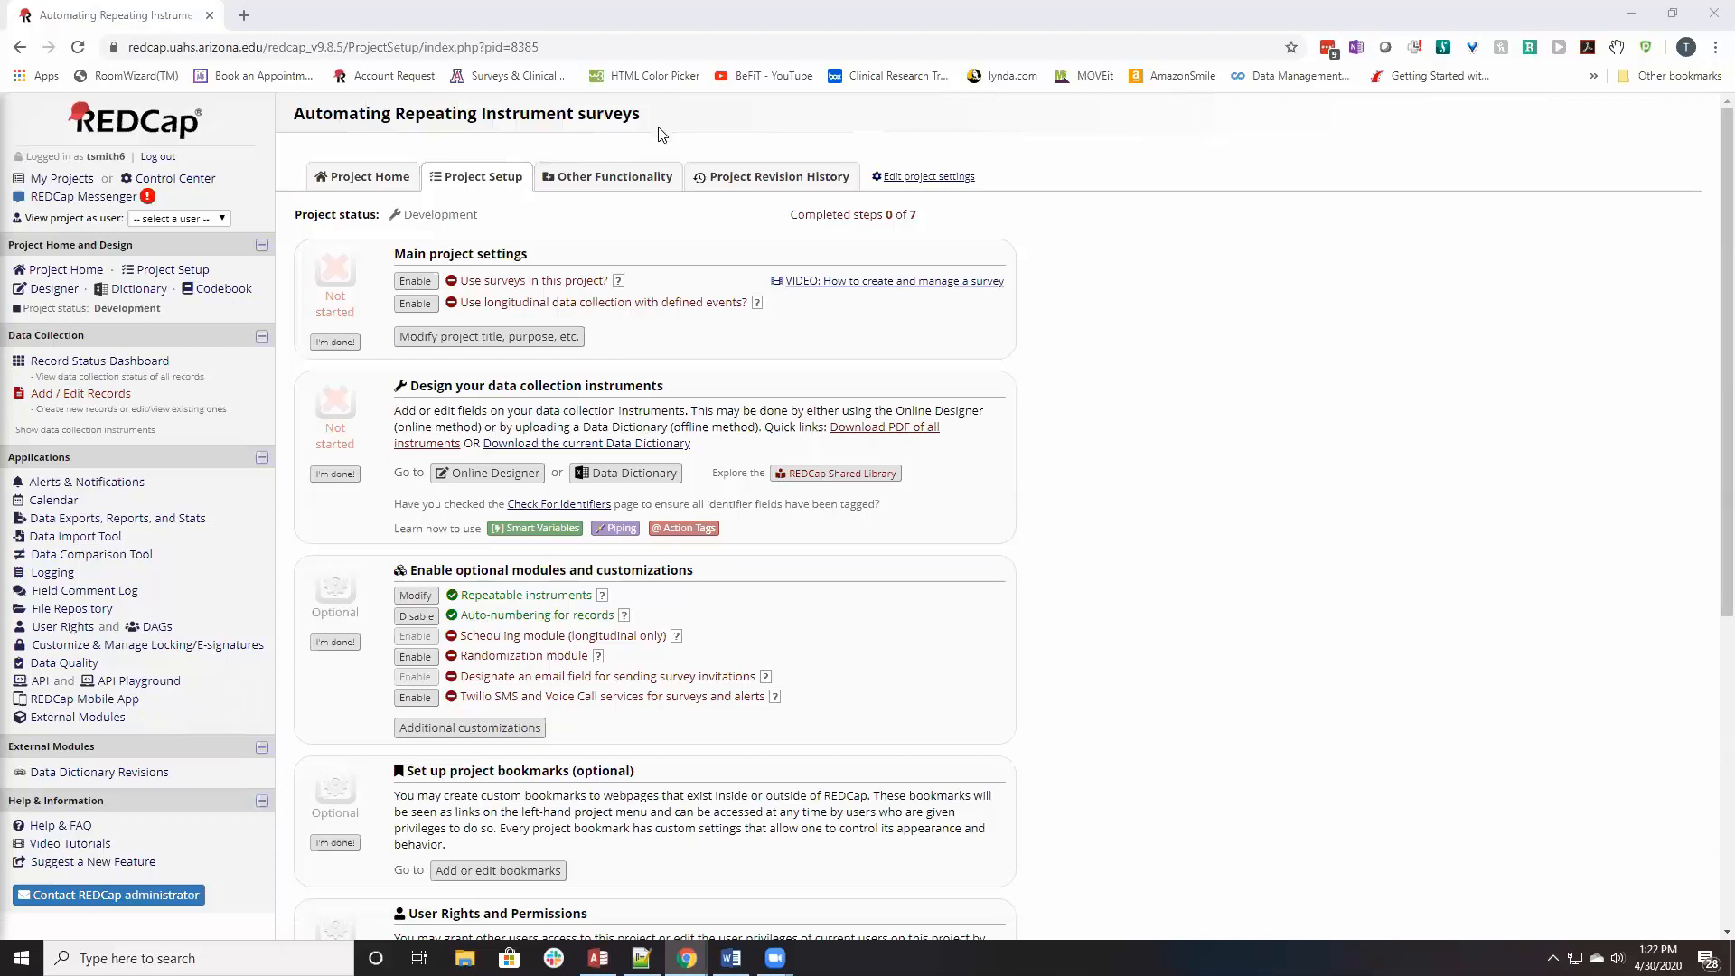
{"action": "mouse_move", "coordinate": [1202, 599]}
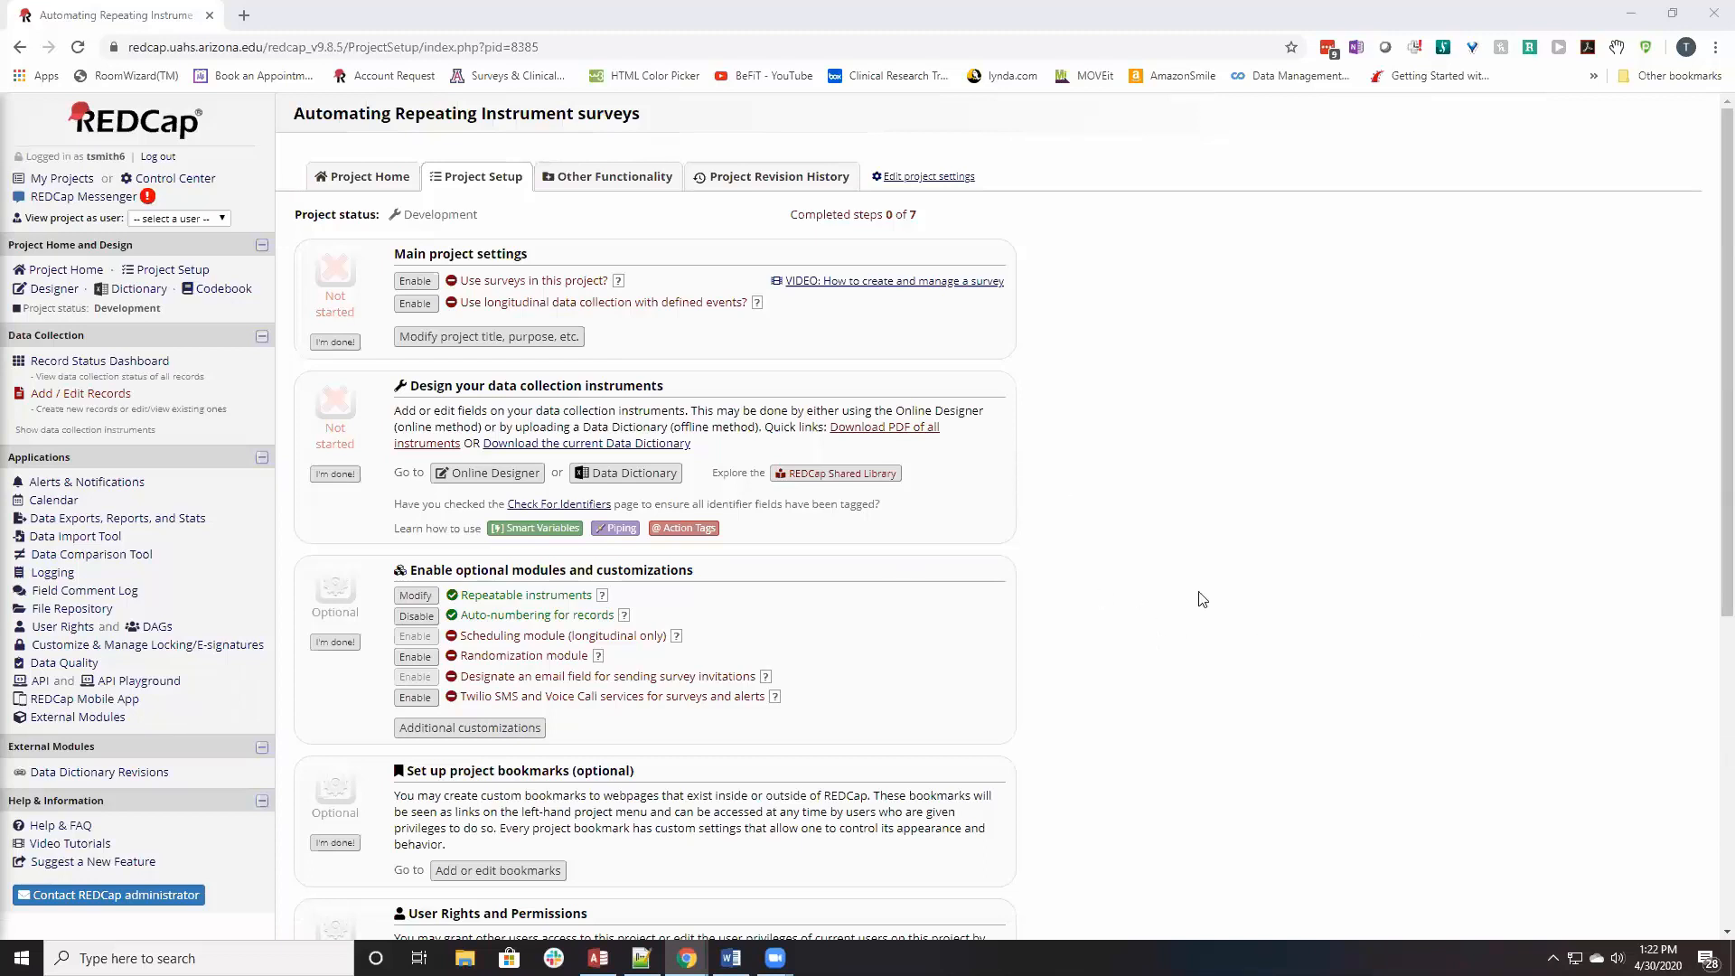
{"action": "mouse_move", "coordinate": [103, 437]}
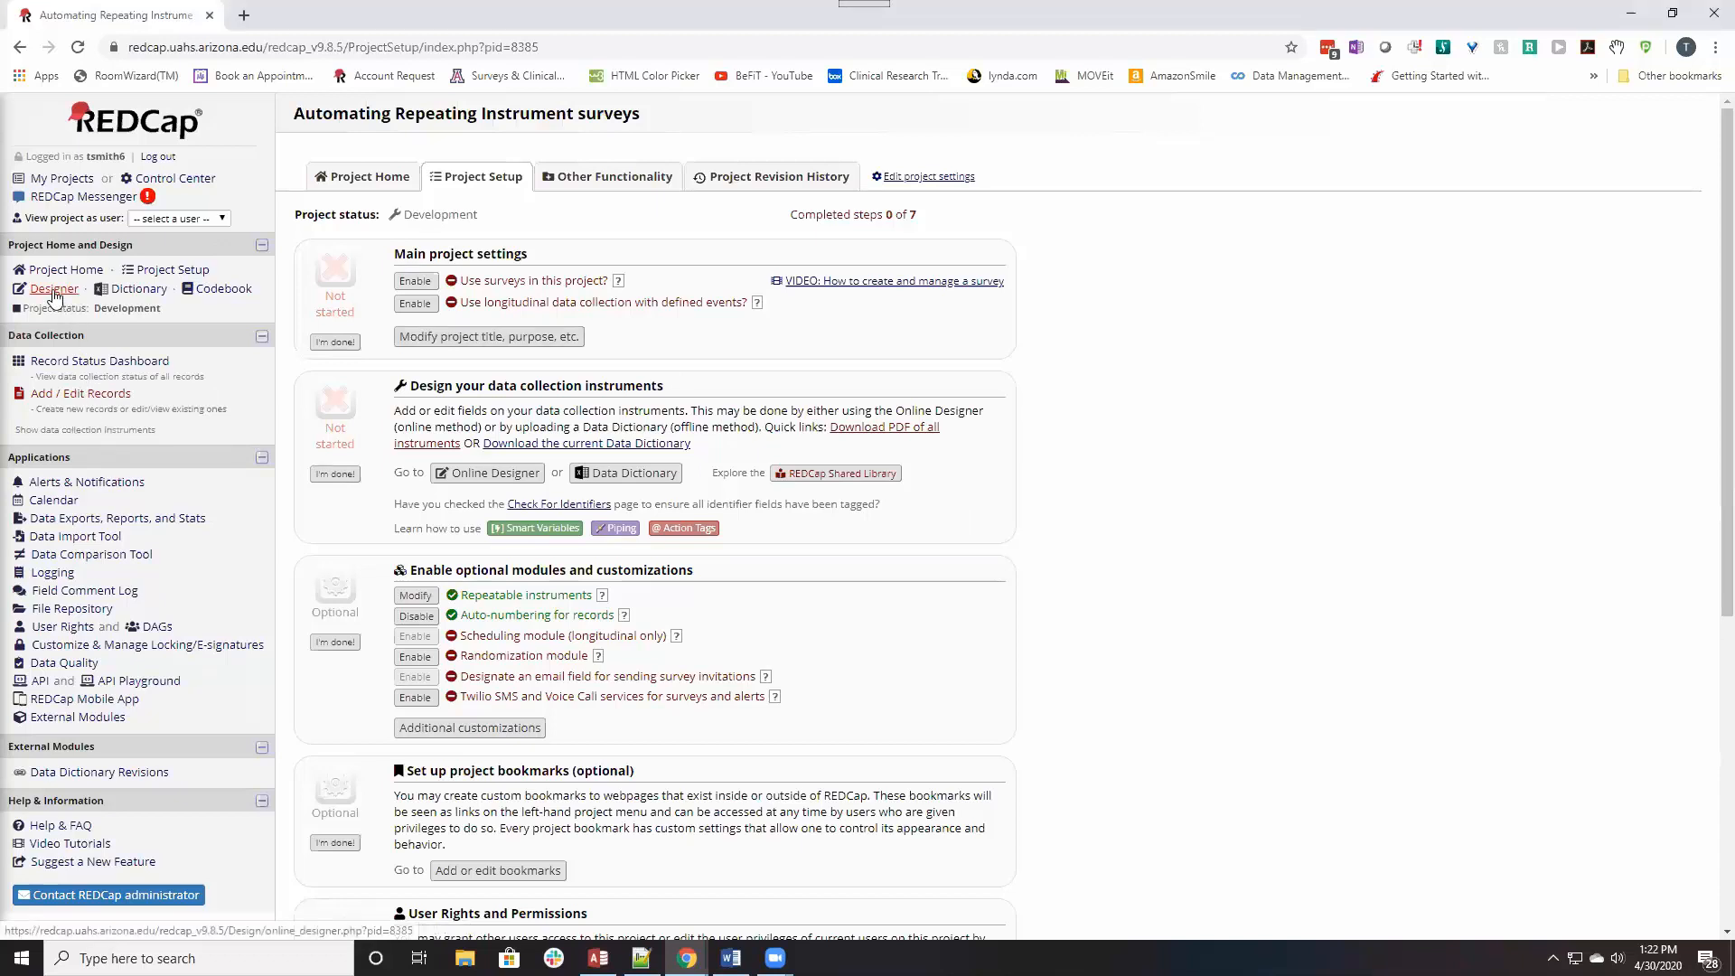
Review the Screening instrument's fields in the Online Designer, then return to the instrument list.
{"action": "left_click", "coordinate": [53, 289]}
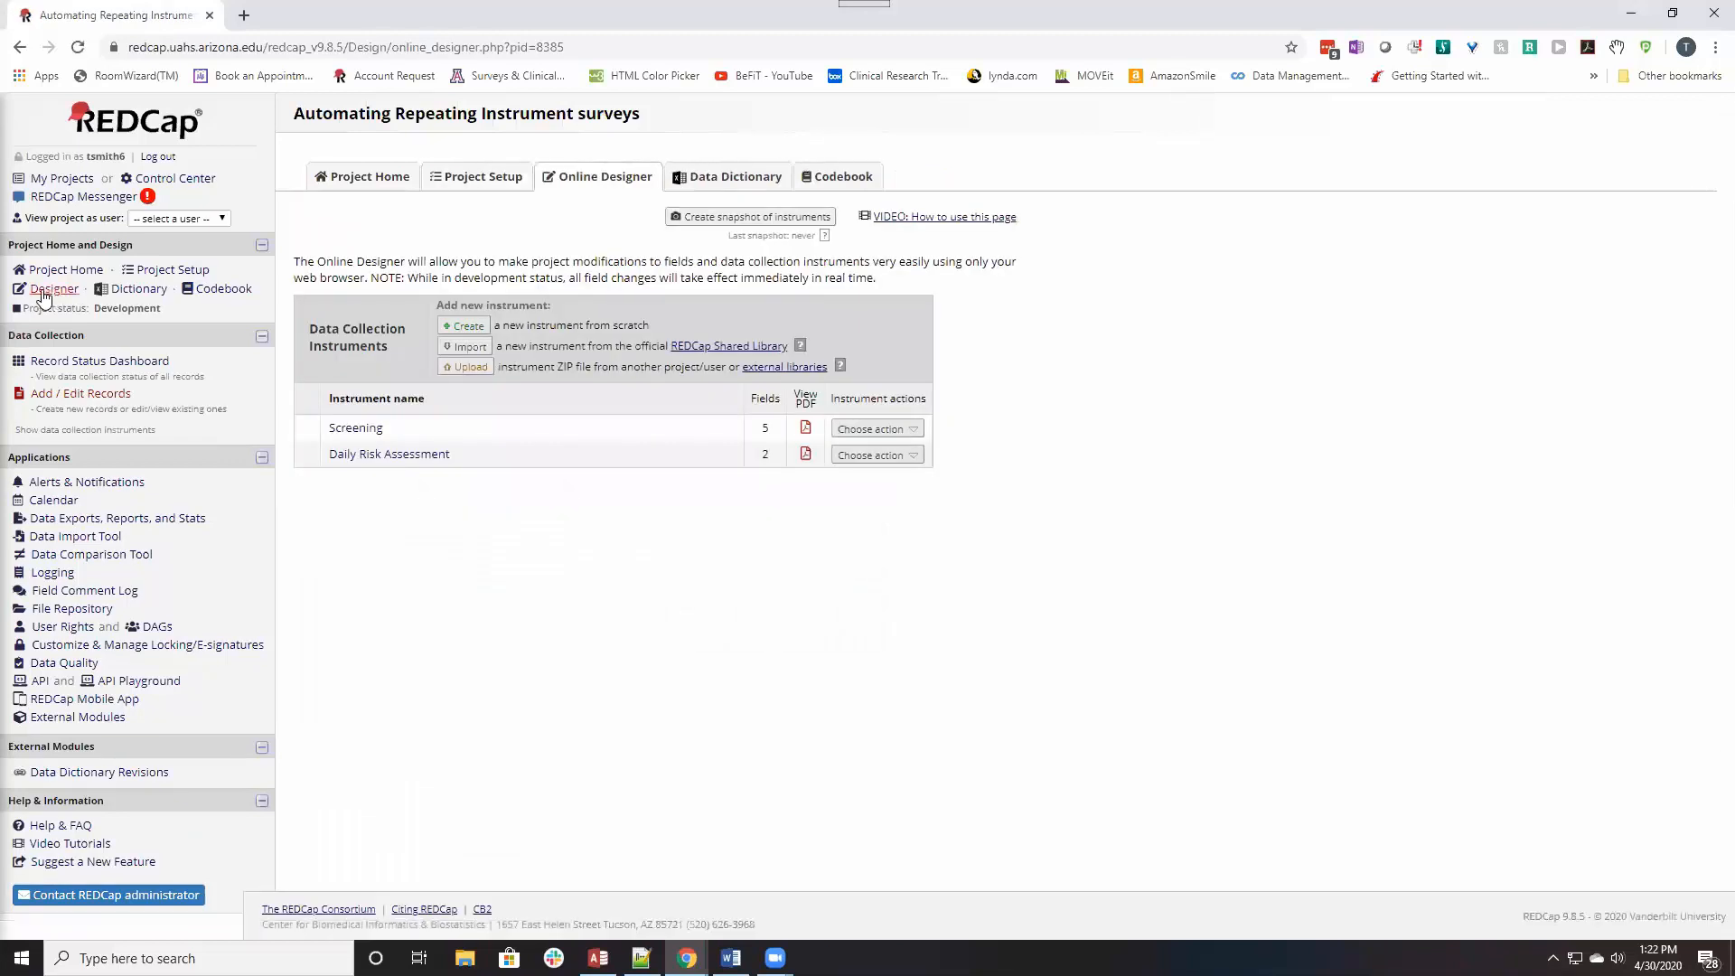
{"action": "mouse_move", "coordinate": [356, 428]}
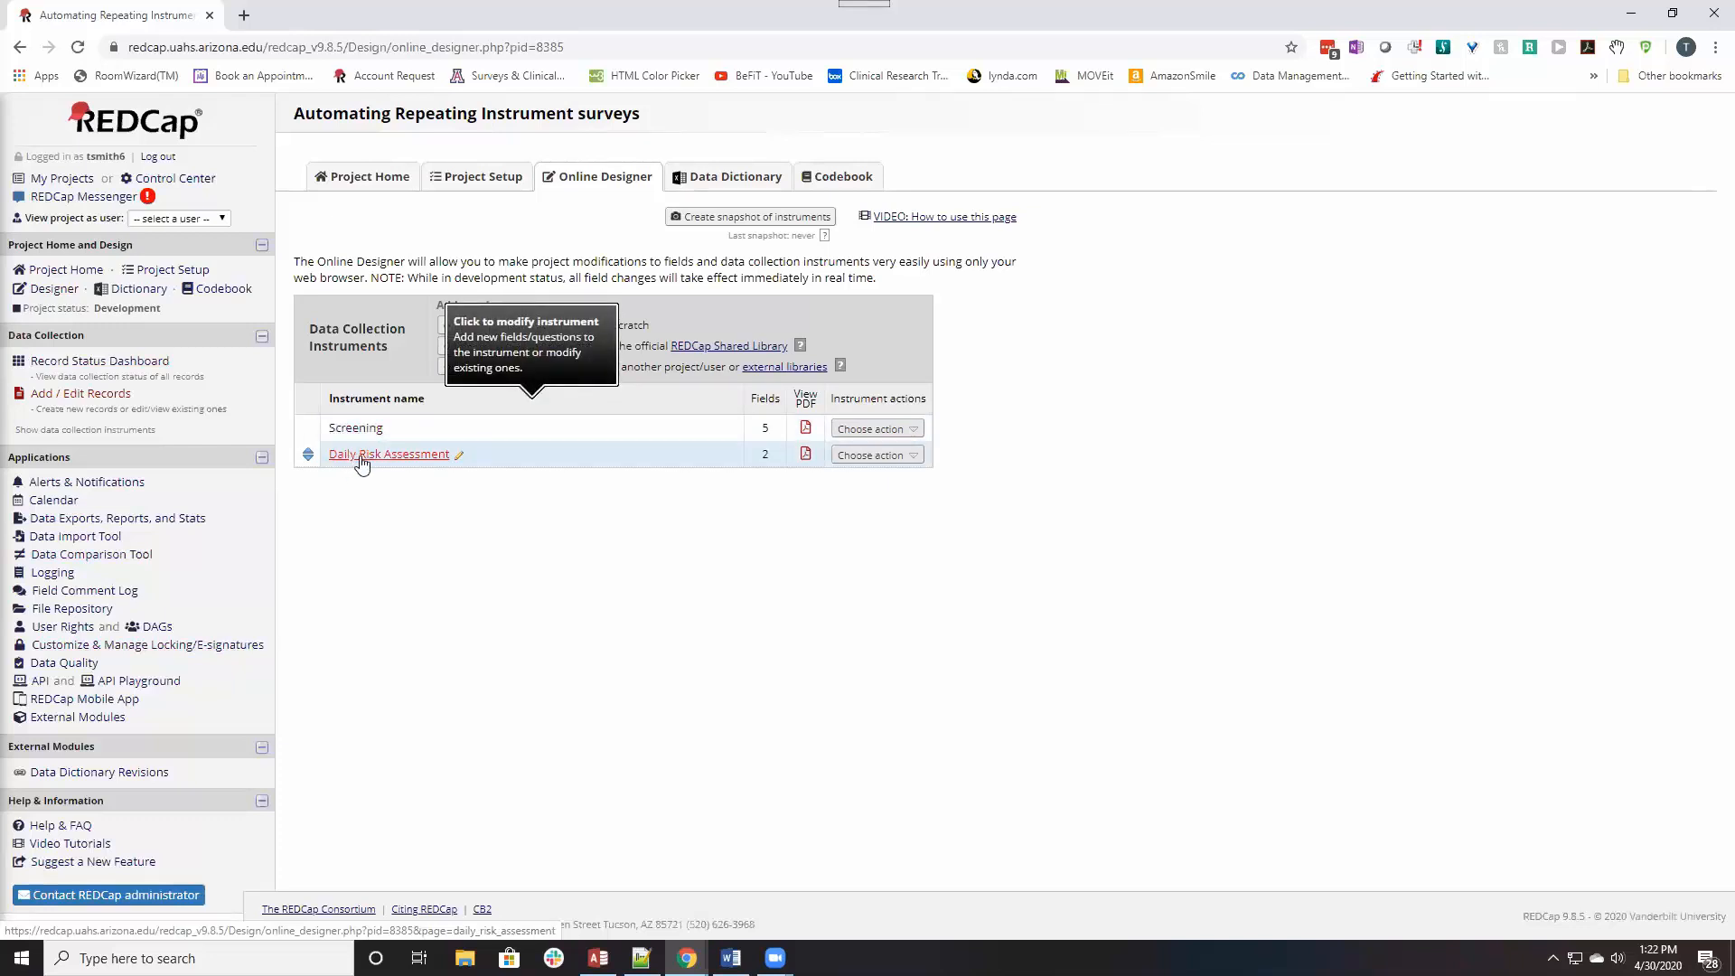
{"action": "mouse_move", "coordinate": [356, 455]}
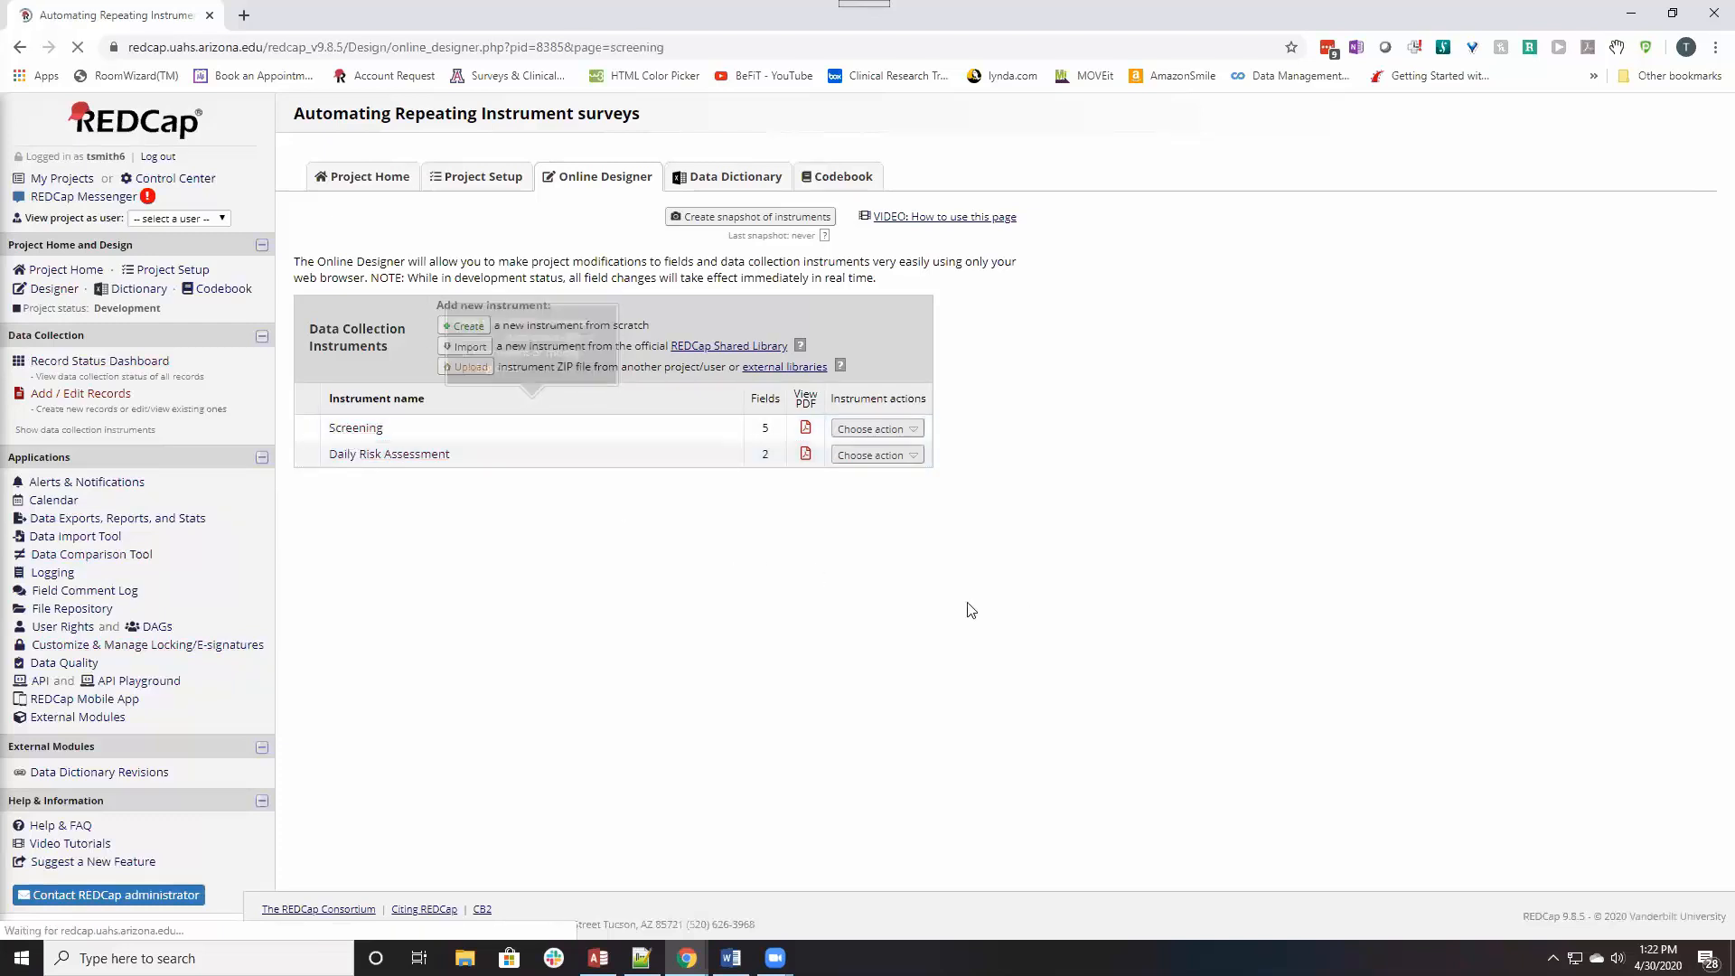
{"action": "left_click", "coordinate": [356, 427]}
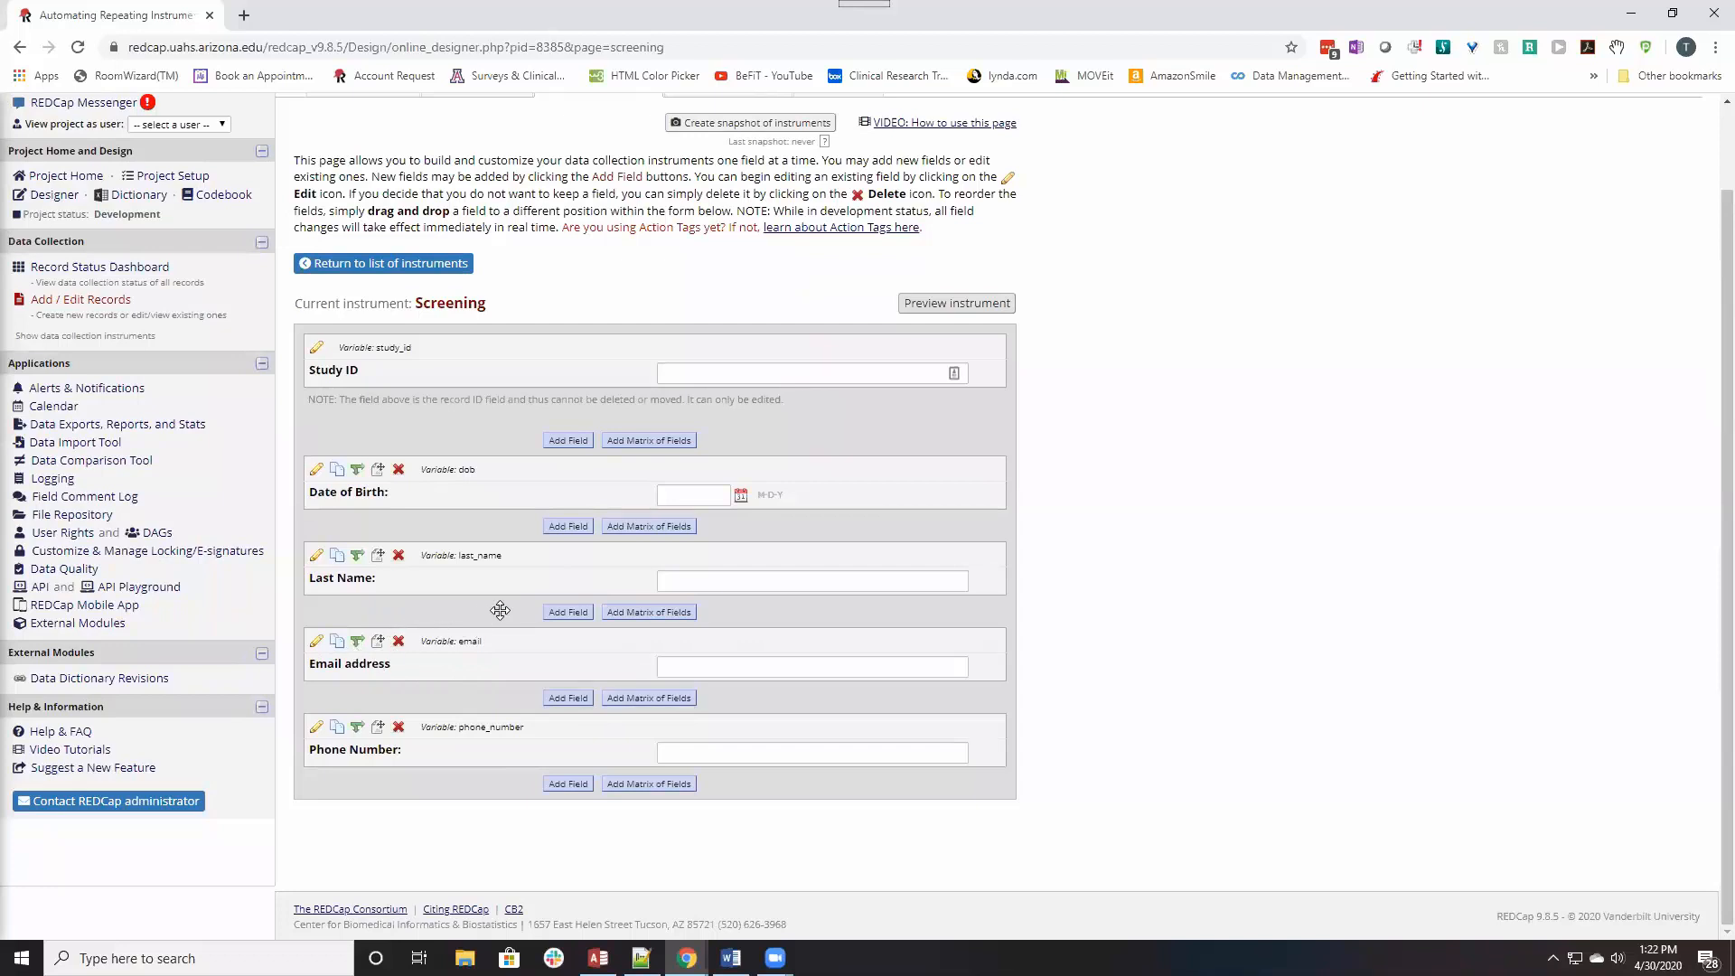
{"action": "mouse_move", "coordinate": [441, 647]}
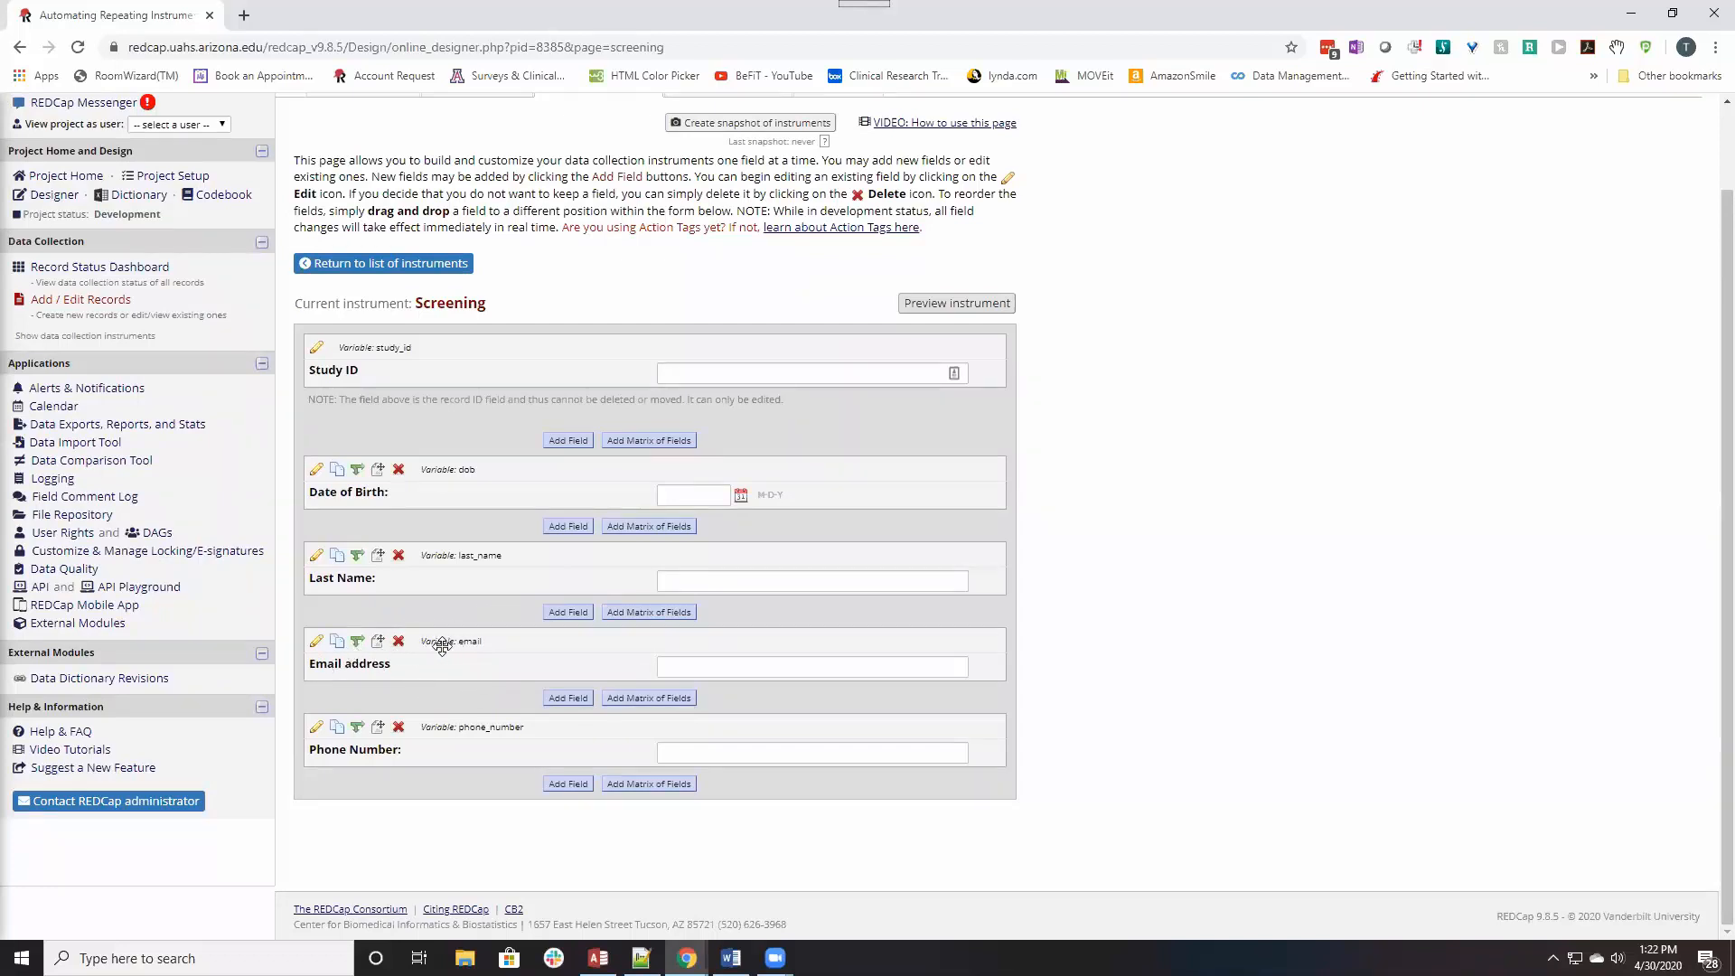
{"action": "mouse_move", "coordinate": [423, 651]}
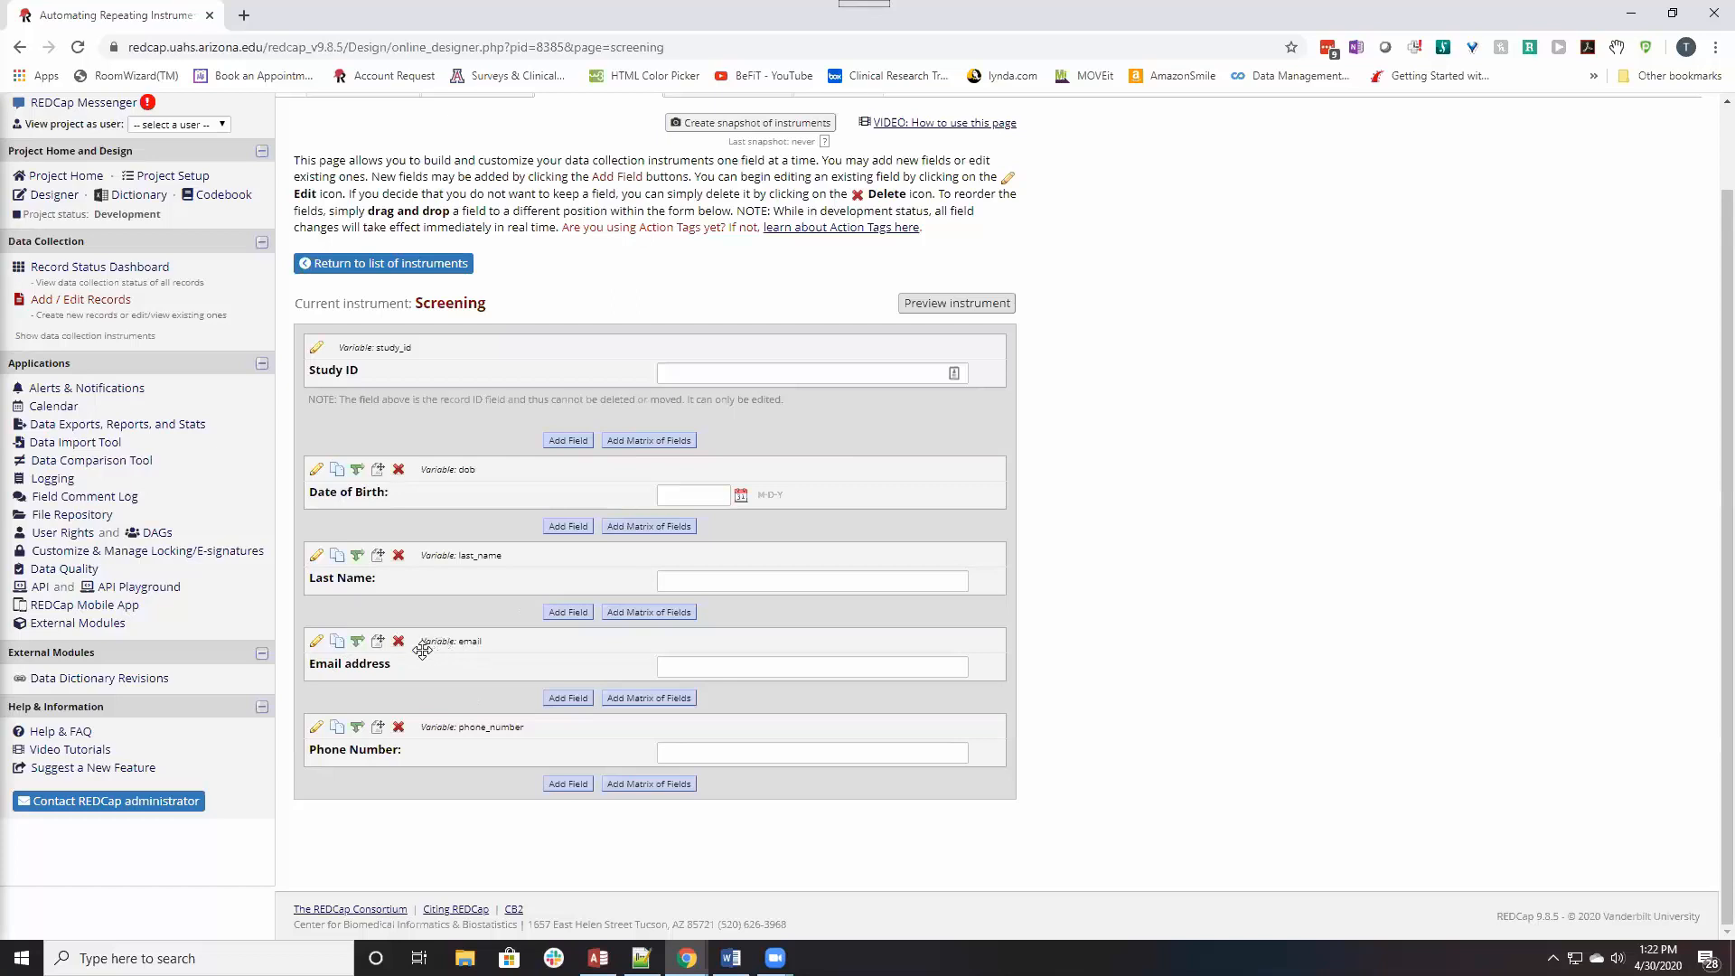
{"action": "left_click", "coordinate": [811, 667]}
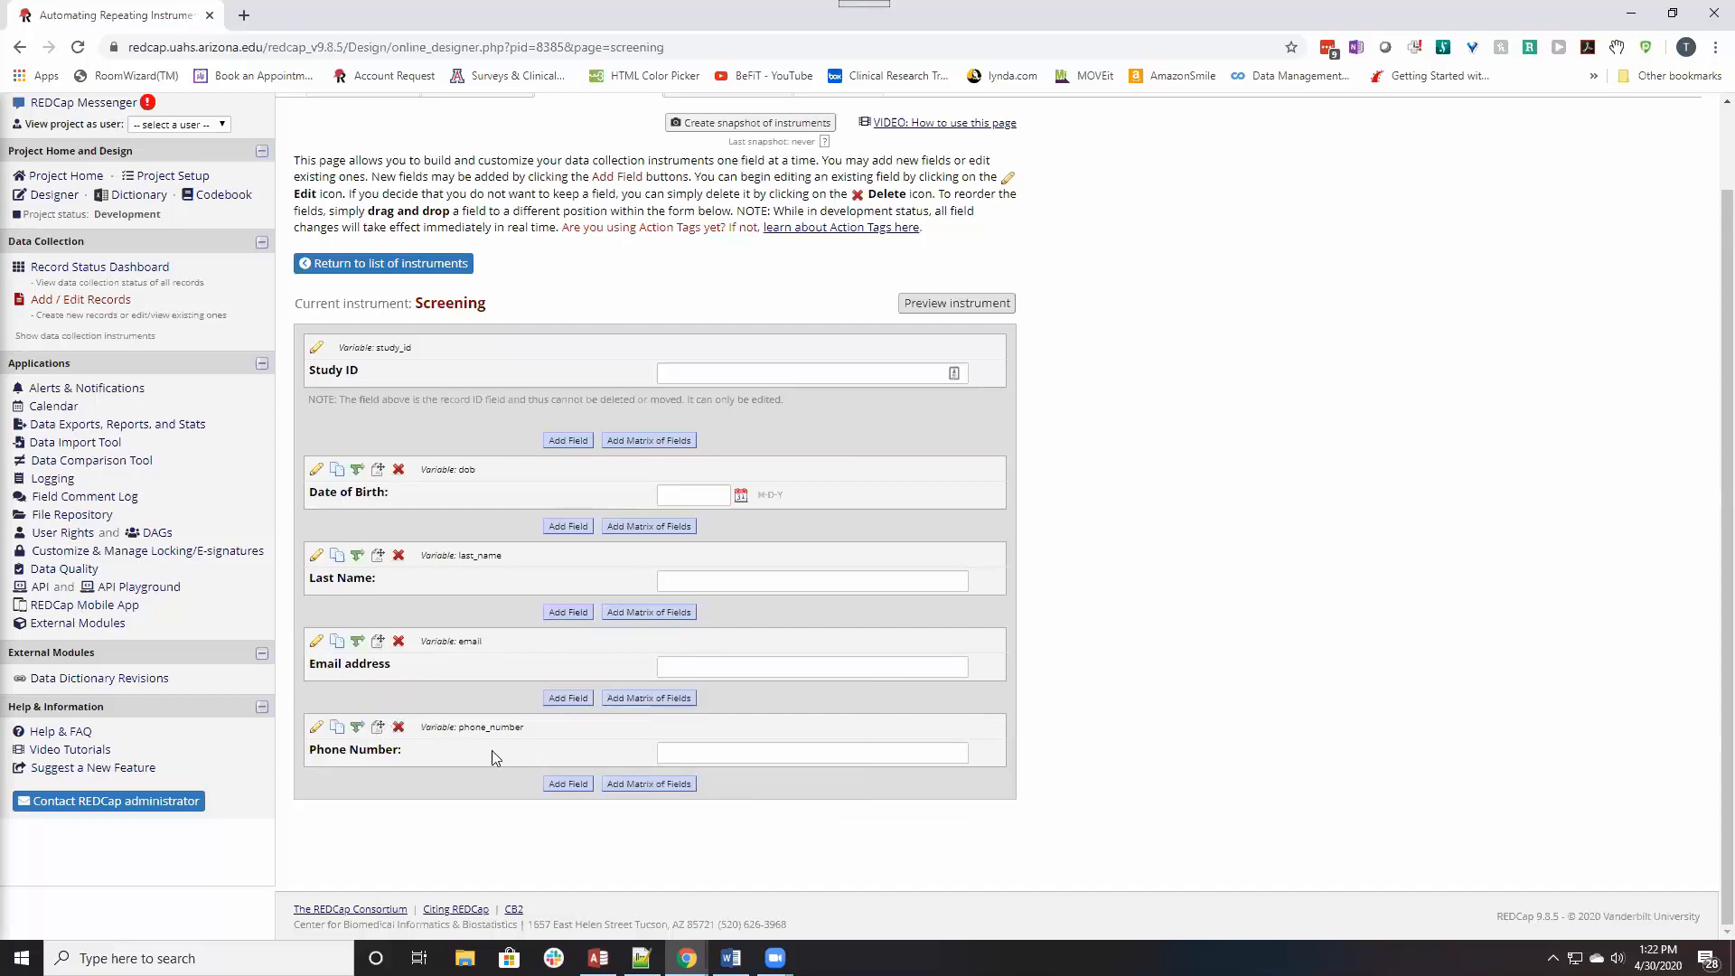
{"action": "left_click", "coordinate": [812, 752]}
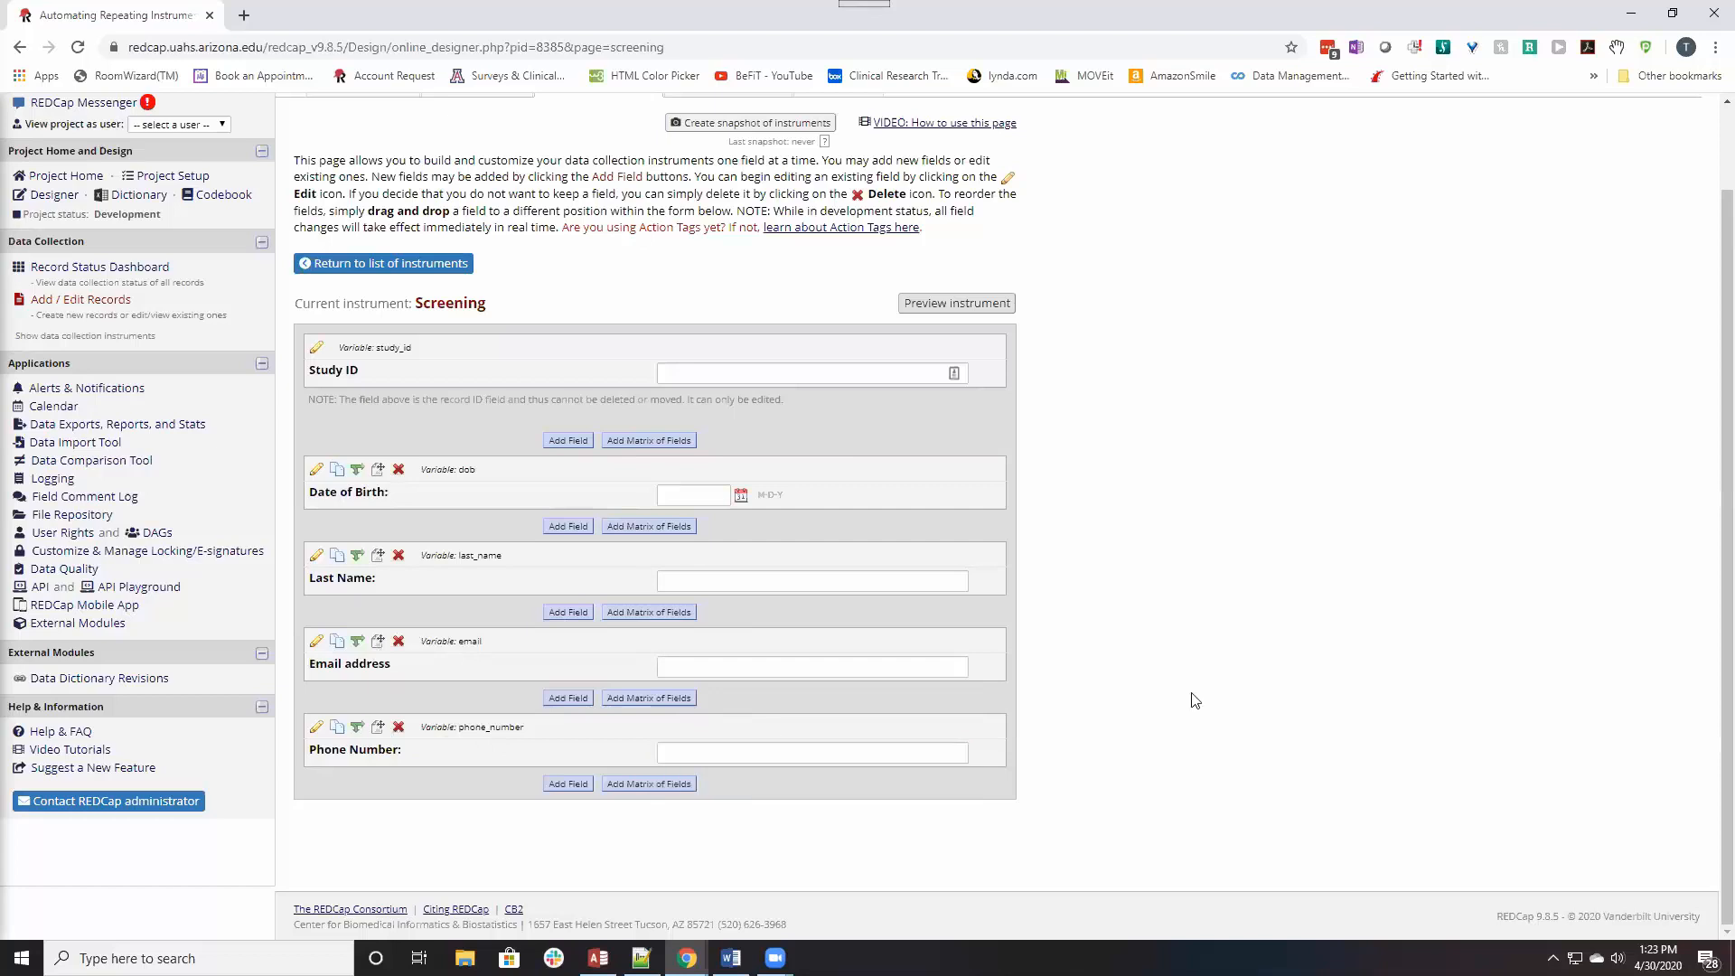
{"action": "mouse_move", "coordinate": [487, 727]}
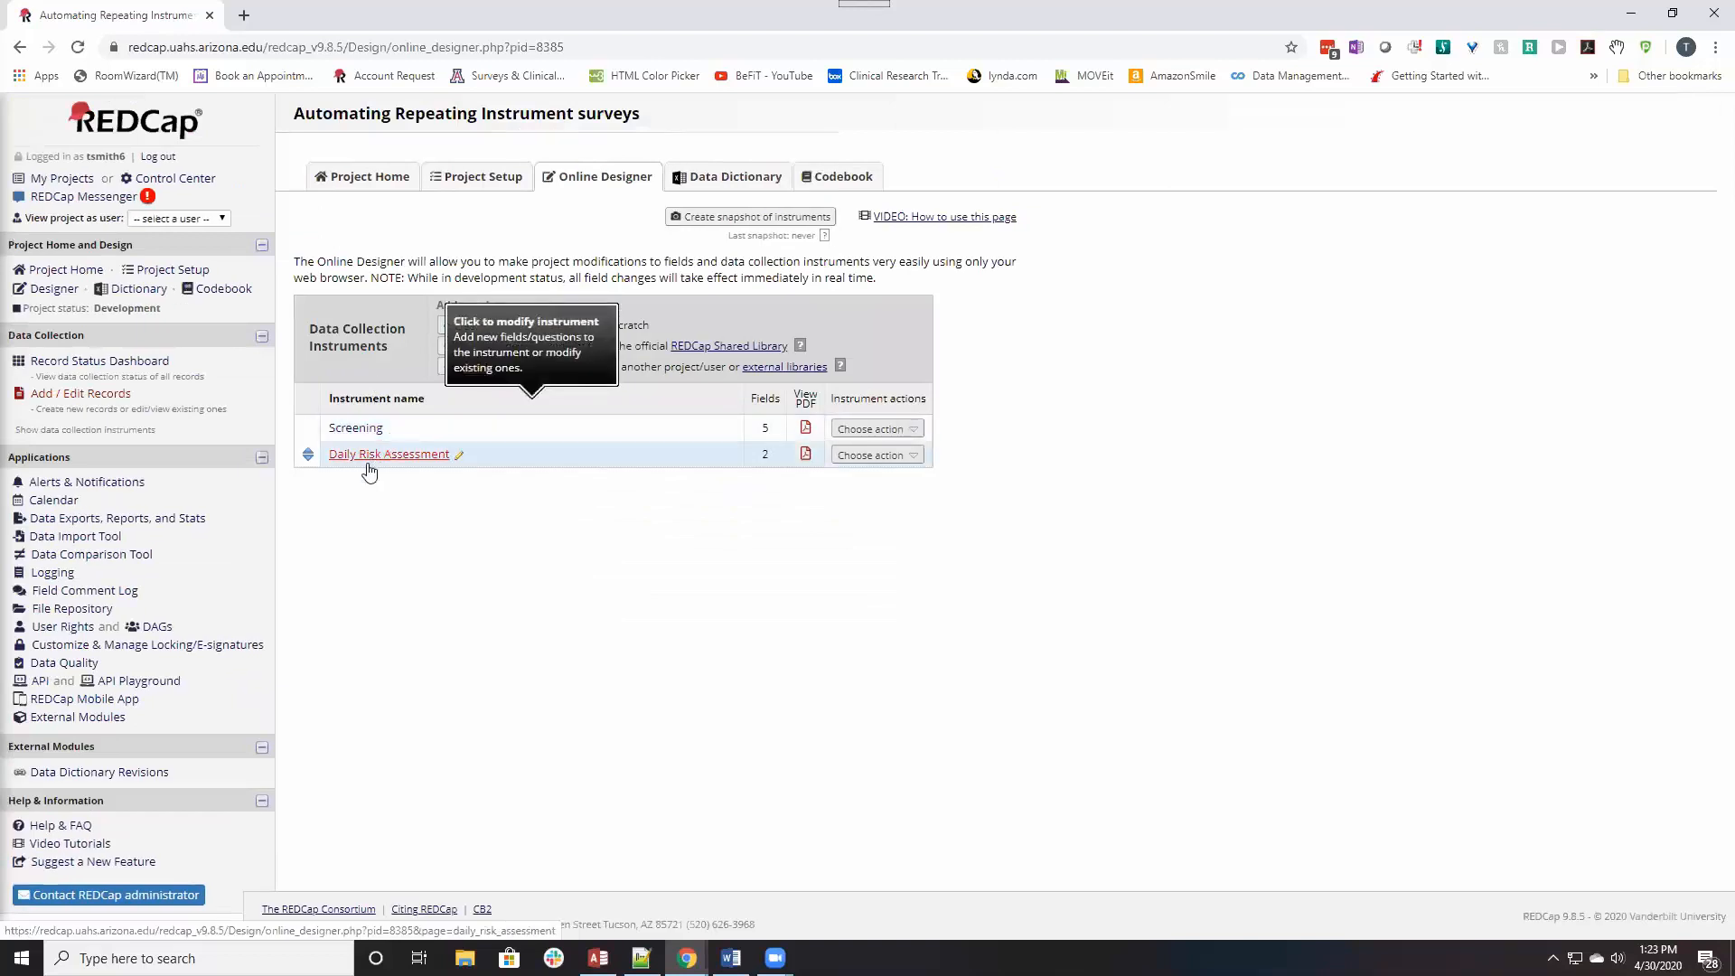
View the Daily Risk Assessment instrument, then choose Rename from its actions in the list.
{"action": "left_click", "coordinate": [388, 454]}
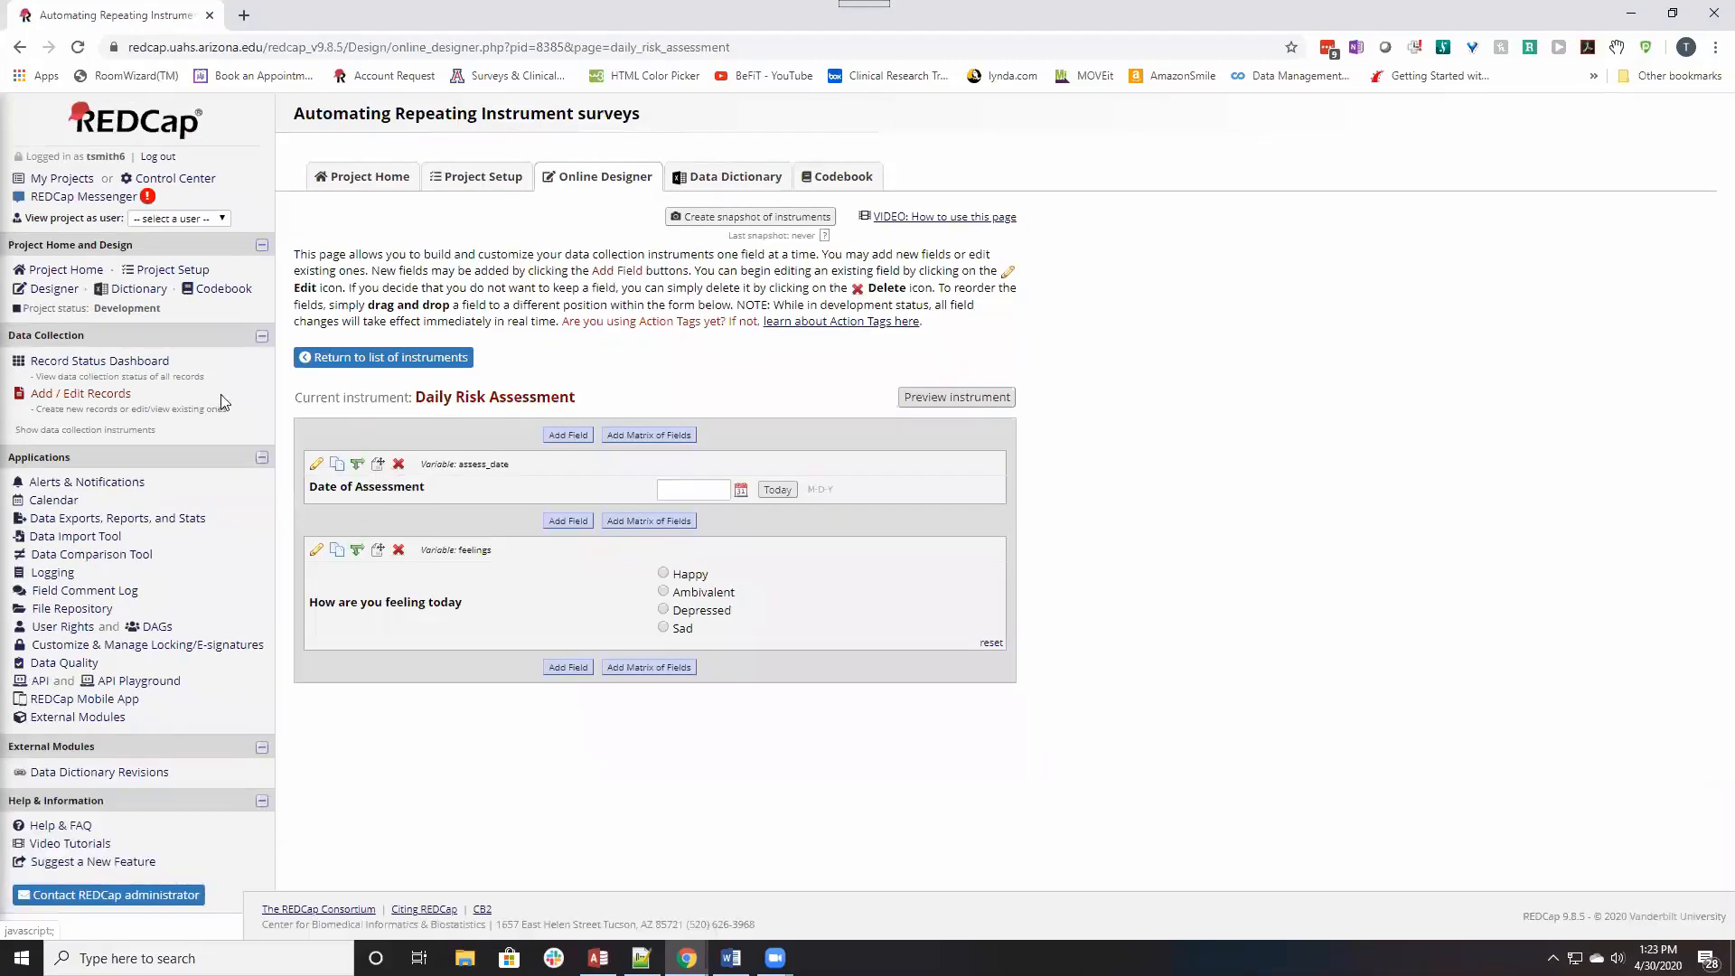
{"action": "mouse_move", "coordinate": [410, 544]}
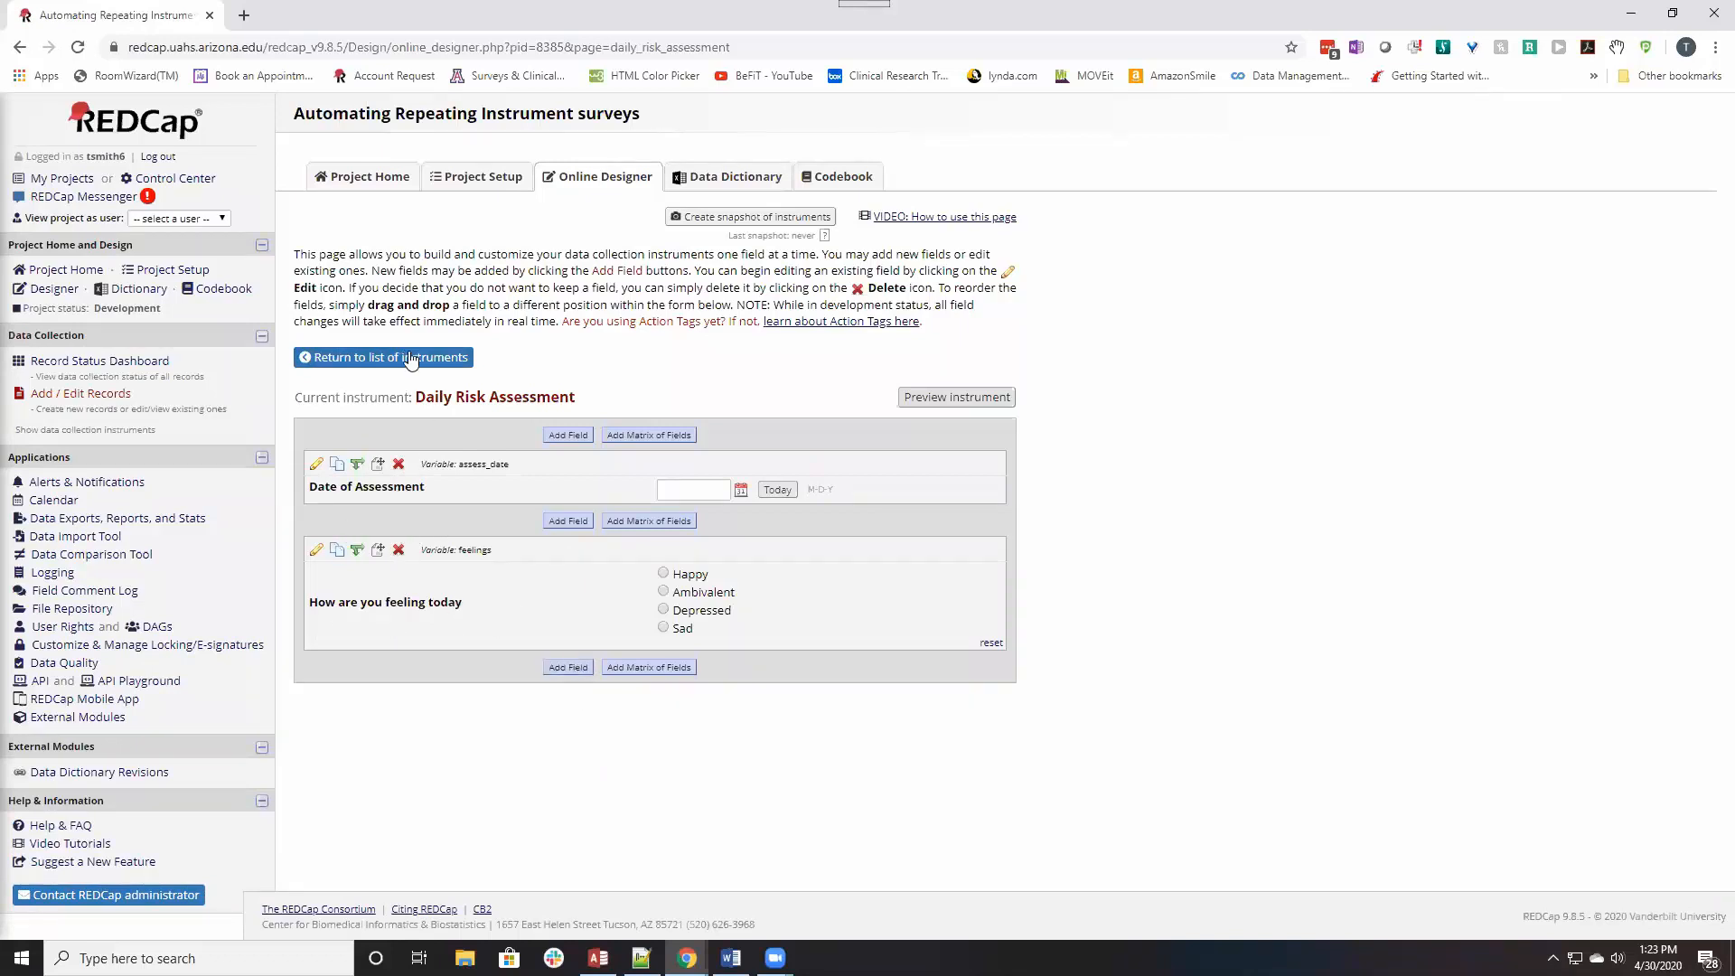
{"action": "mouse_move", "coordinate": [376, 356]}
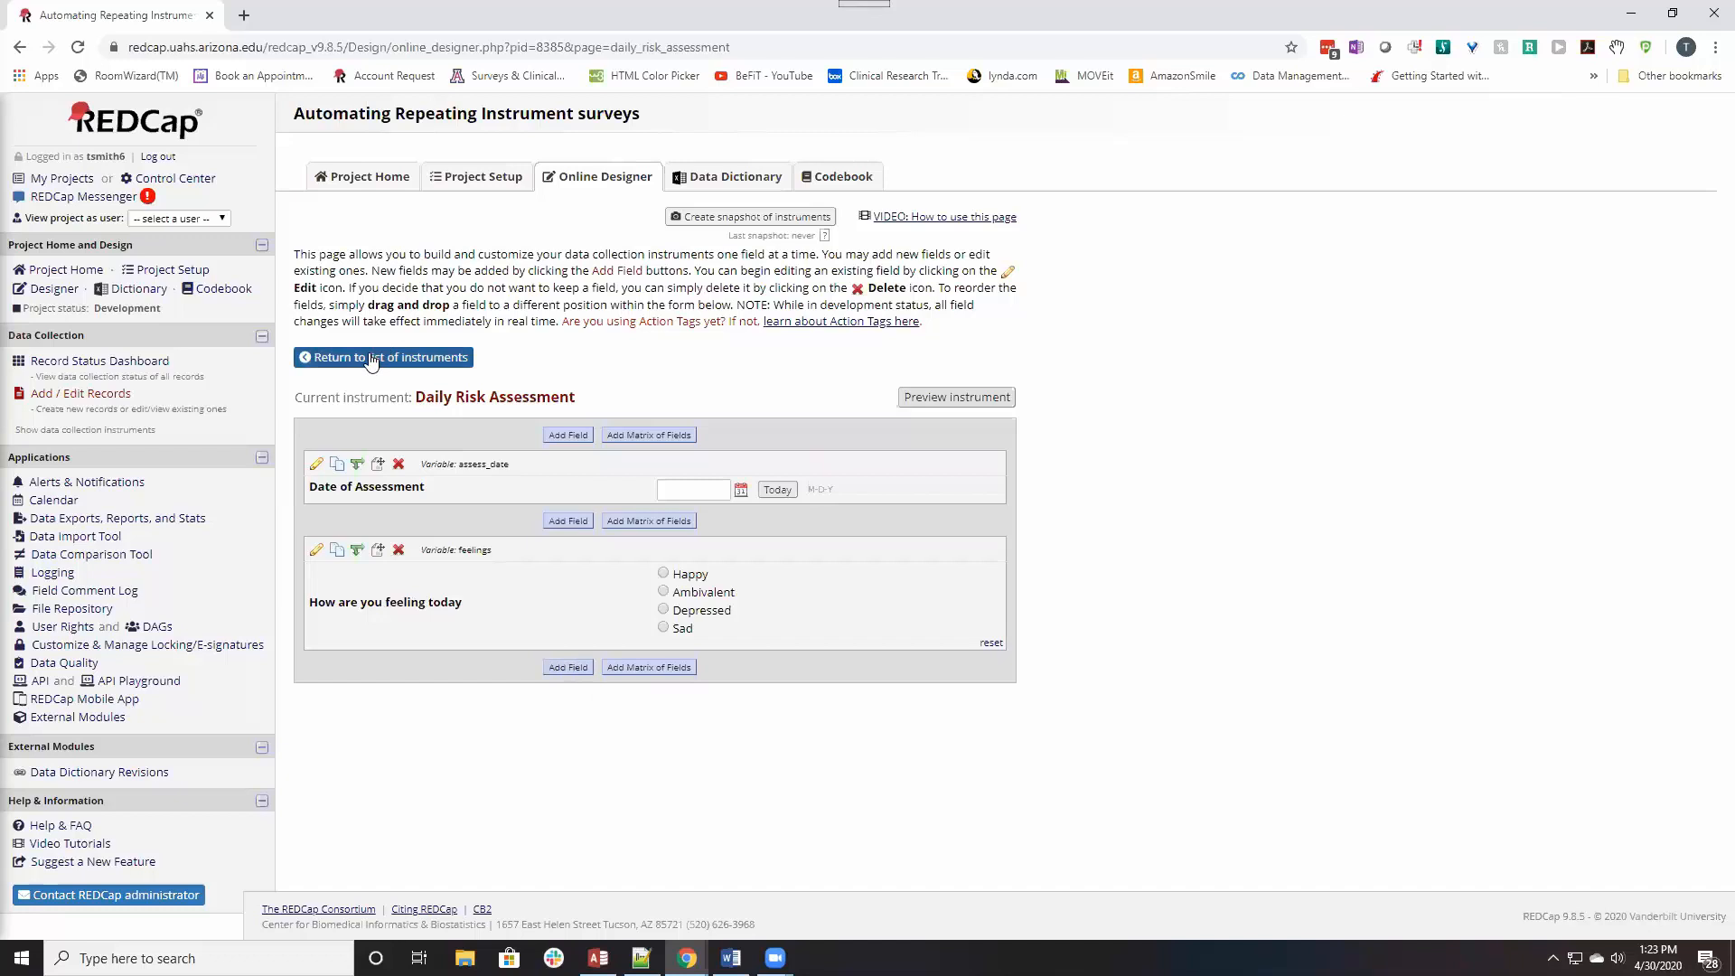
{"action": "left_click", "coordinate": [381, 356]}
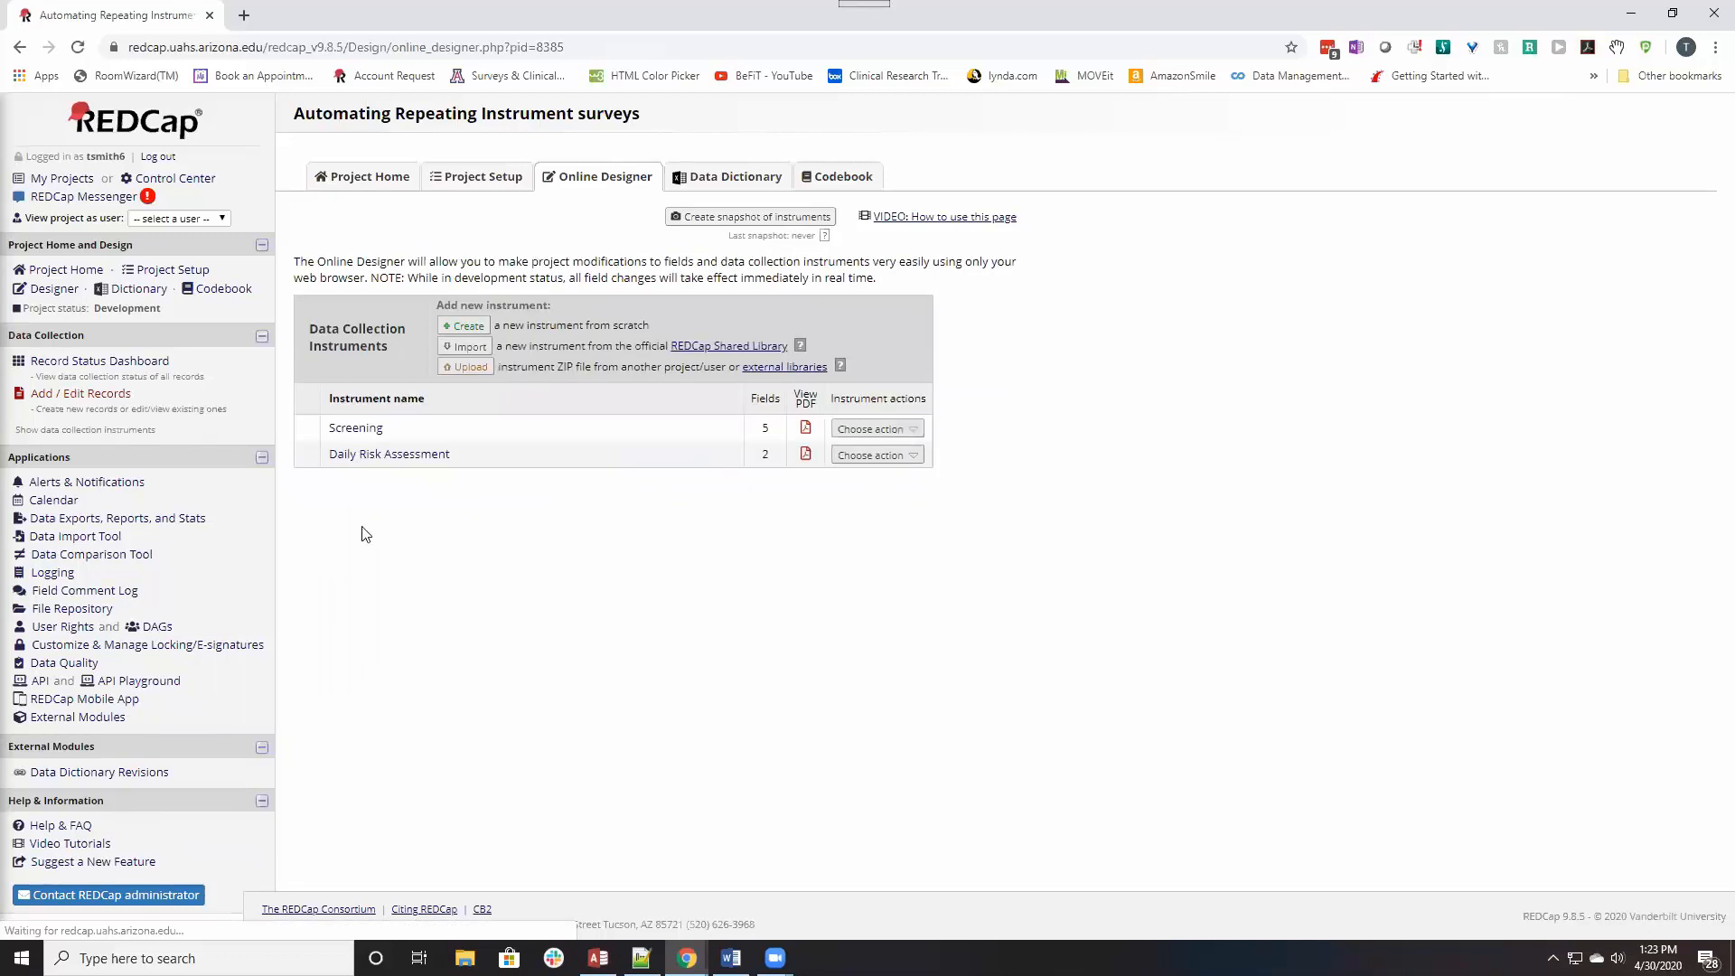
{"action": "left_click", "coordinate": [875, 455]}
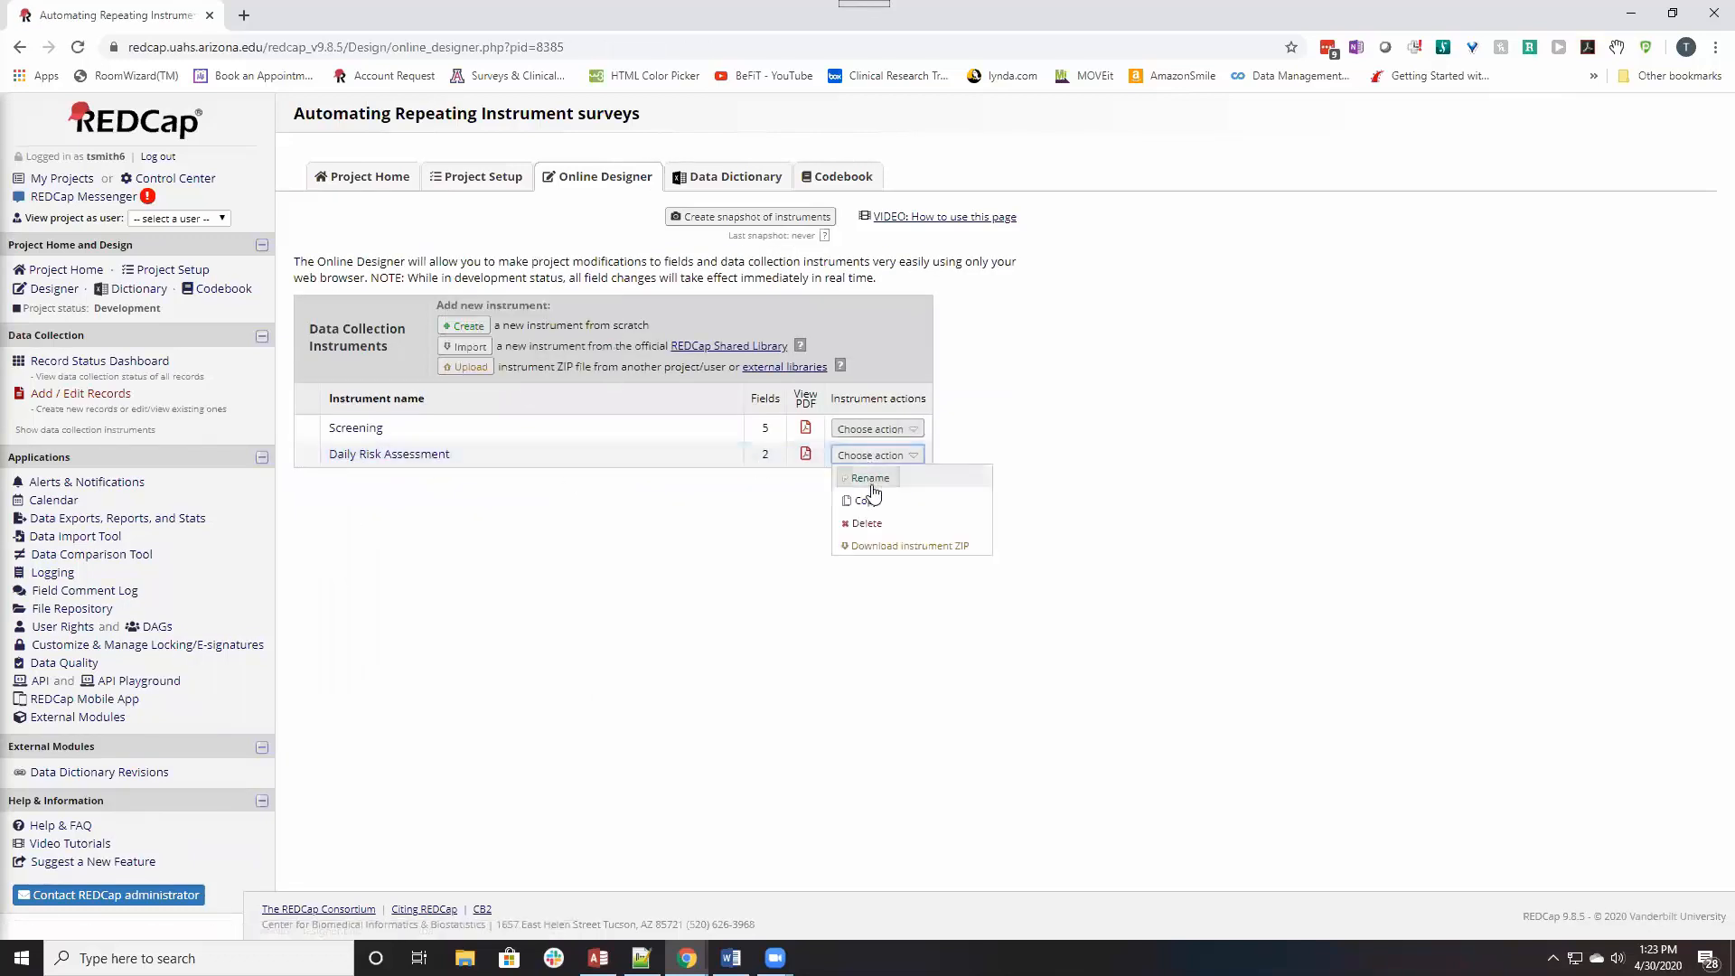
{"action": "left_click", "coordinate": [871, 477]}
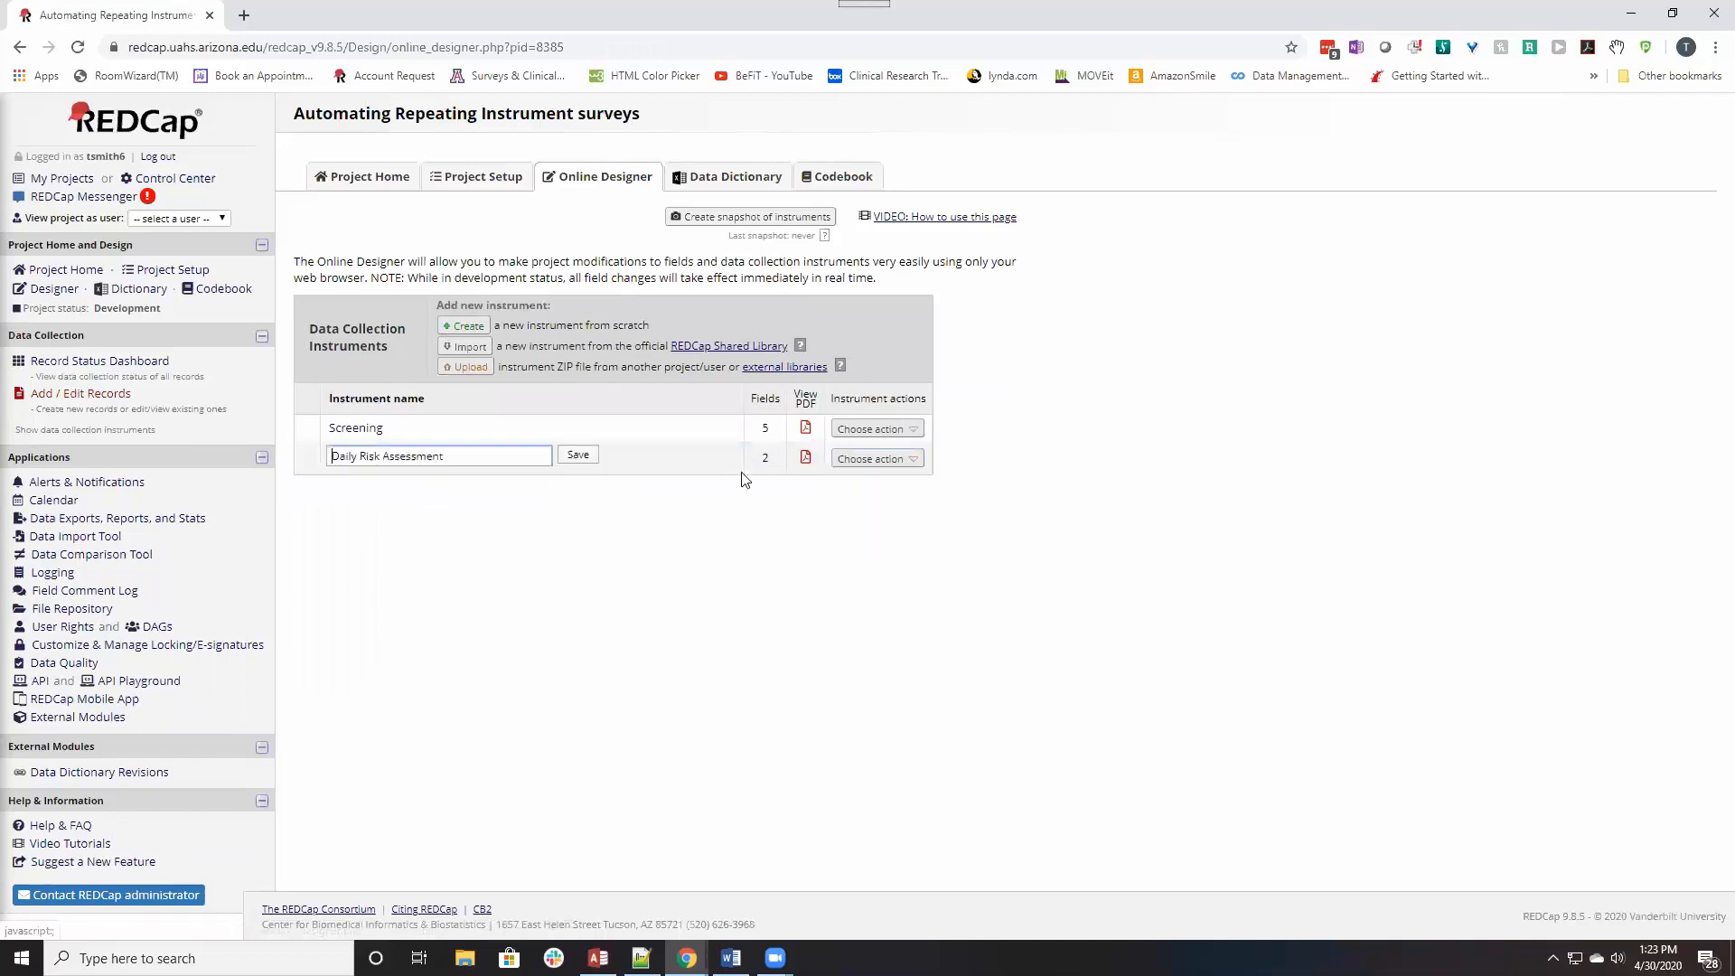
Replace the instrument name with 'How feeling' and save it.
{"action": "triple_click", "coordinate": [437, 456]}
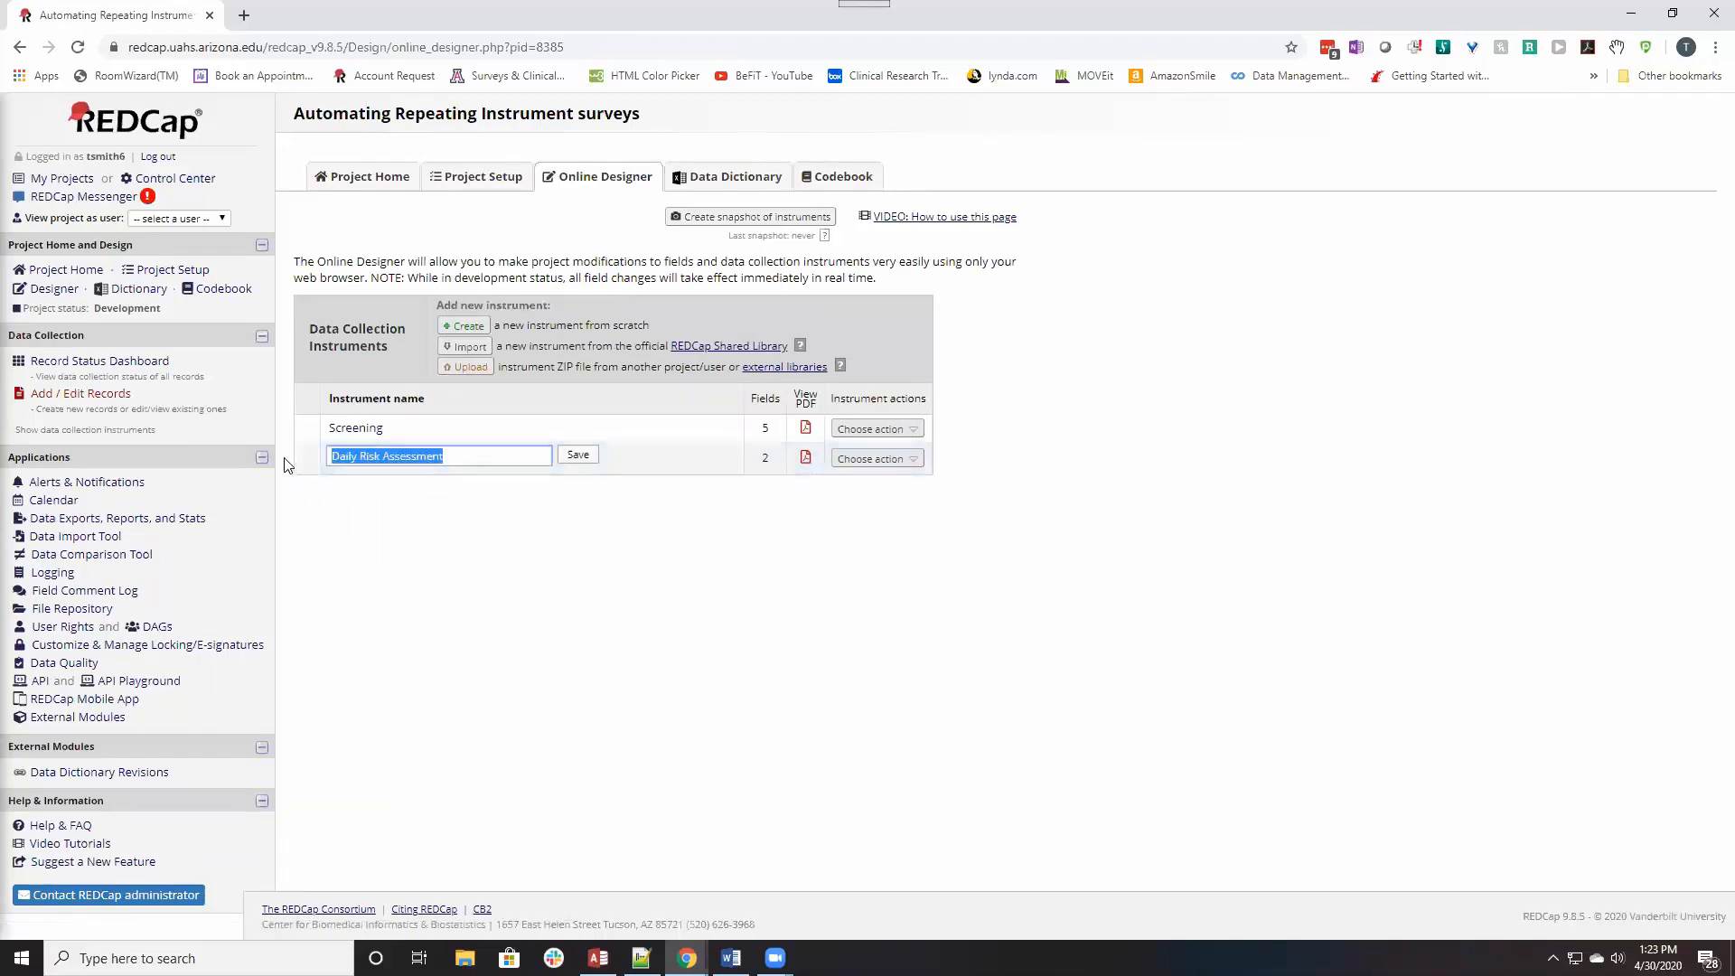
{"action": "type", "text": "How feeling"}
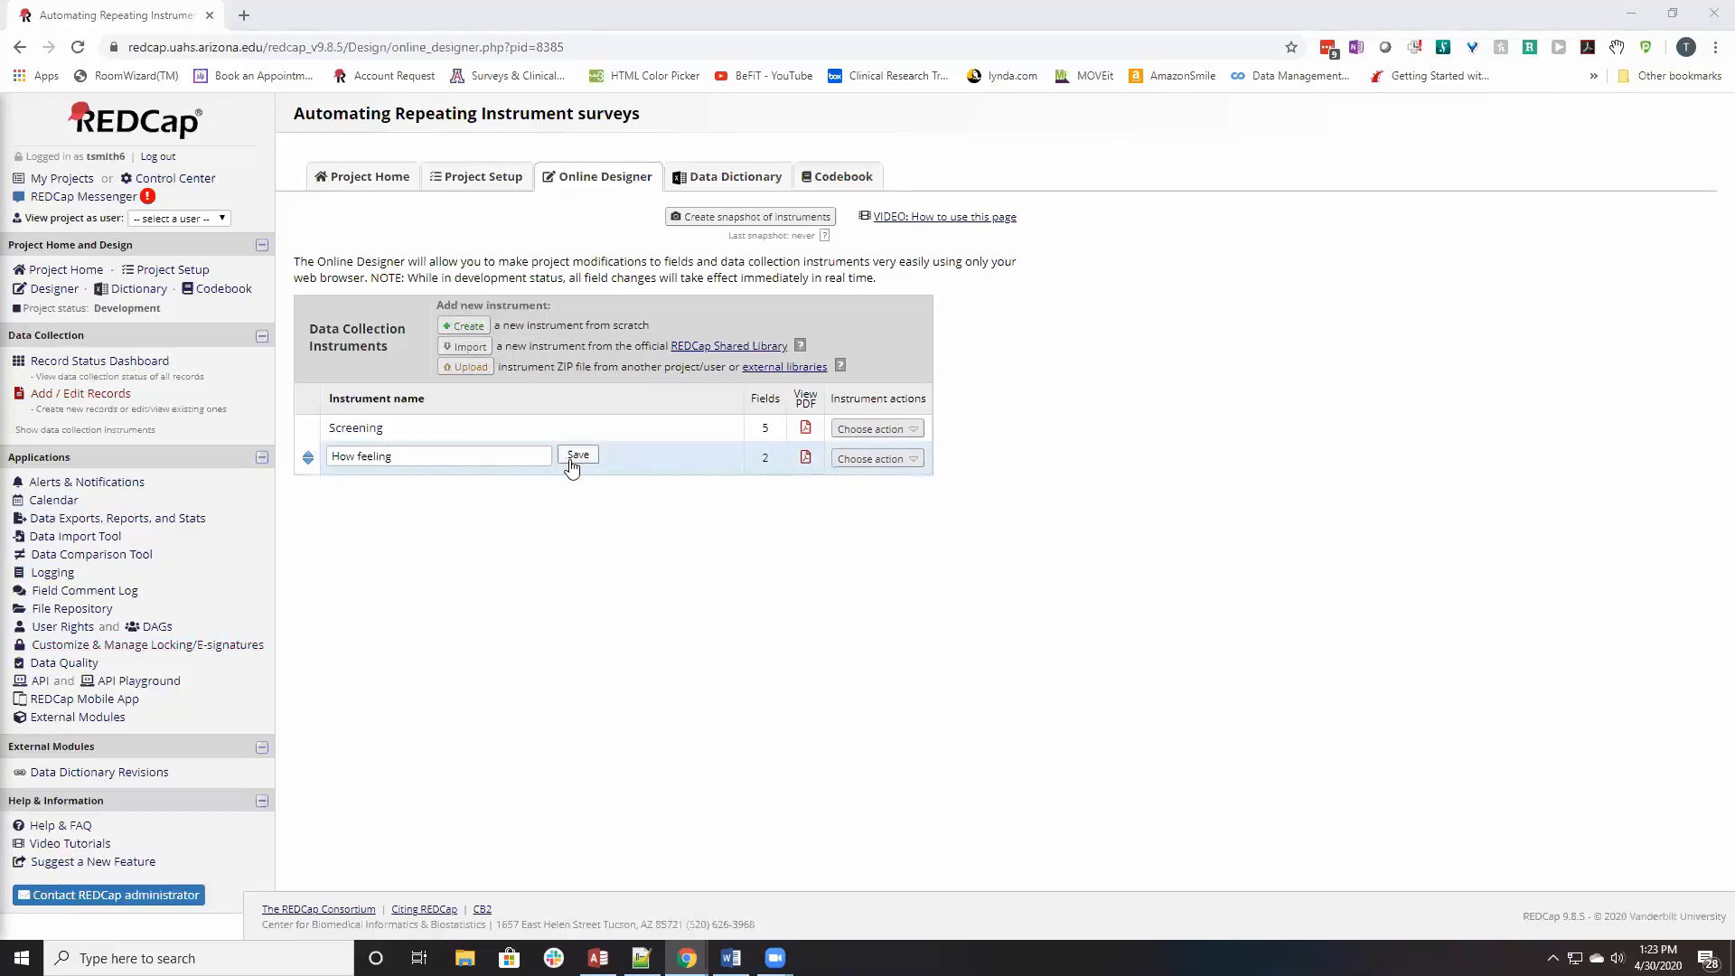
{"action": "left_click", "coordinate": [577, 455]}
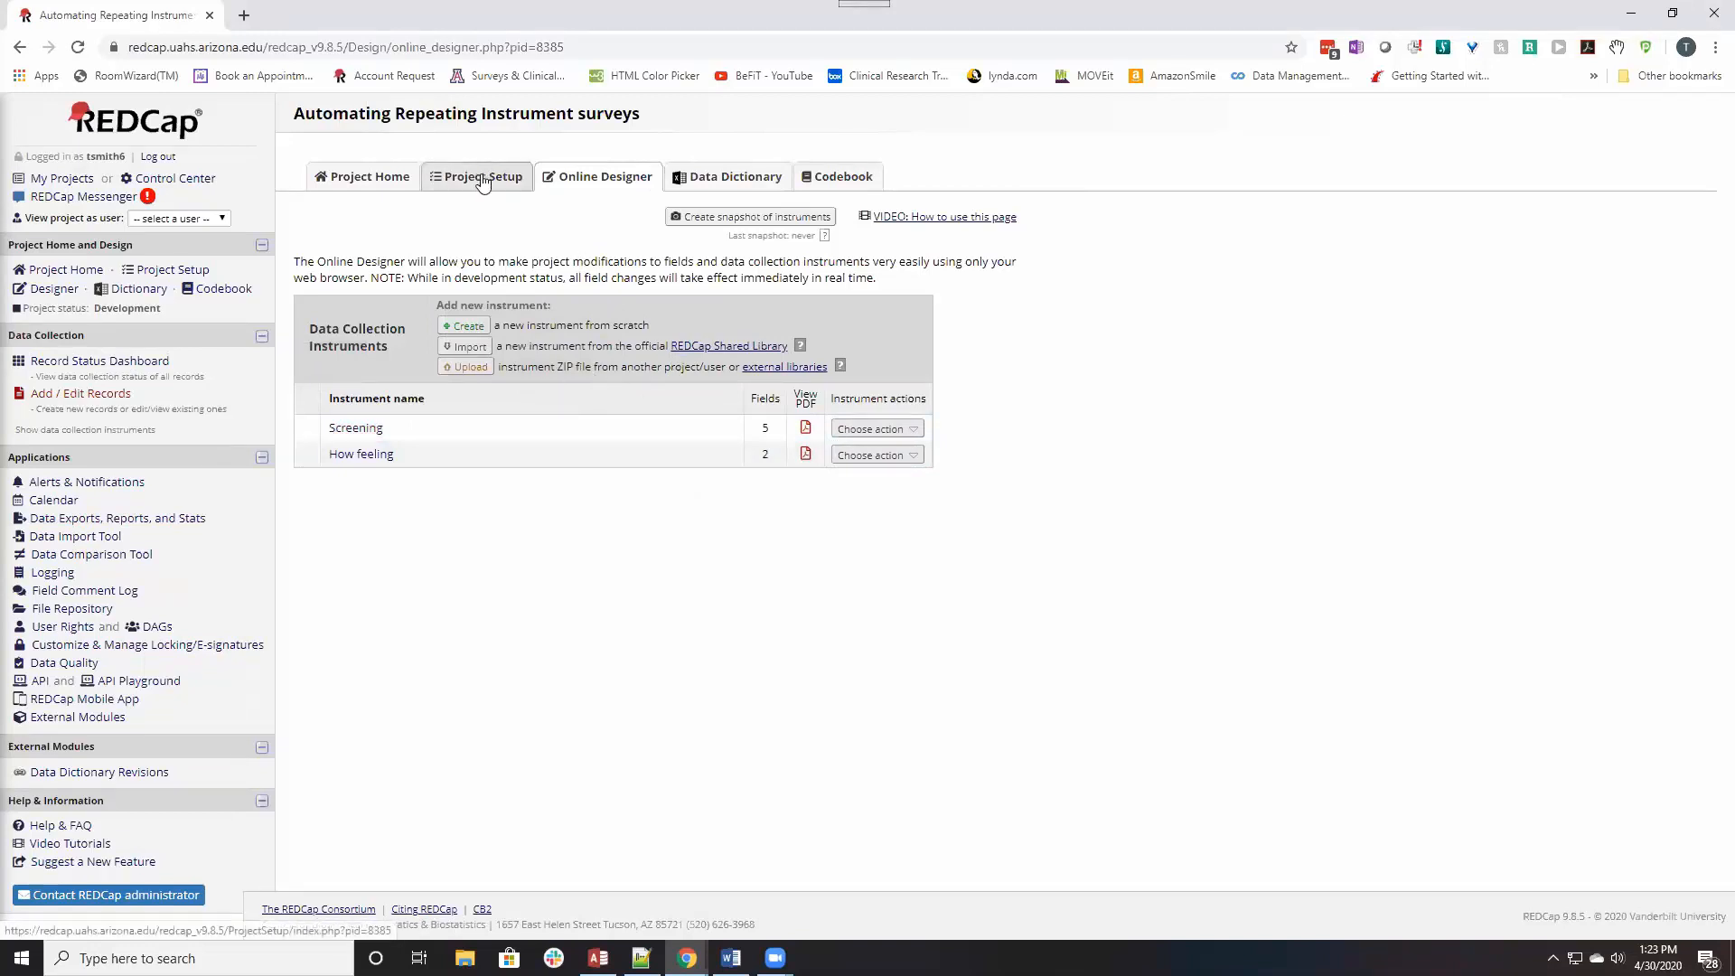
{"action": "left_click", "coordinate": [475, 176]}
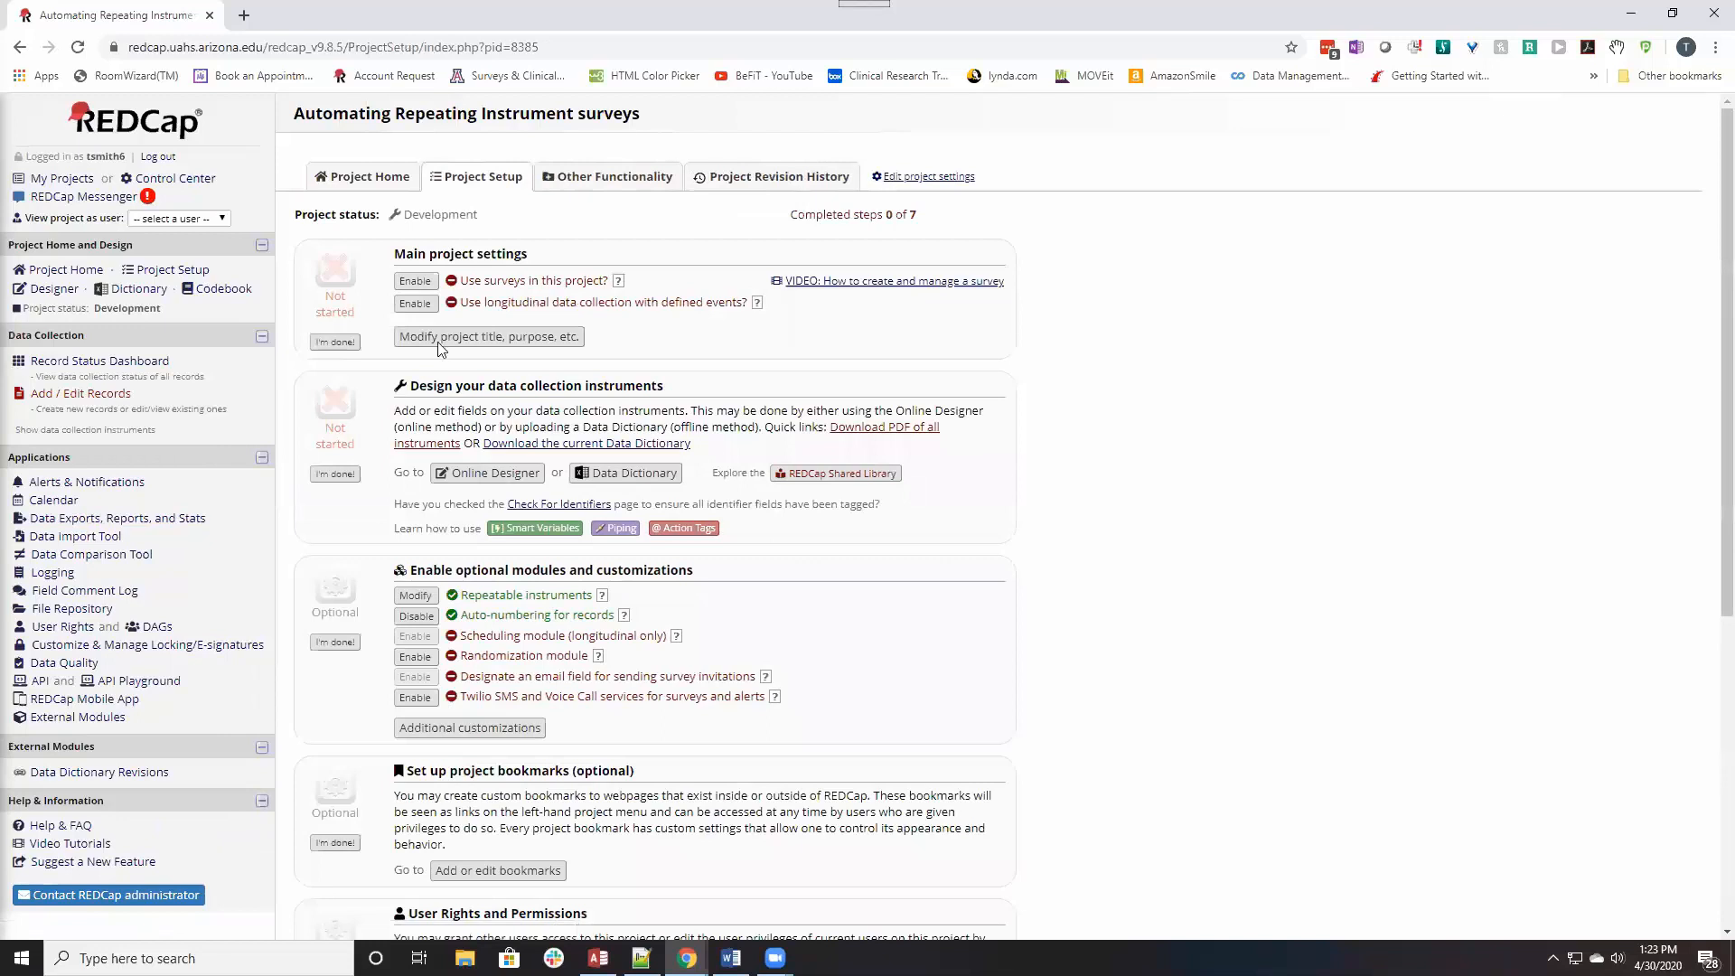
{"action": "left_click", "coordinate": [416, 304]}
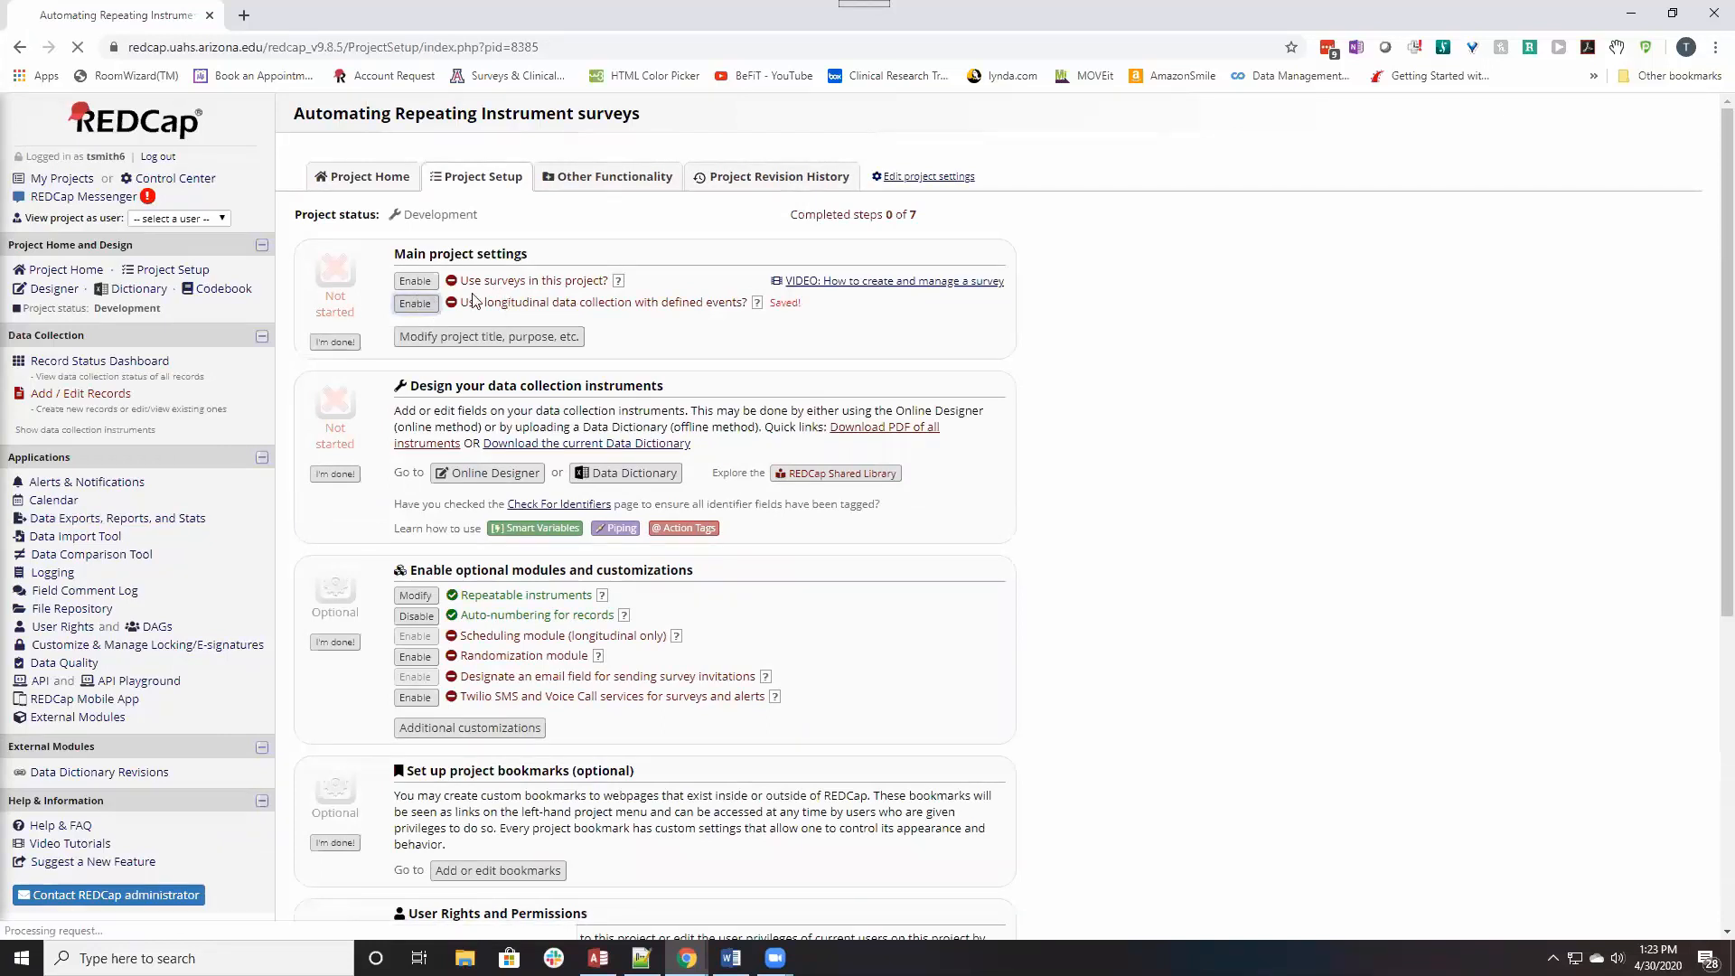
{"action": "left_click", "coordinate": [416, 304]}
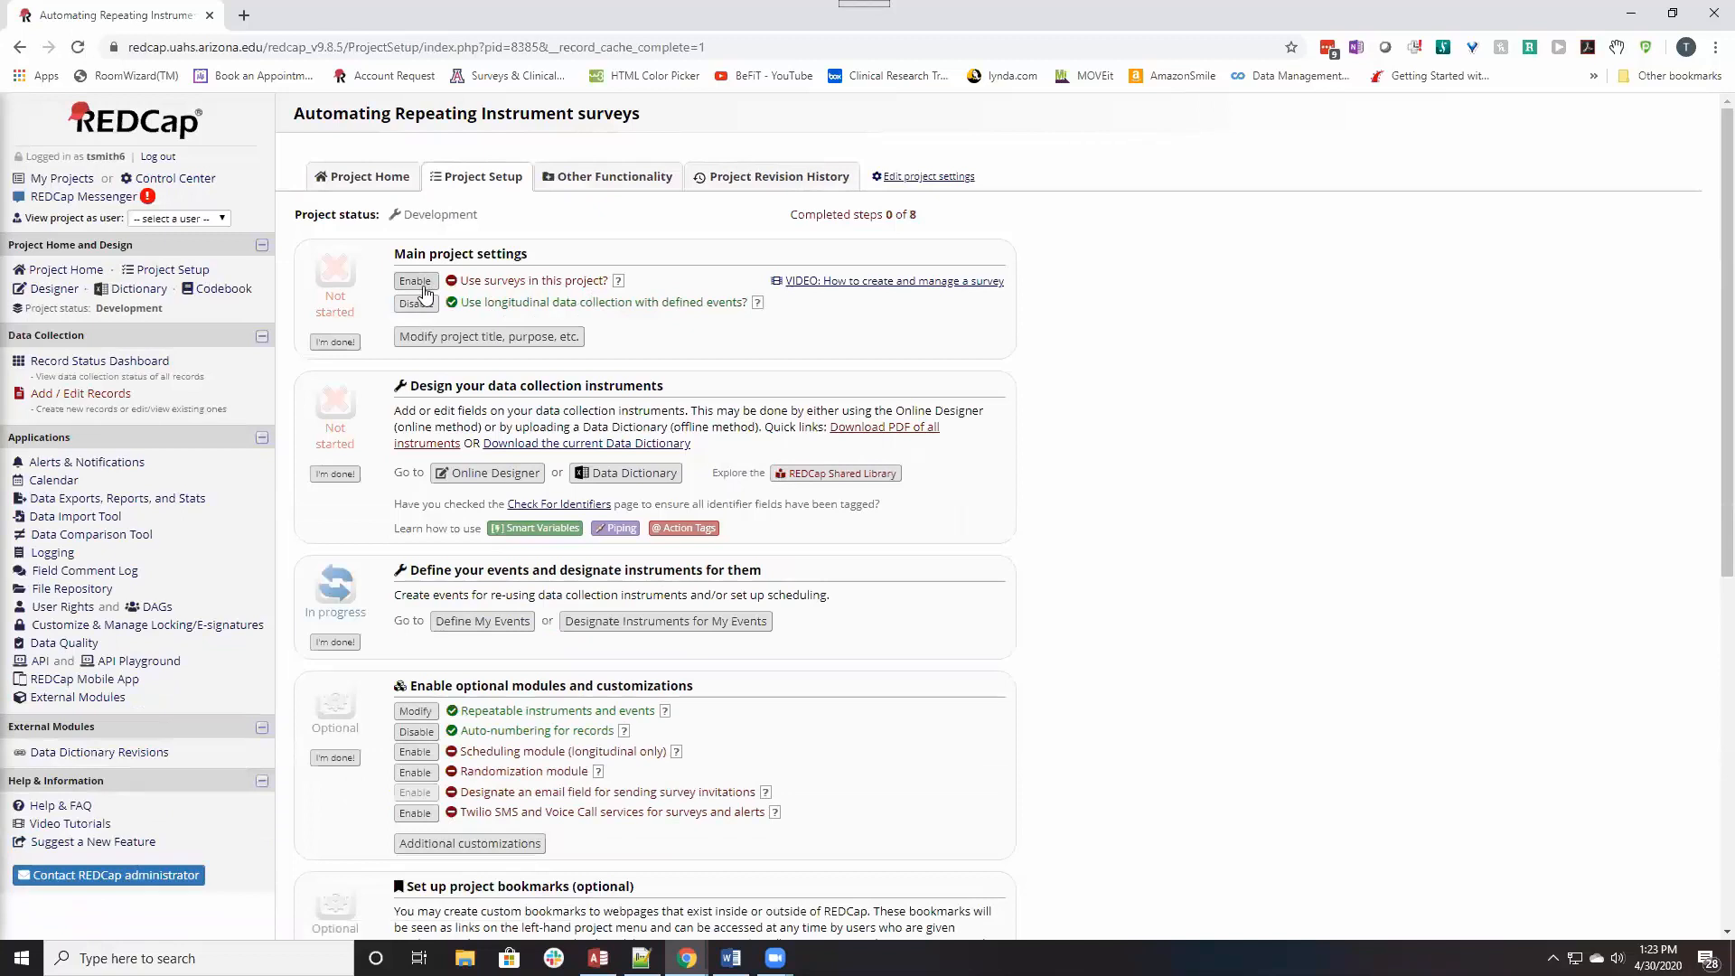
{"action": "left_click", "coordinate": [416, 281]}
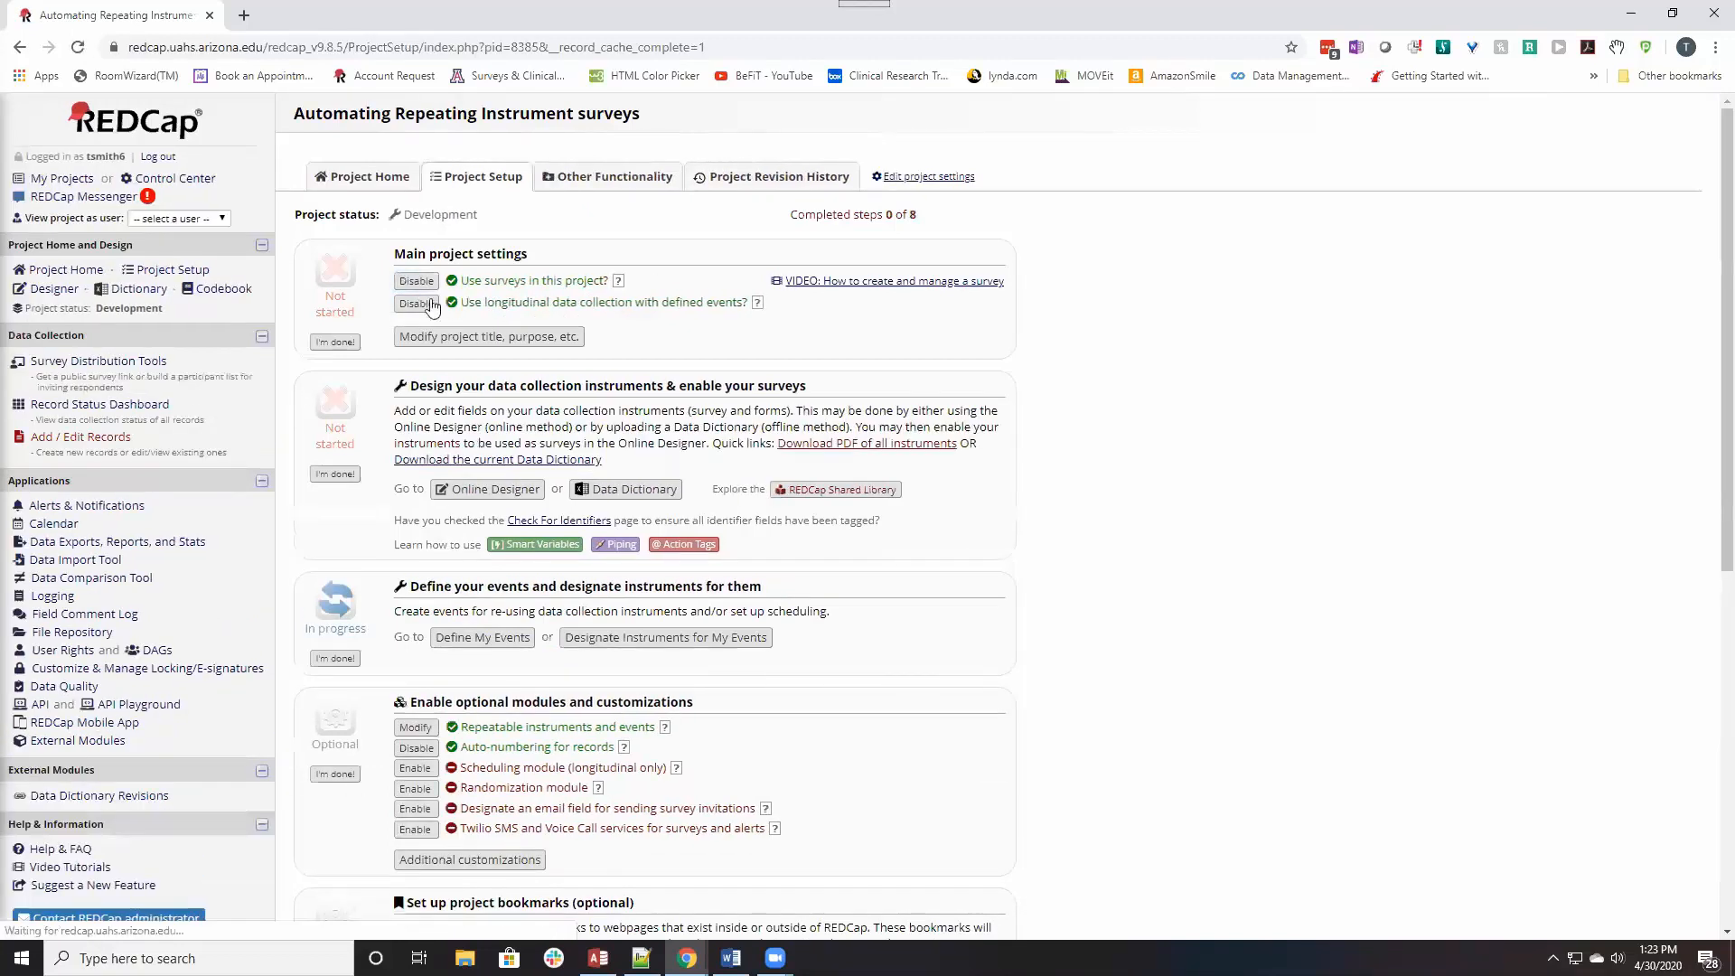
{"action": "left_click", "coordinate": [416, 280]}
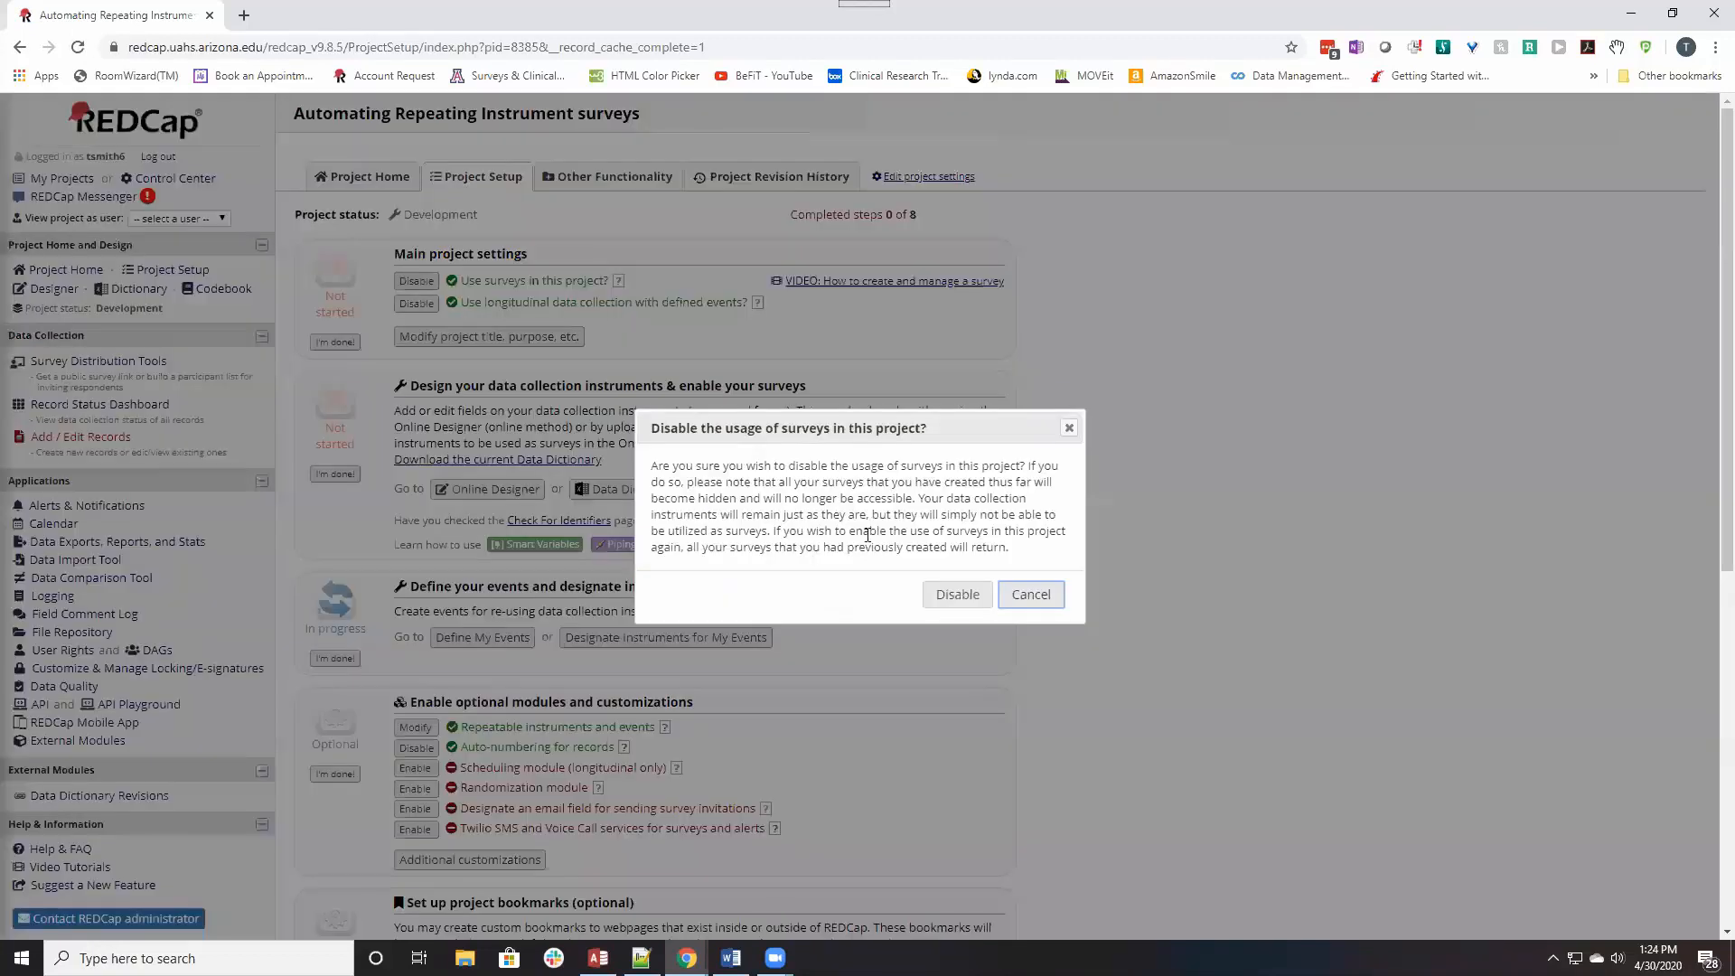
{"action": "left_click", "coordinate": [1029, 594]}
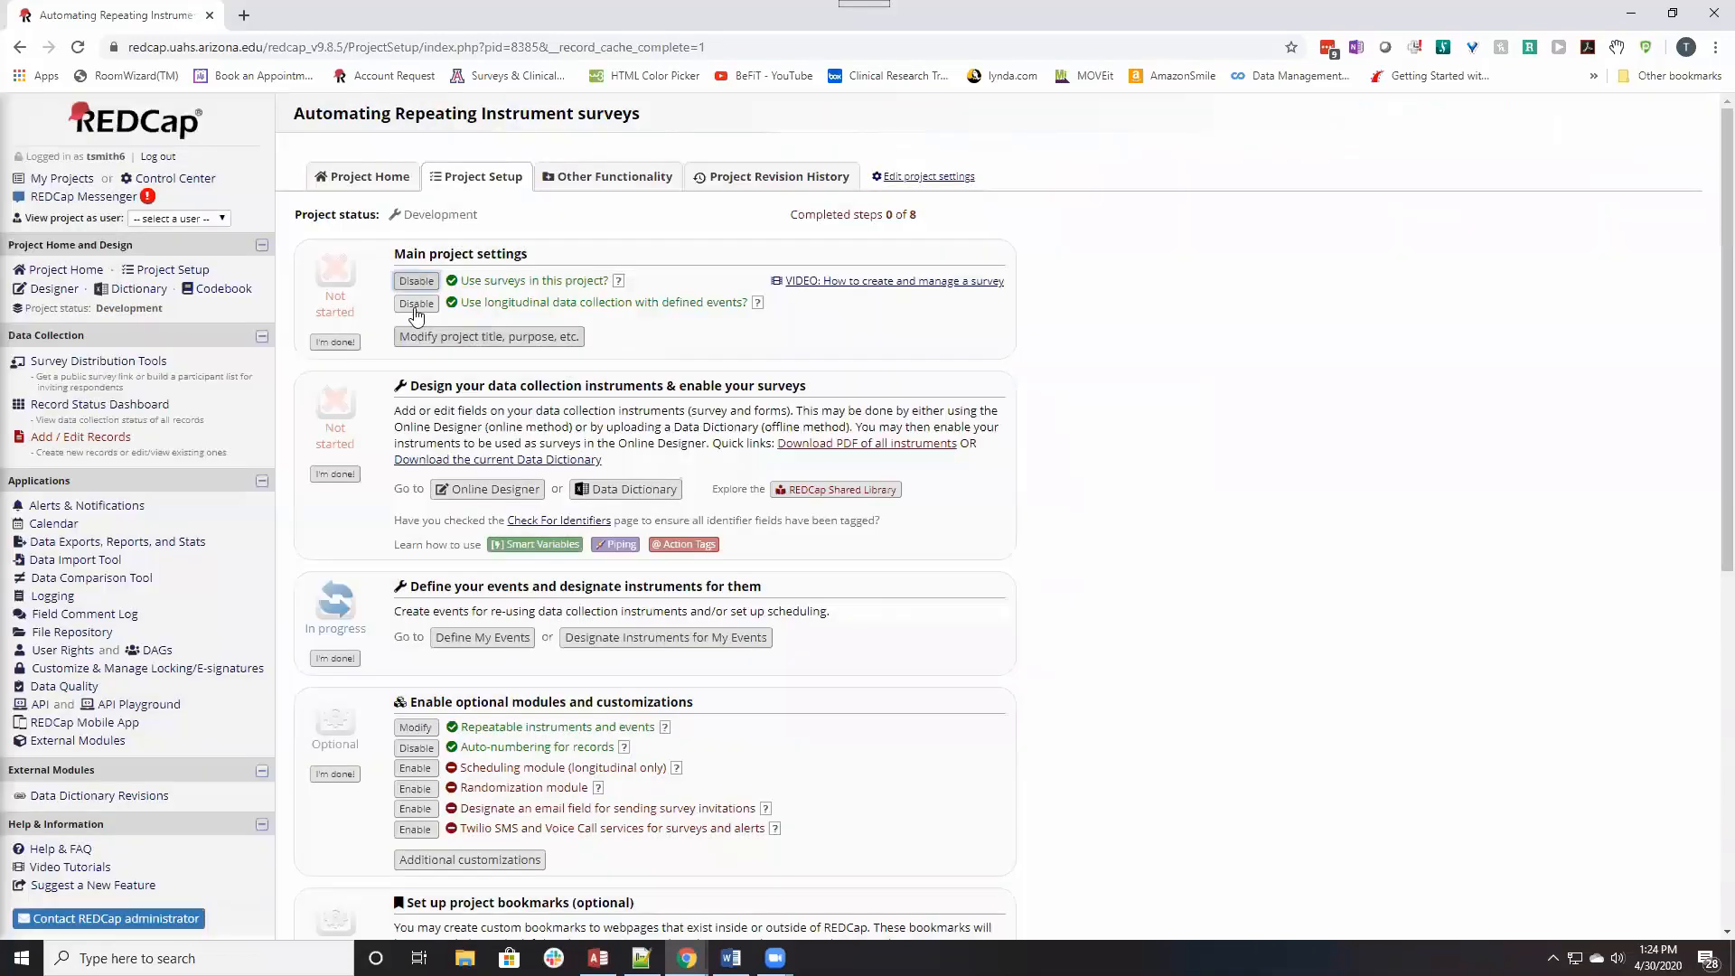
{"action": "left_click", "coordinate": [416, 302]}
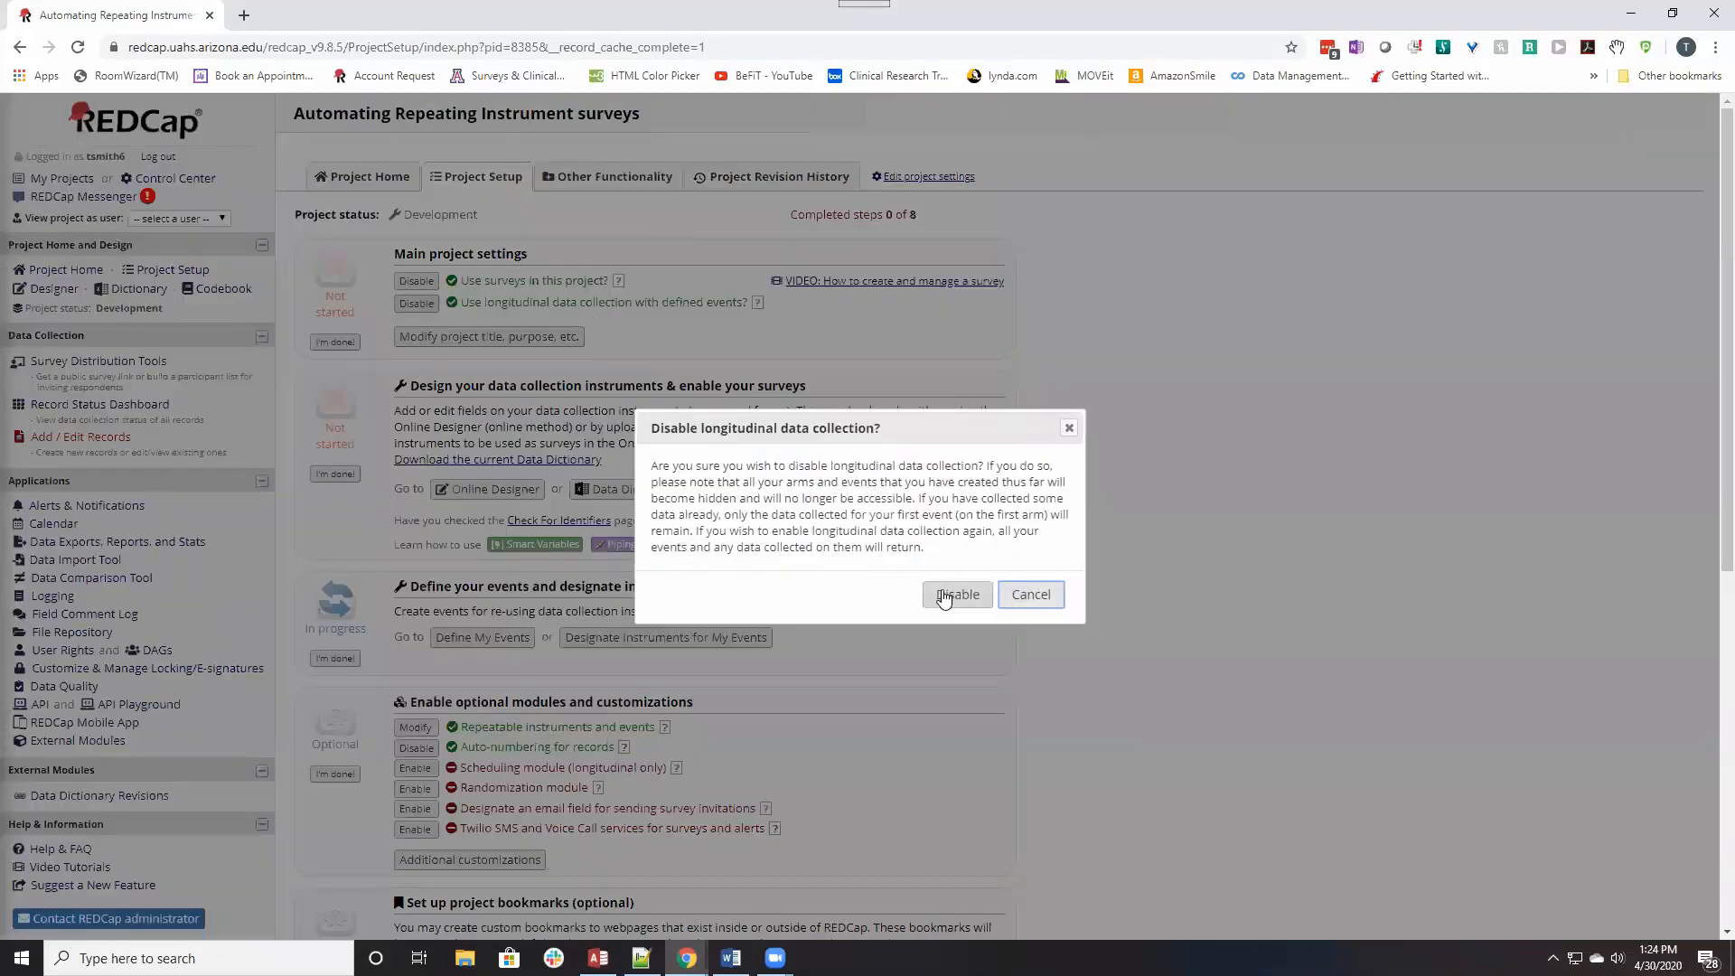
{"action": "left_click", "coordinate": [957, 594]}
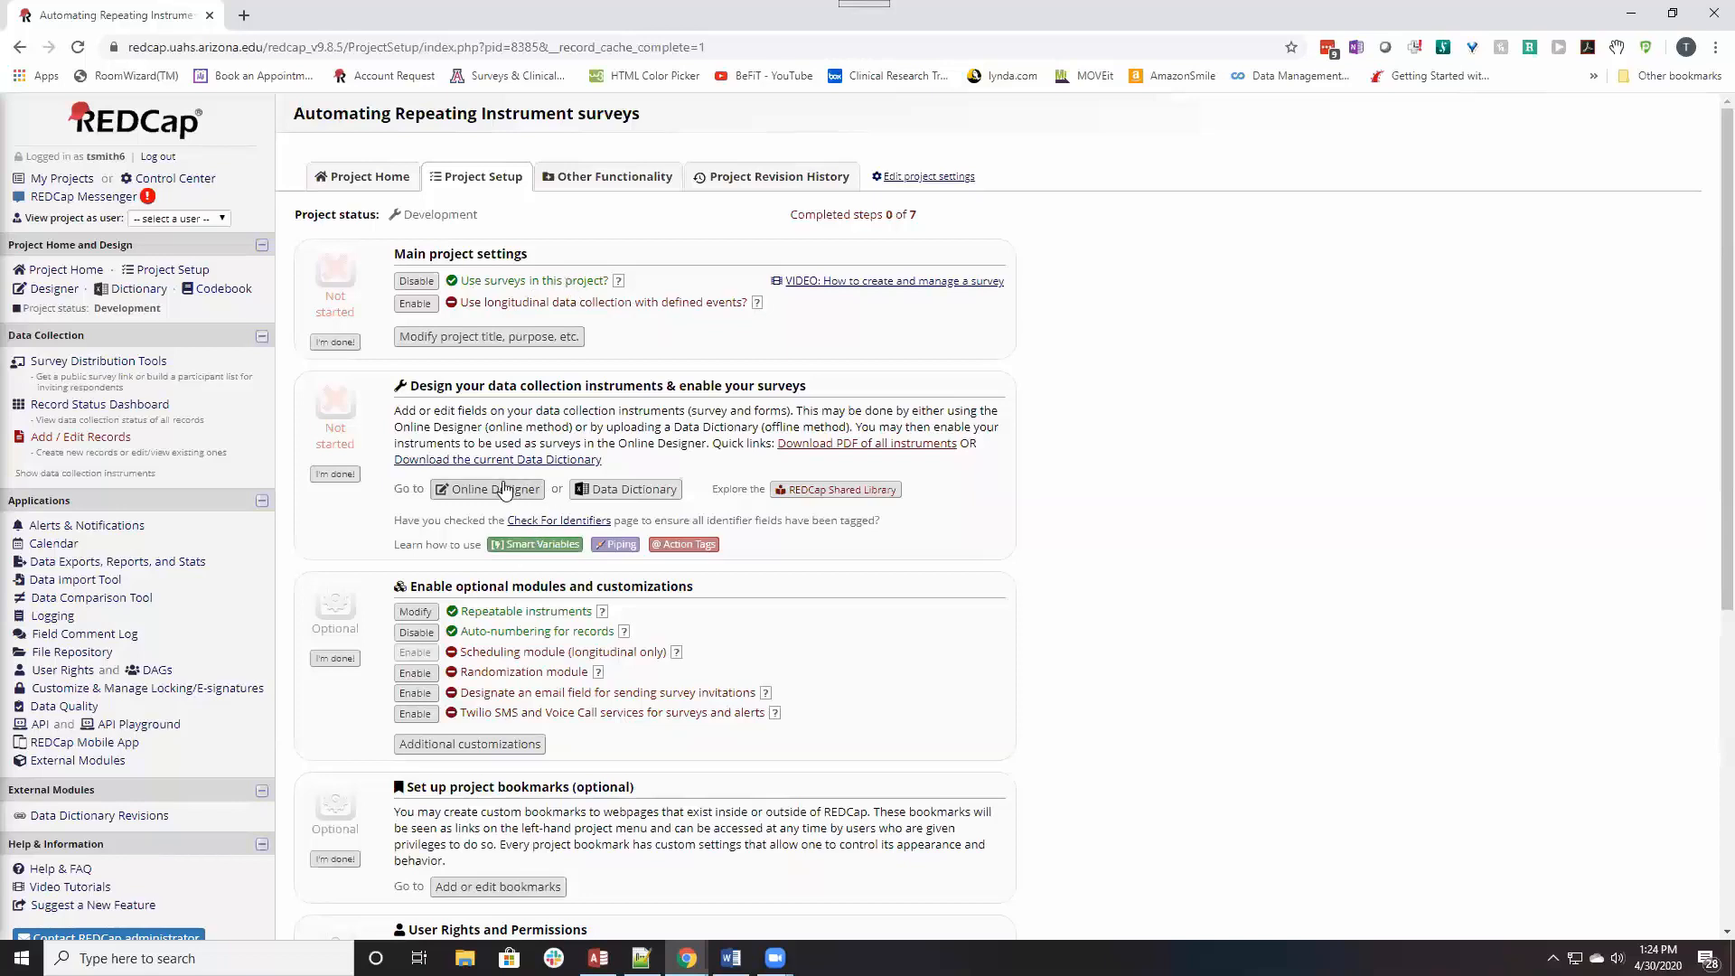
{"action": "mouse_move", "coordinate": [497, 459]}
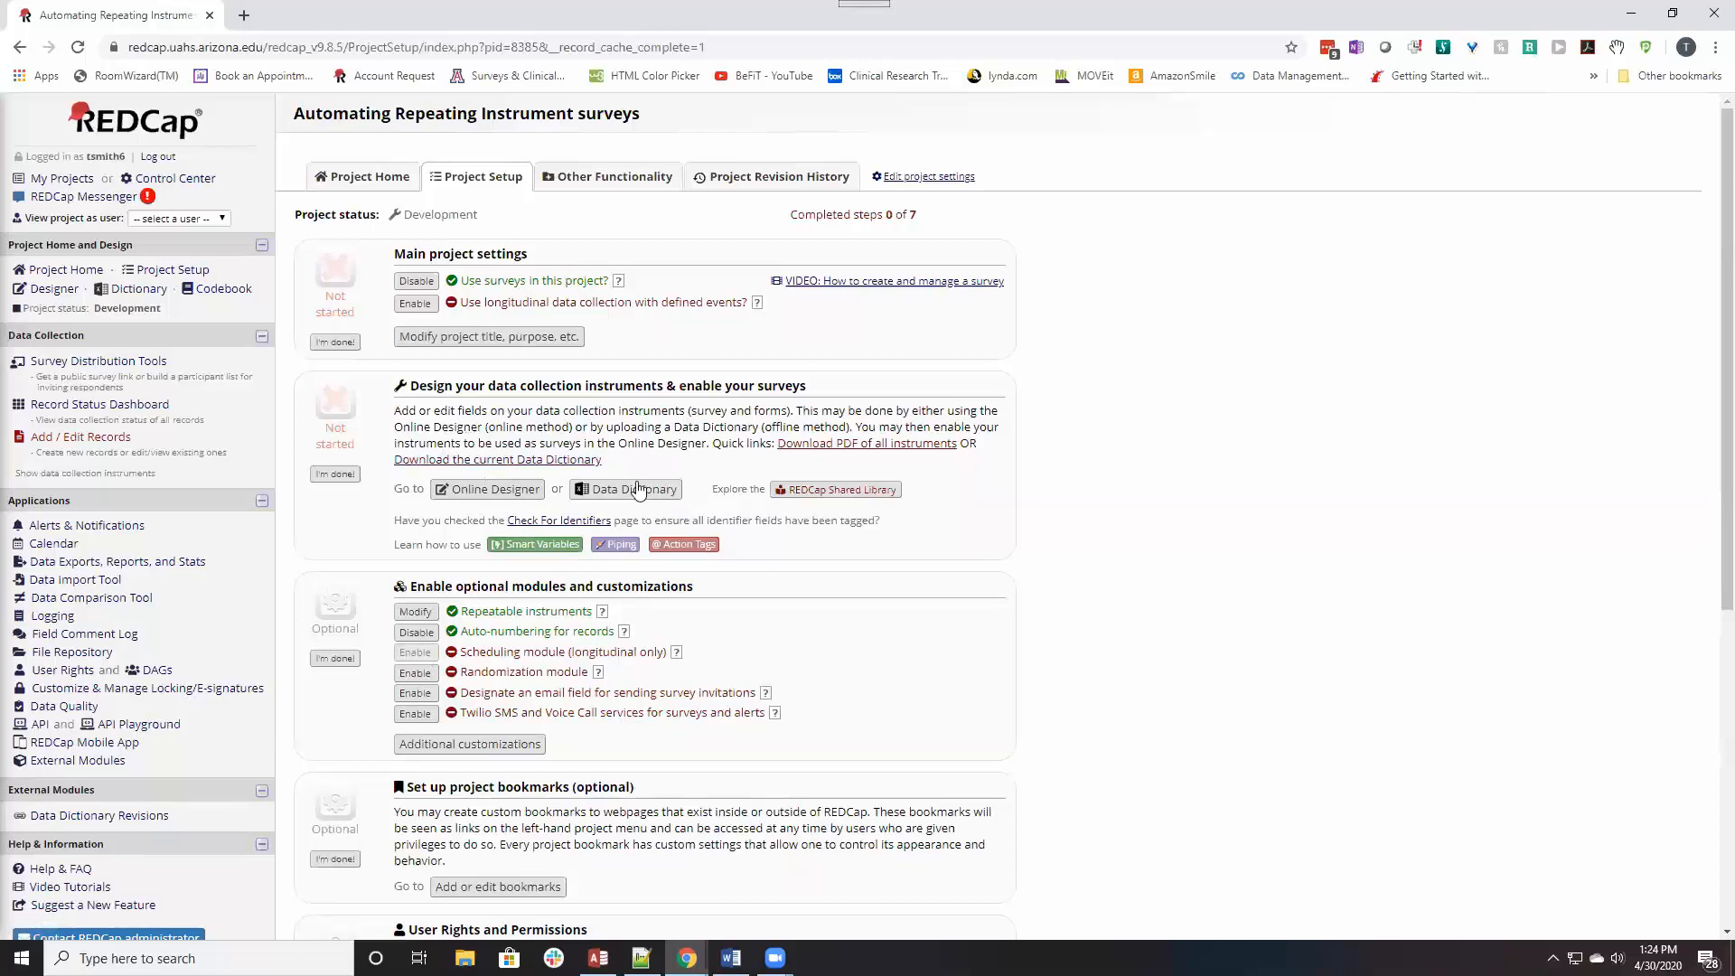
{"action": "mouse_move", "coordinate": [615, 544]}
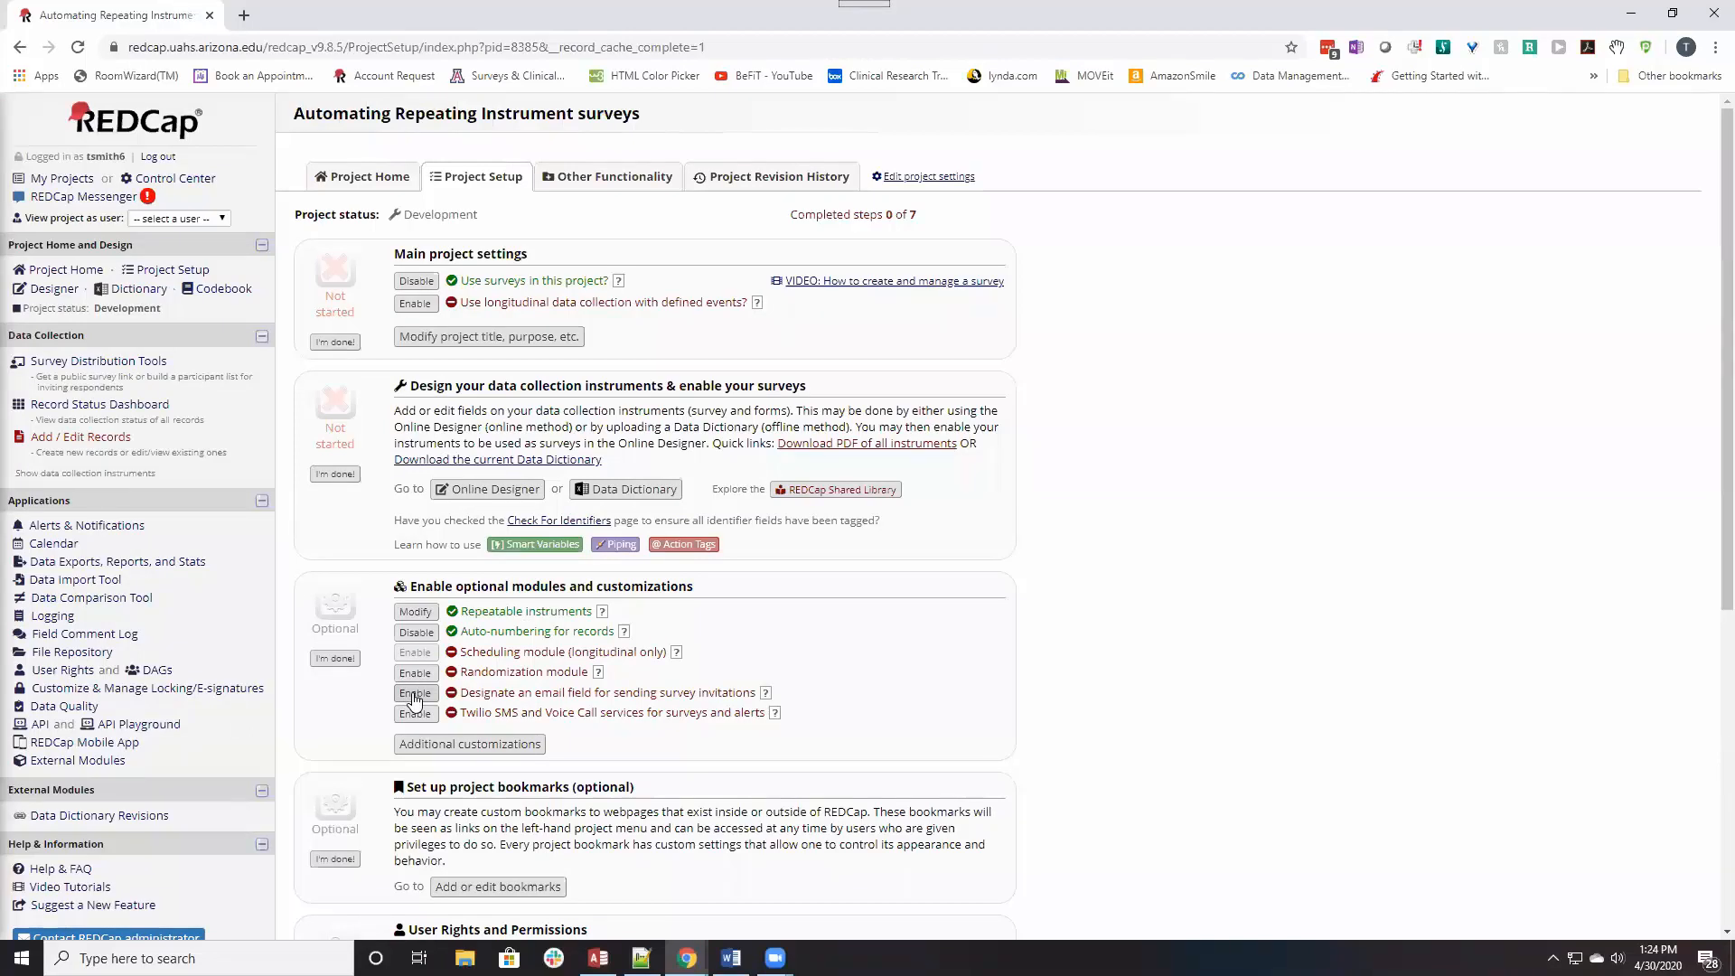
Designate the Screening instrument's Email address field for sending survey invitations and save.
{"action": "left_click", "coordinate": [416, 694]}
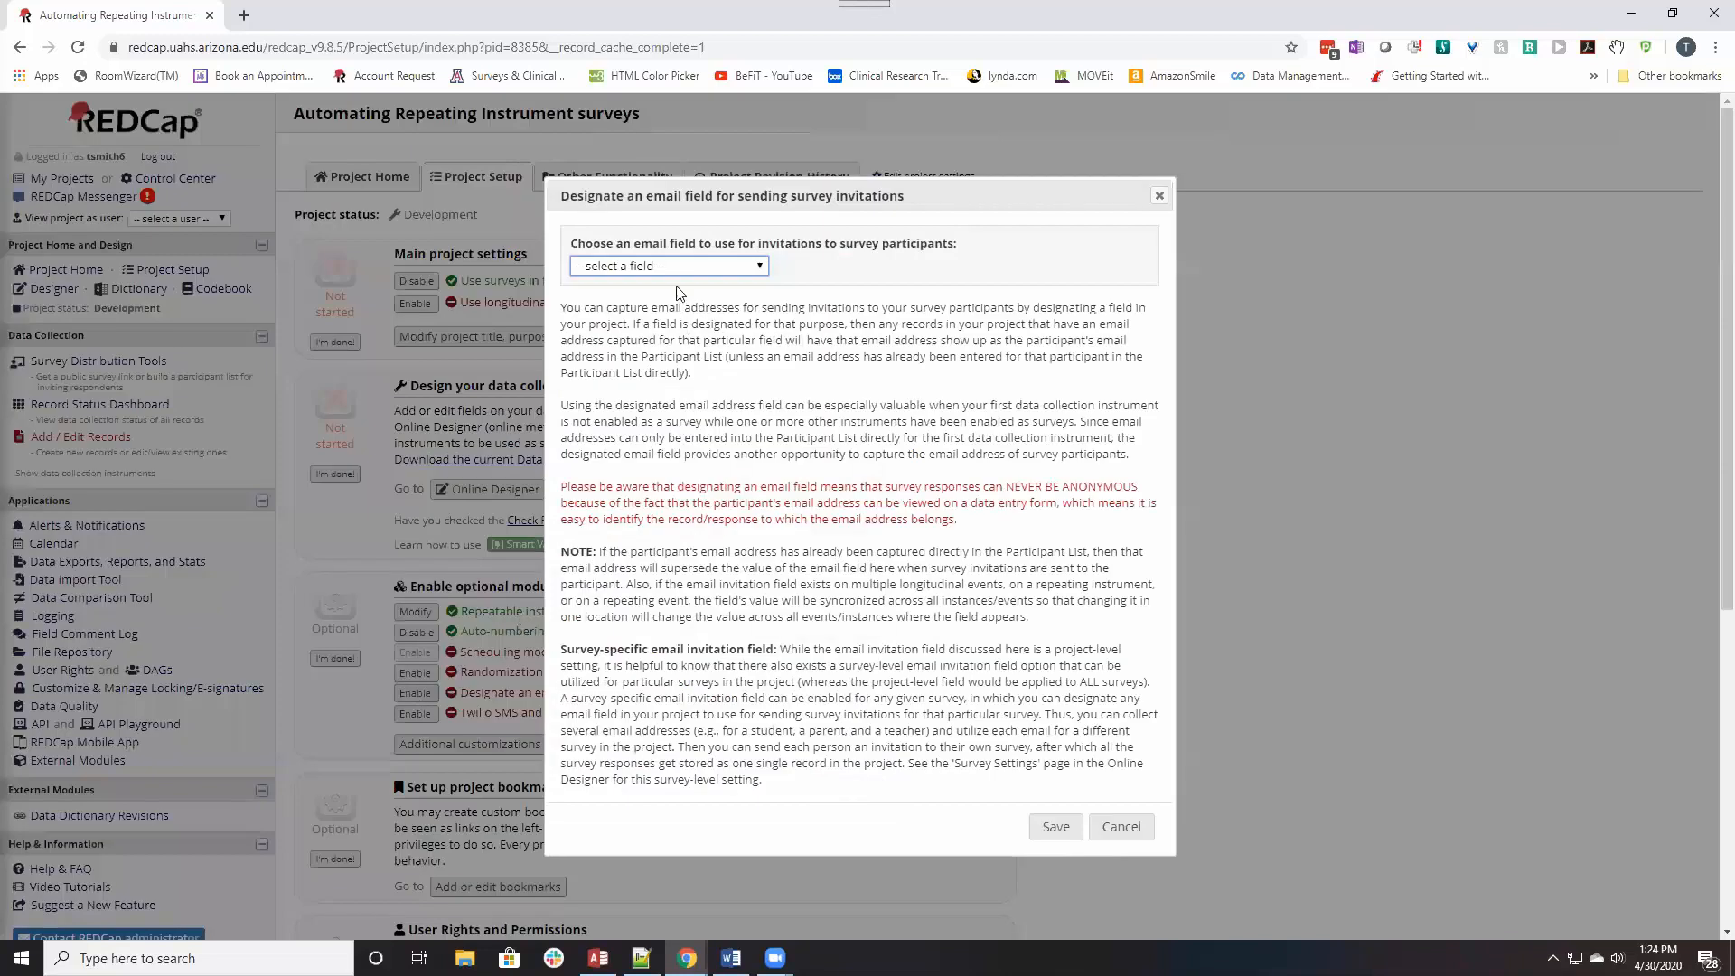
{"action": "left_click", "coordinate": [667, 266]}
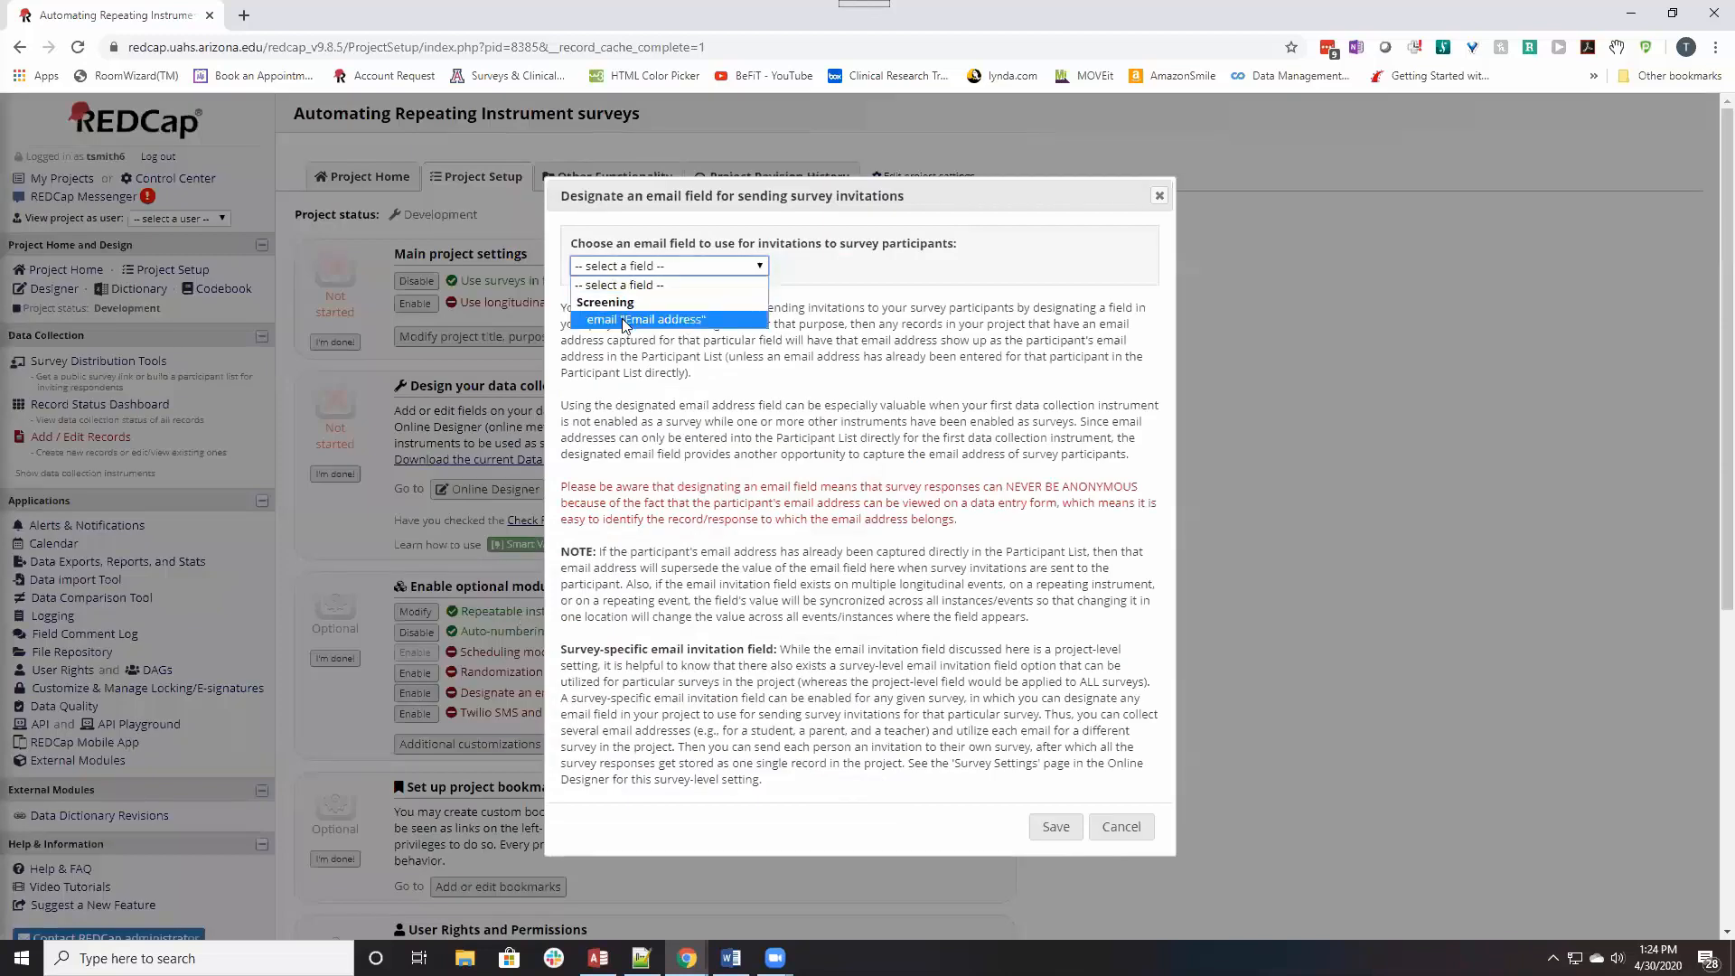
{"action": "left_click", "coordinate": [645, 318]}
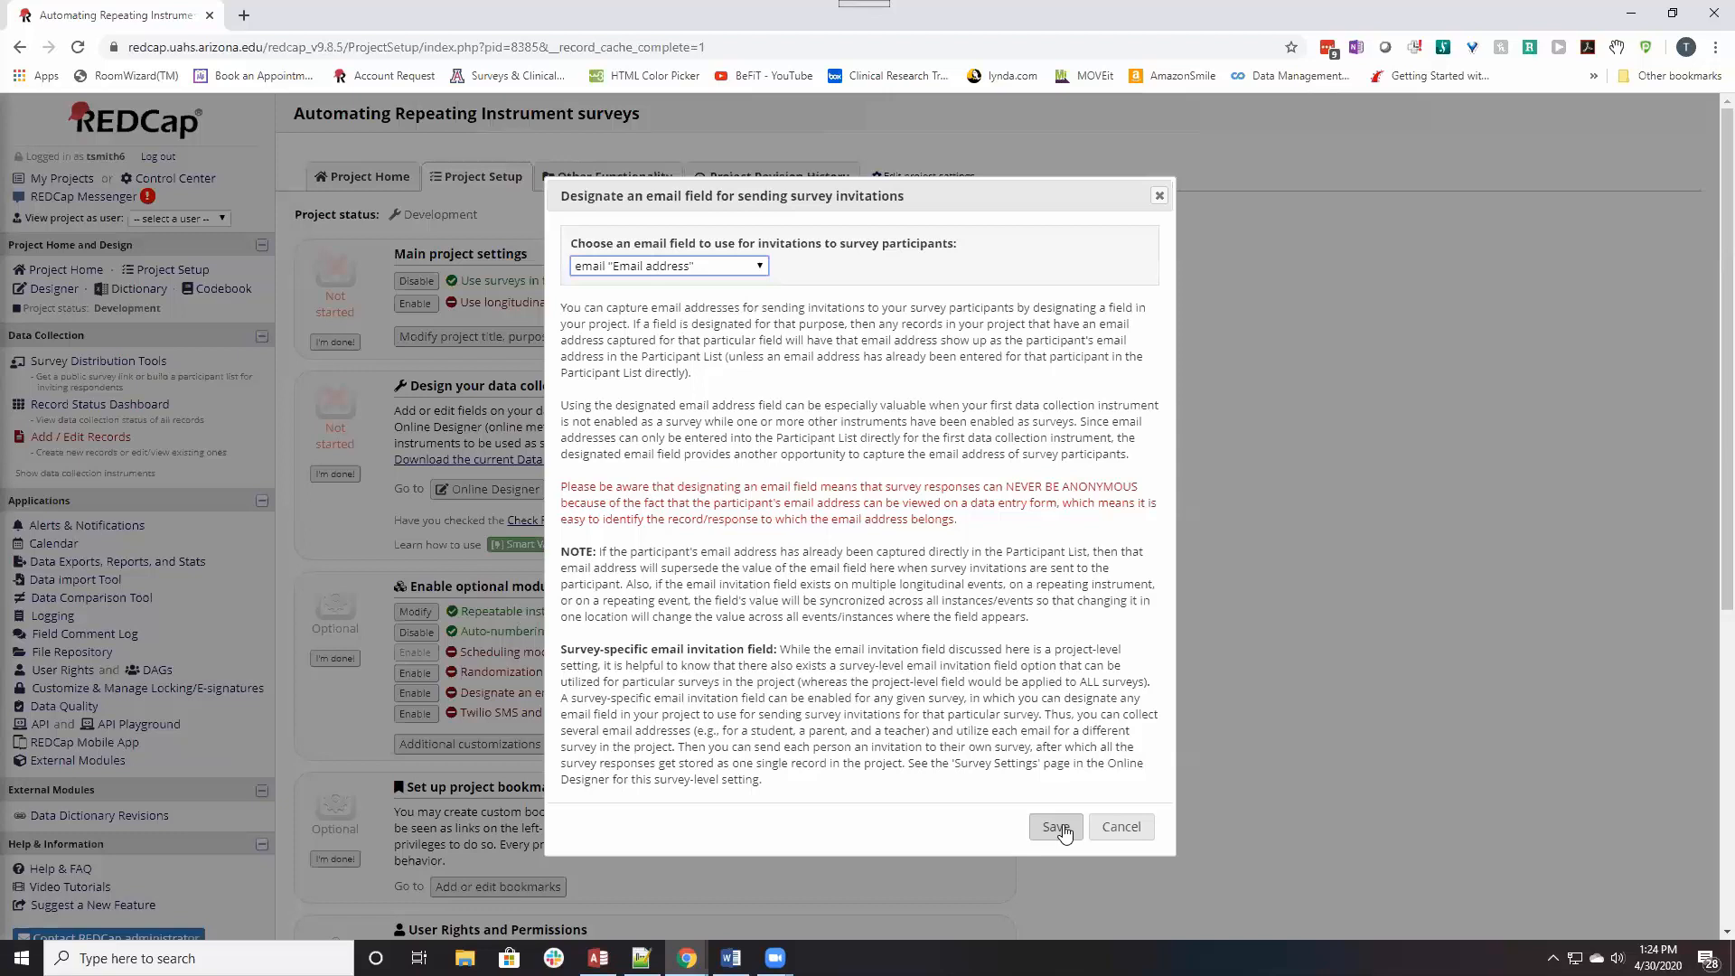
{"action": "left_click", "coordinate": [1056, 826]}
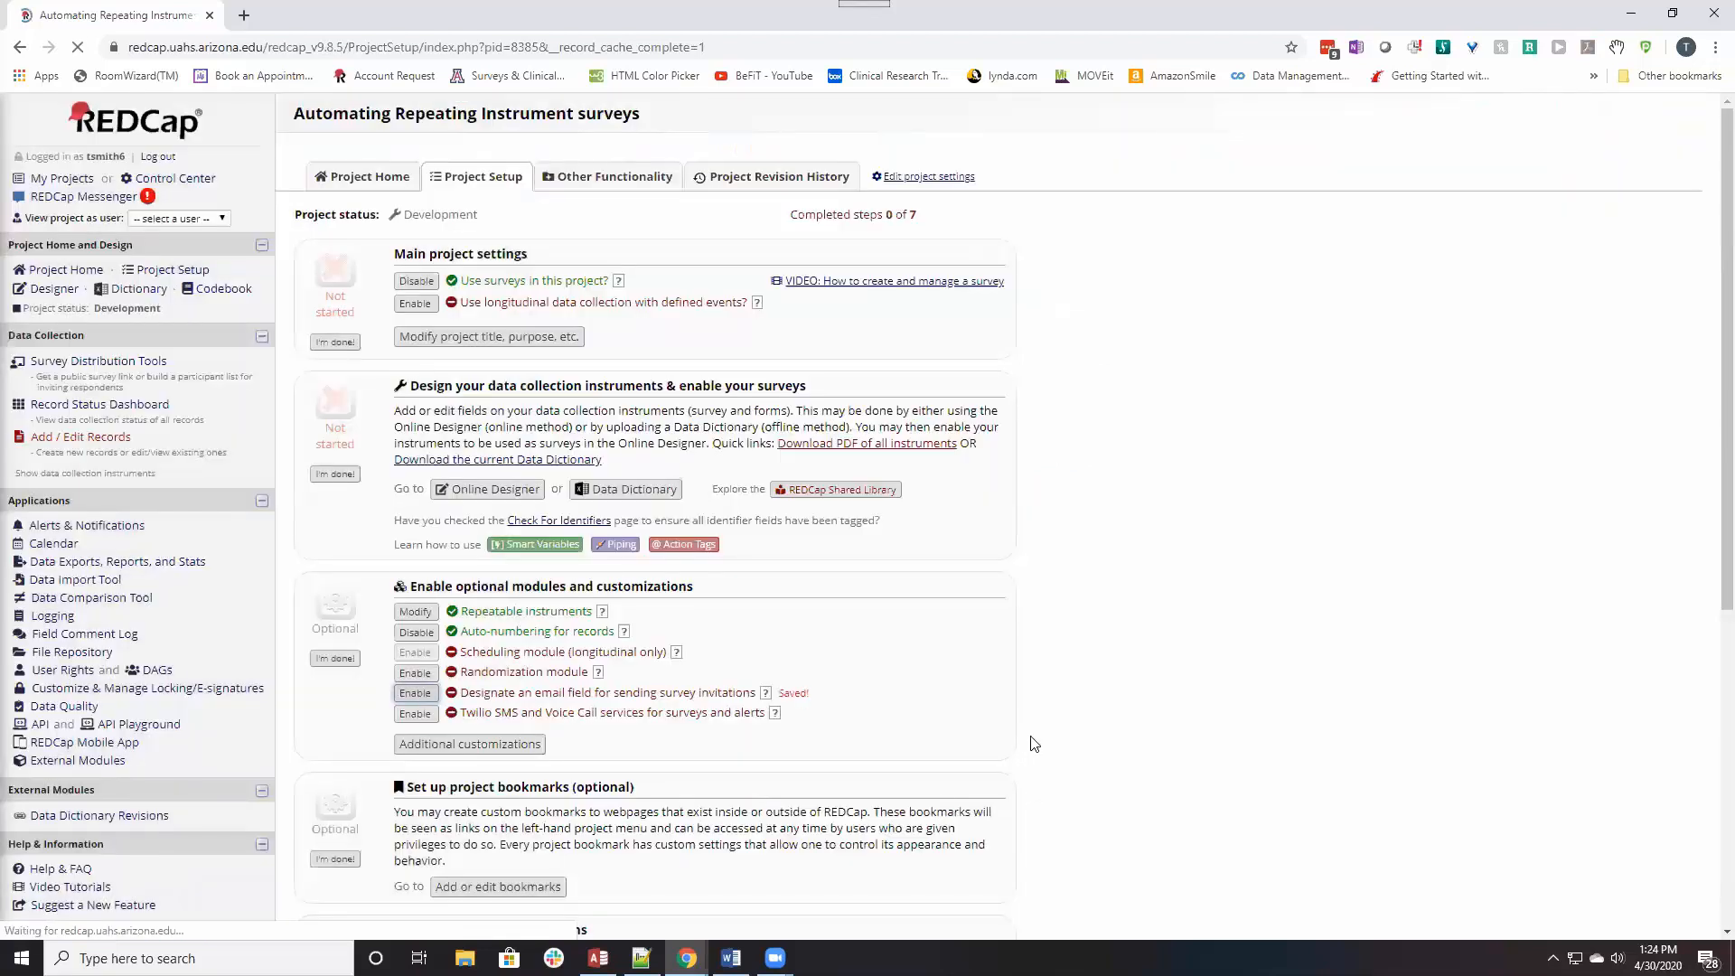
{"action": "left_click", "coordinate": [415, 692]}
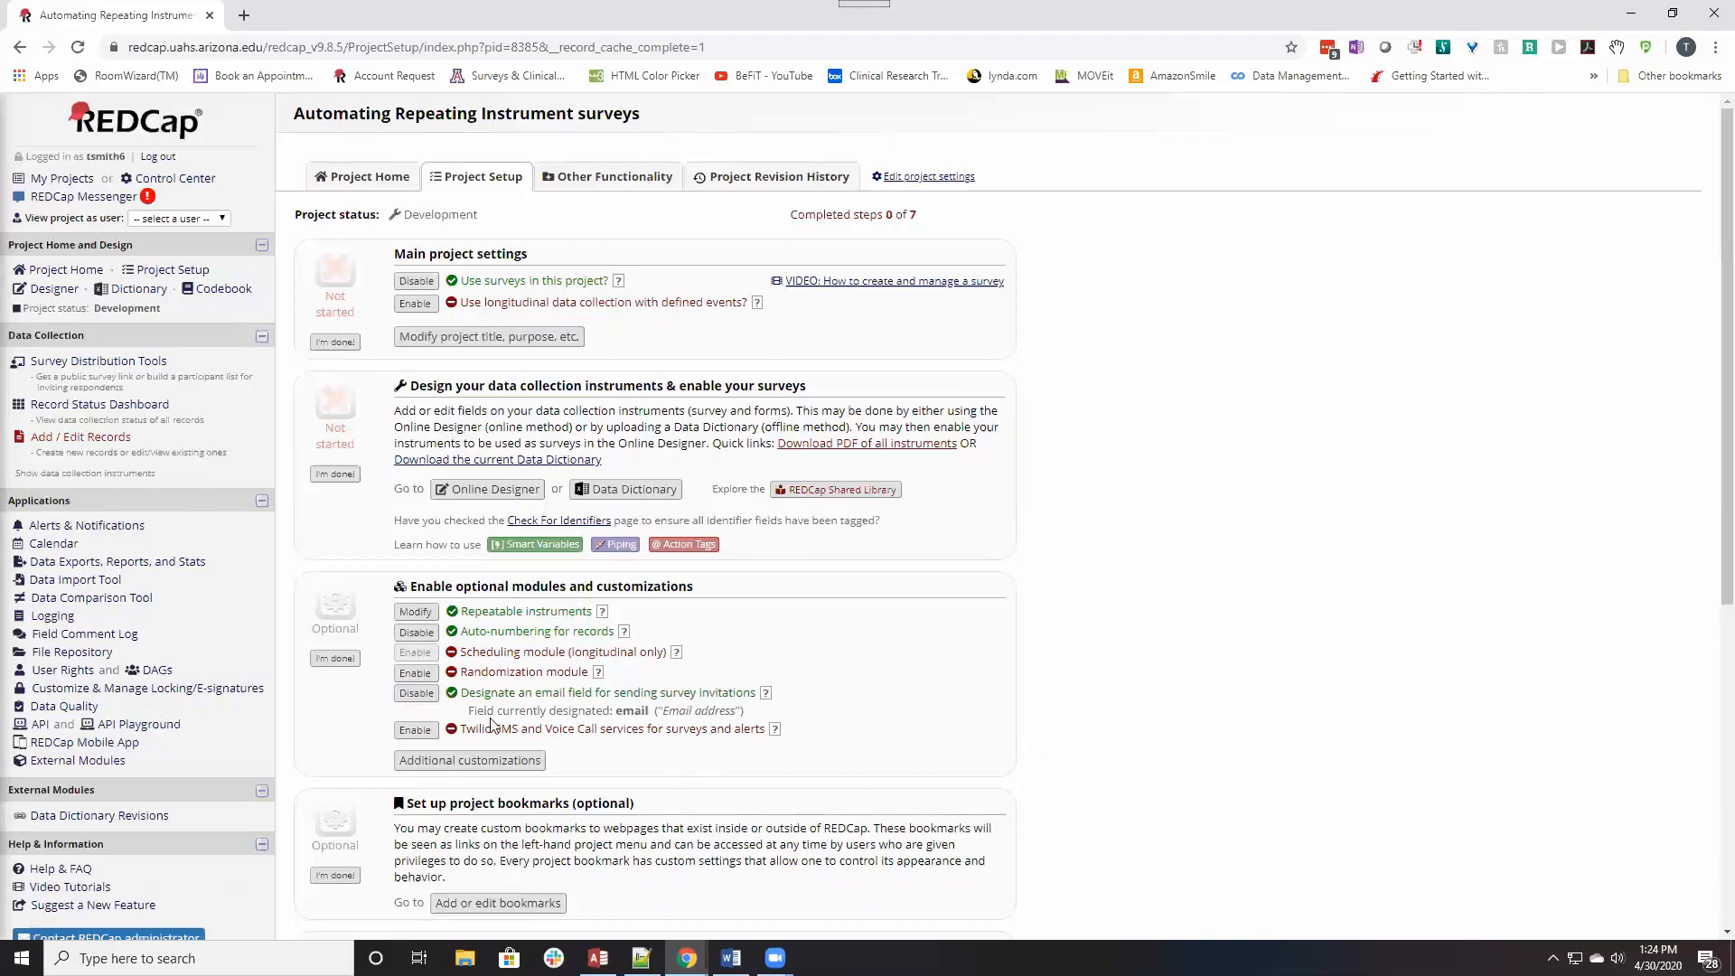
{"action": "left_click_drag", "start_coordinate": [510, 710], "coordinate": [705, 728]}
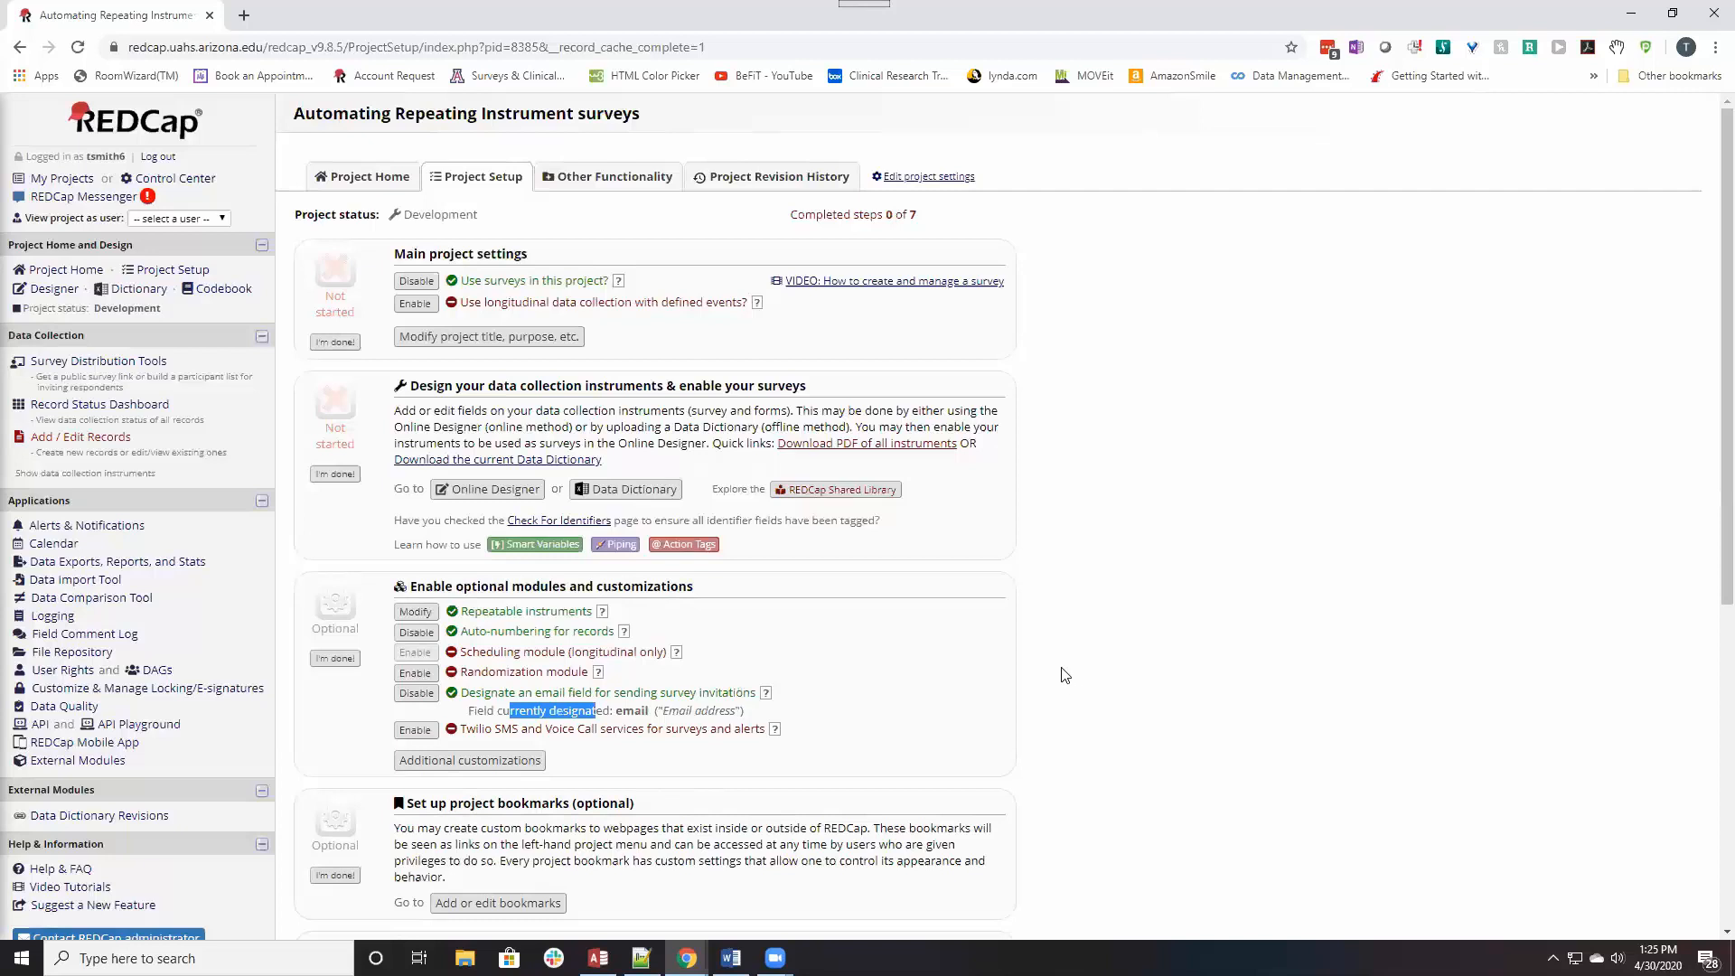
{"action": "mouse_move", "coordinate": [1018, 684]}
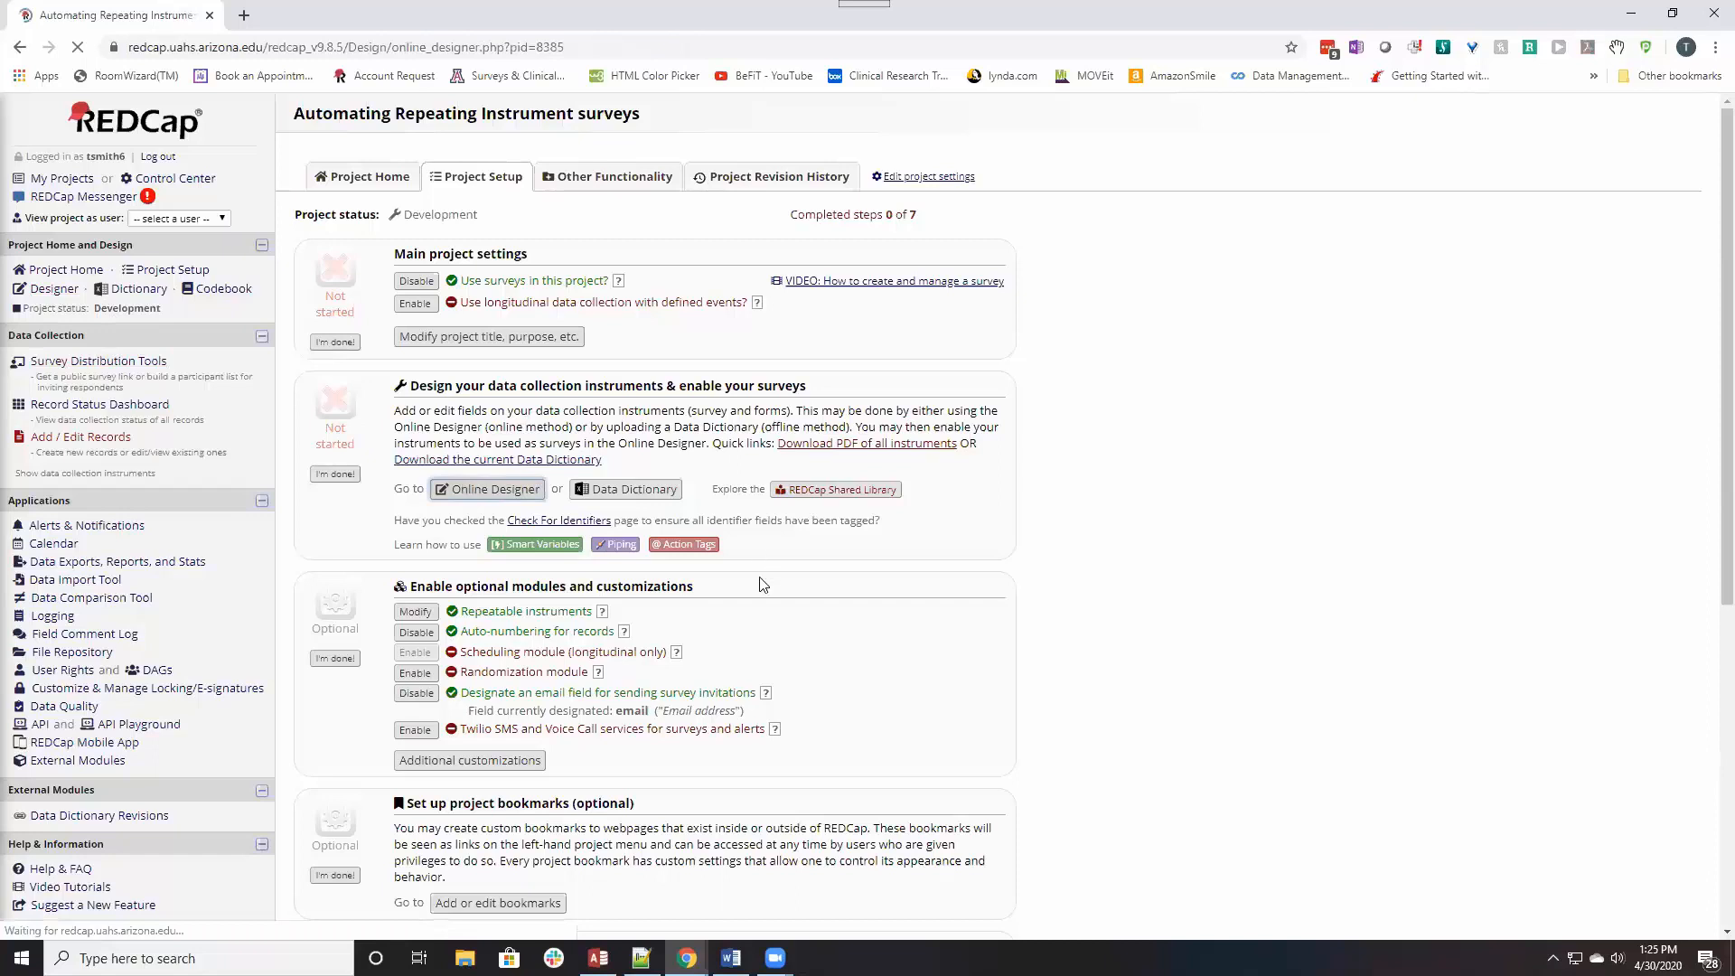
Delete the How feeling instrument's survey settings from its Survey settings page and confirm.
{"action": "left_click", "coordinate": [493, 490]}
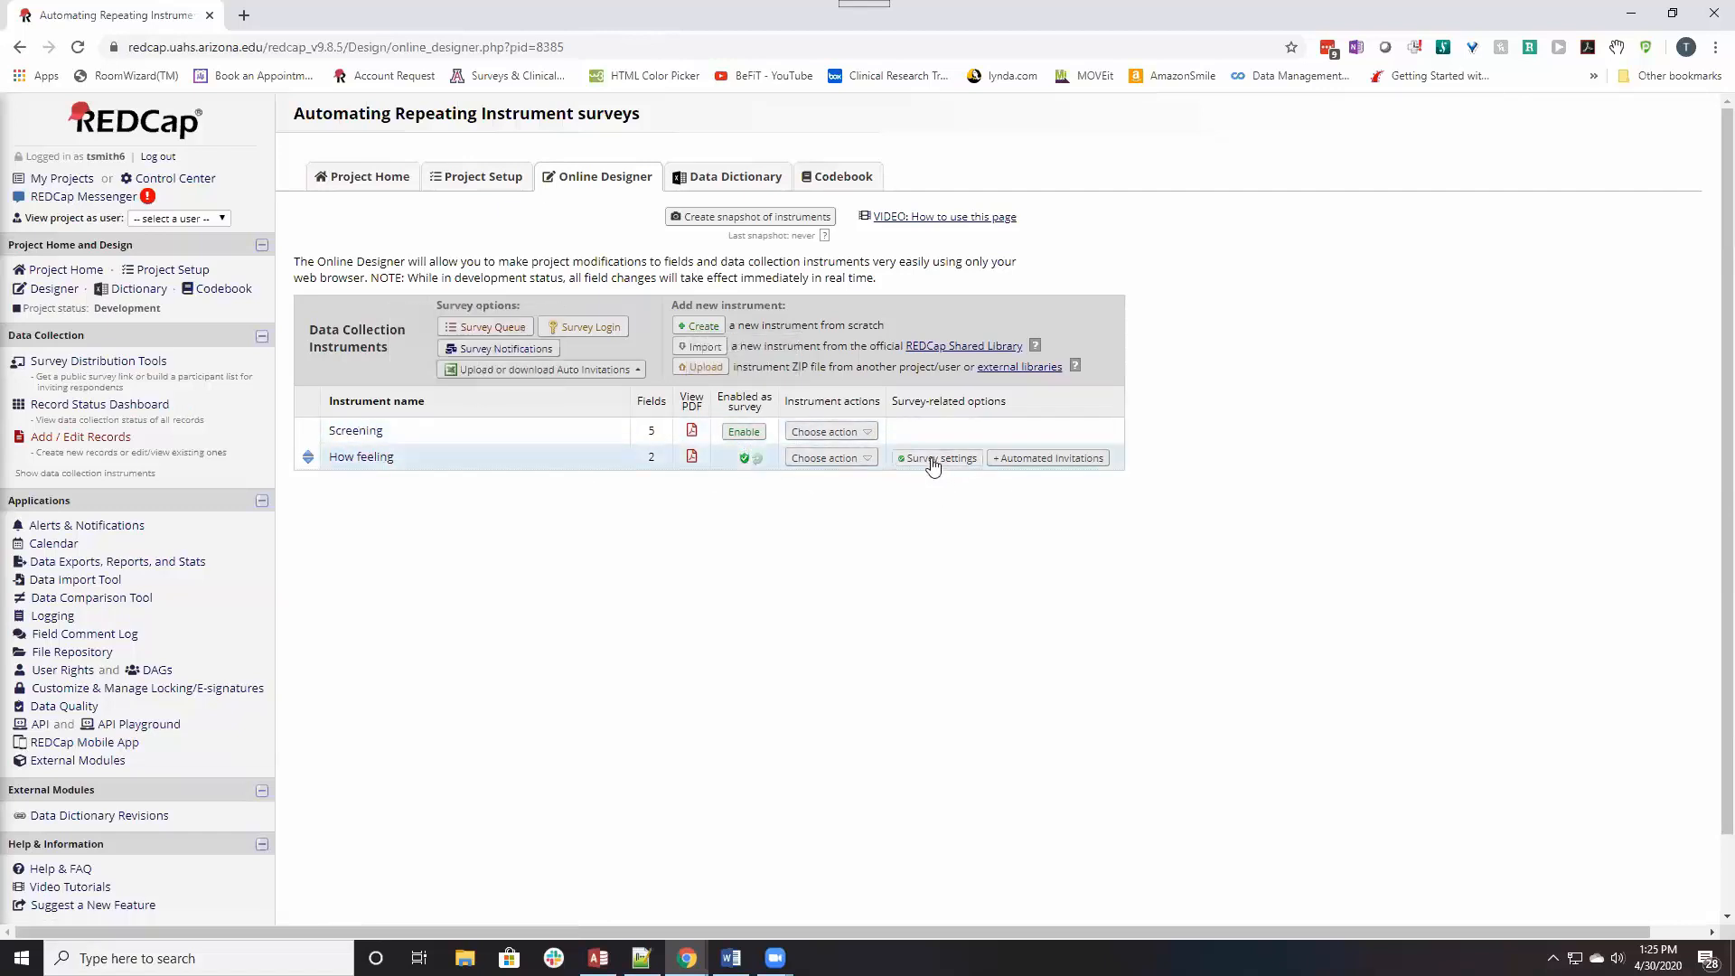
{"action": "left_click", "coordinate": [939, 457]}
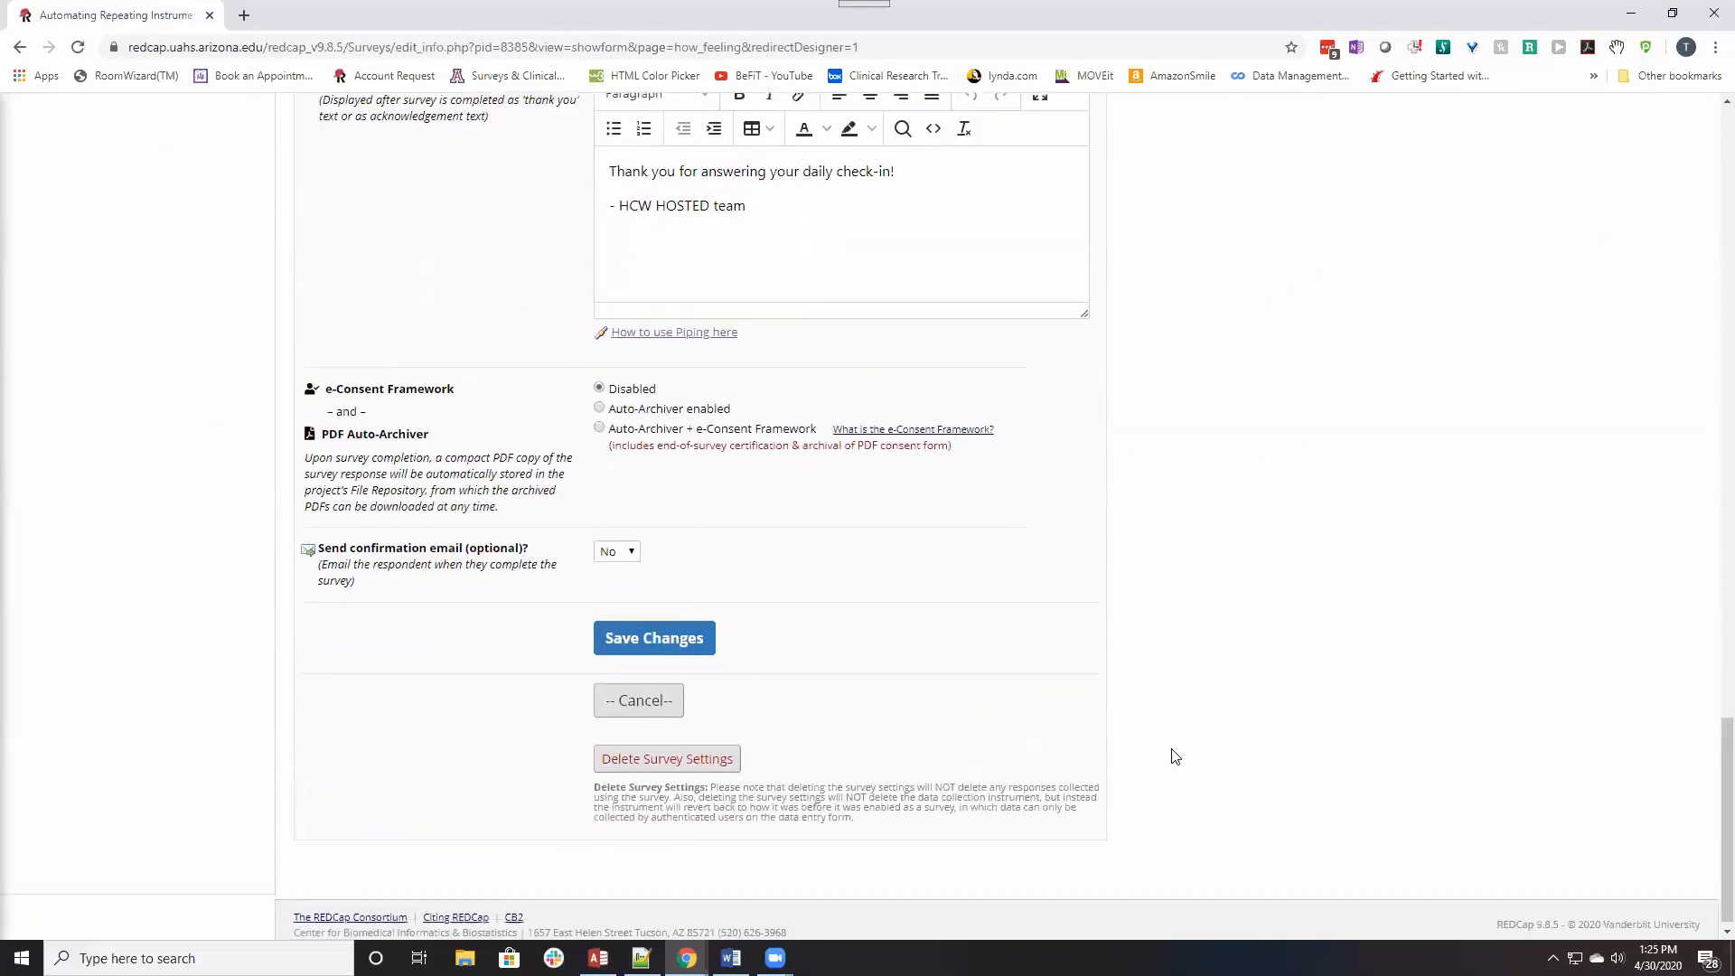
{"action": "left_click", "coordinate": [665, 758]}
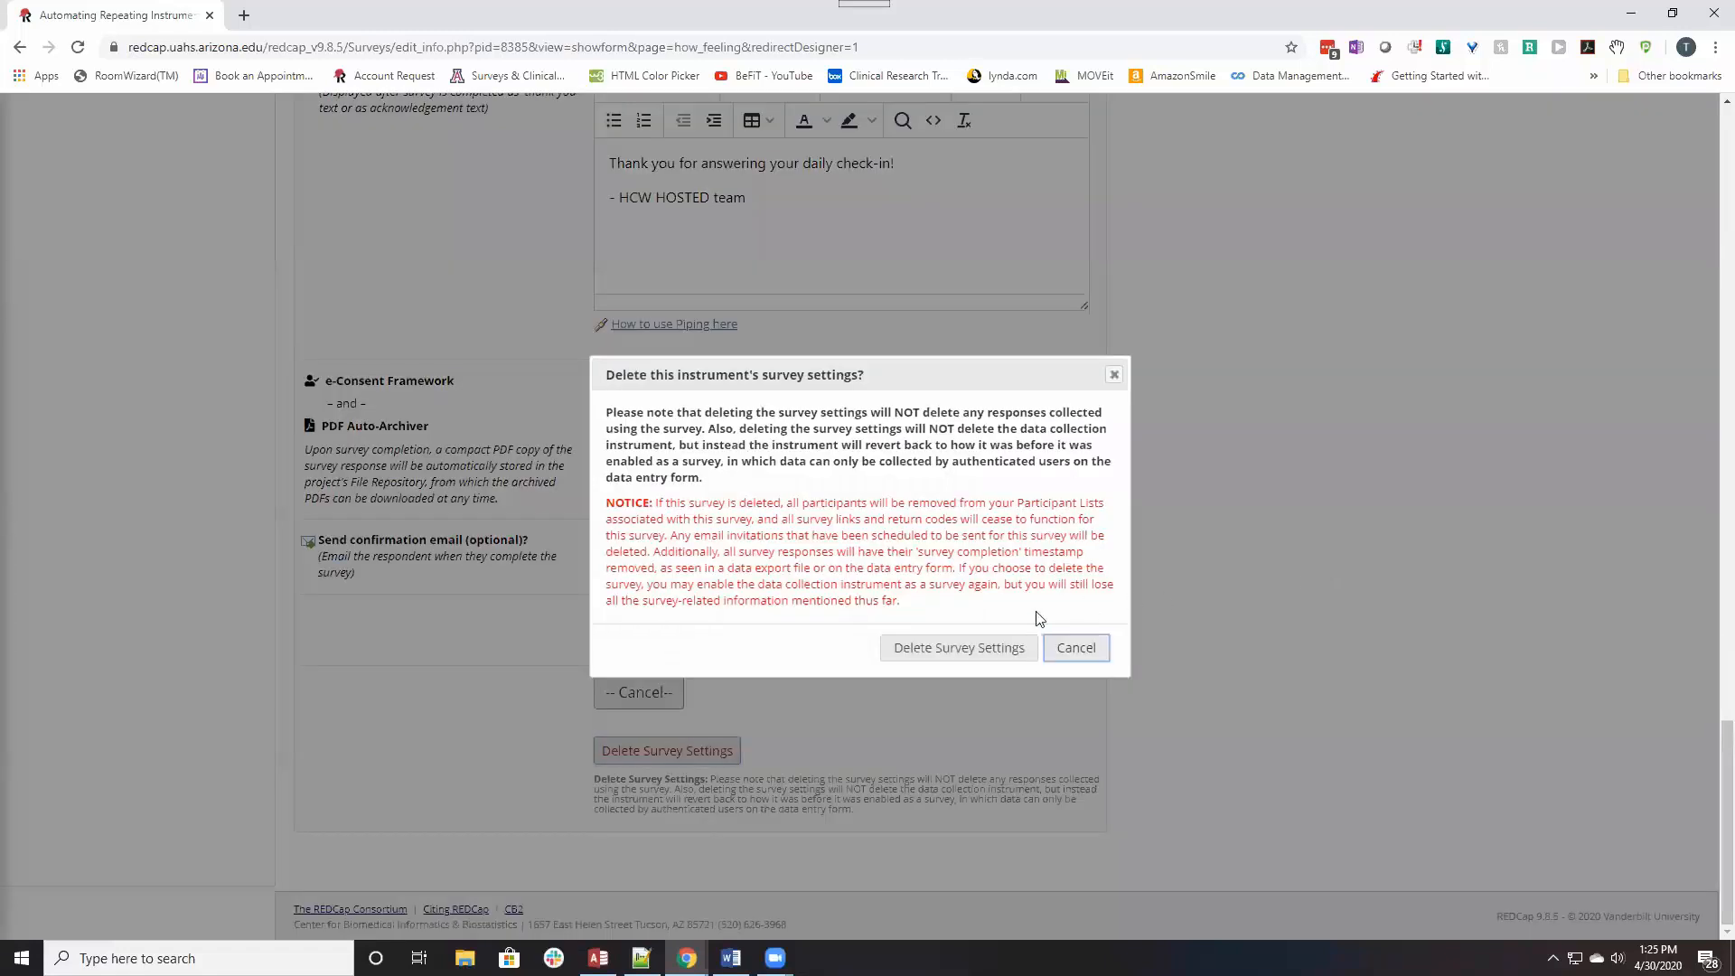
{"action": "left_click", "coordinate": [958, 647]}
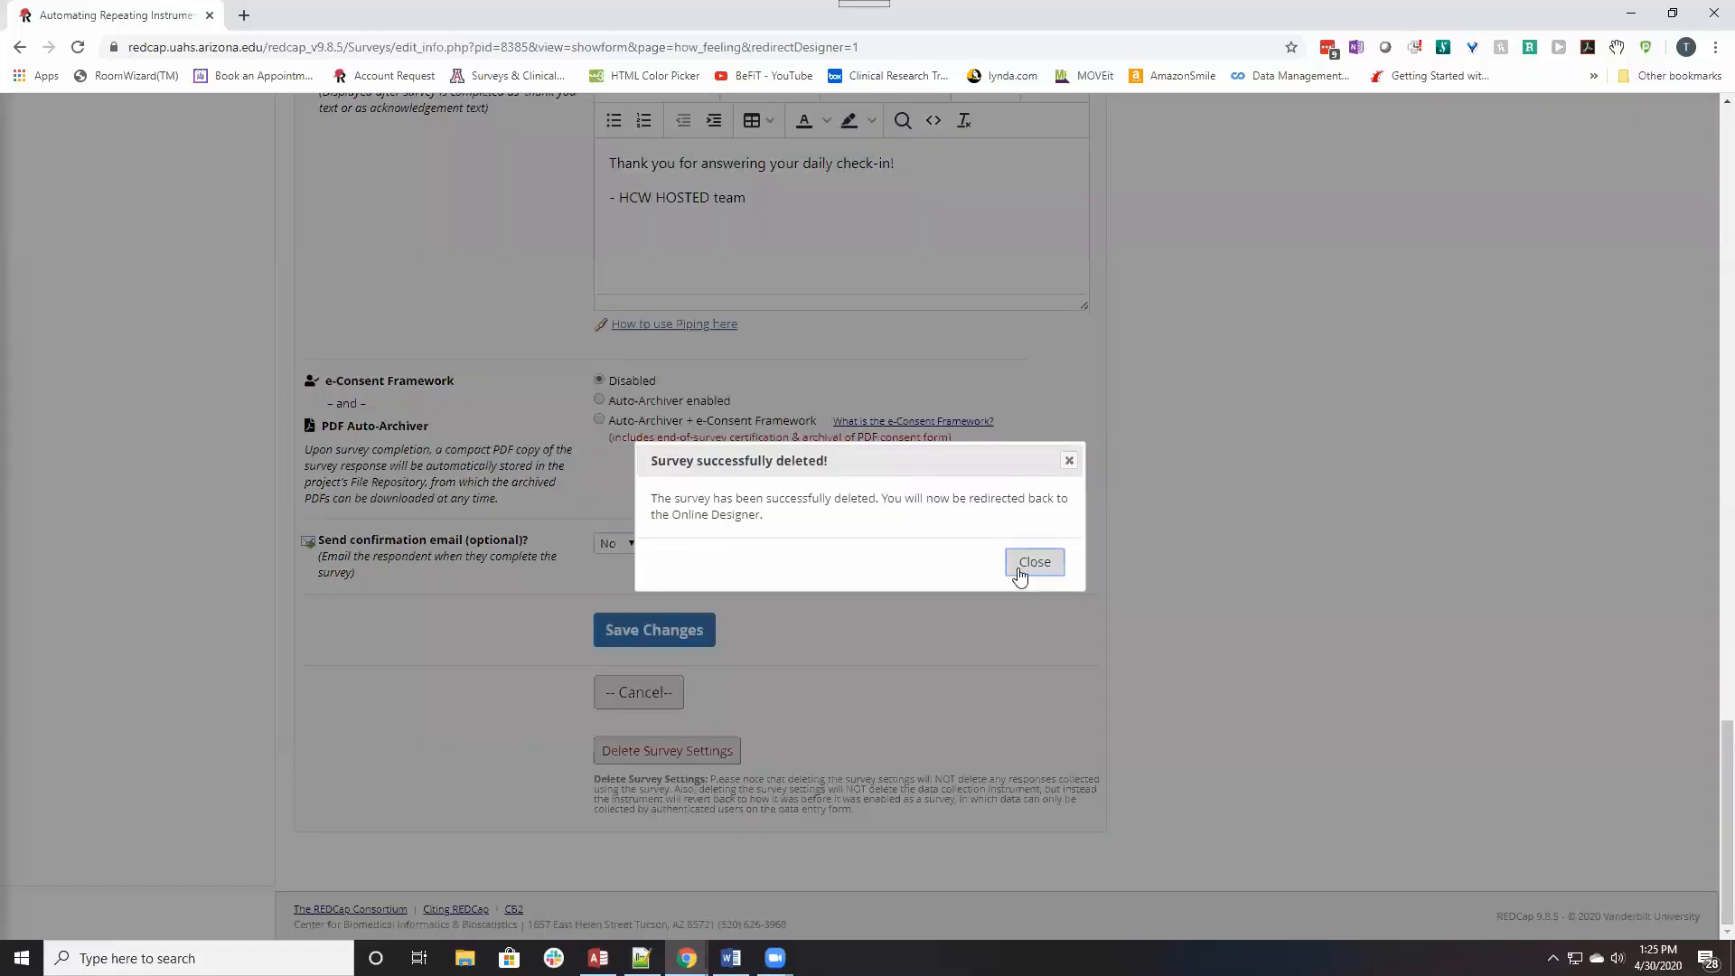
{"action": "left_click", "coordinate": [1033, 560]}
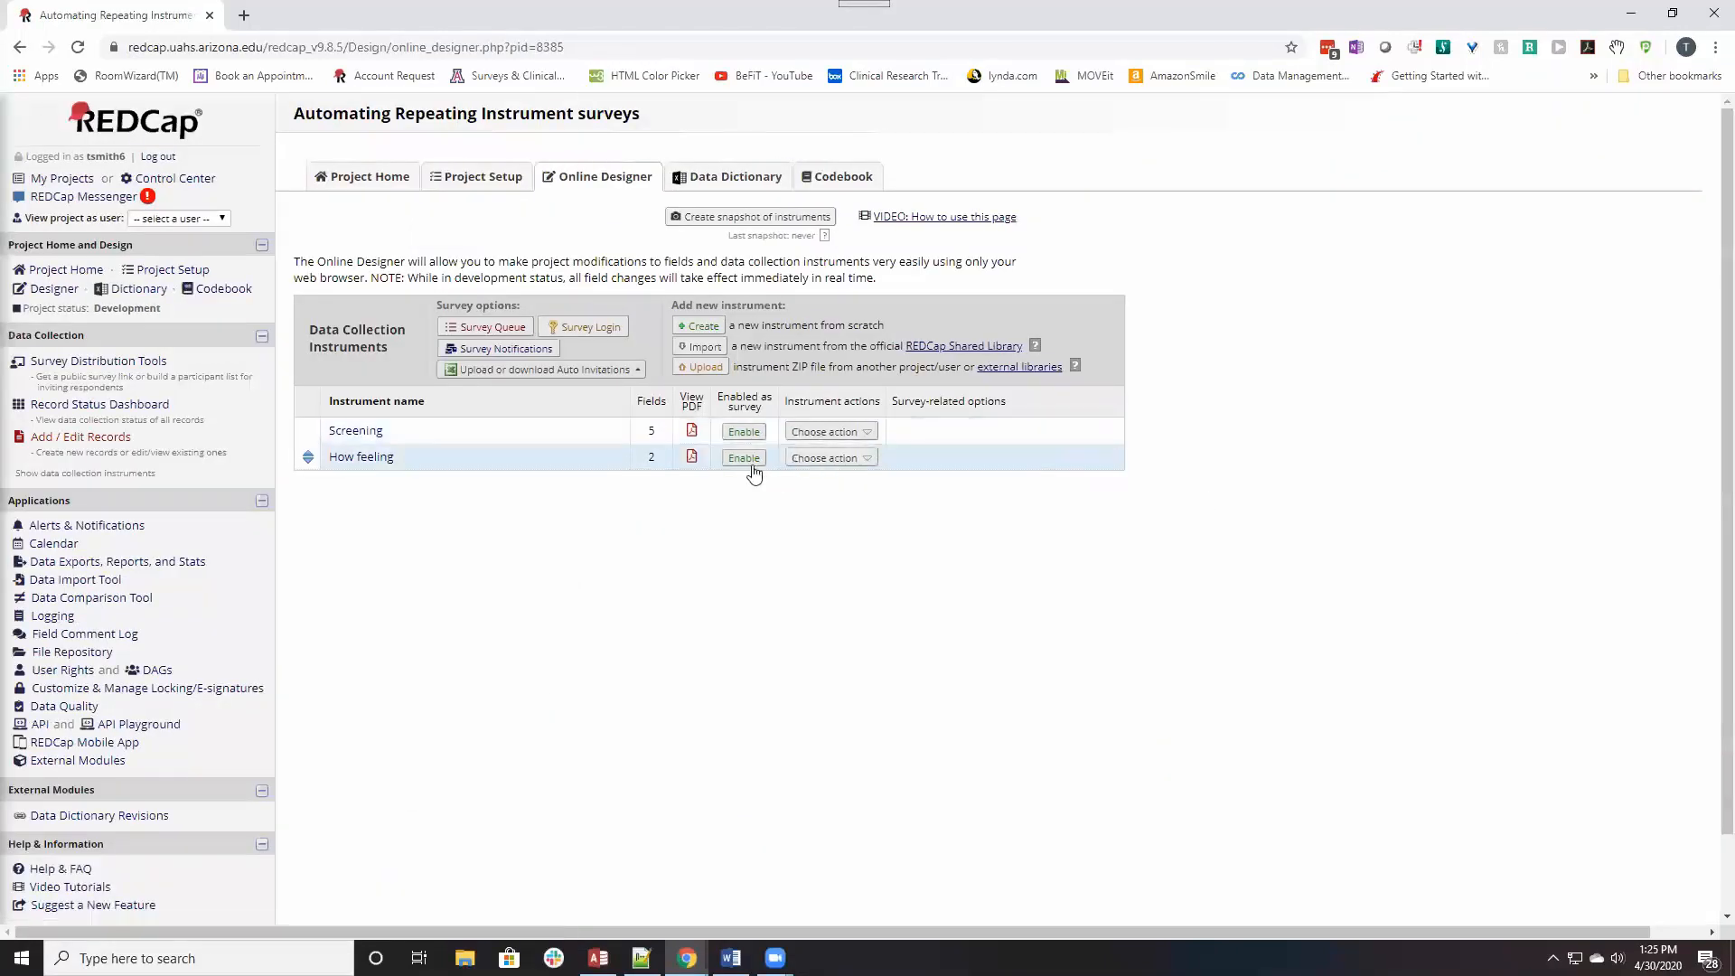
{"action": "left_click", "coordinate": [743, 457]}
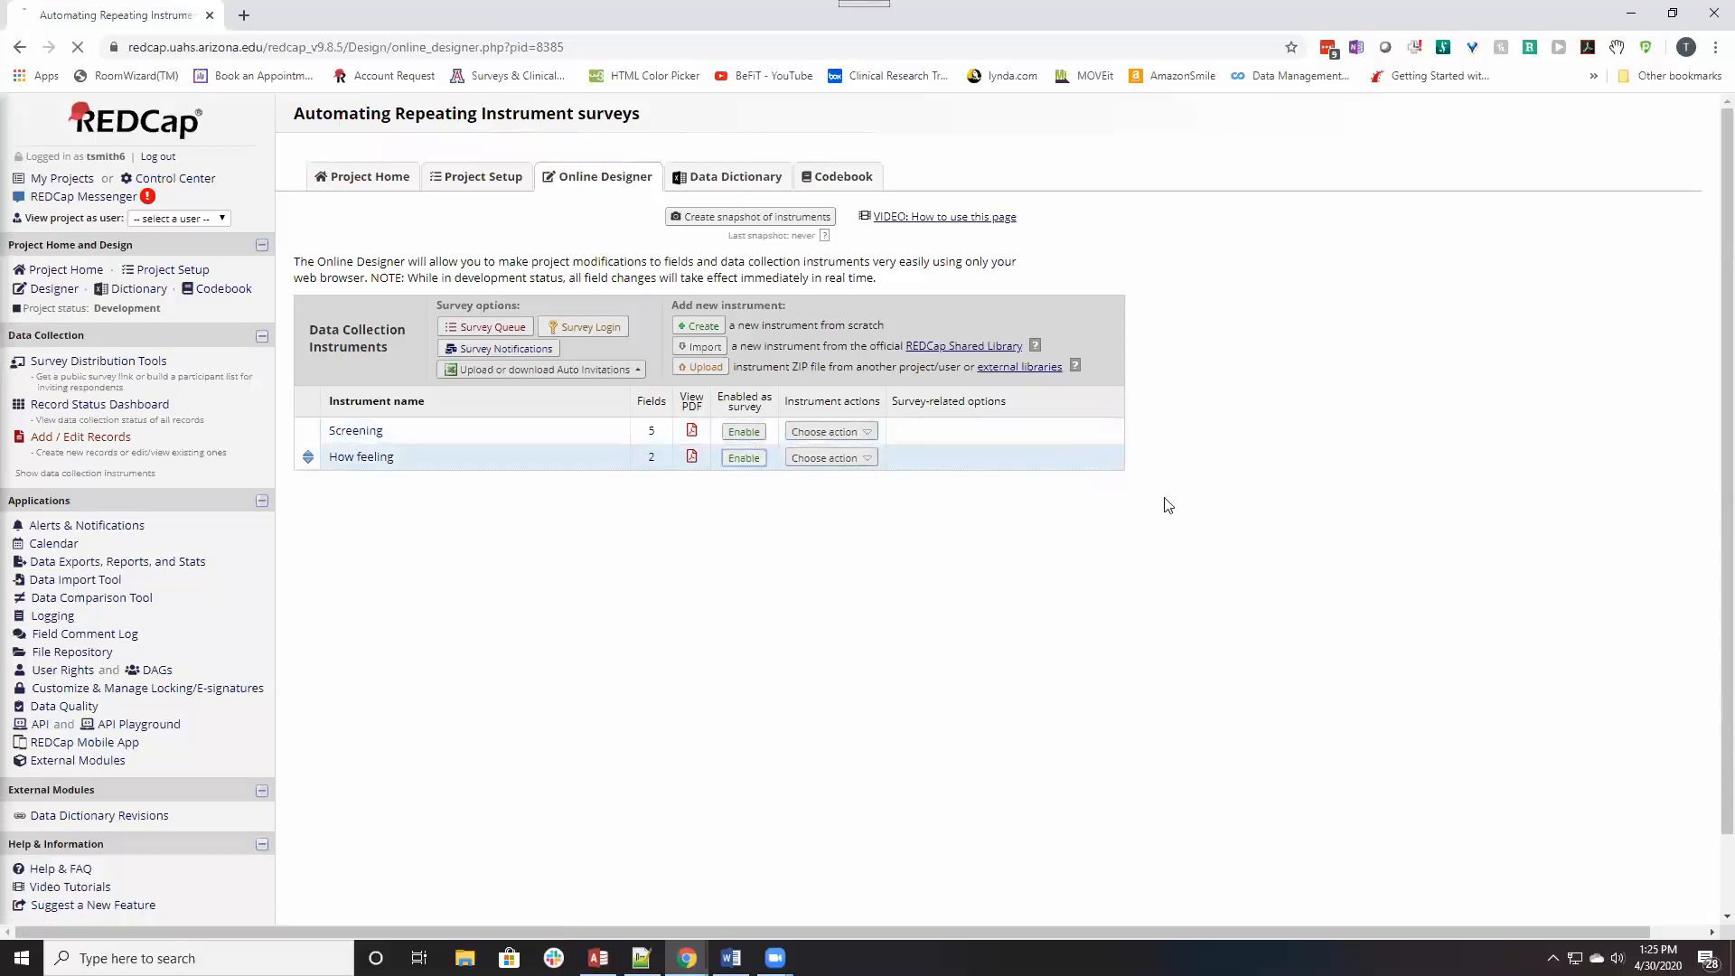
Enable How feeling as a survey again, clear its Survey Title, and reach the termination options.
{"action": "left_click", "coordinate": [742, 457]}
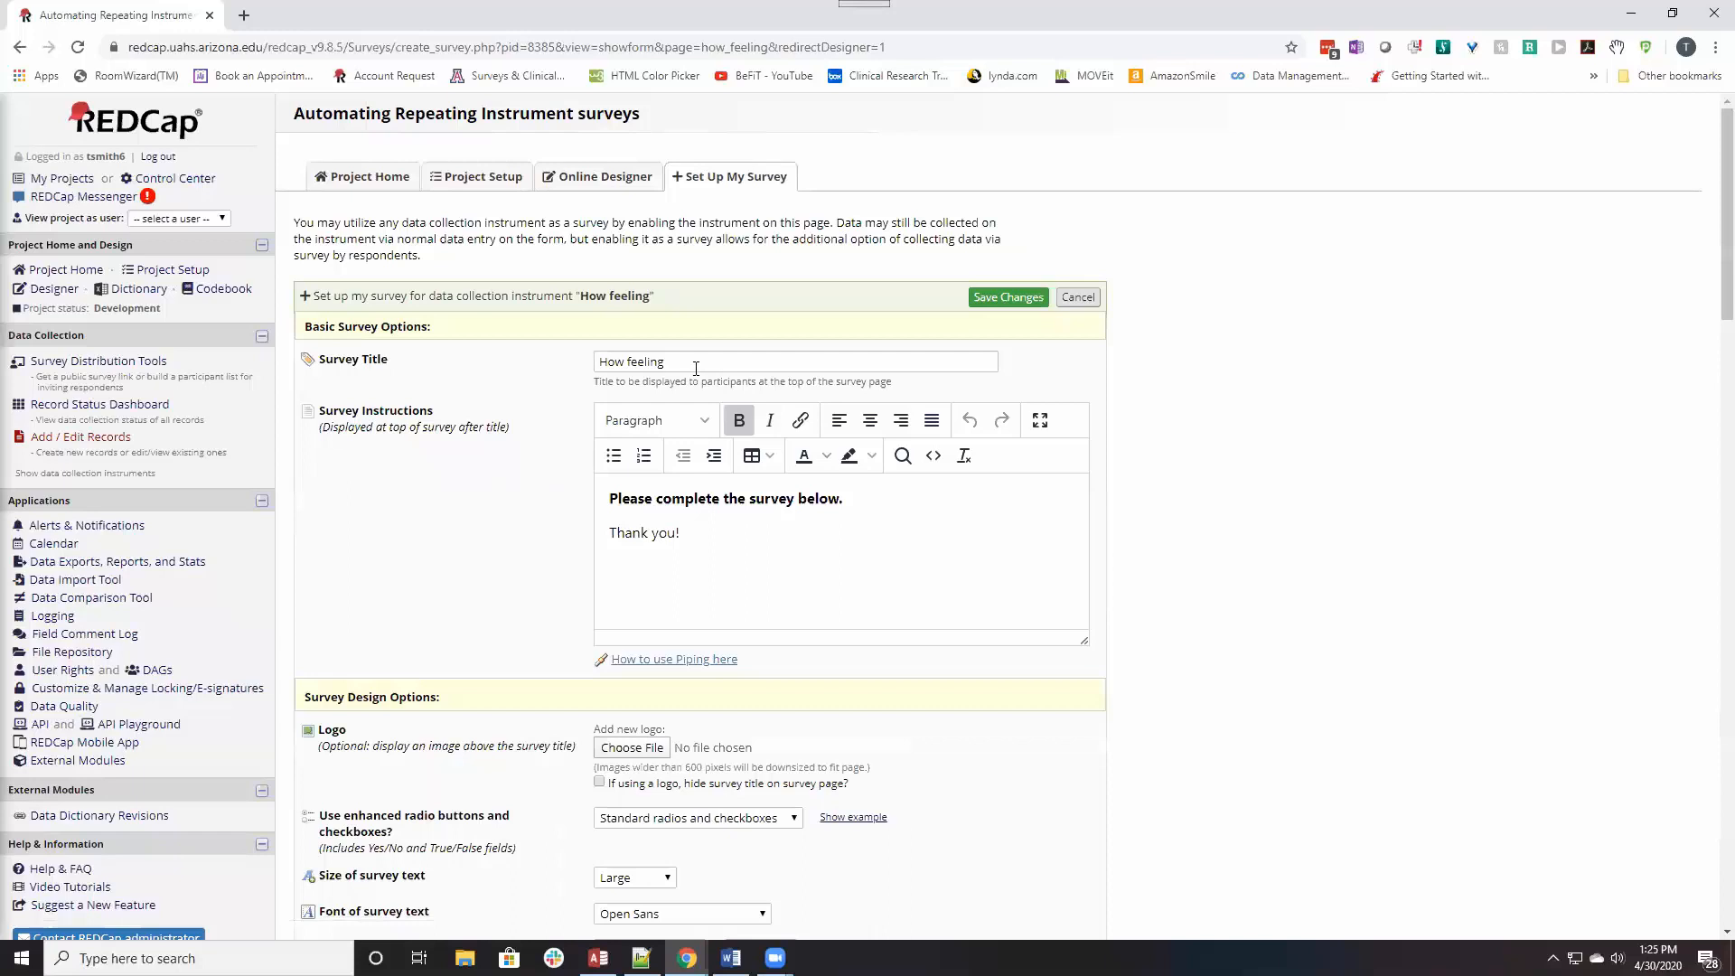
{"action": "double_click", "coordinate": [631, 361]}
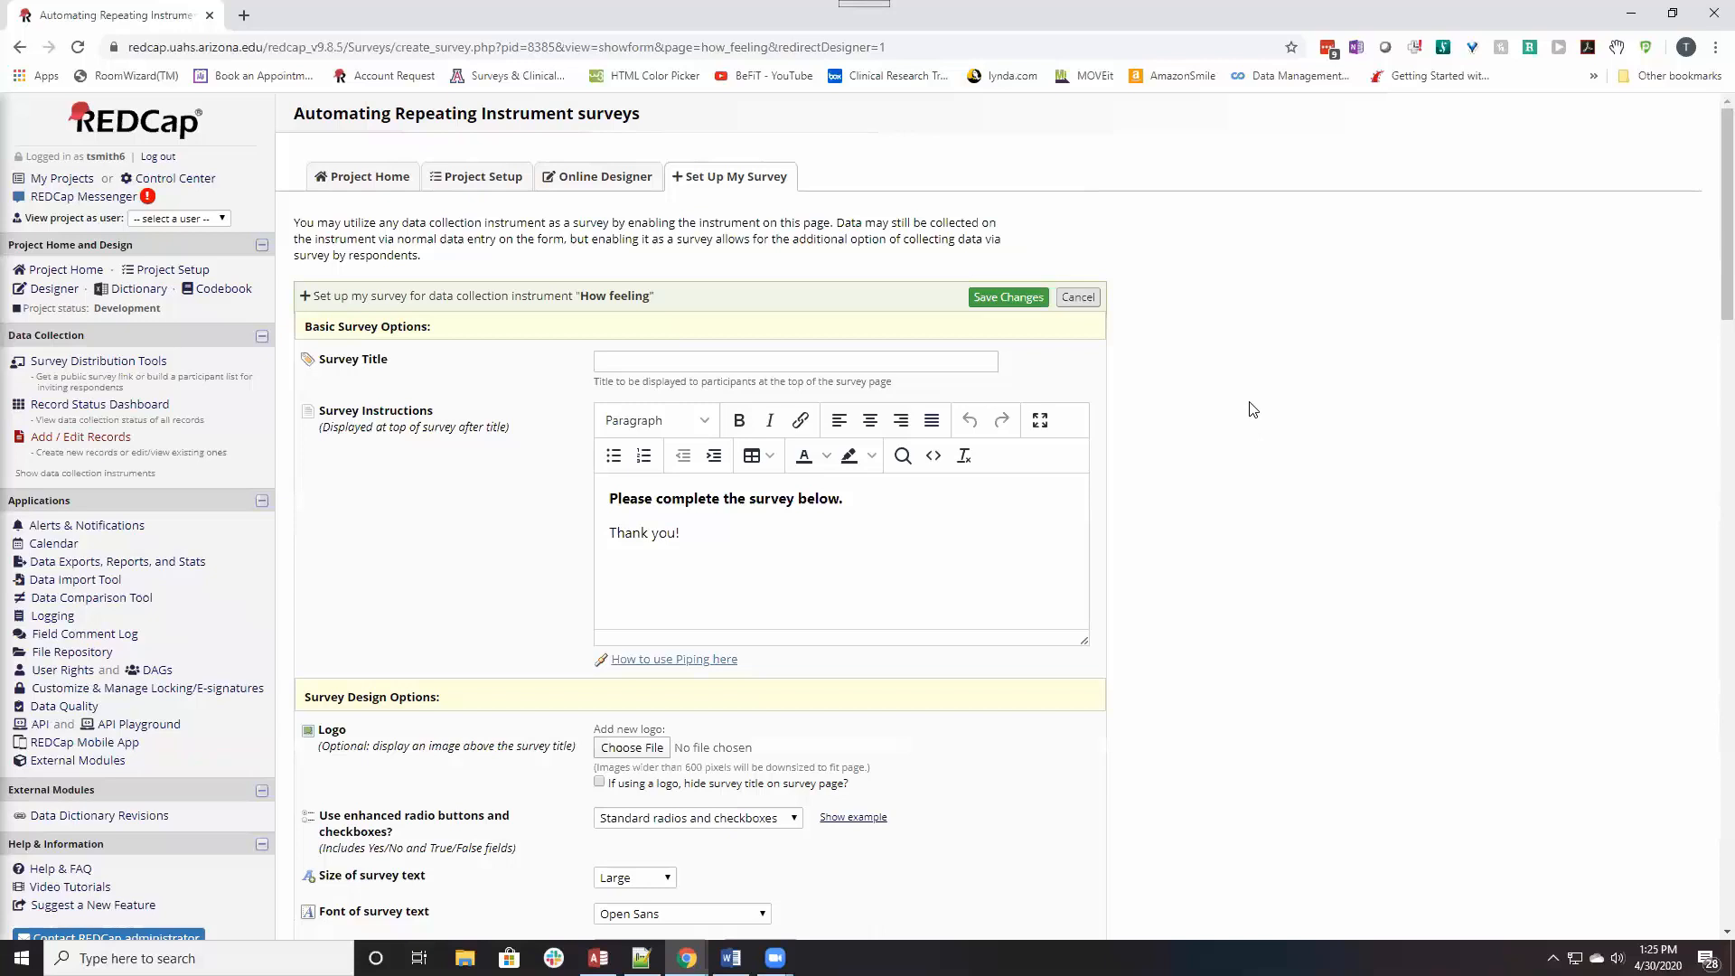
{"action": "scroll", "scroll_direction": "down", "scroll_amount": 3}
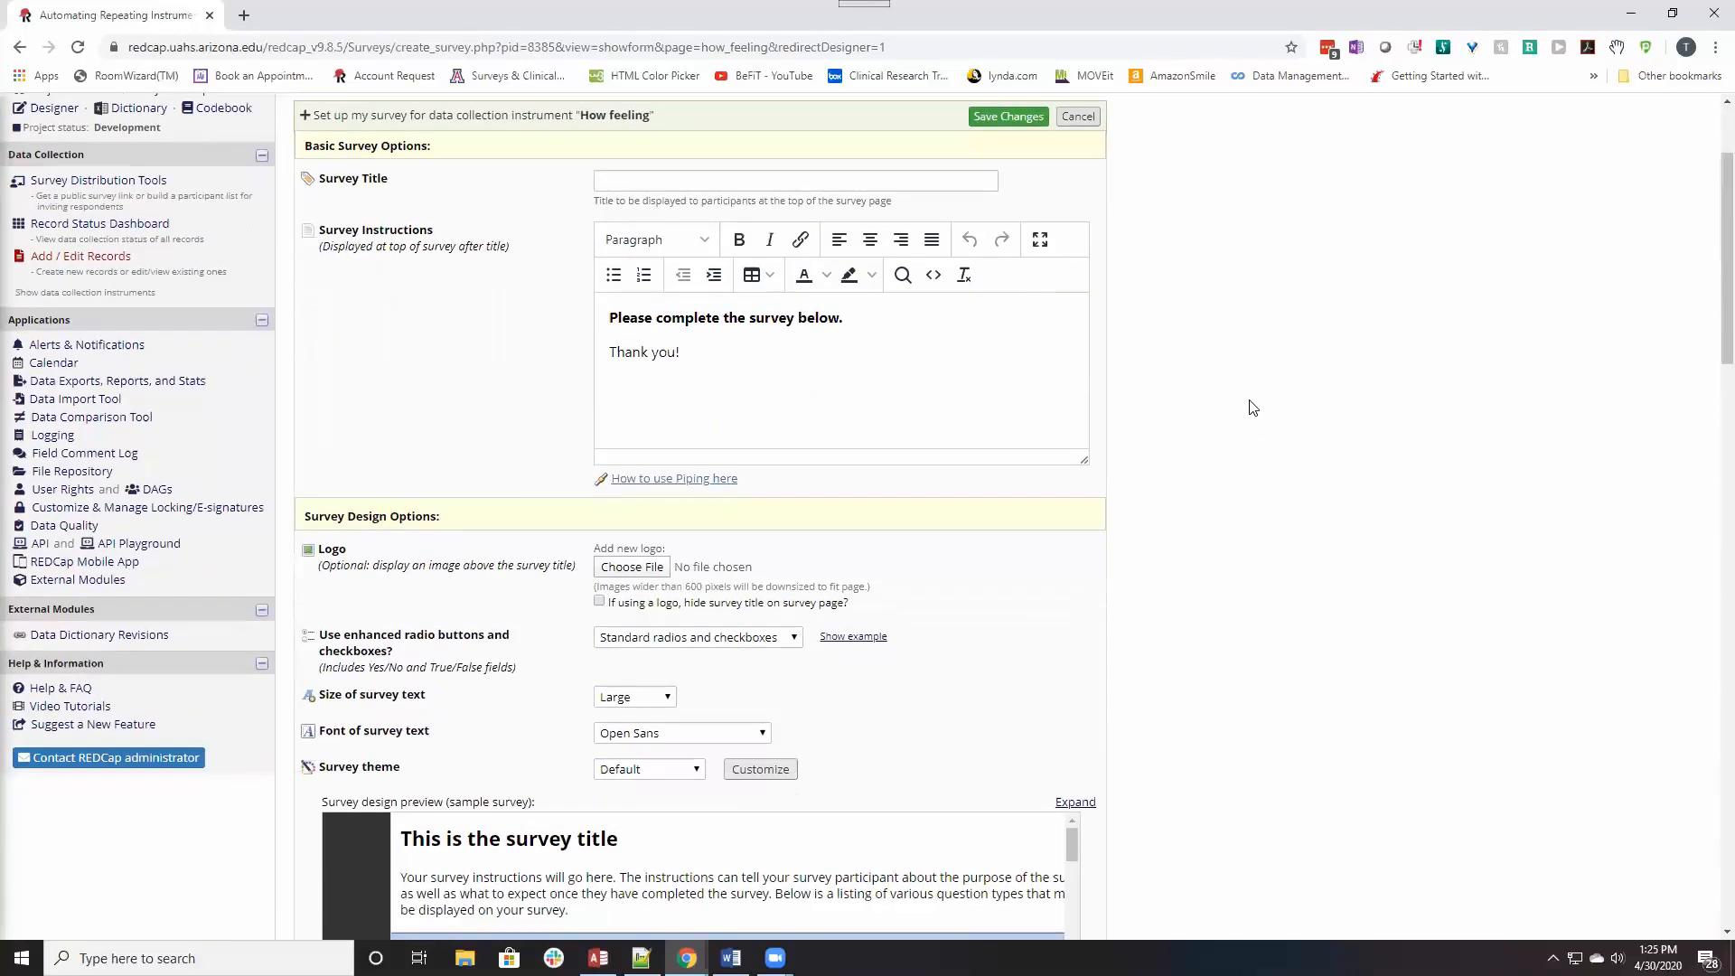
{"action": "scroll", "scroll_direction": "down", "scroll_amount": 3}
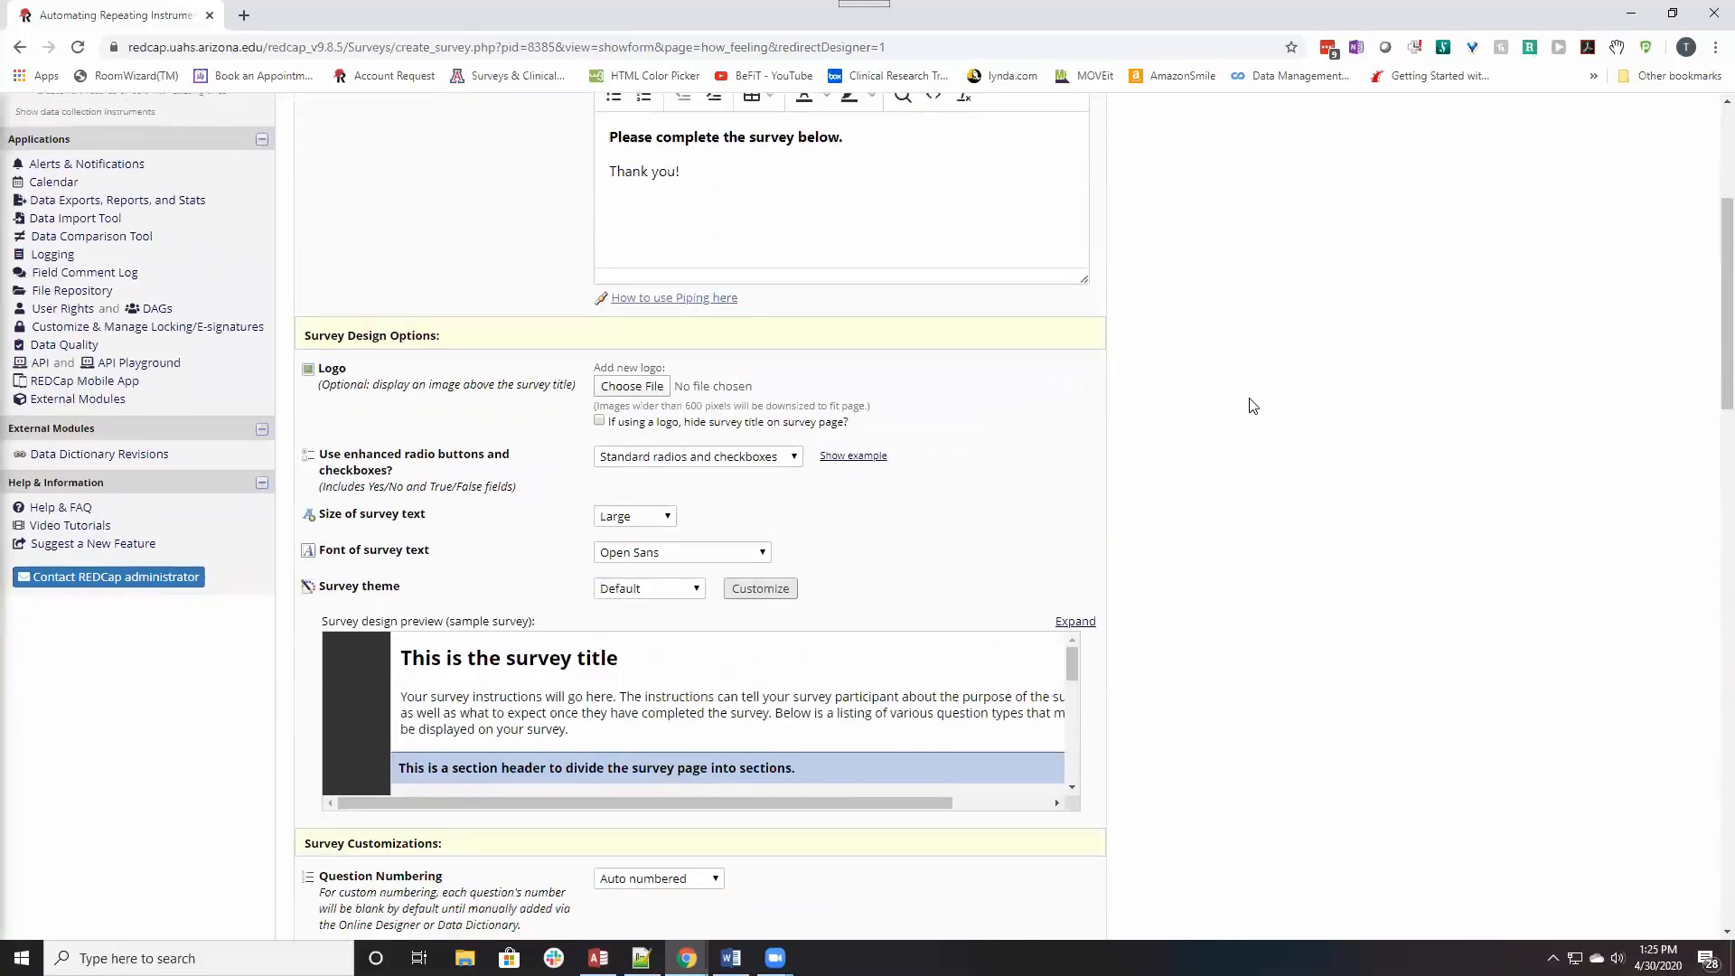
{"action": "scroll", "scroll_direction": "down", "scroll_amount": 3}
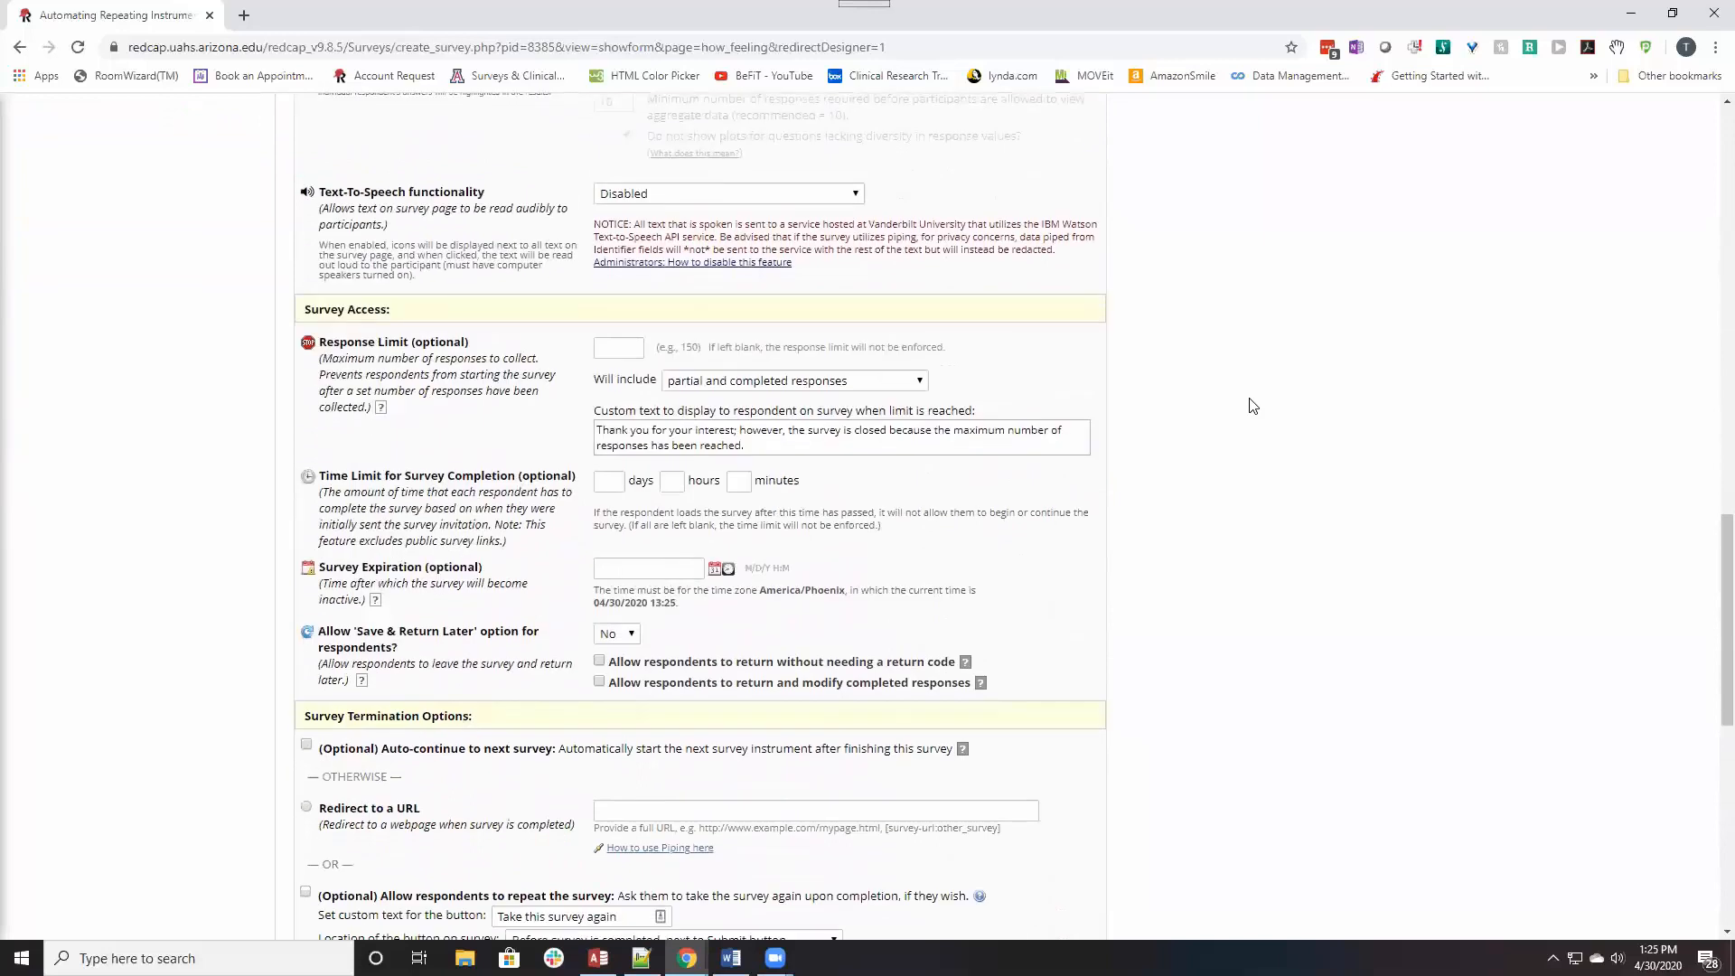
{"action": "scroll", "scroll_direction": "down", "scroll_amount": 3}
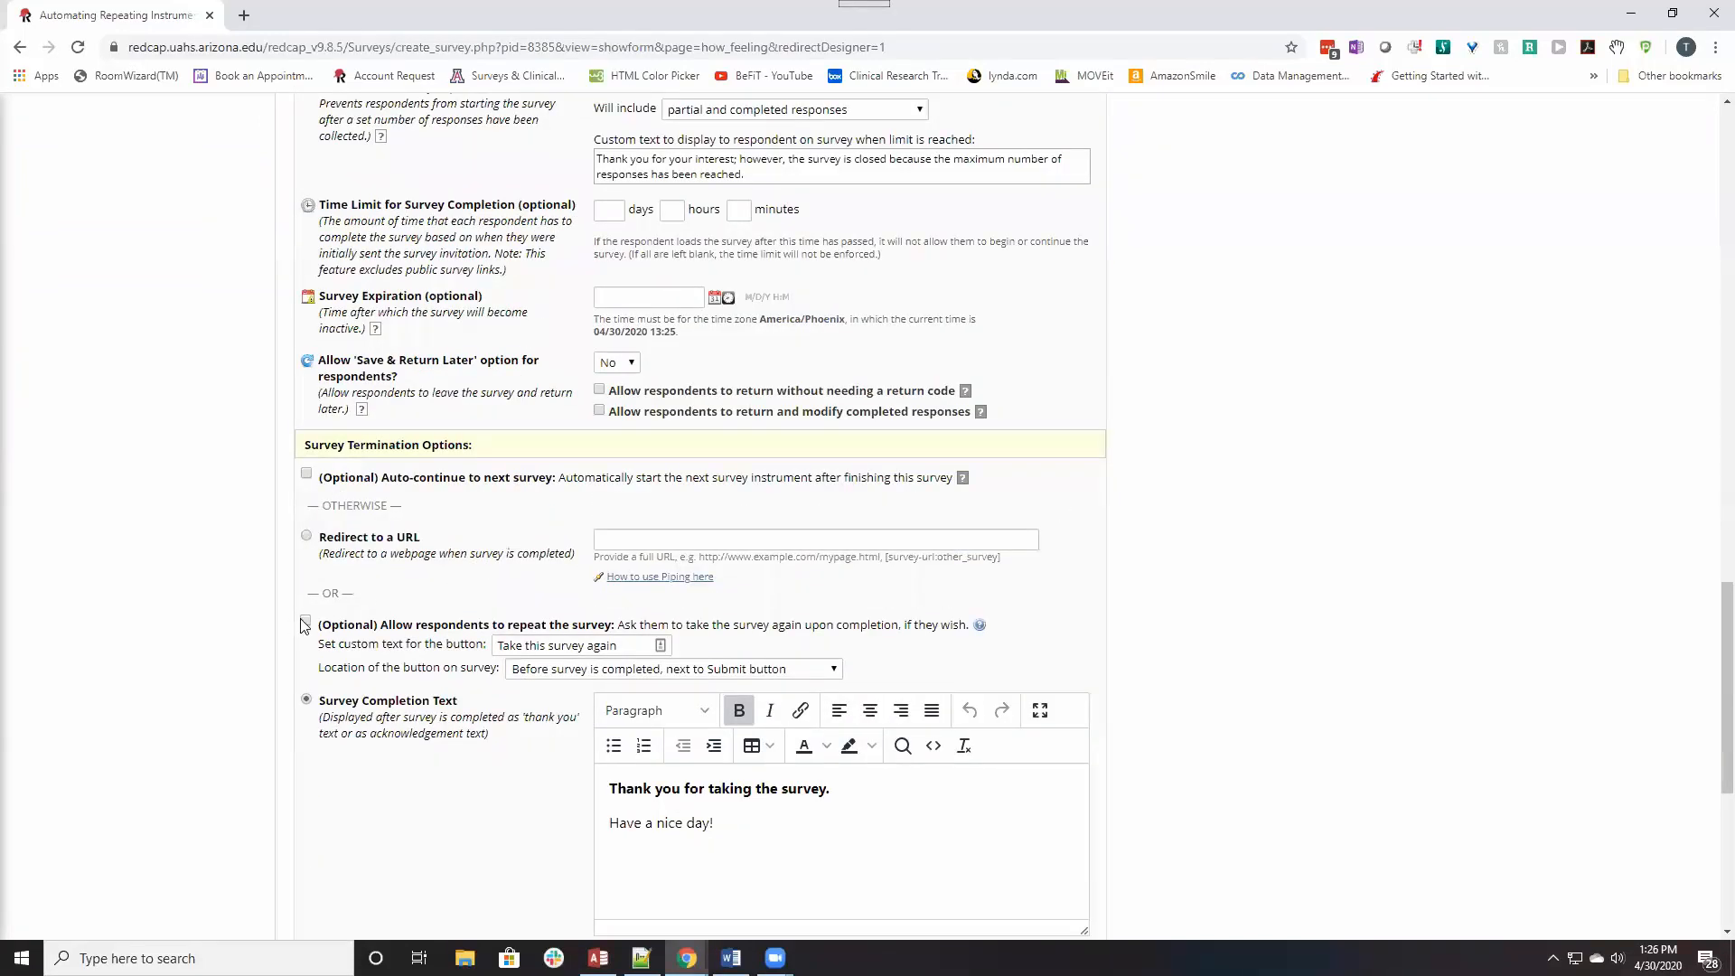
Allow repeating the survey with an 'Enter today's feelings' button placed below the Survey Completion Text.
{"action": "left_click", "coordinate": [308, 620]}
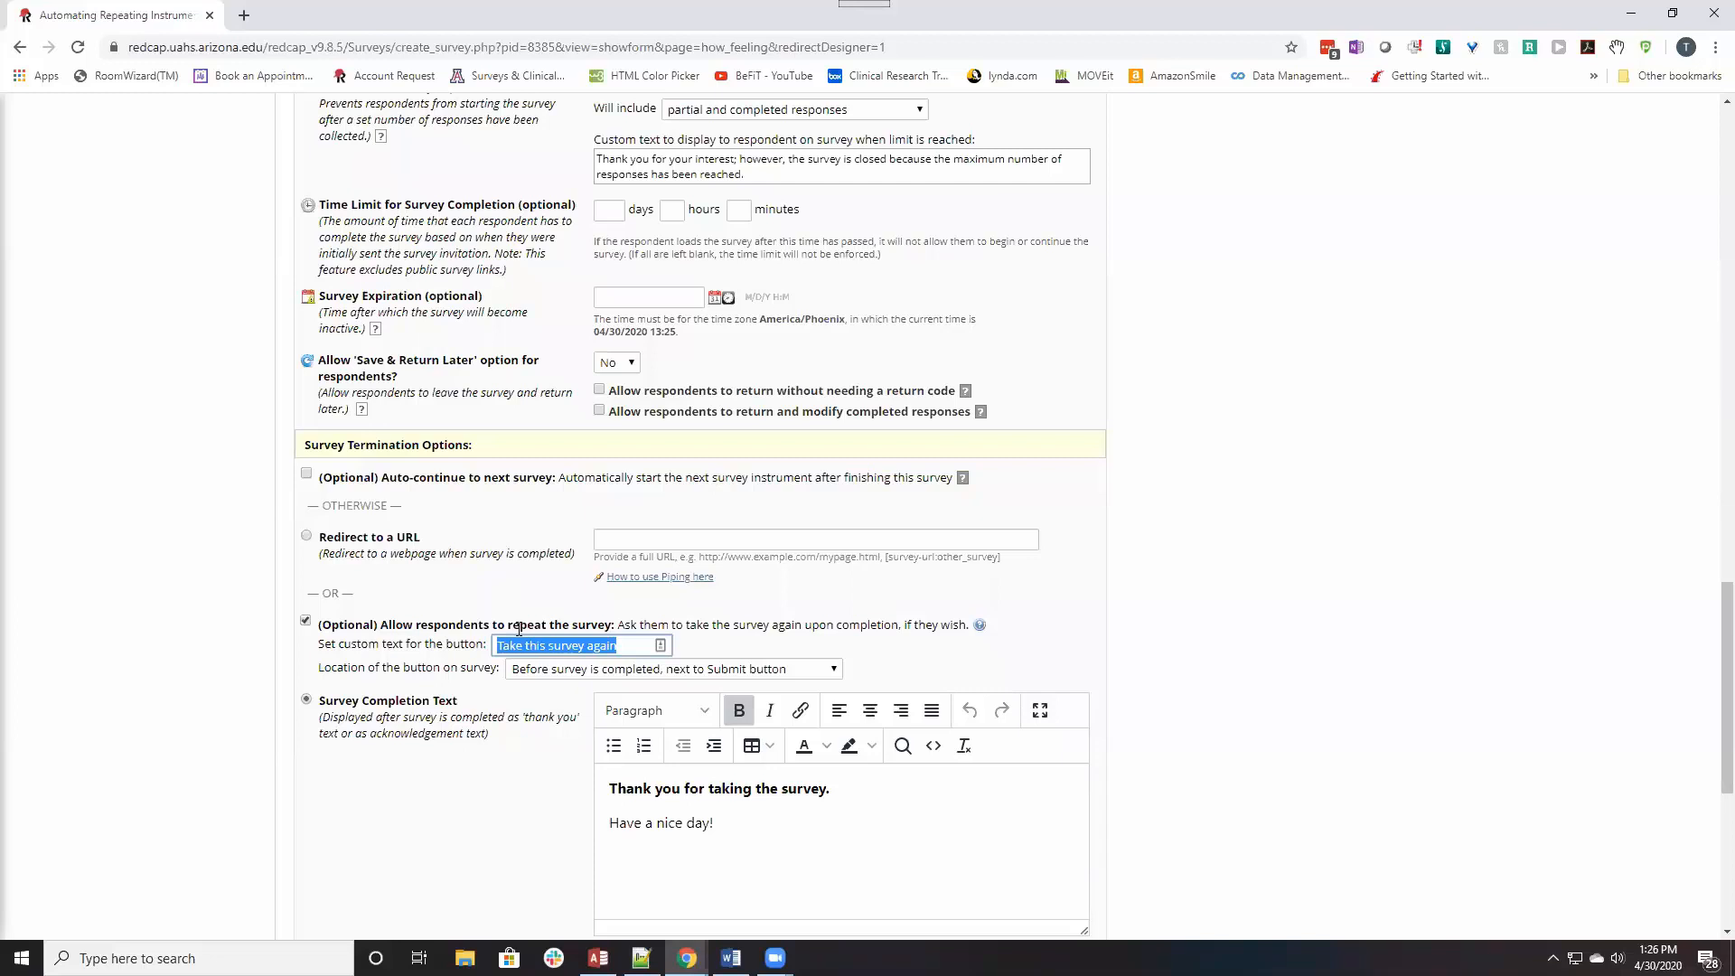
{"action": "type", "text": "Enter today"}
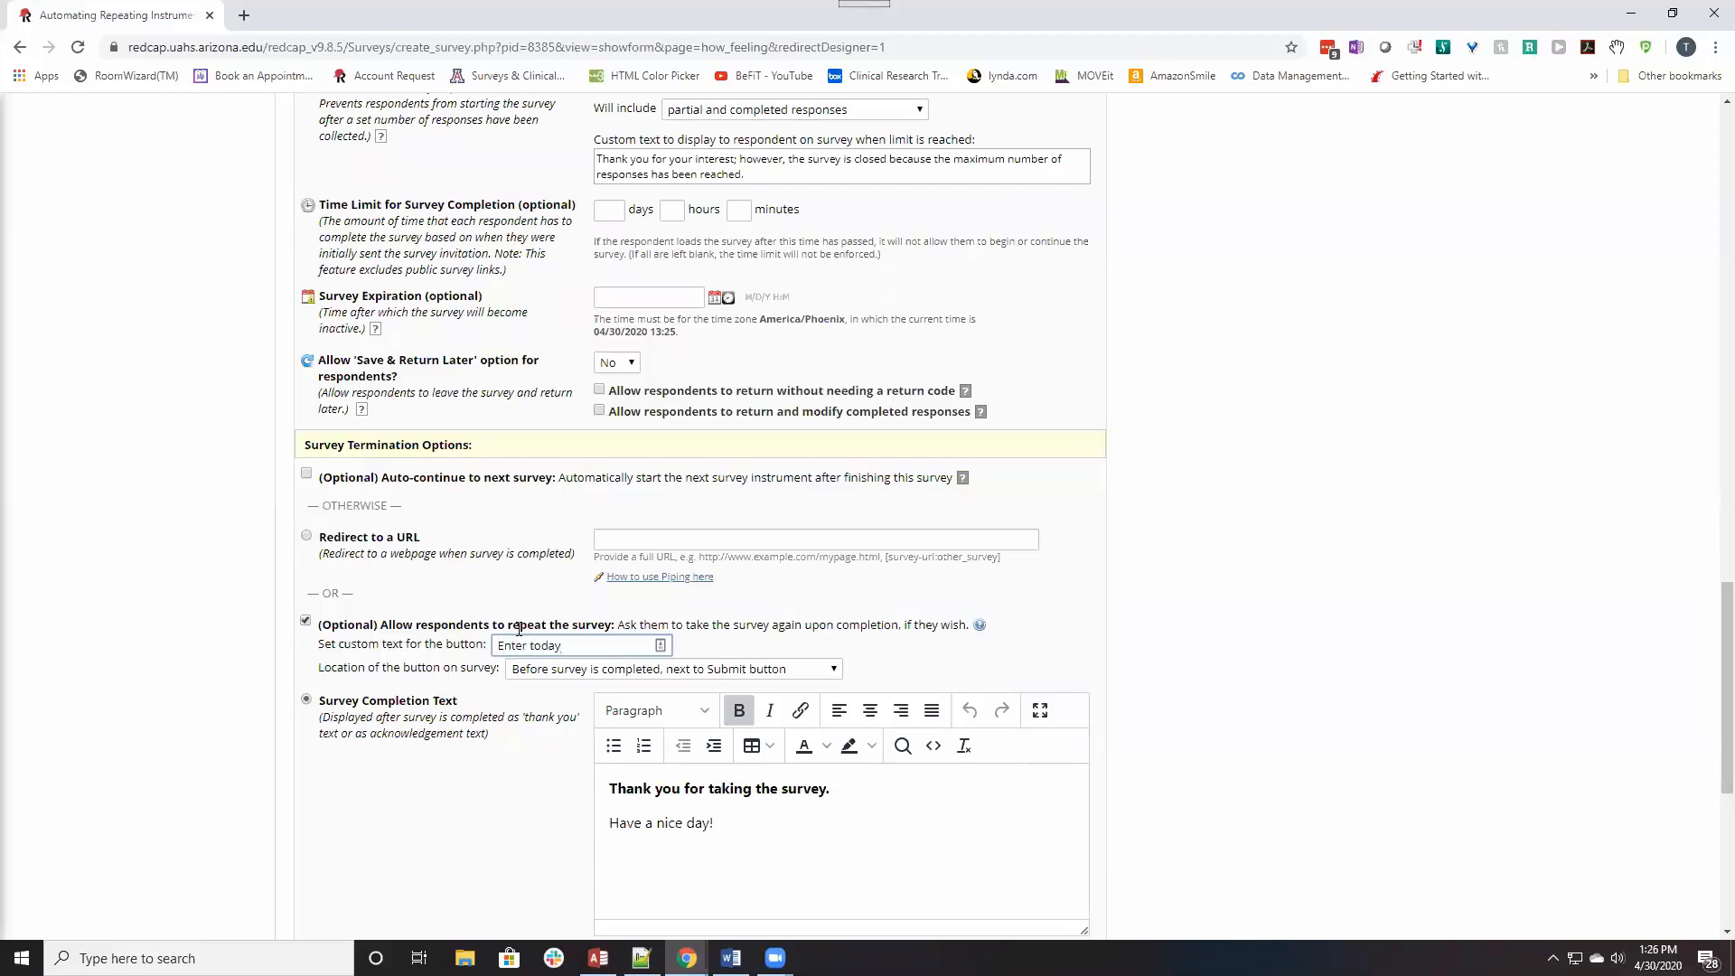
{"action": "type", "text": "'s feelings"}
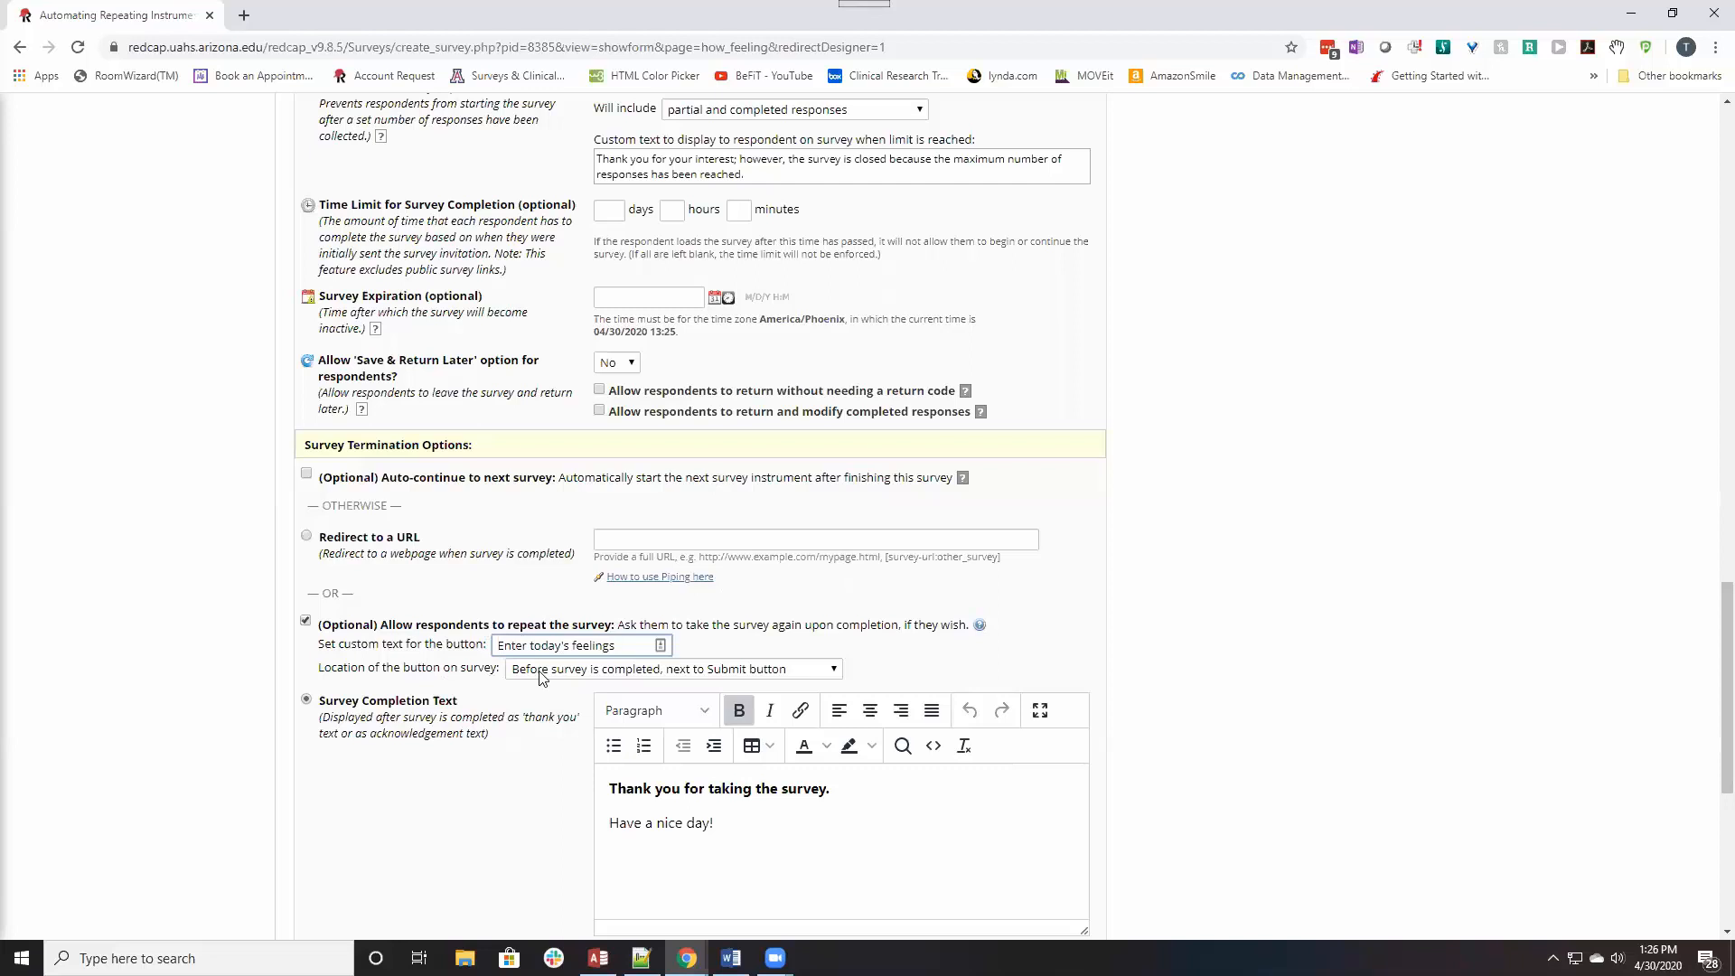
{"action": "left_click", "coordinate": [673, 669]}
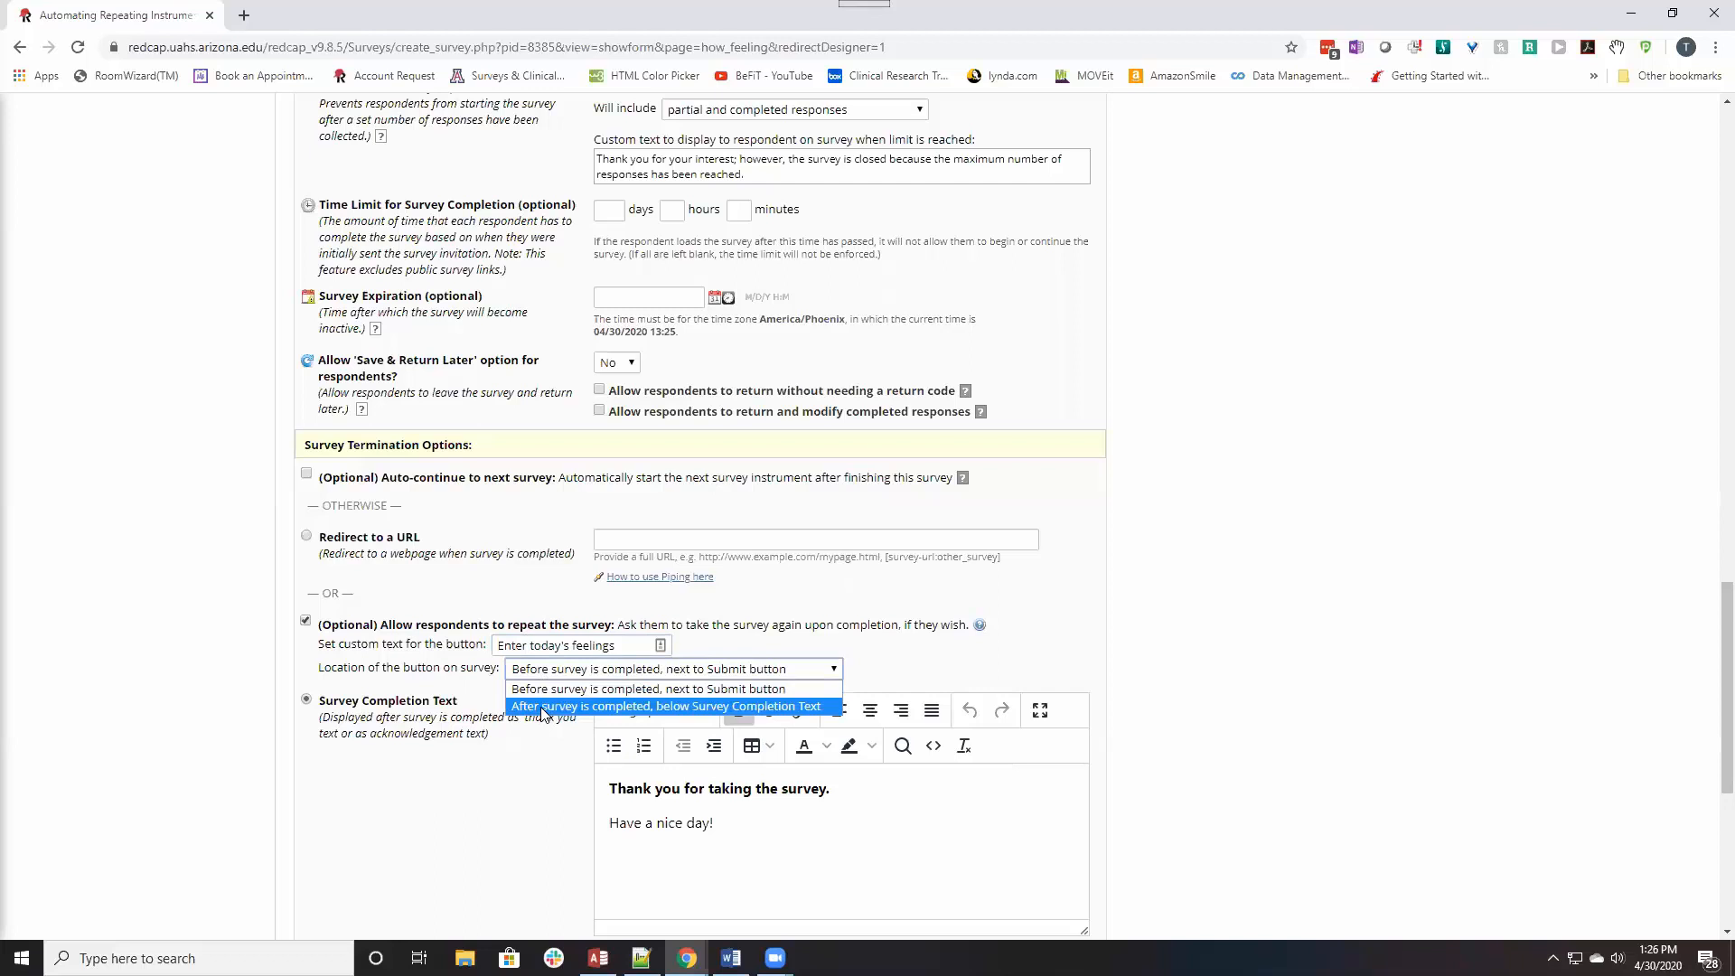
{"action": "left_click", "coordinate": [669, 706]}
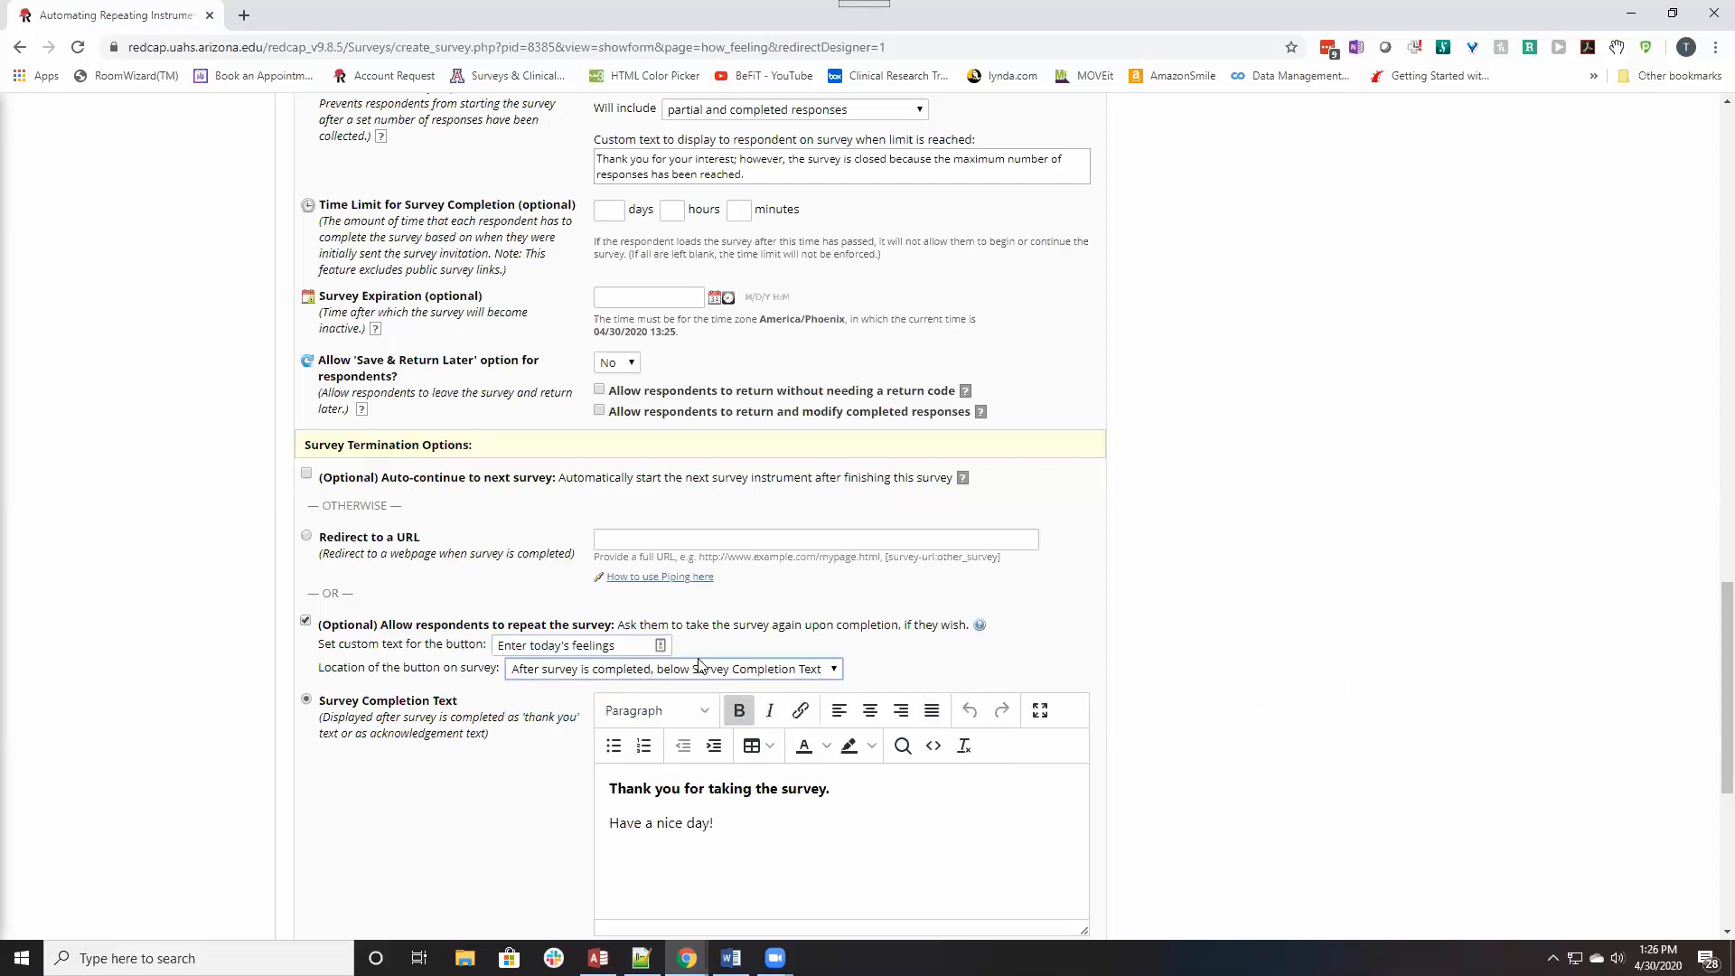
{"action": "mouse_move", "coordinate": [1160, 633]}
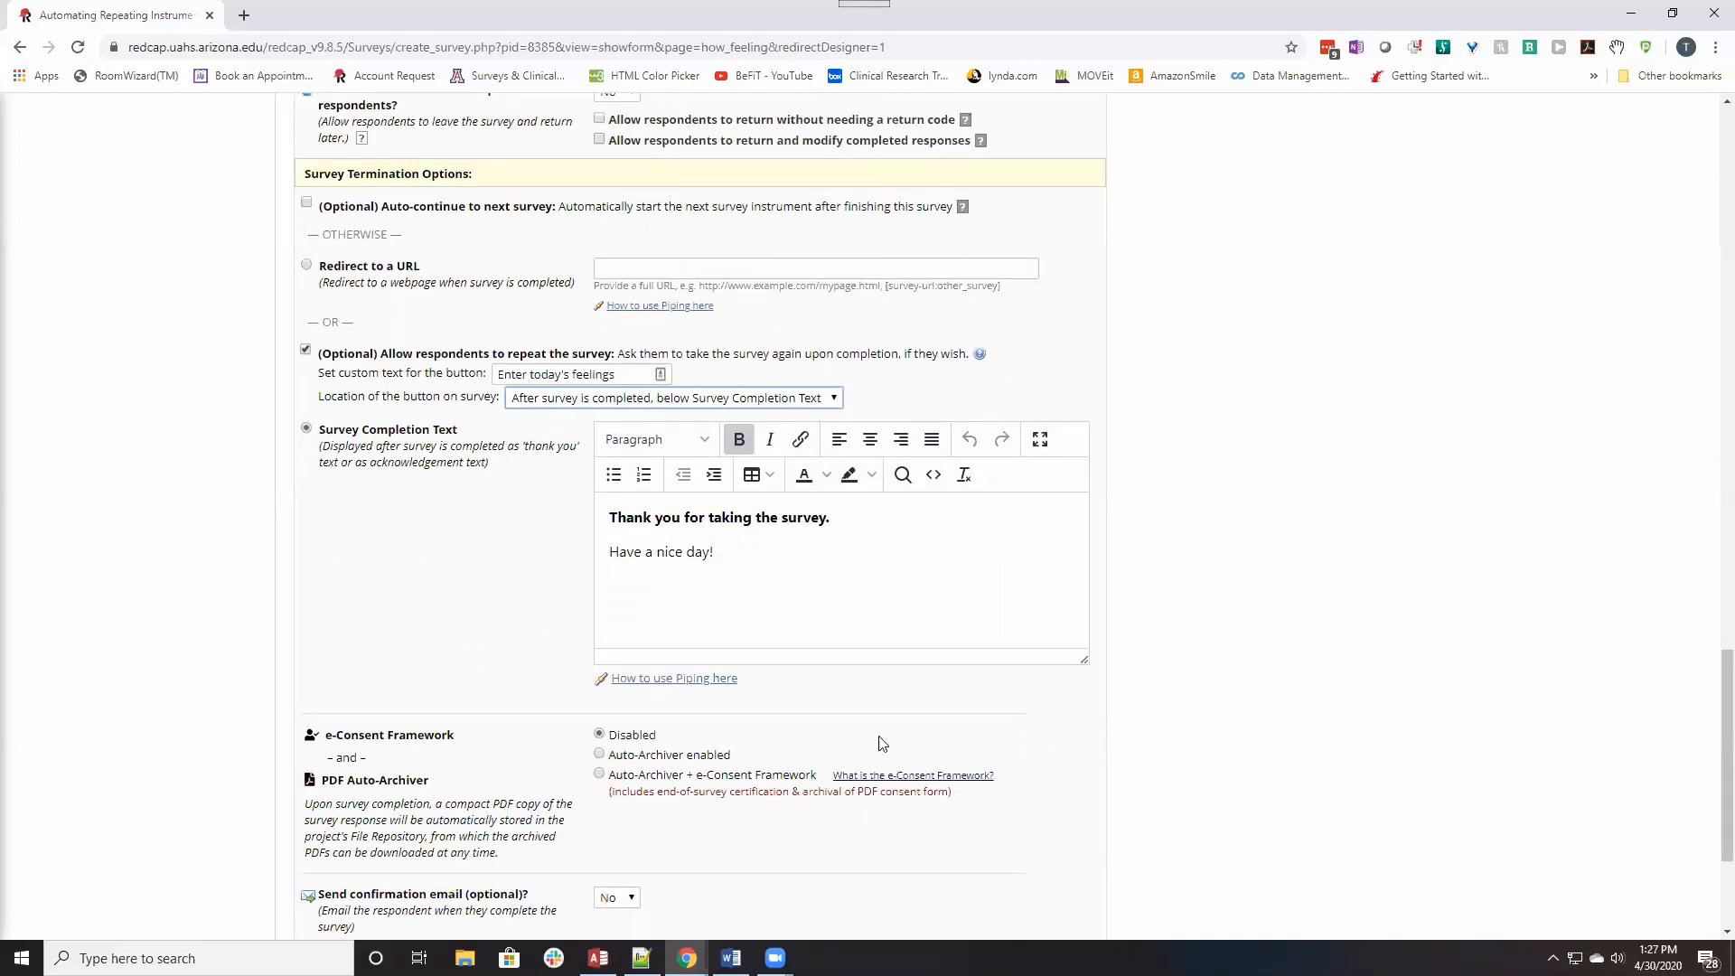
{"action": "mouse_move", "coordinate": [1134, 718]}
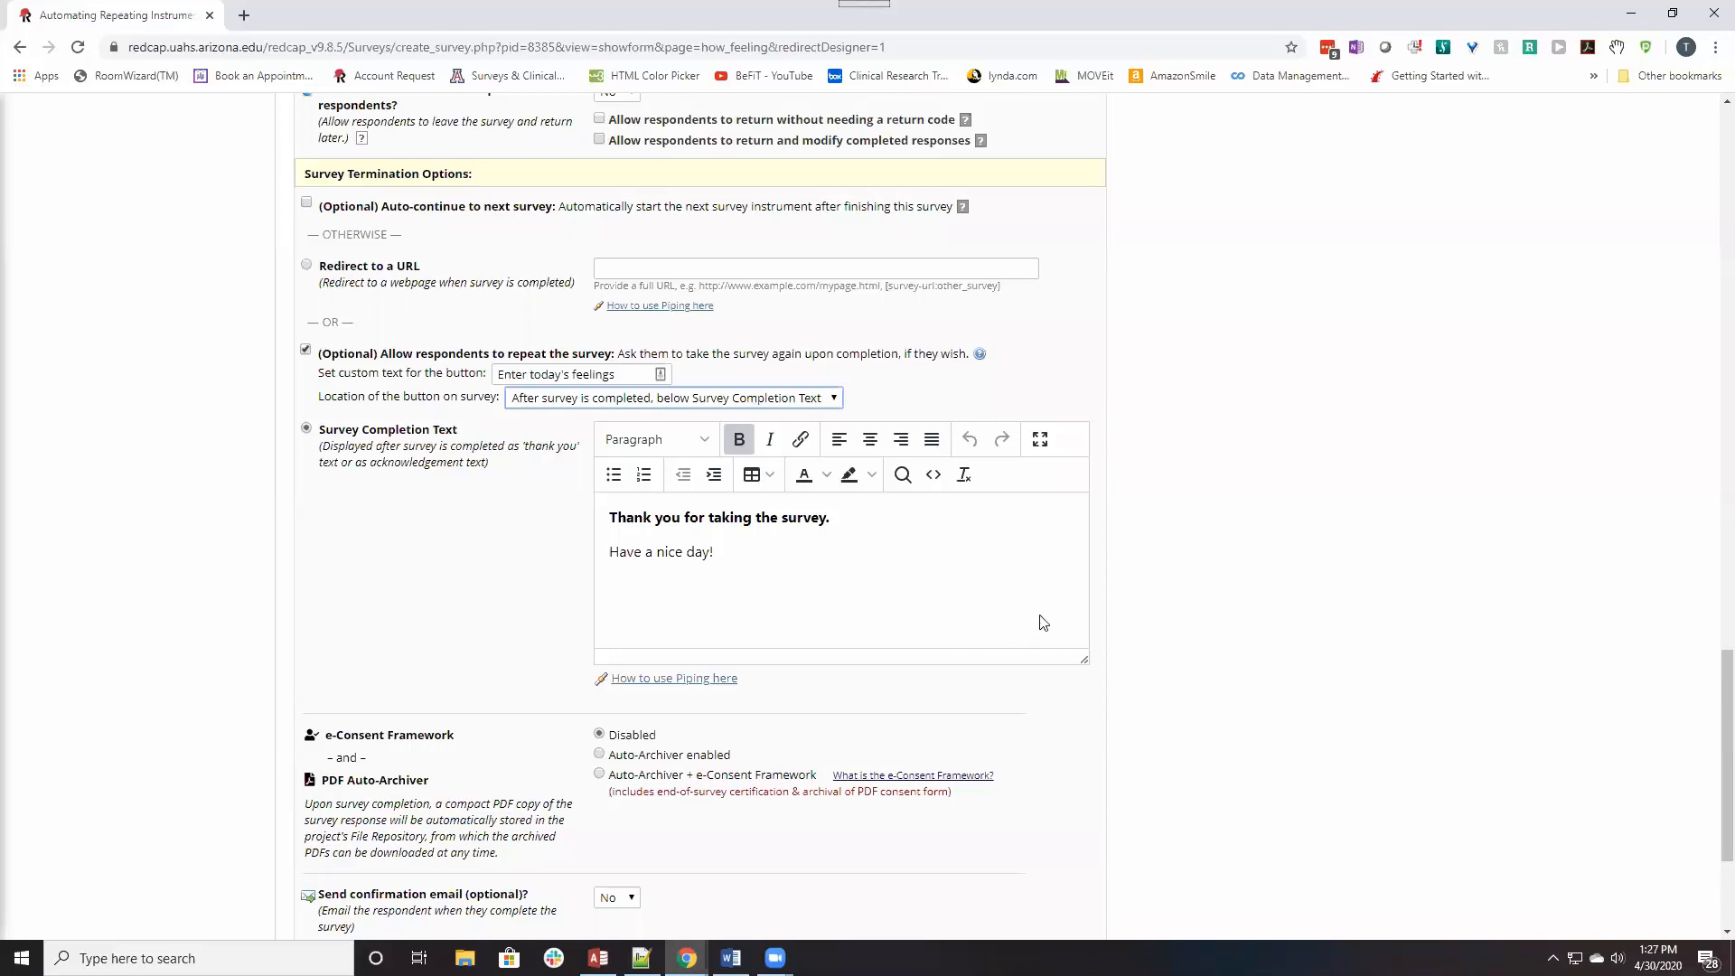
{"action": "scroll", "scroll_direction": "down", "scroll_amount": 3}
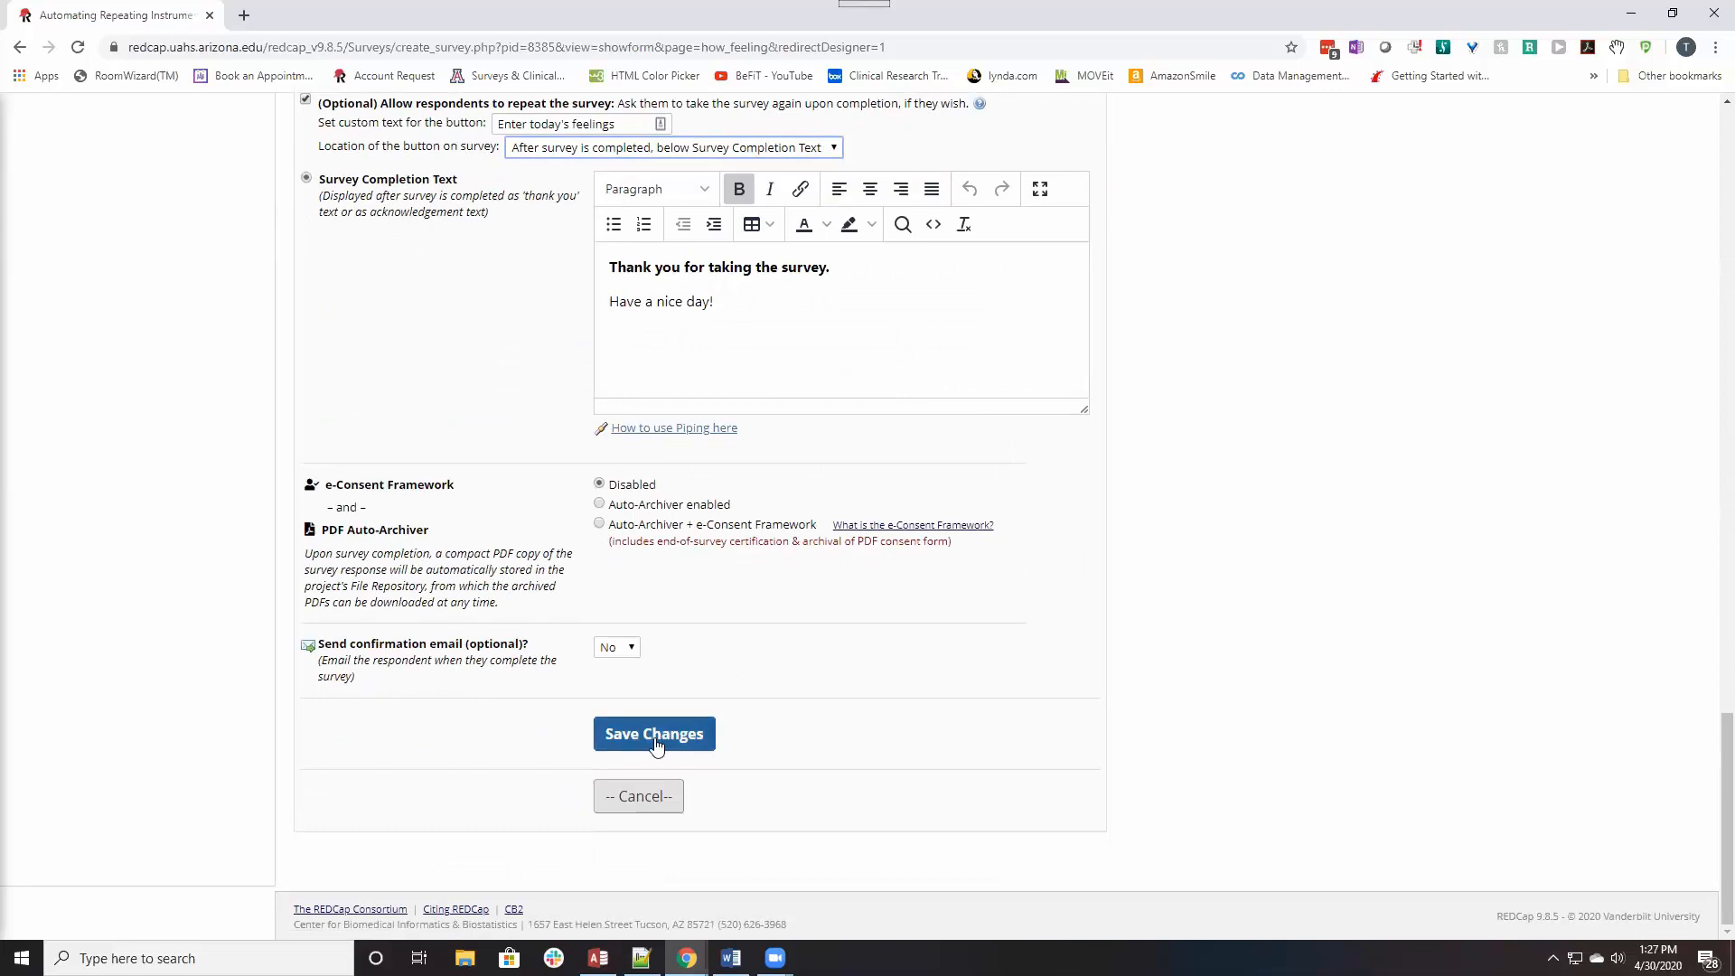
Save the How feeling survey settings and head to the Project Setup page.
{"action": "left_click", "coordinate": [654, 734]}
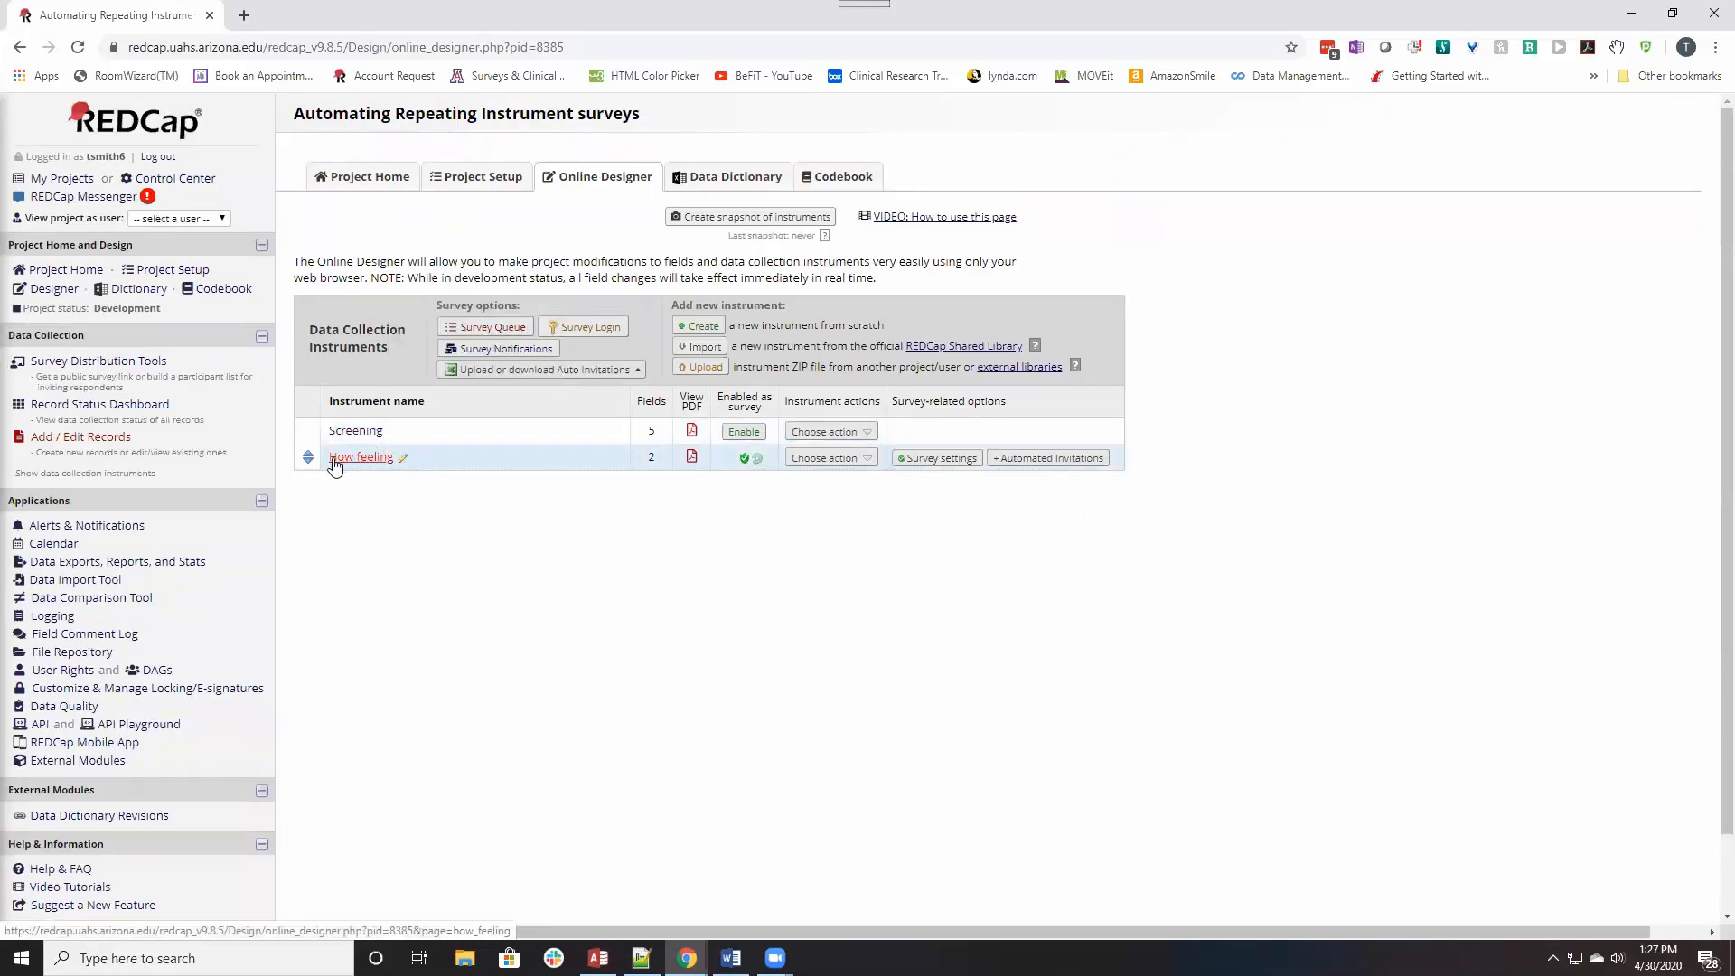
{"action": "mouse_move", "coordinate": [361, 458]}
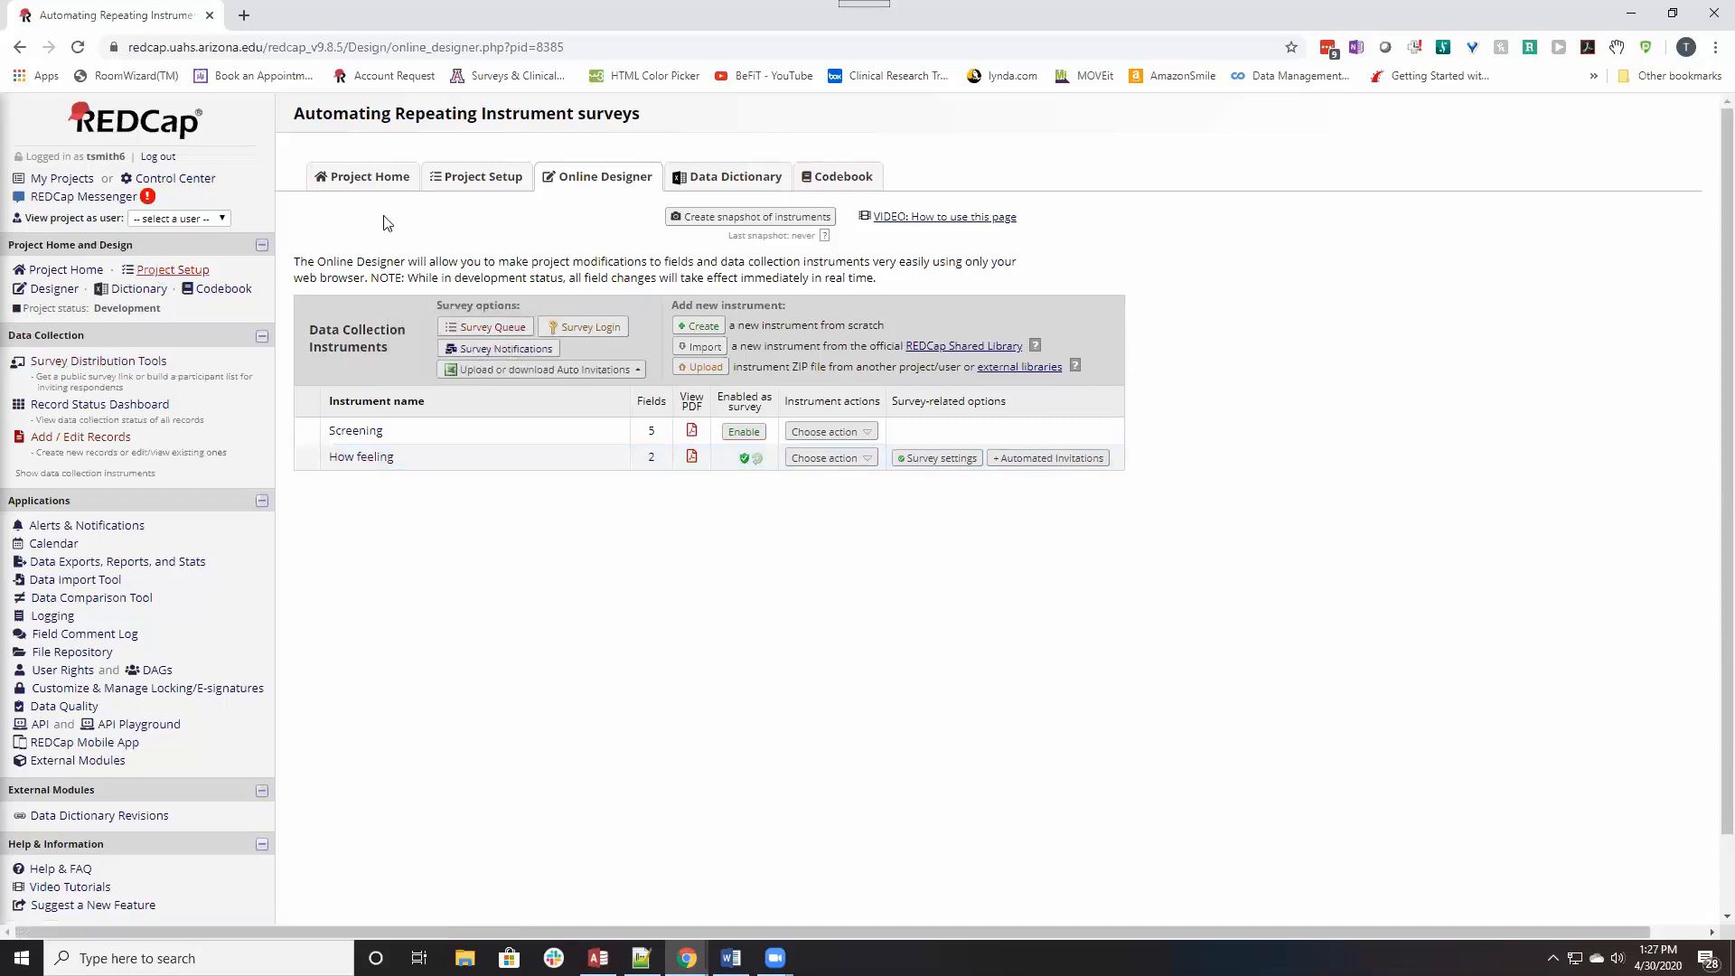
{"action": "left_click", "coordinate": [483, 176]}
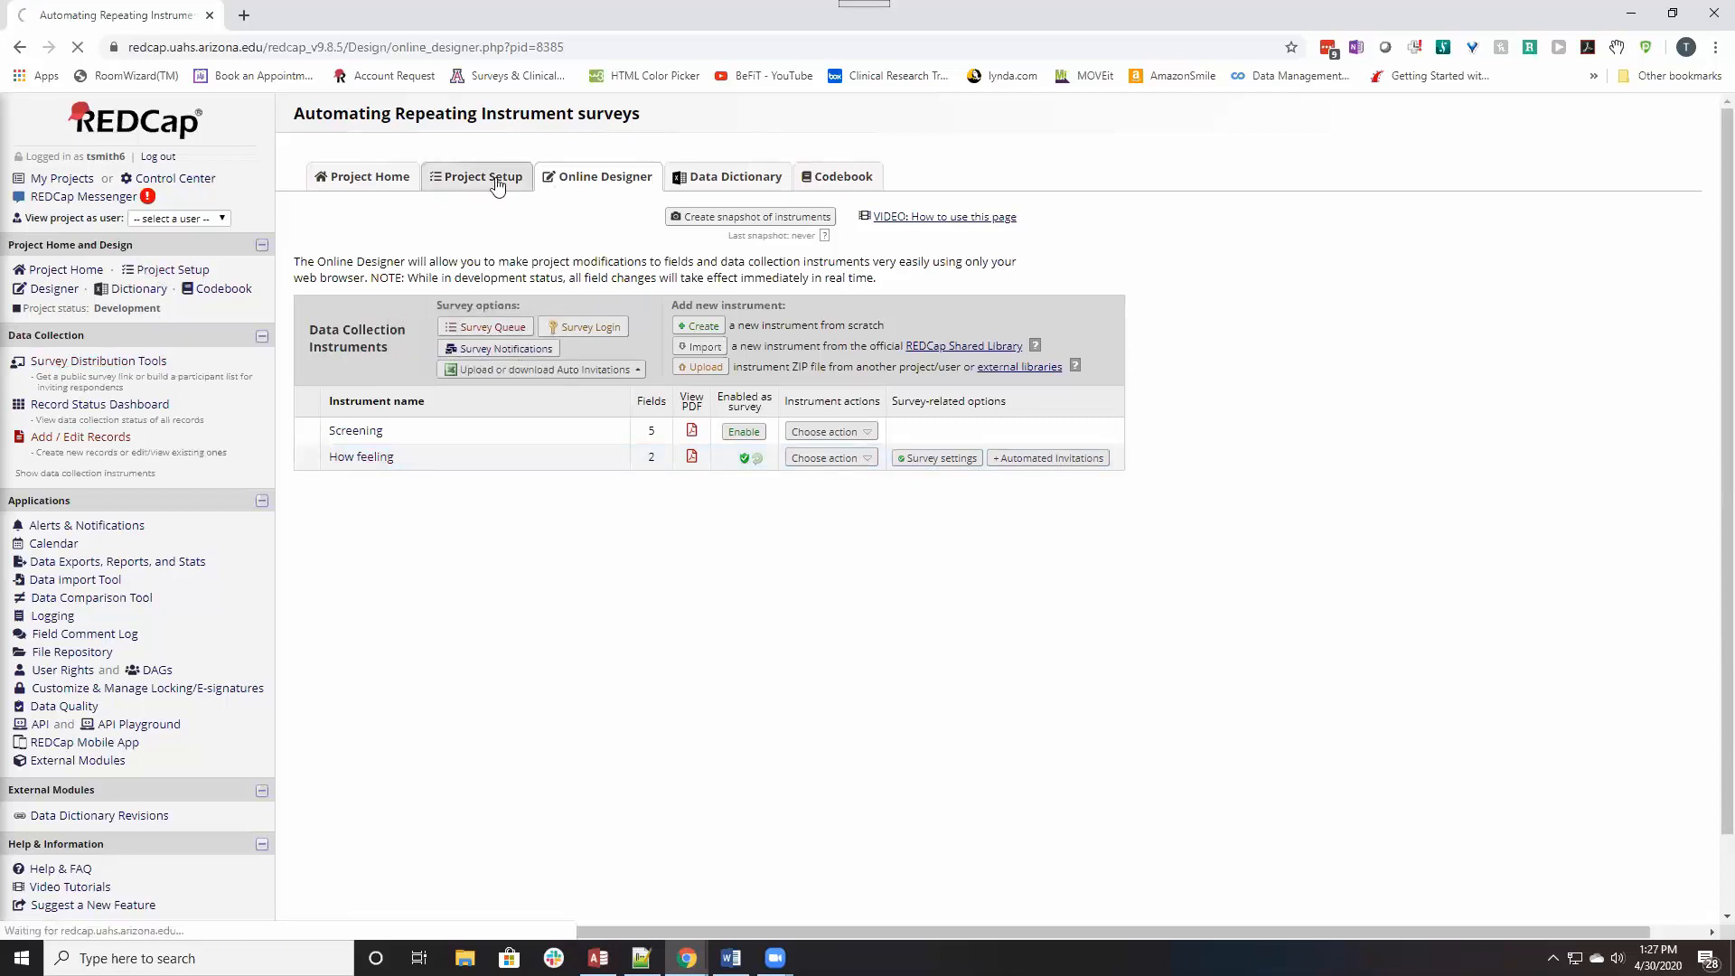
Make How feeling a repeatable instrument with custom label [assess_date] and save the setting.
{"action": "left_click", "coordinate": [483, 175]}
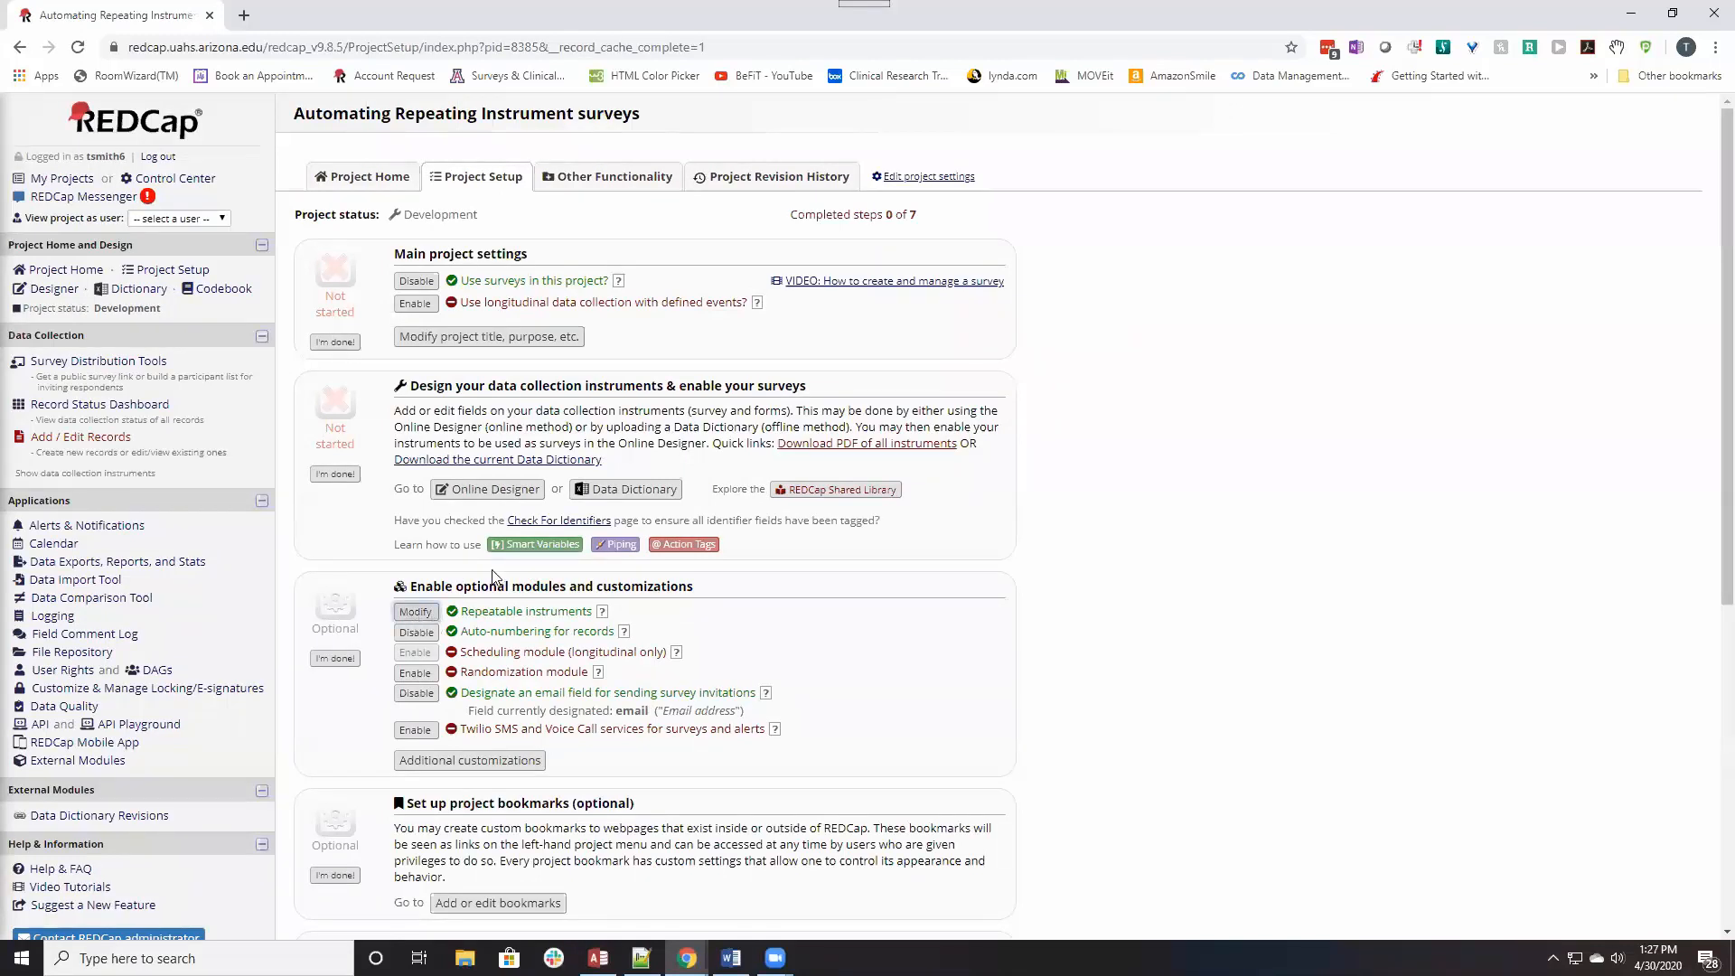
{"action": "left_click", "coordinate": [415, 611]}
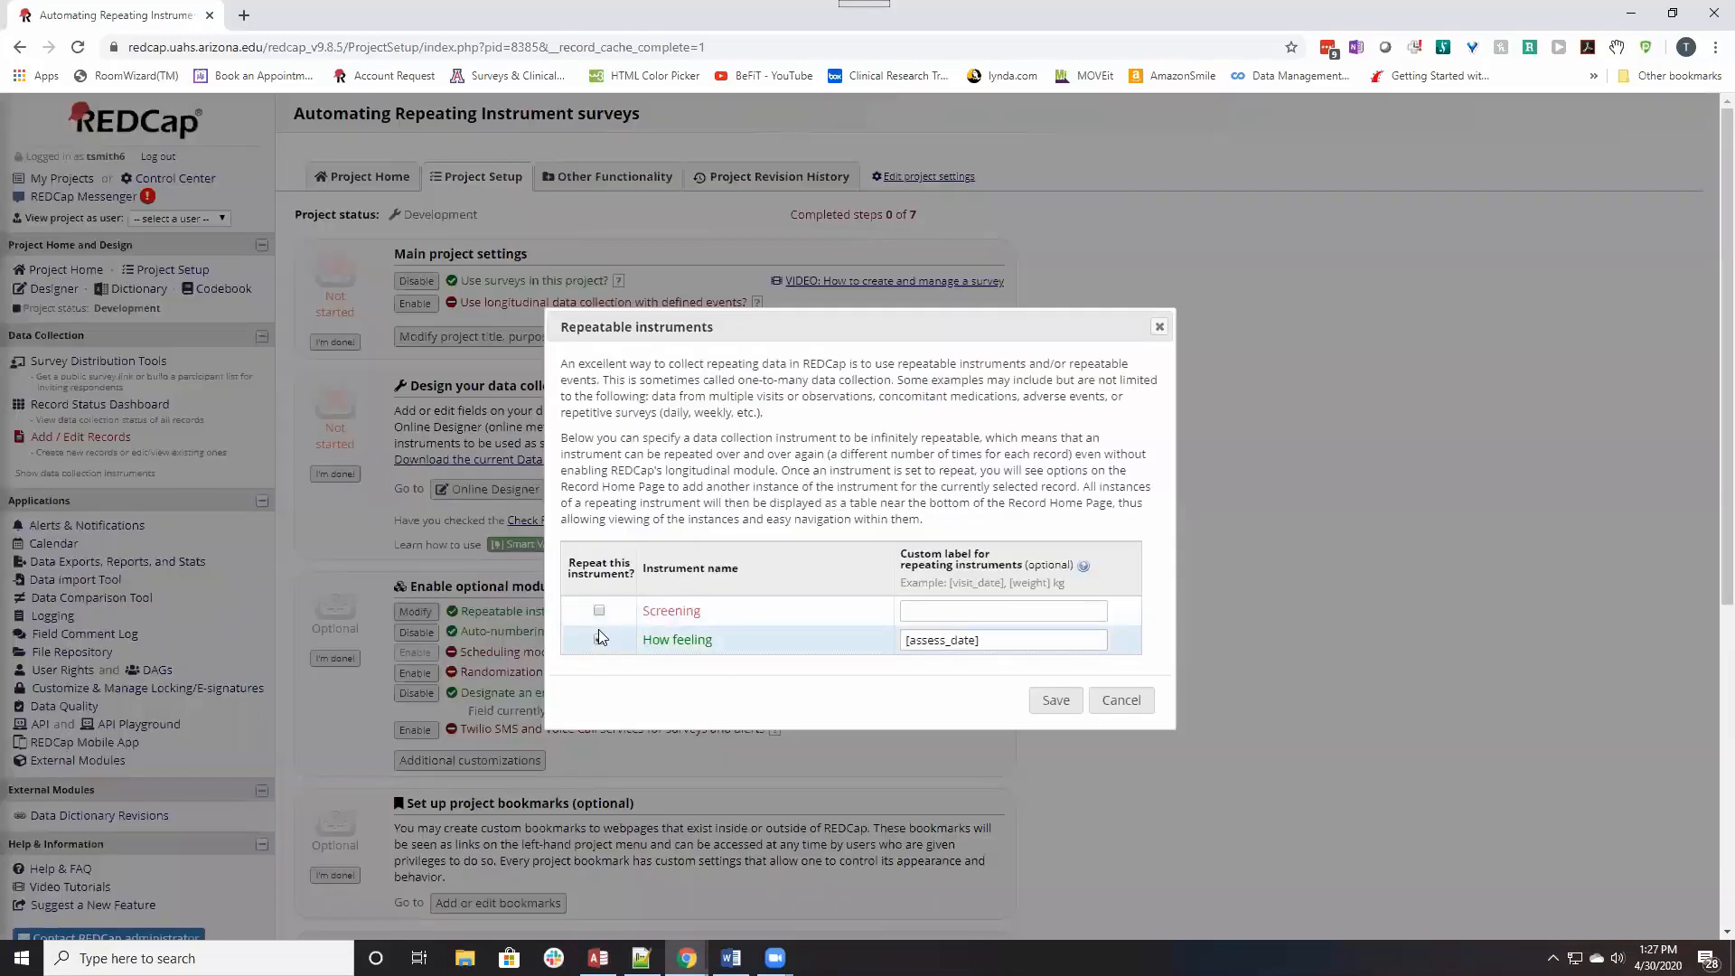
{"action": "left_click", "coordinate": [599, 640]}
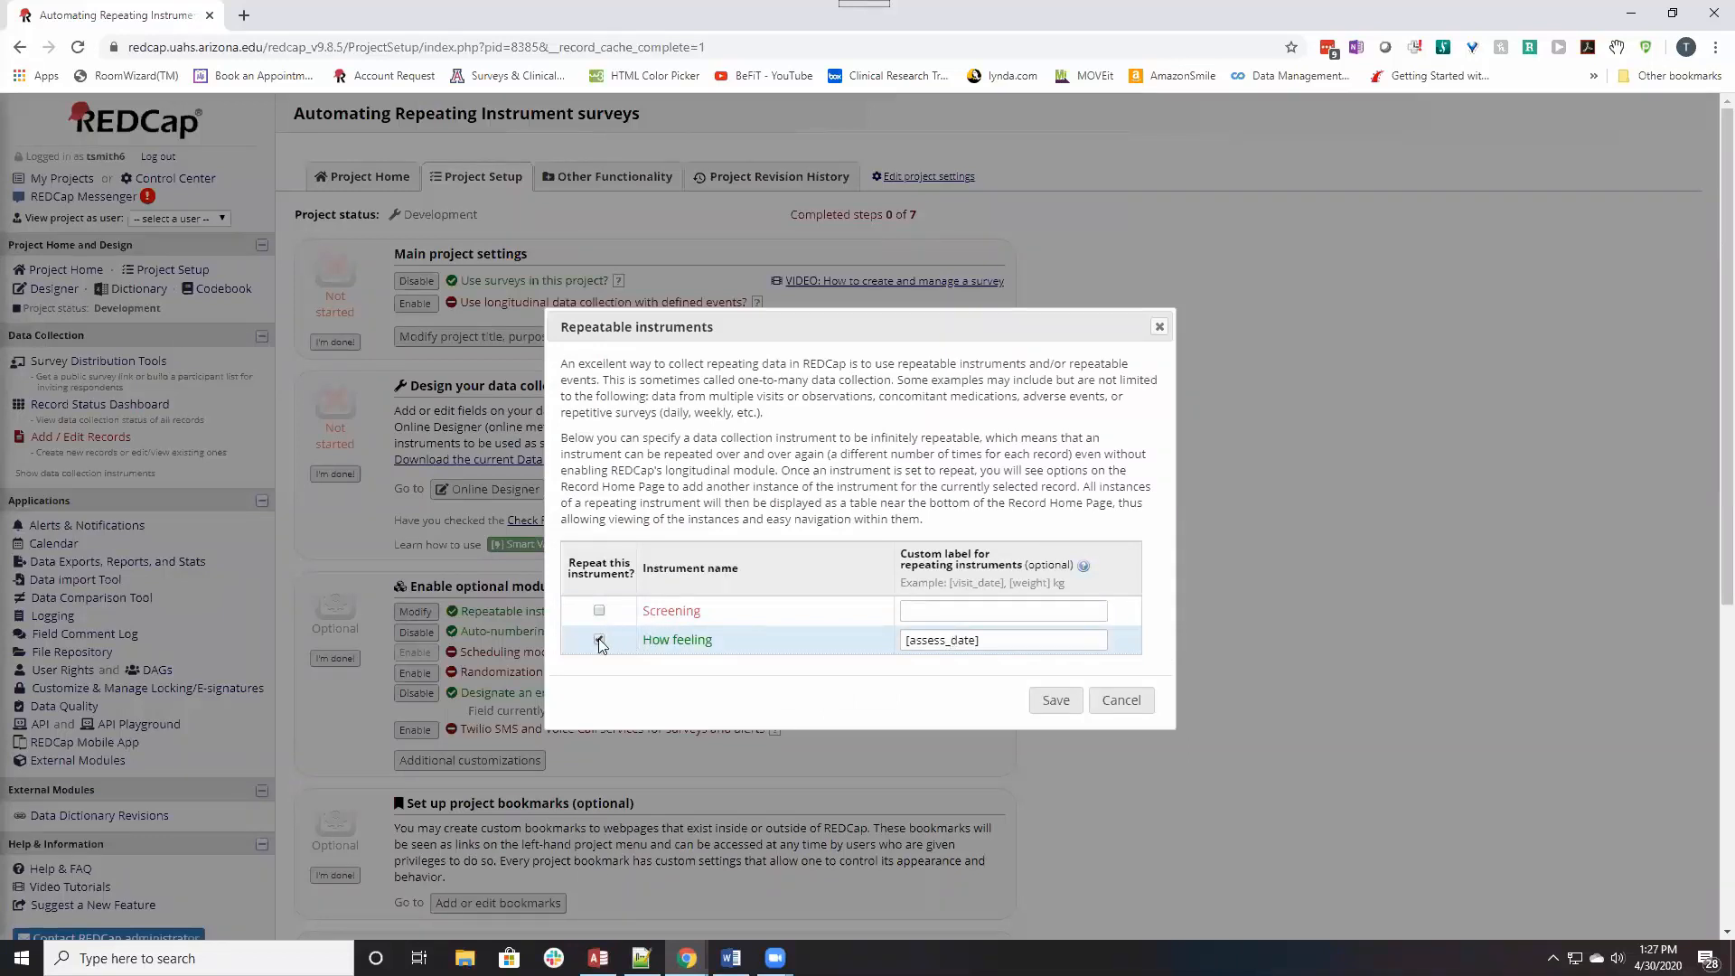
{"action": "left_click", "coordinate": [598, 640]}
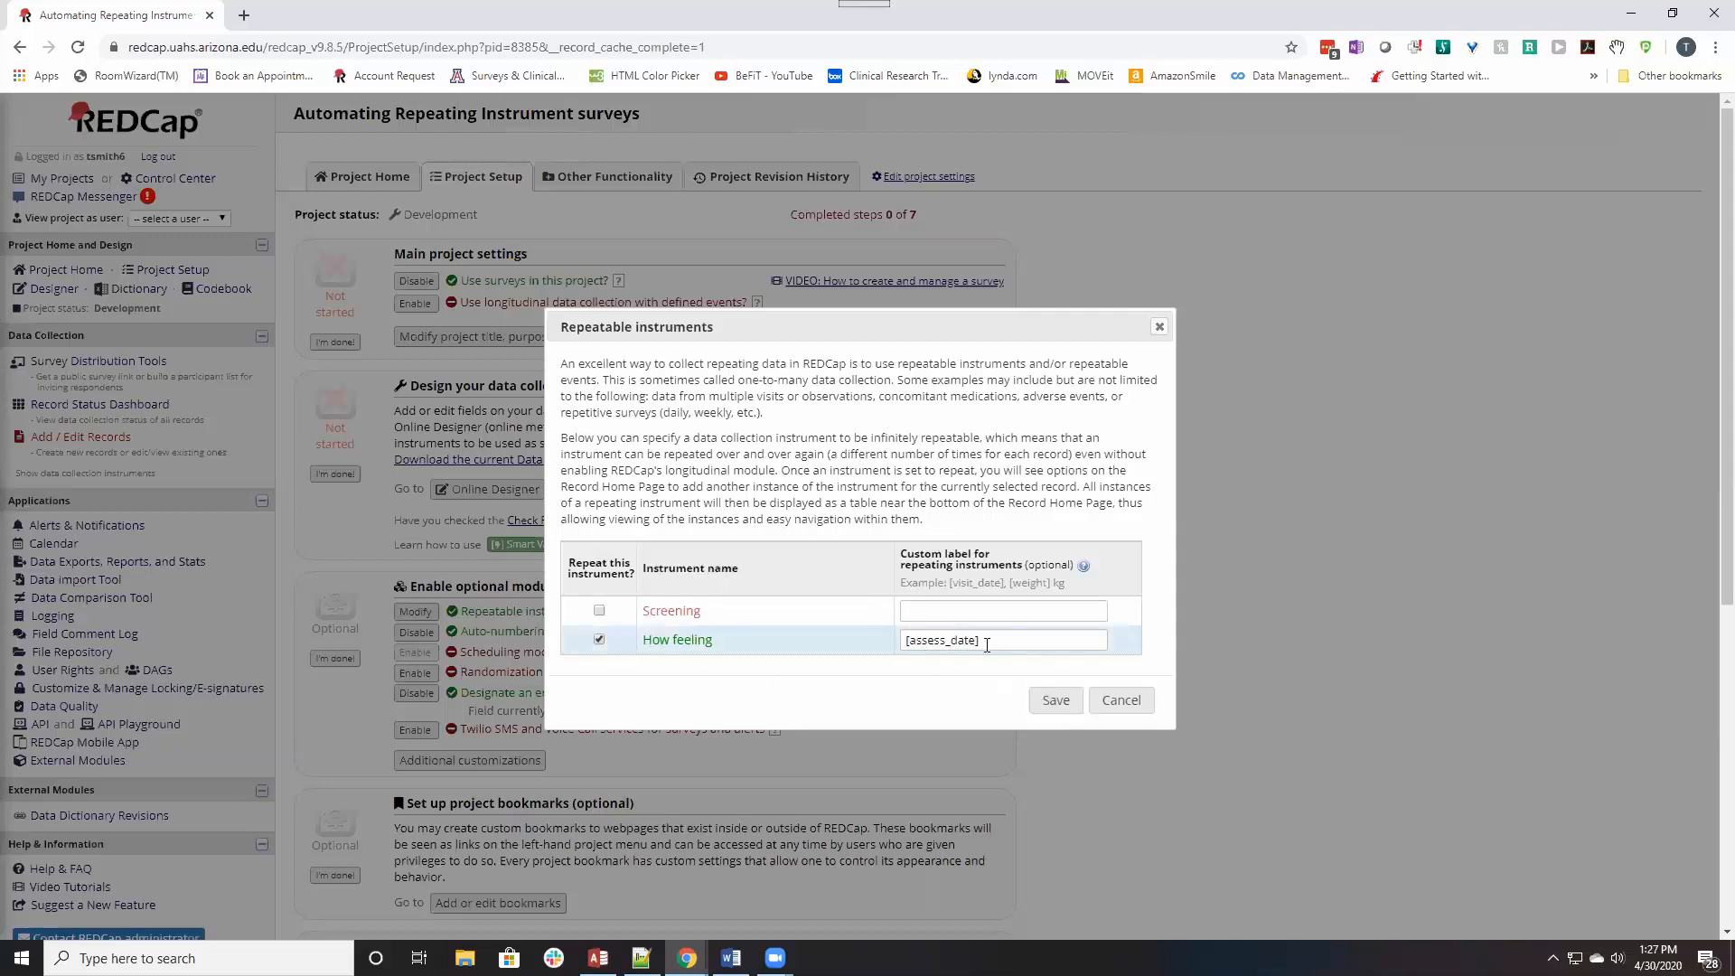
{"action": "triple_click", "coordinate": [985, 640]}
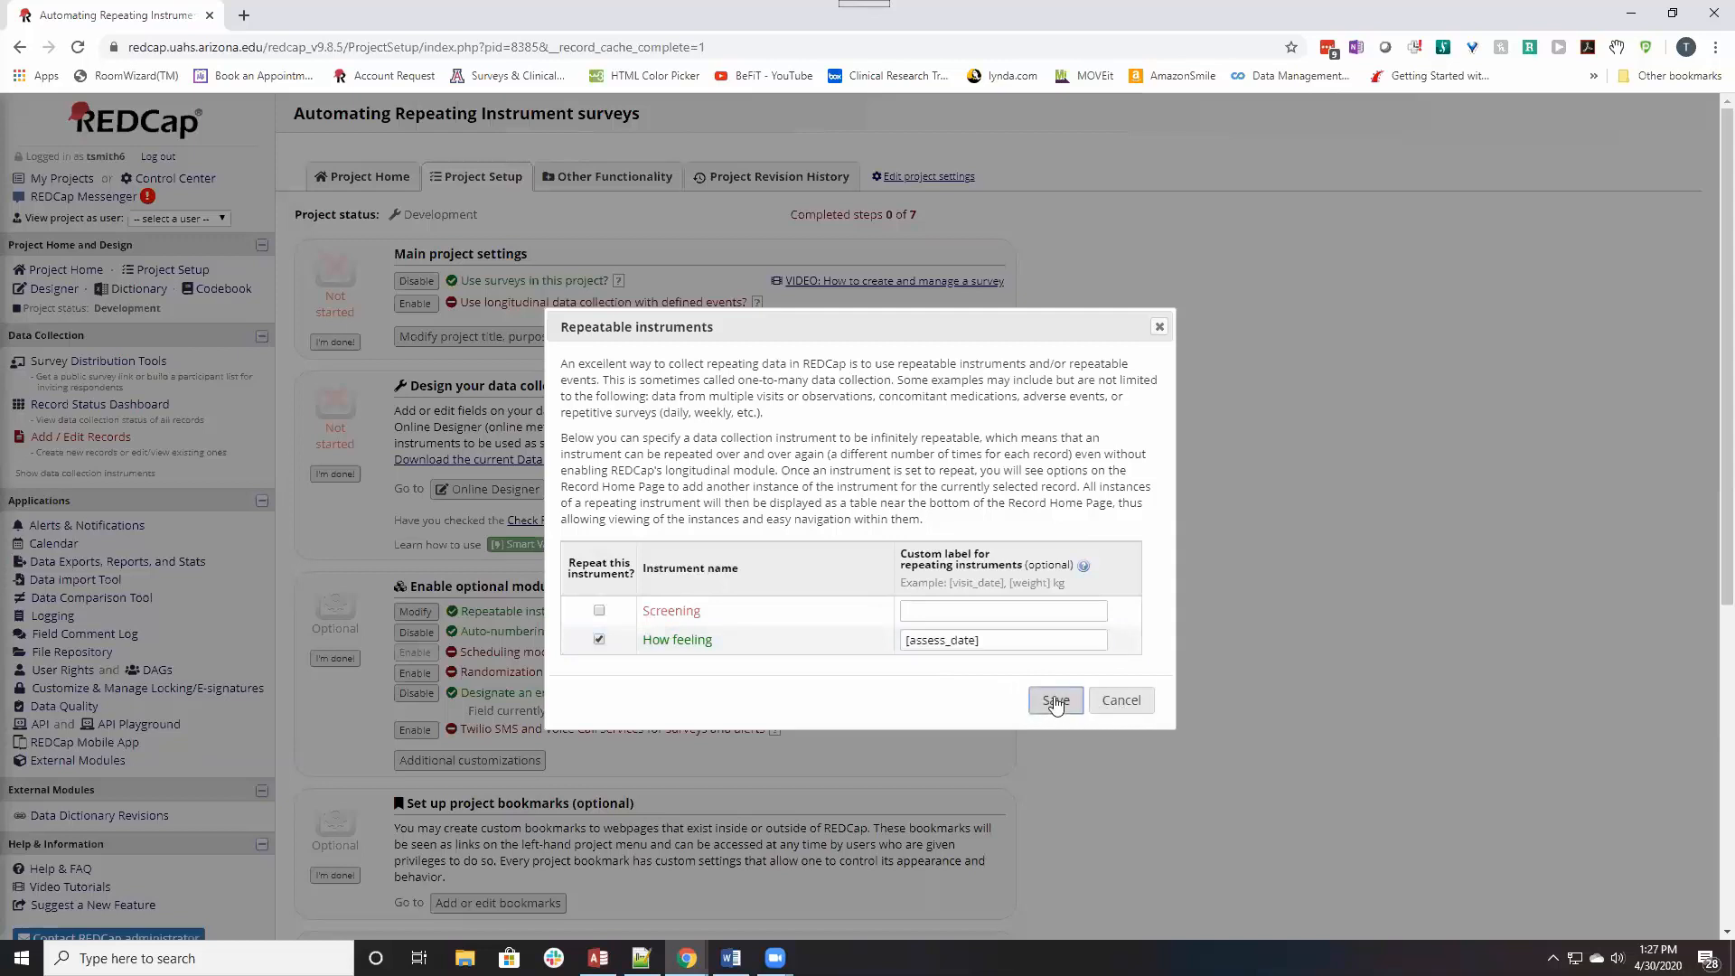
{"action": "left_click", "coordinate": [1054, 702]}
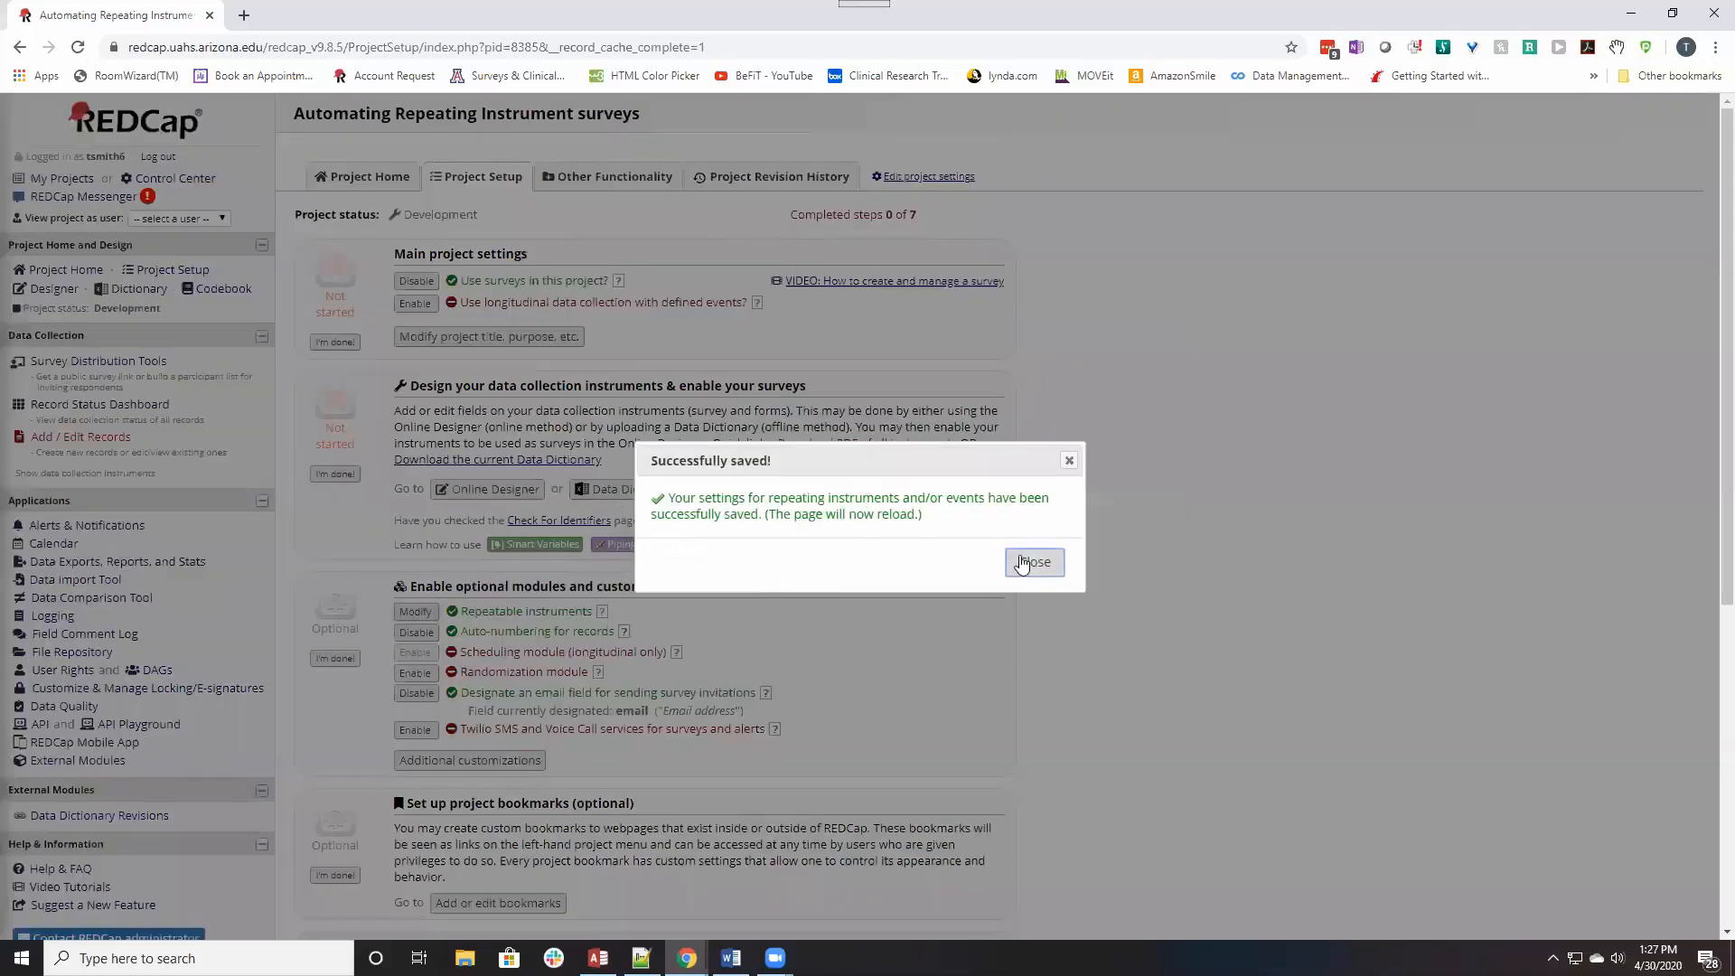
{"action": "left_click", "coordinate": [1034, 562]}
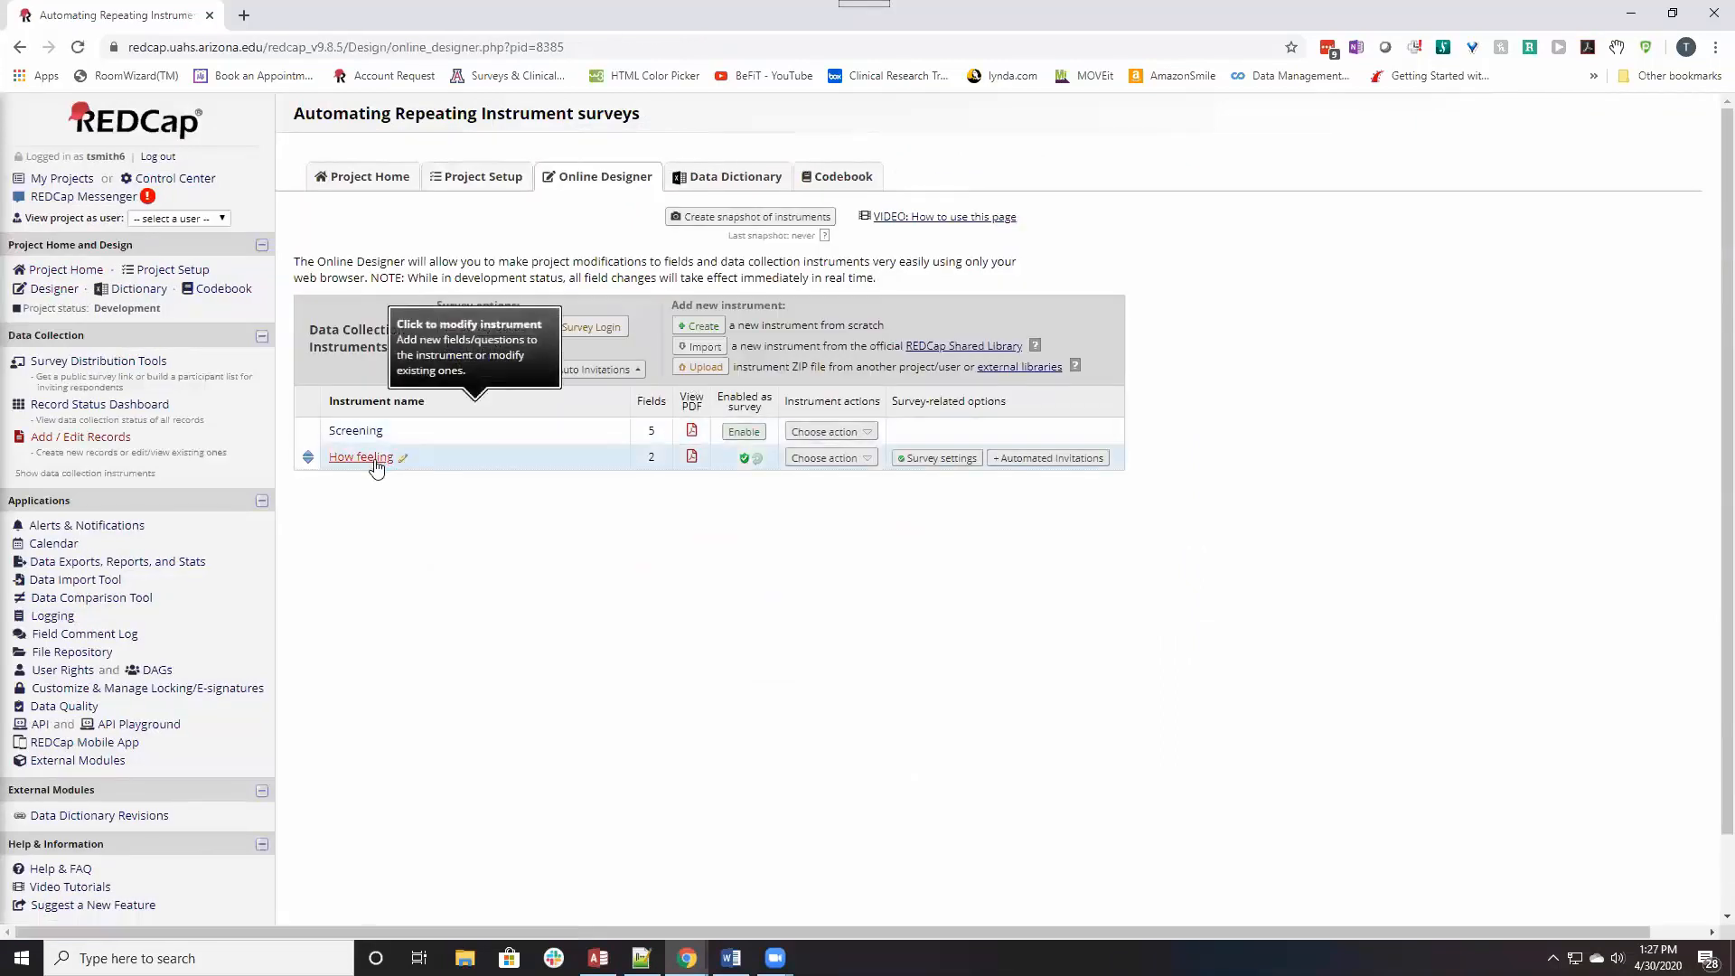
{"action": "left_click", "coordinate": [359, 457]}
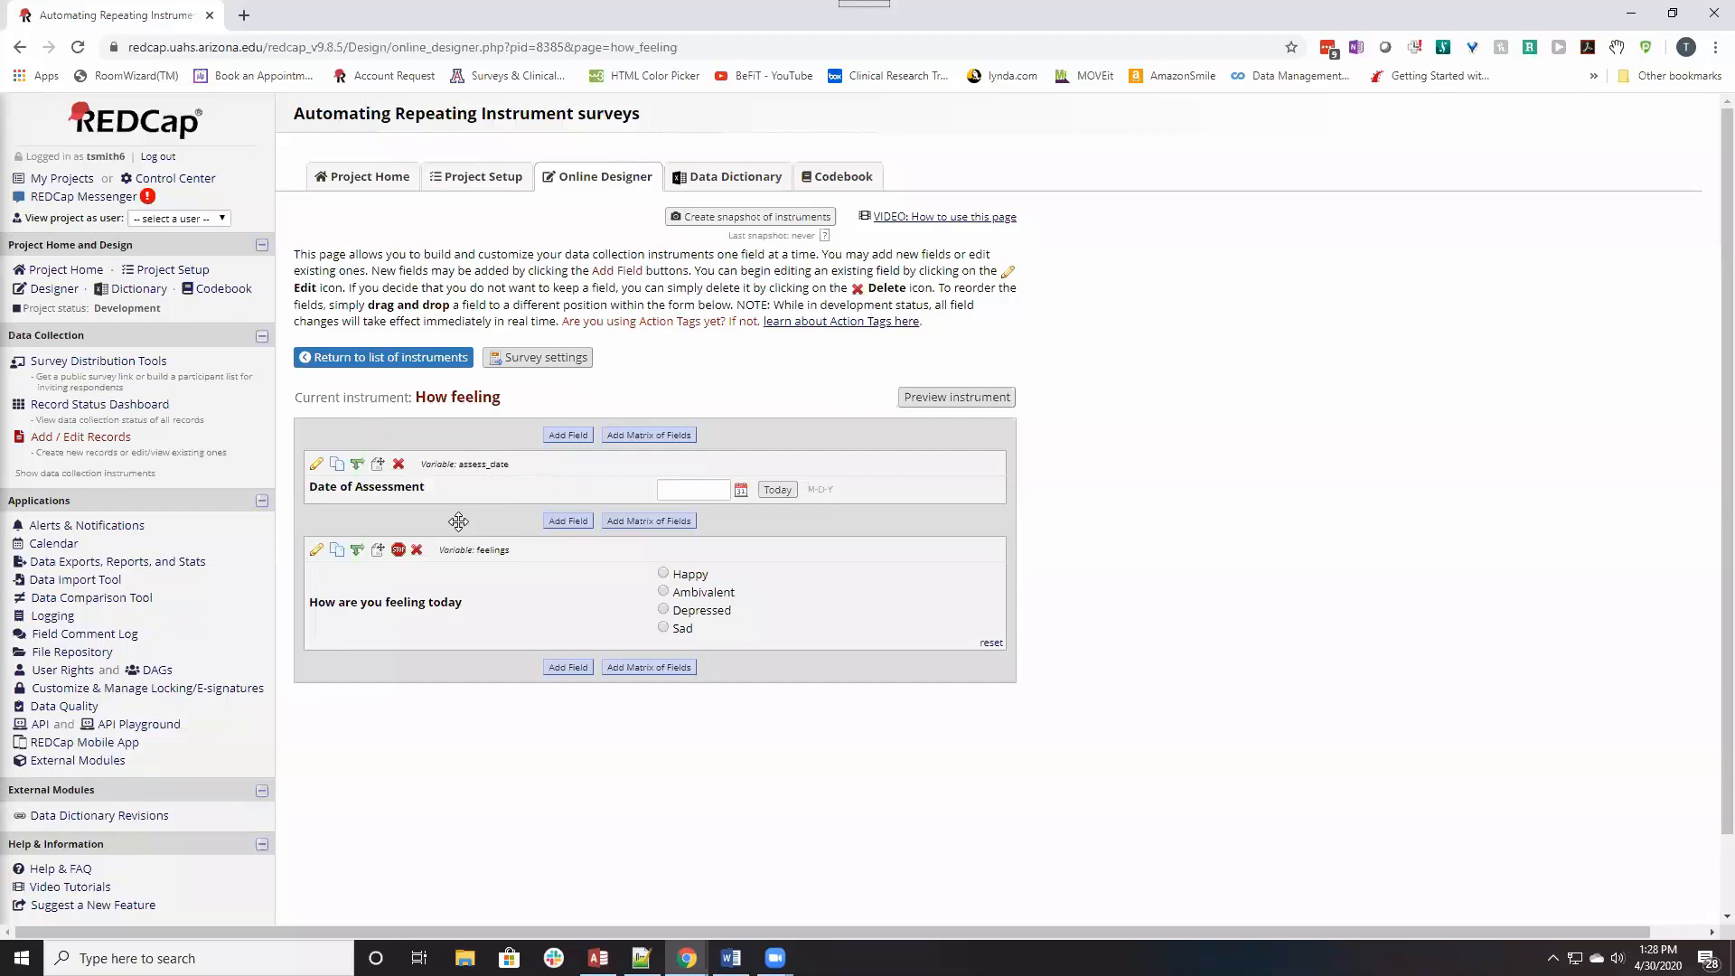
{"action": "mouse_move", "coordinate": [423, 421]}
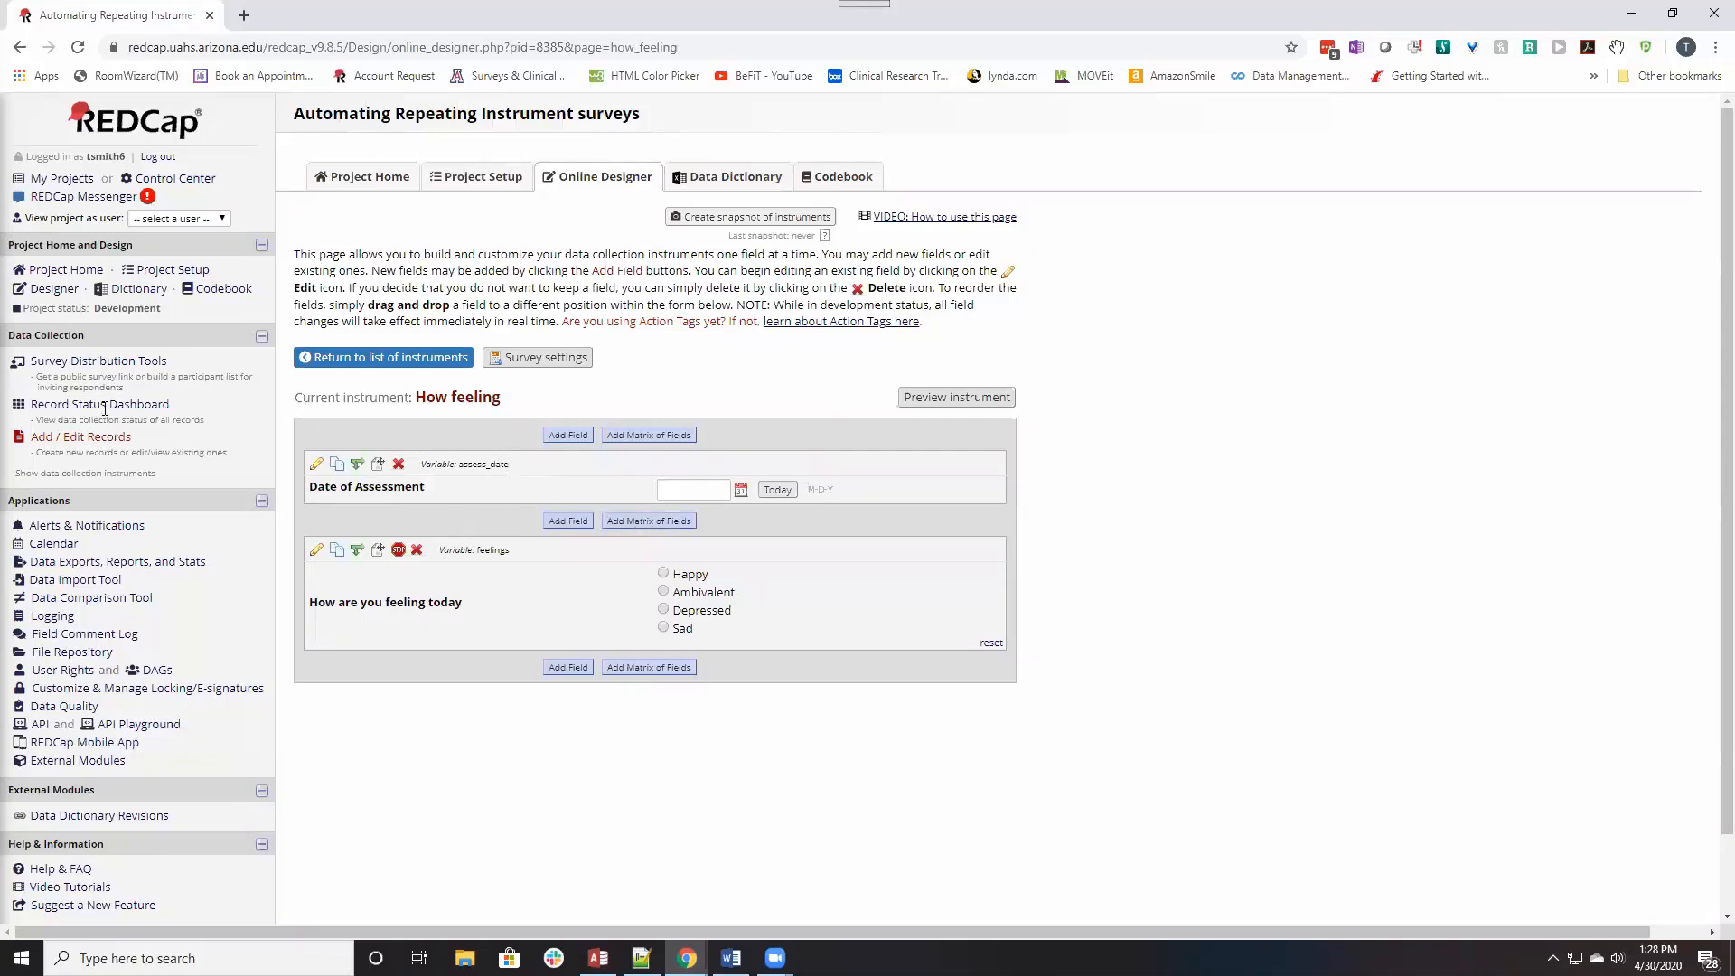
{"action": "mouse_move", "coordinate": [100, 403]}
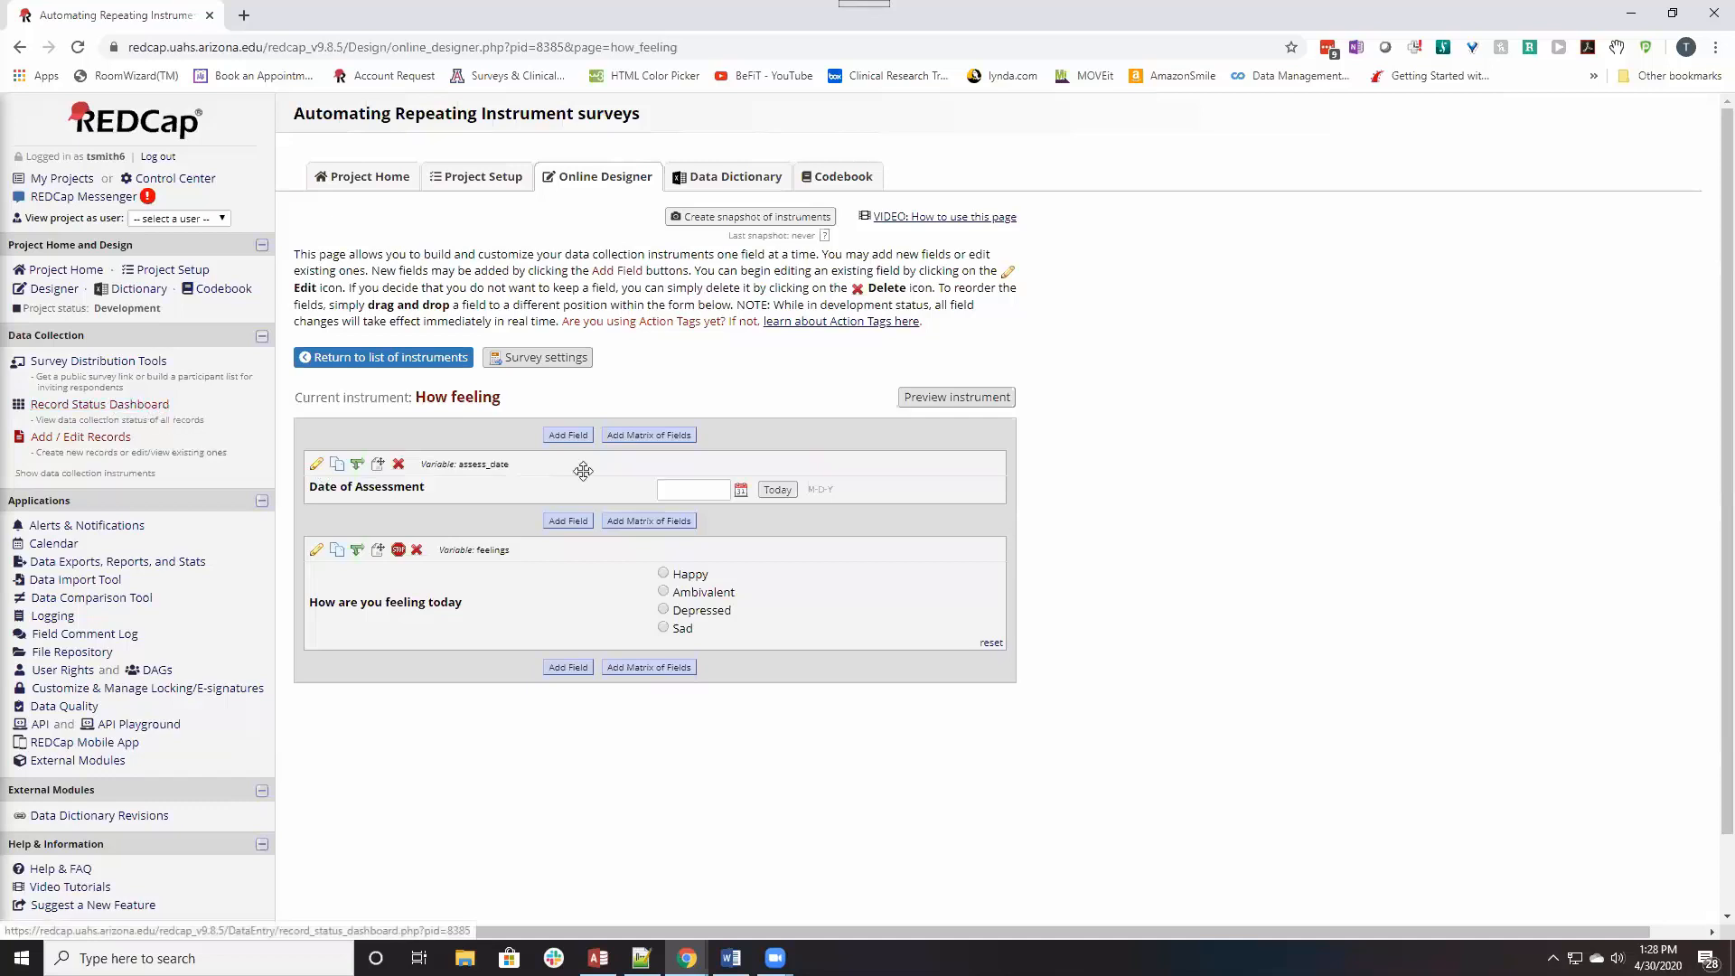
{"action": "mouse_move", "coordinate": [860, 472]}
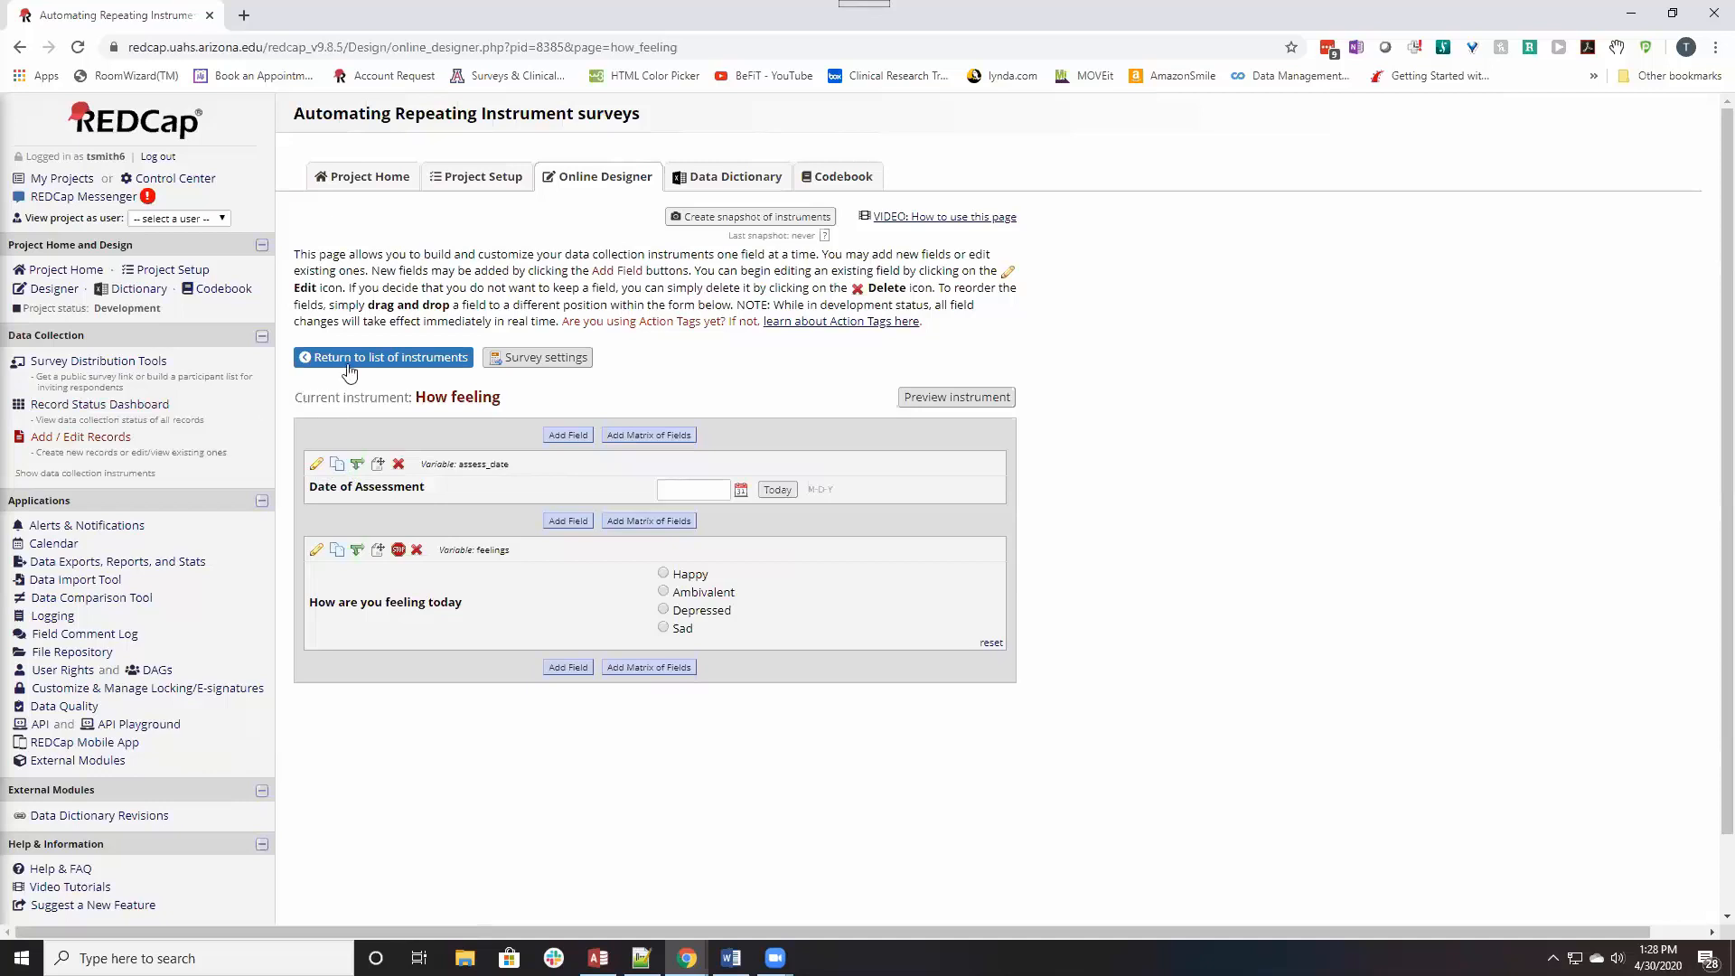
{"action": "left_click", "coordinate": [384, 356]}
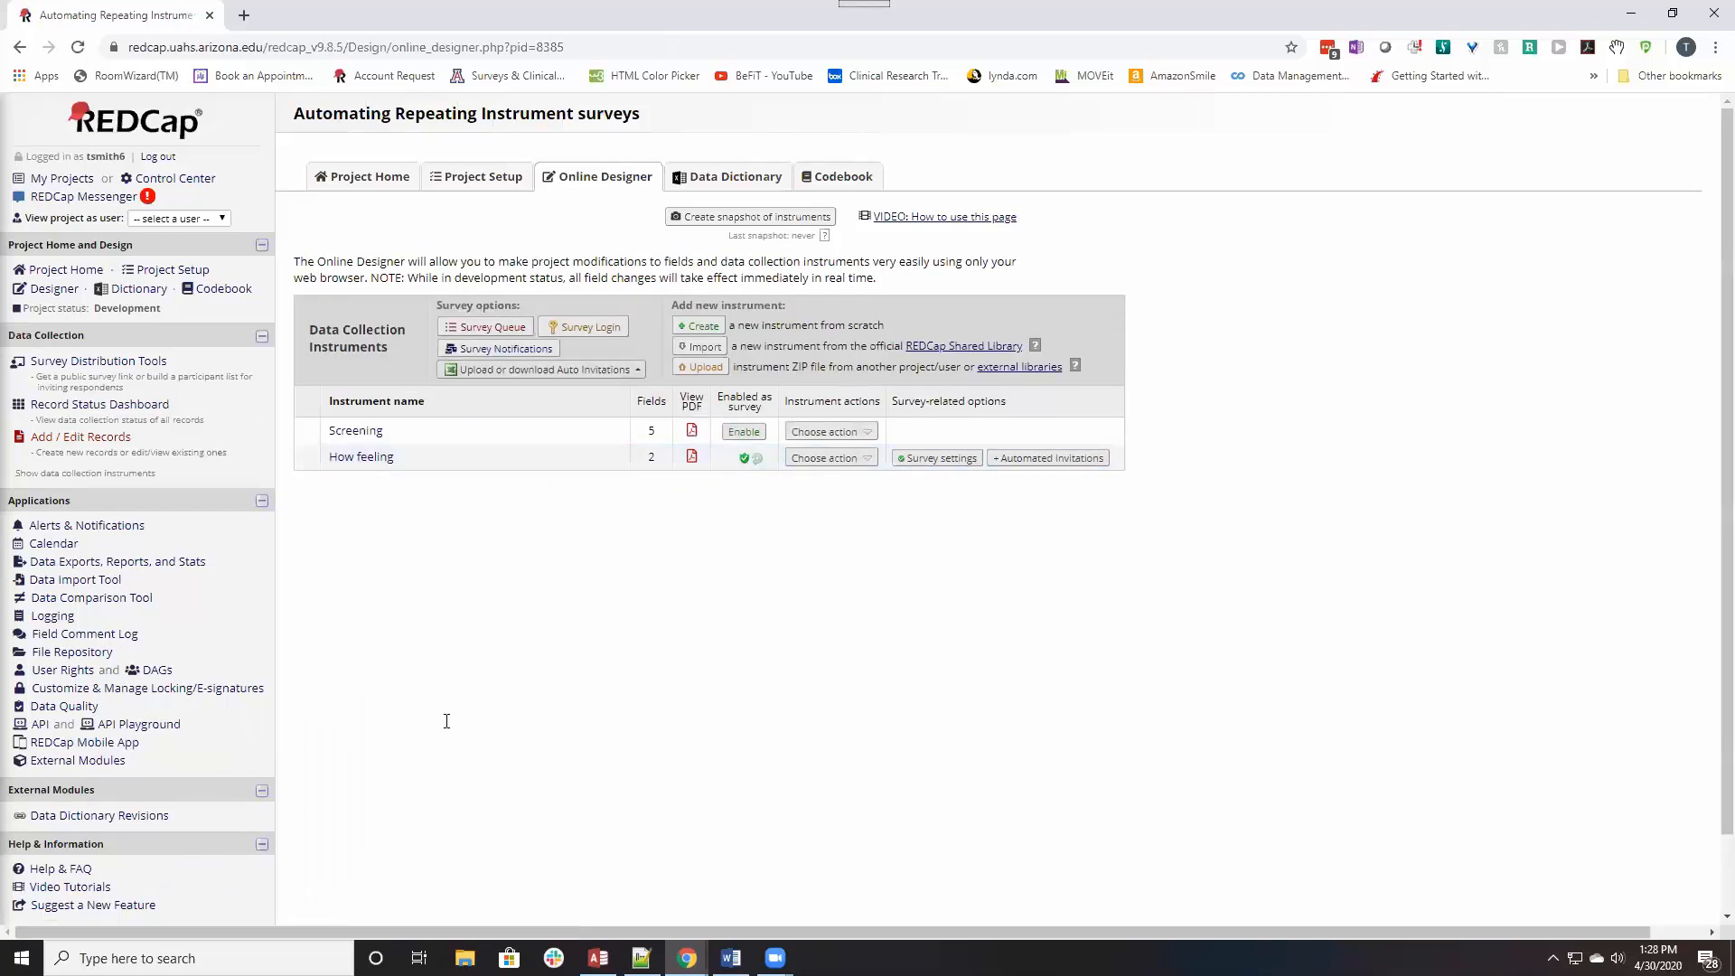
{"action": "mouse_move", "coordinate": [693, 457]}
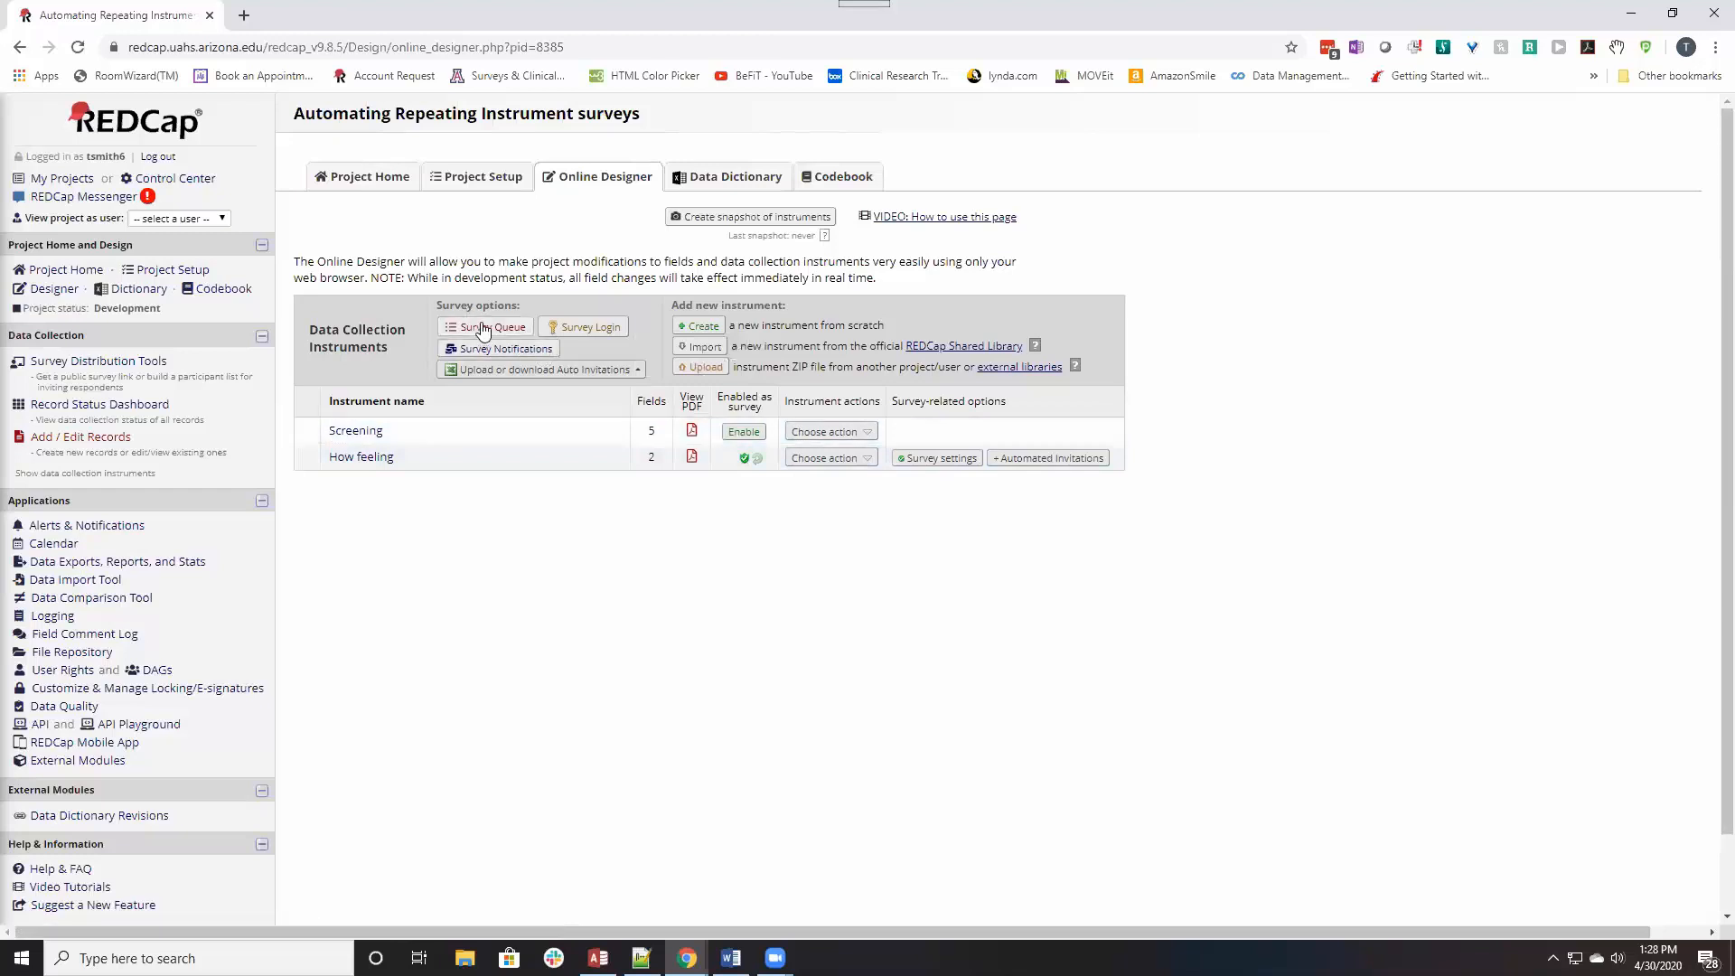
Activate How feeling in the Survey Queue, shown when How feeling is completed, with auto start, and save.
{"action": "left_click", "coordinate": [492, 327]}
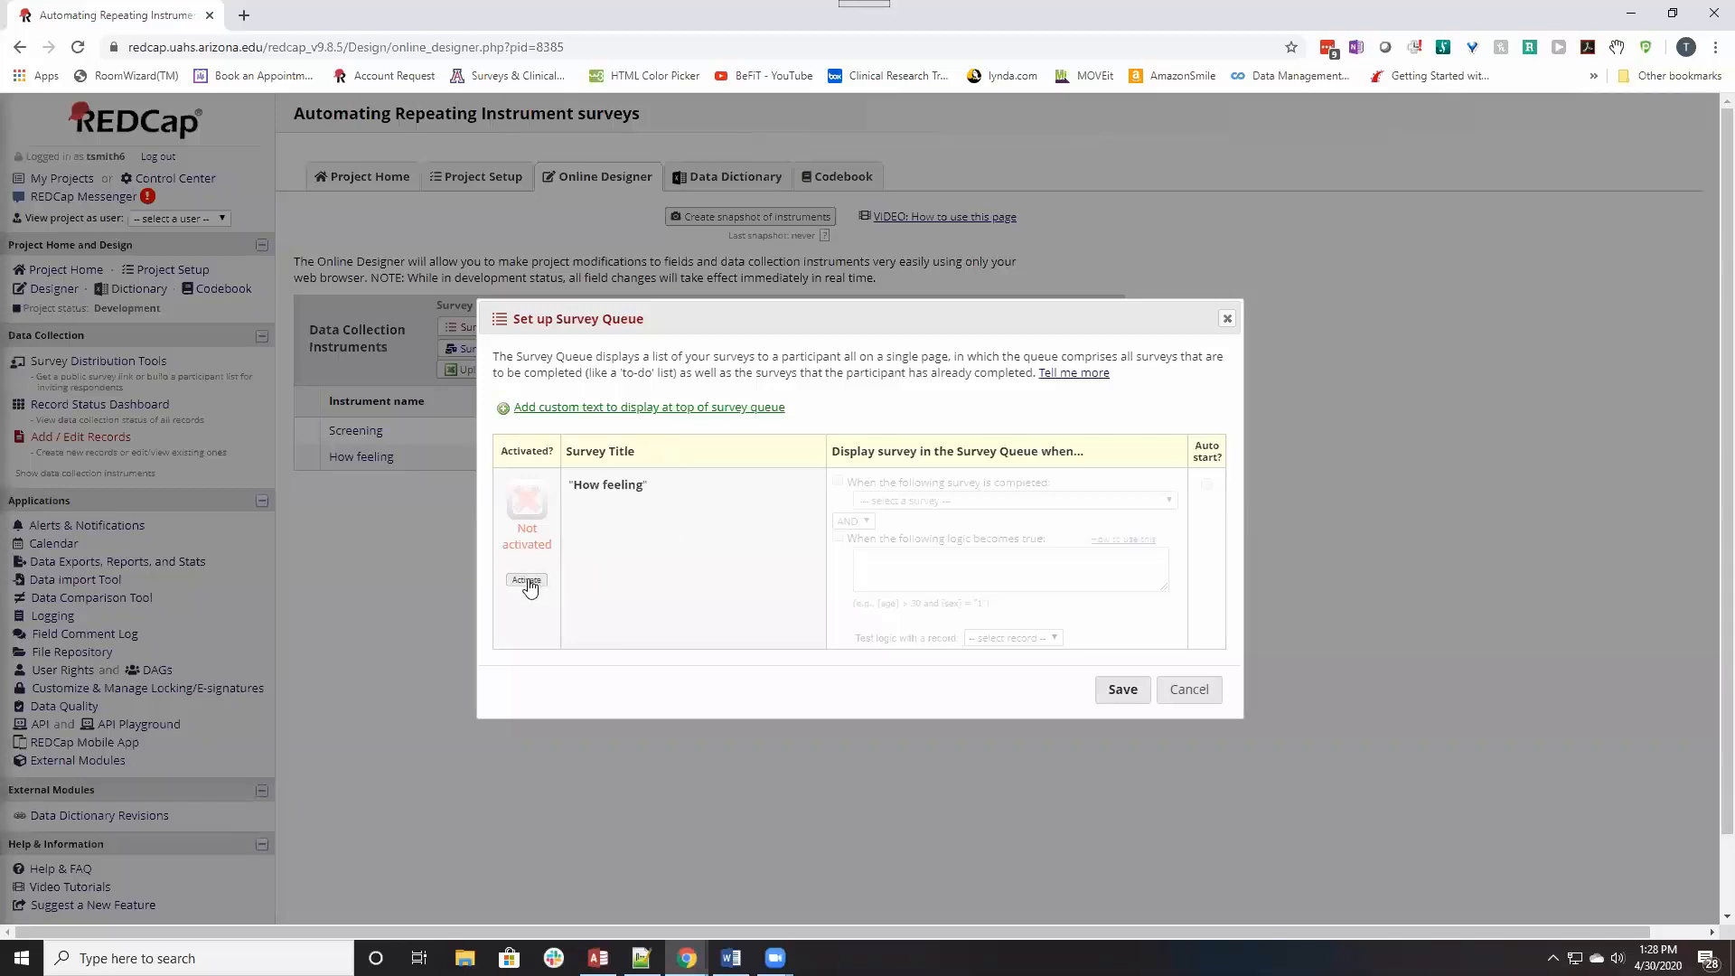
{"action": "left_click", "coordinate": [526, 581]}
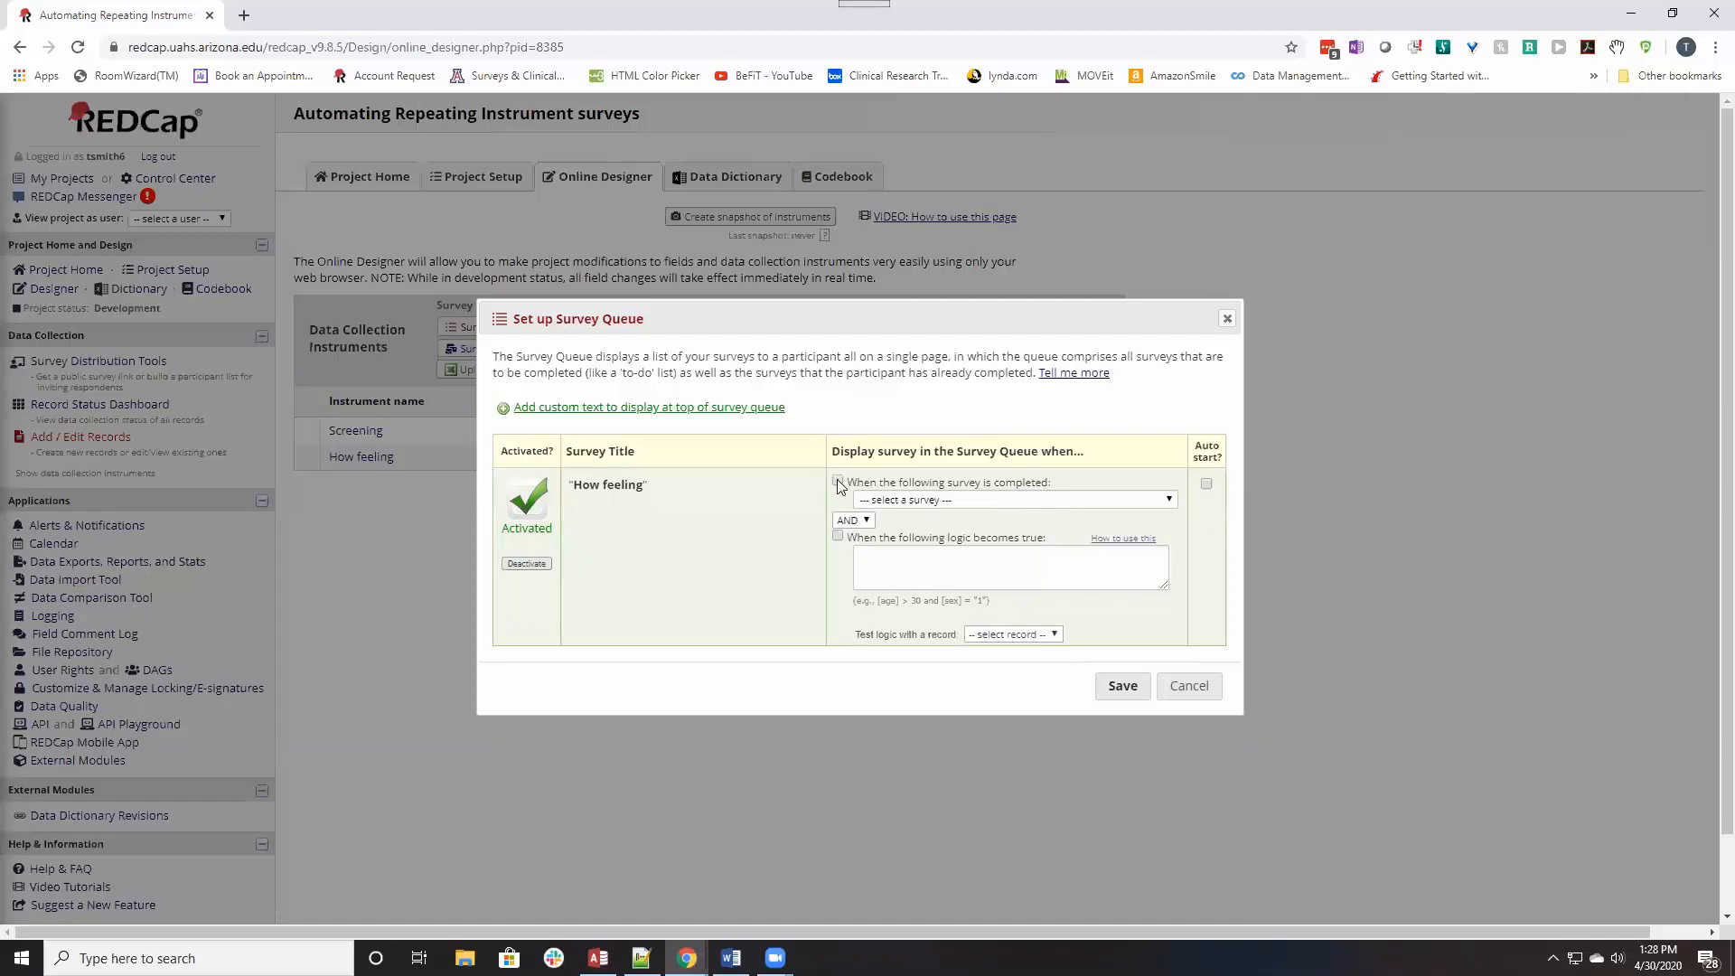
{"action": "left_click", "coordinate": [839, 481]}
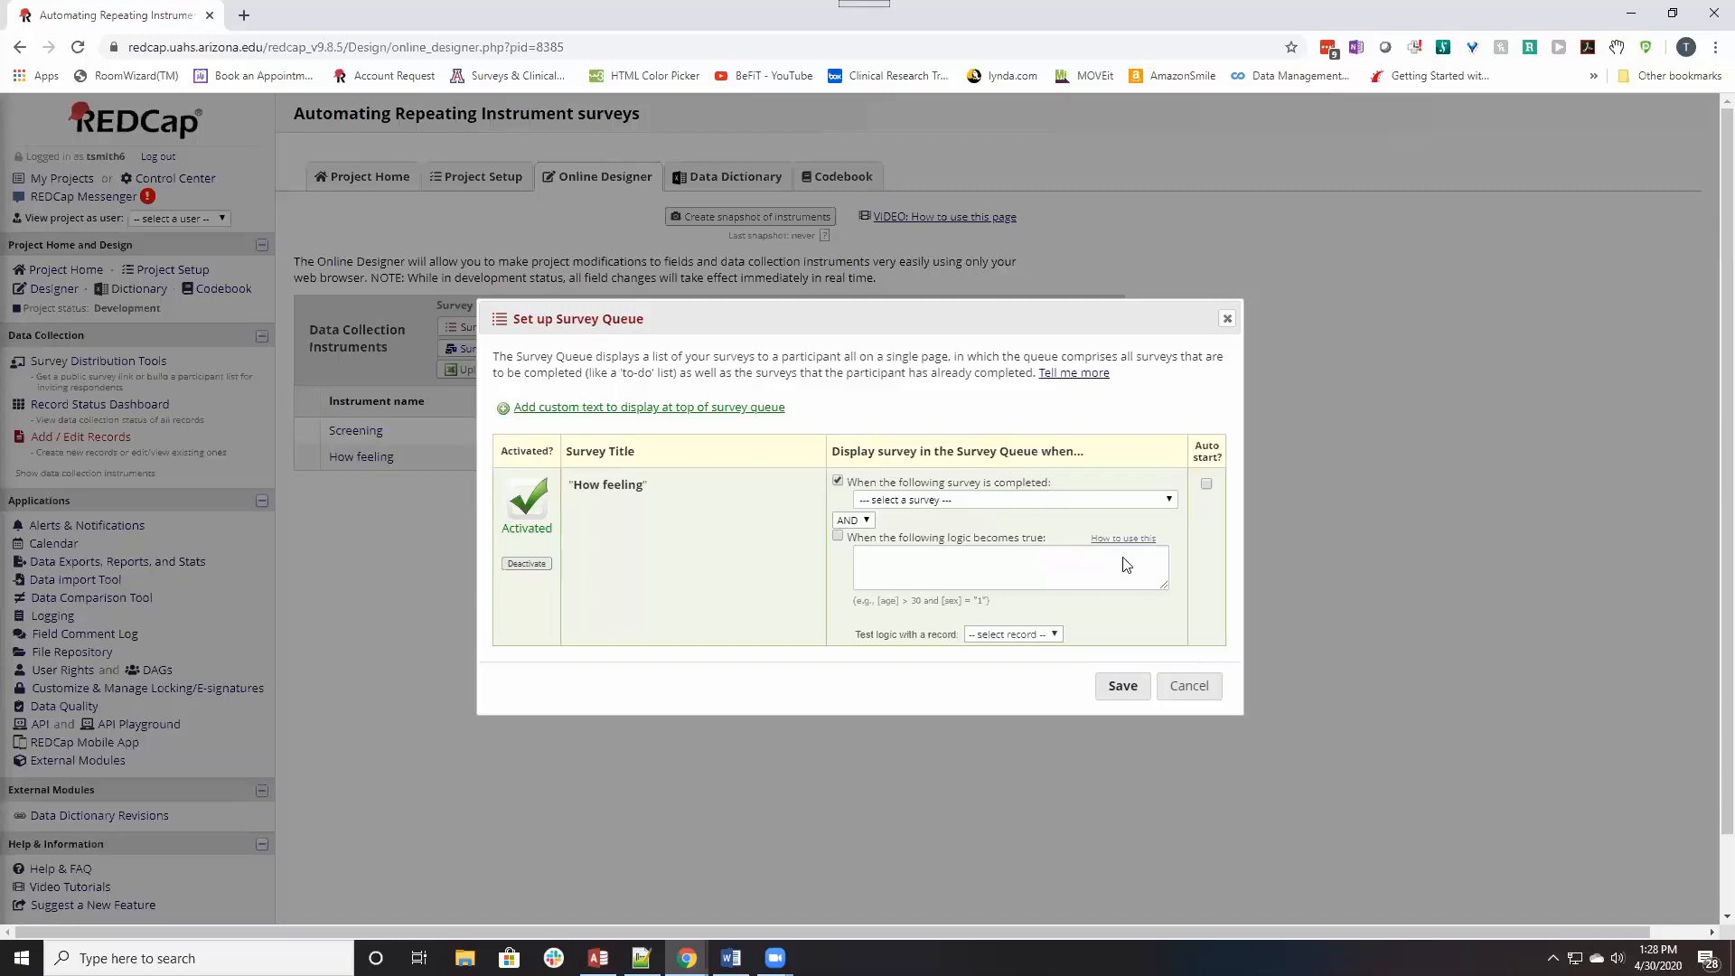
{"action": "left_click", "coordinate": [1009, 499]}
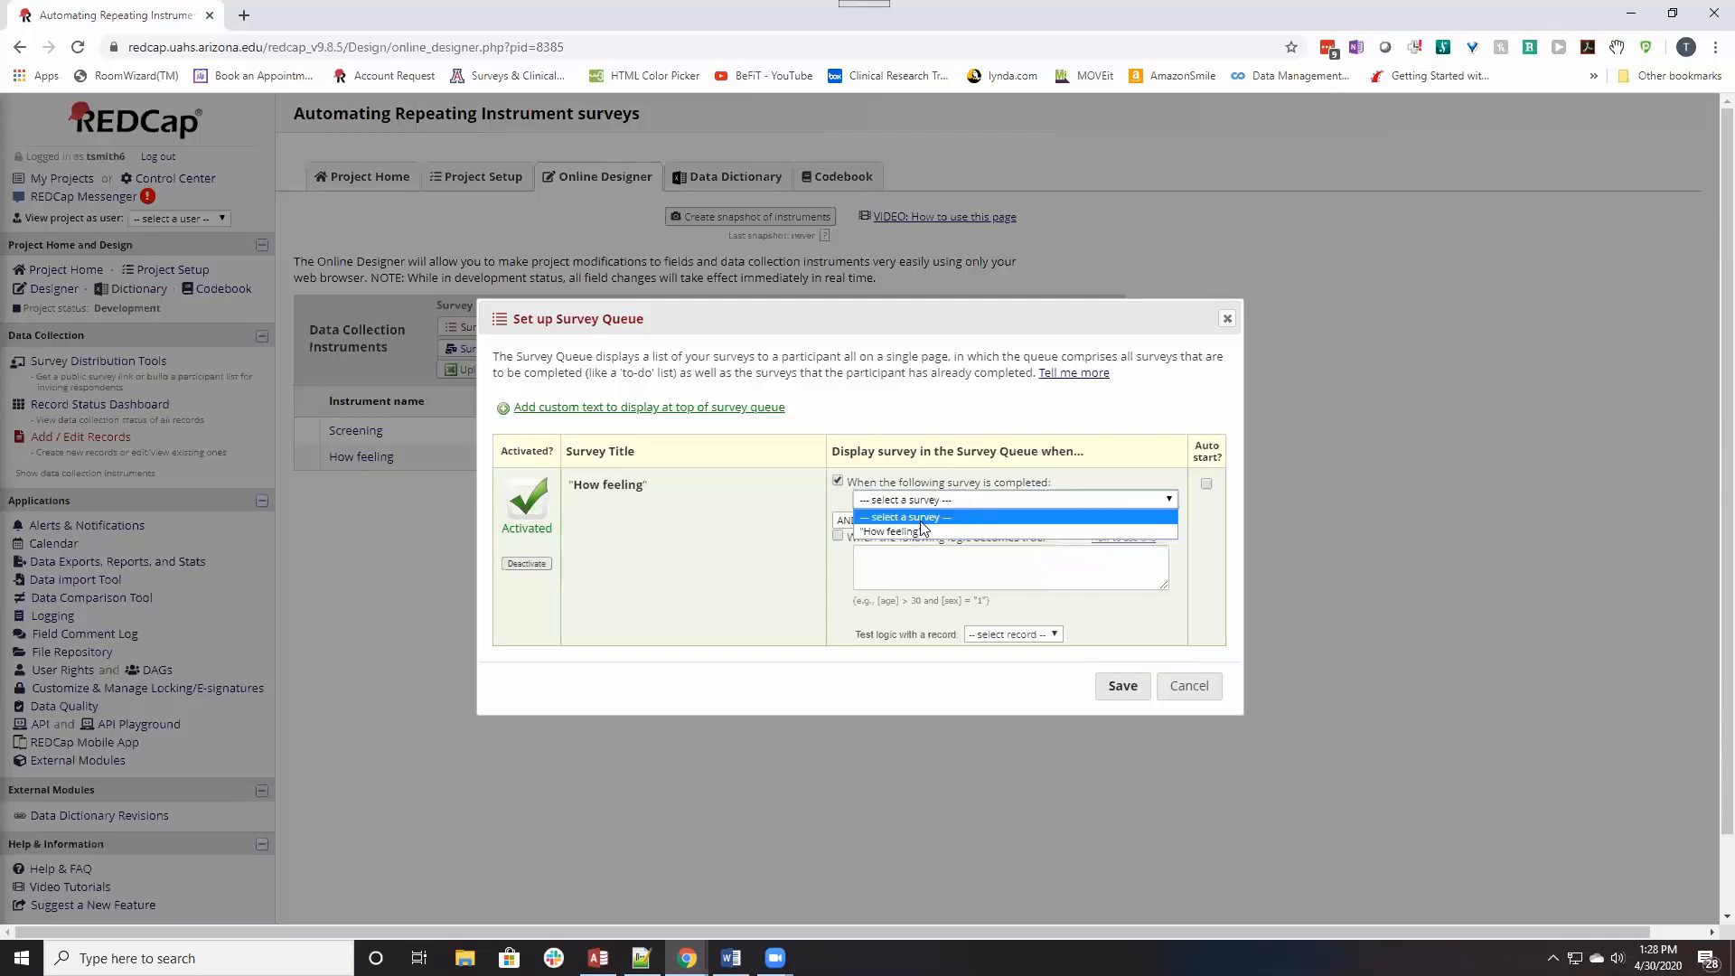
{"action": "left_click", "coordinate": [882, 532]}
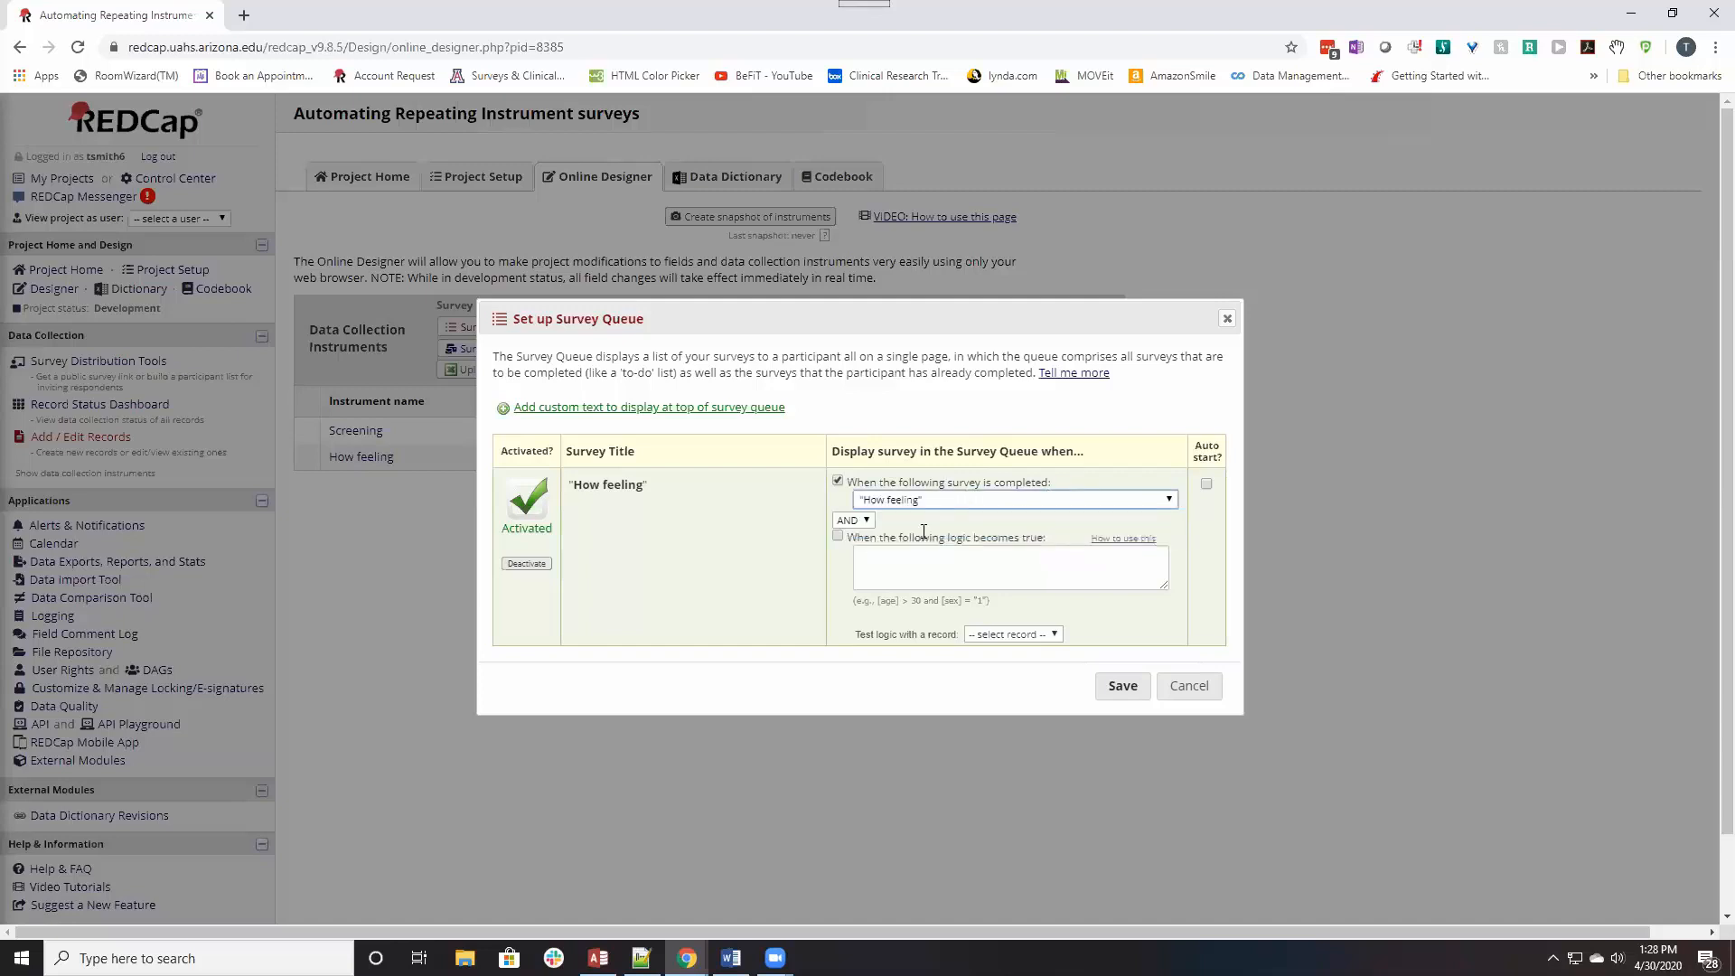
{"action": "mouse_move", "coordinate": [866, 551]}
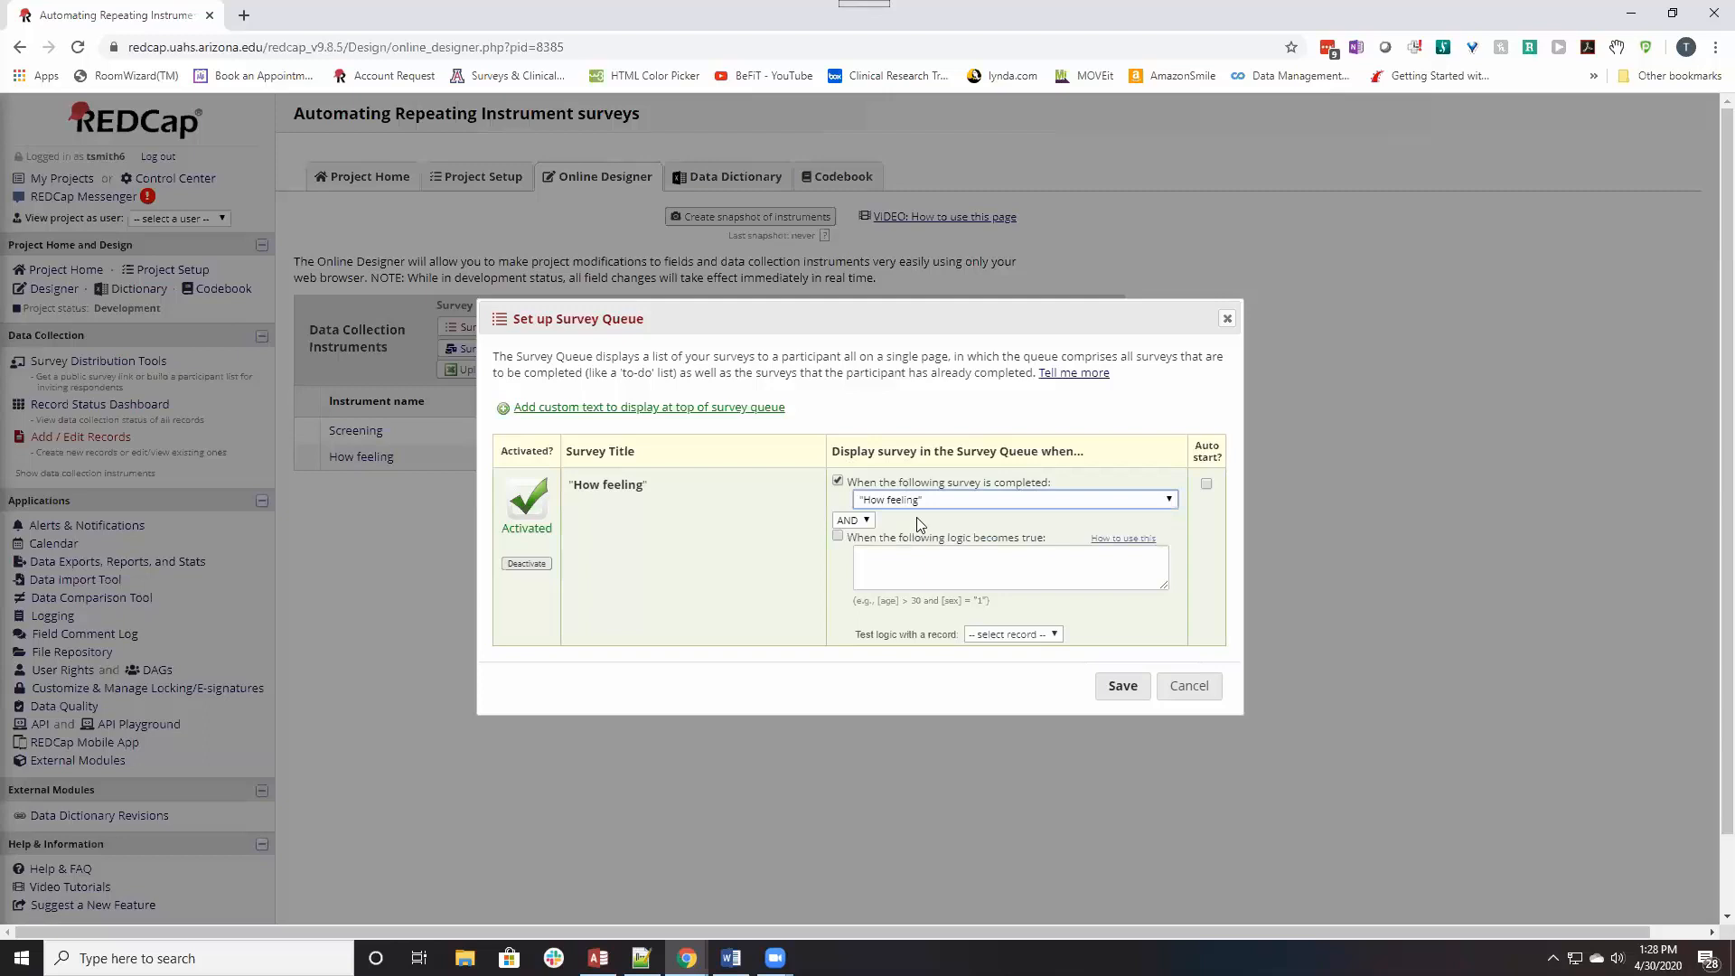
{"action": "mouse_move", "coordinate": [931, 505]}
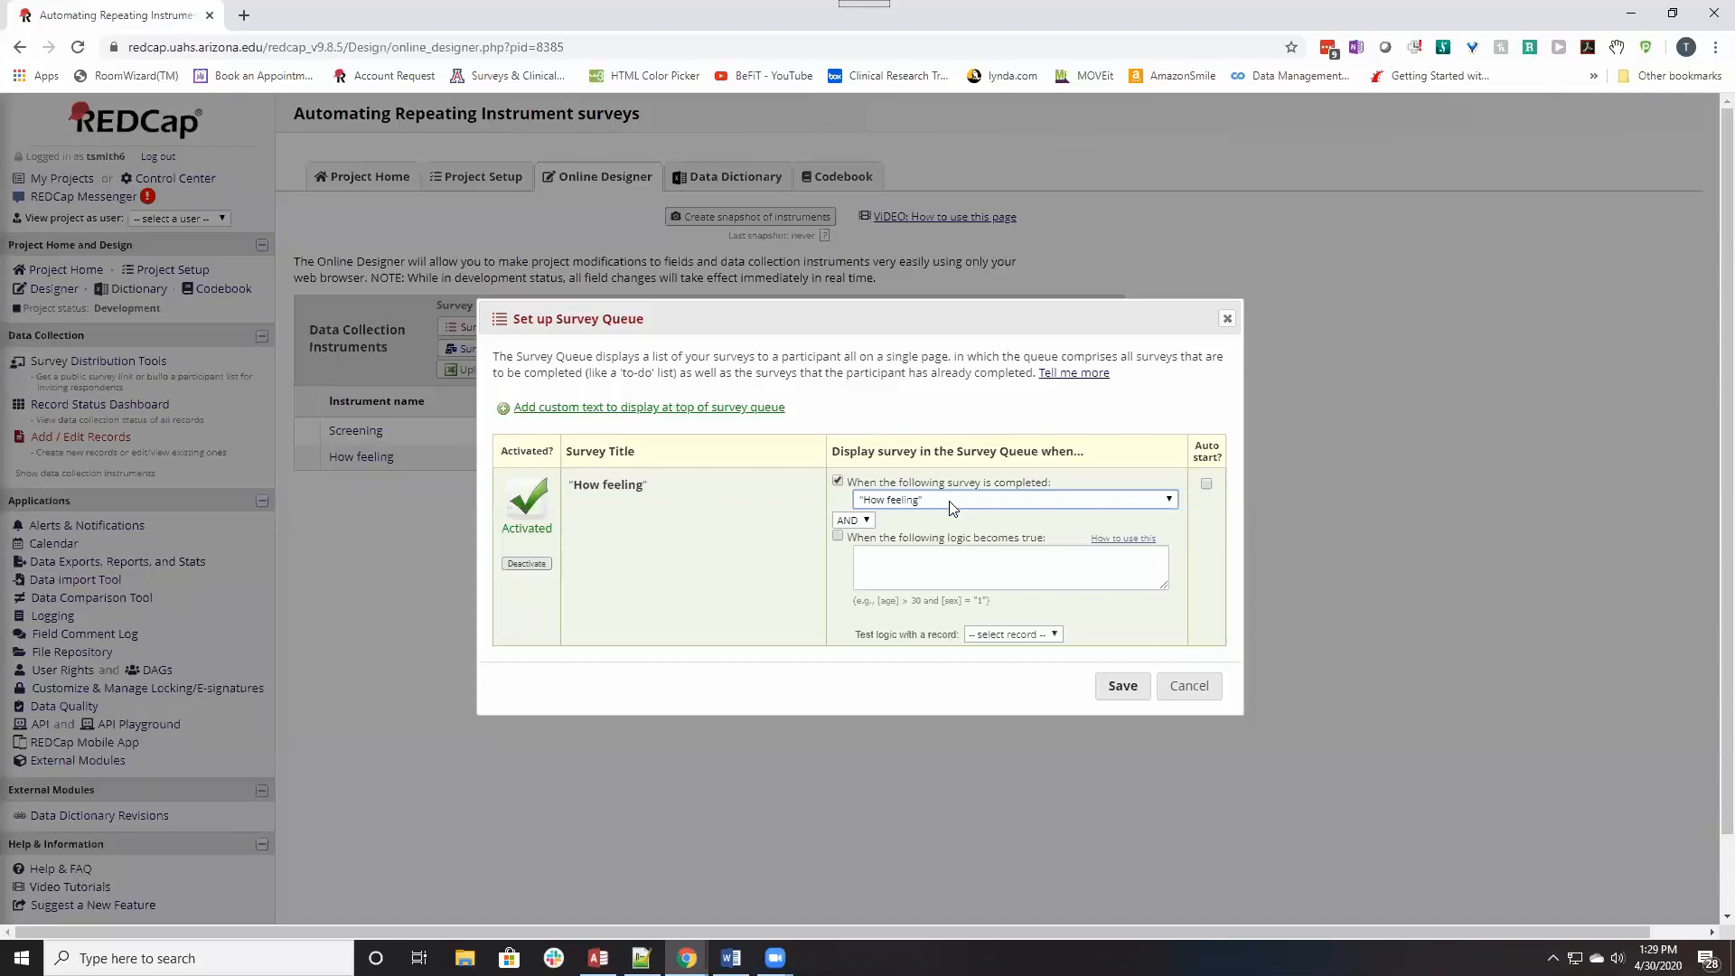
{"action": "mouse_move", "coordinate": [1213, 499]}
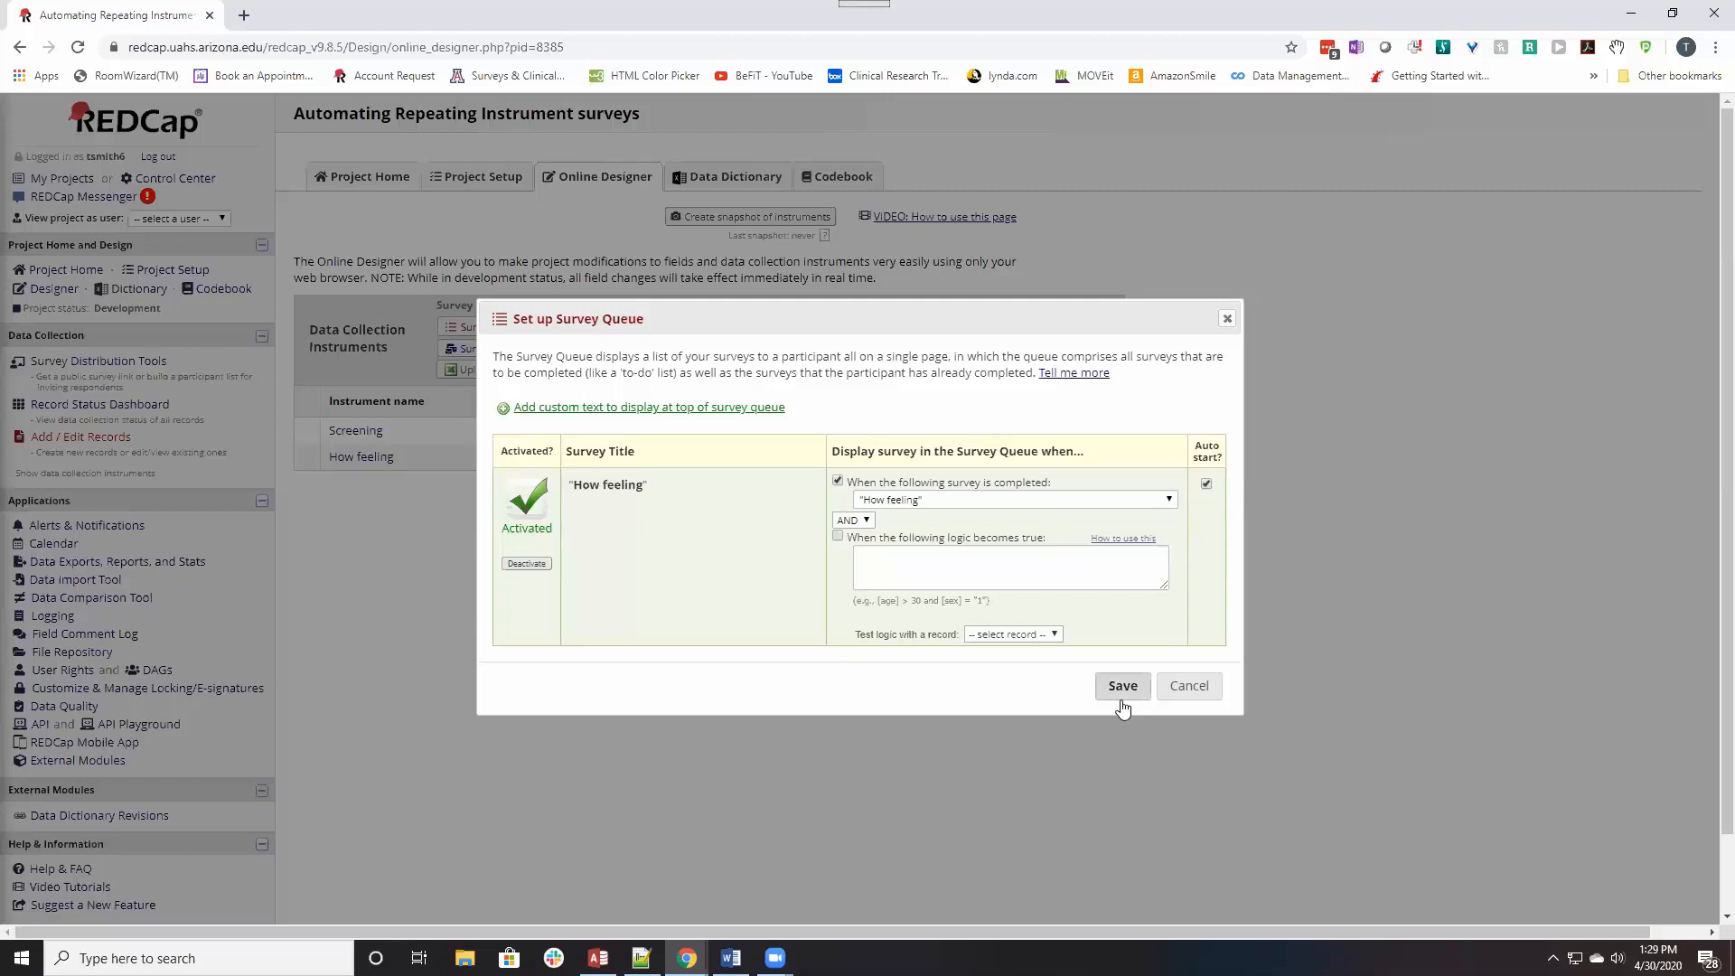
{"action": "left_click", "coordinate": [1120, 685]}
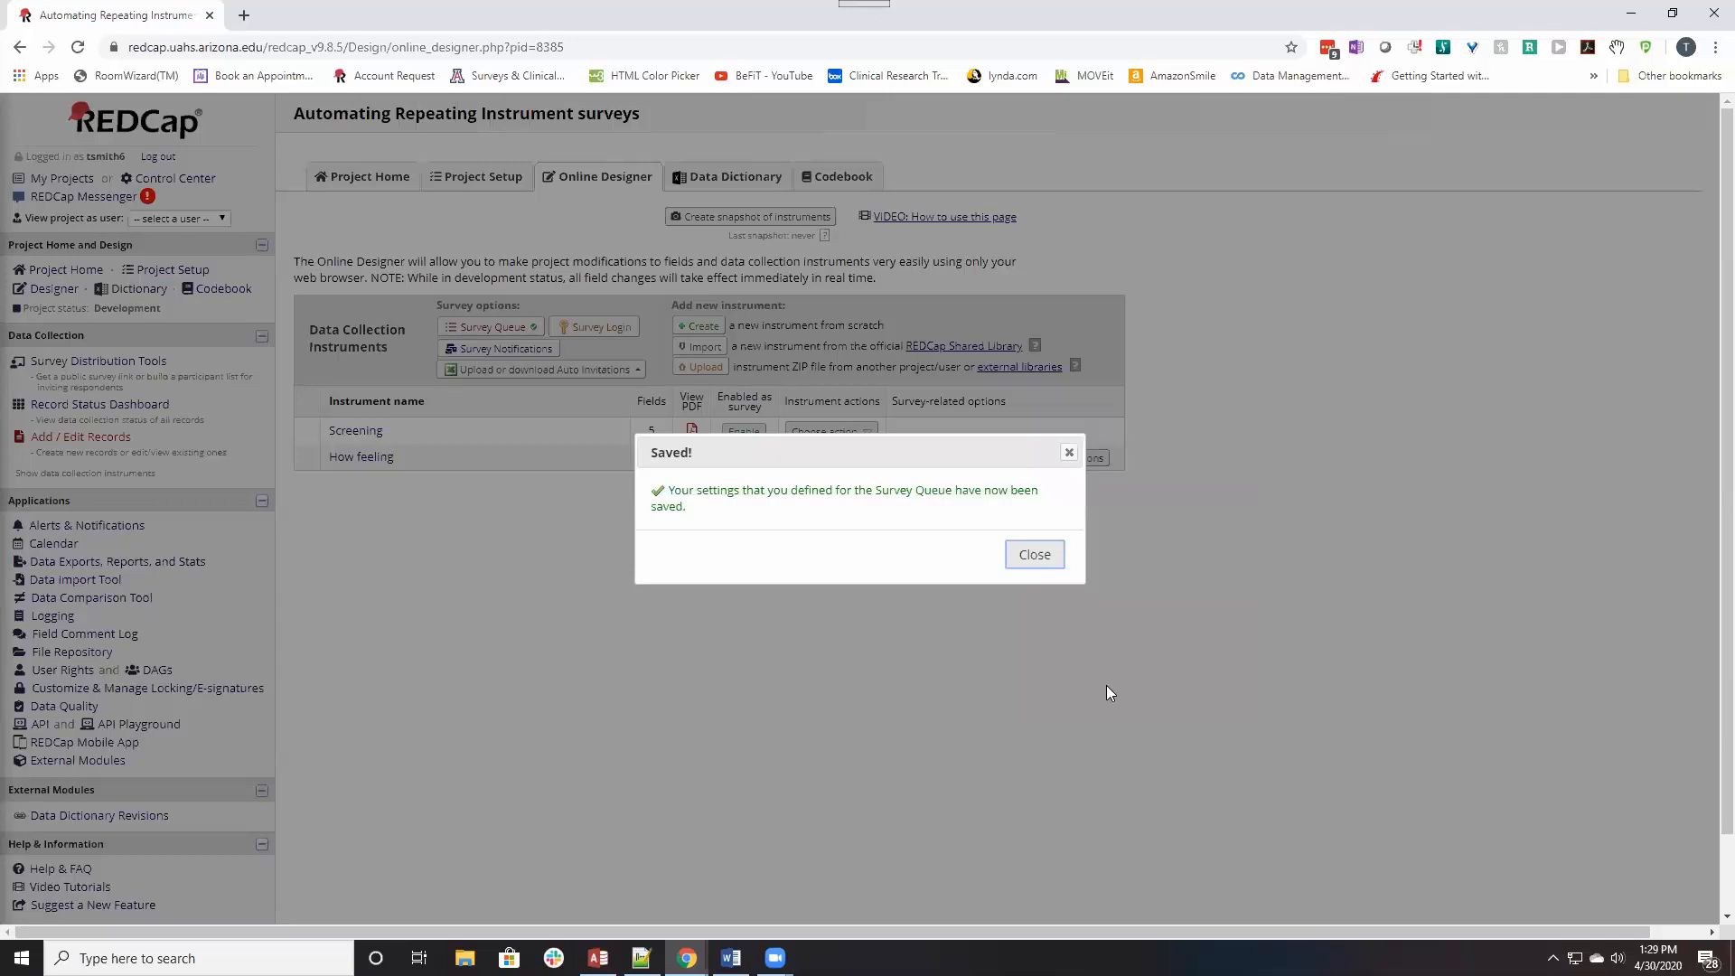
{"action": "left_click", "coordinate": [1034, 555]}
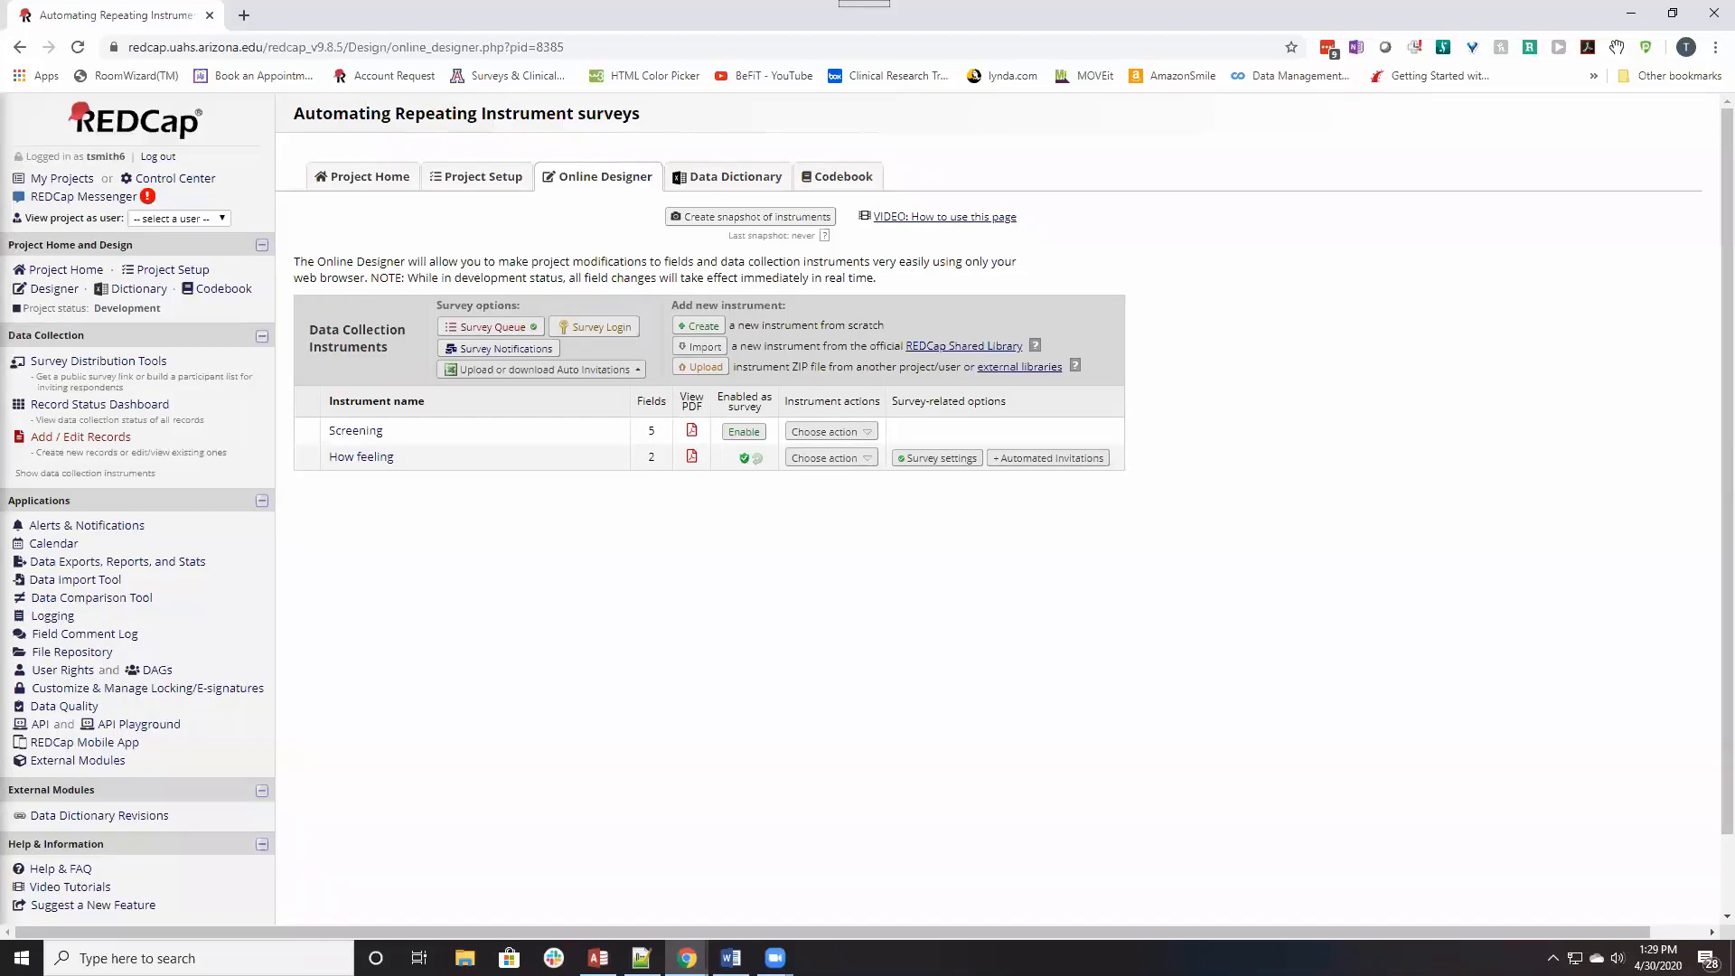
{"action": "mouse_move", "coordinate": [87, 524]}
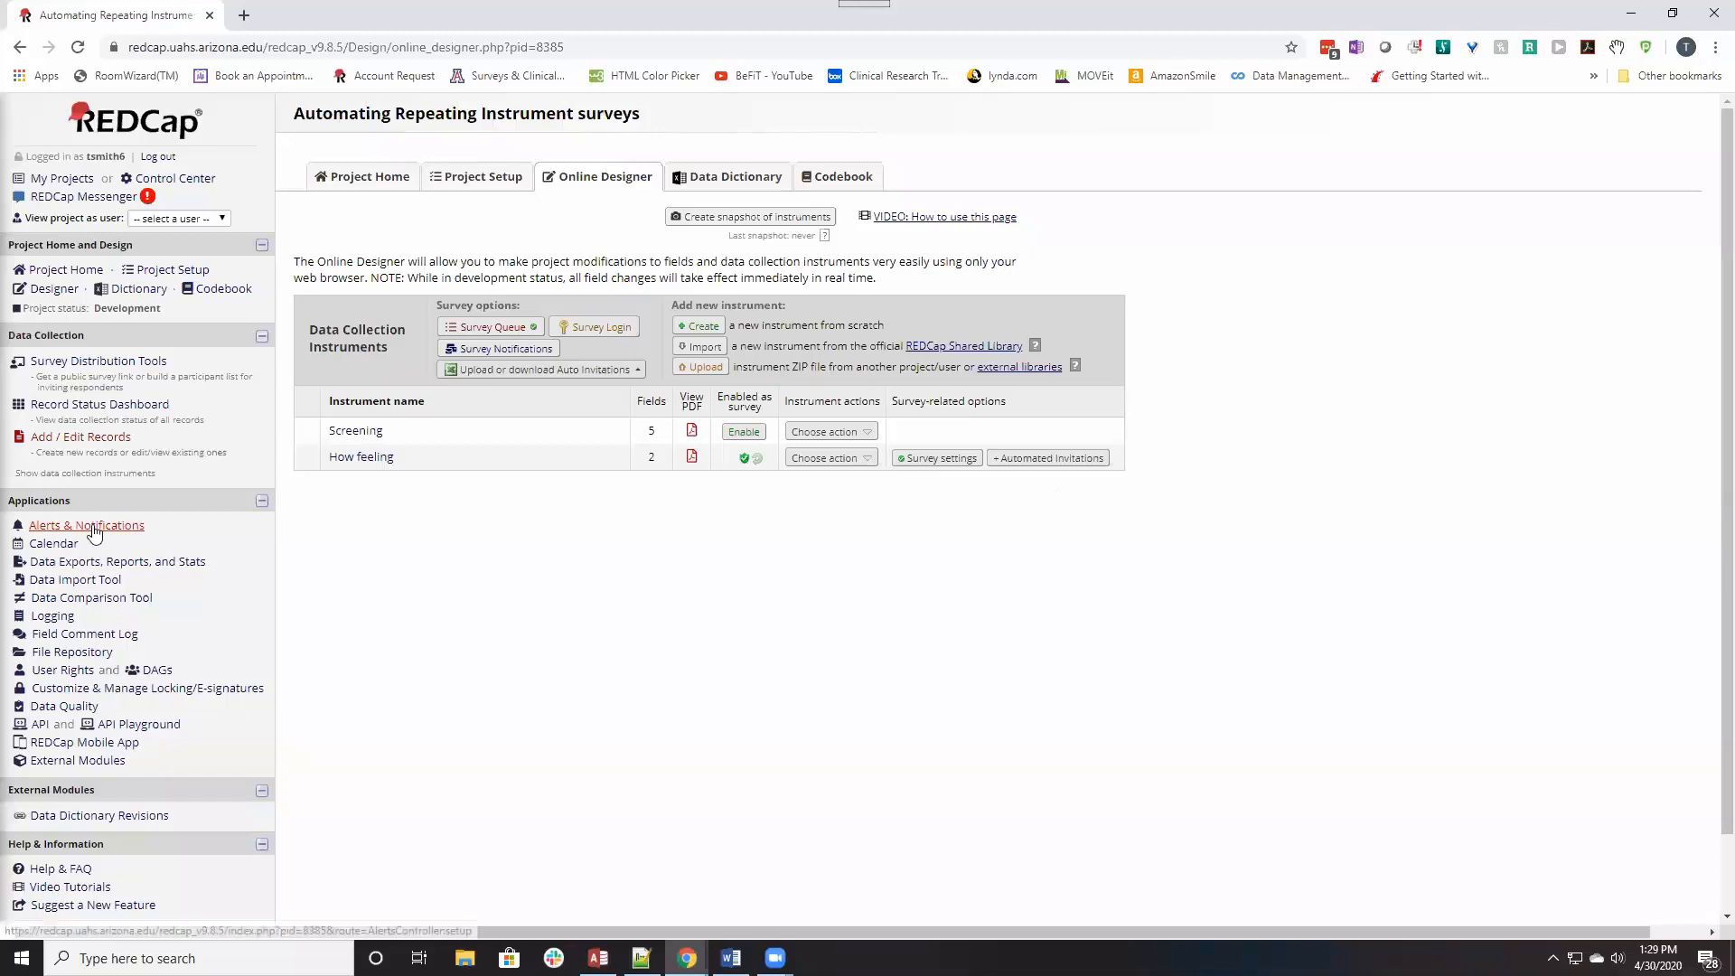
Start a new alert from the Alerts & Notifications page.
{"action": "left_click", "coordinate": [86, 524]}
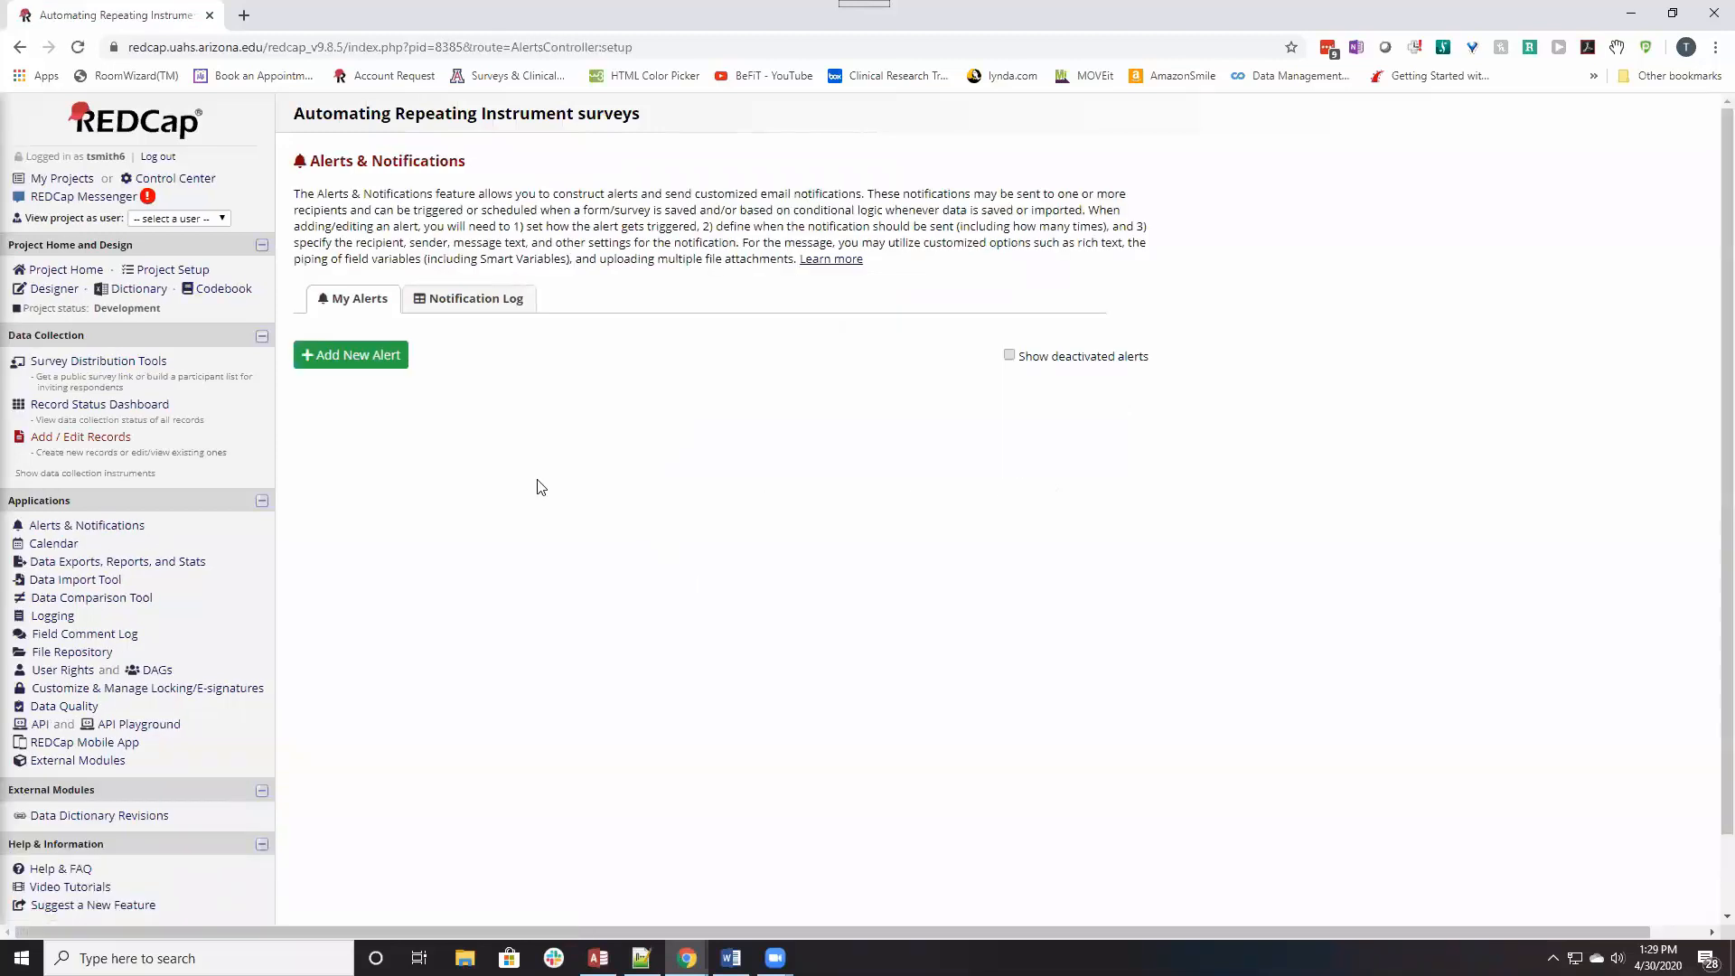
{"action": "left_click", "coordinate": [349, 354]}
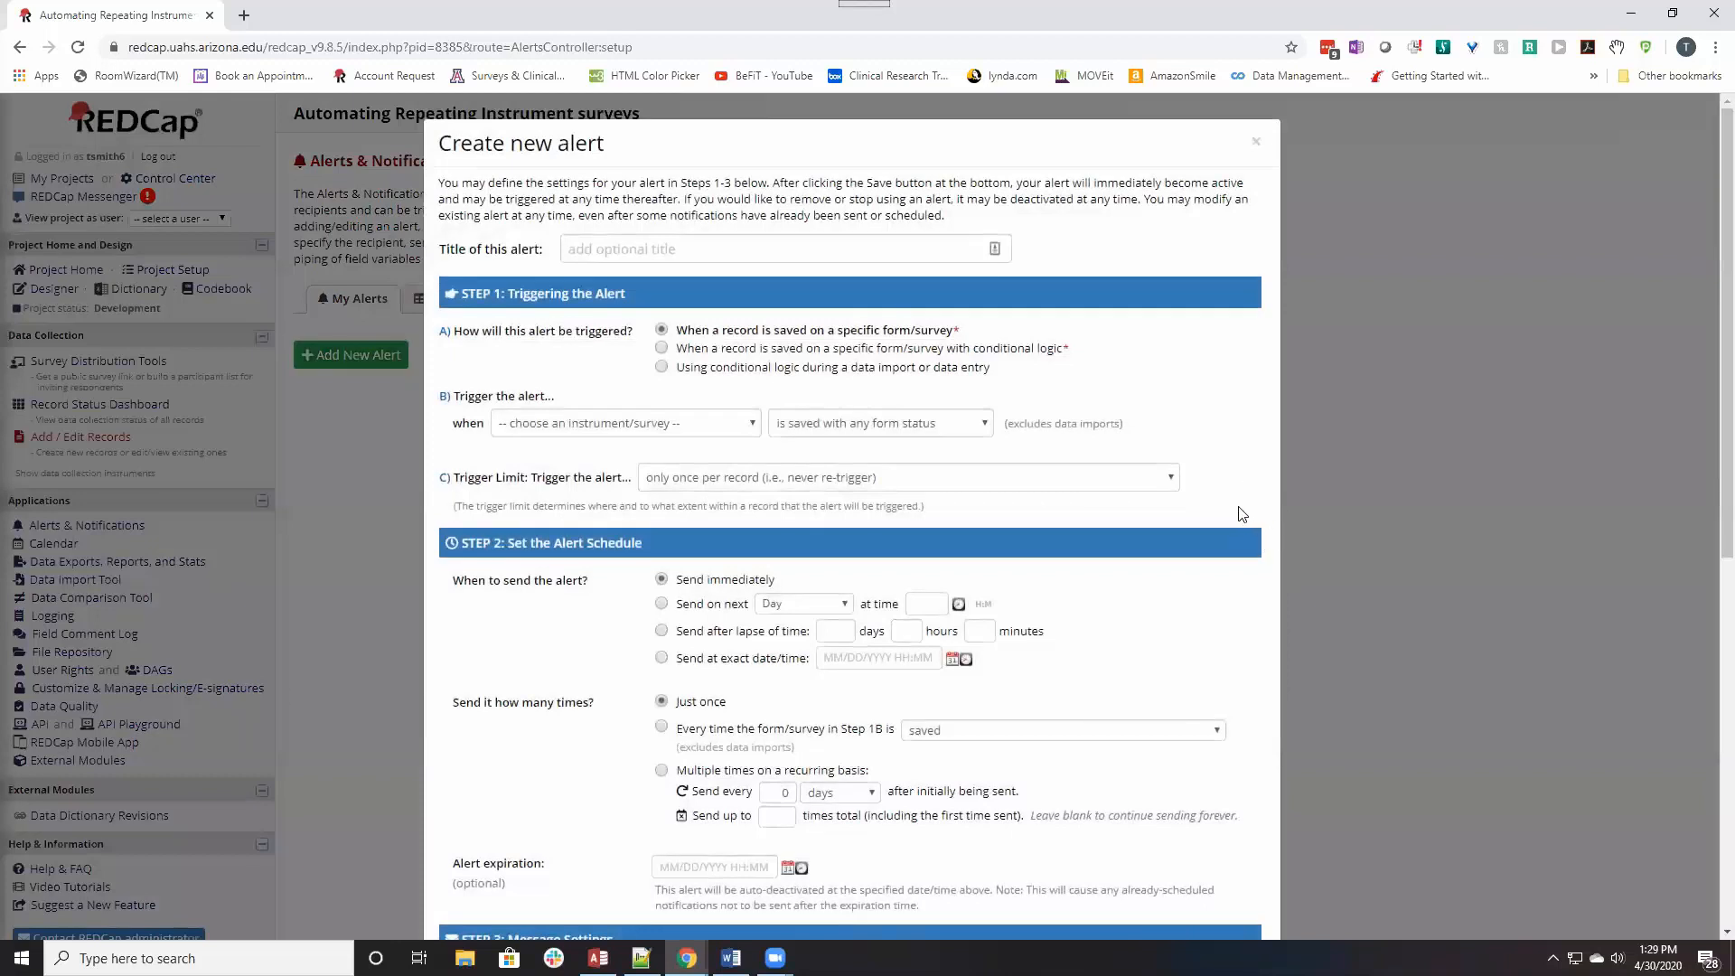
{"action": "mouse_move", "coordinate": [647, 327]}
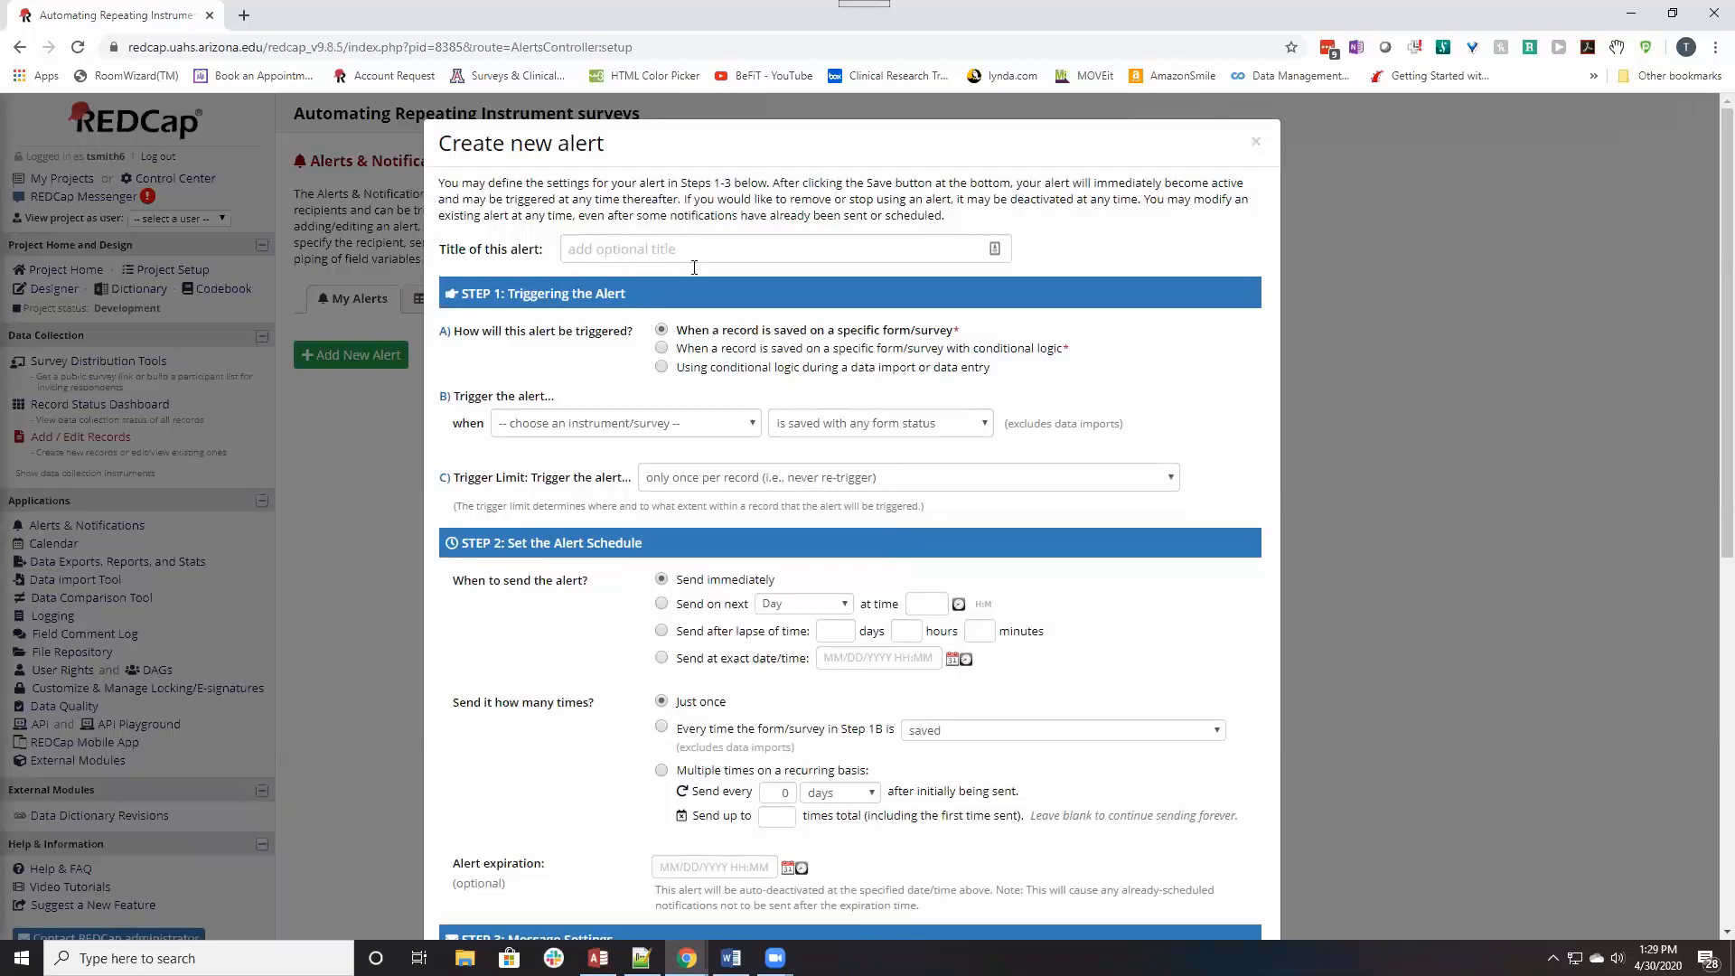
{"action": "mouse_move", "coordinate": [627, 327]}
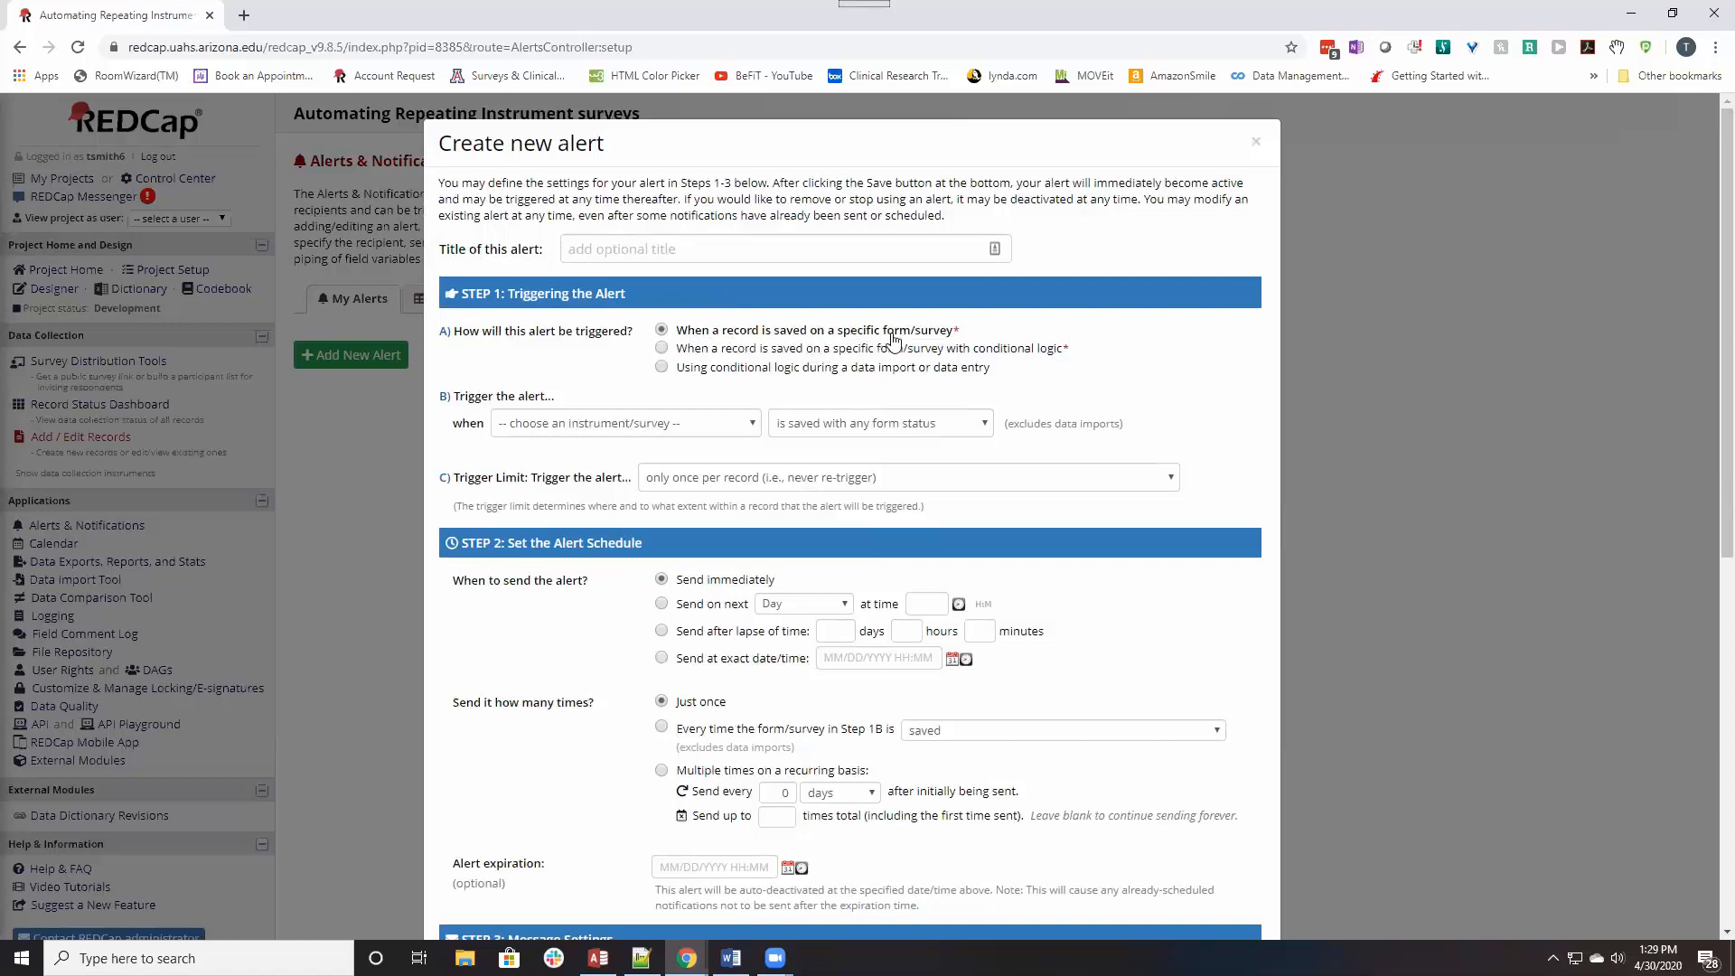
{"action": "mouse_move", "coordinate": [506, 410]}
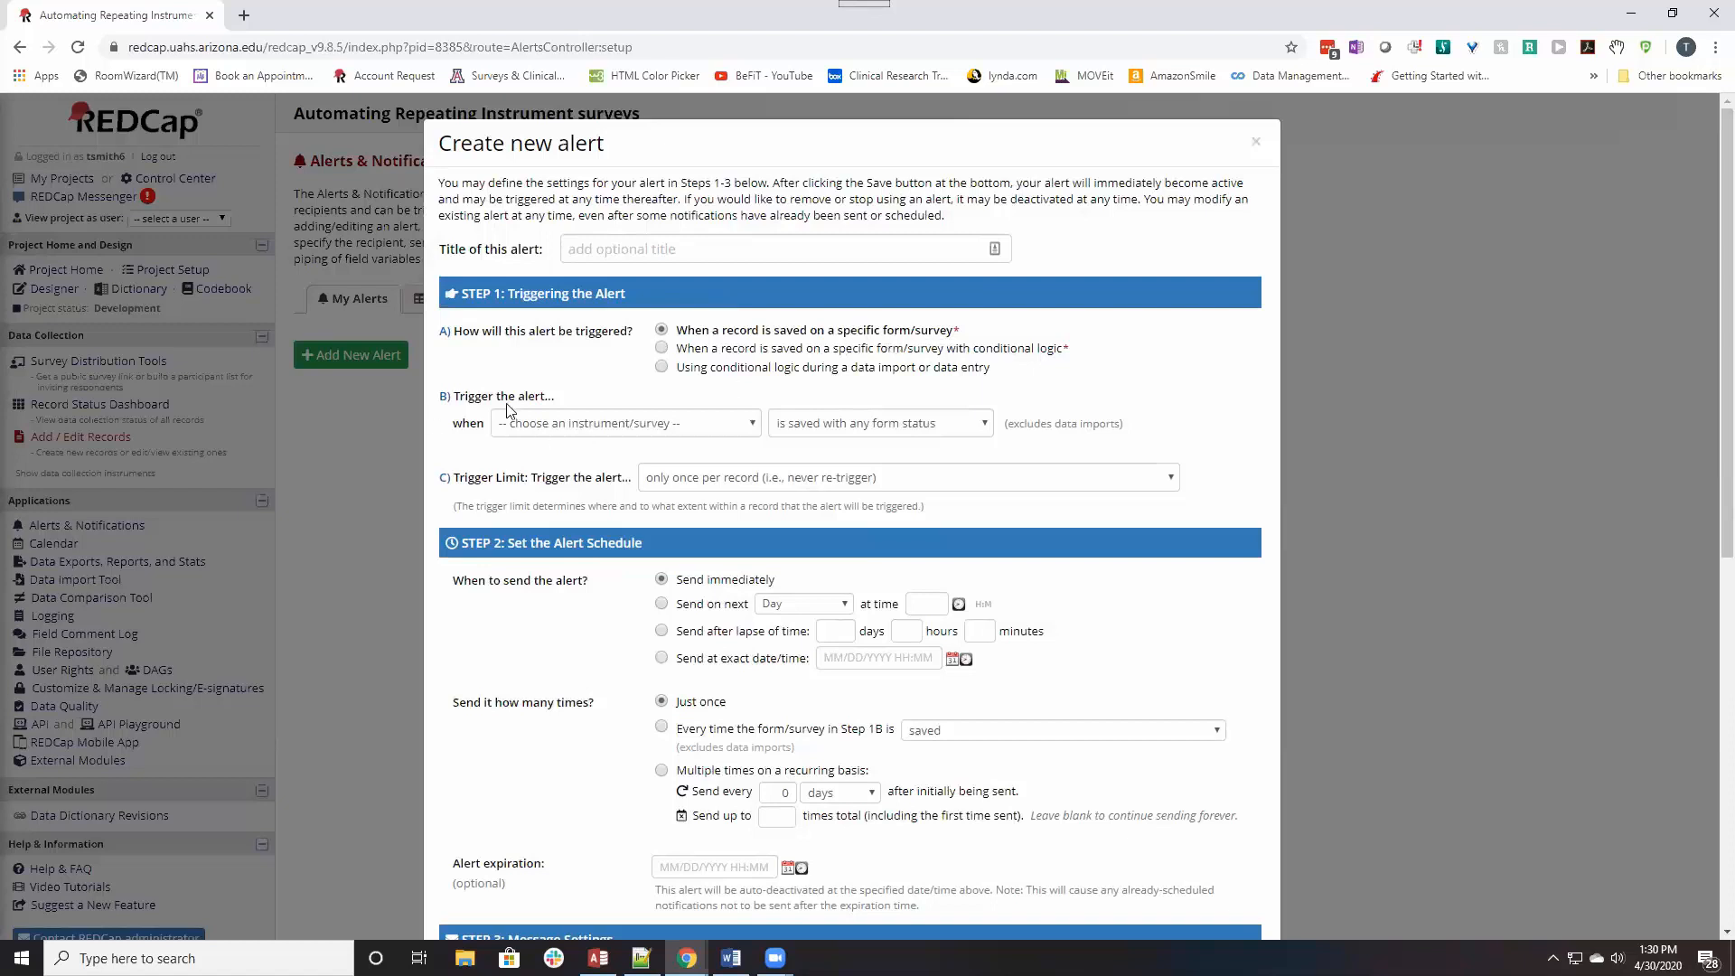
{"action": "mouse_move", "coordinate": [544, 423]}
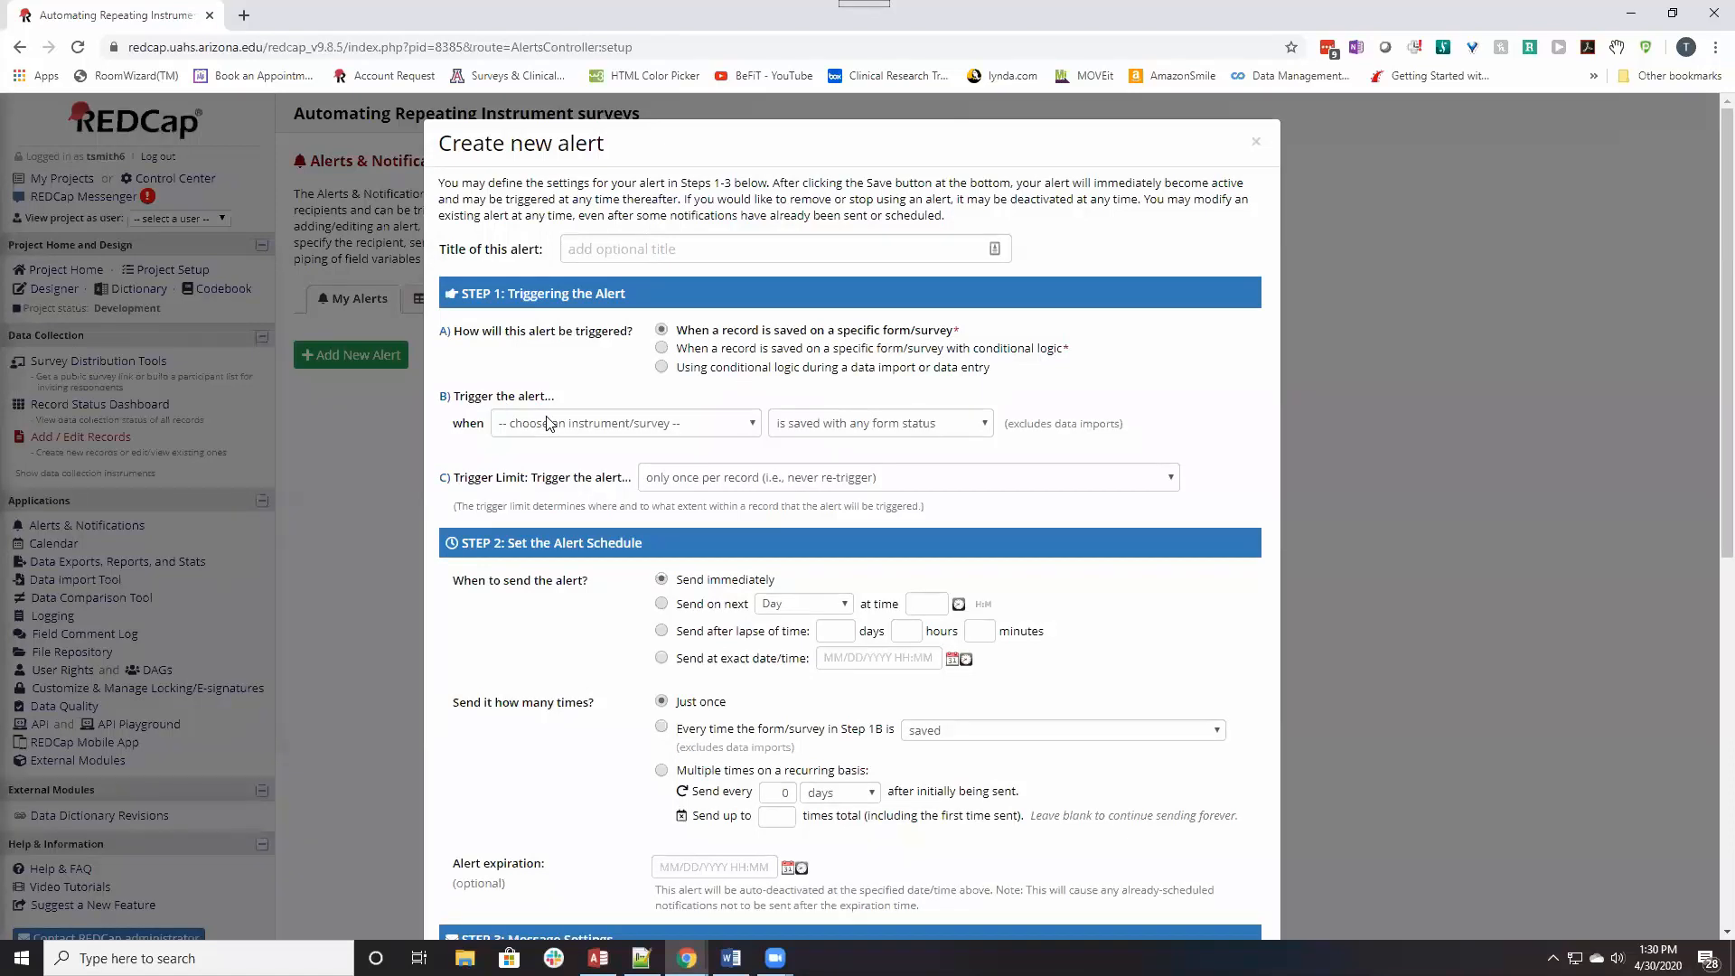
Trigger the alert on the How feeling instrument, only when saved with Complete status.
{"action": "left_click", "coordinate": [623, 423]}
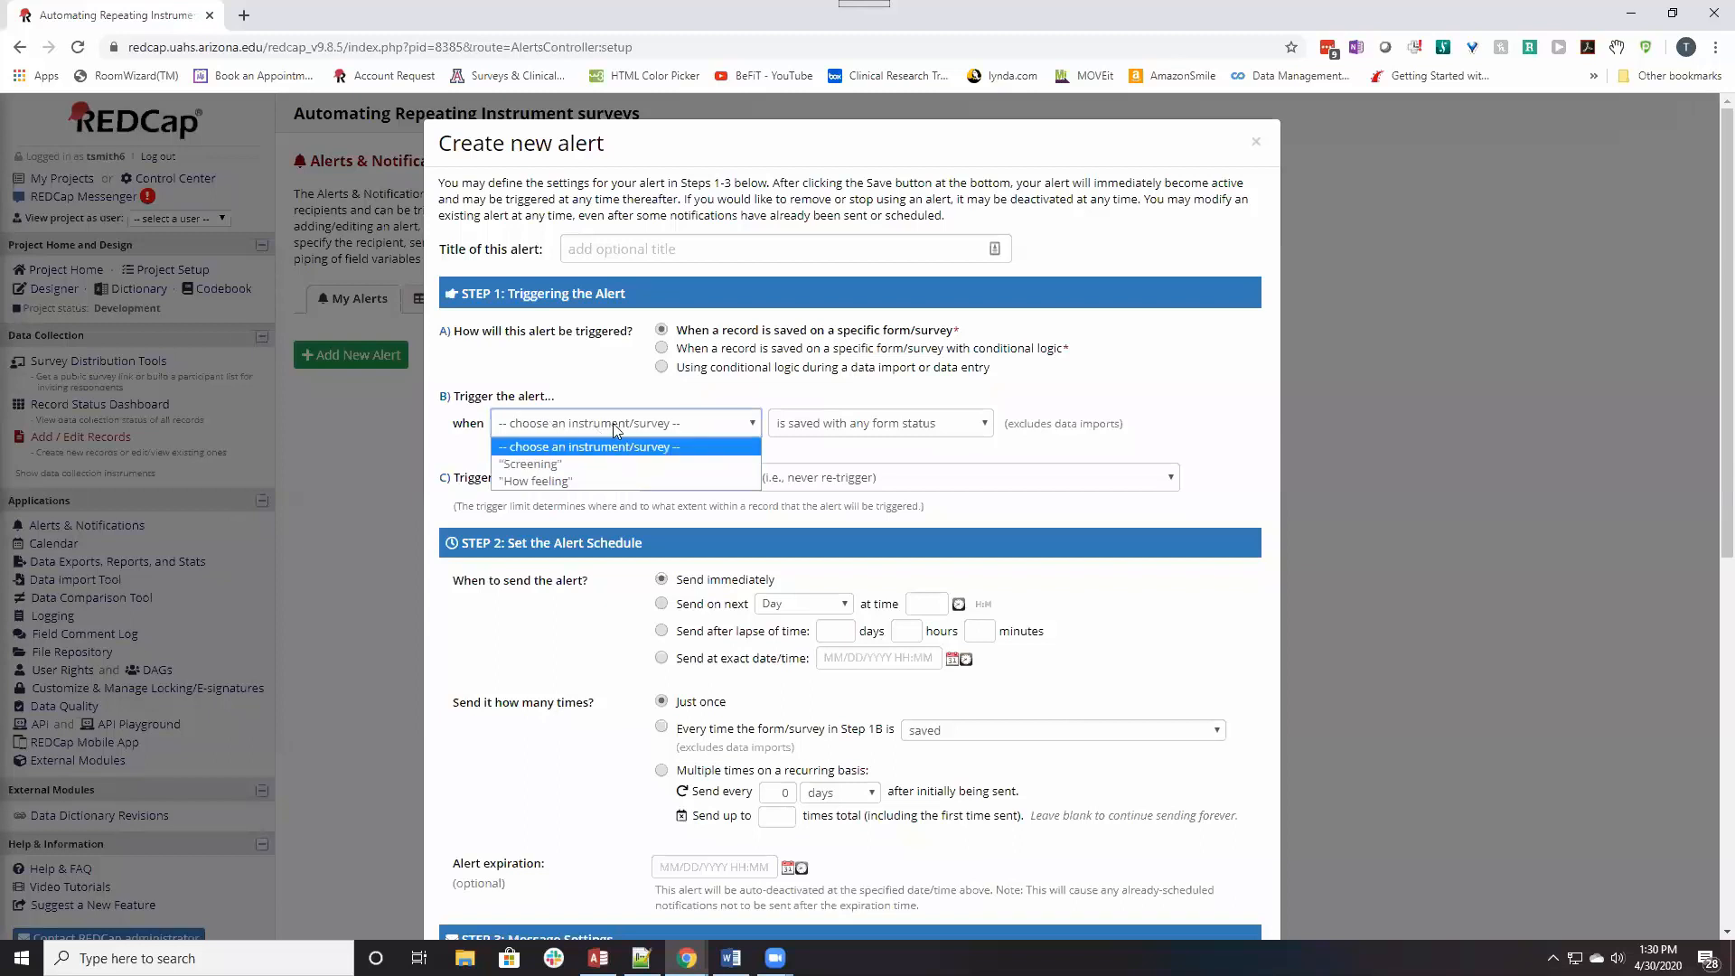
{"action": "left_click", "coordinate": [535, 481]}
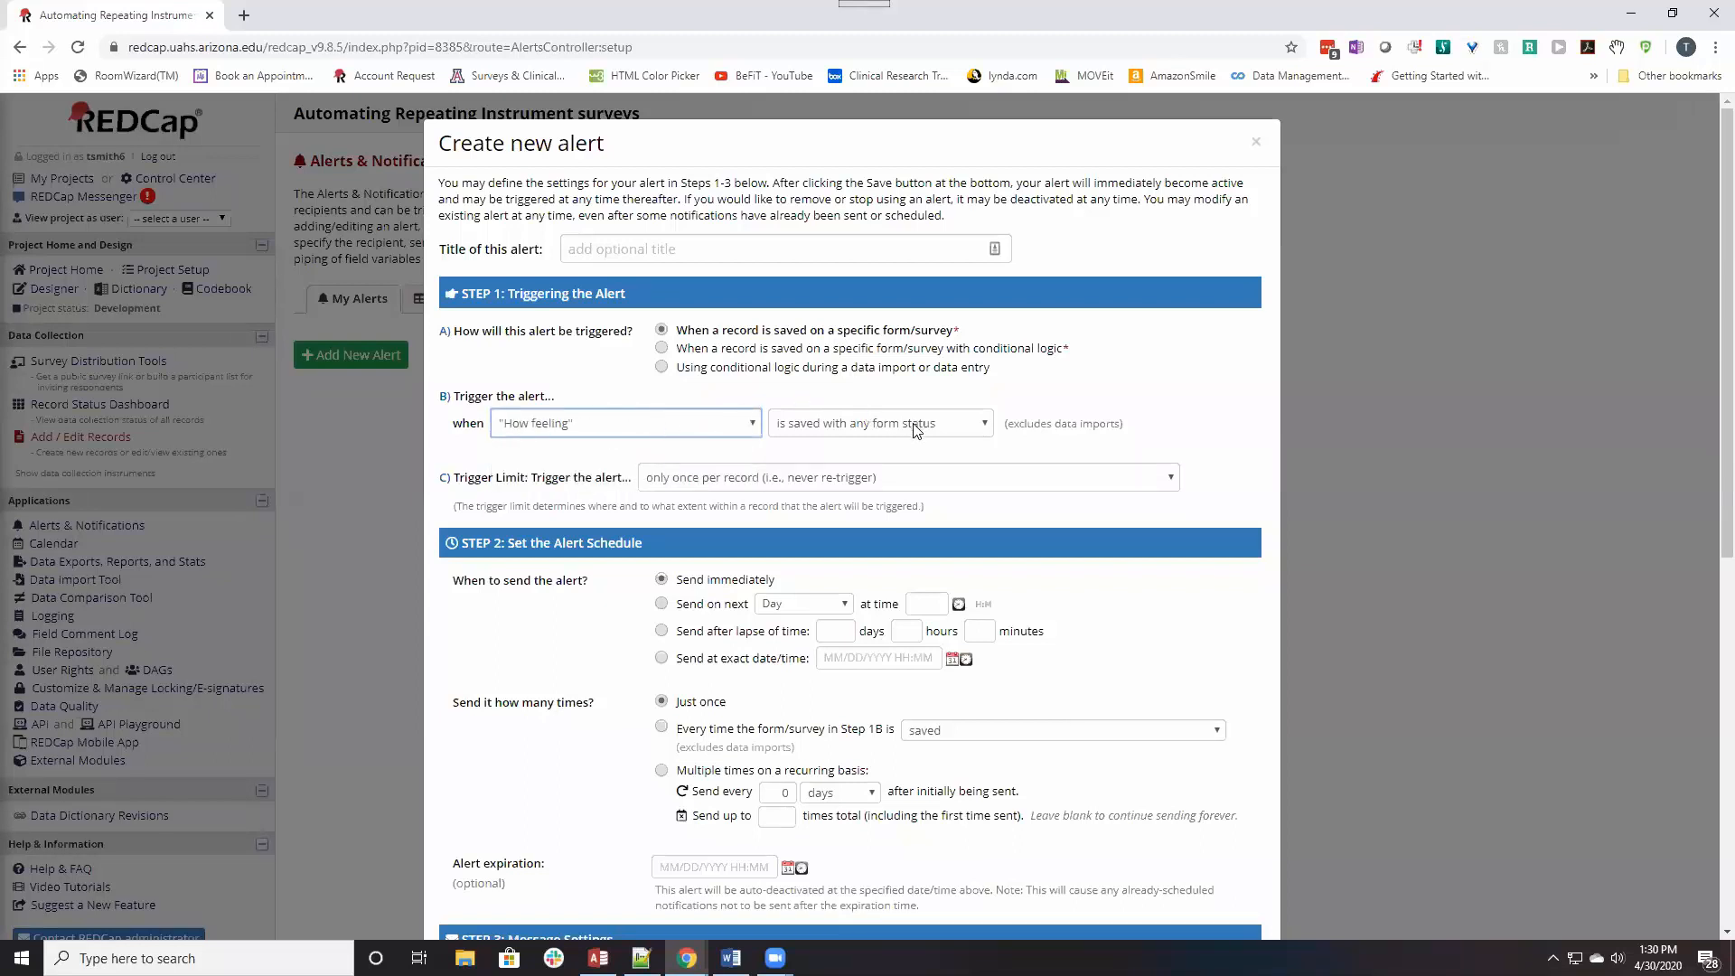
{"action": "left_click", "coordinate": [878, 423]}
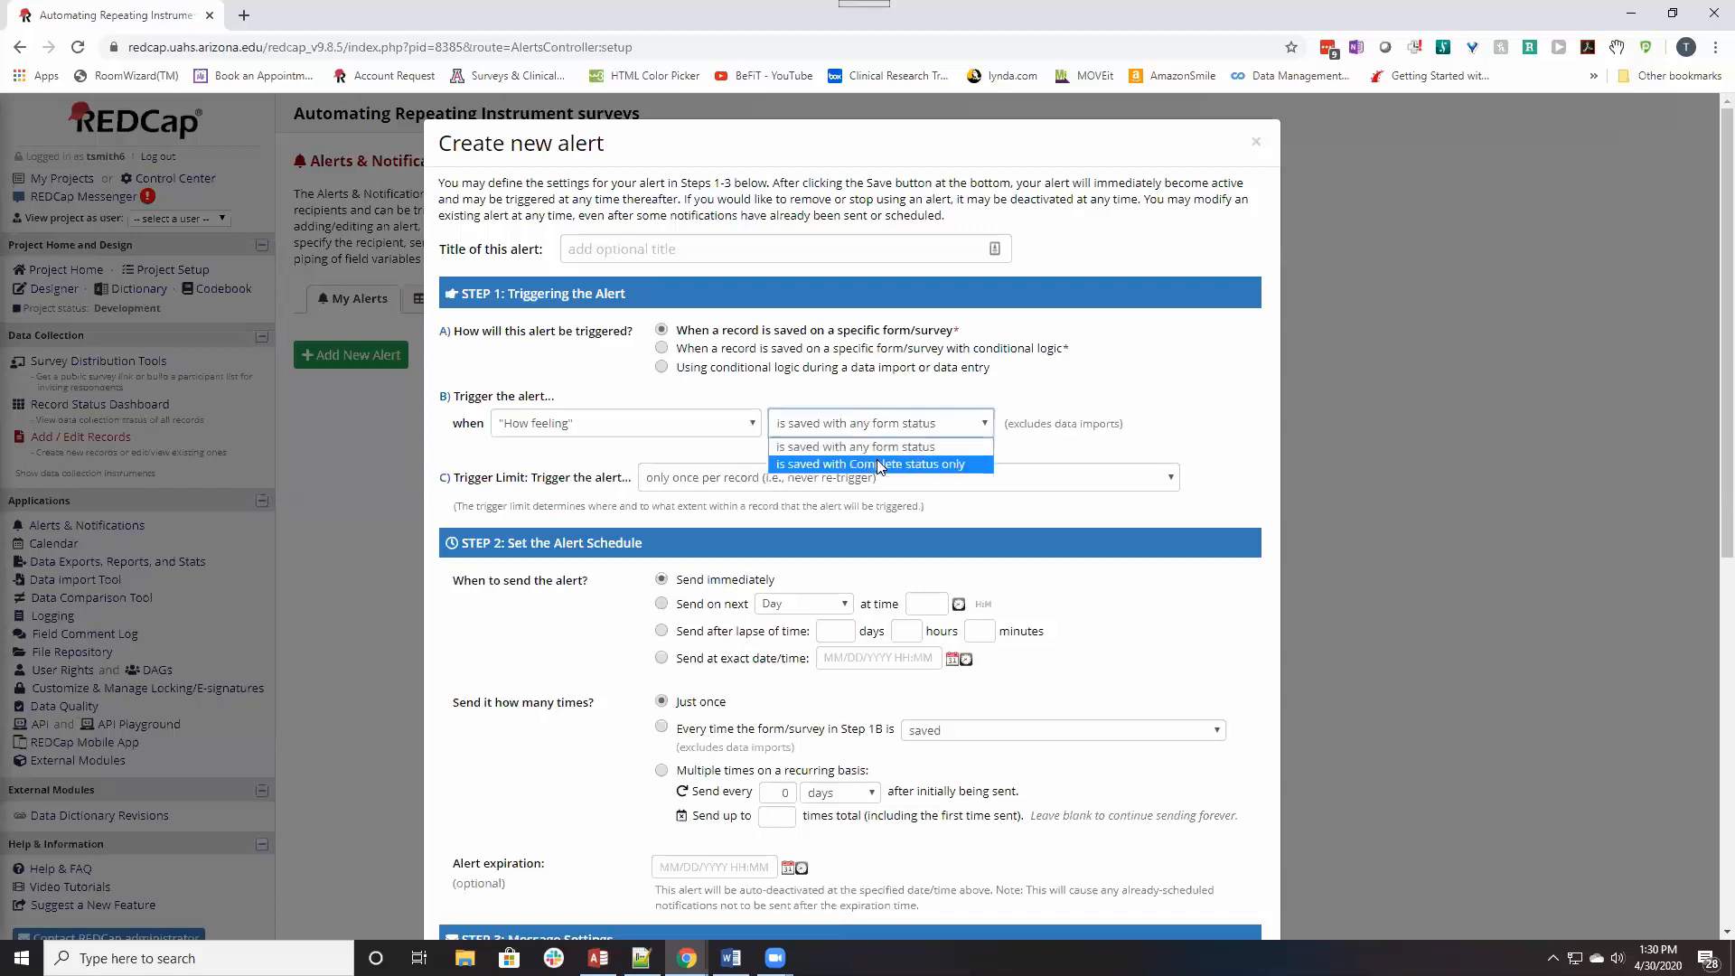
{"action": "left_click", "coordinate": [873, 465]}
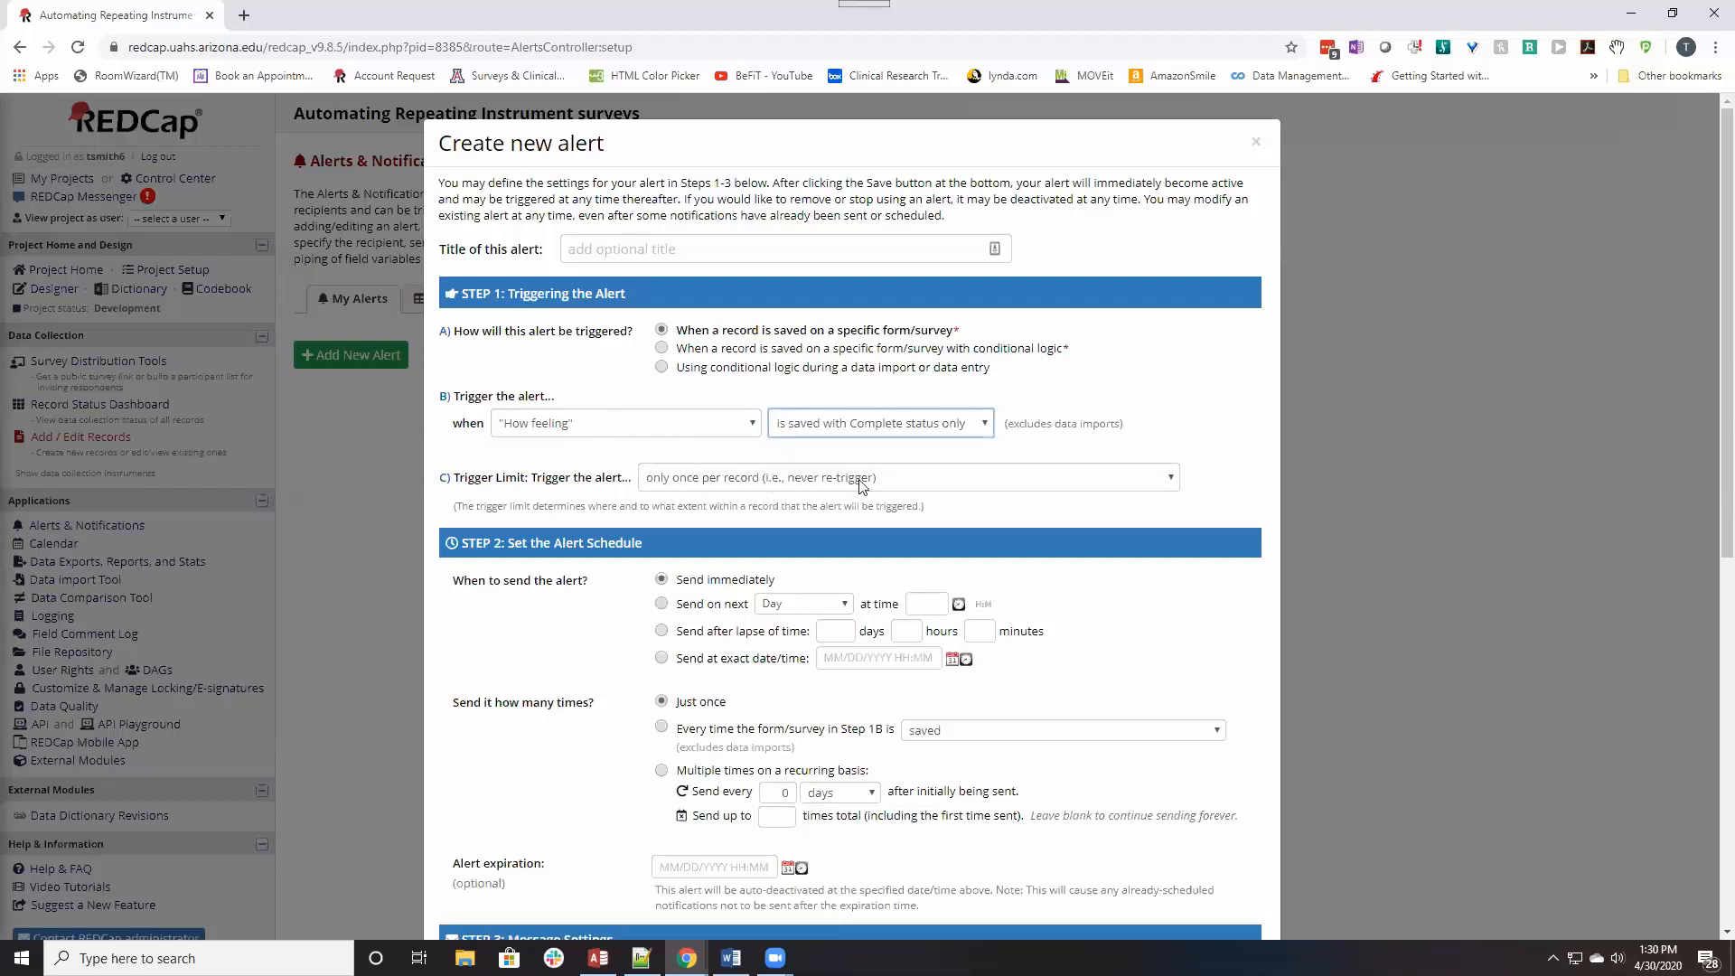
{"action": "mouse_move", "coordinate": [895, 475]}
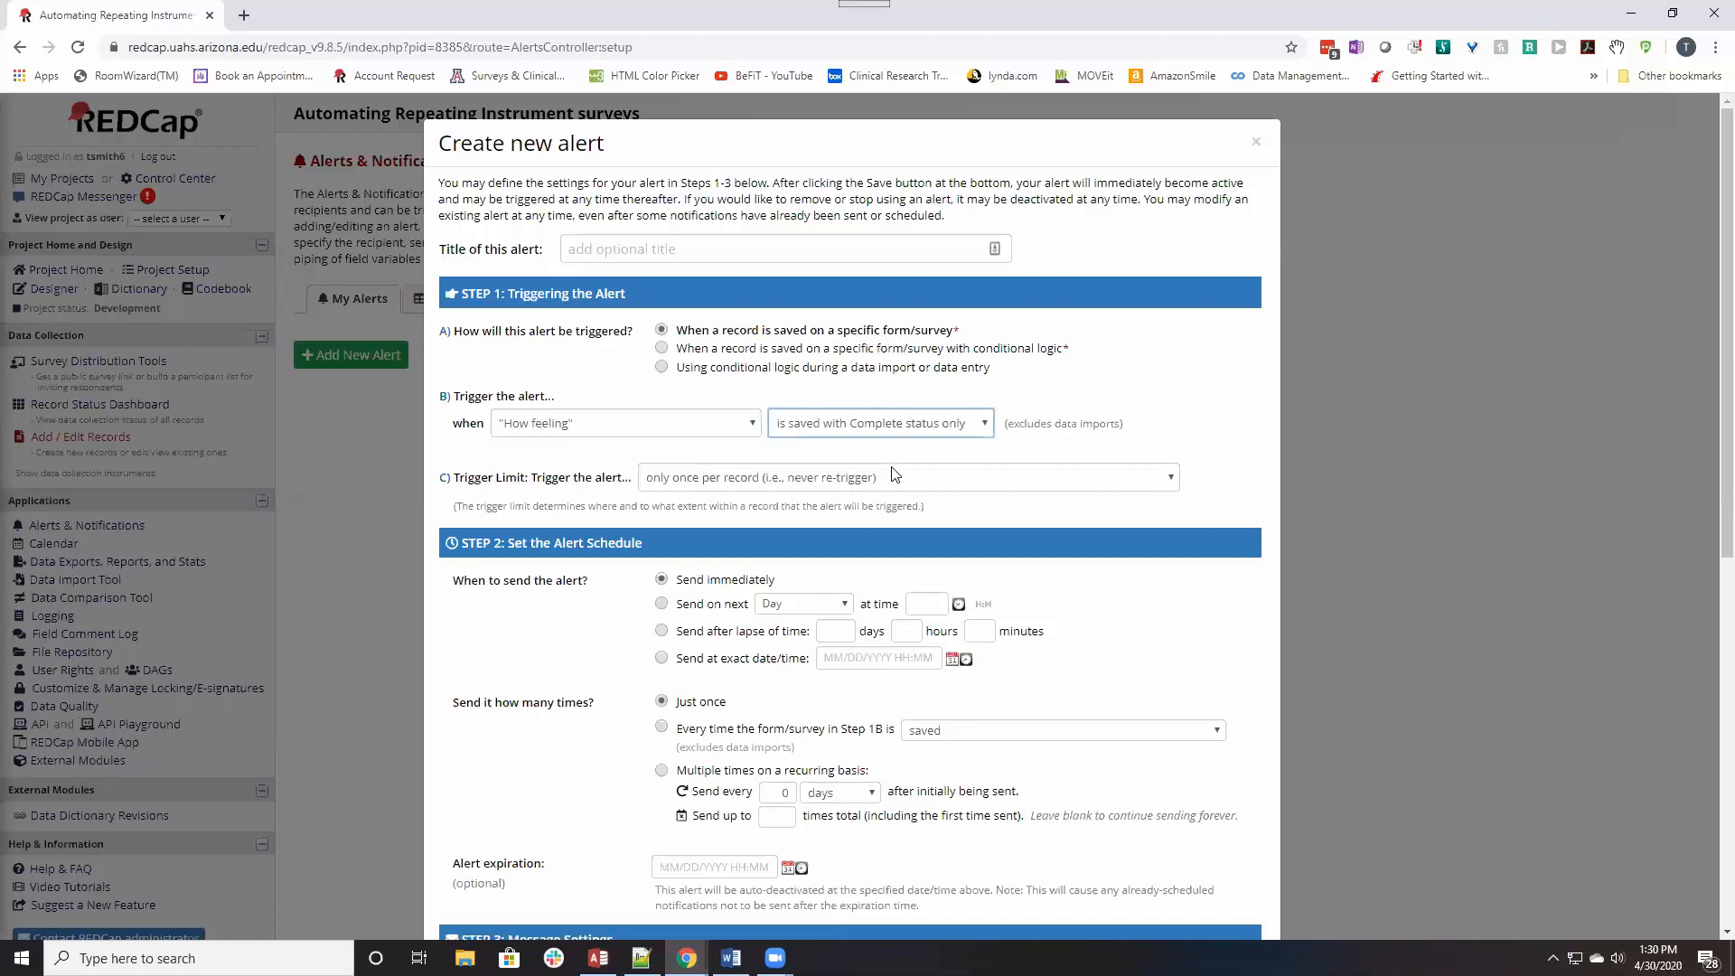
{"action": "mouse_move", "coordinate": [907, 477]}
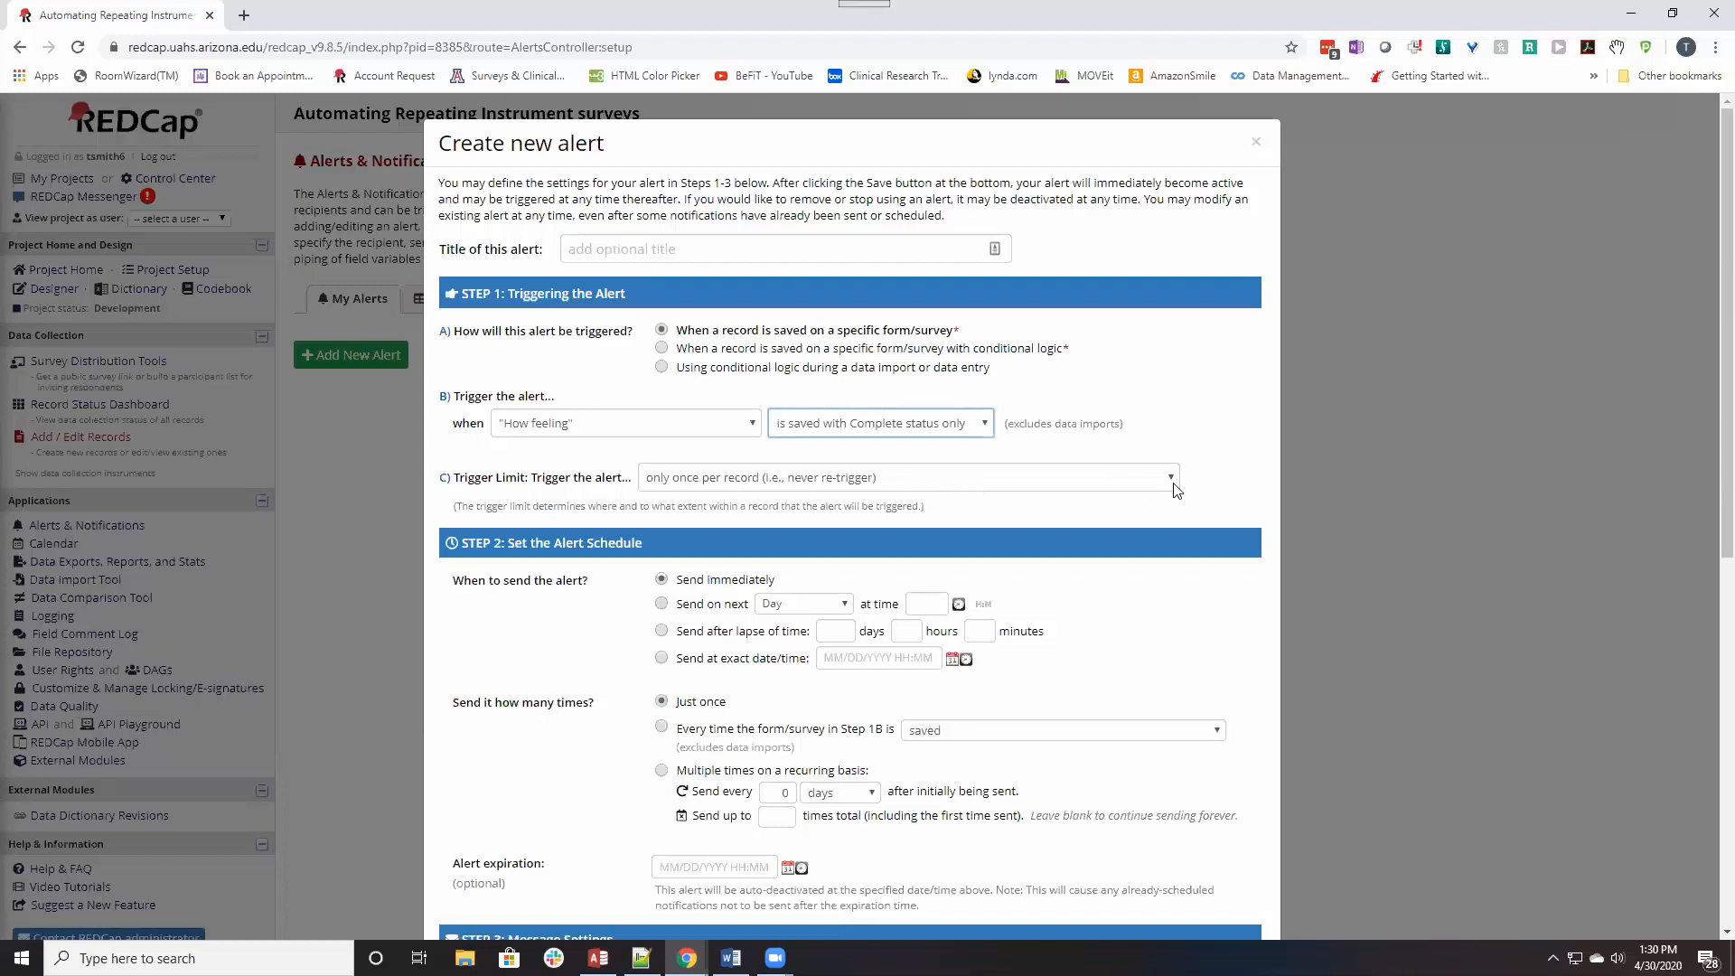
{"action": "mouse_move", "coordinate": [940, 485]}
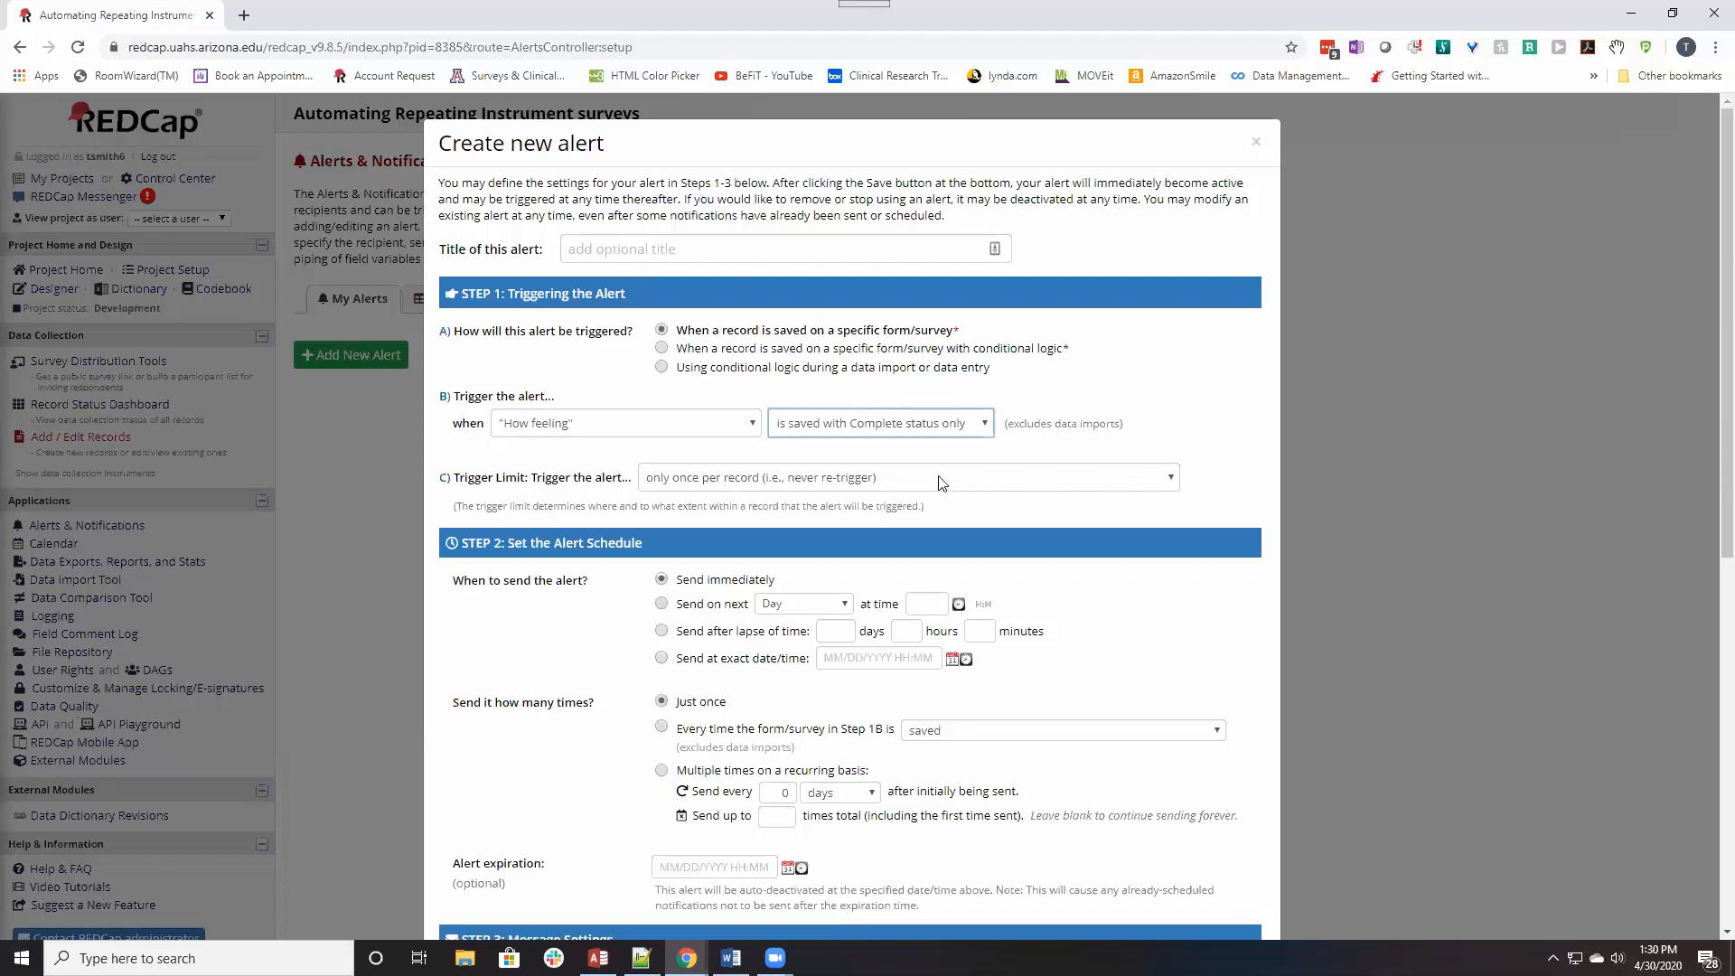
{"action": "mouse_move", "coordinate": [1133, 490]}
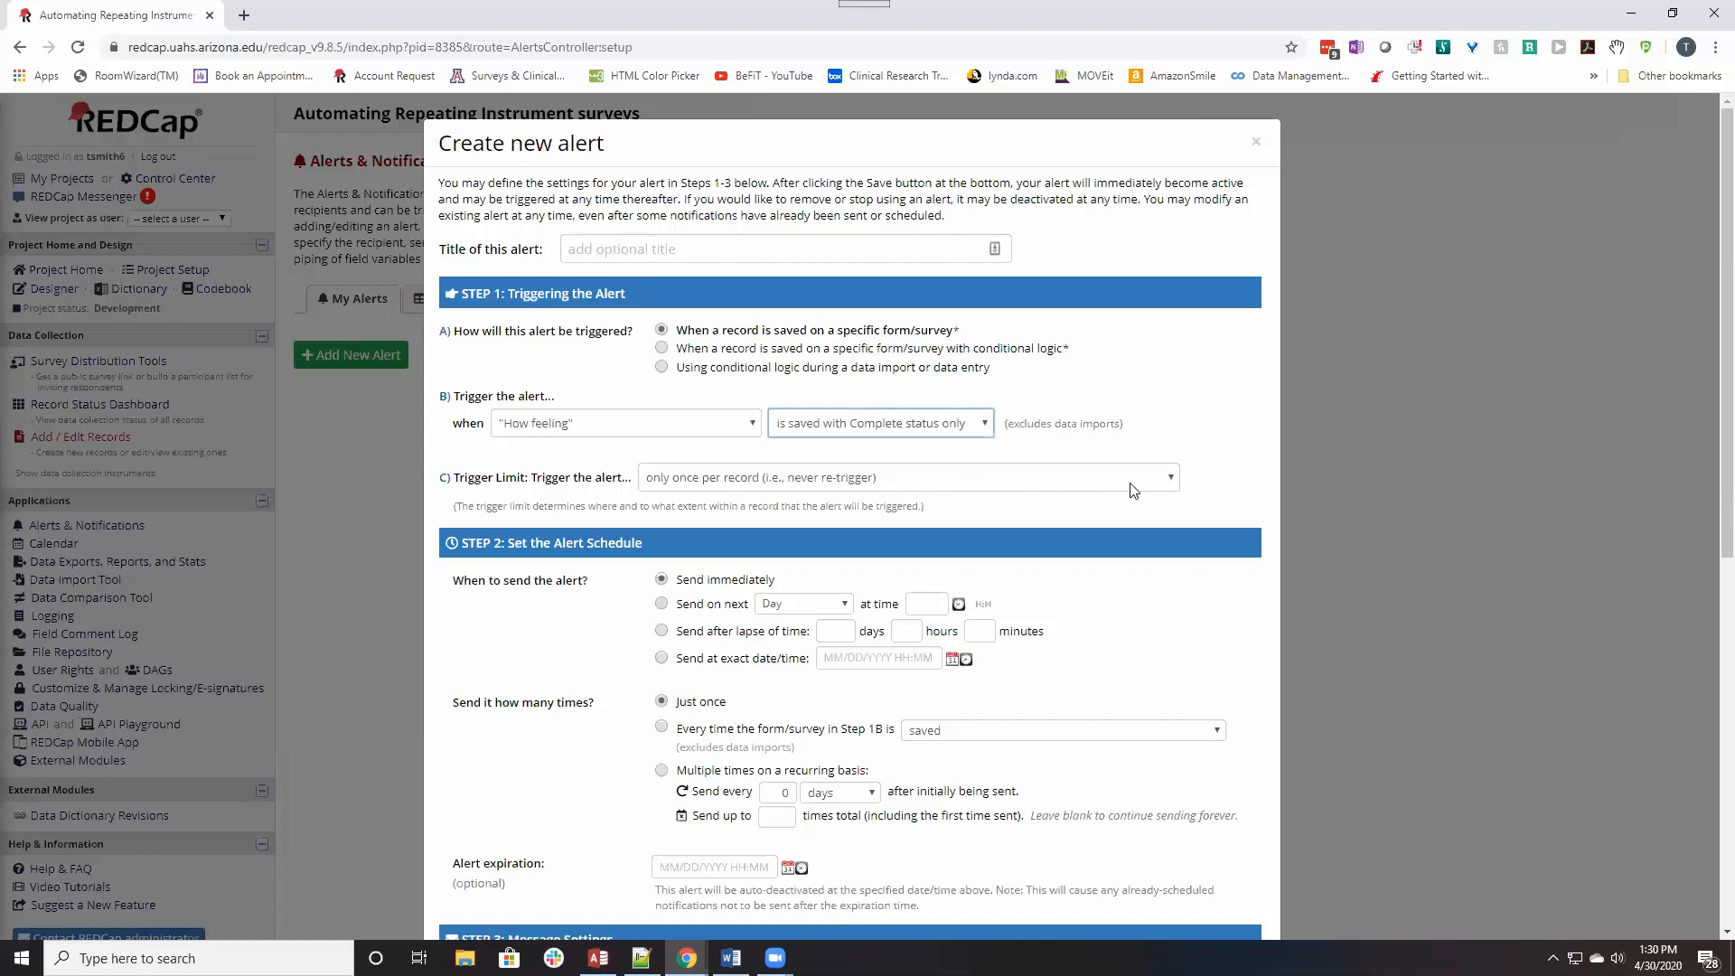
Limit the trigger to once per record plus every repeating-instrument instance.
{"action": "left_click", "coordinate": [906, 477]}
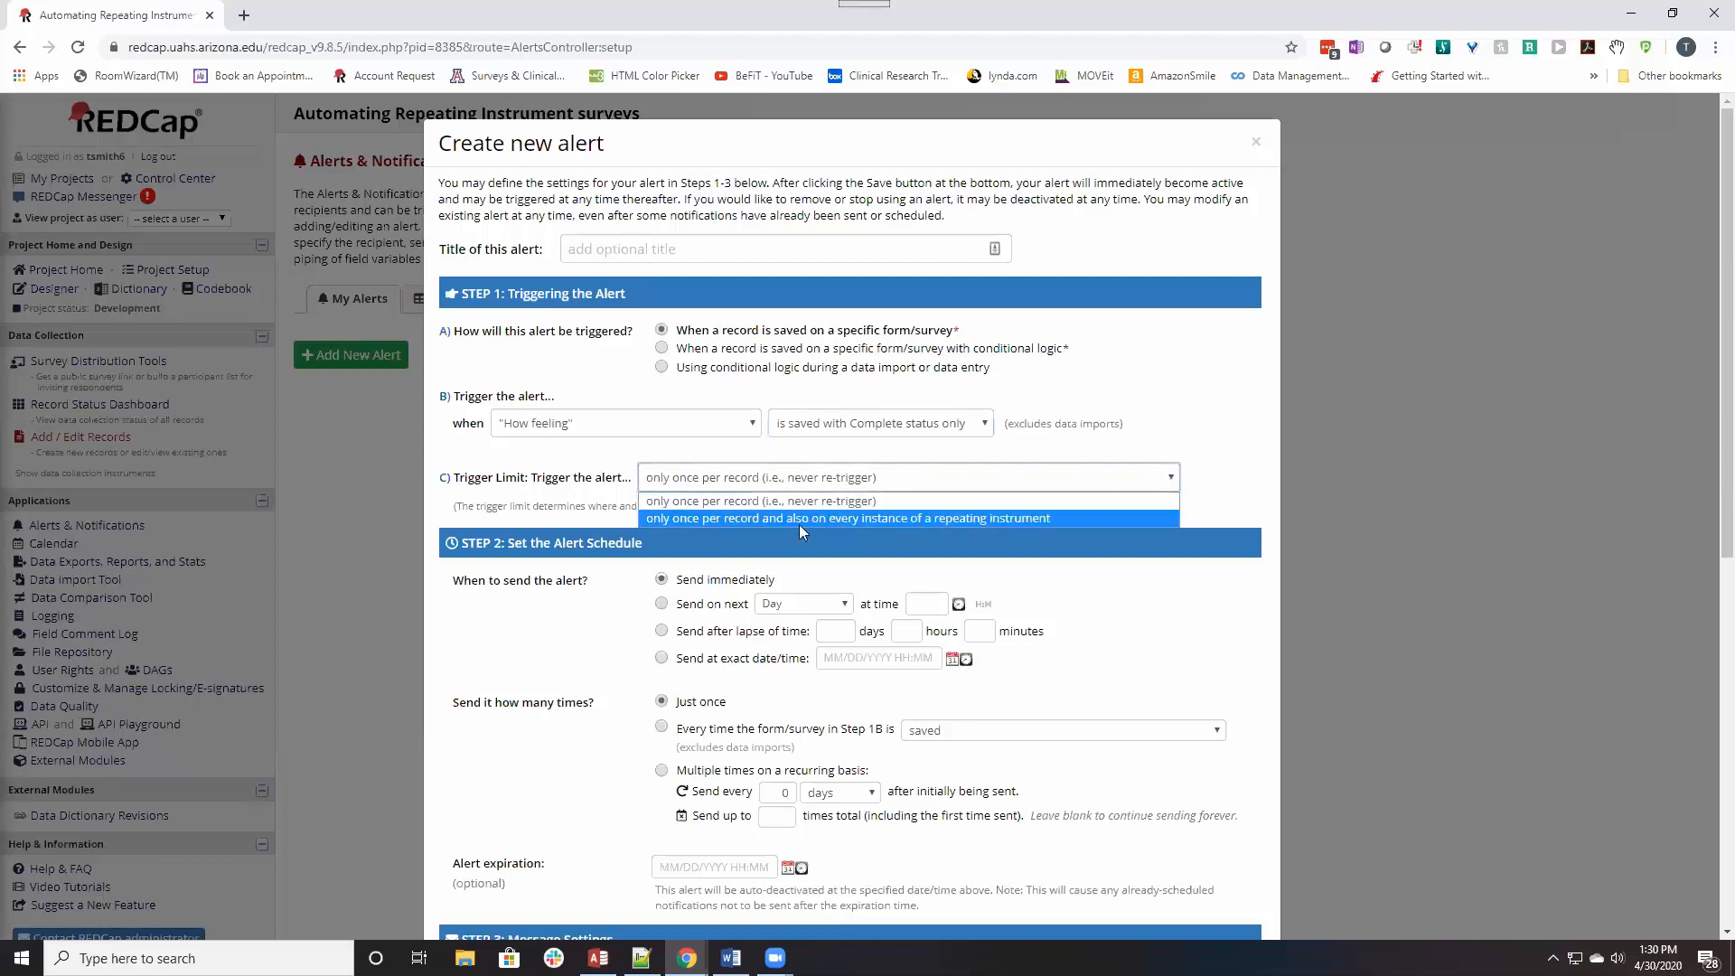
{"action": "left_click", "coordinate": [846, 519]}
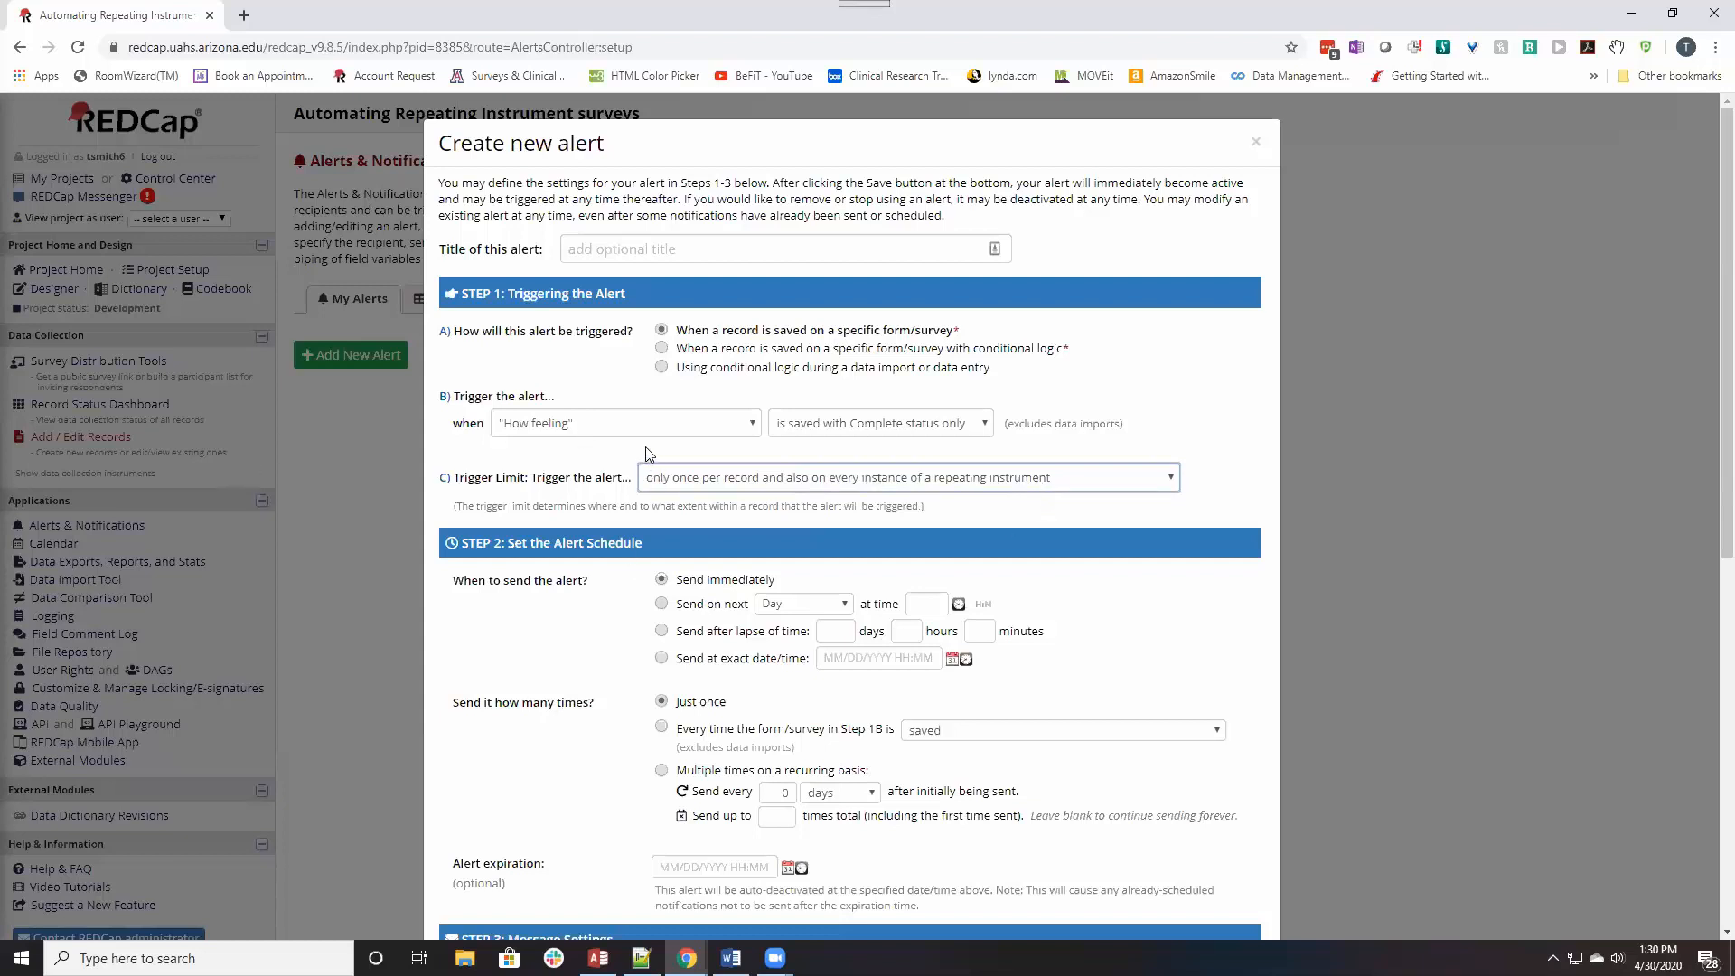
{"action": "mouse_move", "coordinate": [799, 711]}
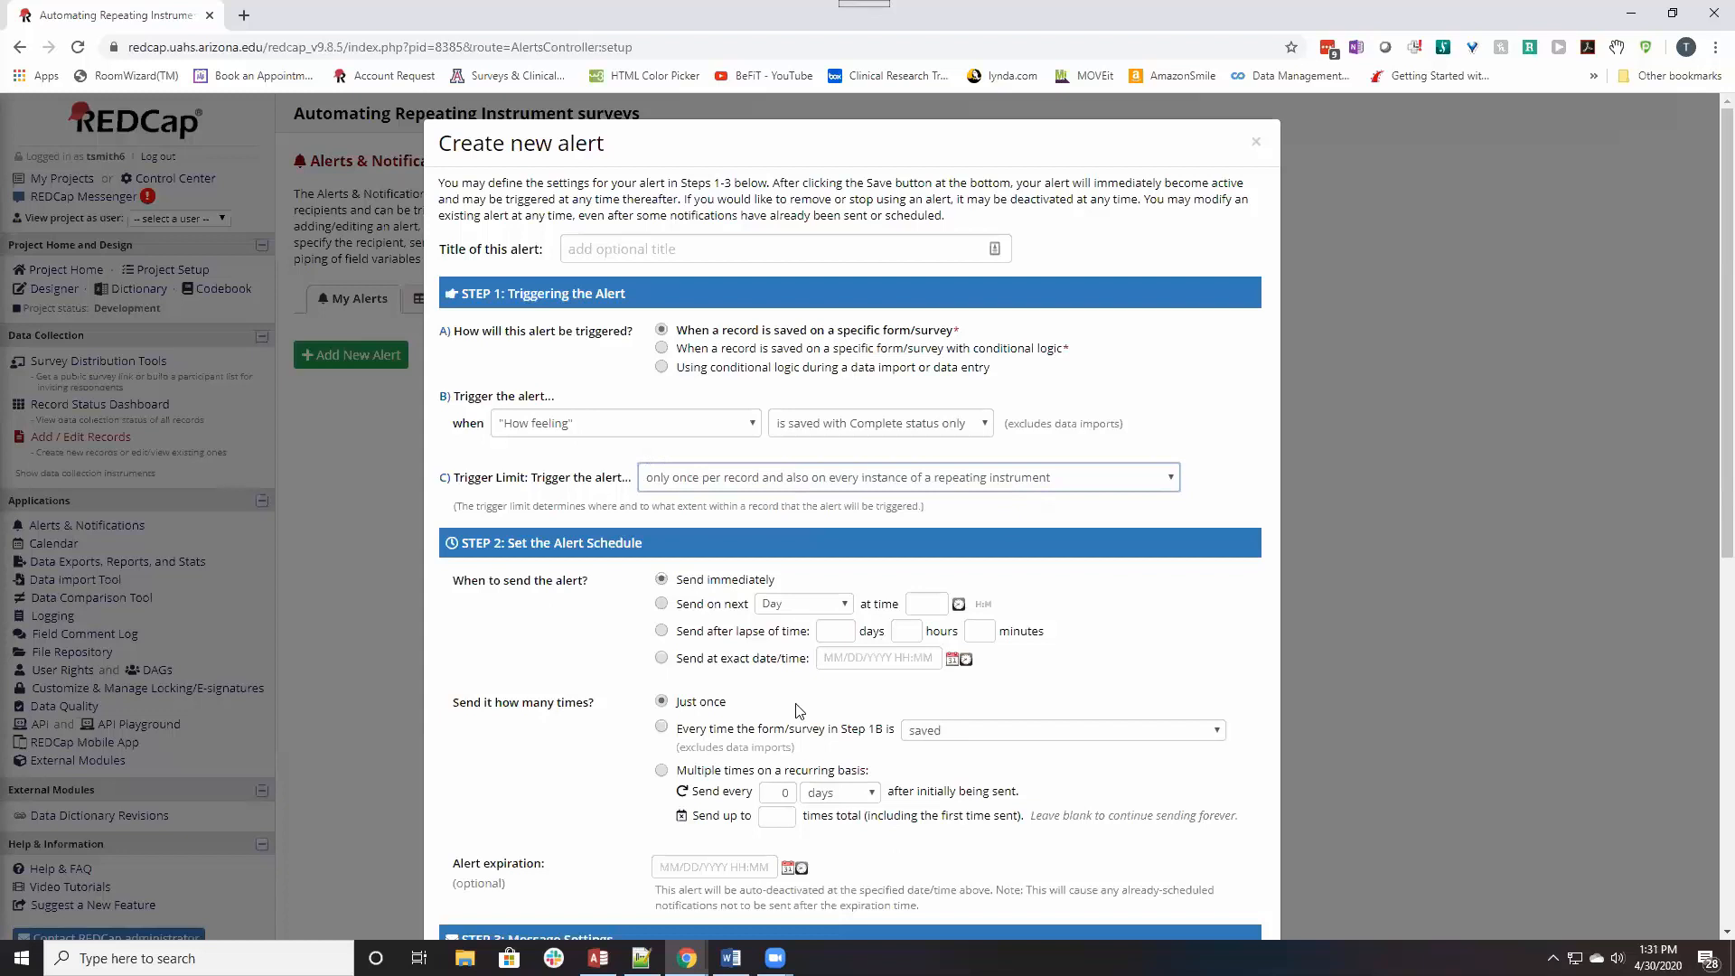
{"action": "mouse_move", "coordinate": [607, 600]}
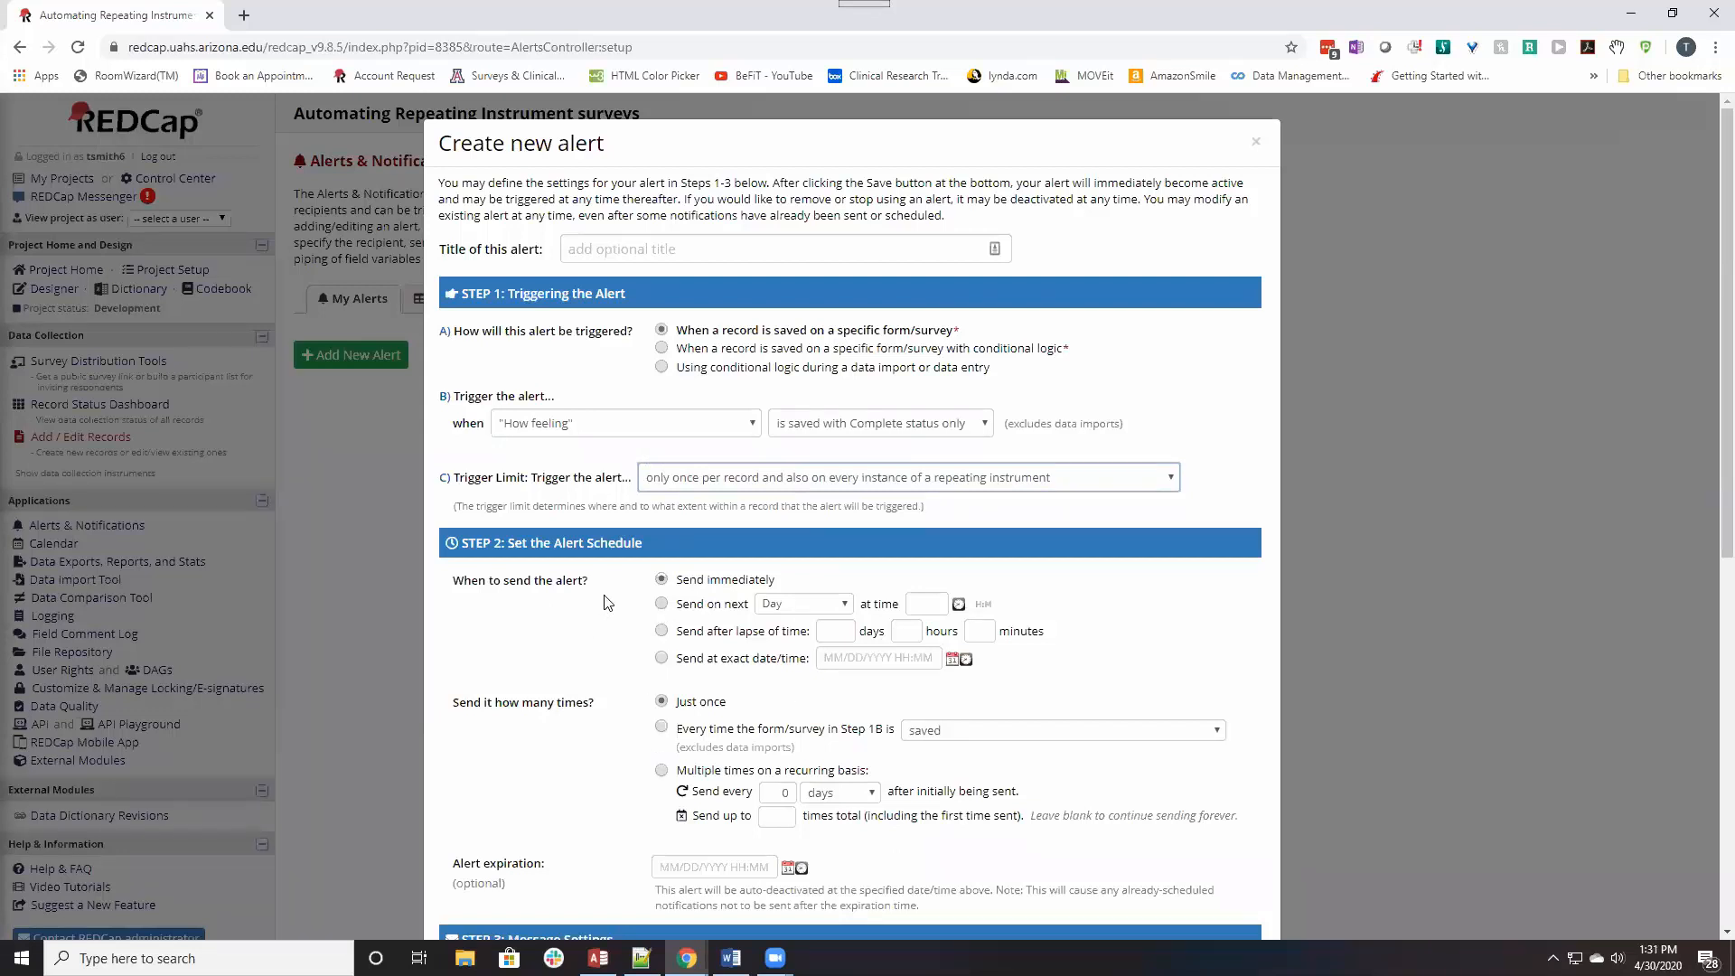
{"action": "mouse_move", "coordinate": [664, 613]}
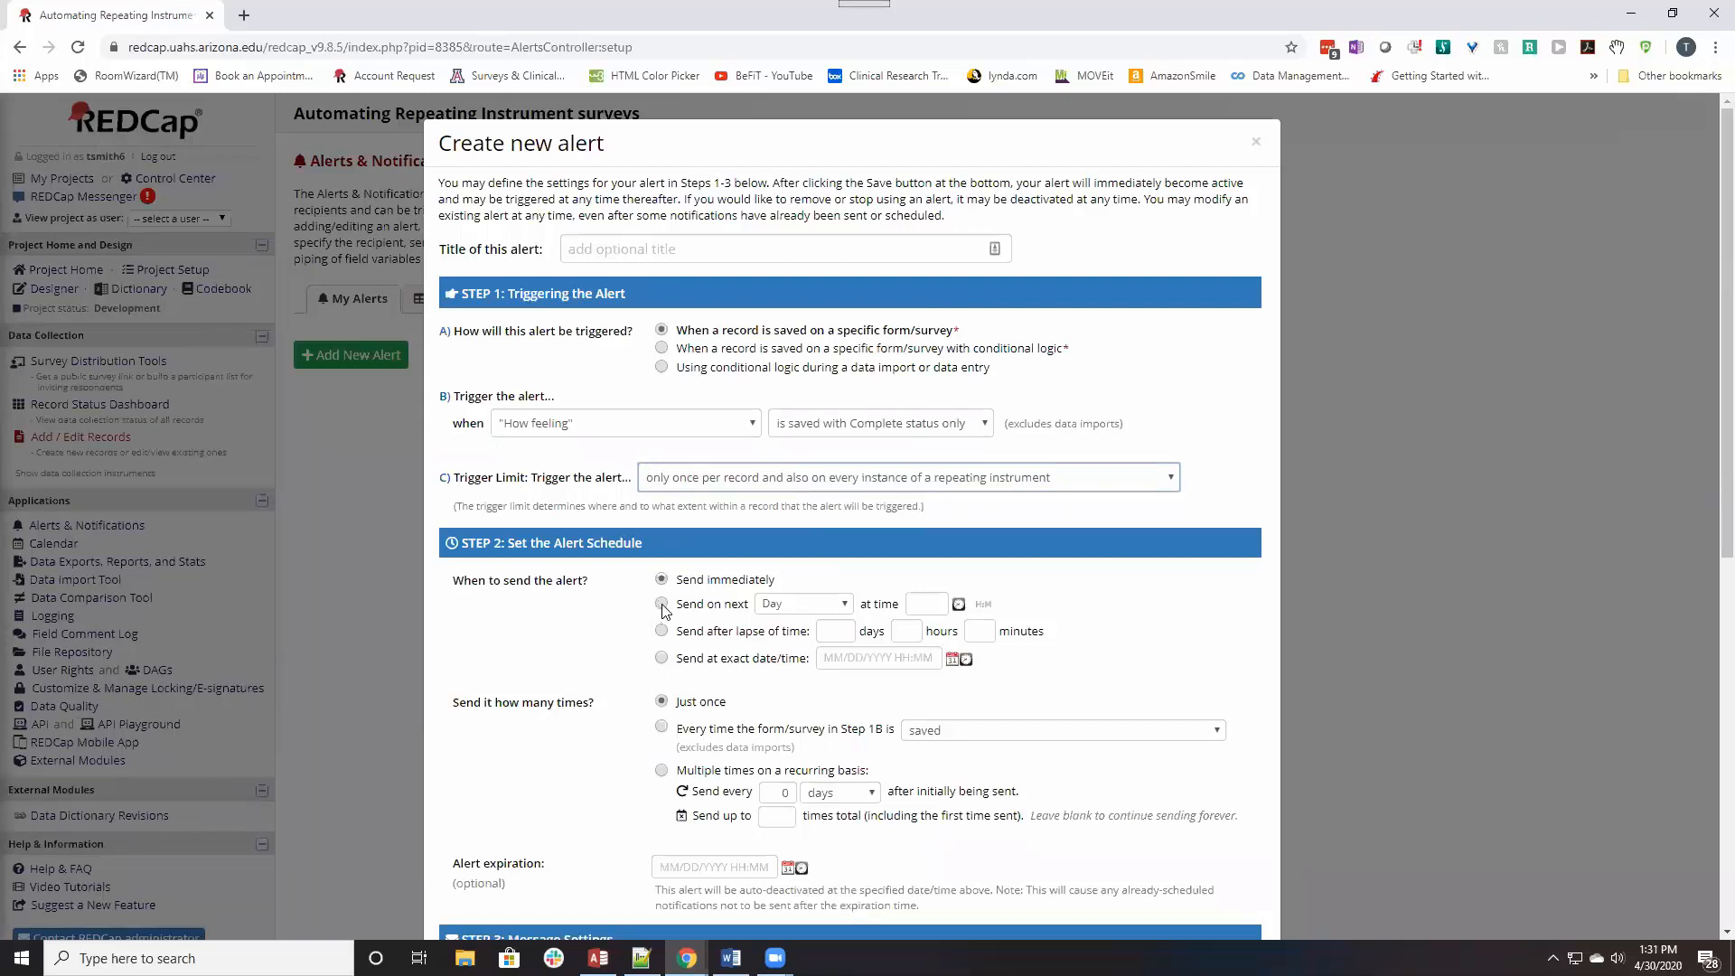
Try the 'Send on next Day' schedule, then settle on sending after a lapse of time.
{"action": "left_click", "coordinate": [661, 604]}
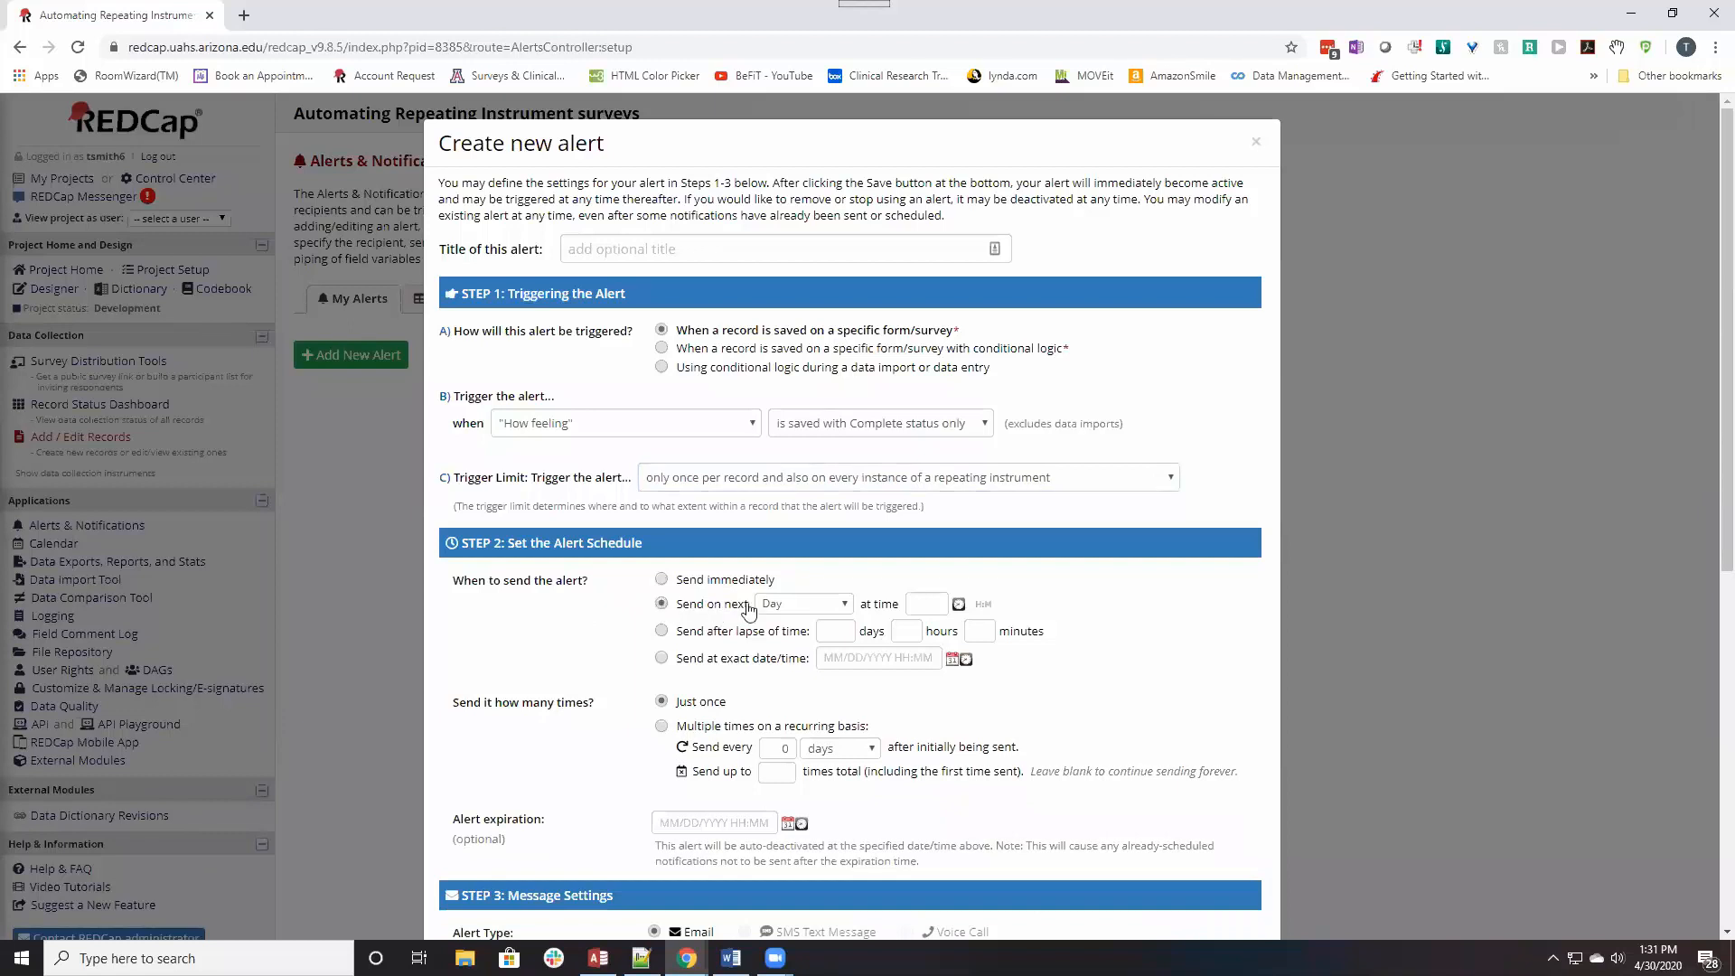
{"action": "mouse_move", "coordinate": [694, 611]}
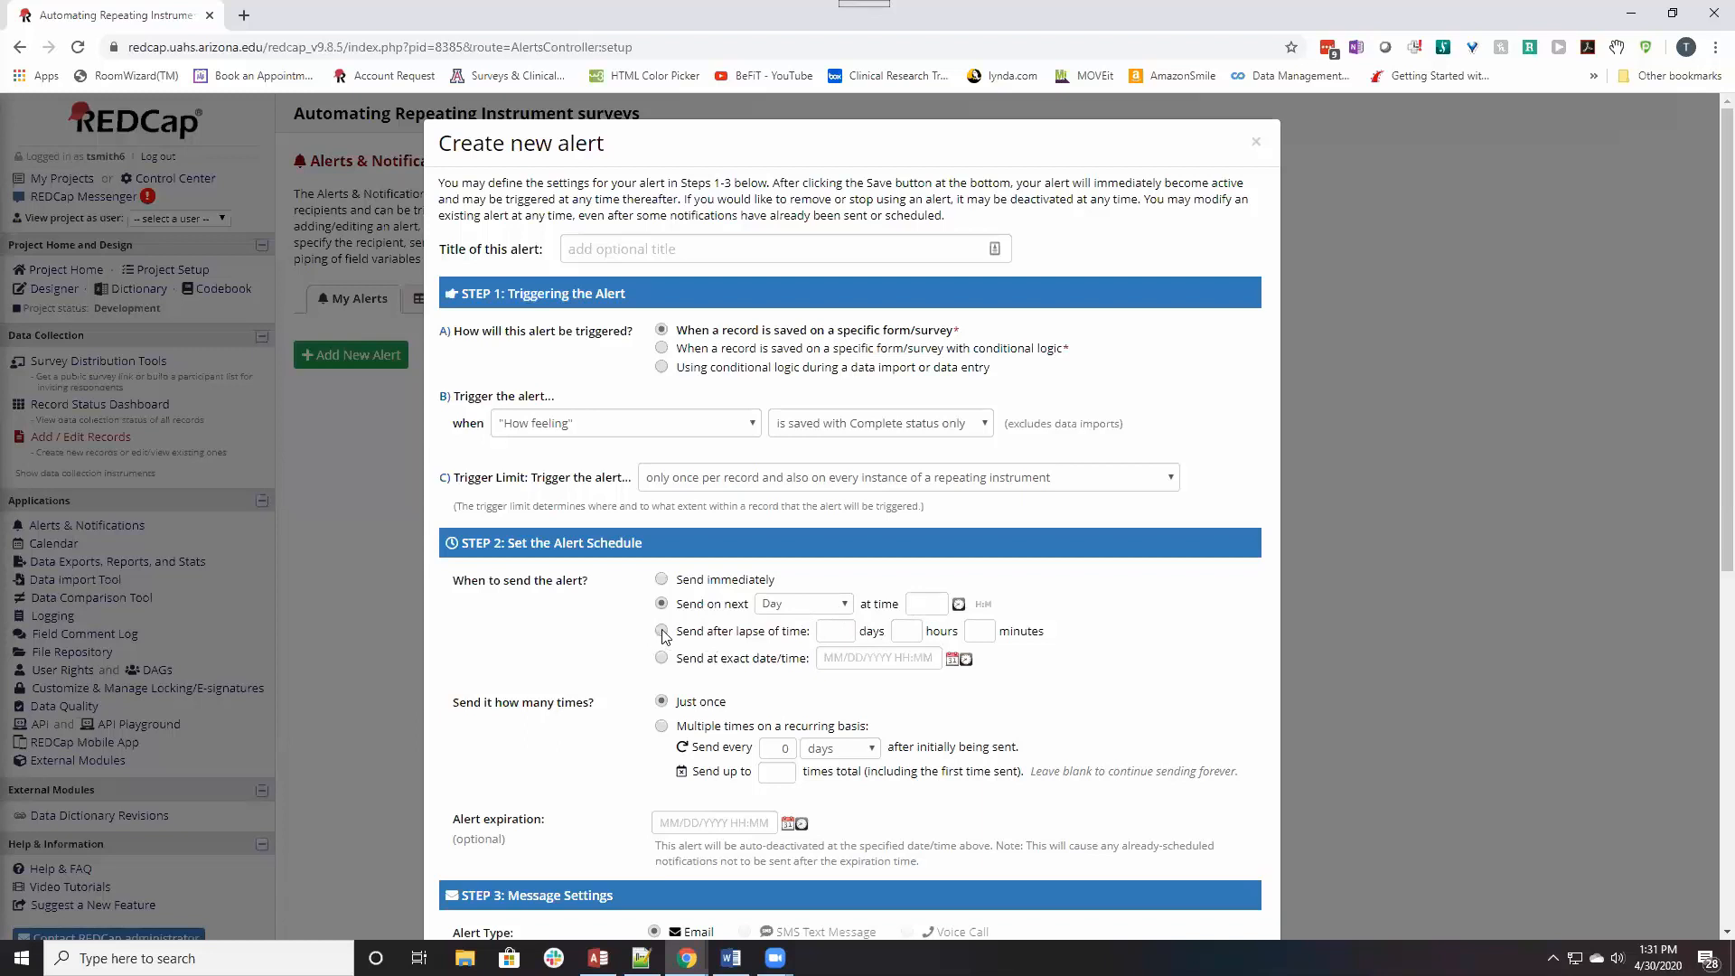
{"action": "left_click", "coordinate": [661, 631]}
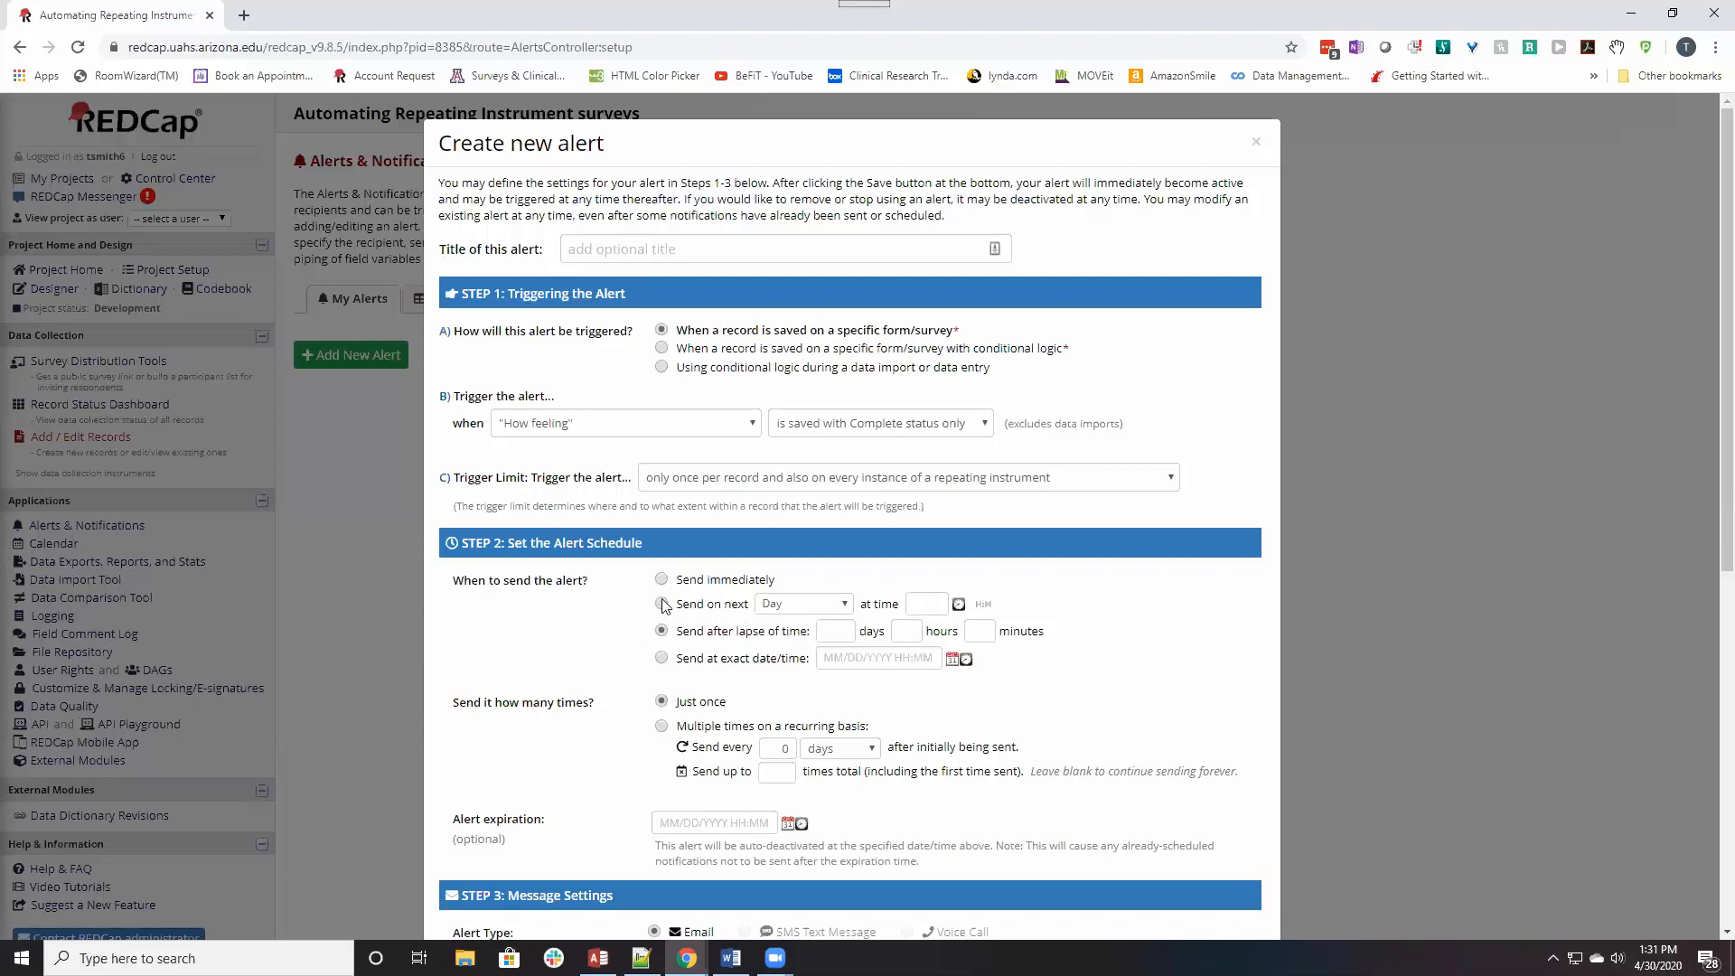
{"action": "left_click", "coordinate": [662, 604]}
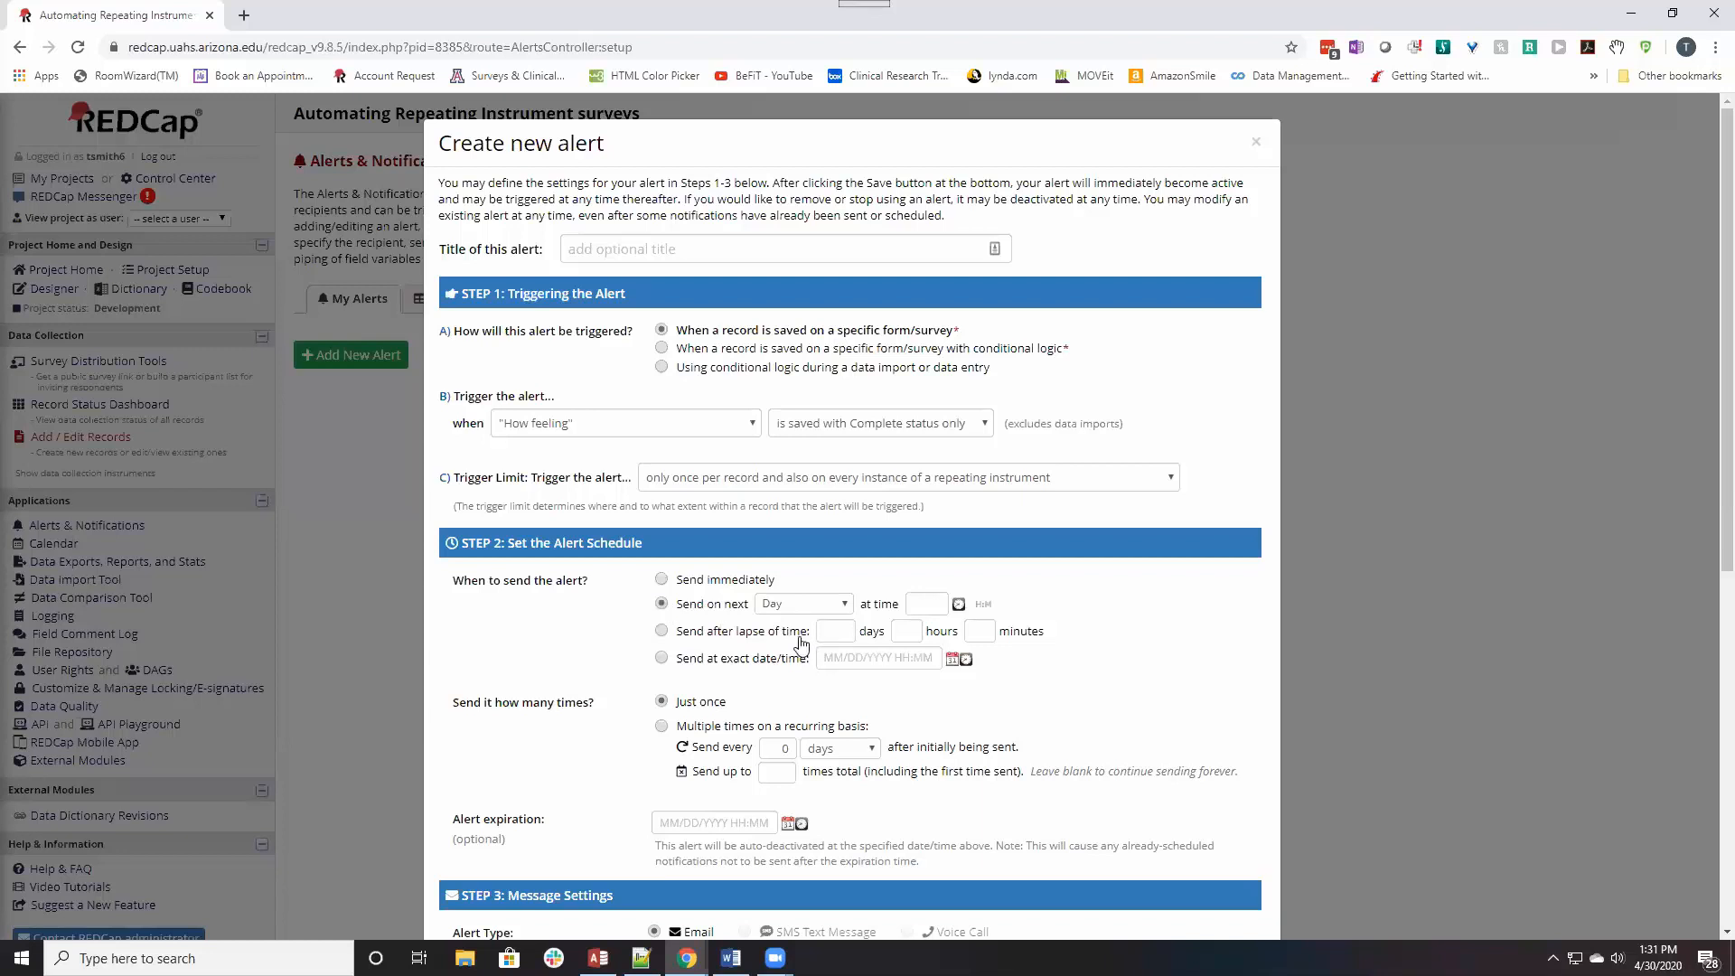
{"action": "left_click", "coordinate": [803, 603]}
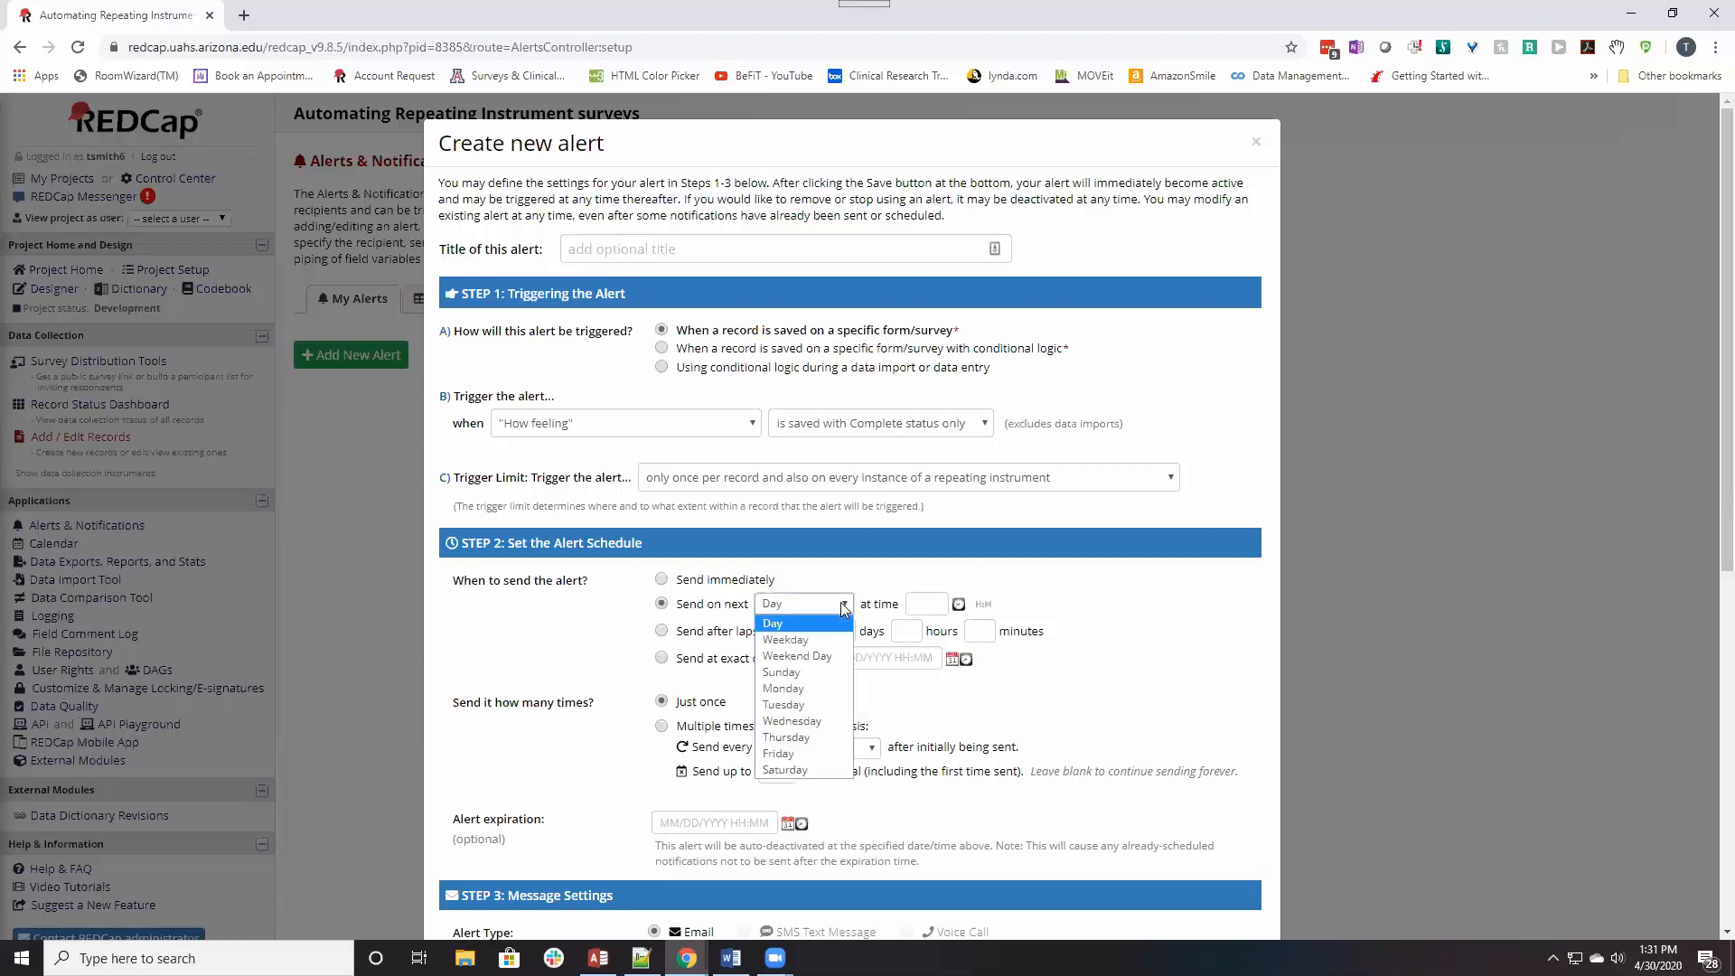
{"action": "mouse_move", "coordinate": [786, 639]}
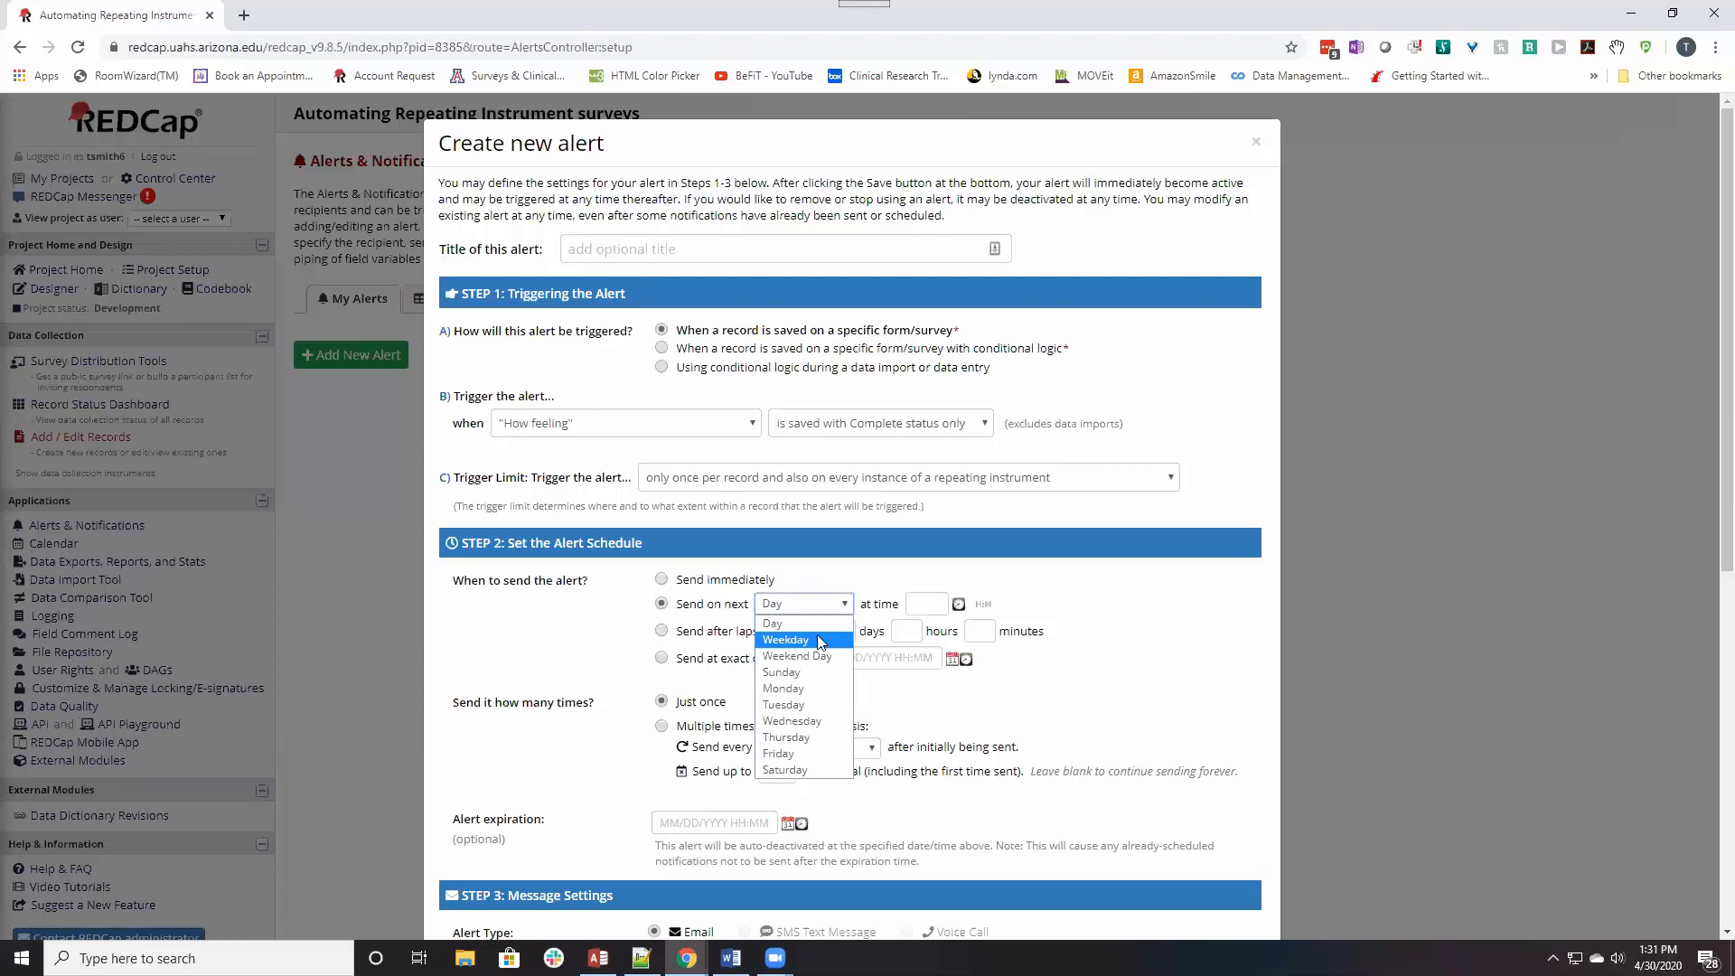
{"action": "mouse_move", "coordinate": [794, 673]}
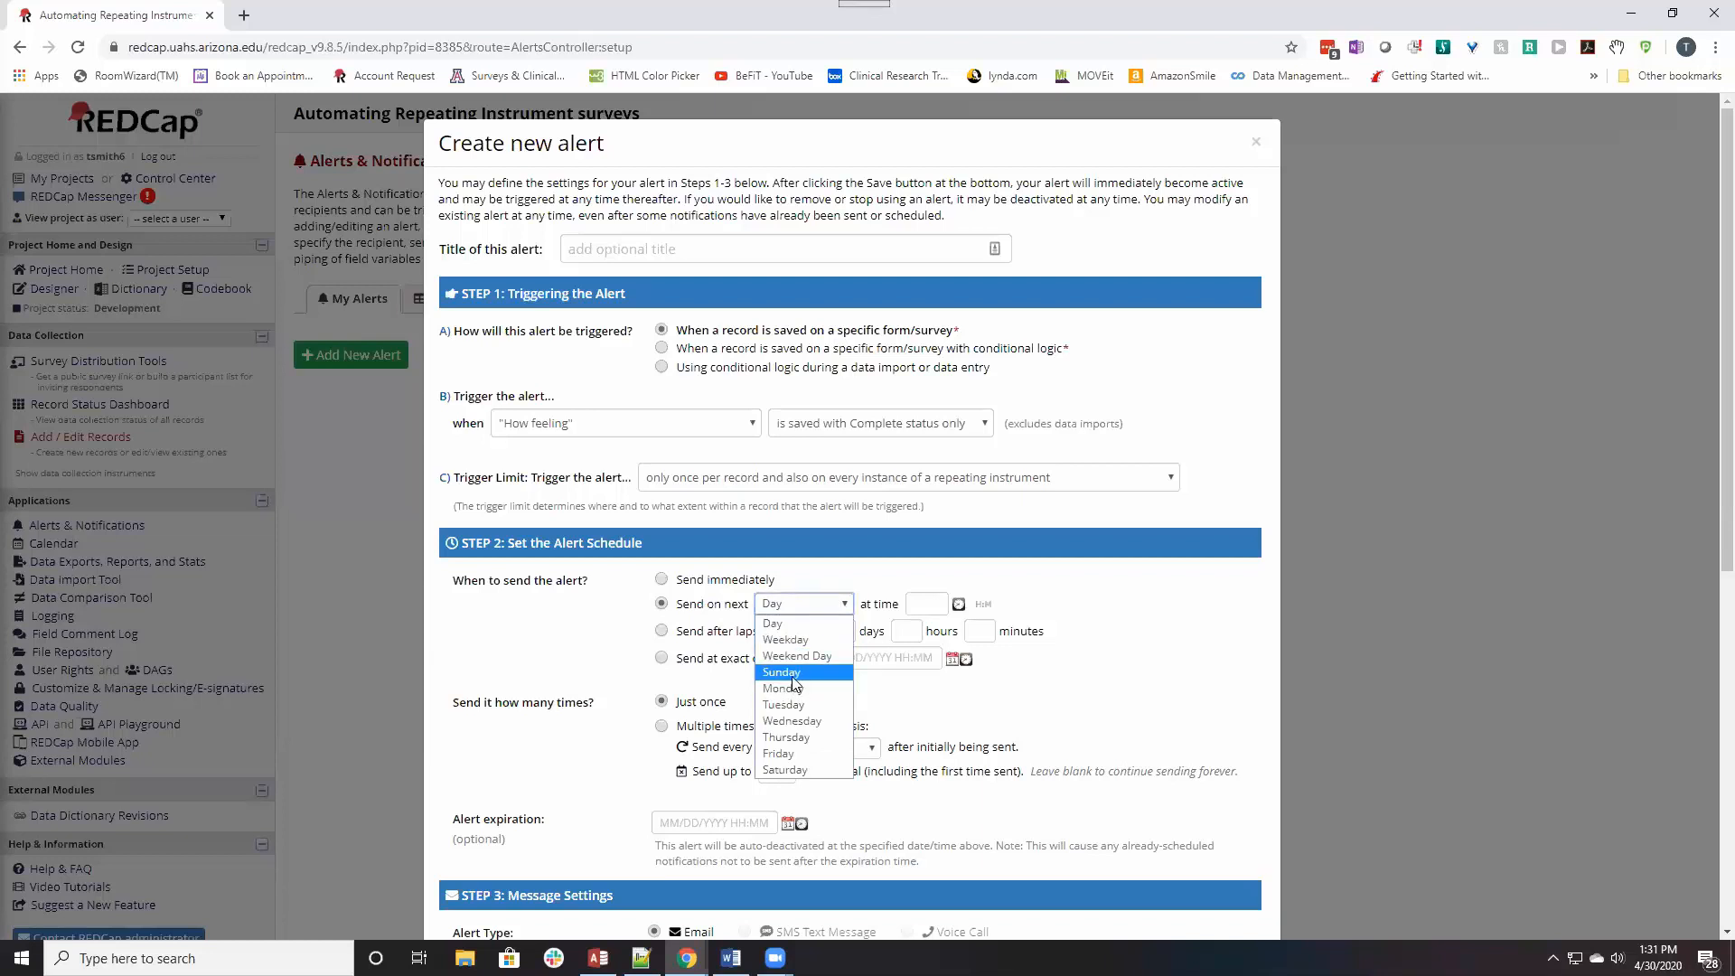
{"action": "left_click", "coordinate": [803, 604]}
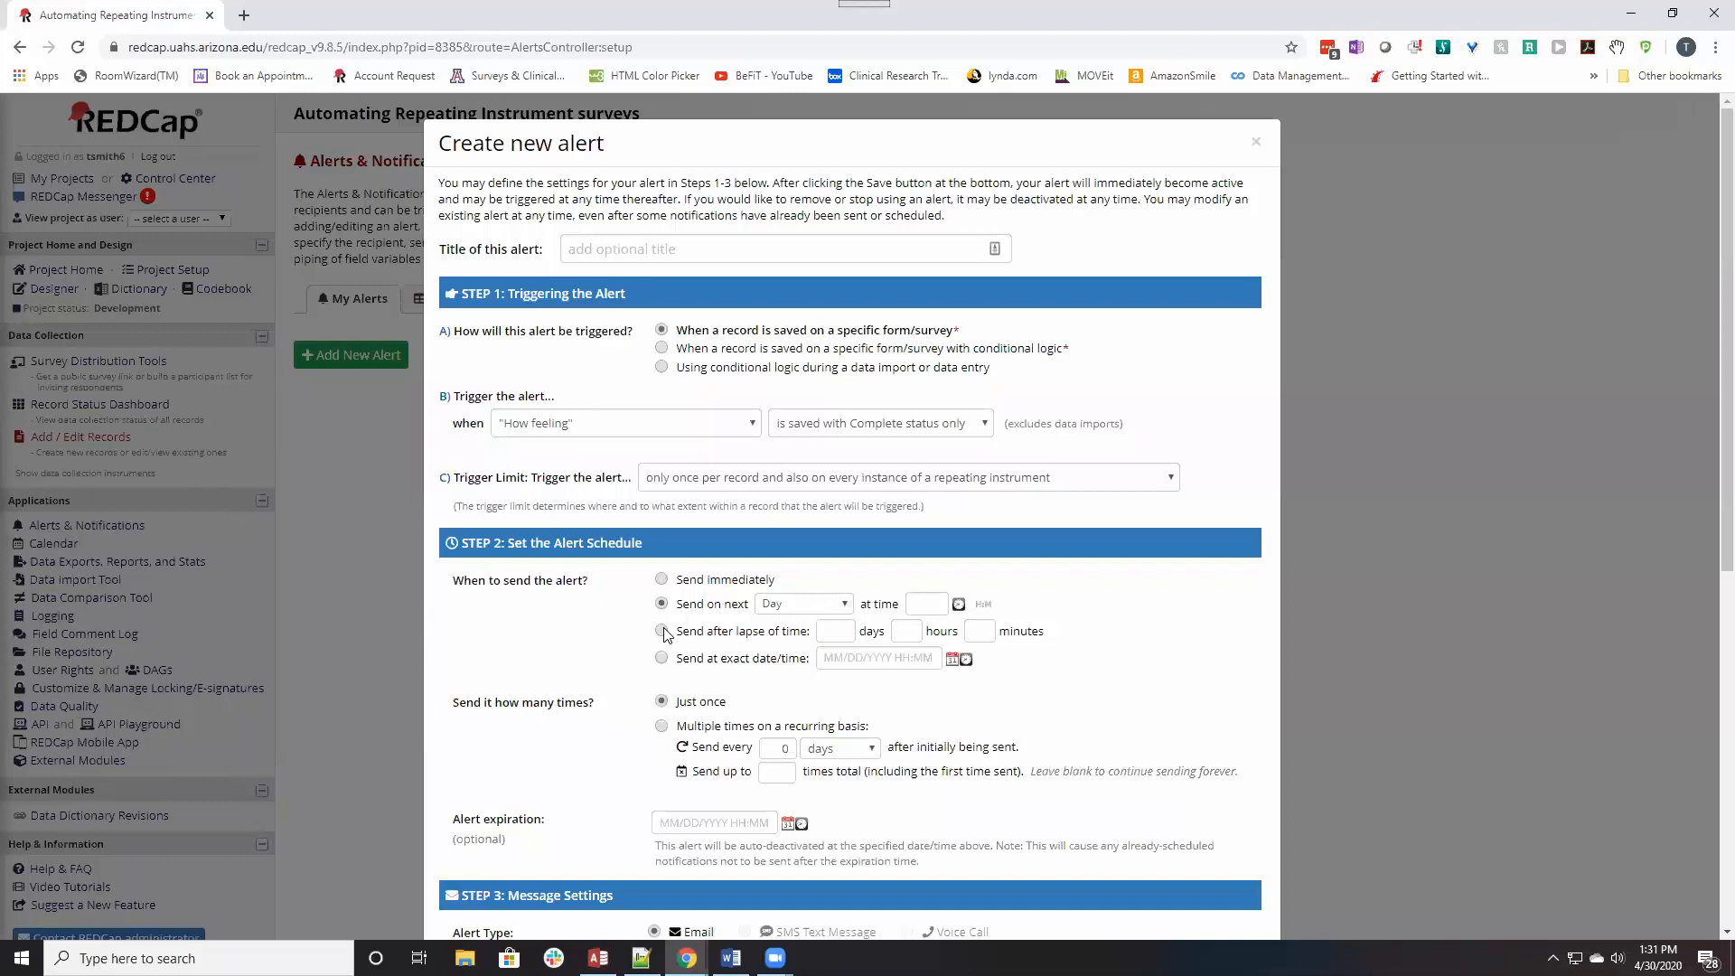
{"action": "left_click", "coordinate": [661, 631]}
{"action": "type", "text": "7"}
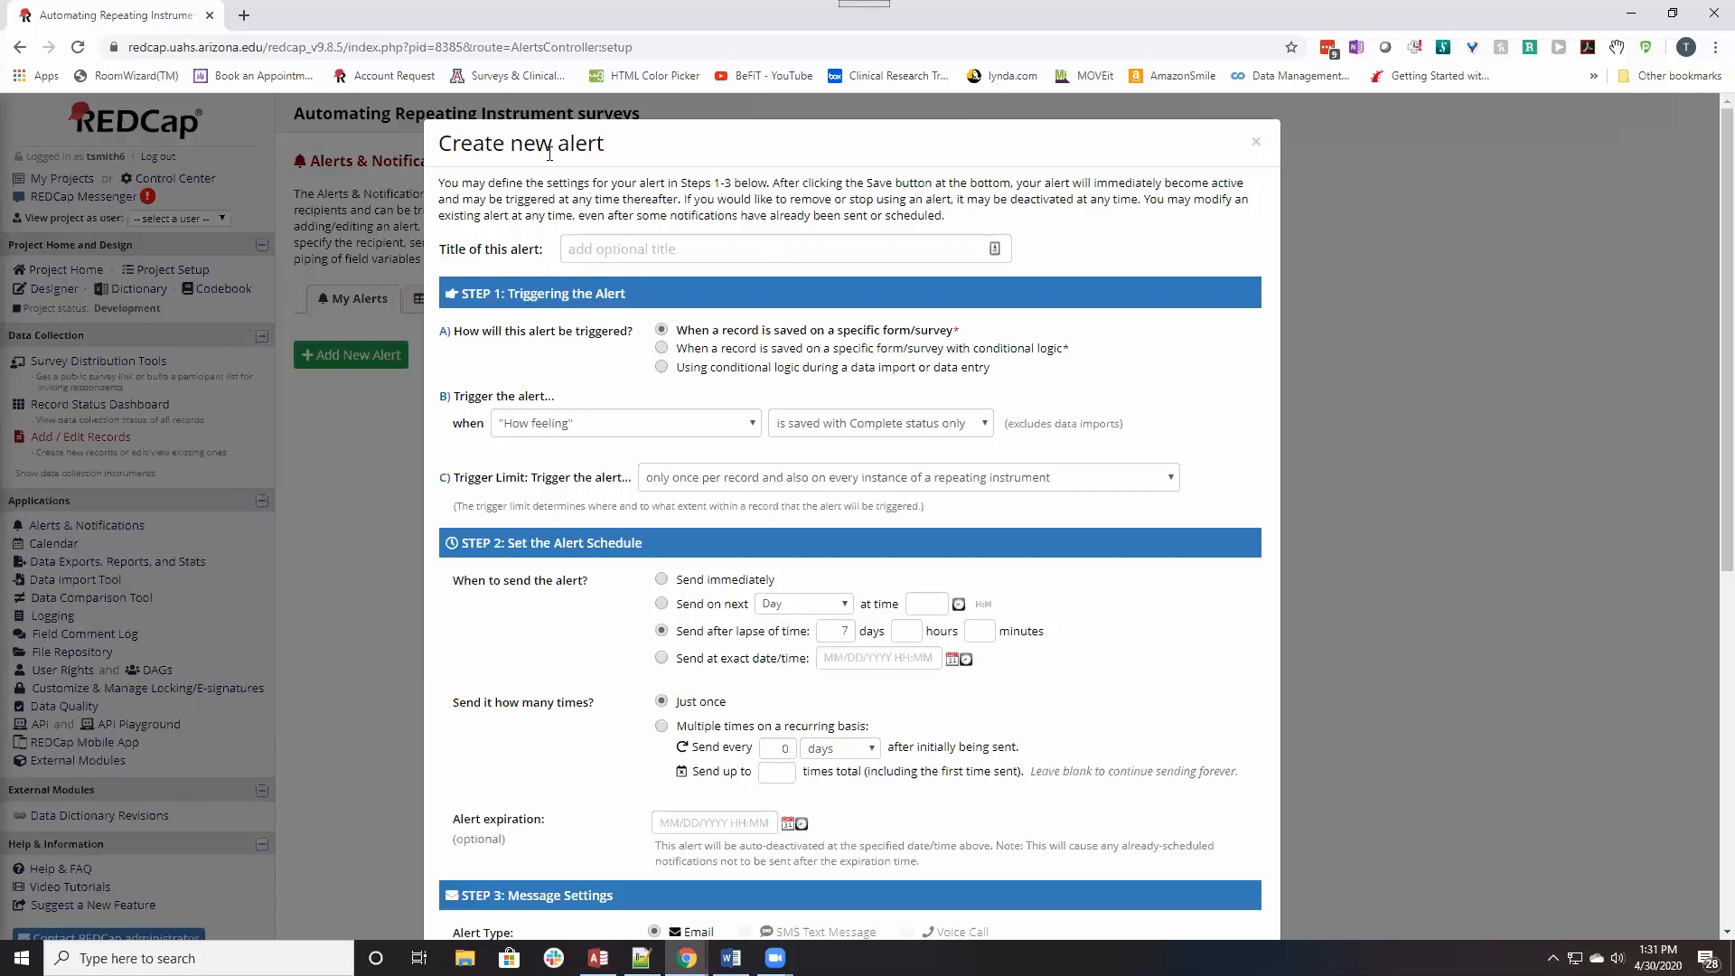
{"action": "mouse_move", "coordinate": [1151, 618]}
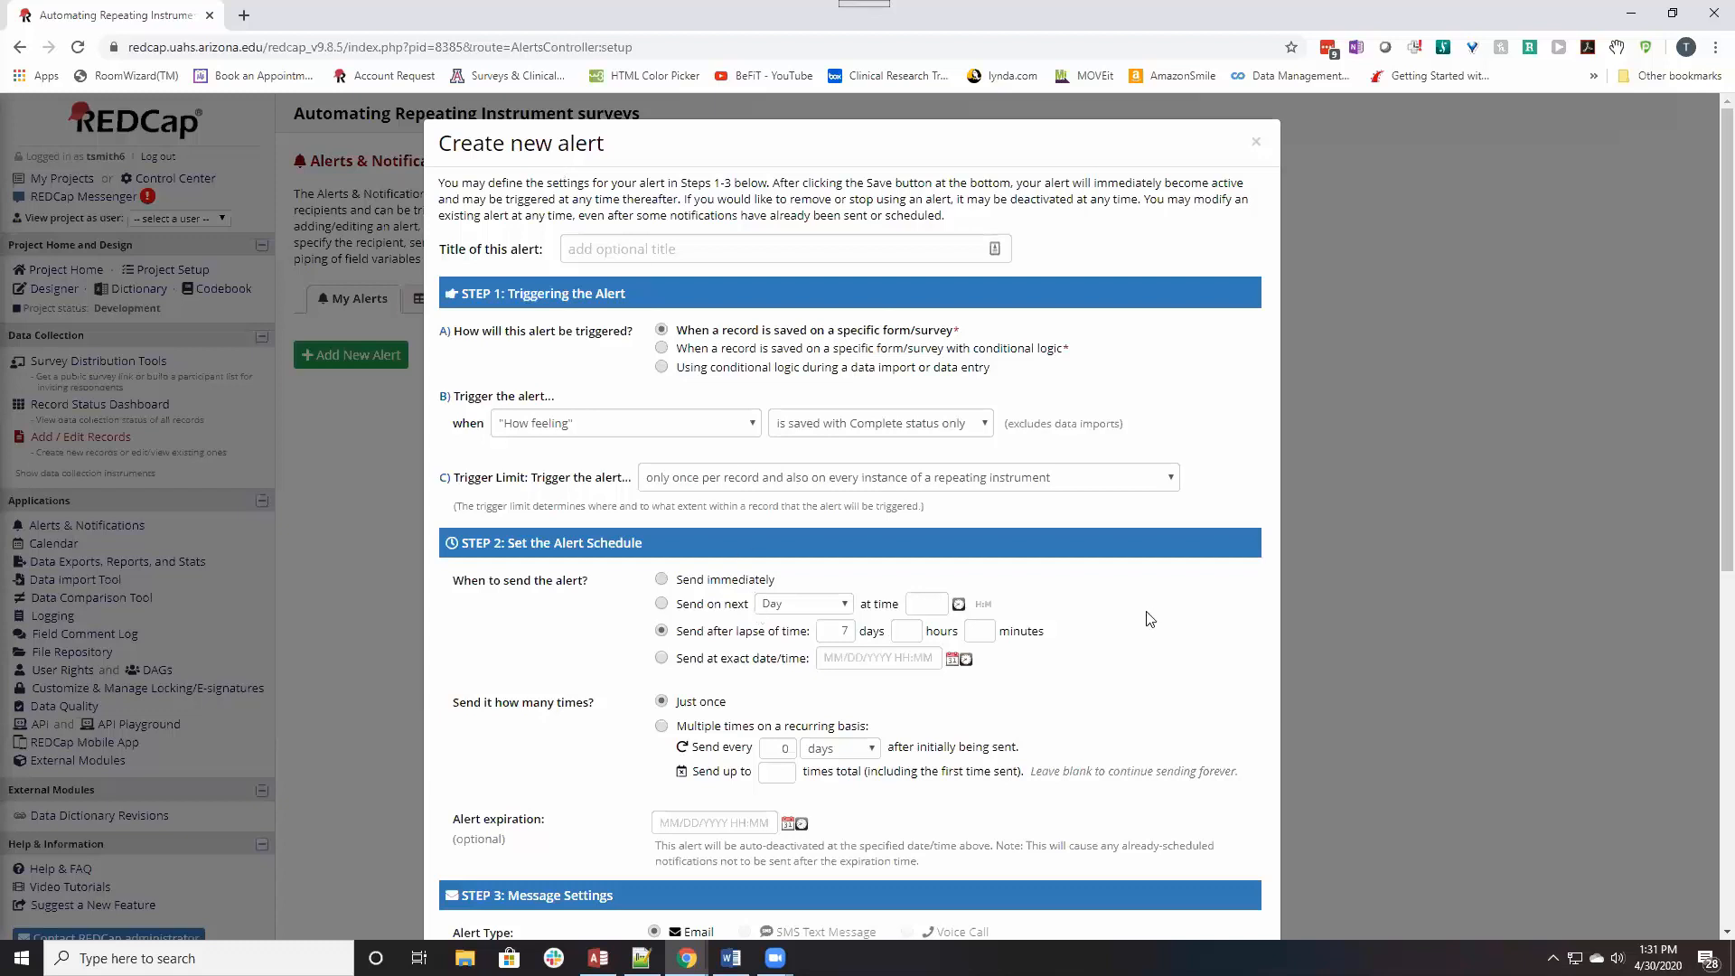
{"action": "mouse_move", "coordinate": [1125, 642]}
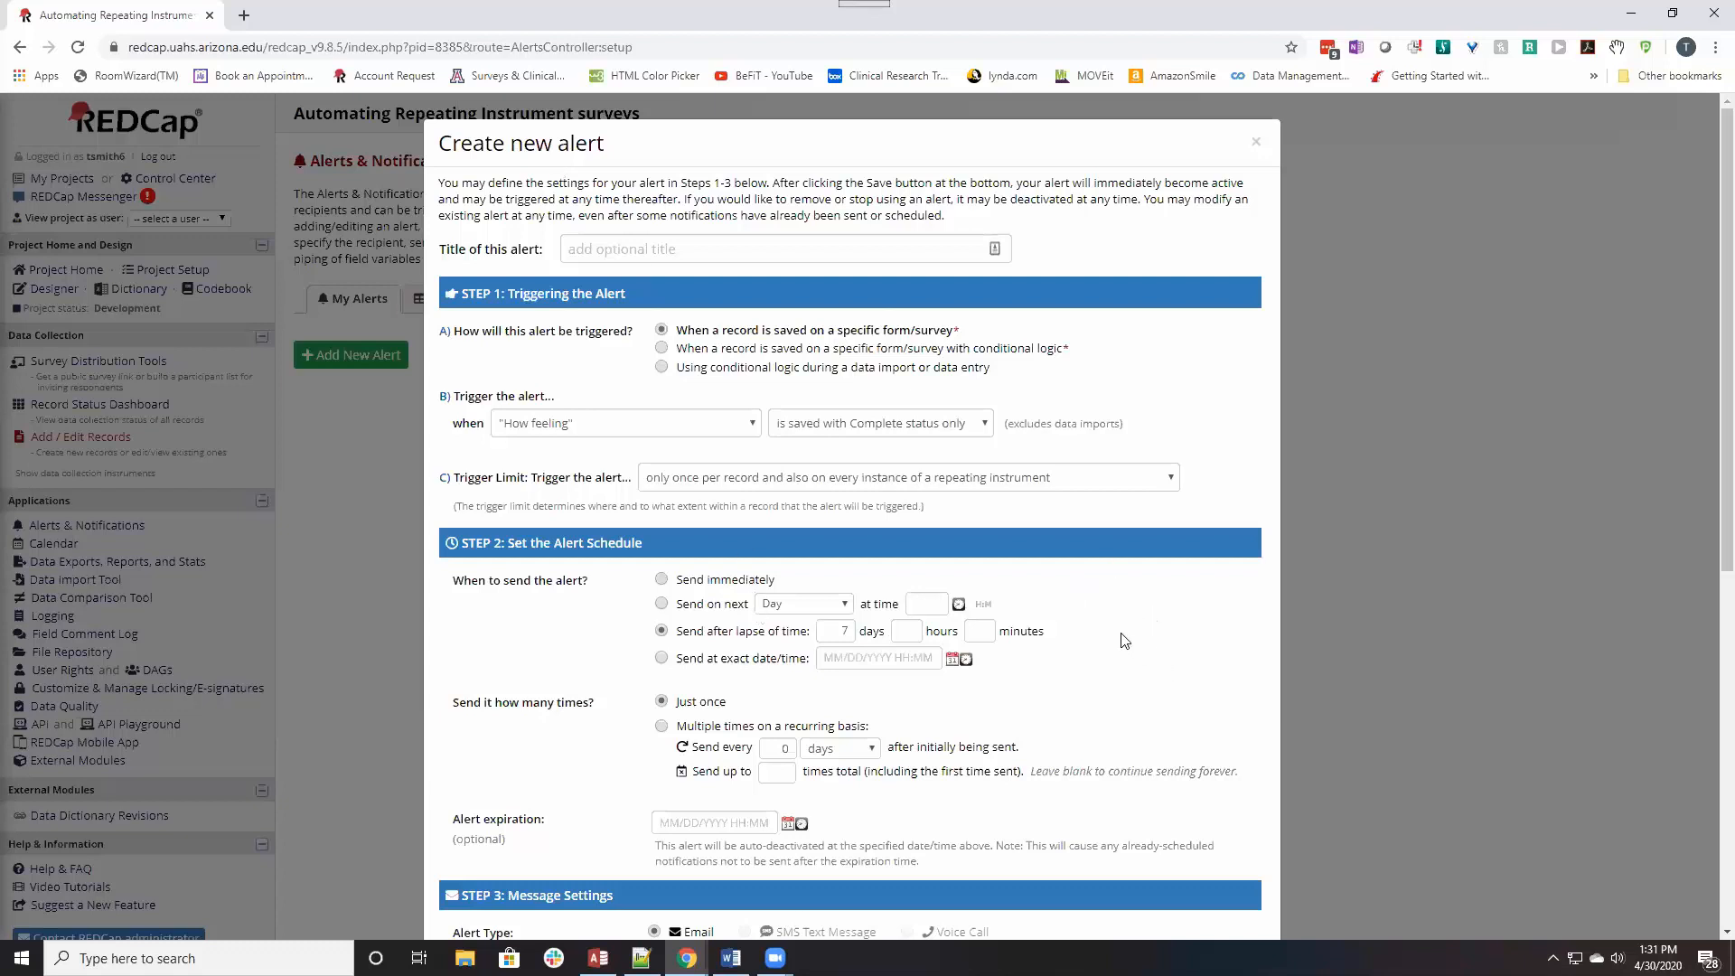
Send the alert multiple times on a recurring basis, every 1 day, scheduled on next Day.
{"action": "scroll", "scroll_direction": "down", "scroll_amount": 3}
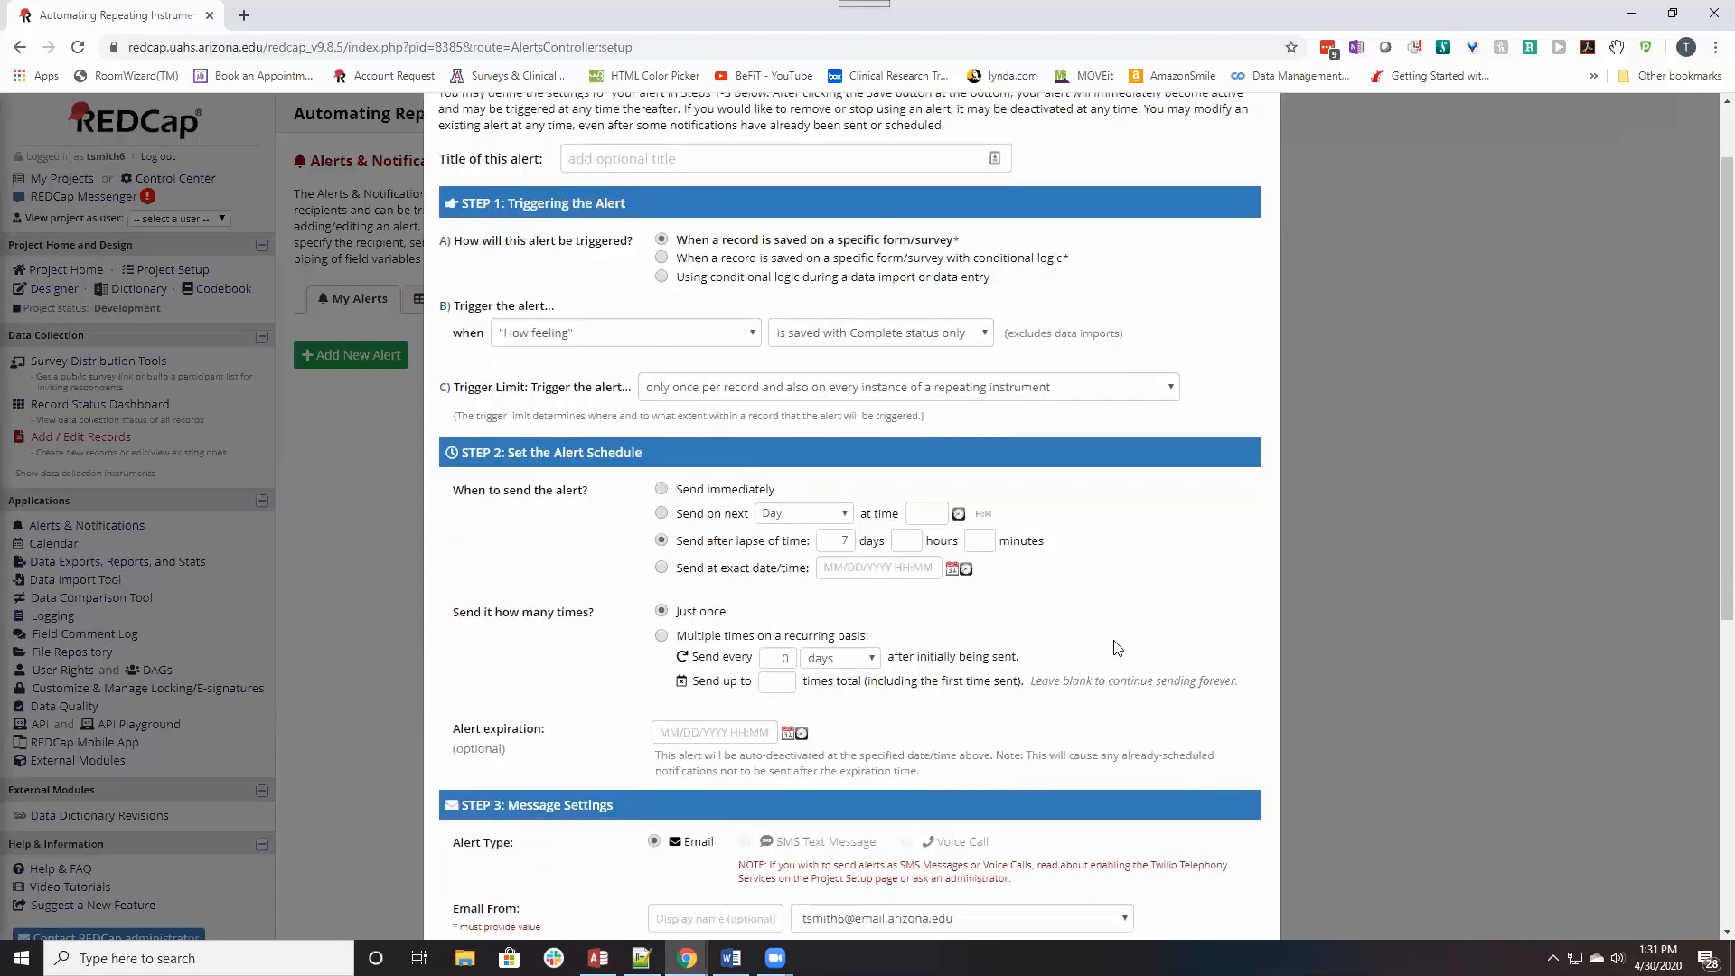
{"action": "scroll", "scroll_direction": "down", "scroll_amount": 3}
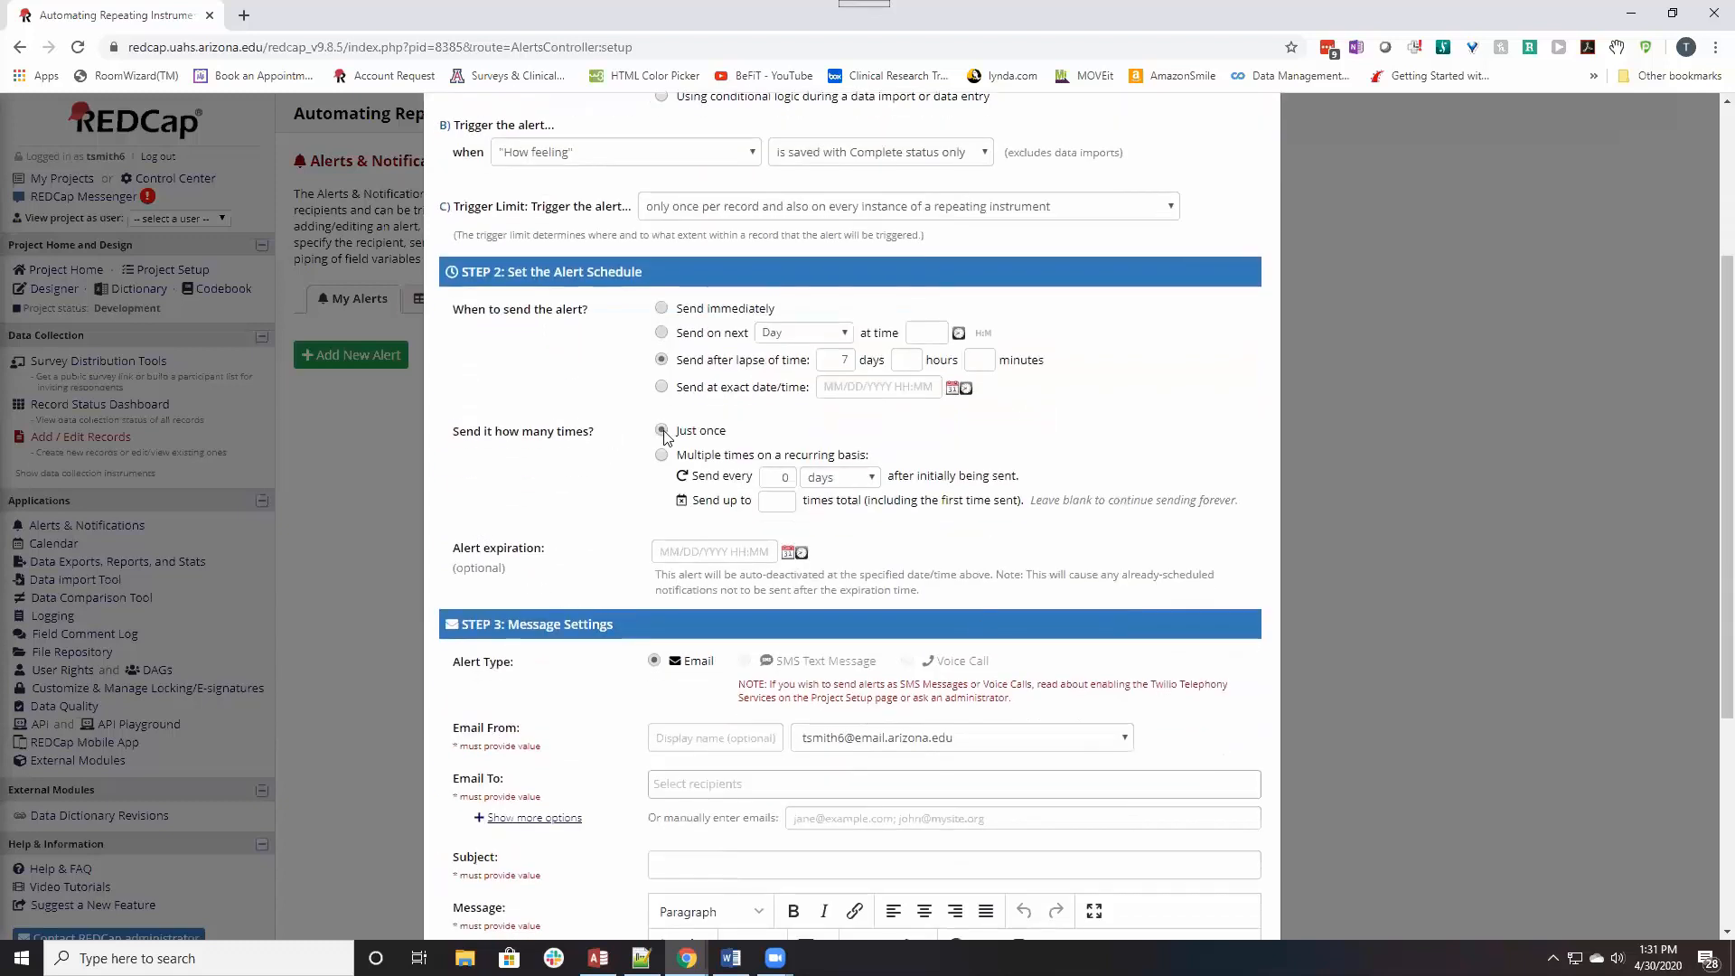
{"action": "left_click", "coordinate": [661, 455]}
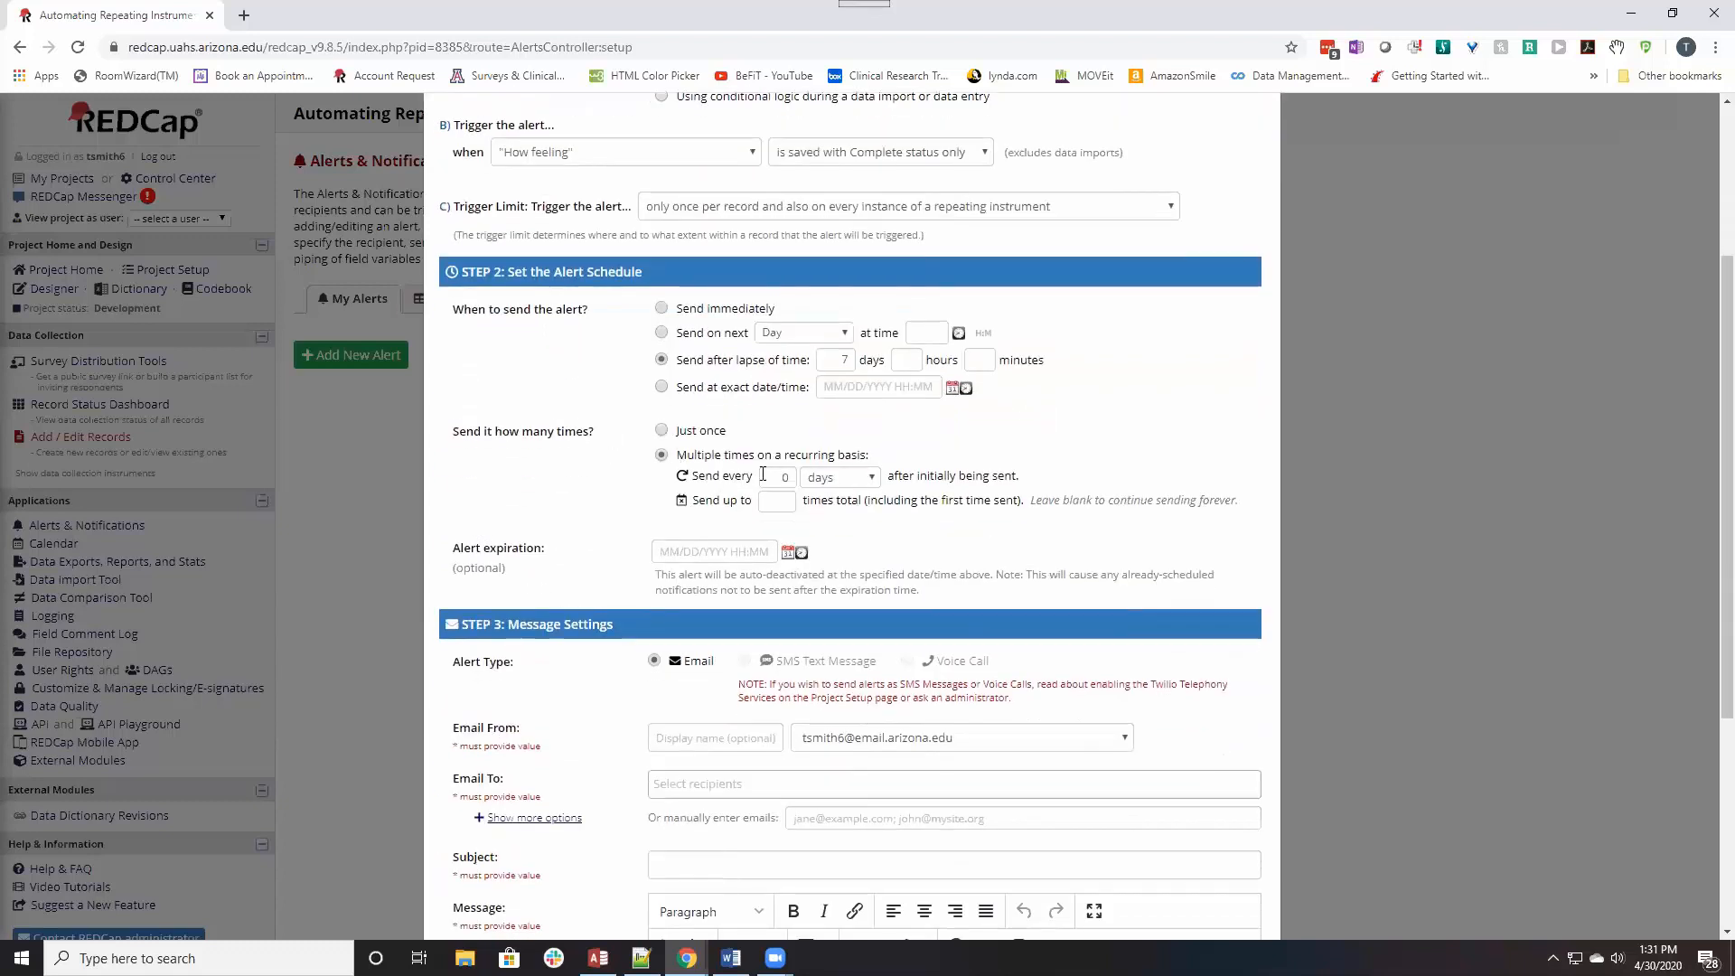
{"action": "left_click", "coordinate": [777, 477]}
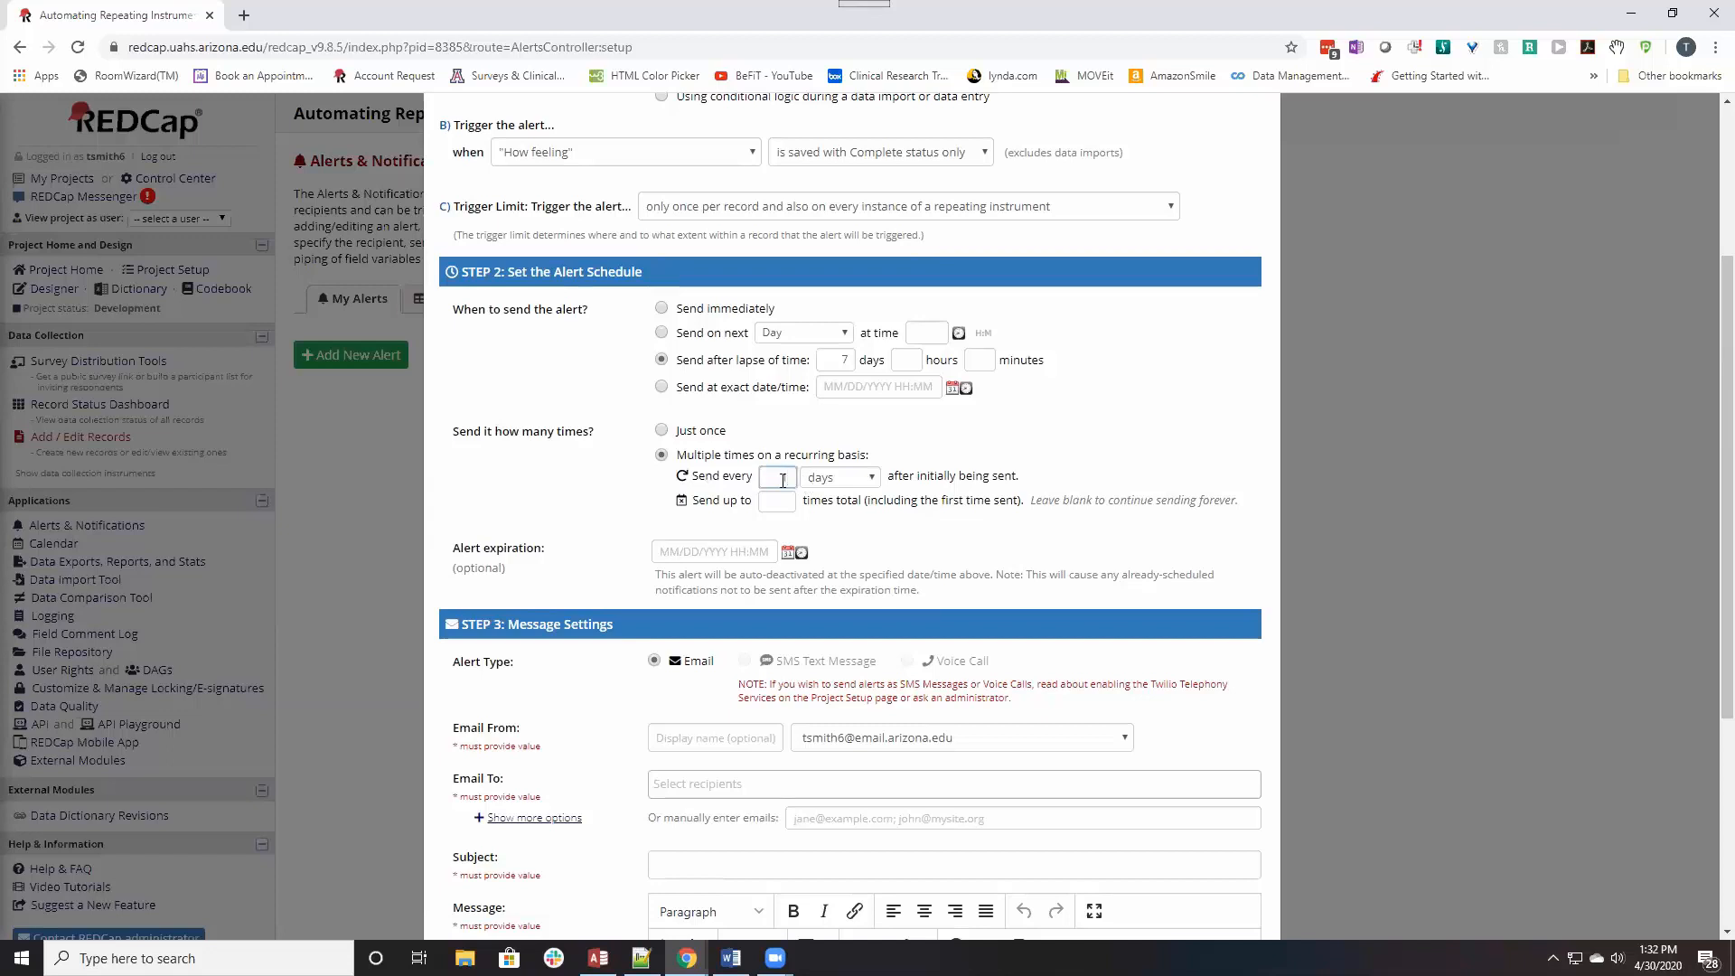
{"action": "type", "text": "1"}
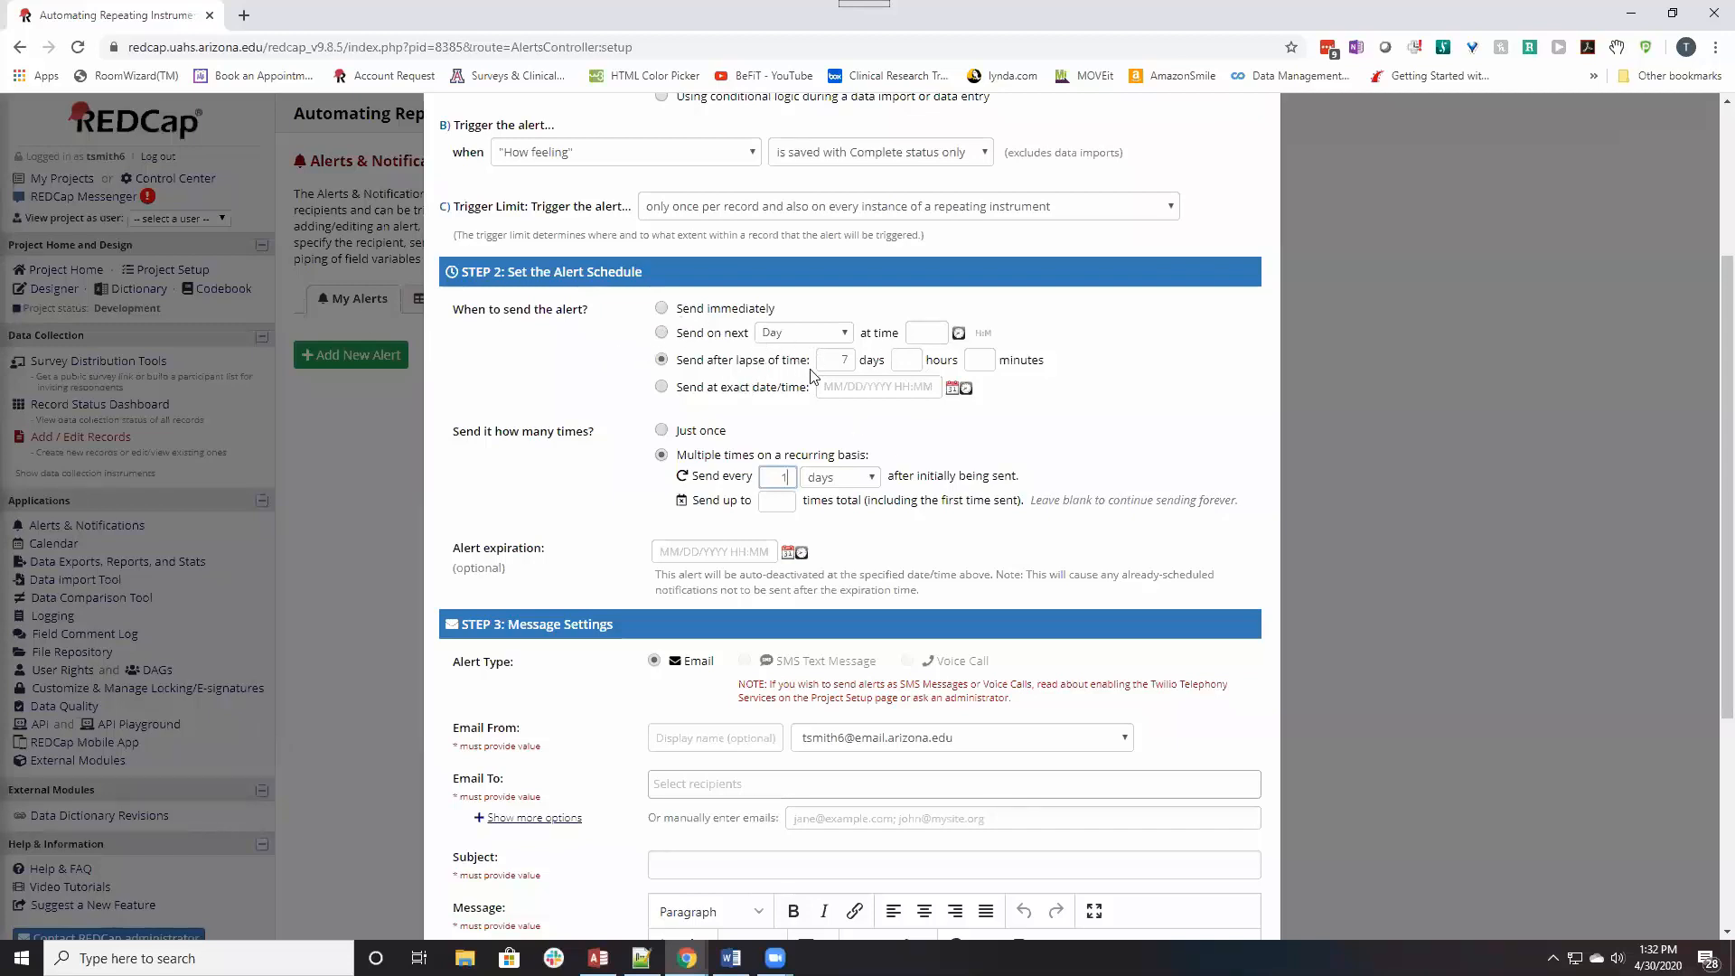
{"action": "mouse_move", "coordinate": [692, 324]}
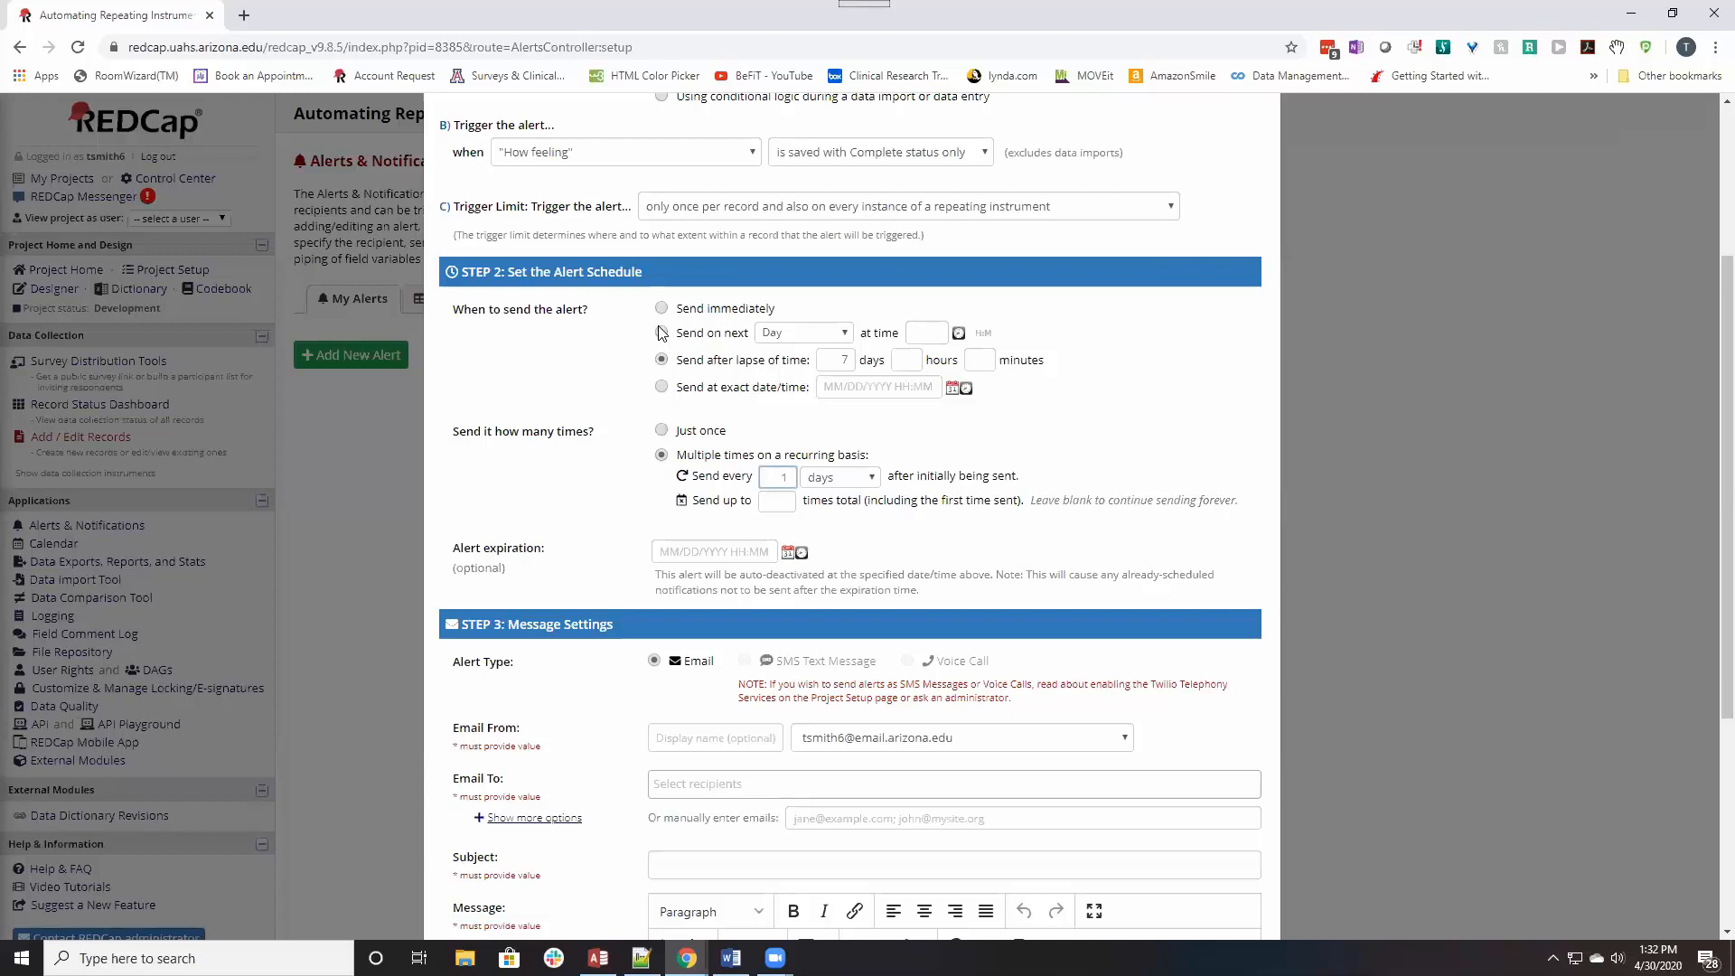
{"action": "left_click", "coordinate": [661, 333]}
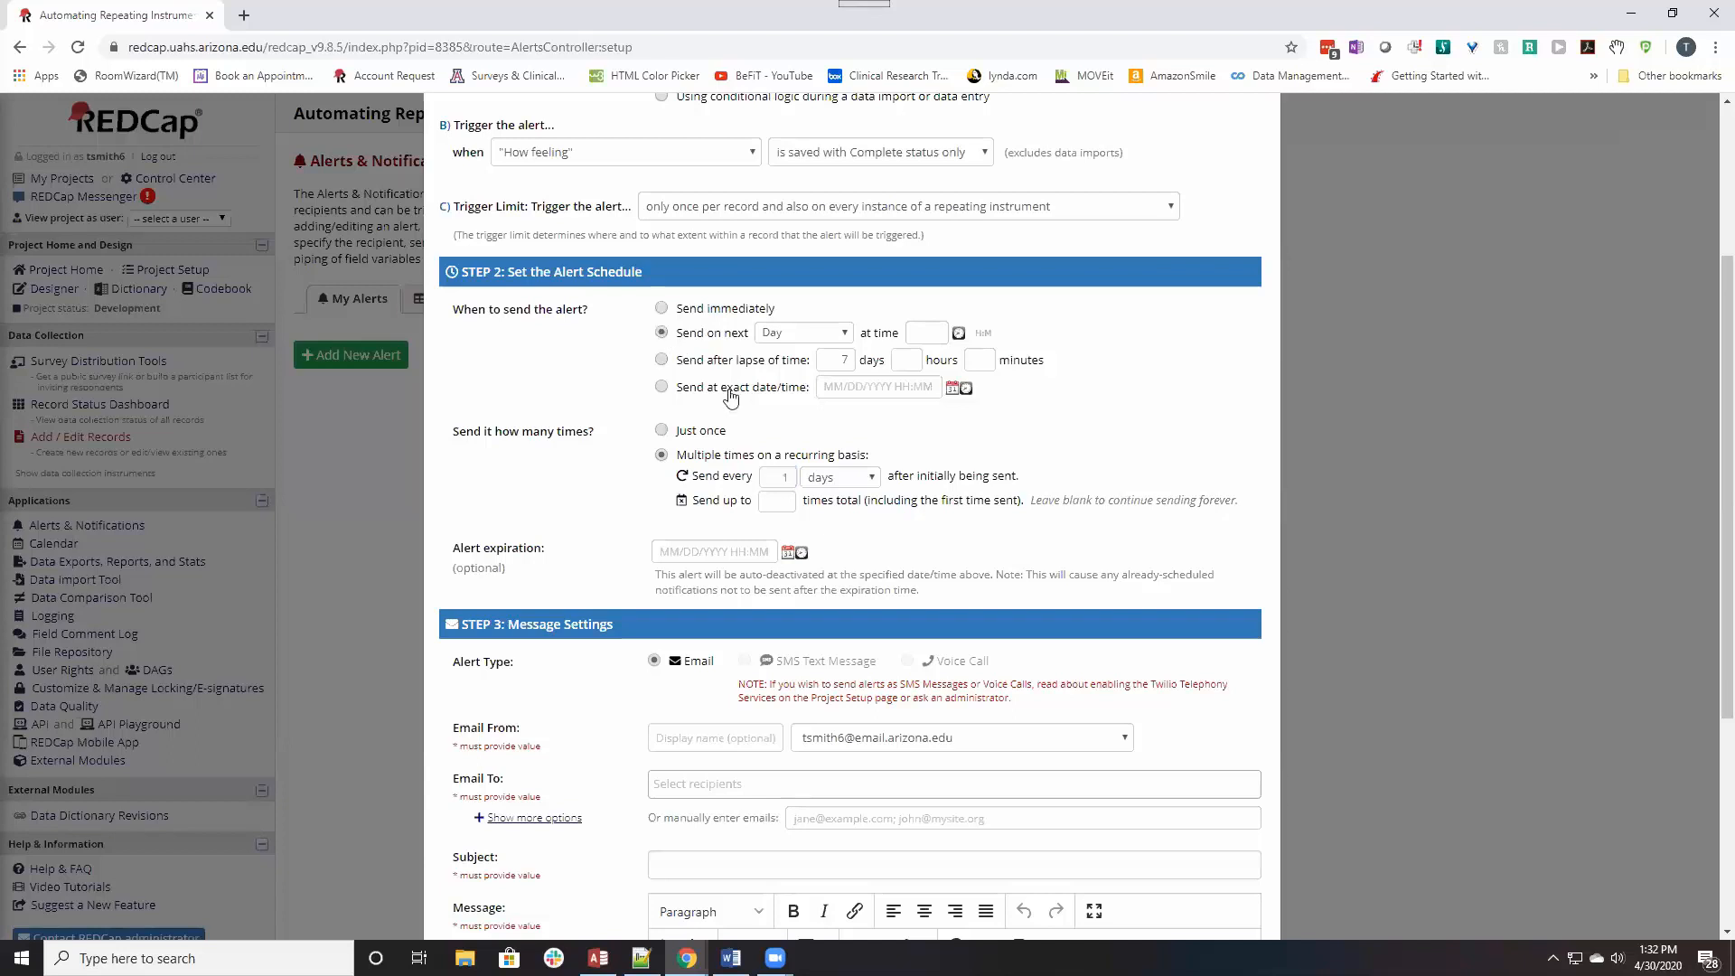
{"action": "mouse_move", "coordinate": [1215, 448]}
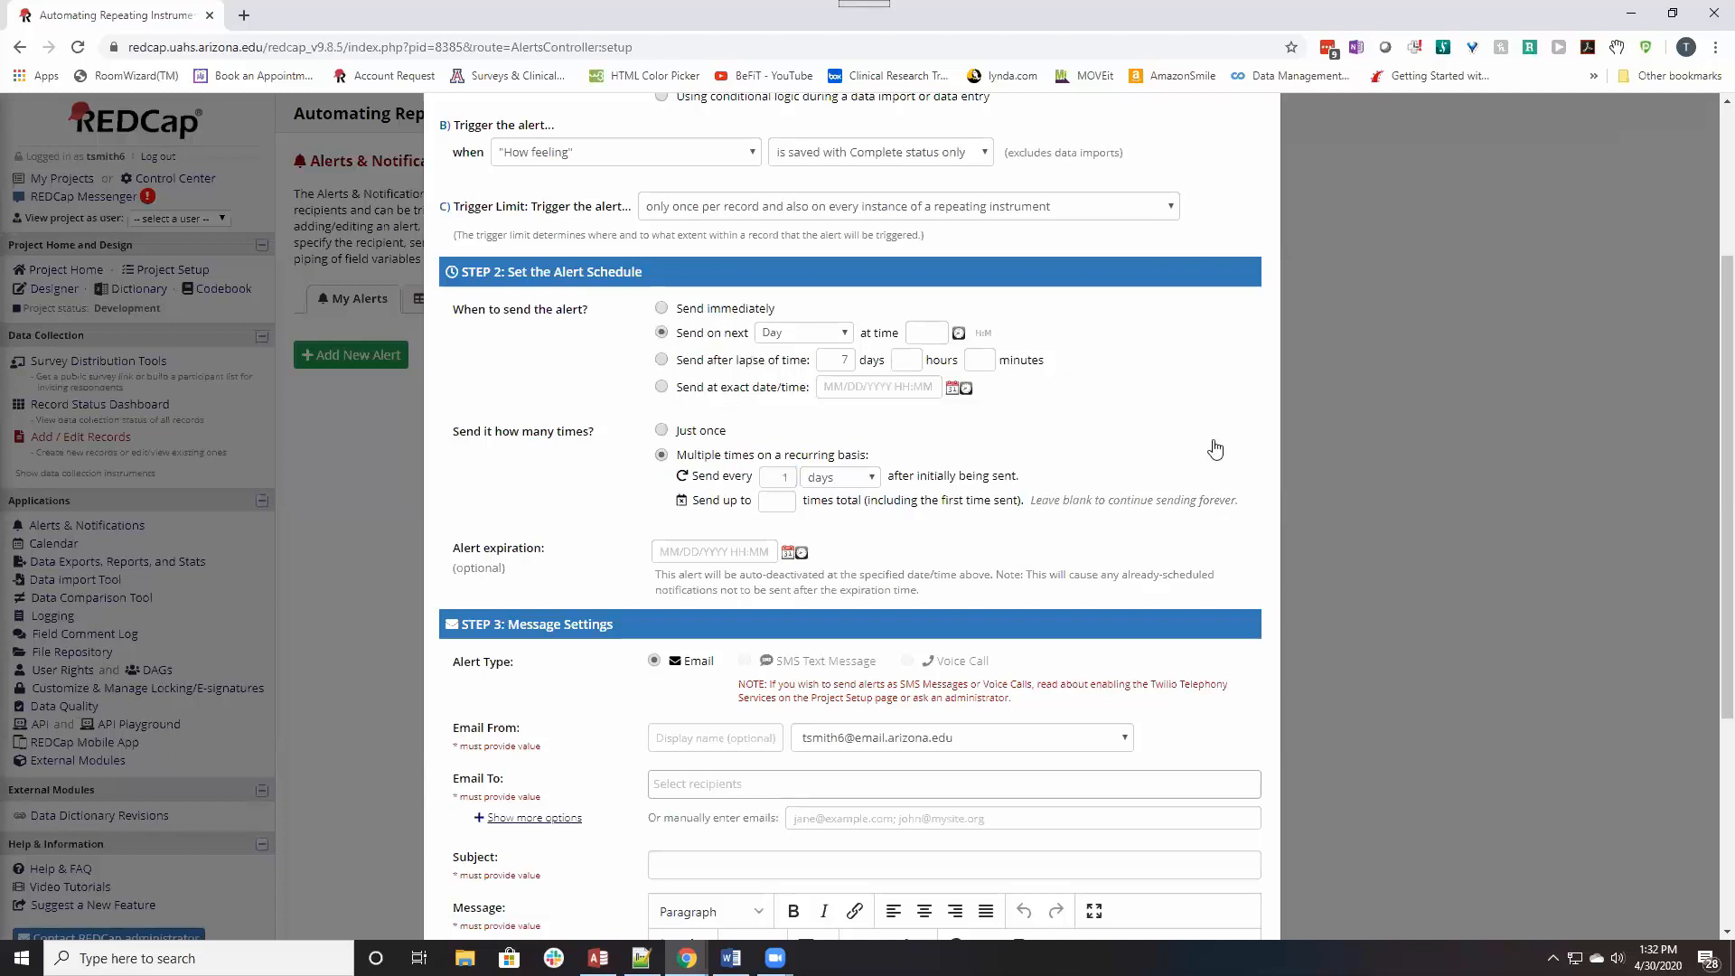
{"action": "mouse_move", "coordinate": [752, 444]}
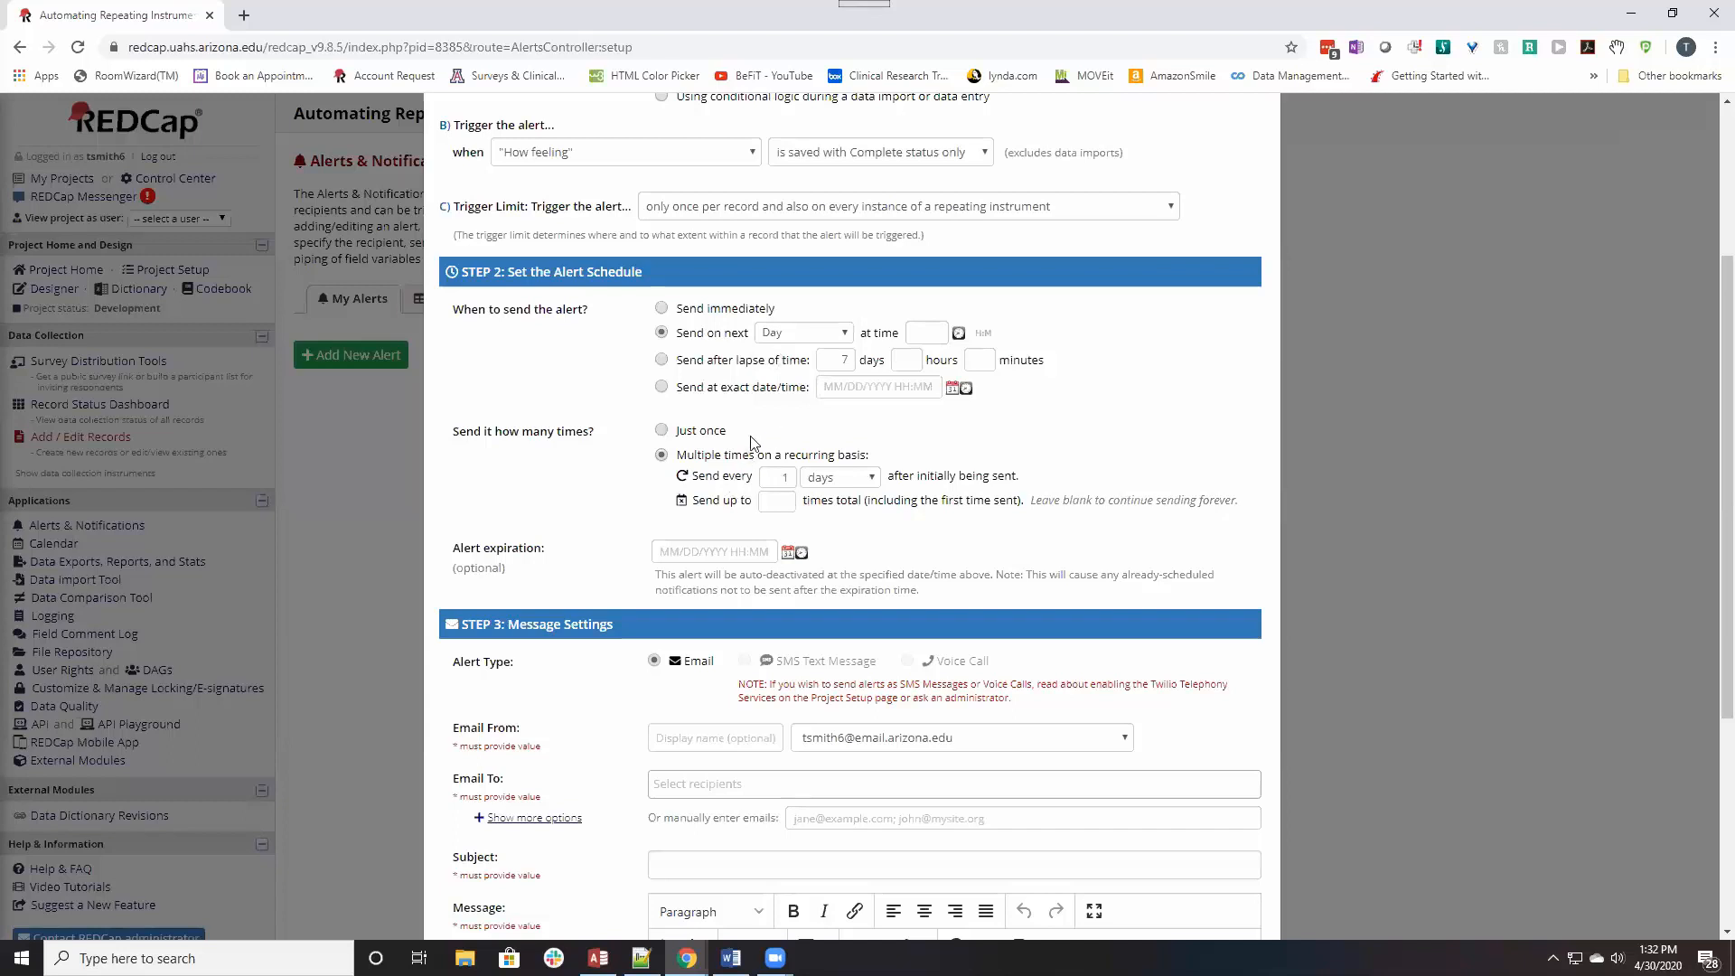
{"action": "mouse_move", "coordinate": [628, 476]}
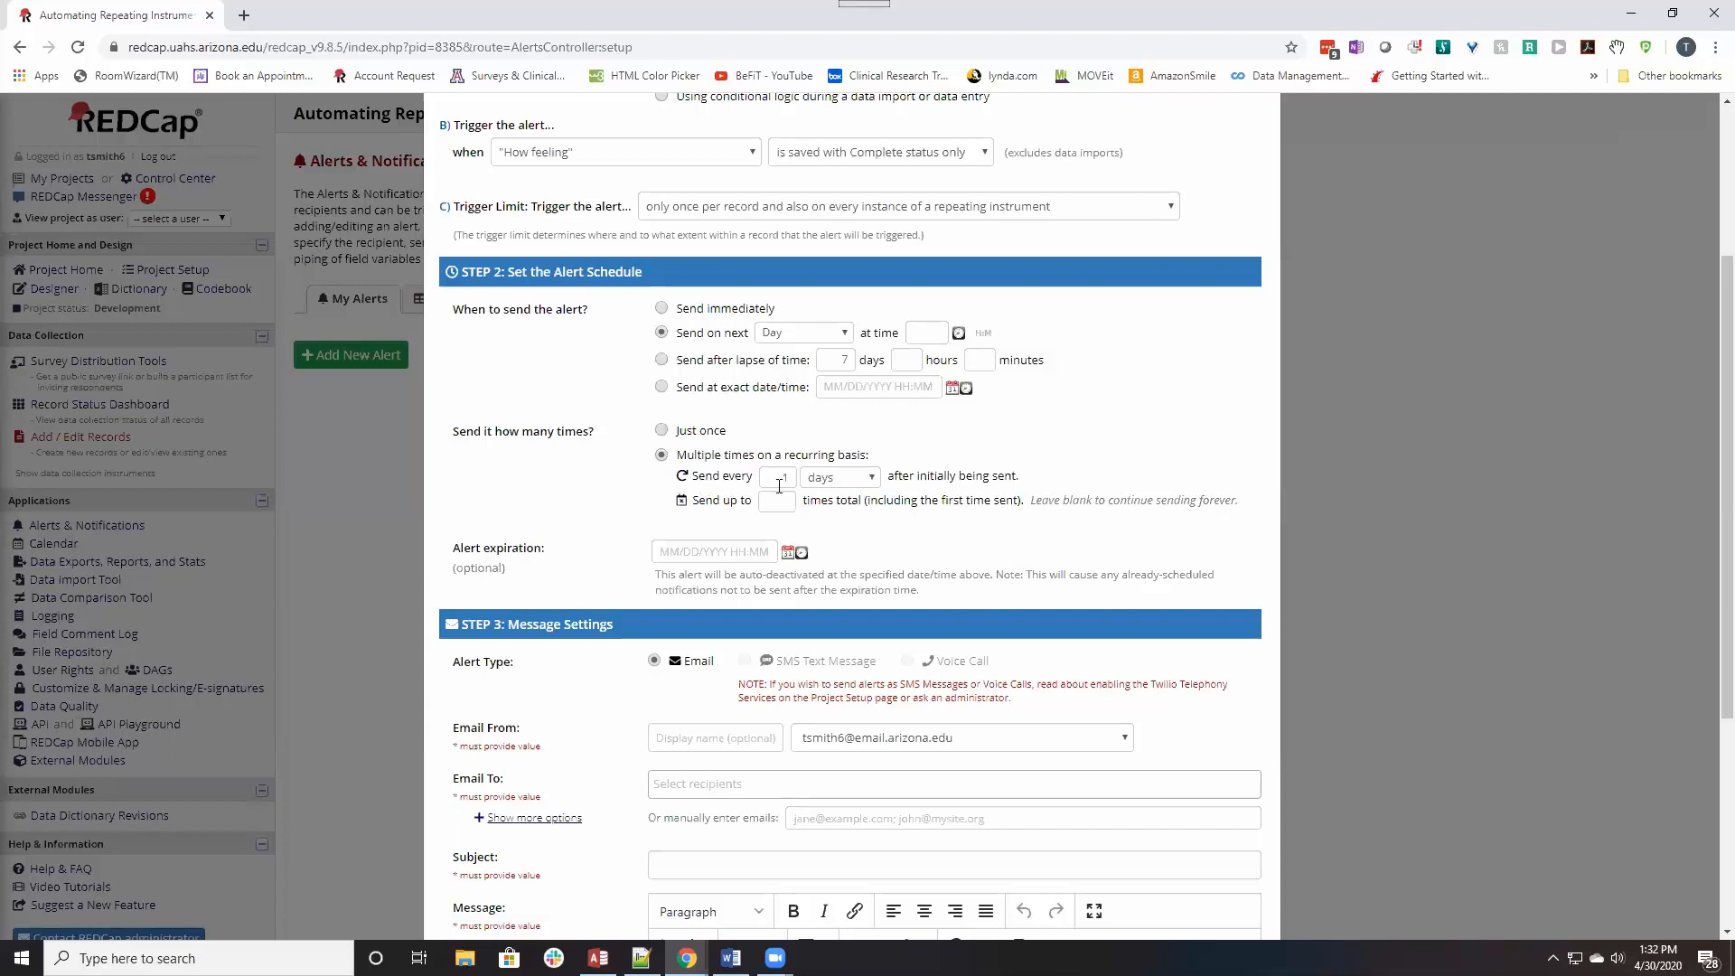
{"action": "type", "text": "1"}
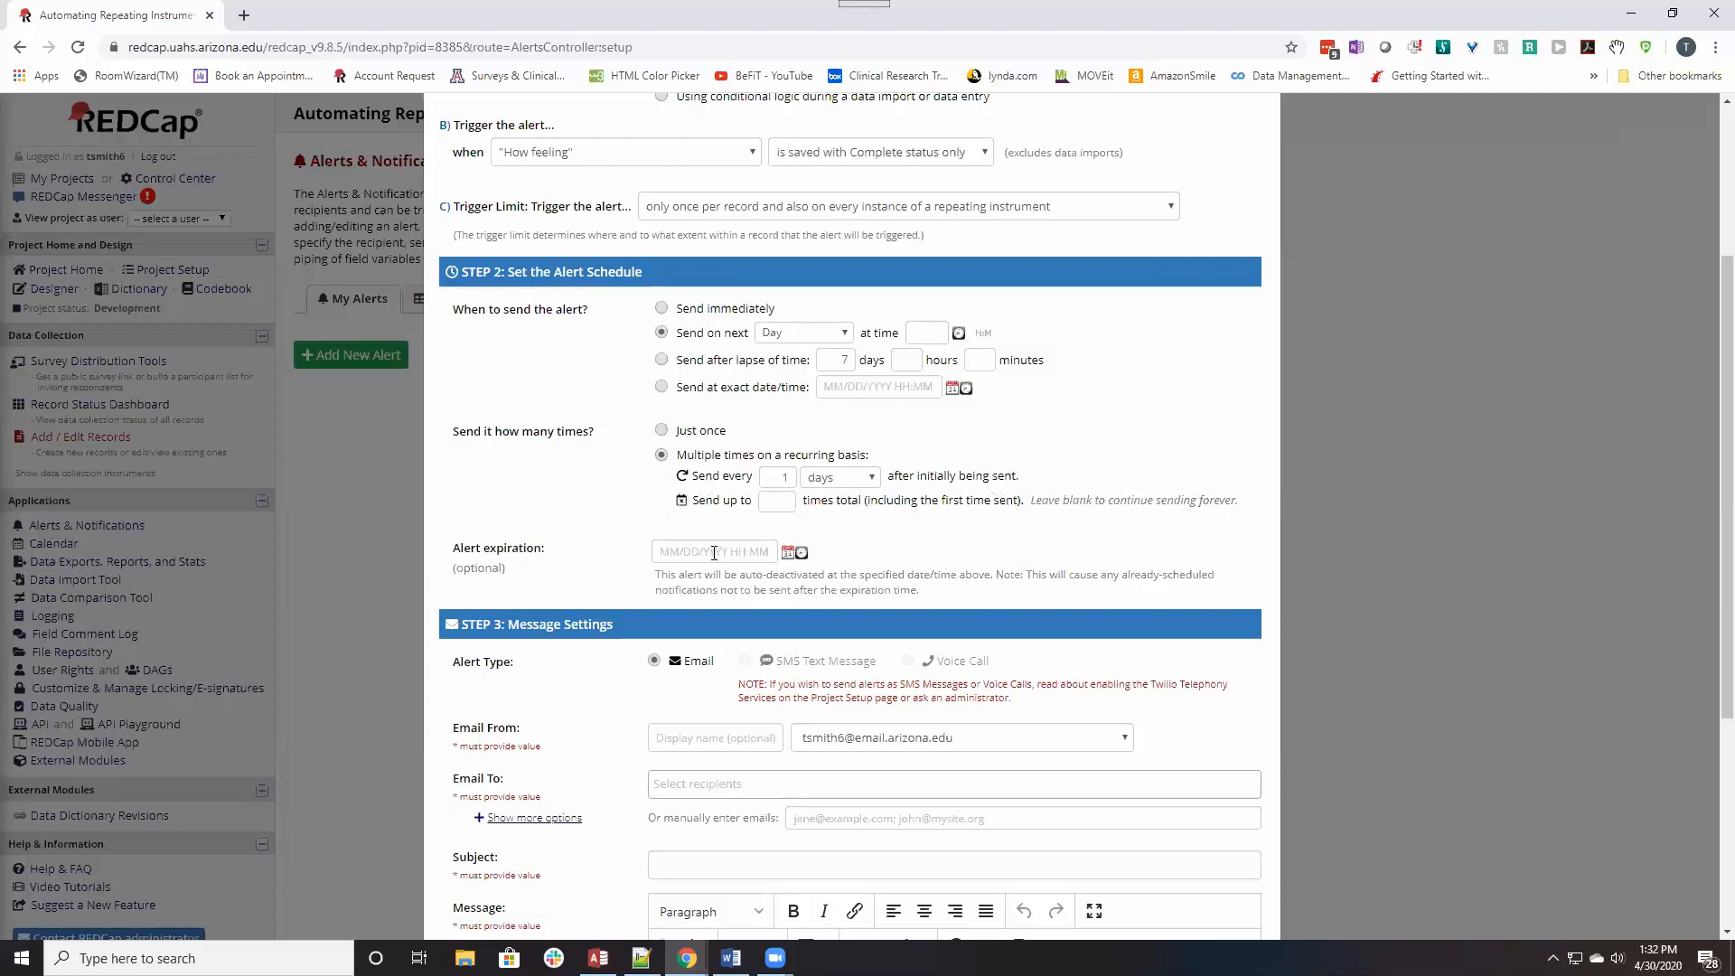
{"action": "scroll", "scroll_direction": "down", "scroll_amount": 3}
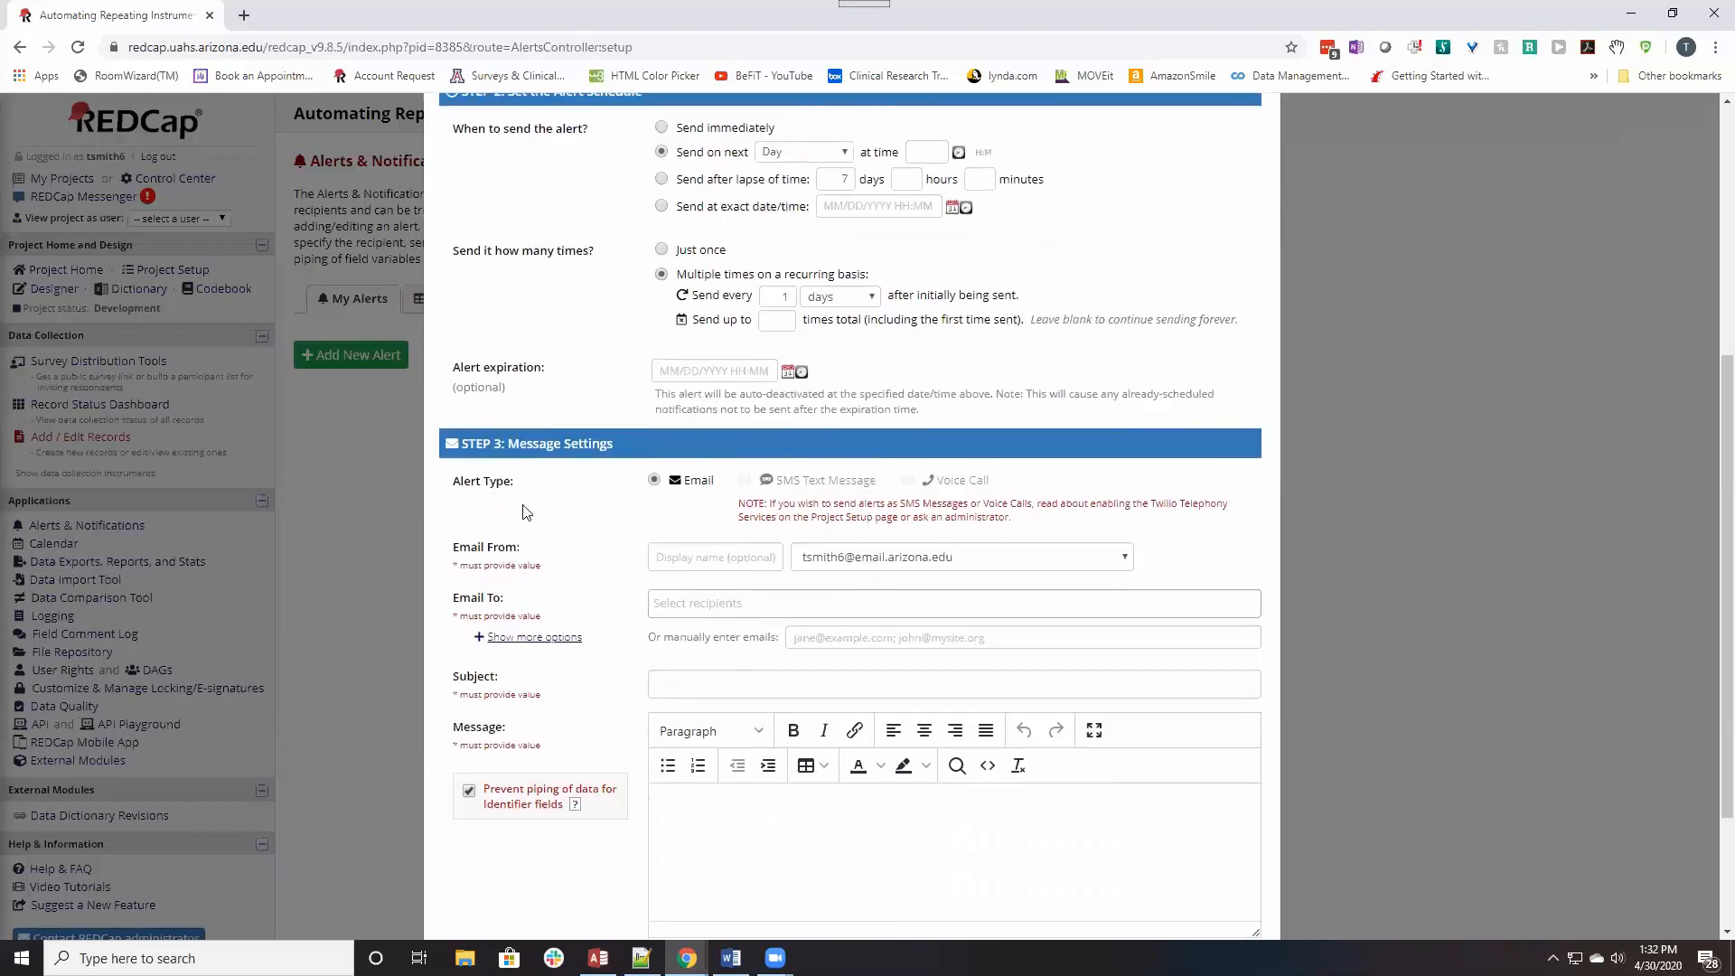
{"action": "mouse_move", "coordinate": [597, 495]}
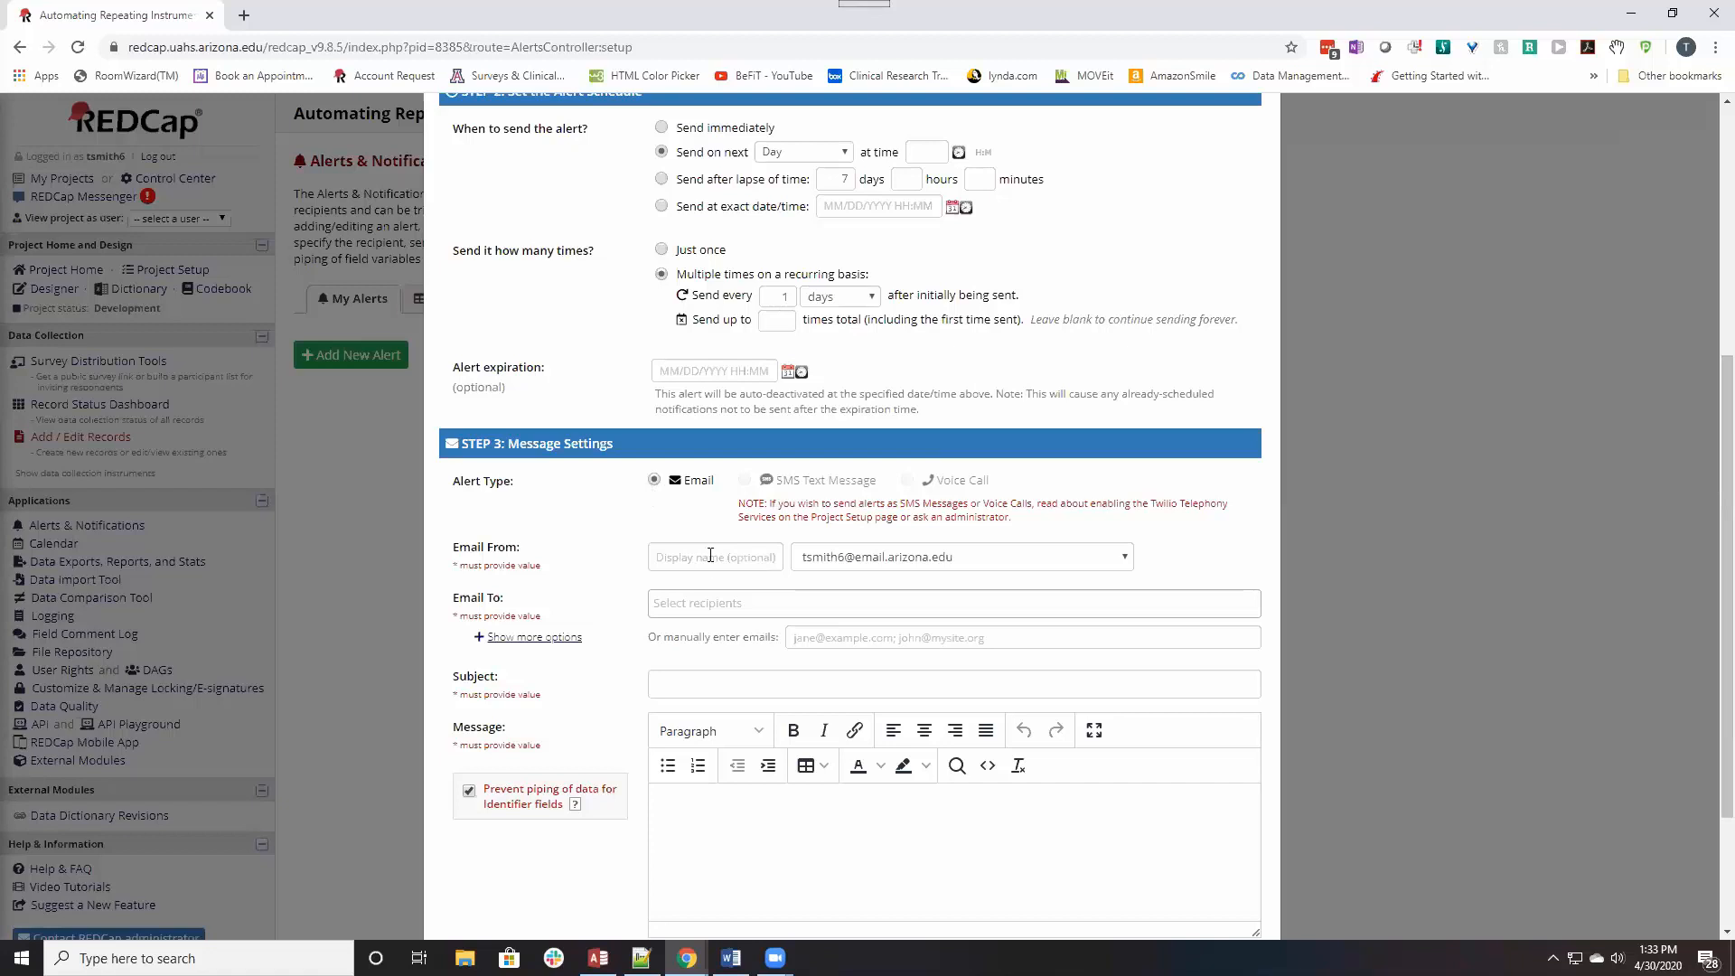
{"action": "mouse_move", "coordinate": [1067, 560]}
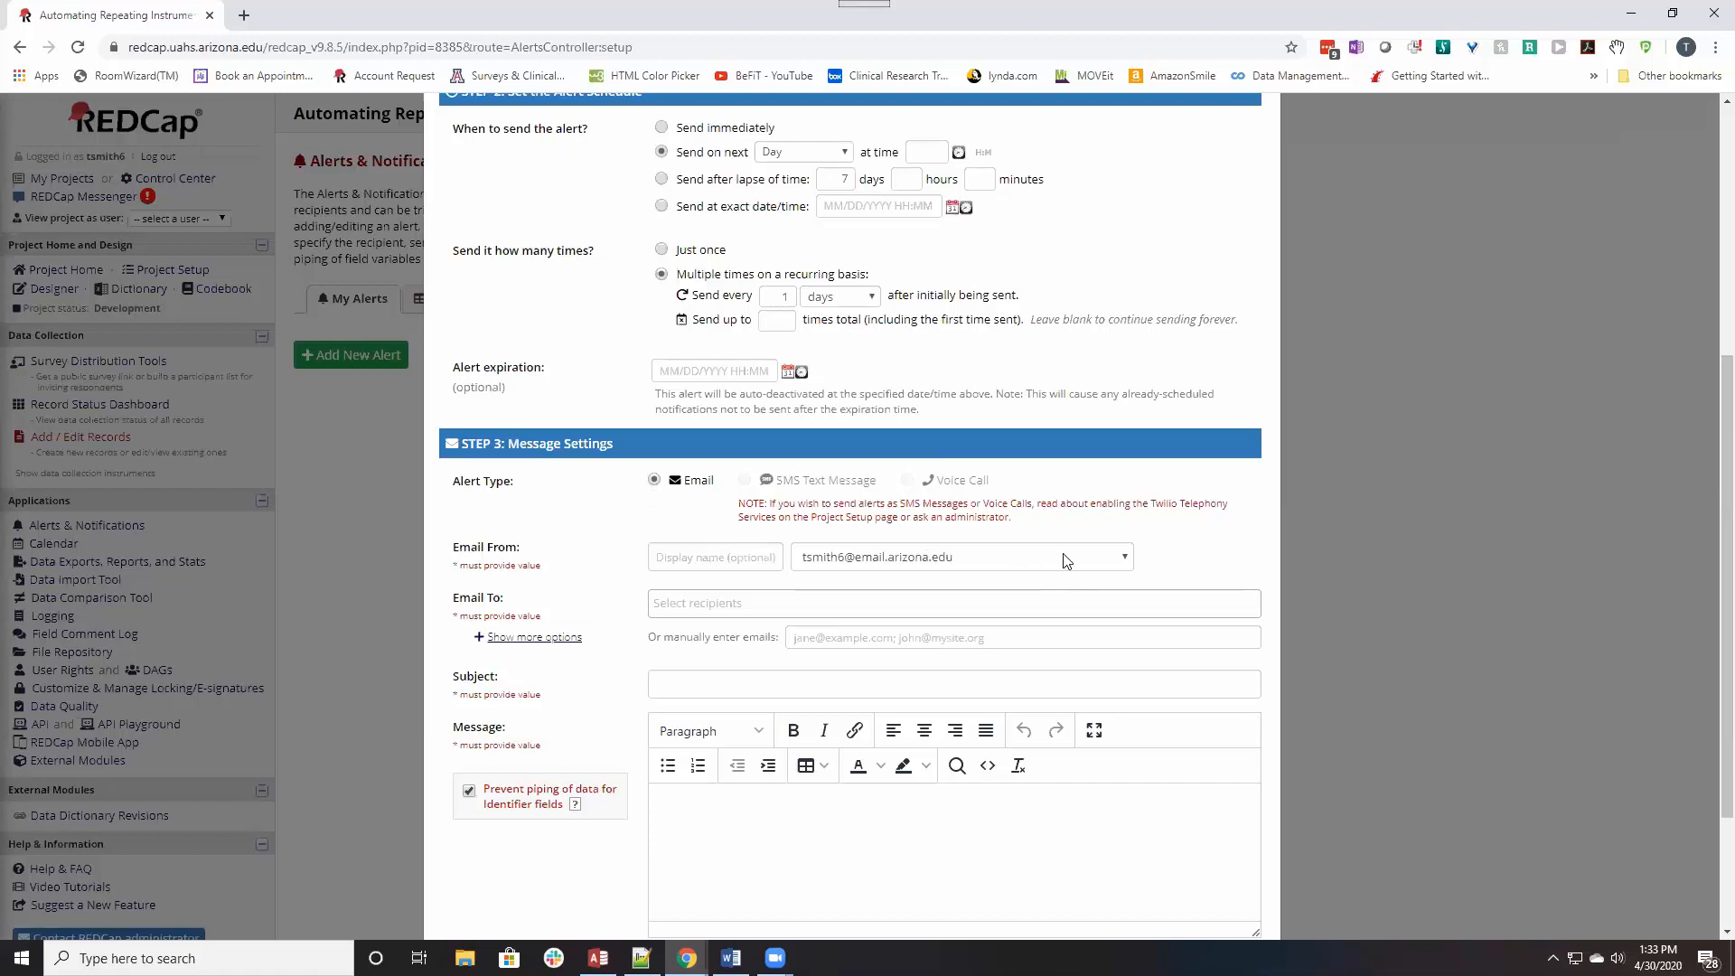
Address the alert to the record's [email] Email address field and start the subject 'test'.
{"action": "left_click", "coordinate": [953, 604]}
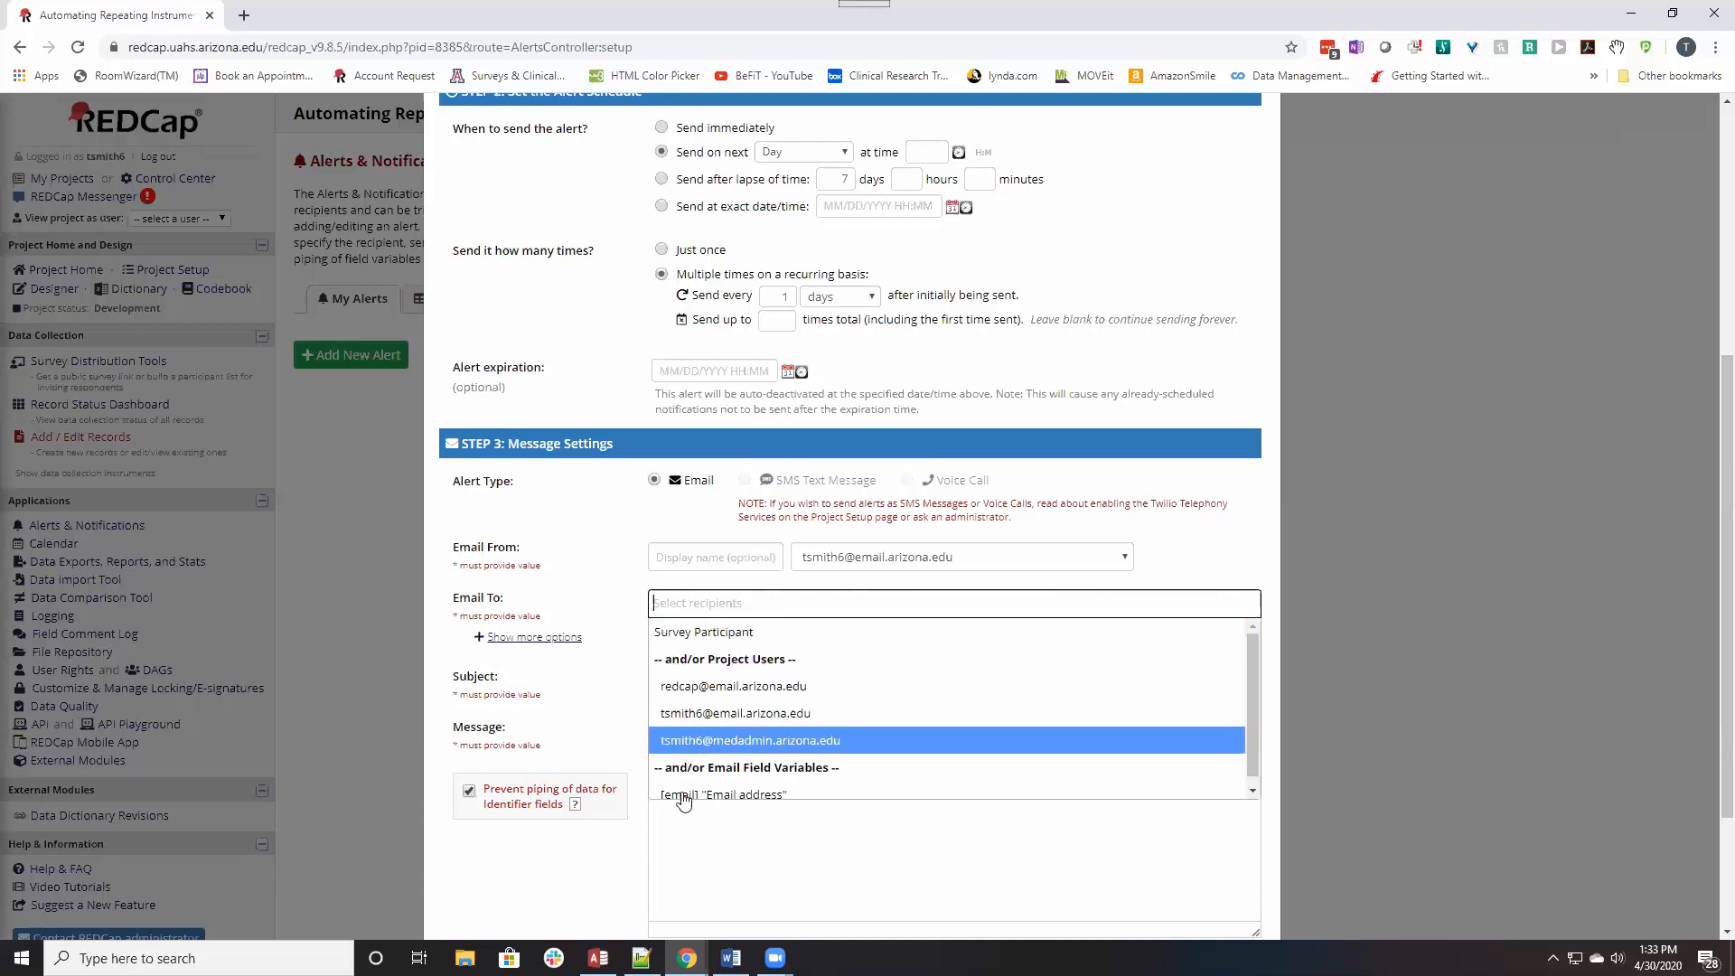
{"action": "left_click", "coordinate": [723, 796]}
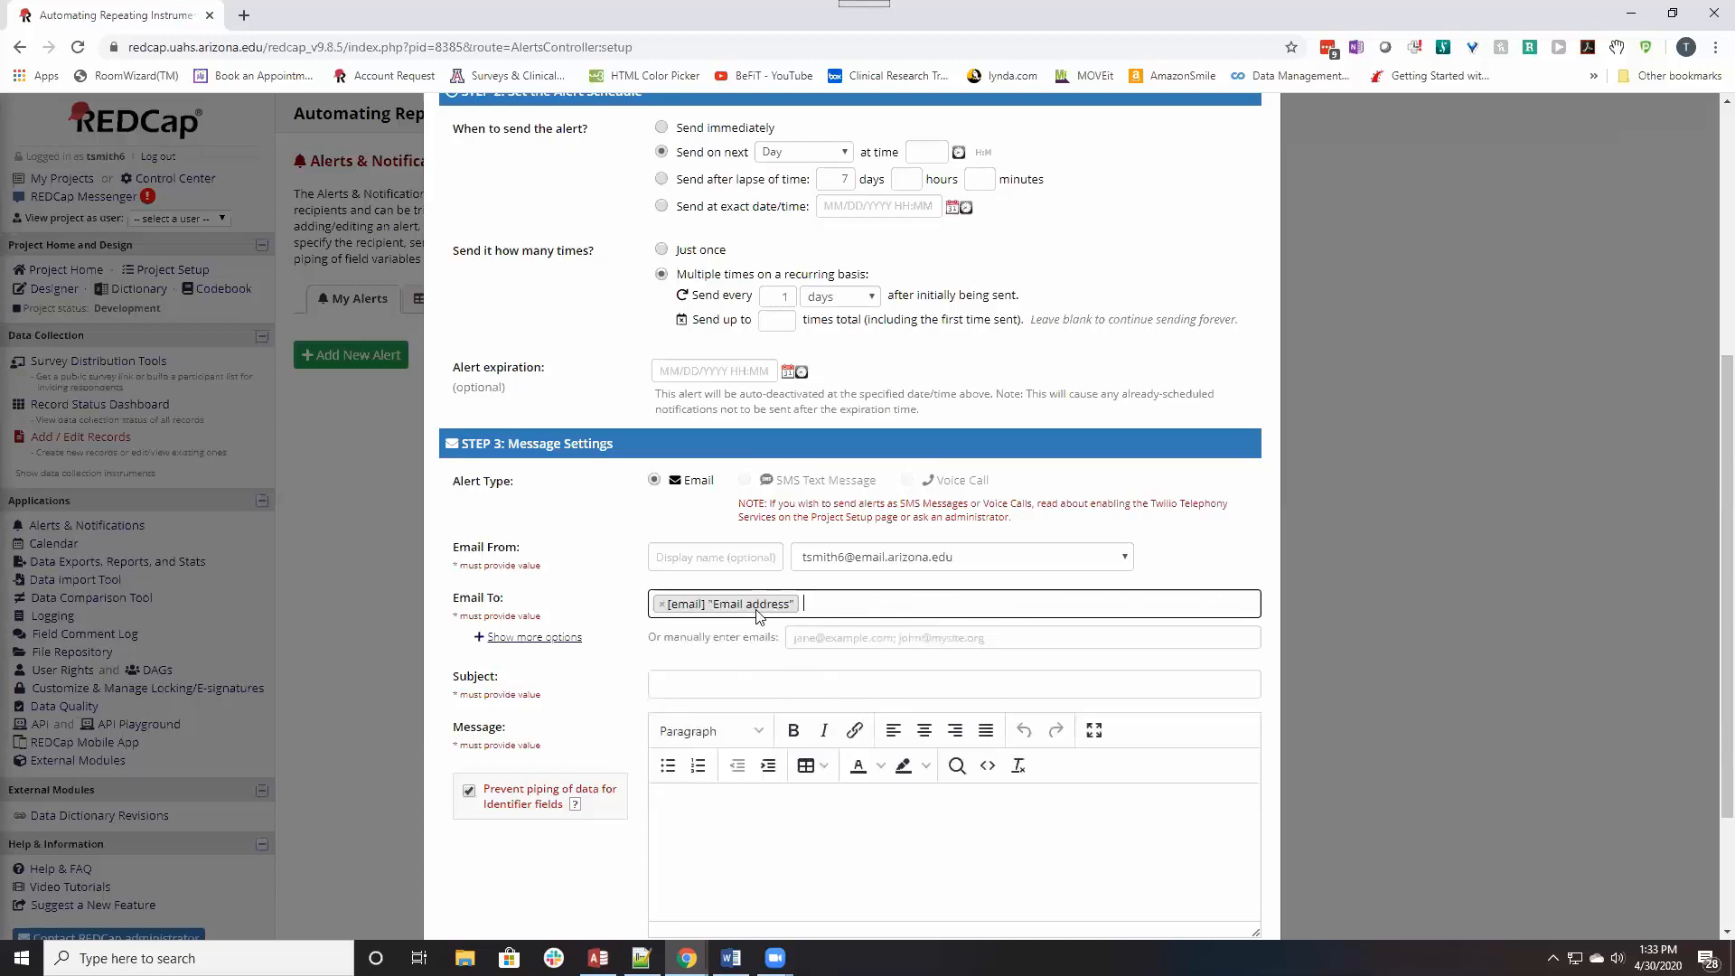
{"action": "mouse_move", "coordinate": [637, 725]}
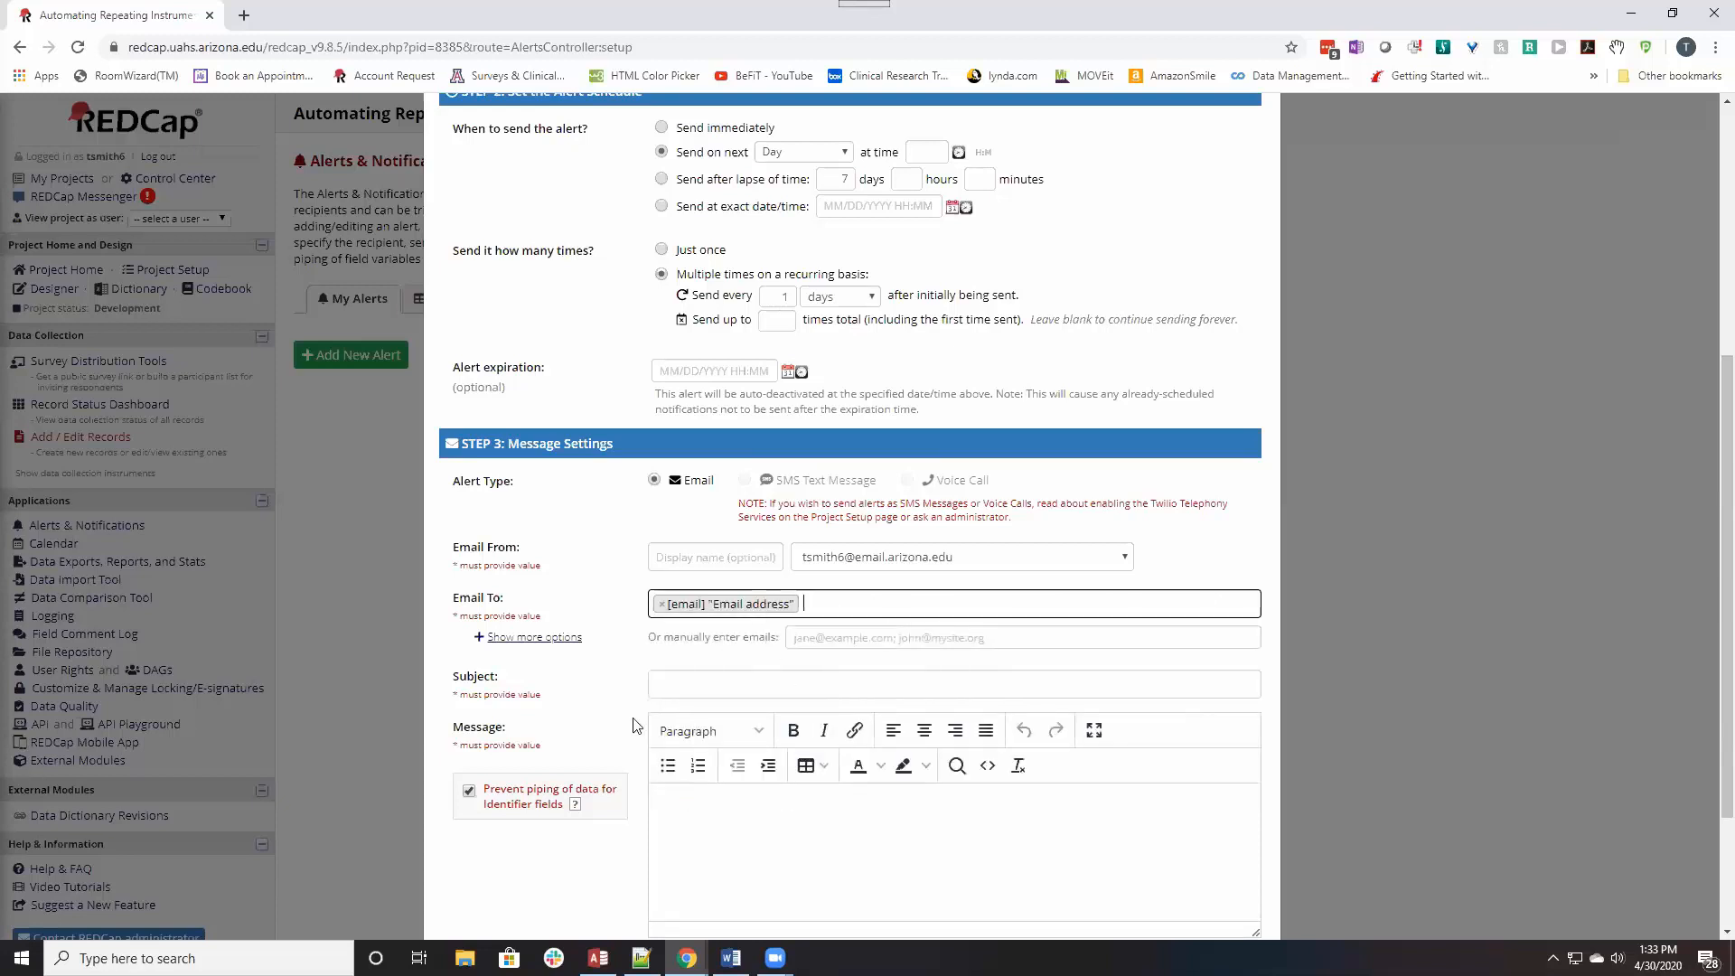
{"action": "left_click", "coordinate": [953, 684]}
{"action": "type", "text": "test"}
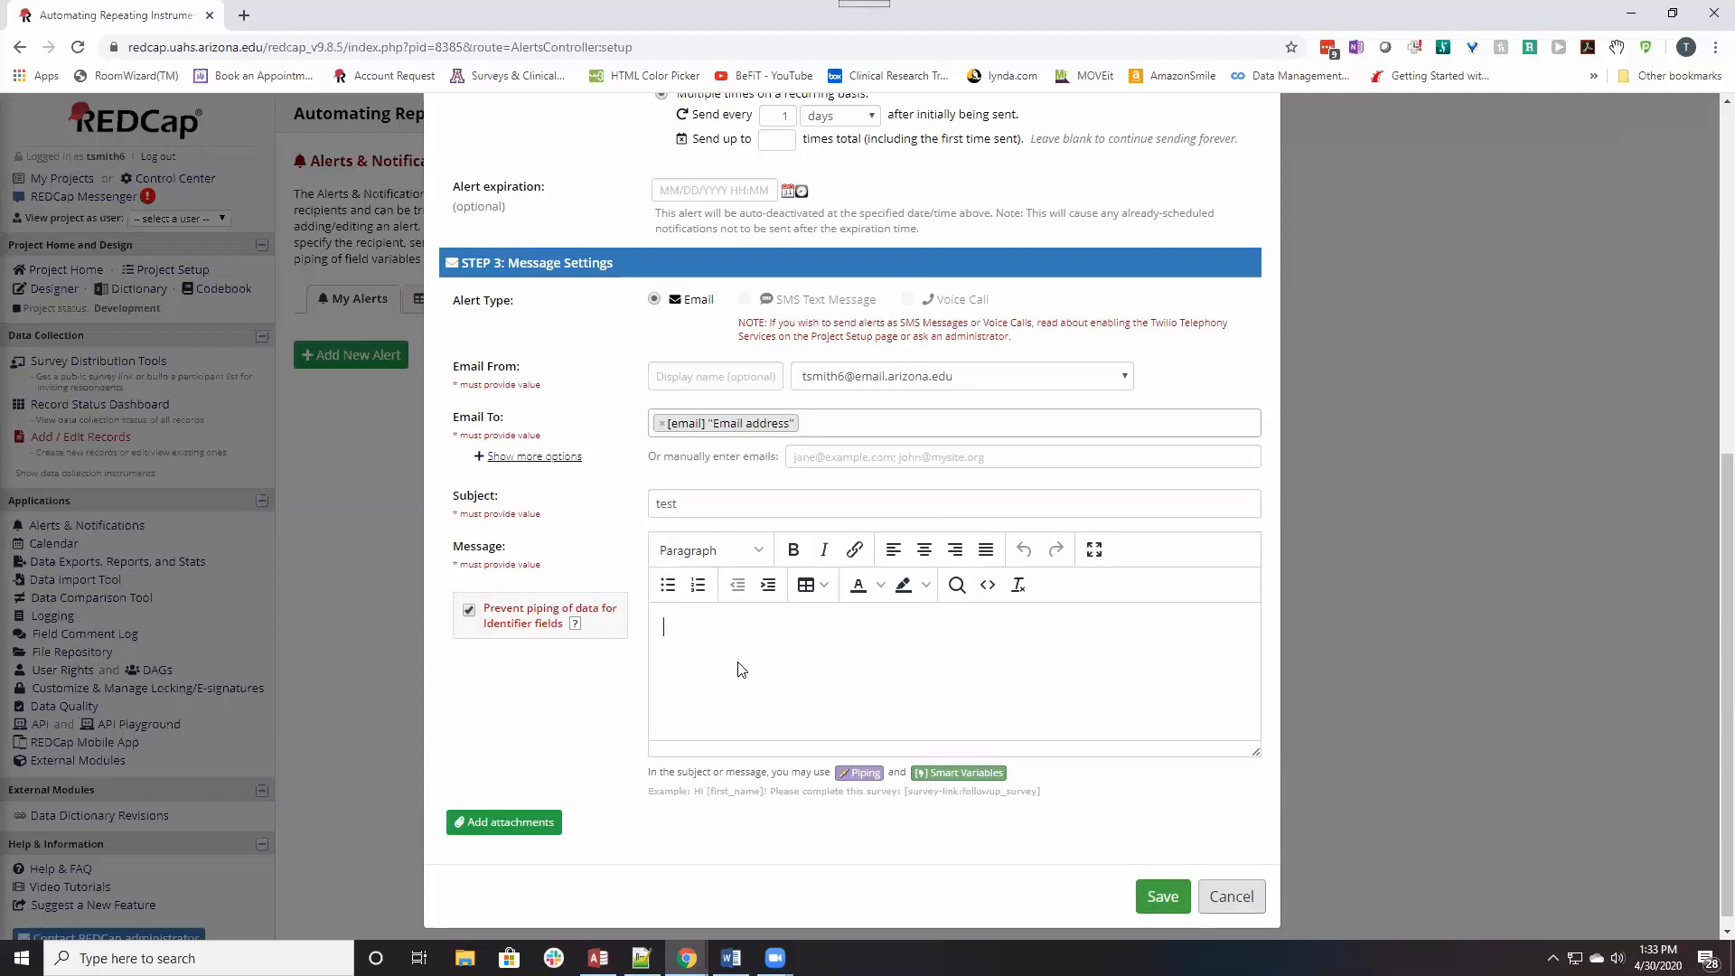
Write the message 'Please select the following link to add your feelings:' ending with [survey-queue-url].
{"action": "type", "text": "["}
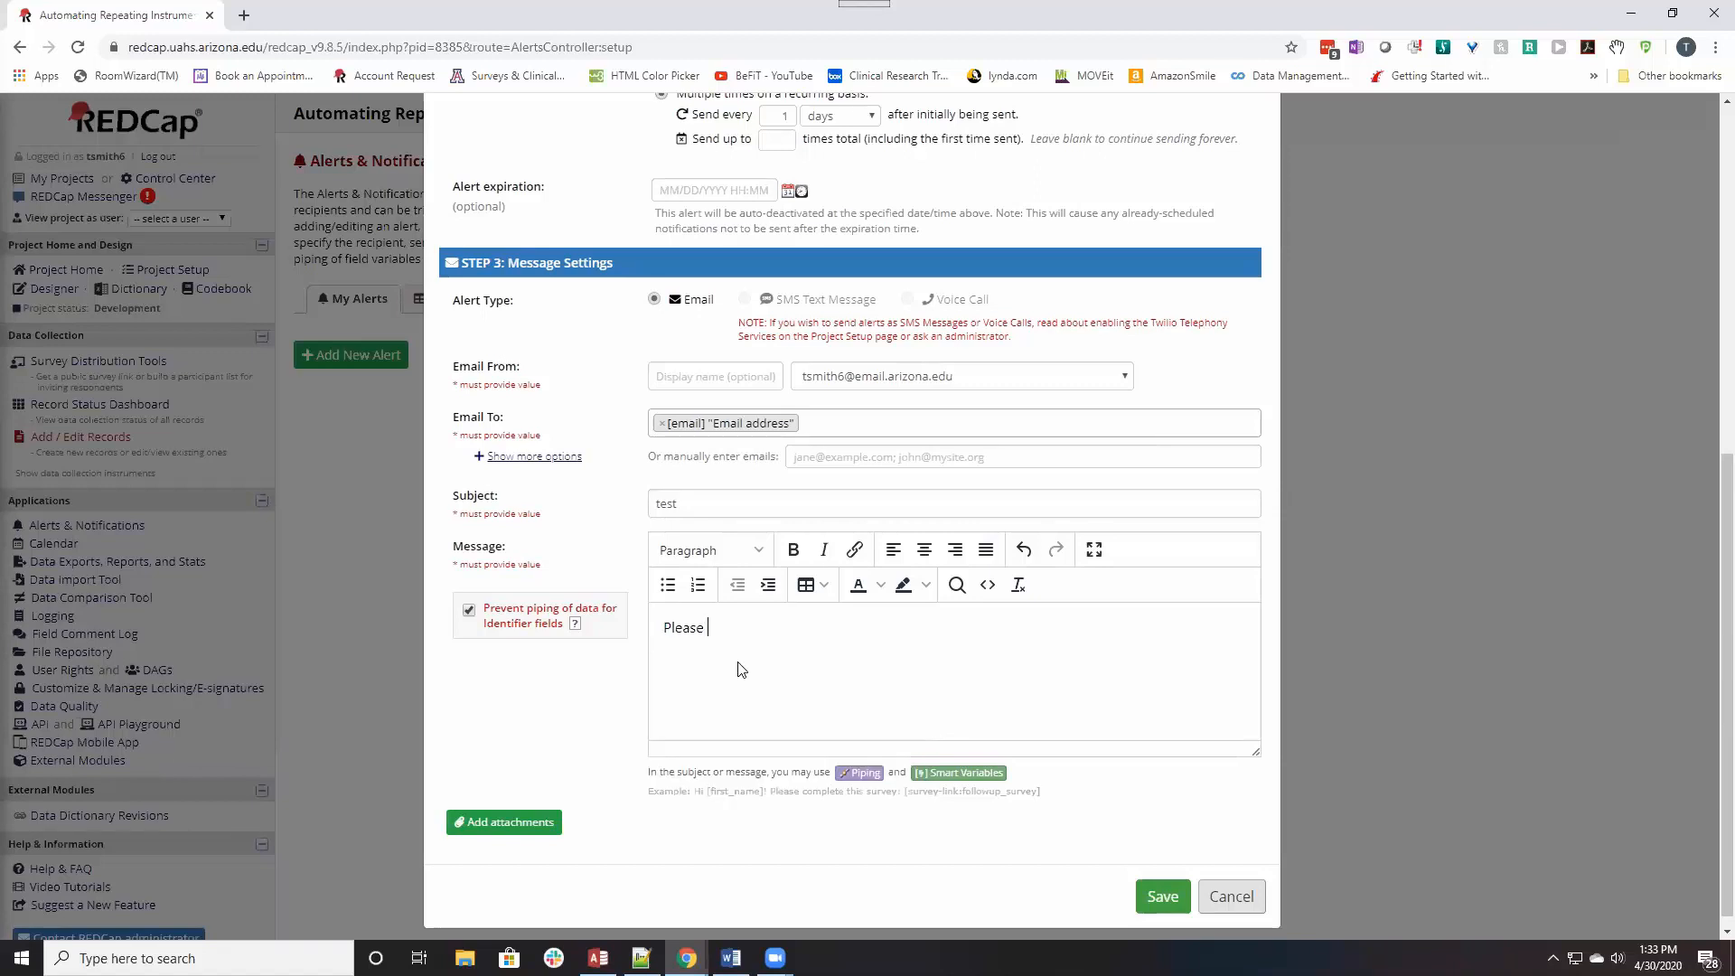
{"action": "type", "text": "select the"}
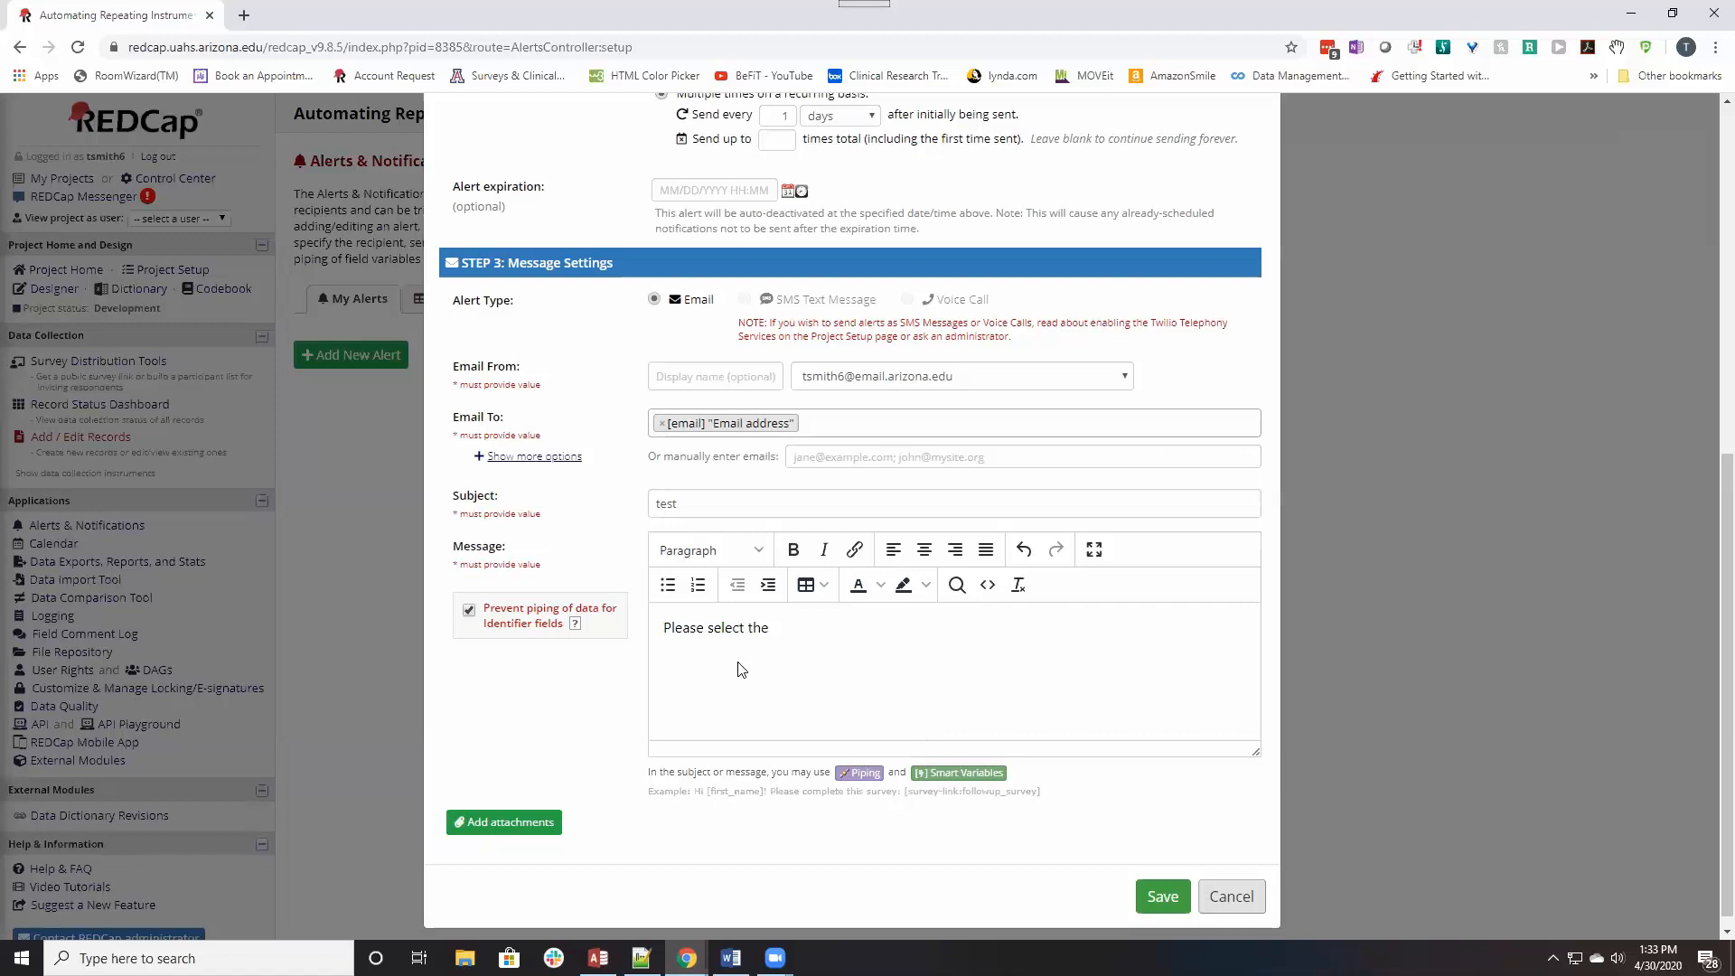
{"action": "type", "text": "link b"}
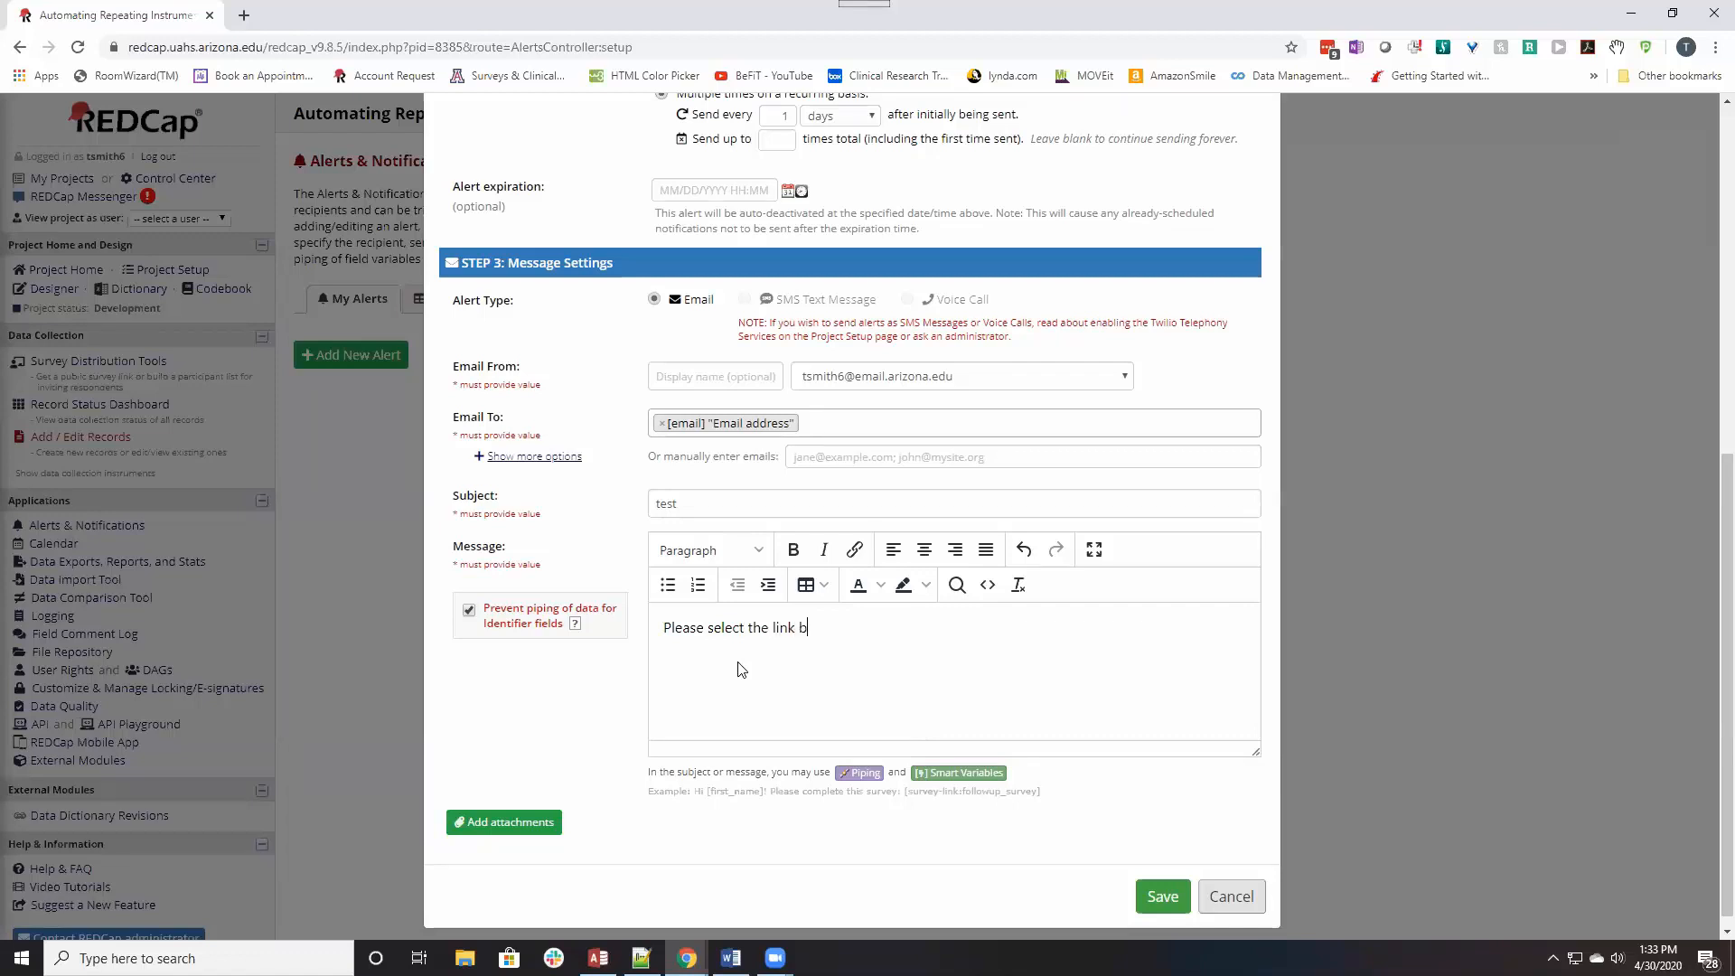
{"action": "key", "text": "Backspace"}
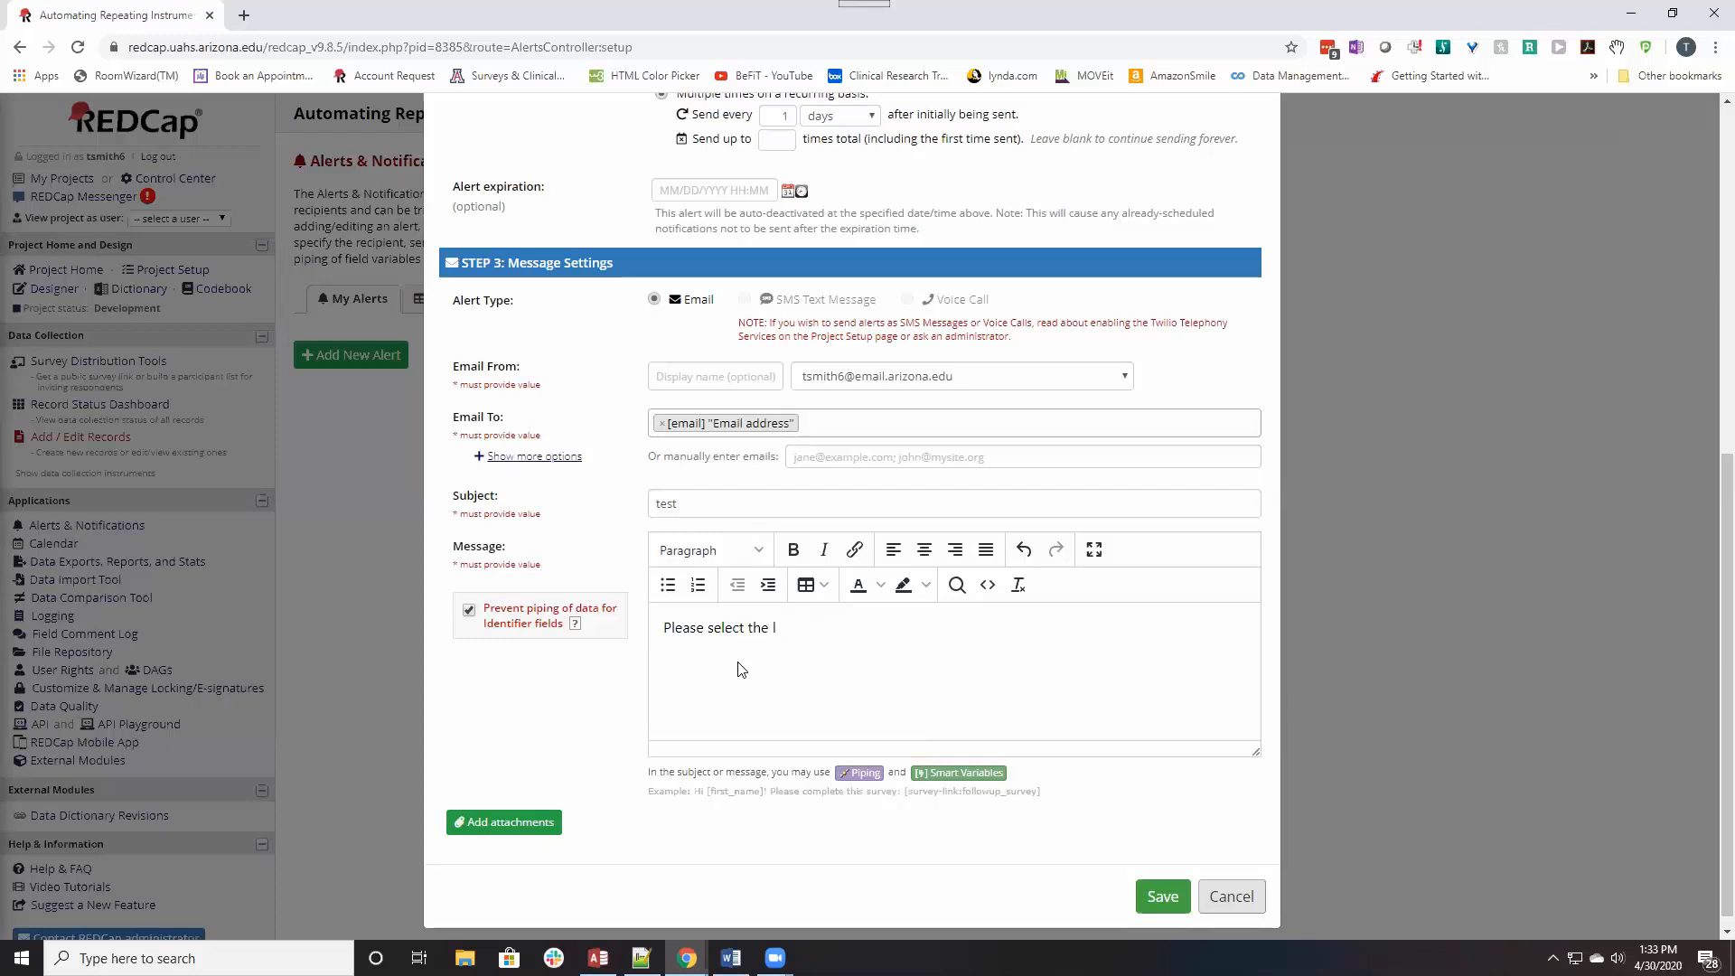
{"action": "type", "text": "following"}
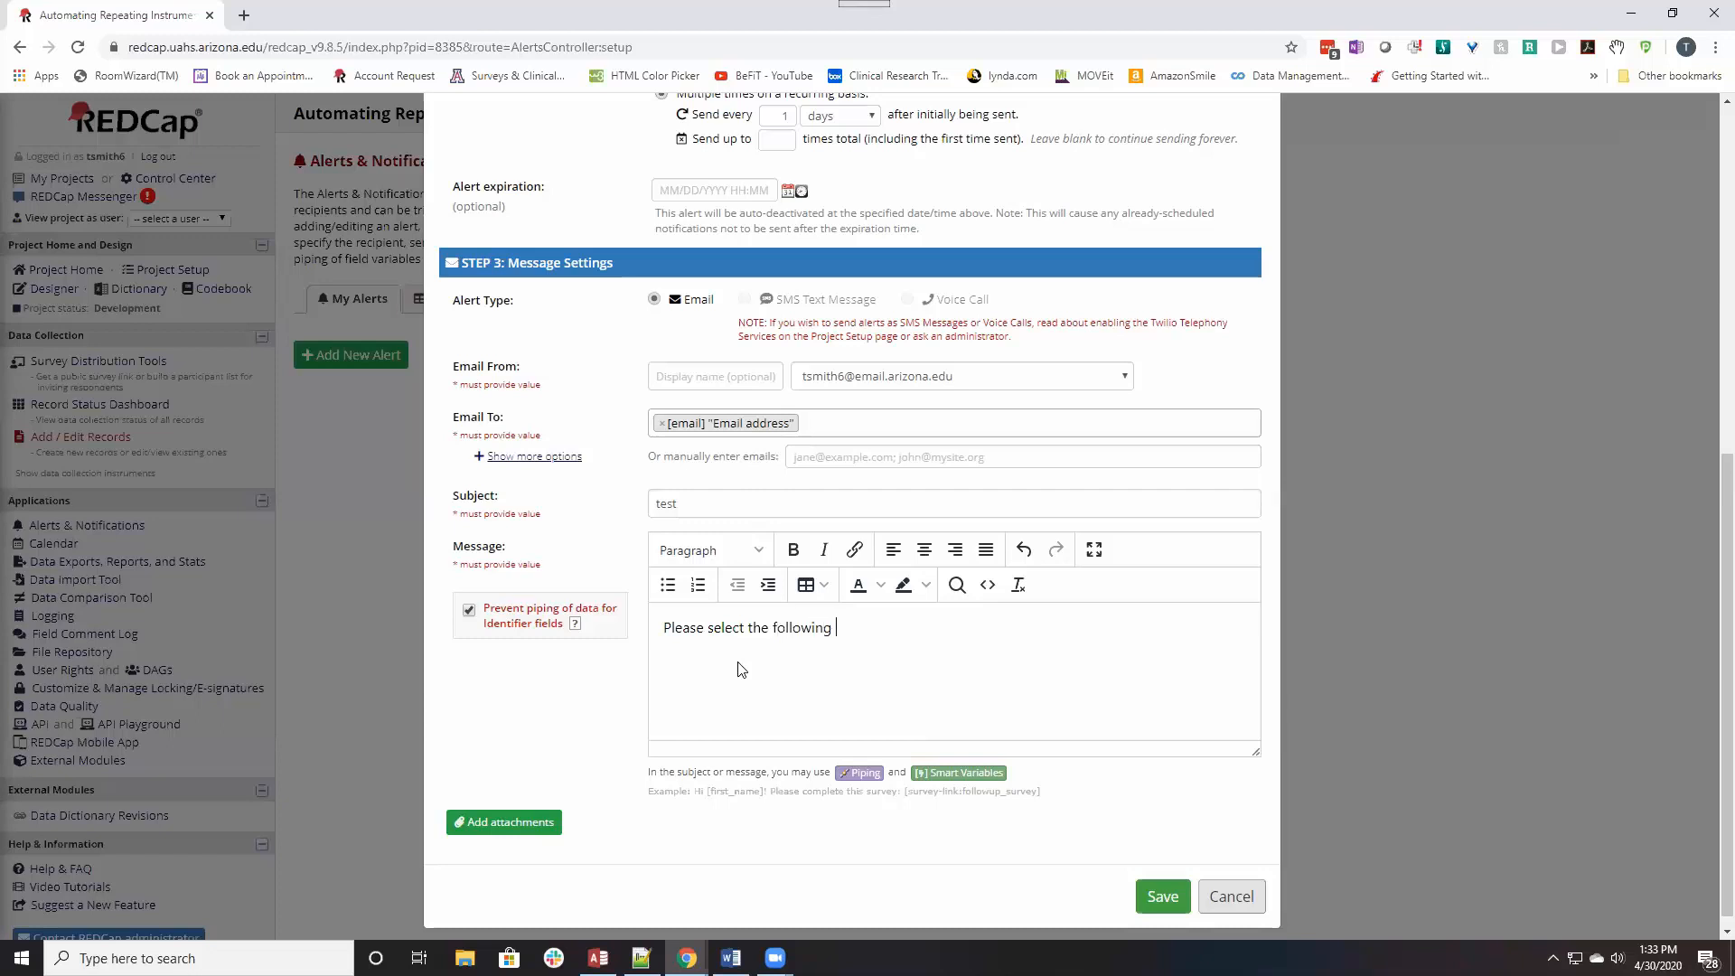
{"action": "type", "text": "link to add y"}
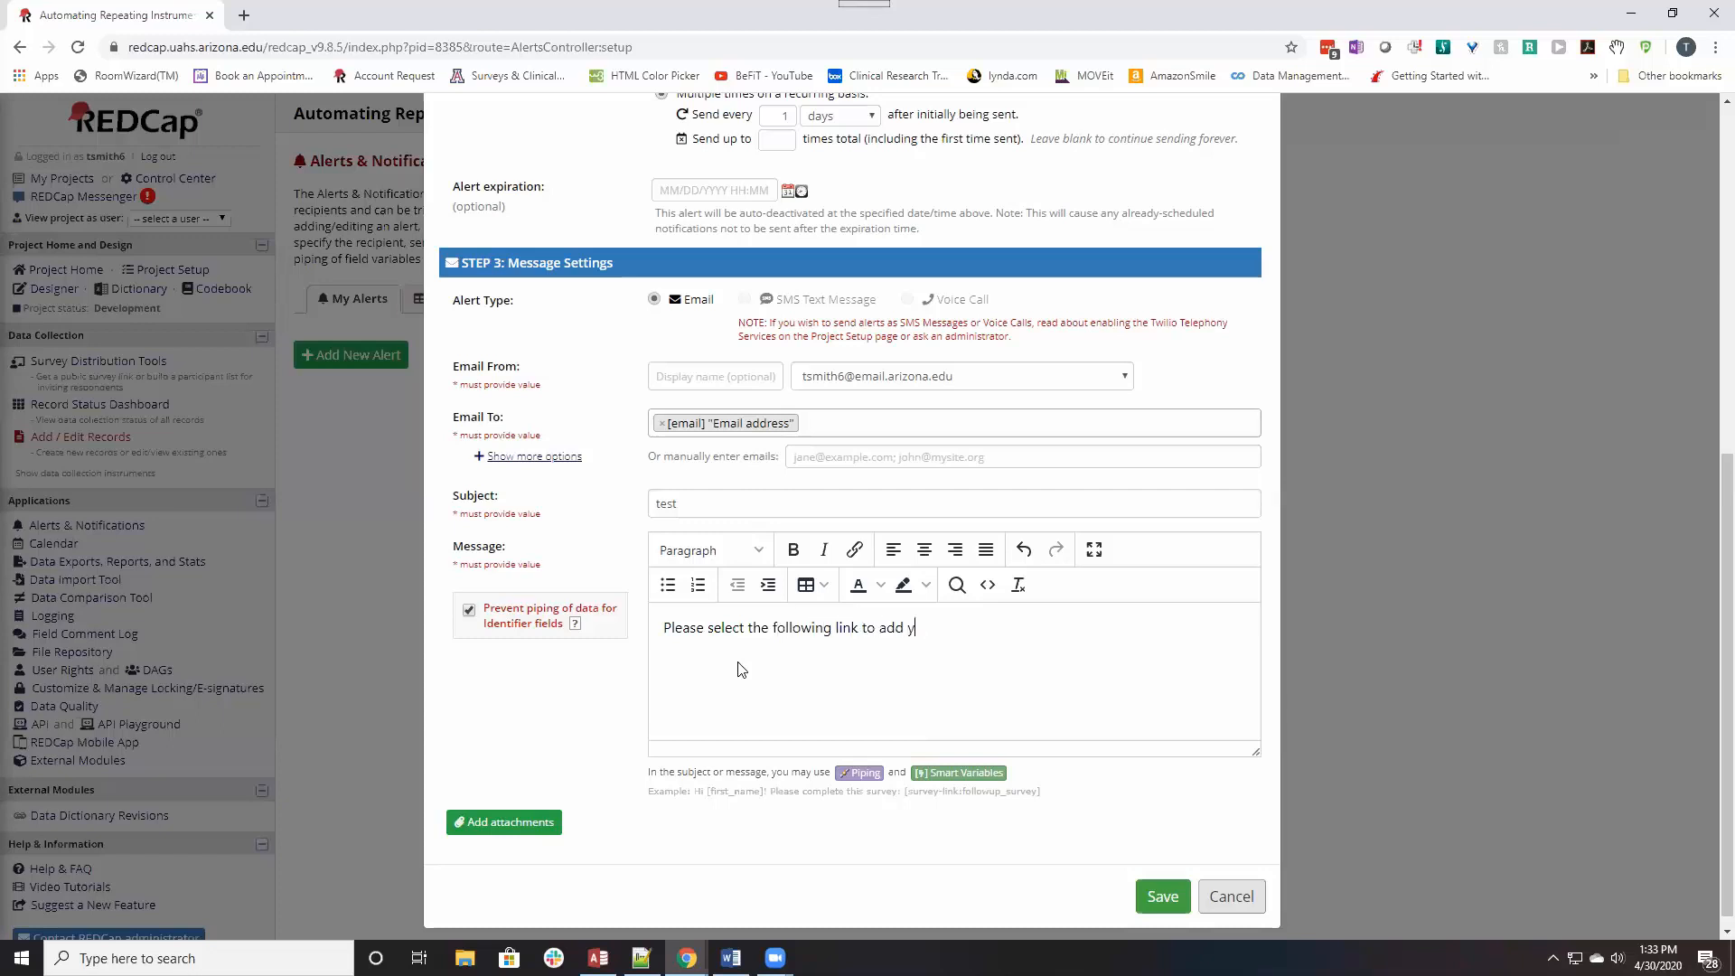
{"action": "type", "text": "our feelings: ["}
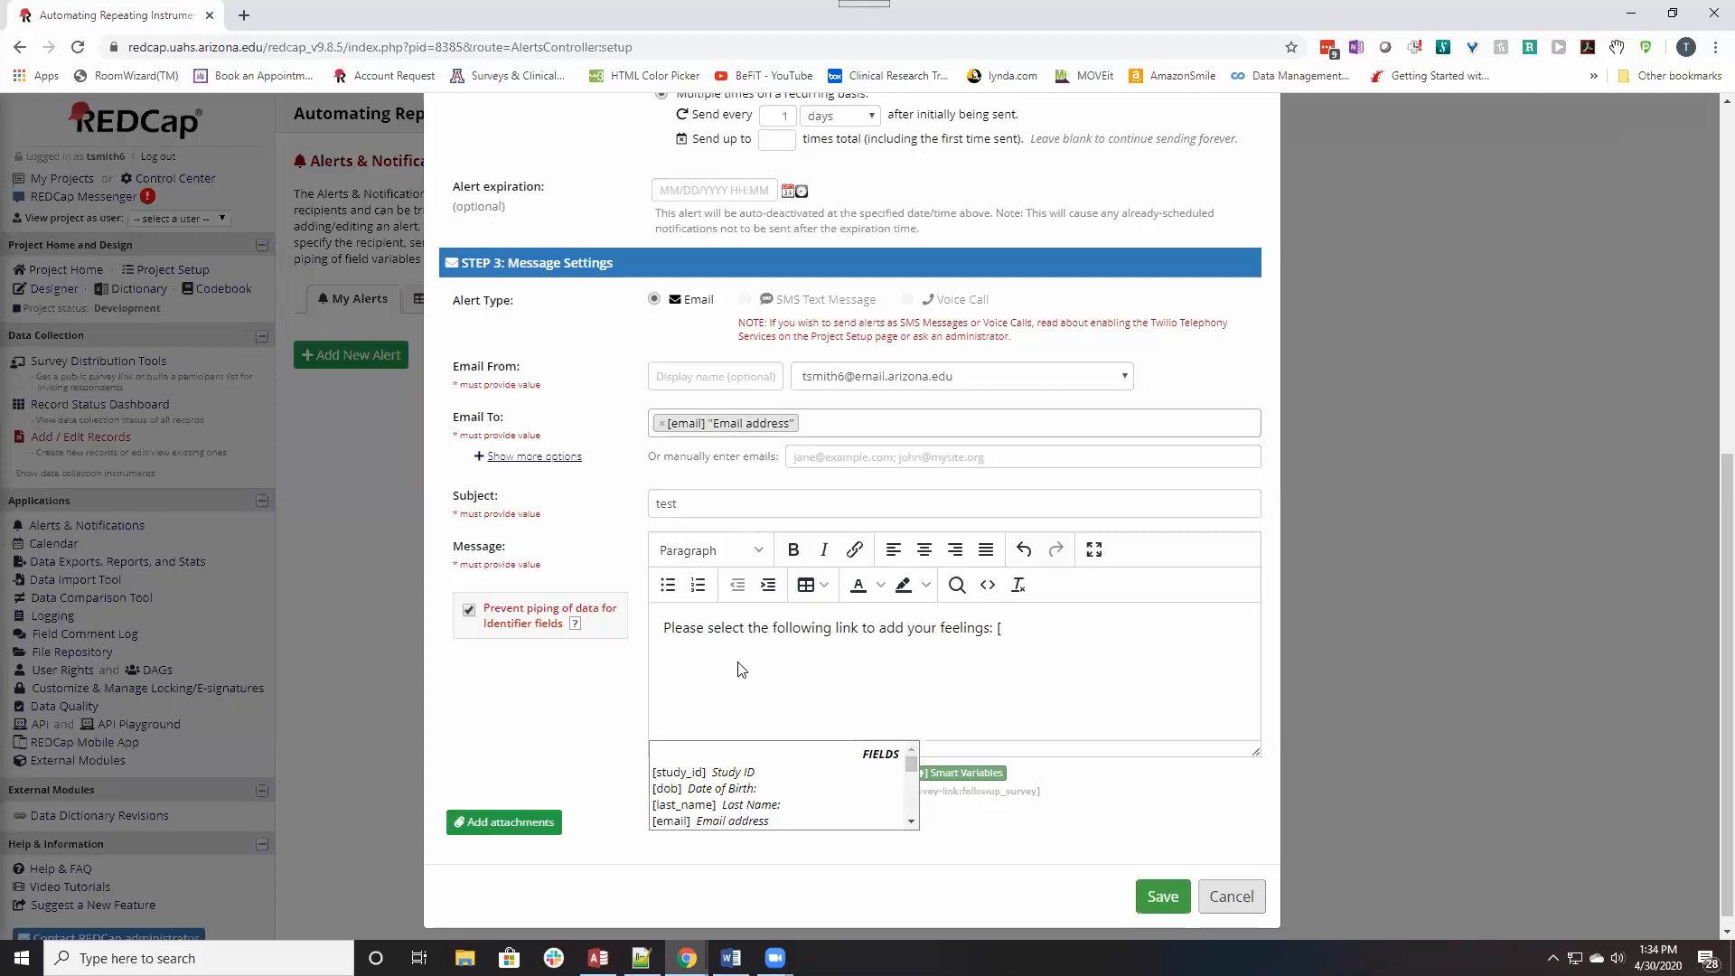
{"action": "type", "text": "susrve"}
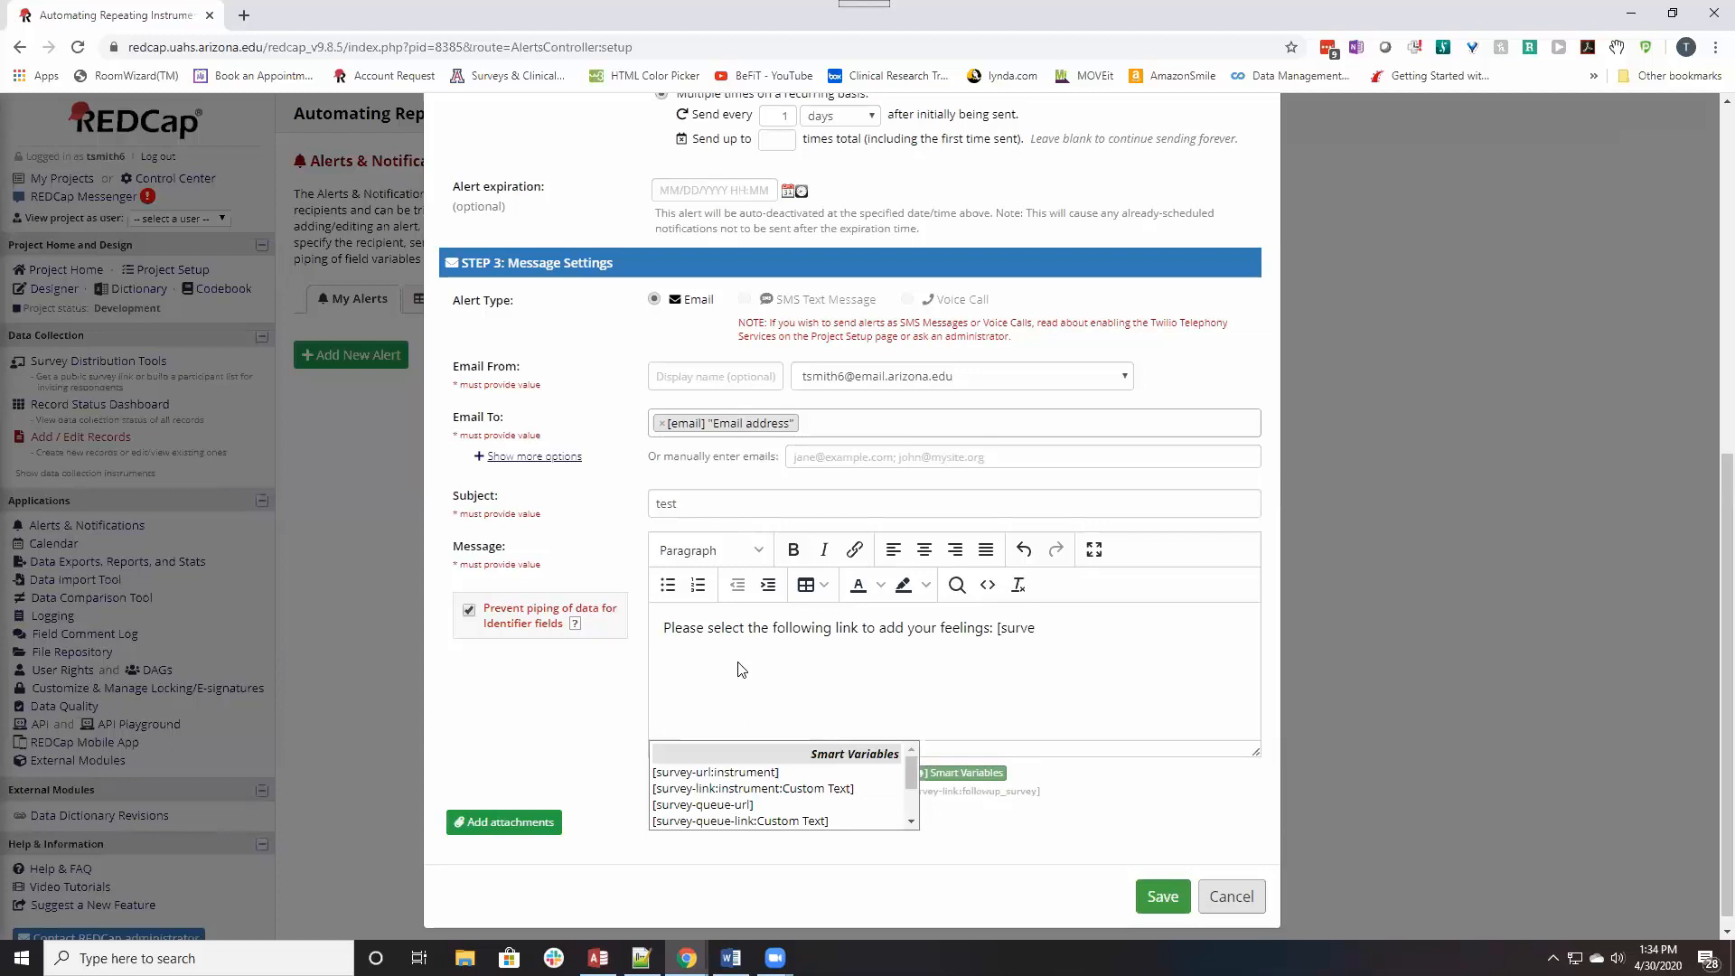
{"action": "type", "text": "y"}
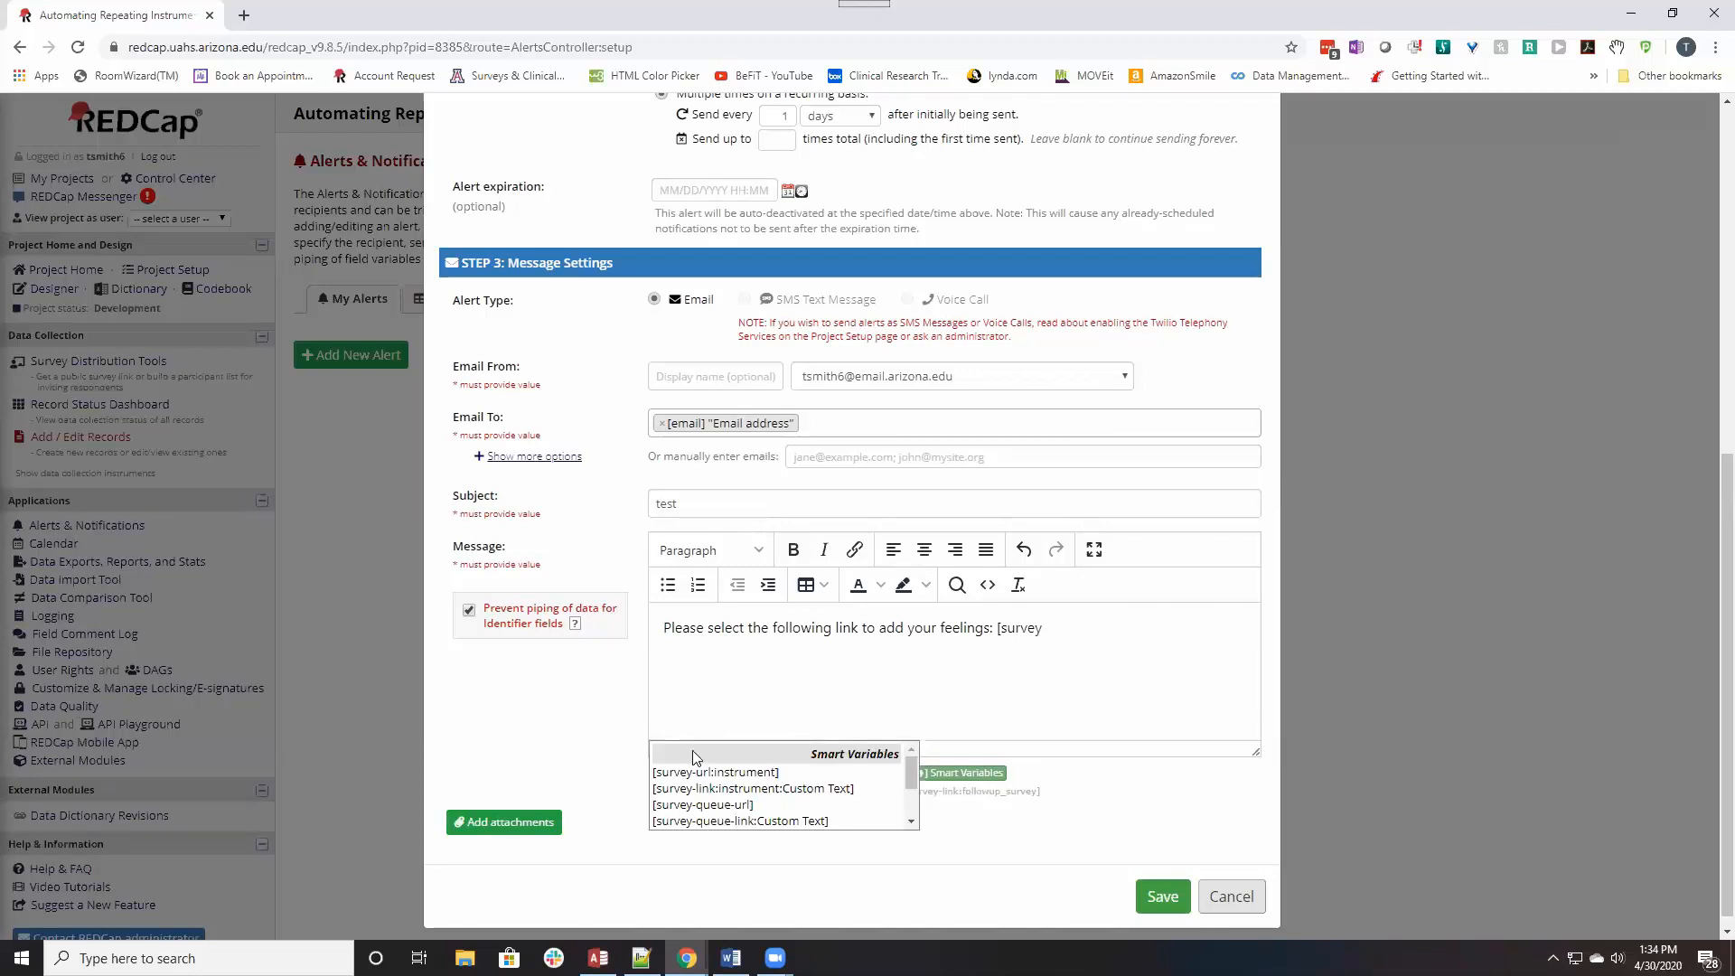
{"action": "left_click", "coordinate": [703, 804]}
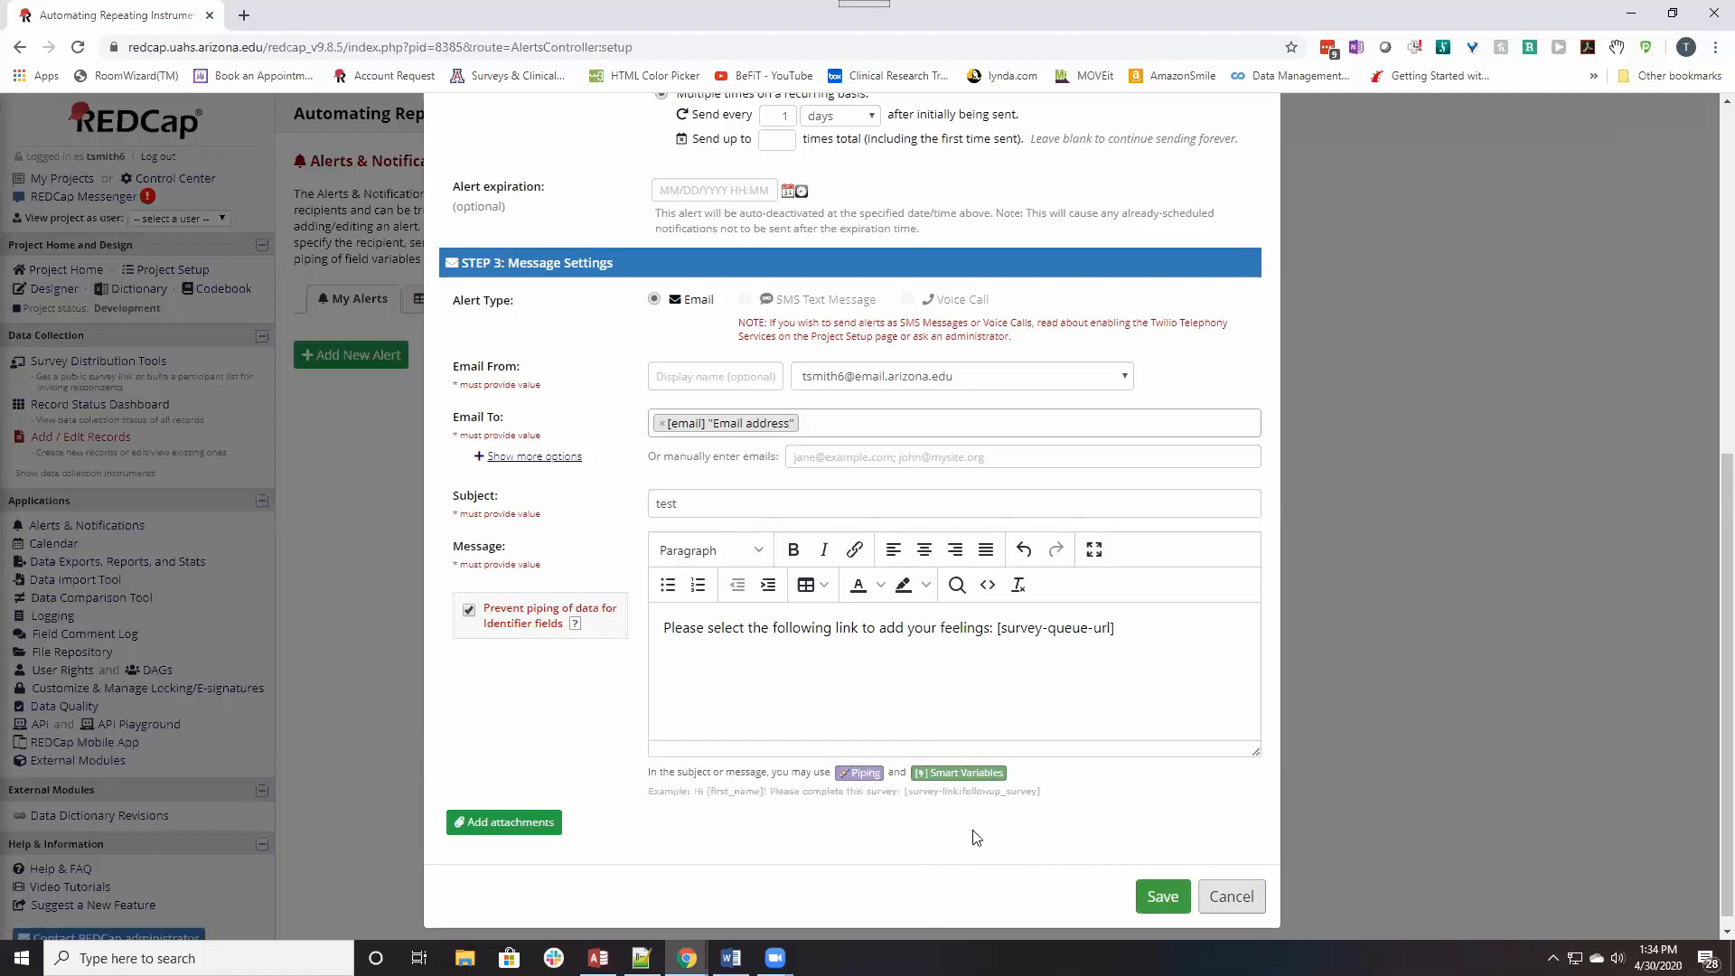
{"action": "mouse_move", "coordinate": [819, 693]}
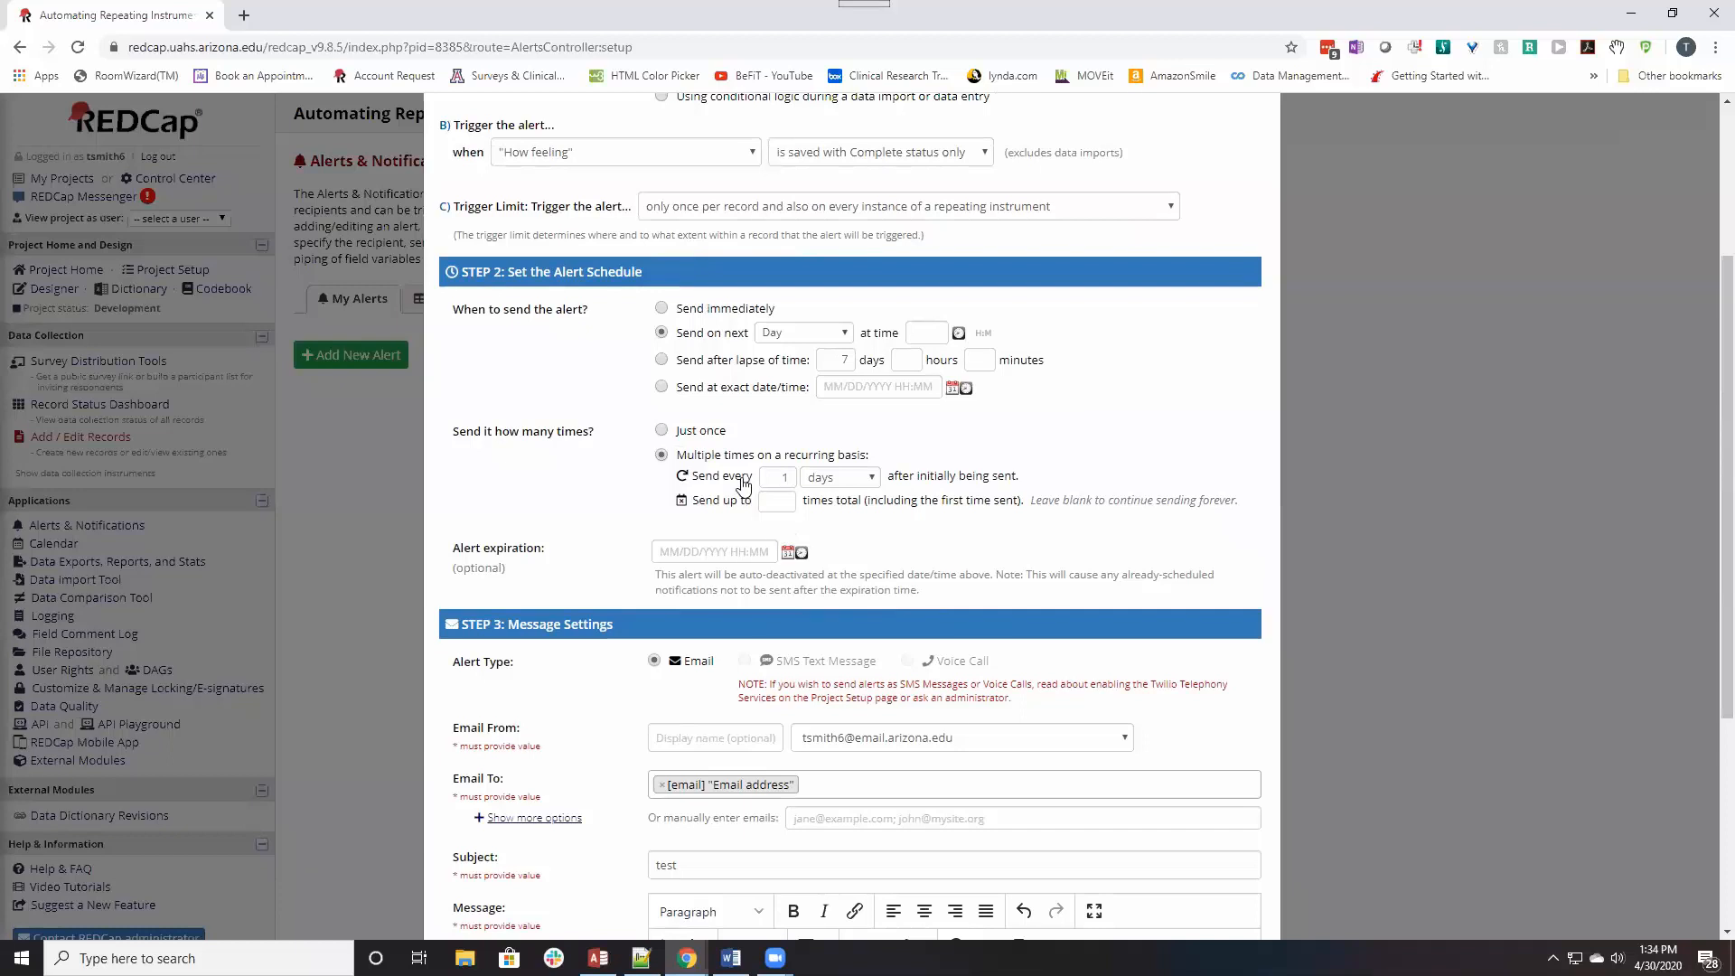
{"action": "mouse_move", "coordinate": [763, 501]}
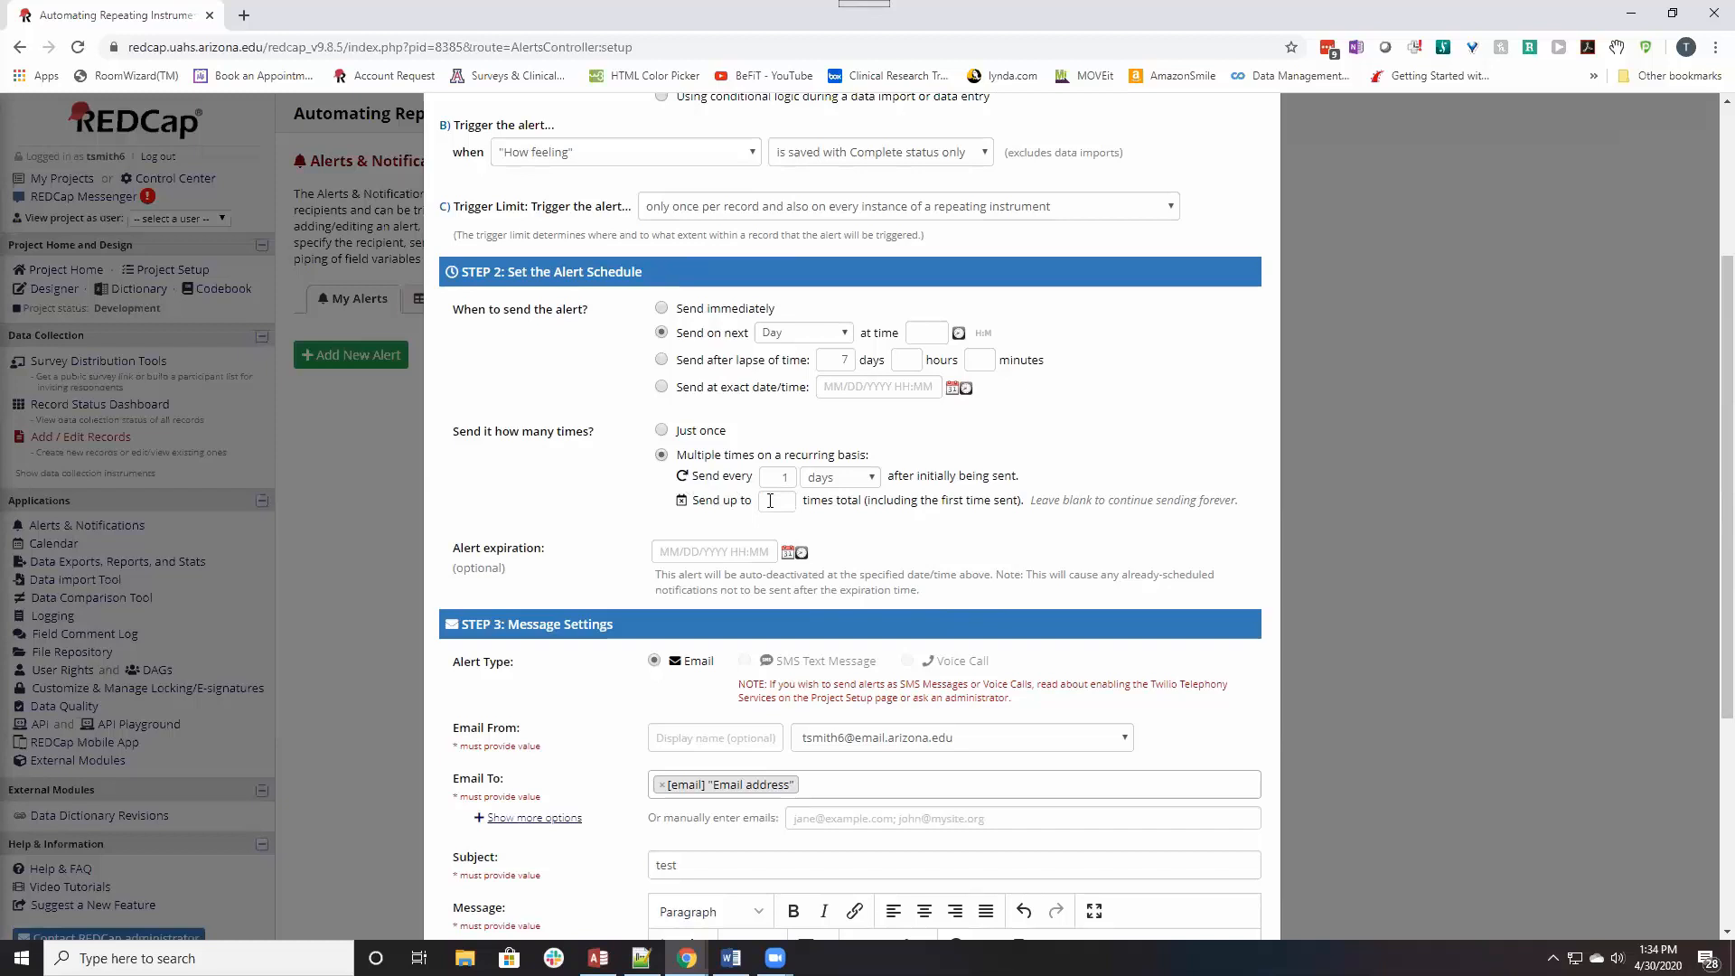
Send the recurring alert up to 3 times, repeating in minutes instead of days.
{"action": "left_click", "coordinate": [775, 501]}
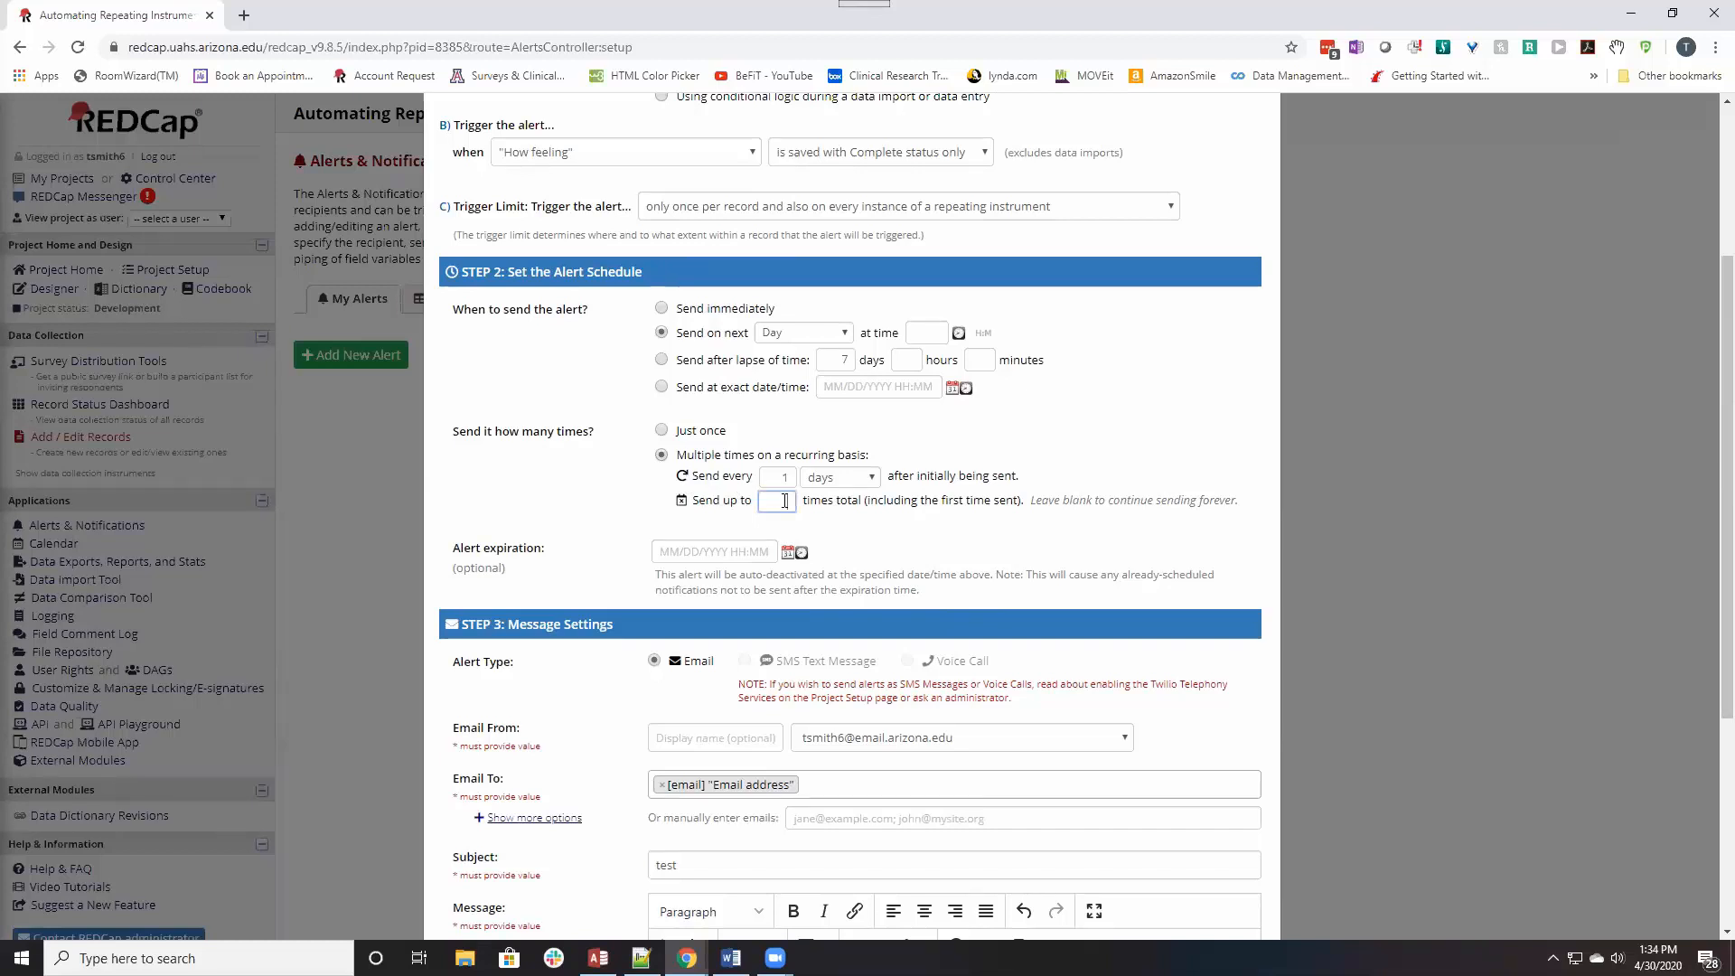
{"action": "type", "text": "3"}
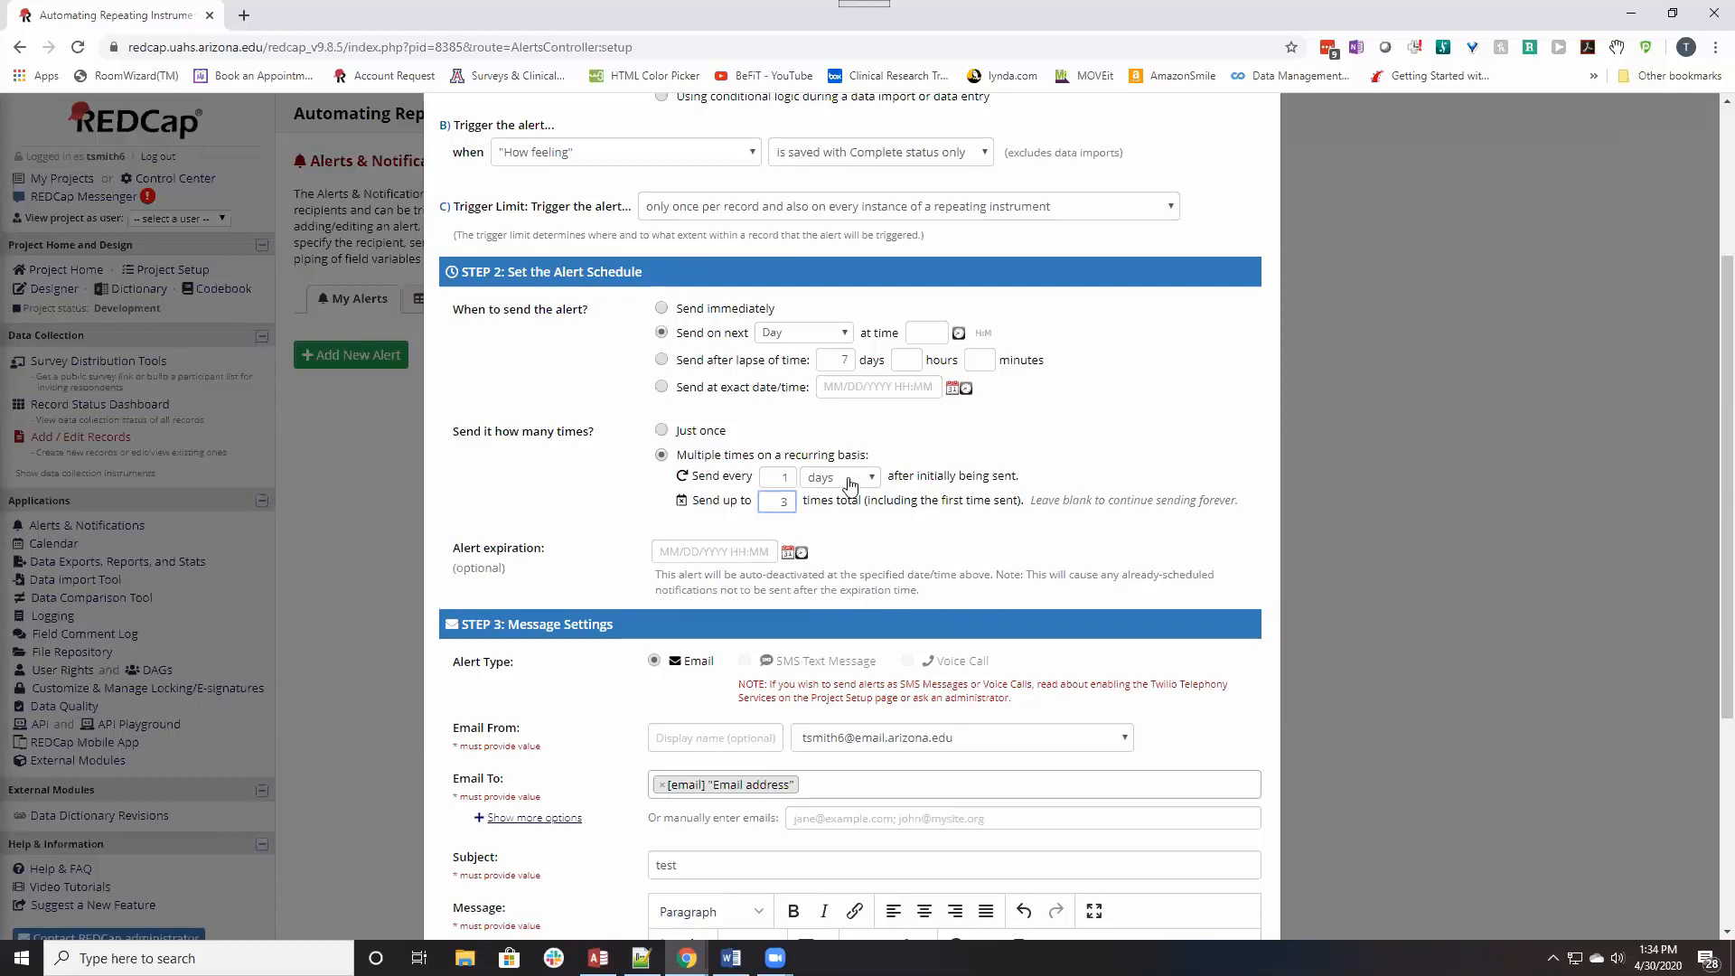
{"action": "left_click", "coordinate": [840, 475]}
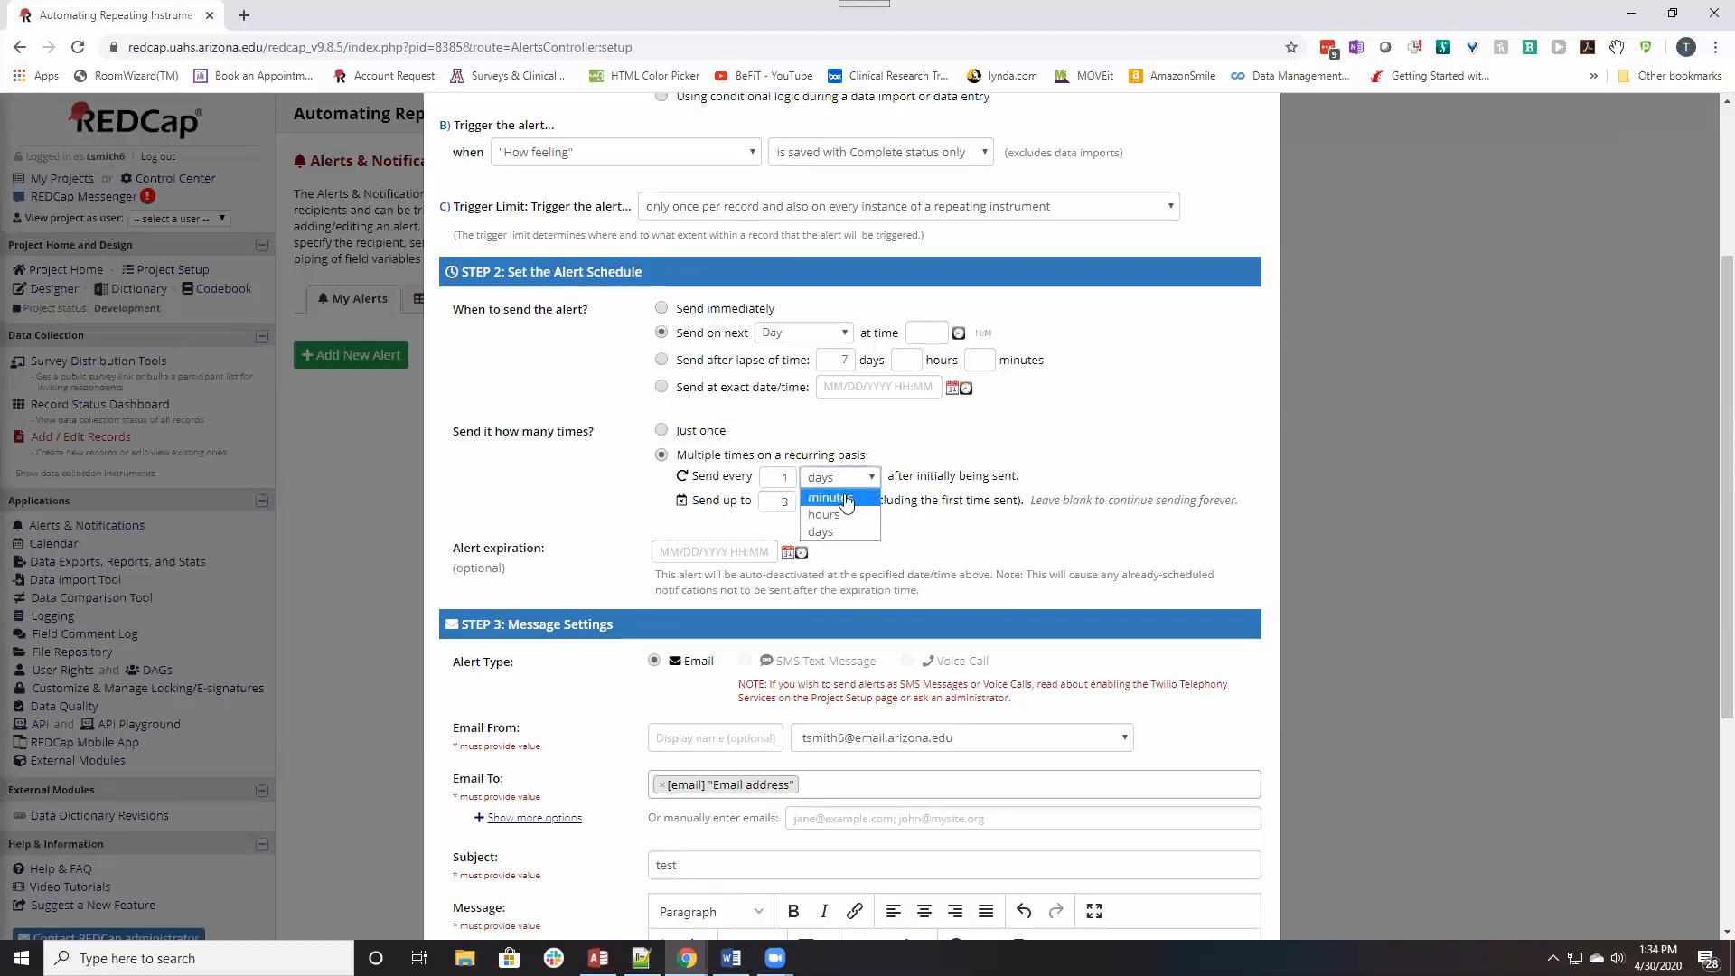
{"action": "left_click", "coordinate": [829, 497]}
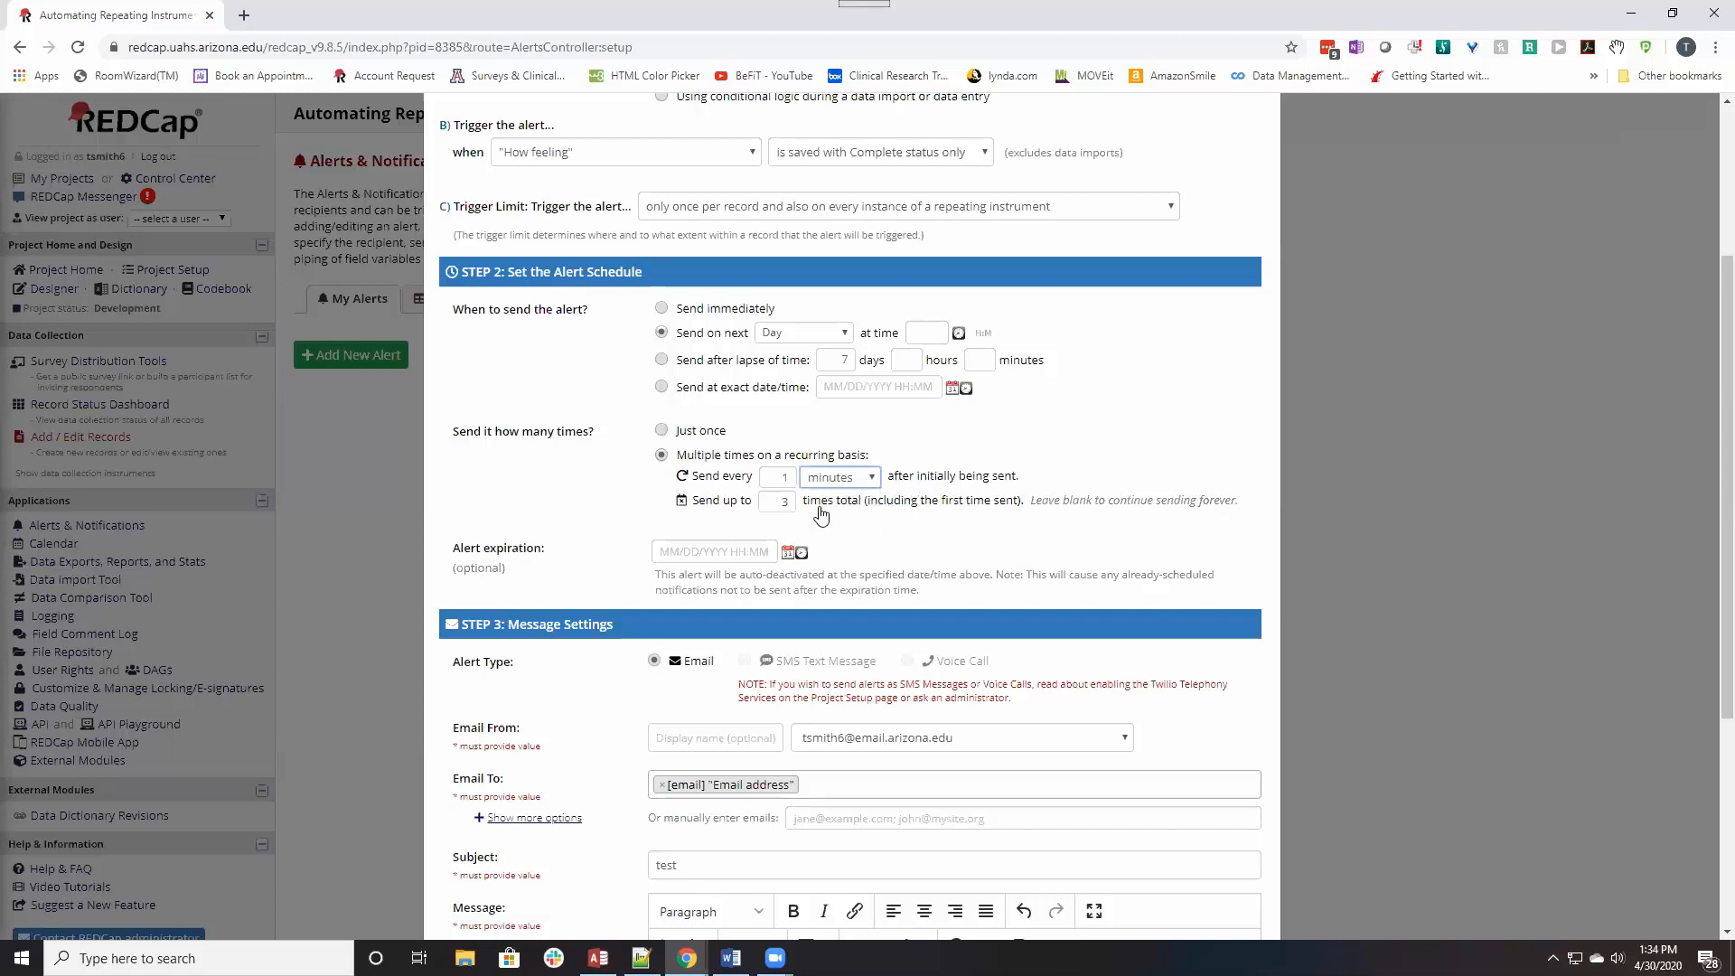
{"action": "mouse_move", "coordinate": [915, 505]}
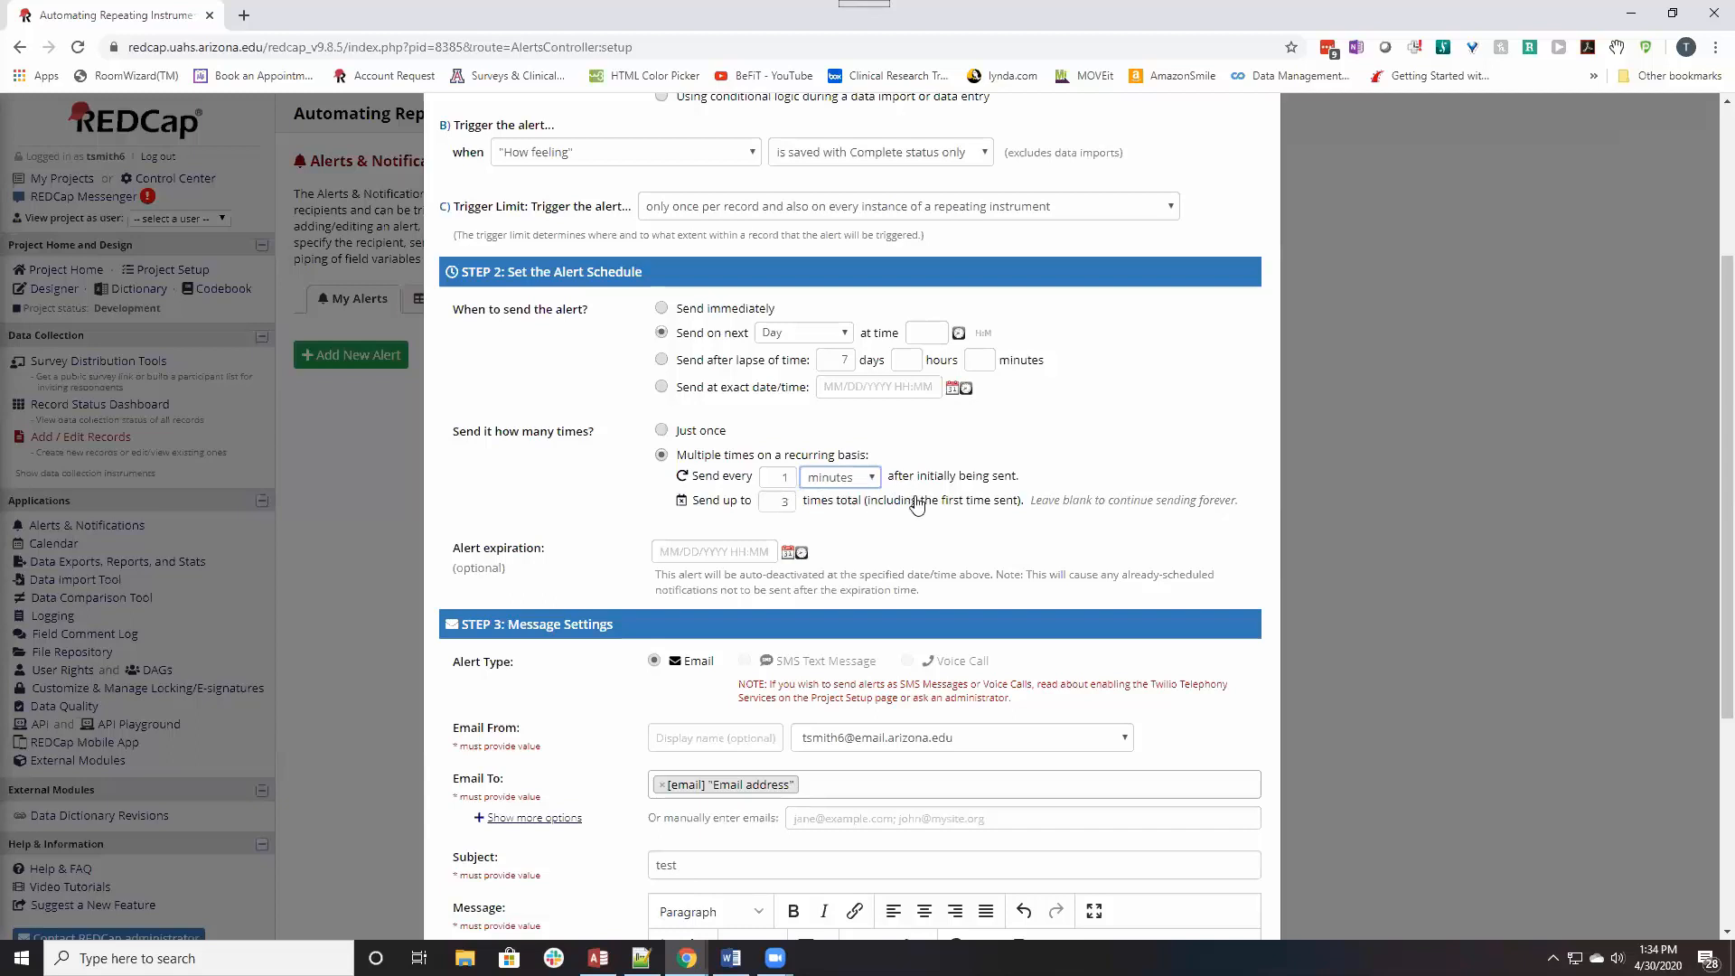
{"action": "mouse_move", "coordinate": [893, 566]}
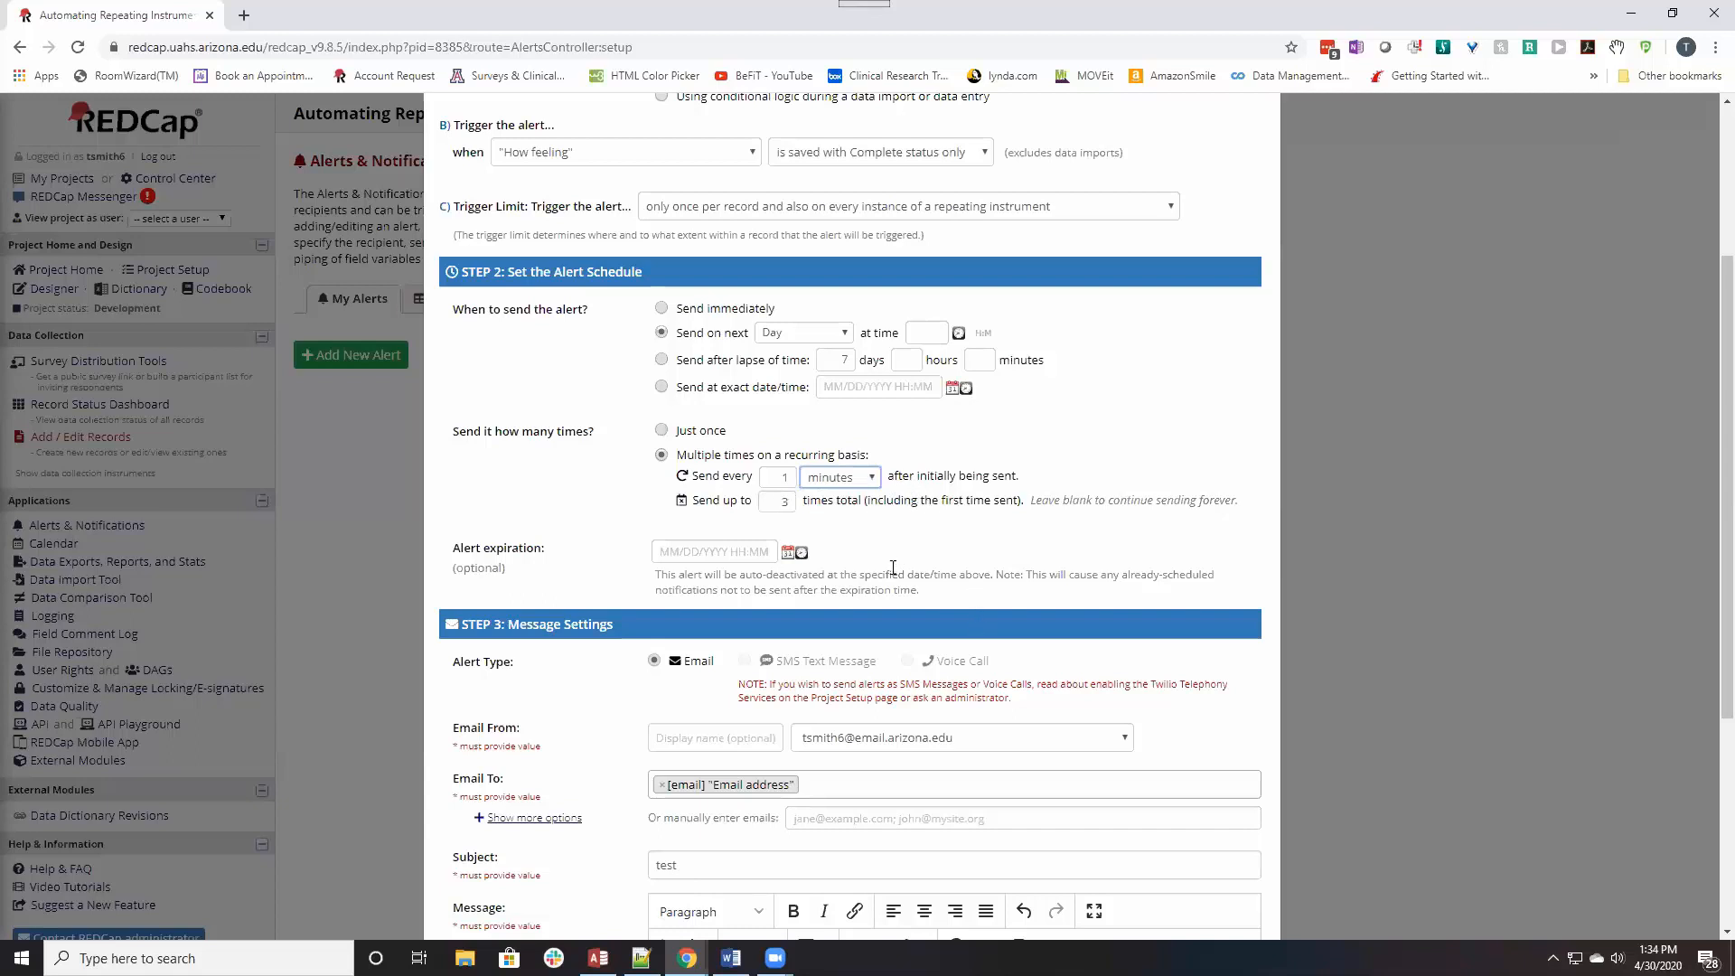
{"action": "scroll", "scroll_direction": "down", "scroll_amount": 3}
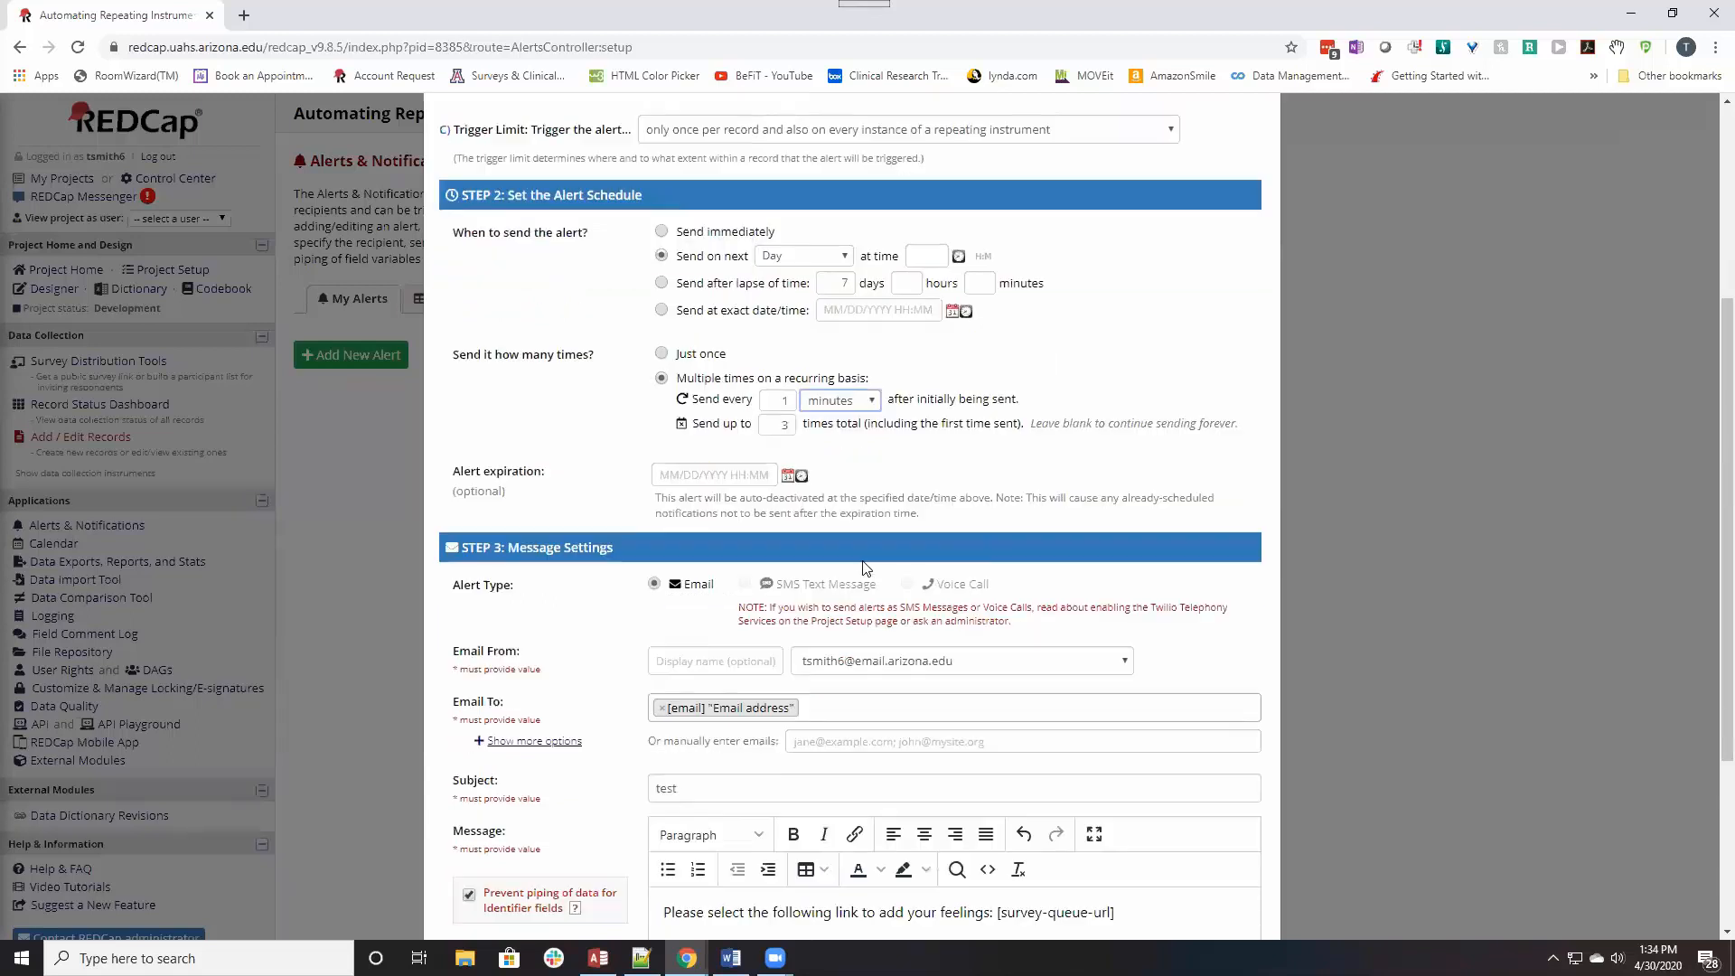
{"action": "scroll", "scroll_direction": "down", "scroll_amount": 3}
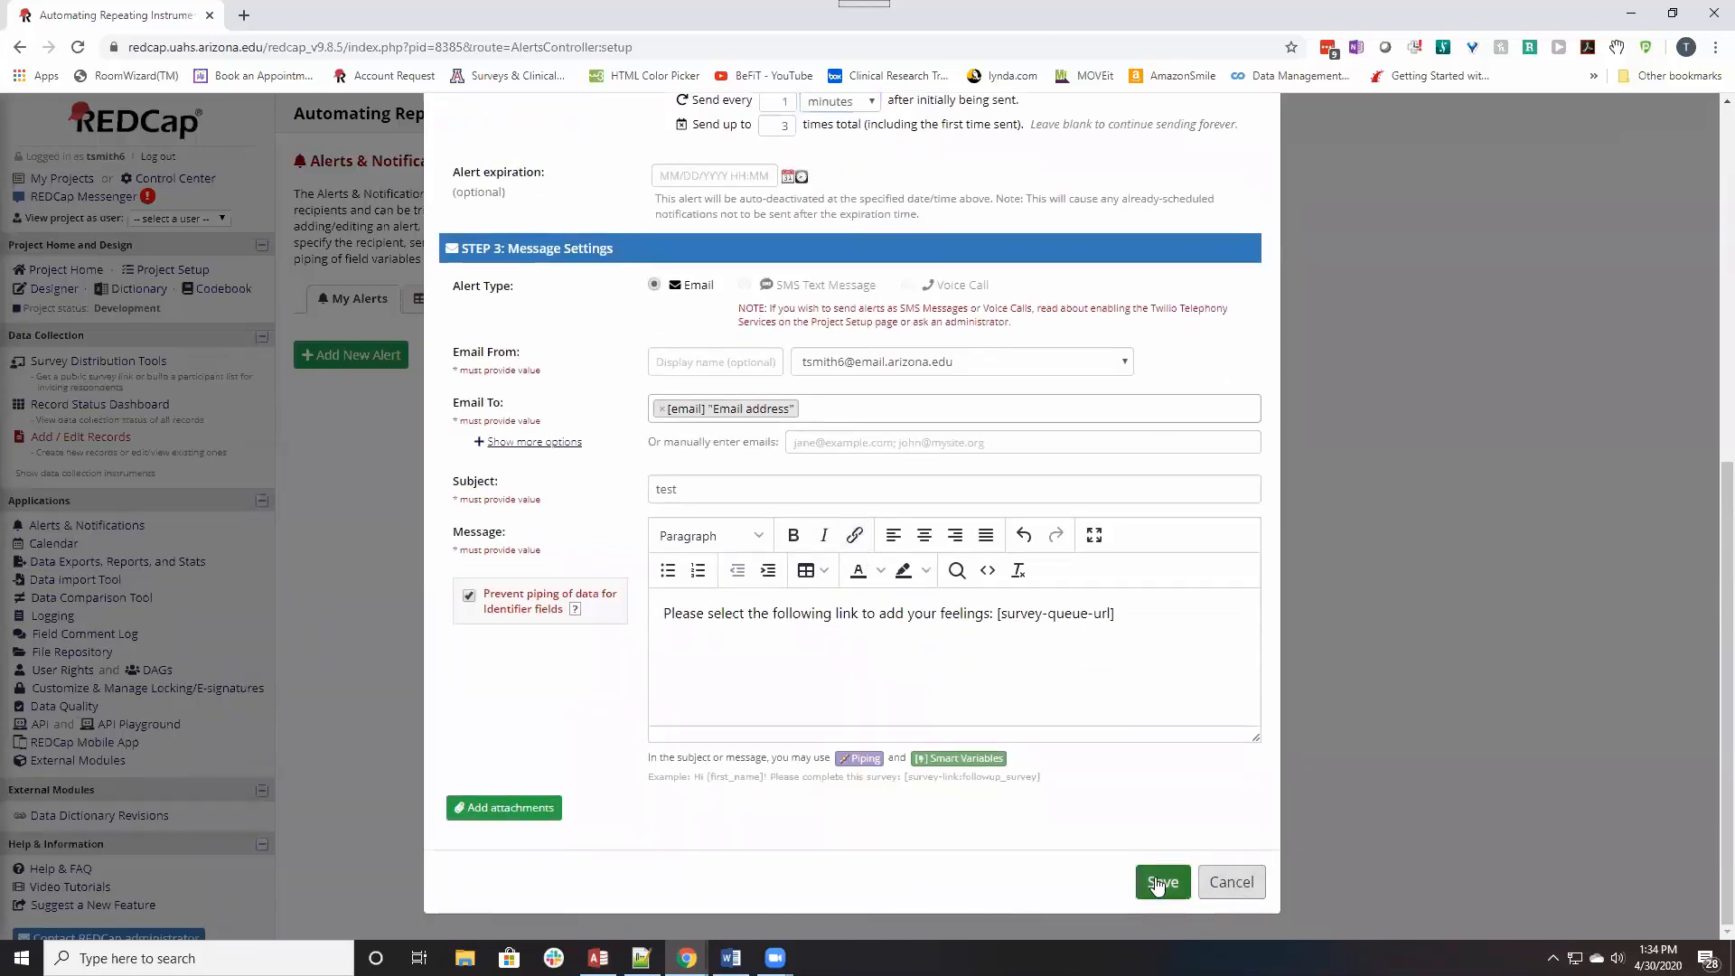
Save the new alert as Alert #1.
{"action": "left_click", "coordinate": [1160, 882]}
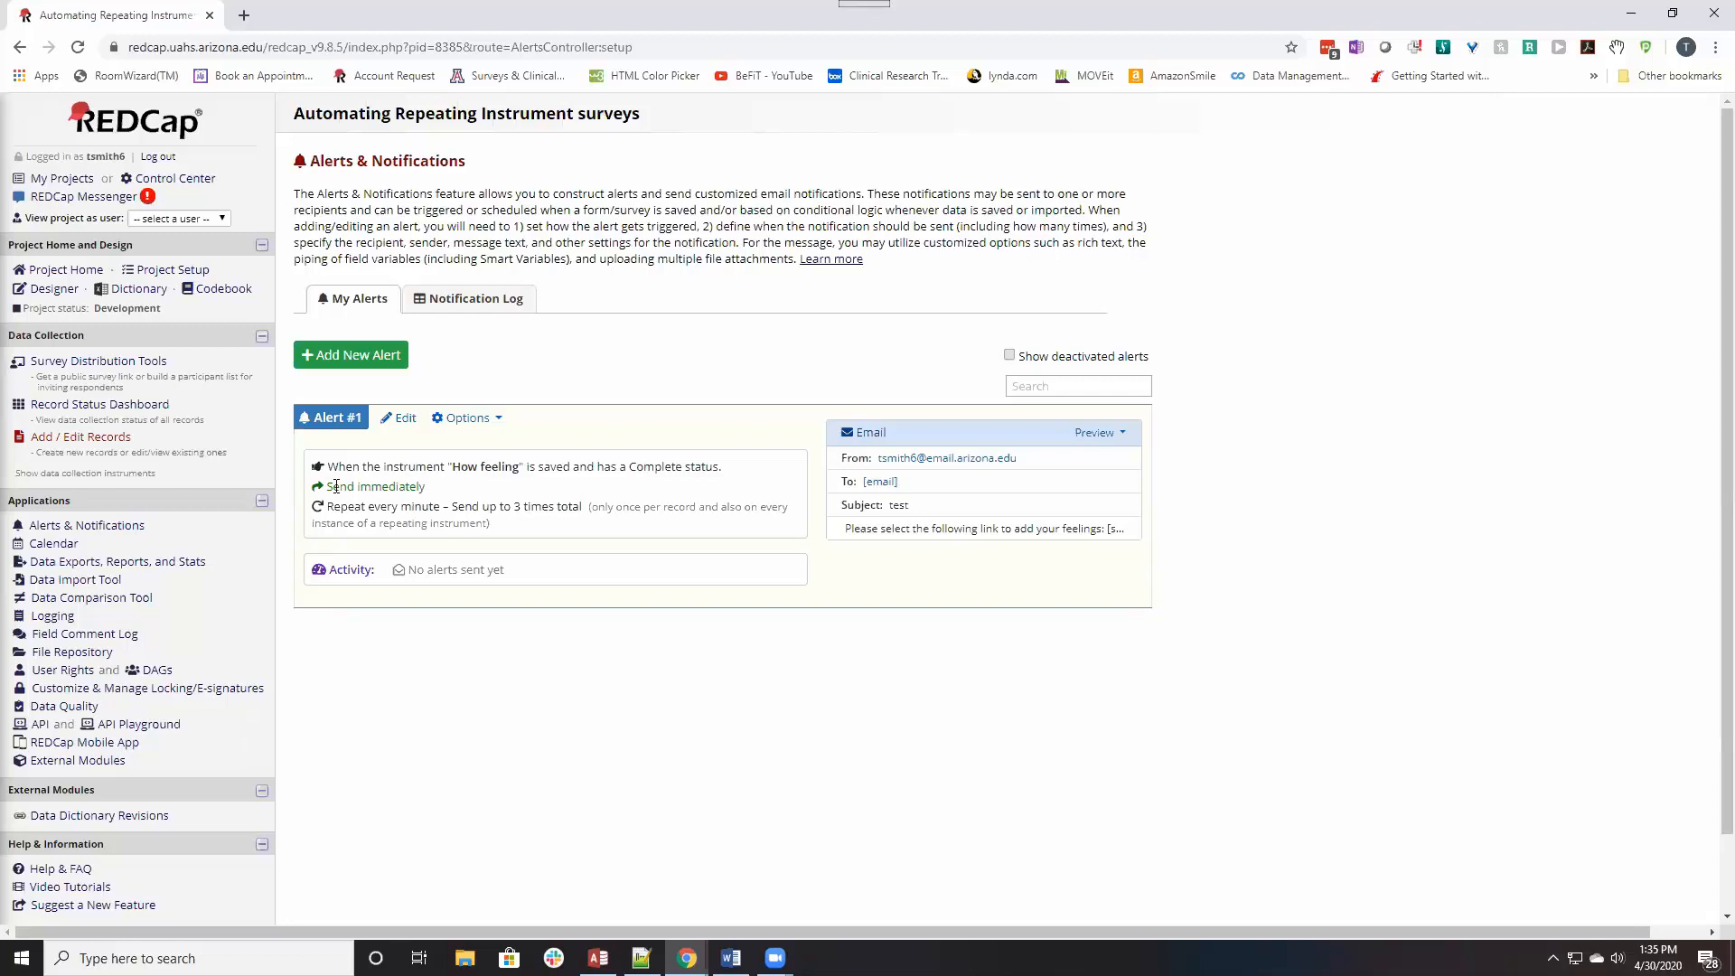
{"action": "mouse_move", "coordinate": [152, 412]}
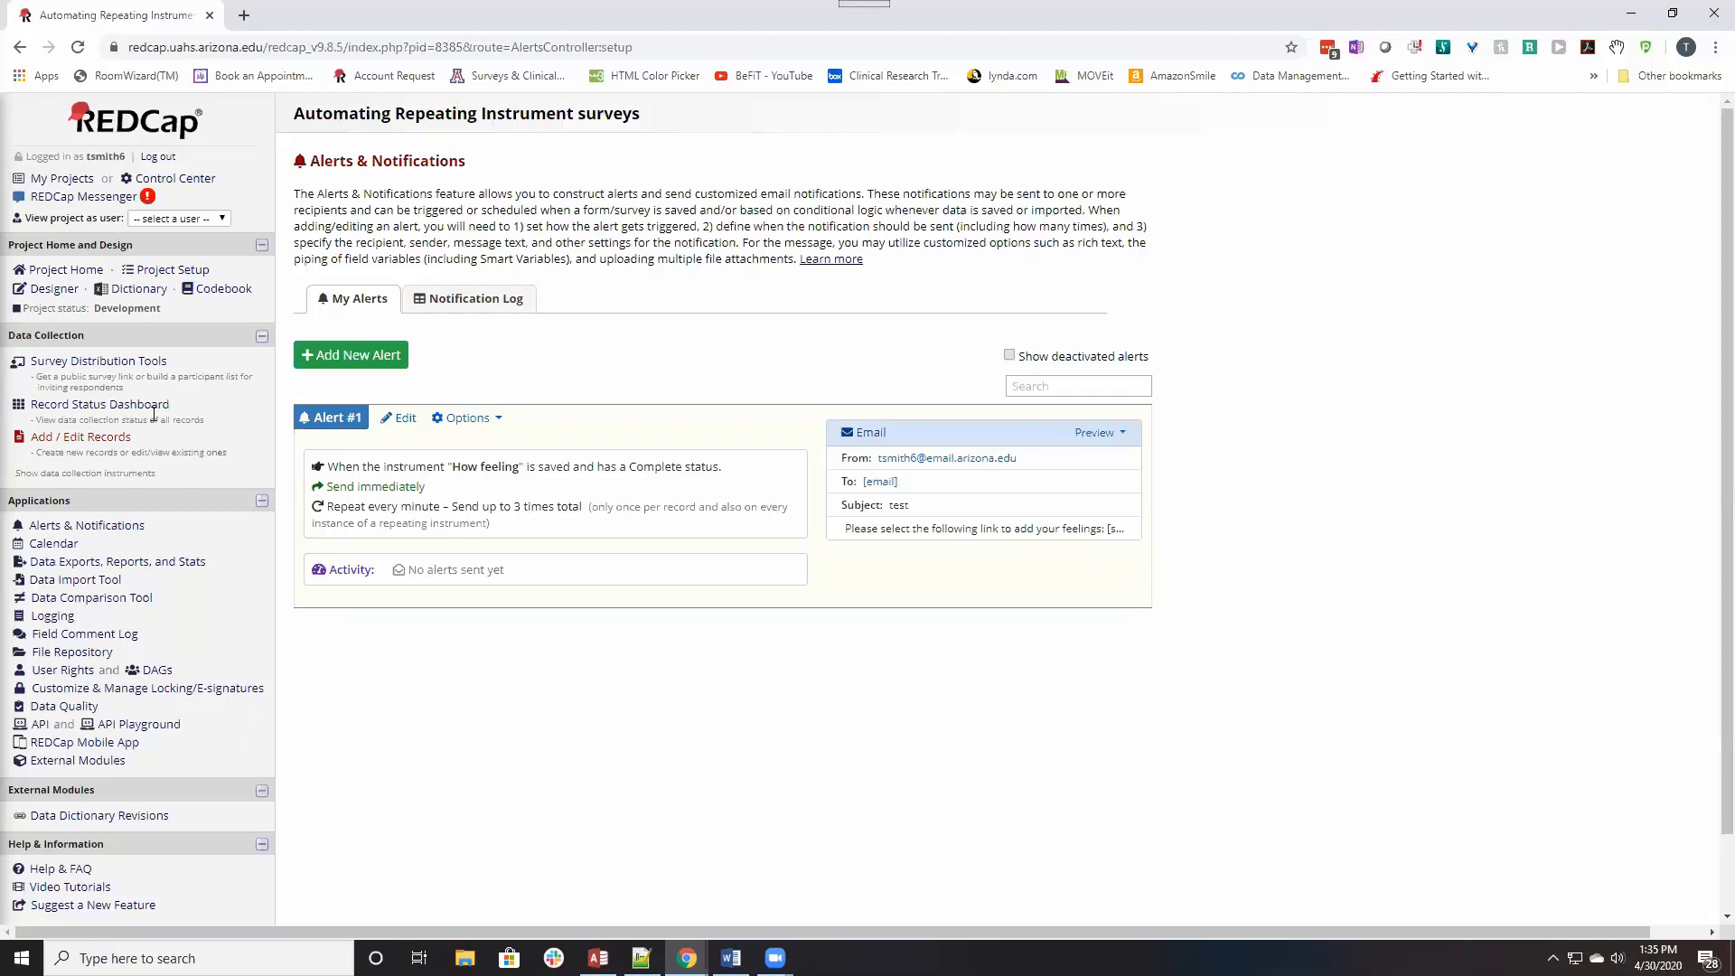
{"action": "mouse_move", "coordinate": [97, 403]}
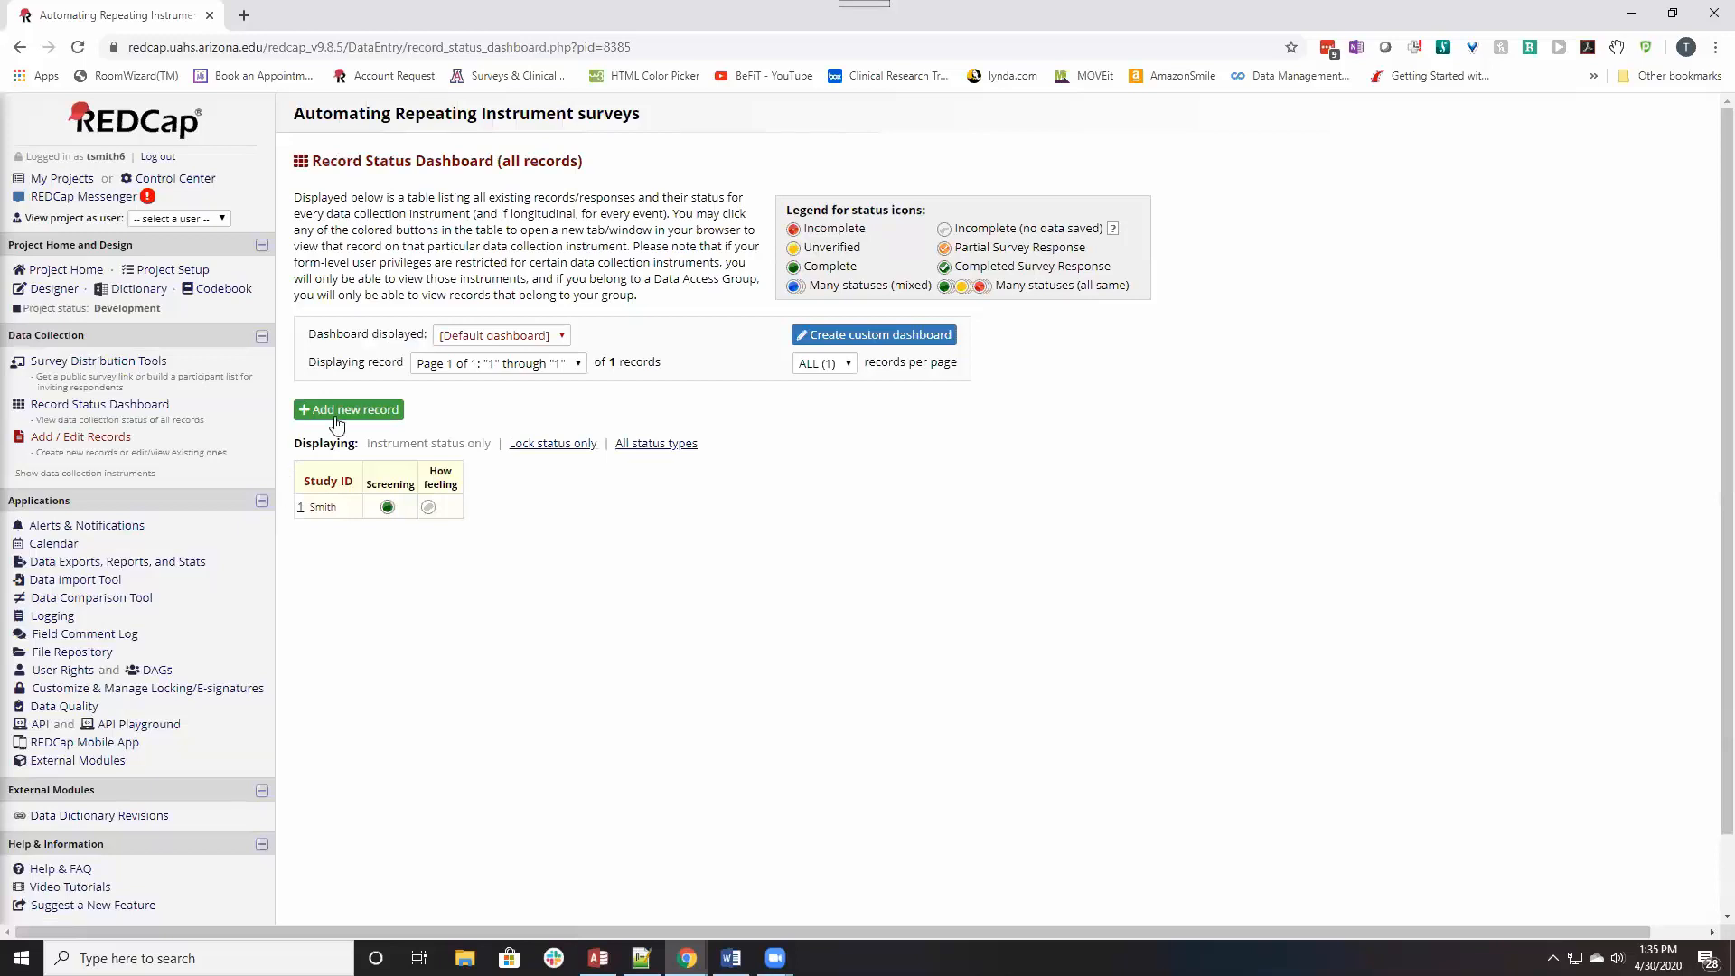
{"action": "left_click", "coordinate": [349, 411]}
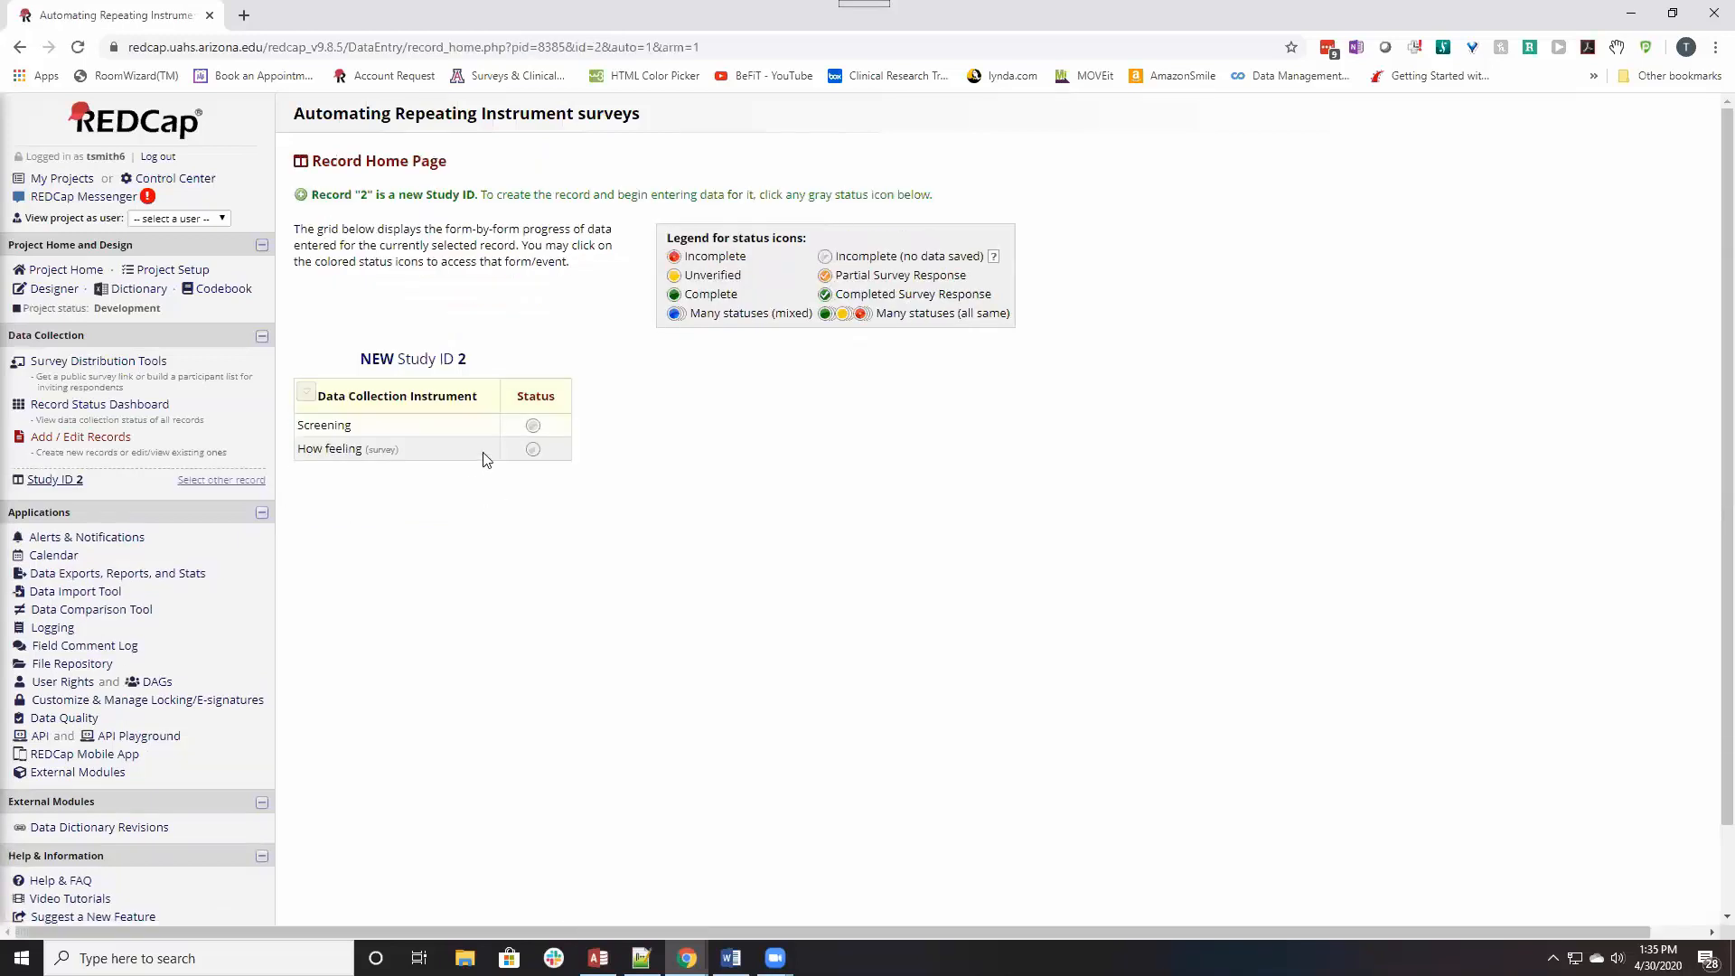
{"action": "left_click", "coordinate": [531, 425]}
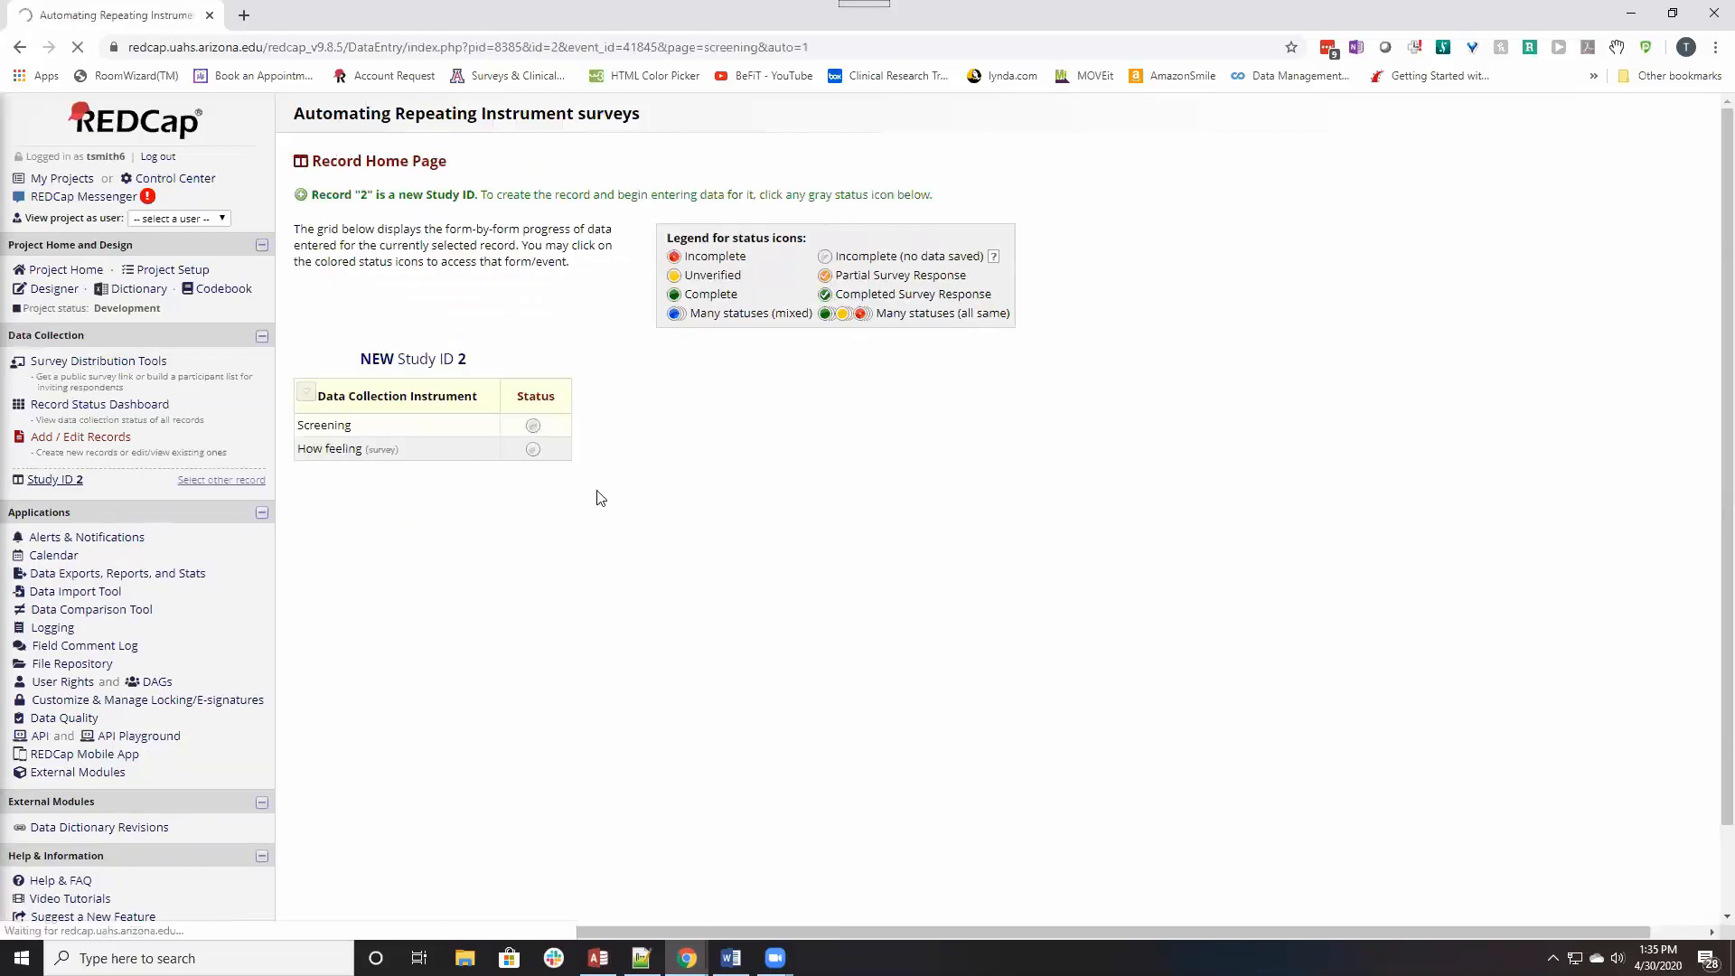
{"action": "left_click", "coordinate": [532, 425]}
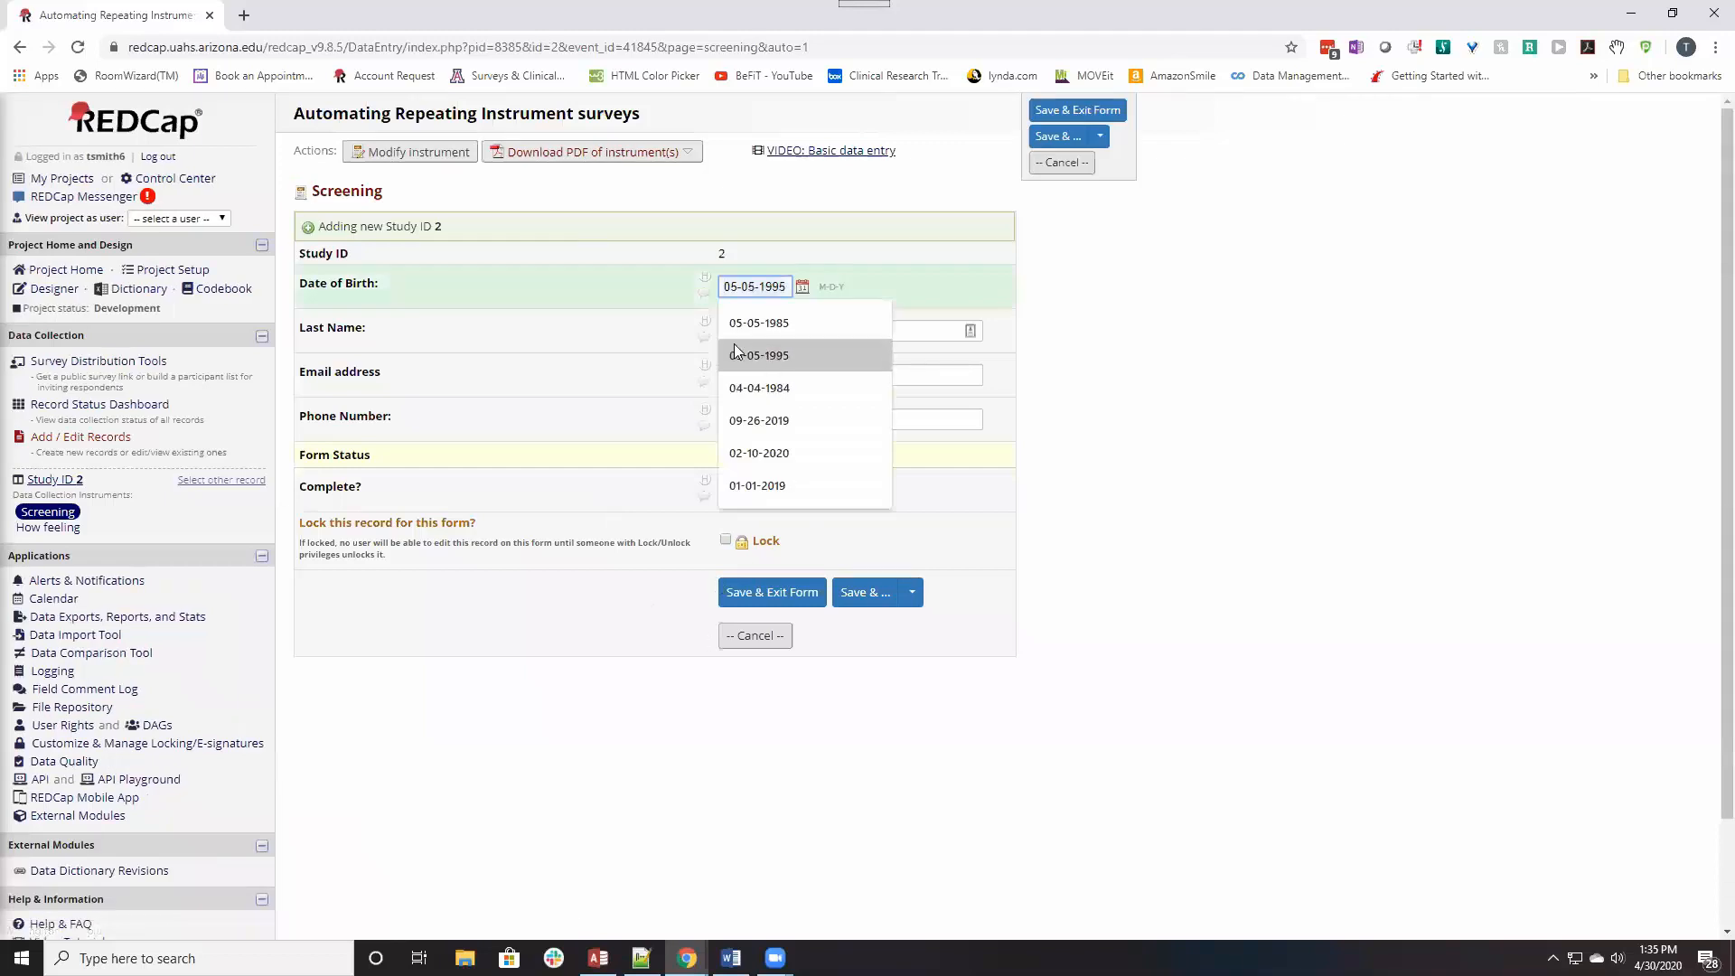
{"action": "left_click", "coordinate": [759, 387]}
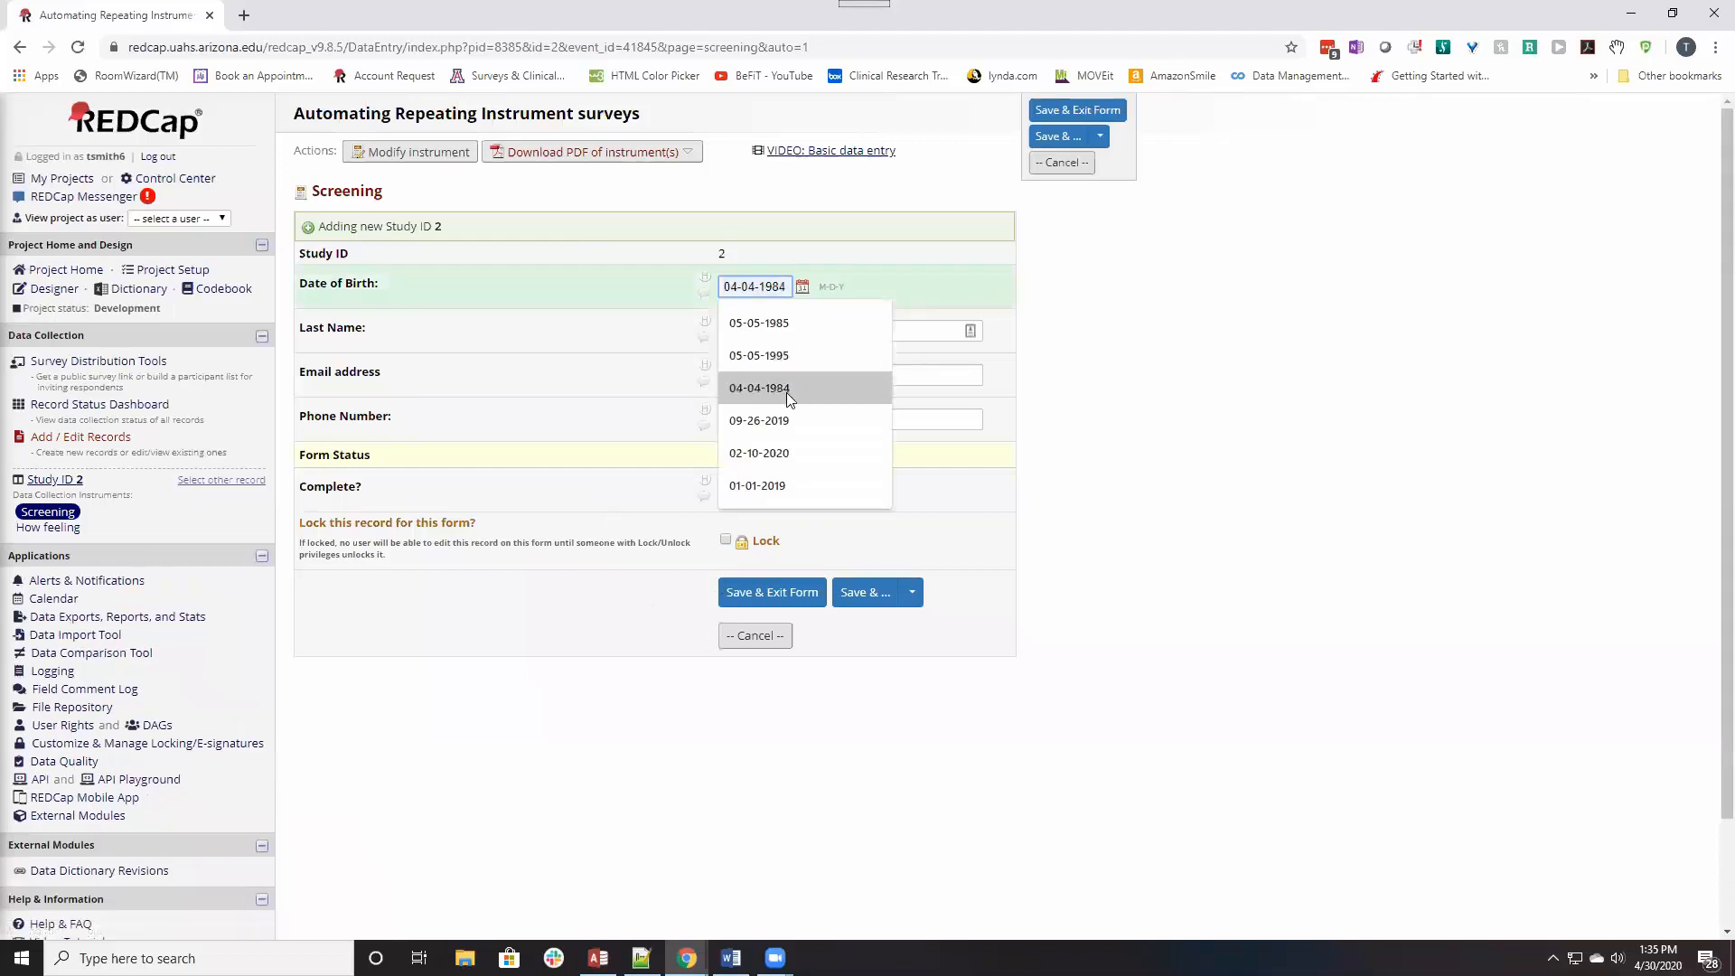
{"action": "left_click", "coordinate": [850, 329]}
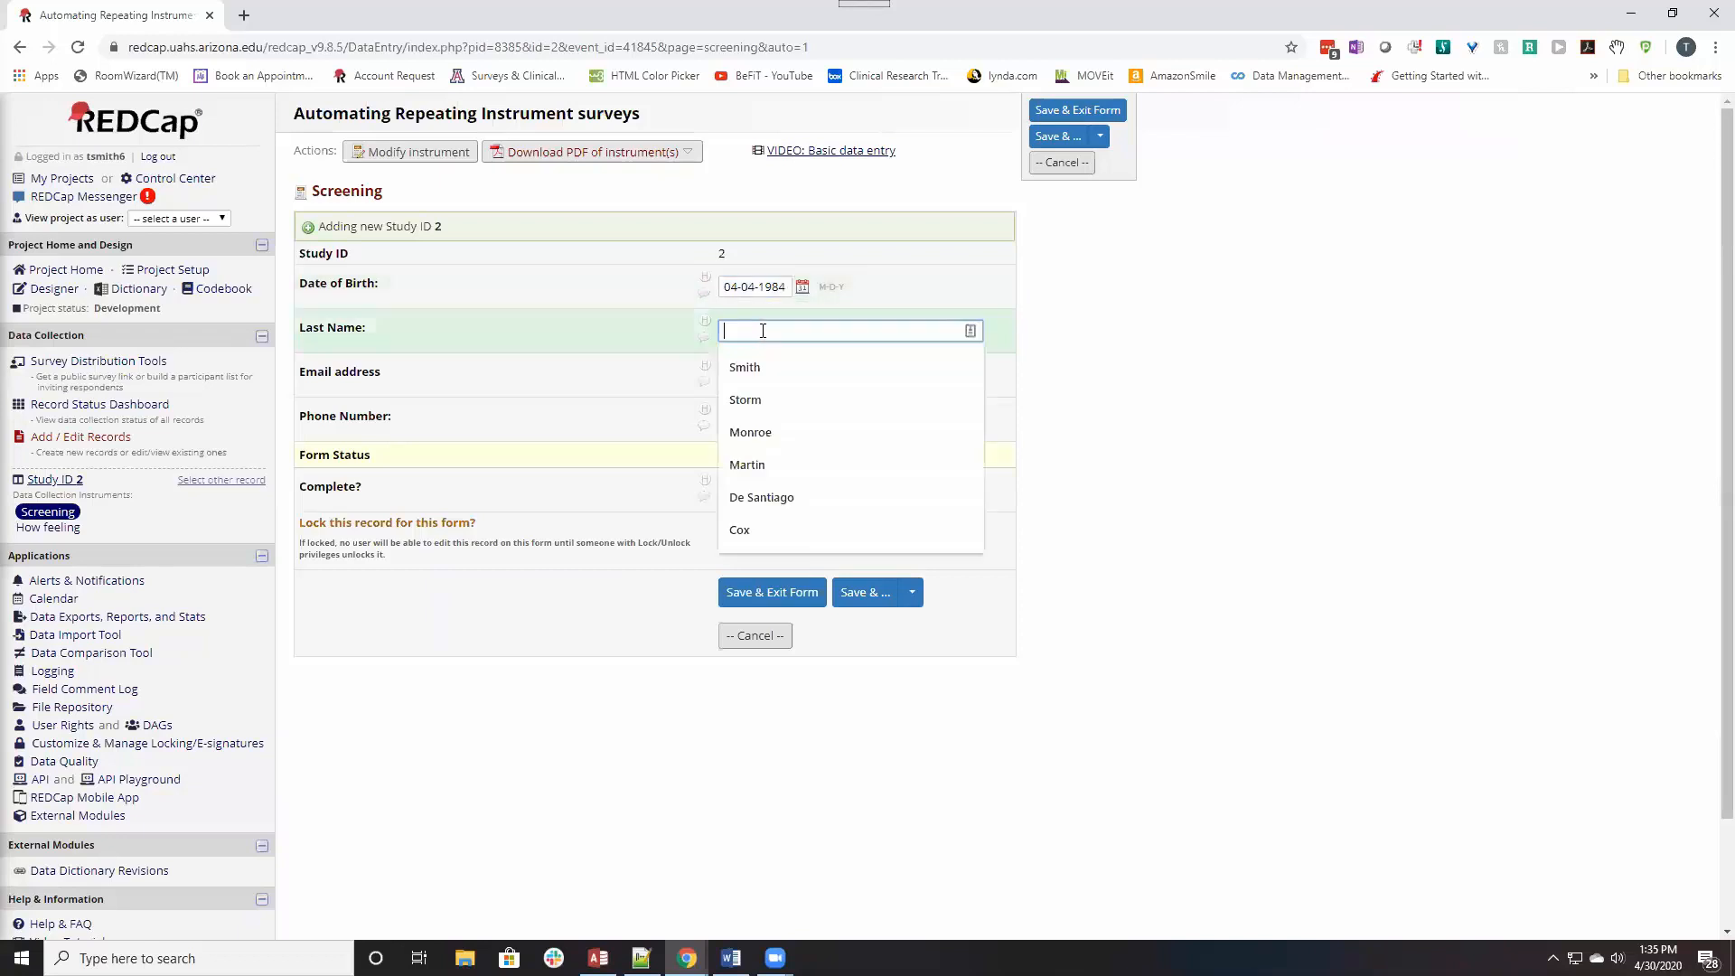
{"action": "type", "text": "Kenost"}
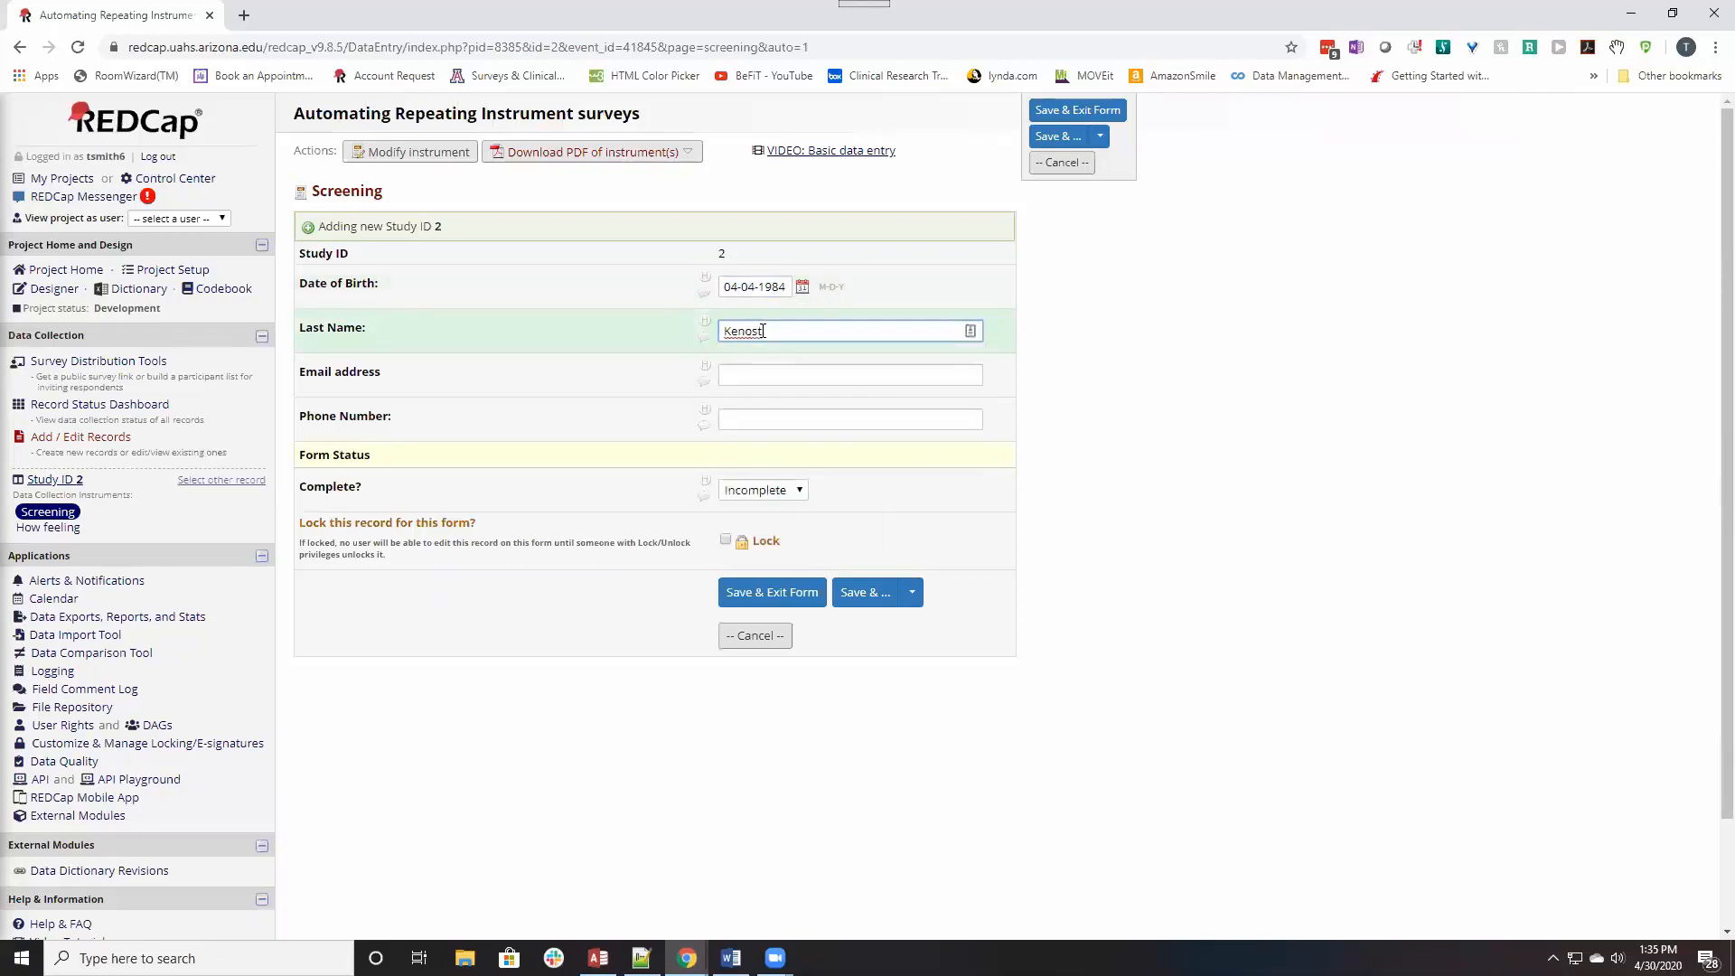
{"action": "left_click", "coordinate": [850, 374]}
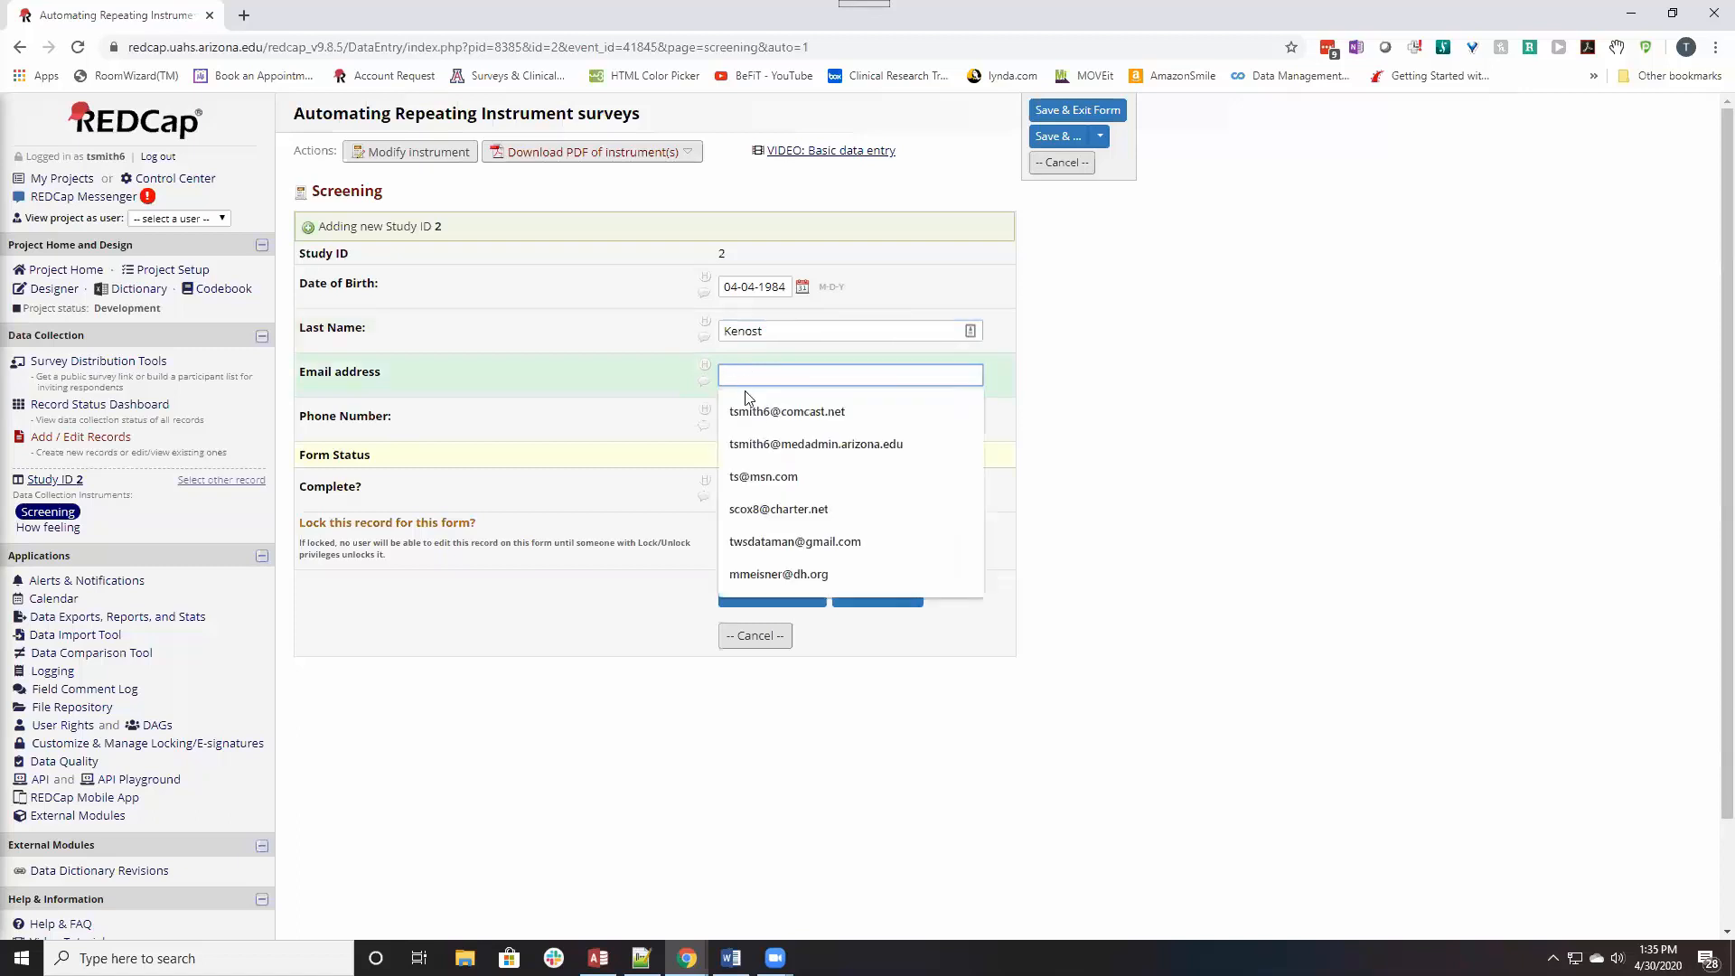
{"action": "left_click", "coordinate": [815, 445]}
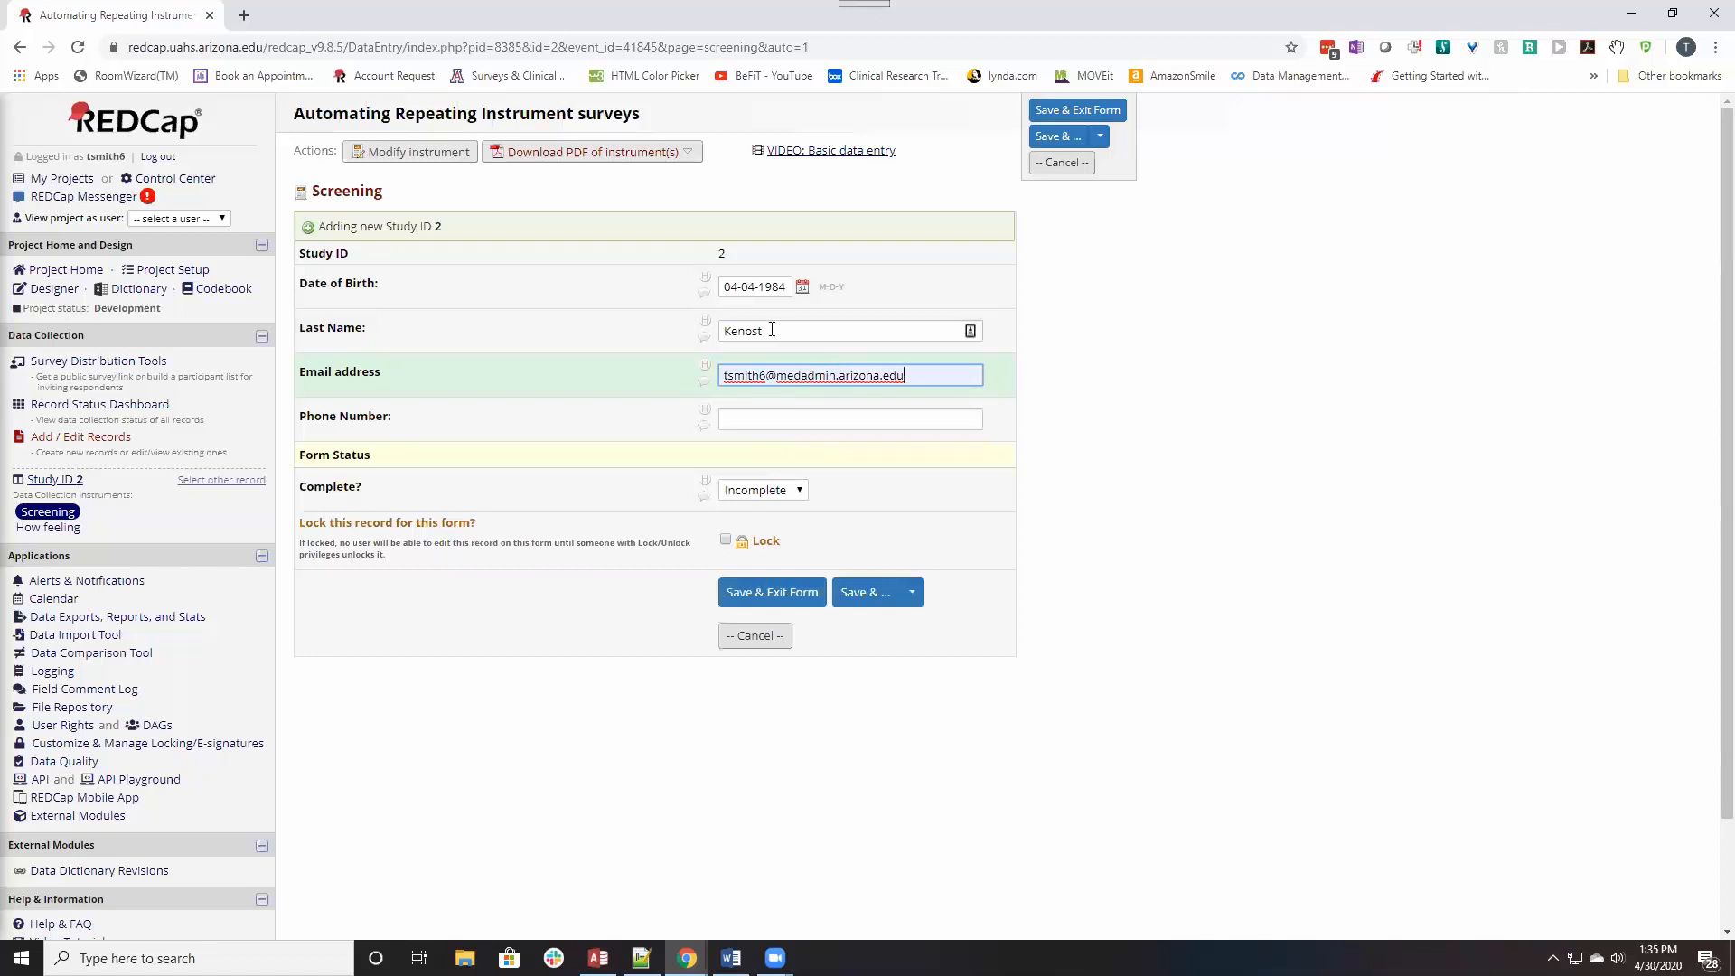
{"action": "left_click", "coordinate": [850, 418]}
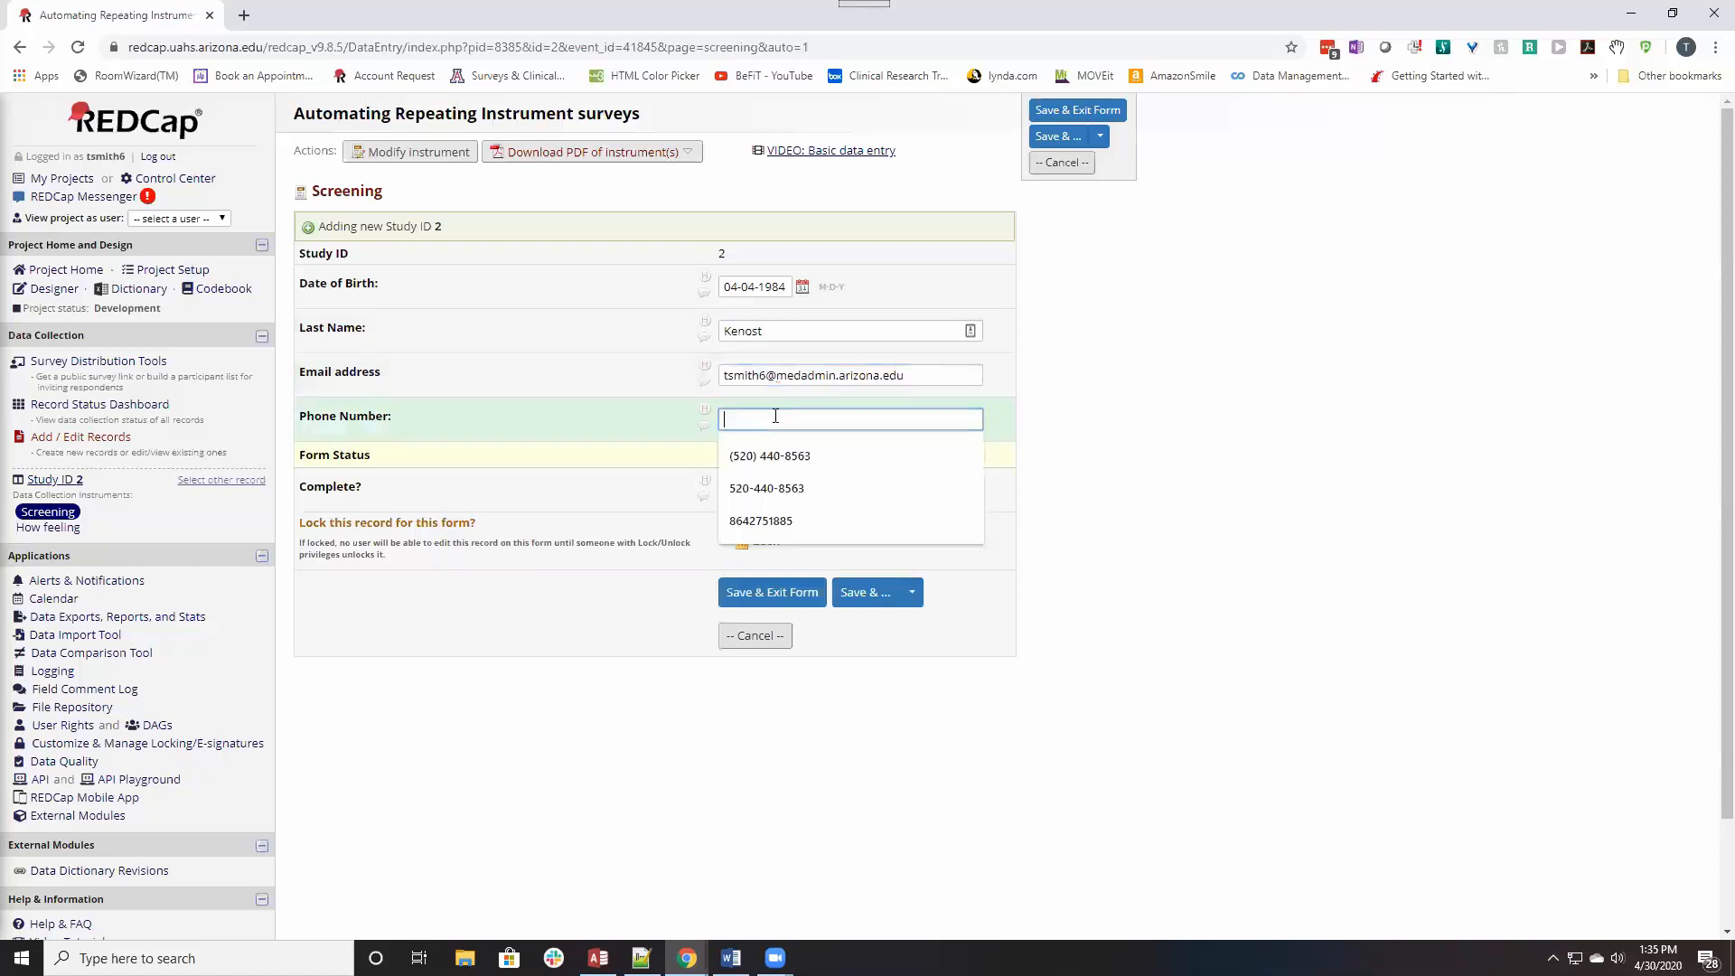
{"action": "left_click", "coordinate": [770, 455]}
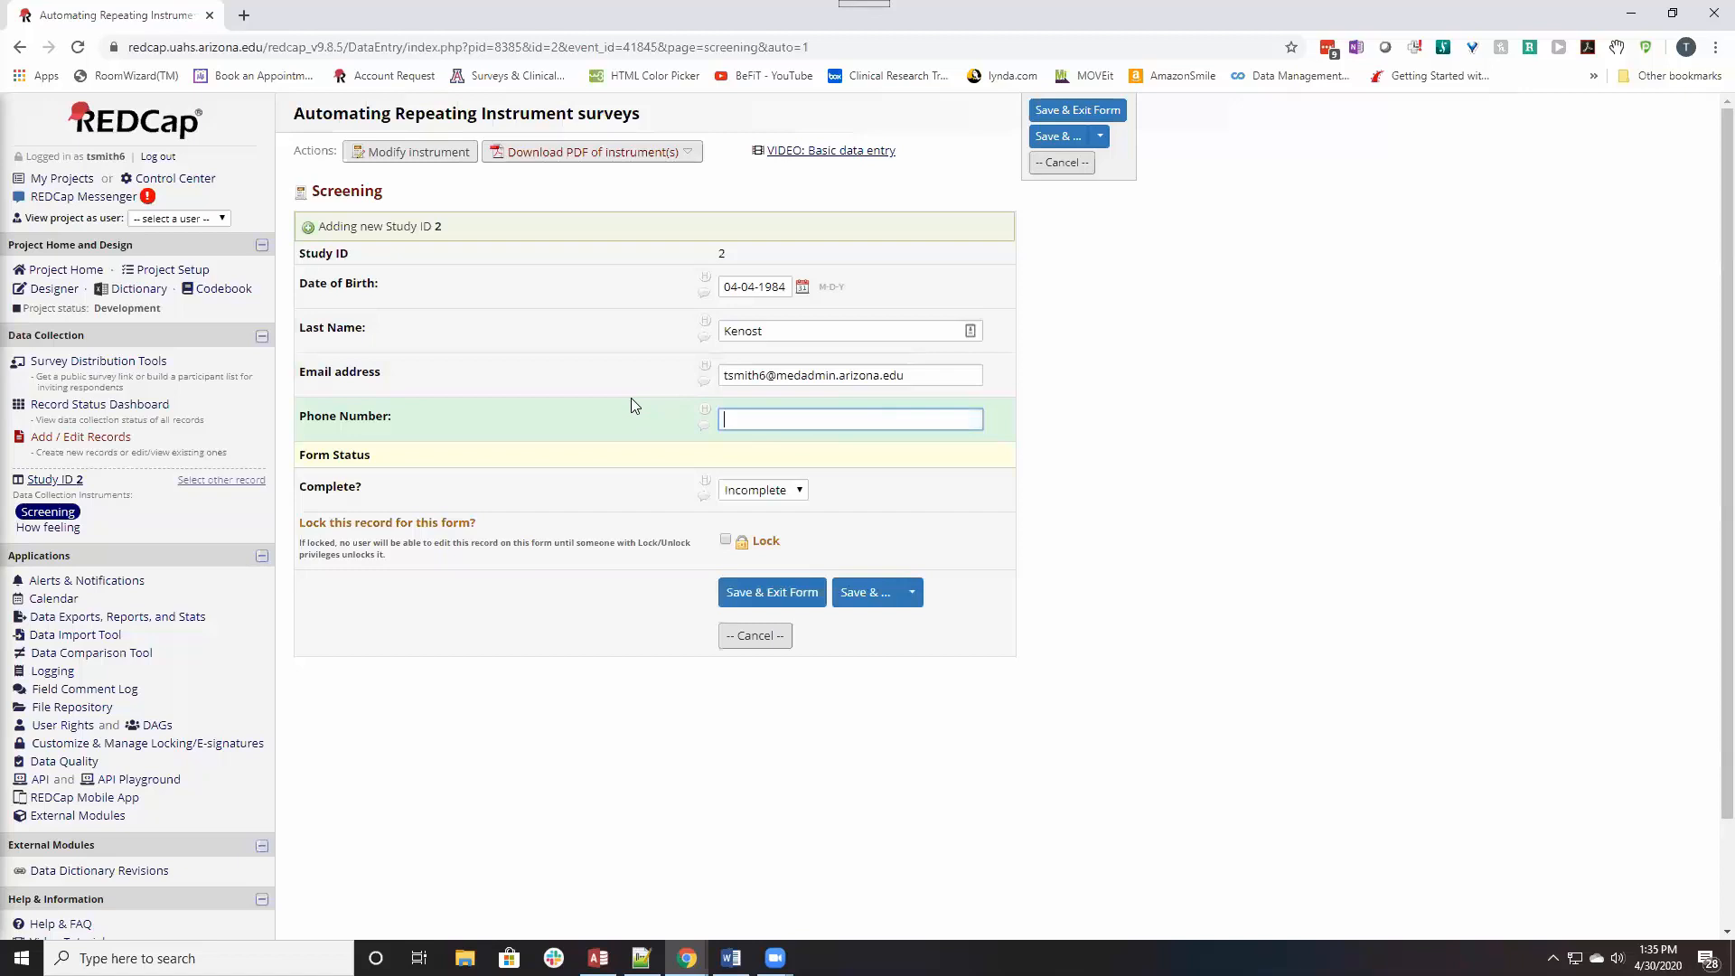
Mark Screening as Complete and save, continuing to the next form.
{"action": "left_click", "coordinate": [763, 490]}
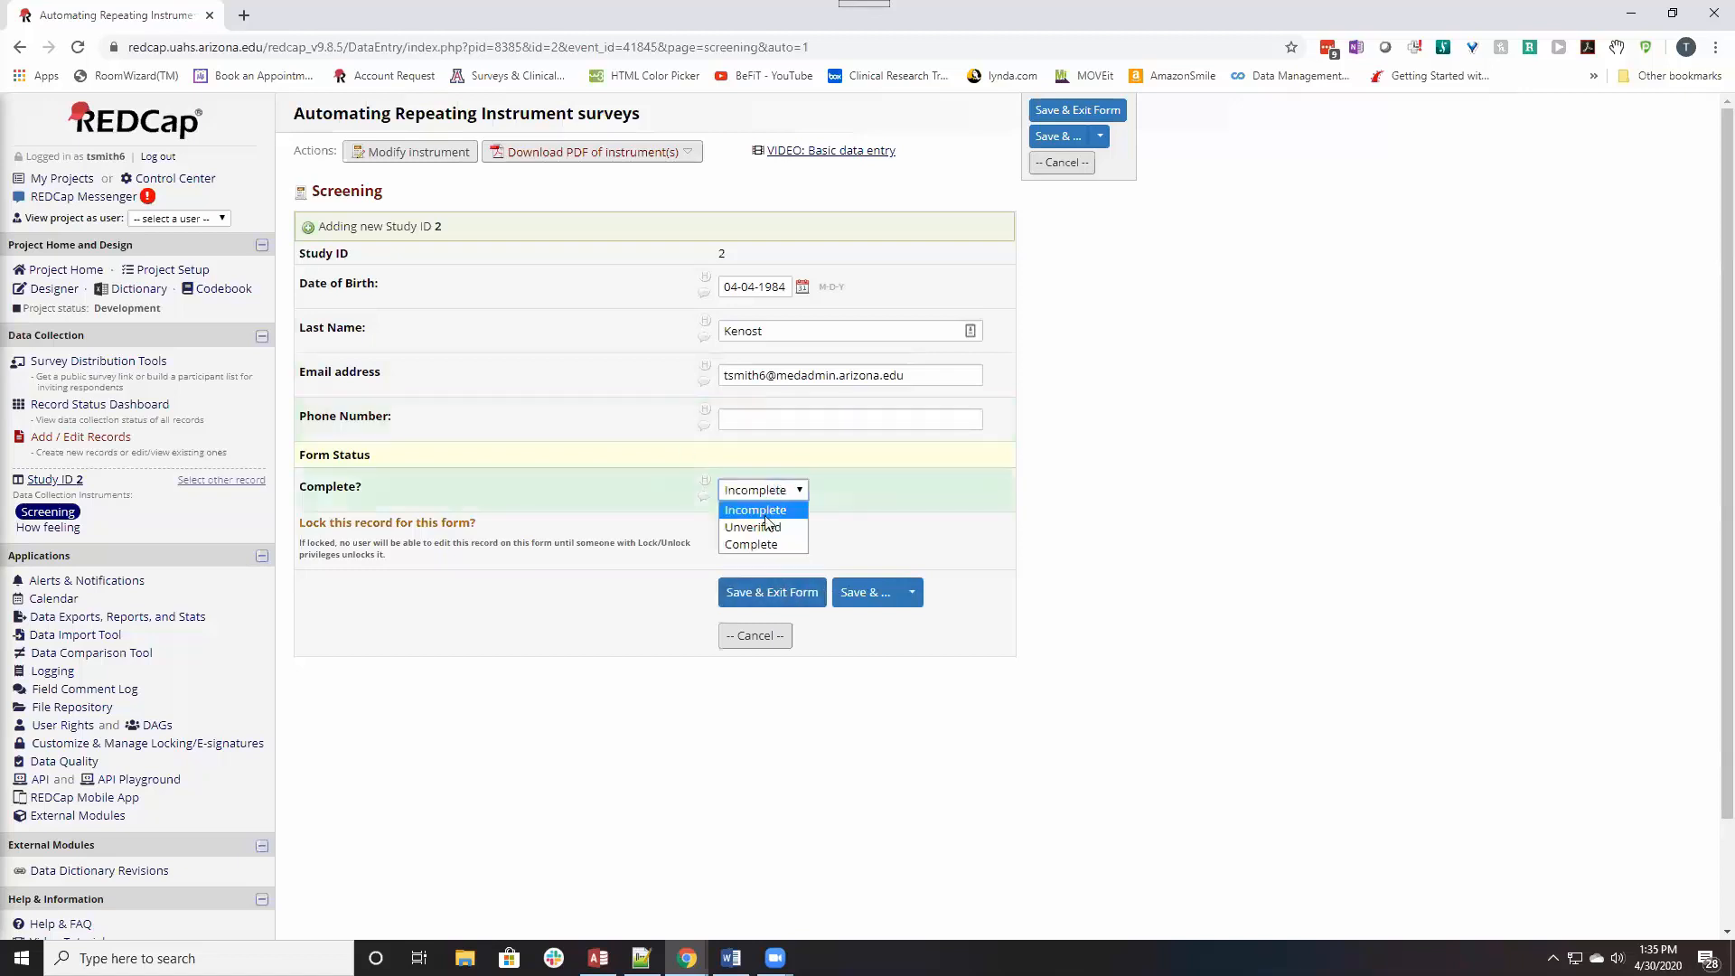
{"action": "left_click", "coordinate": [752, 544]}
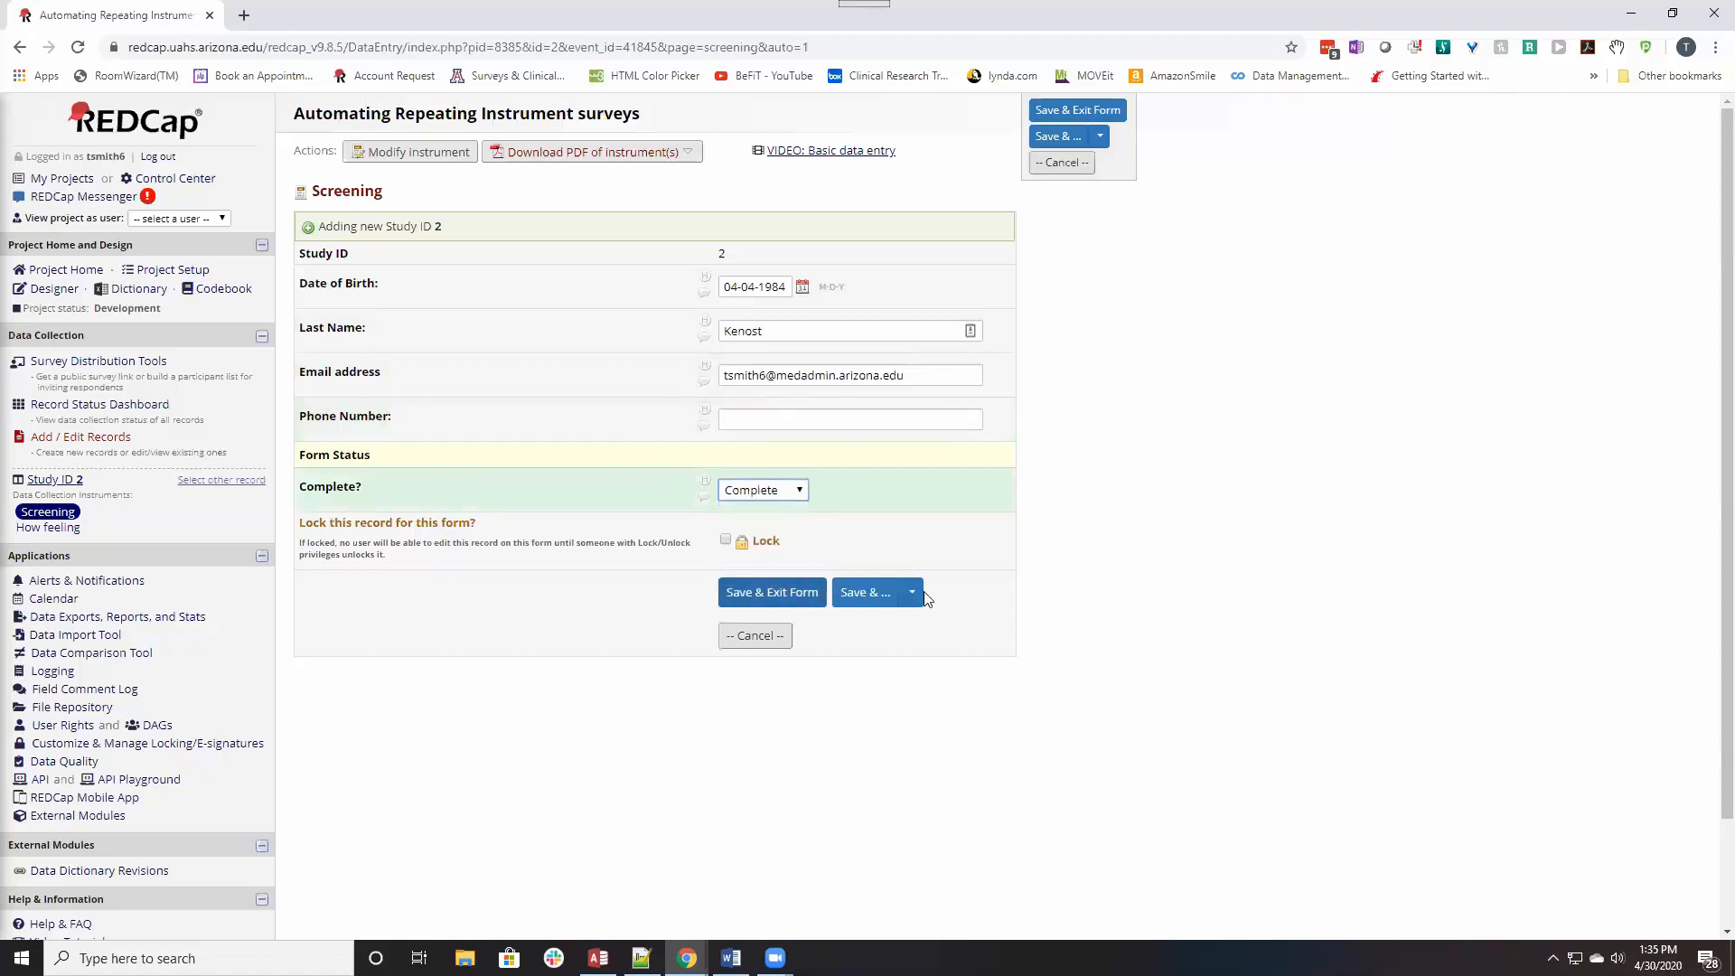
{"action": "left_click", "coordinate": [911, 593]}
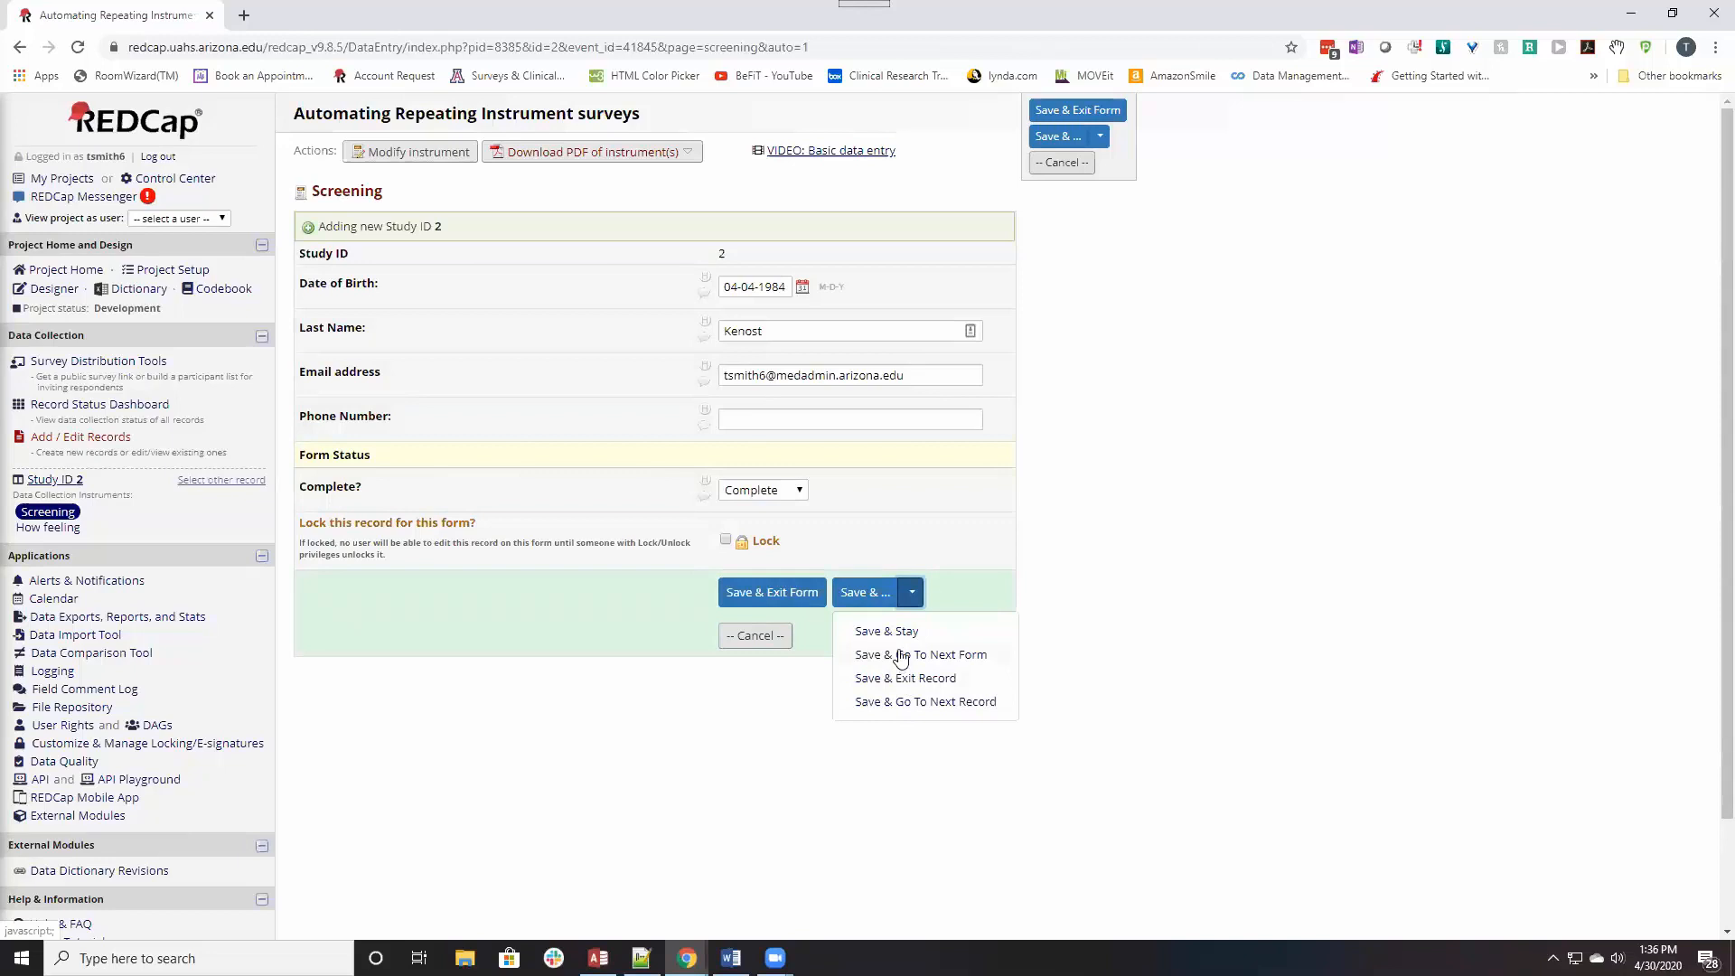
{"action": "mouse_move", "coordinate": [898, 654]}
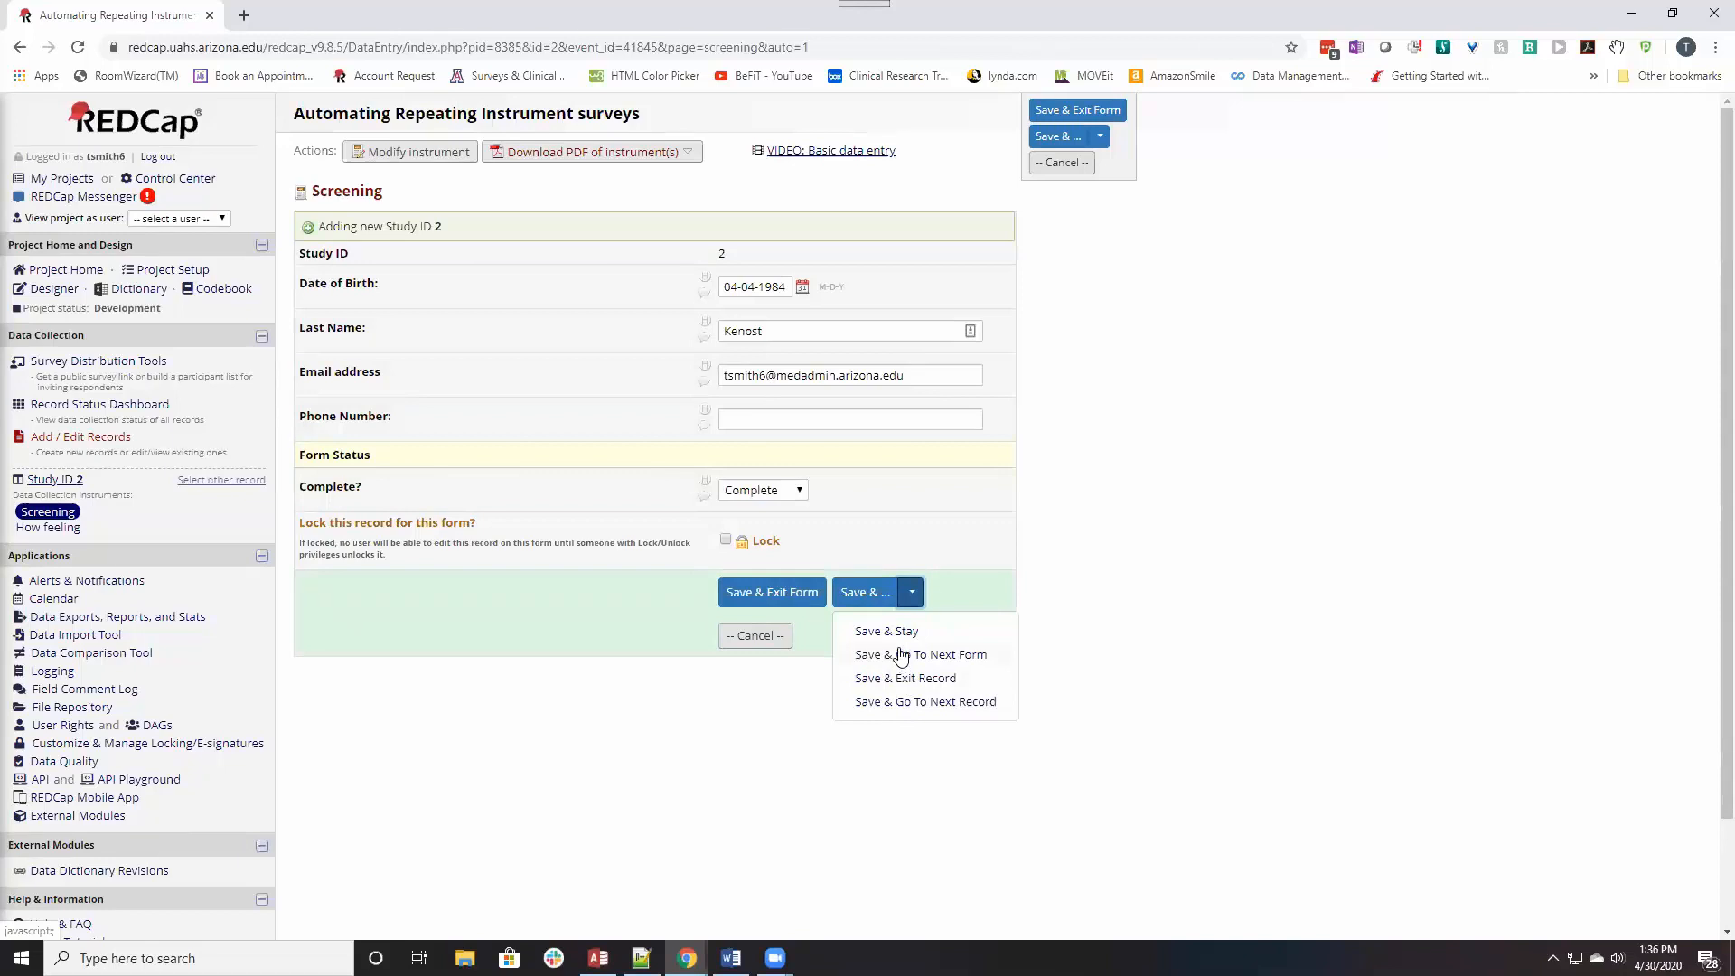
{"action": "mouse_move", "coordinate": [921, 654]}
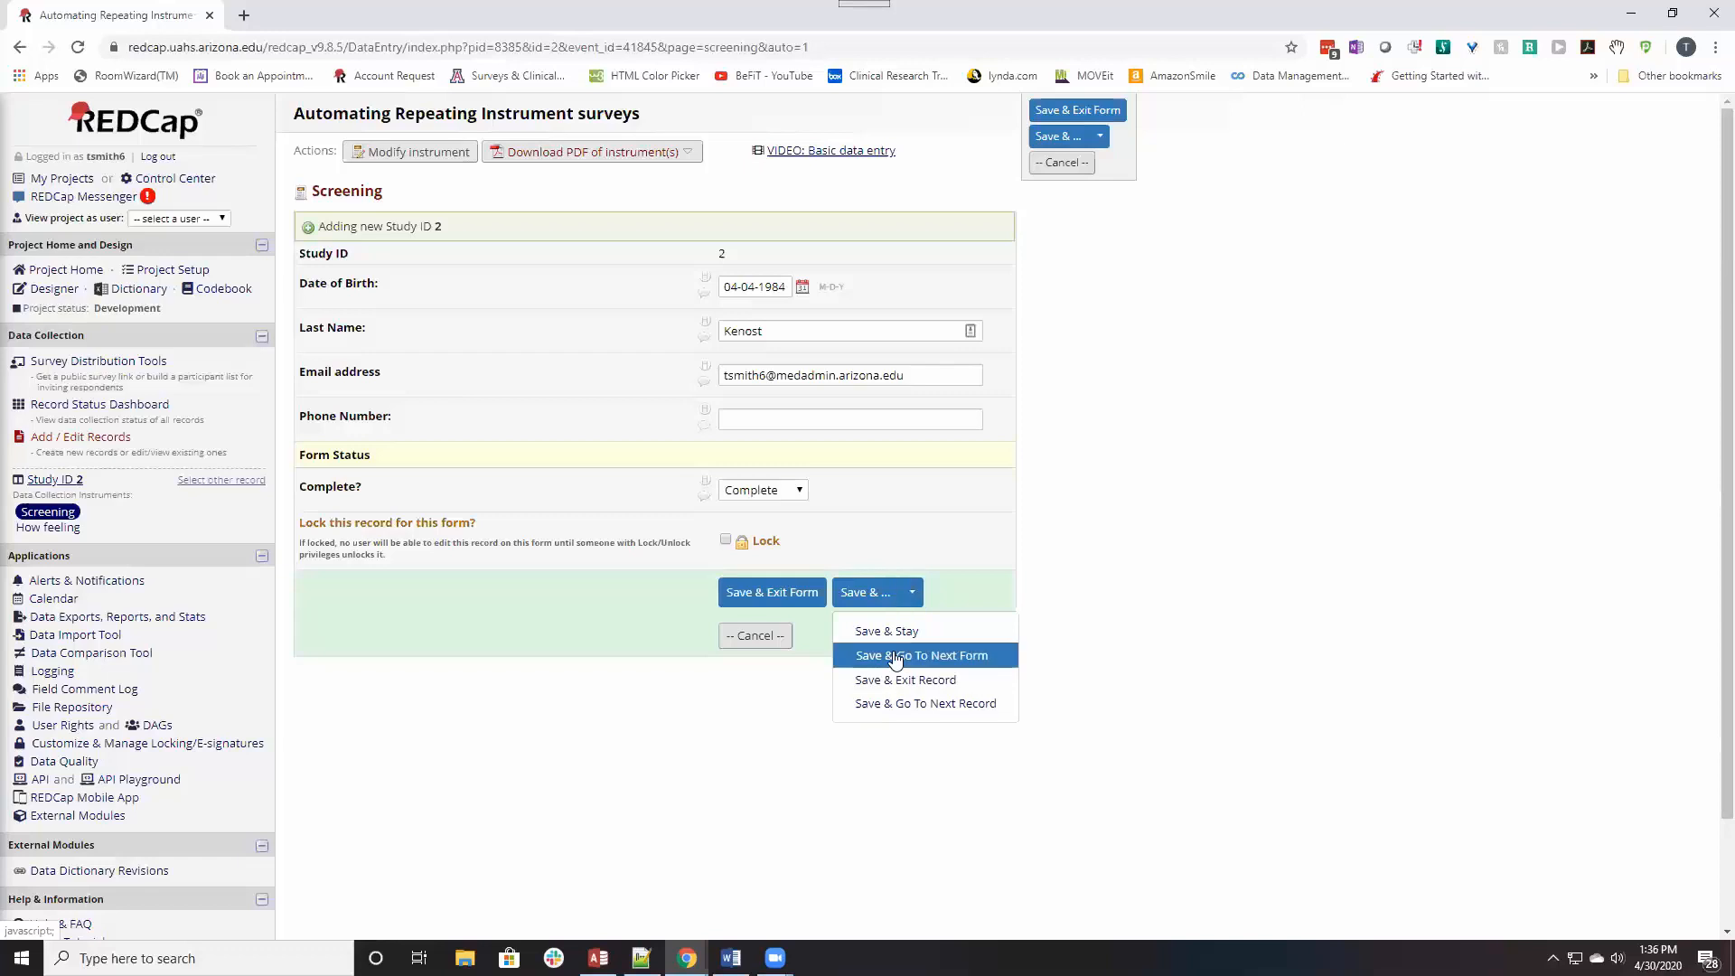
{"action": "left_click", "coordinate": [920, 655]}
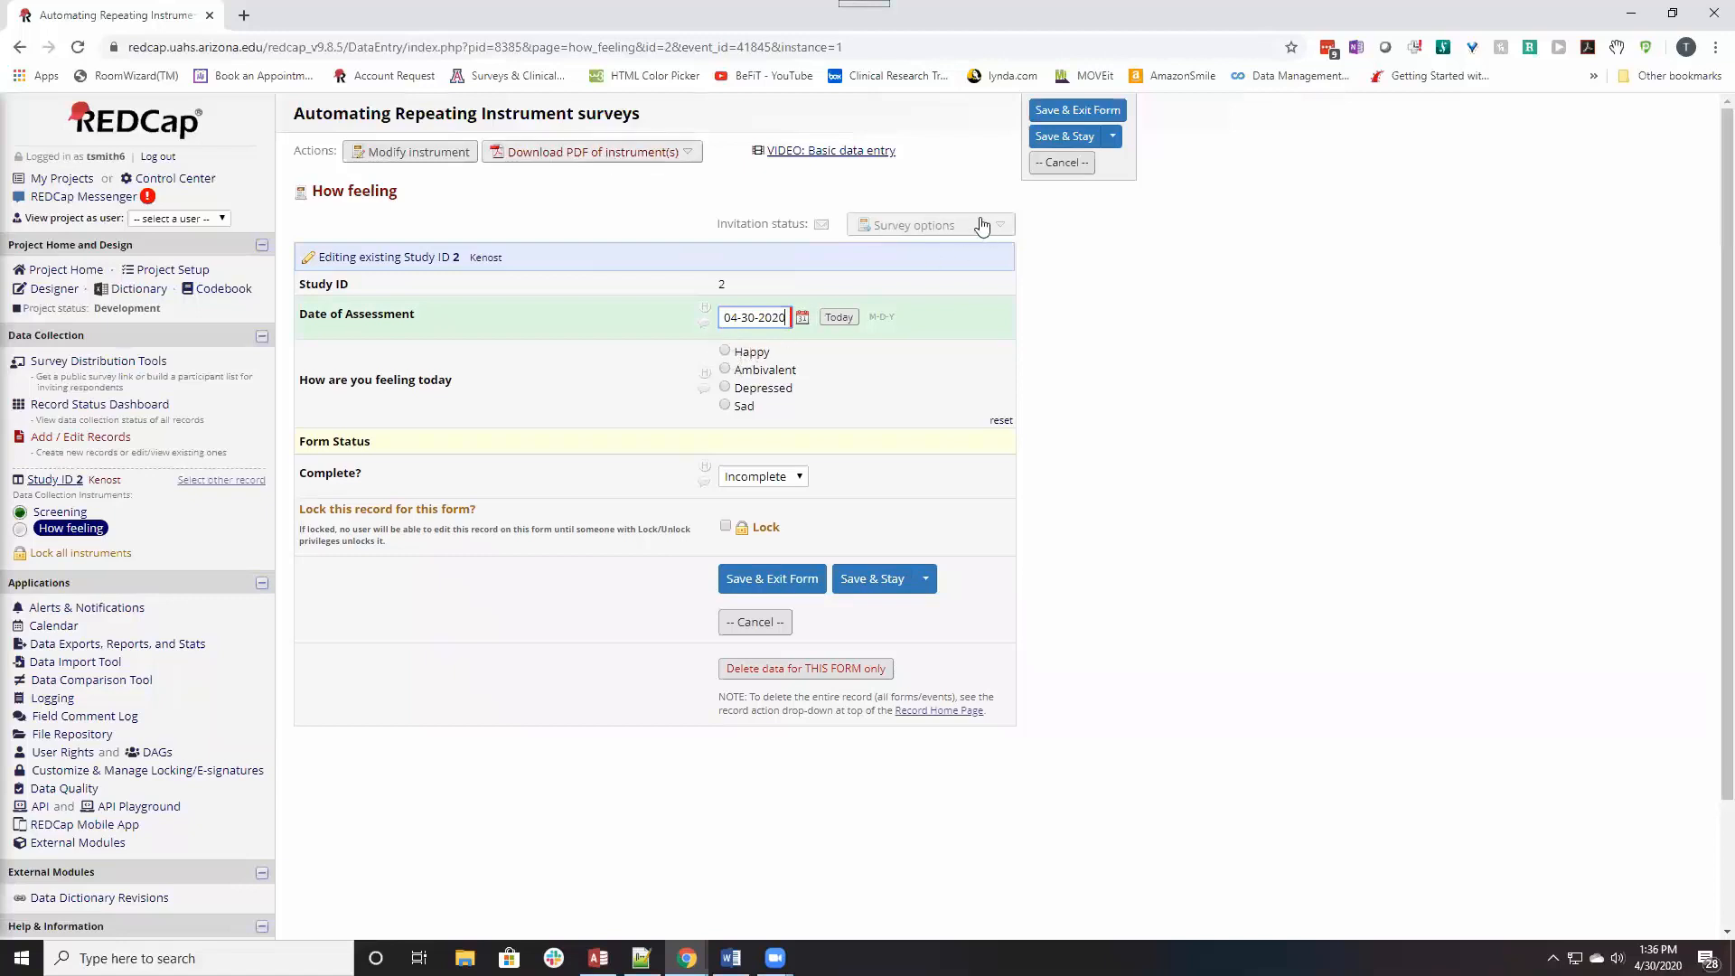
{"action": "mouse_move", "coordinate": [953, 226]}
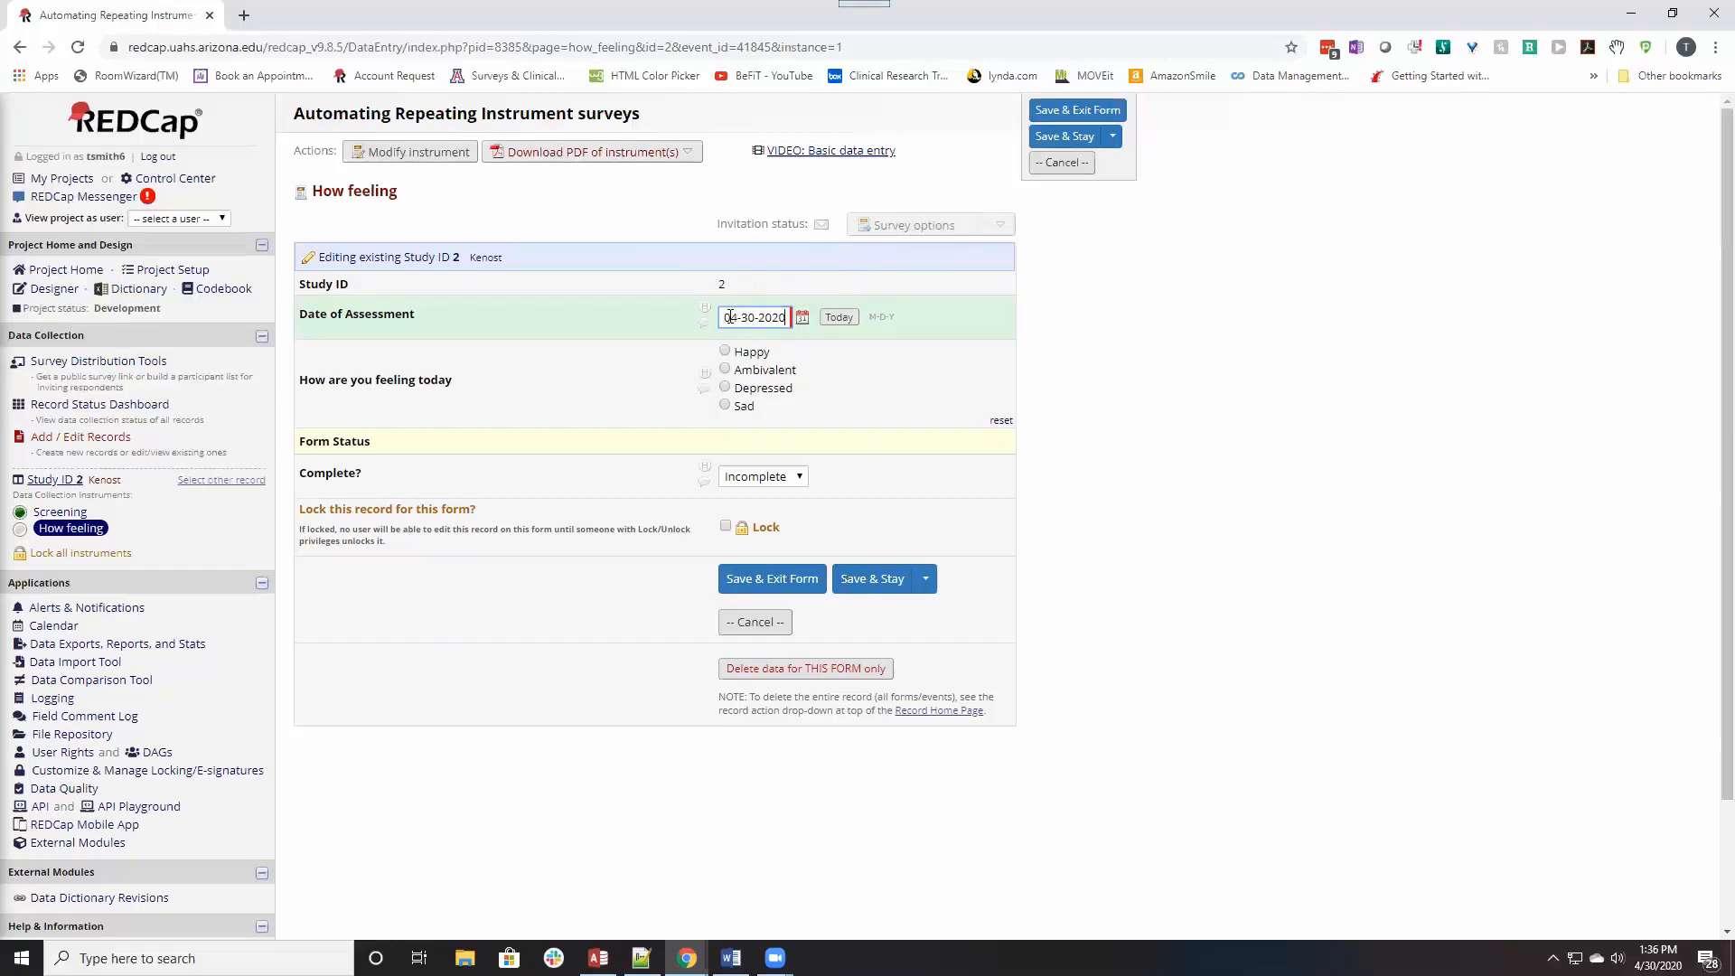
Save How feeling instance 1 dated 04-30-2020 with Save & Stay, then reach the Survey options menu.
{"action": "triple_click", "coordinate": [756, 319]}
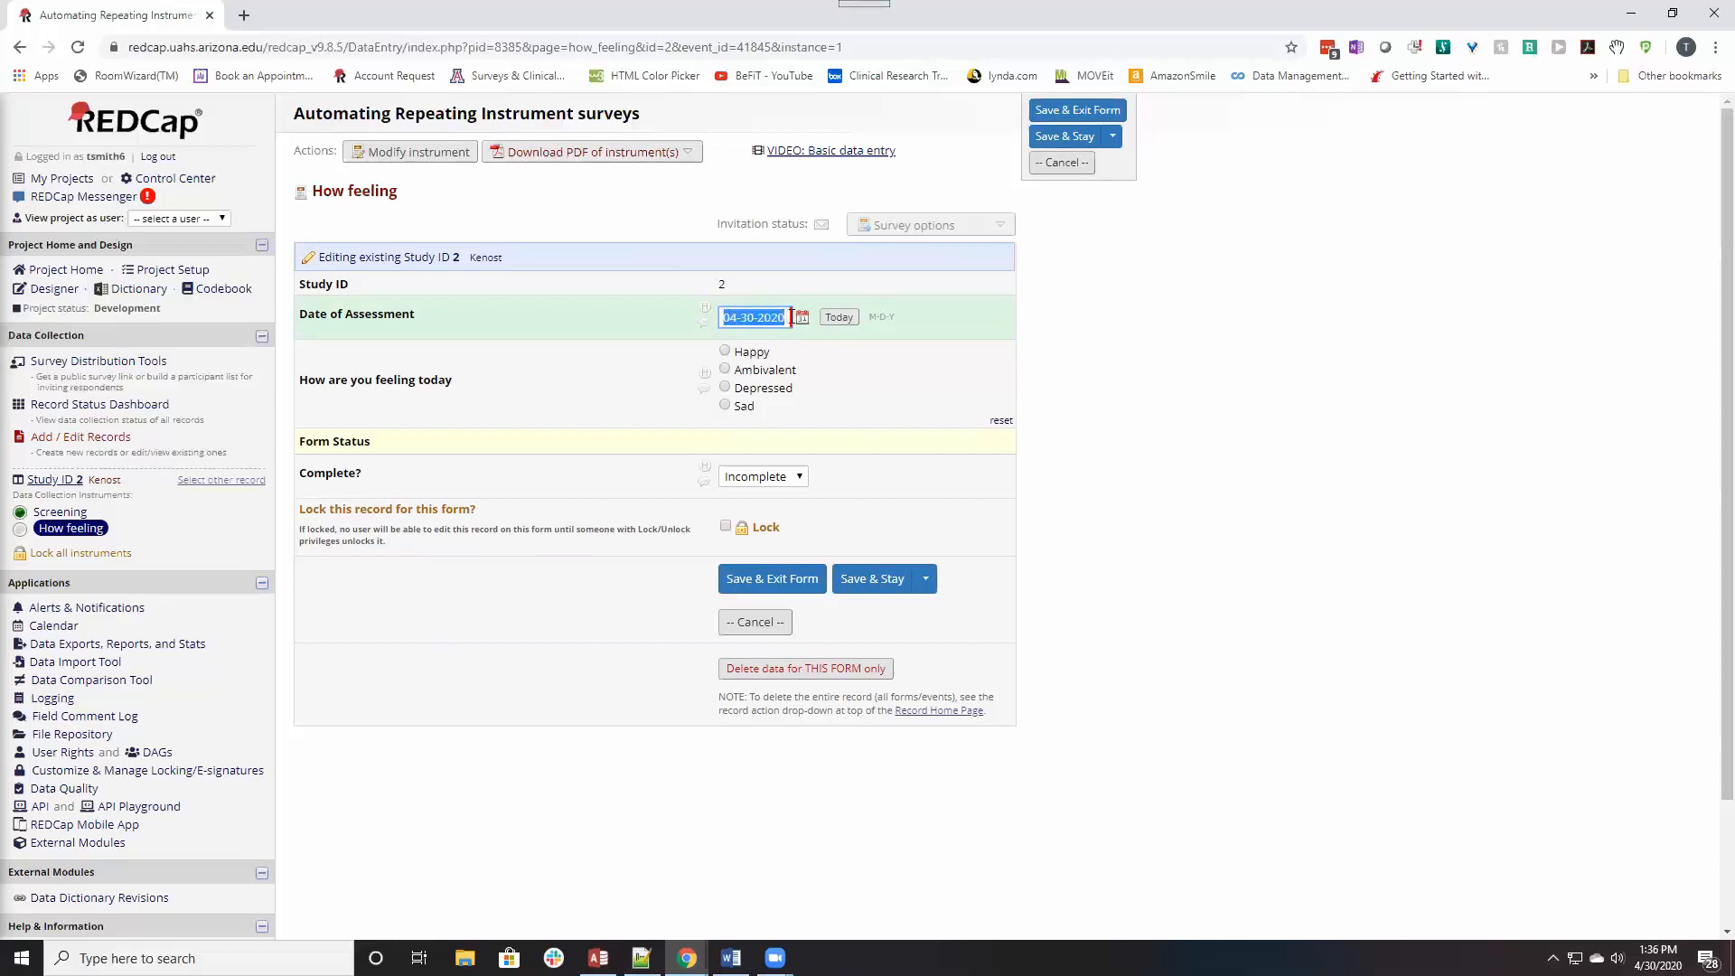
{"action": "mouse_move", "coordinate": [894, 242]}
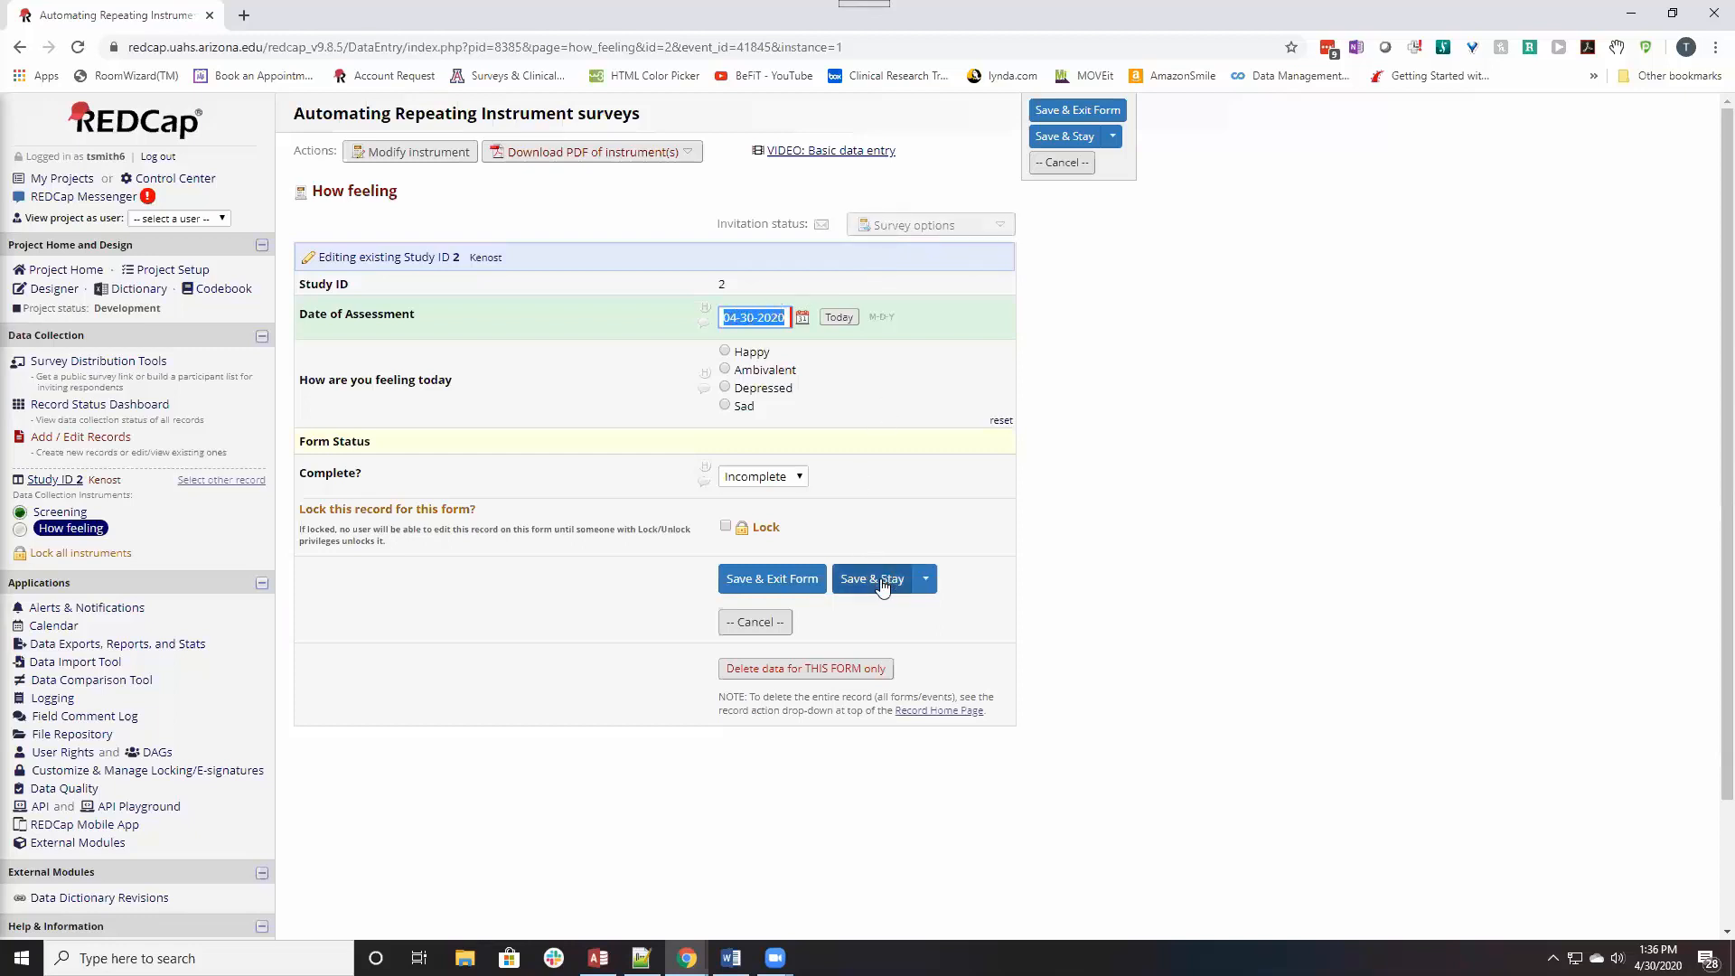
{"action": "left_click", "coordinate": [871, 579]}
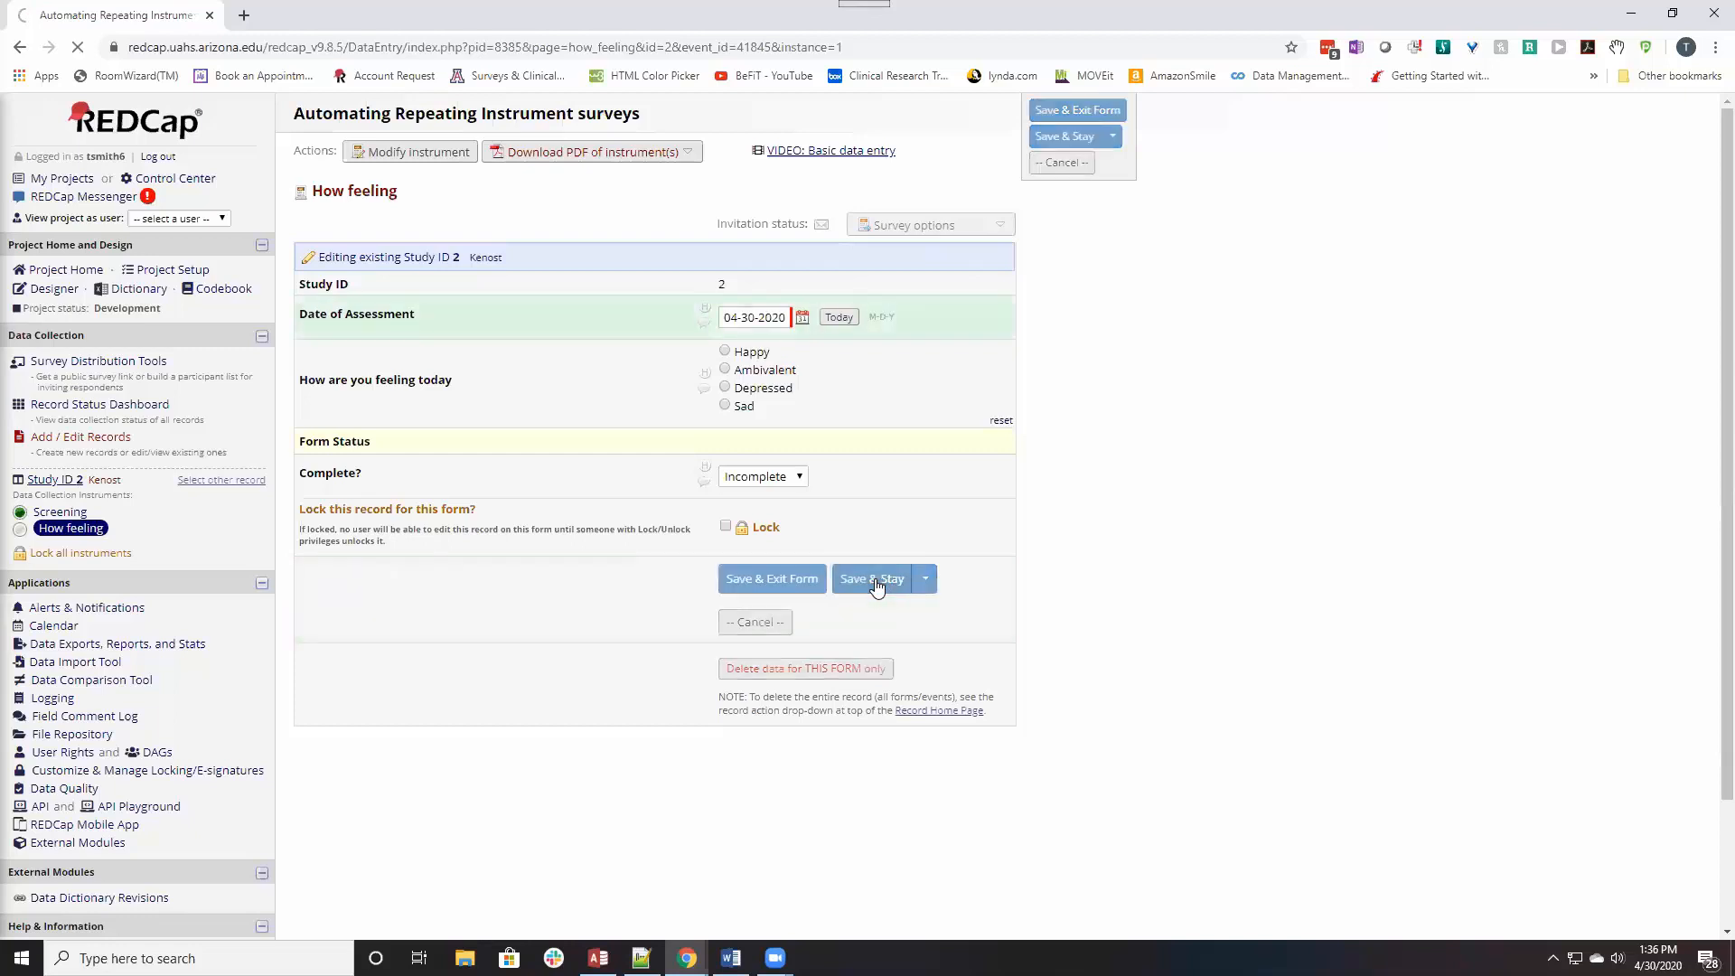
{"action": "left_click", "coordinate": [871, 578]}
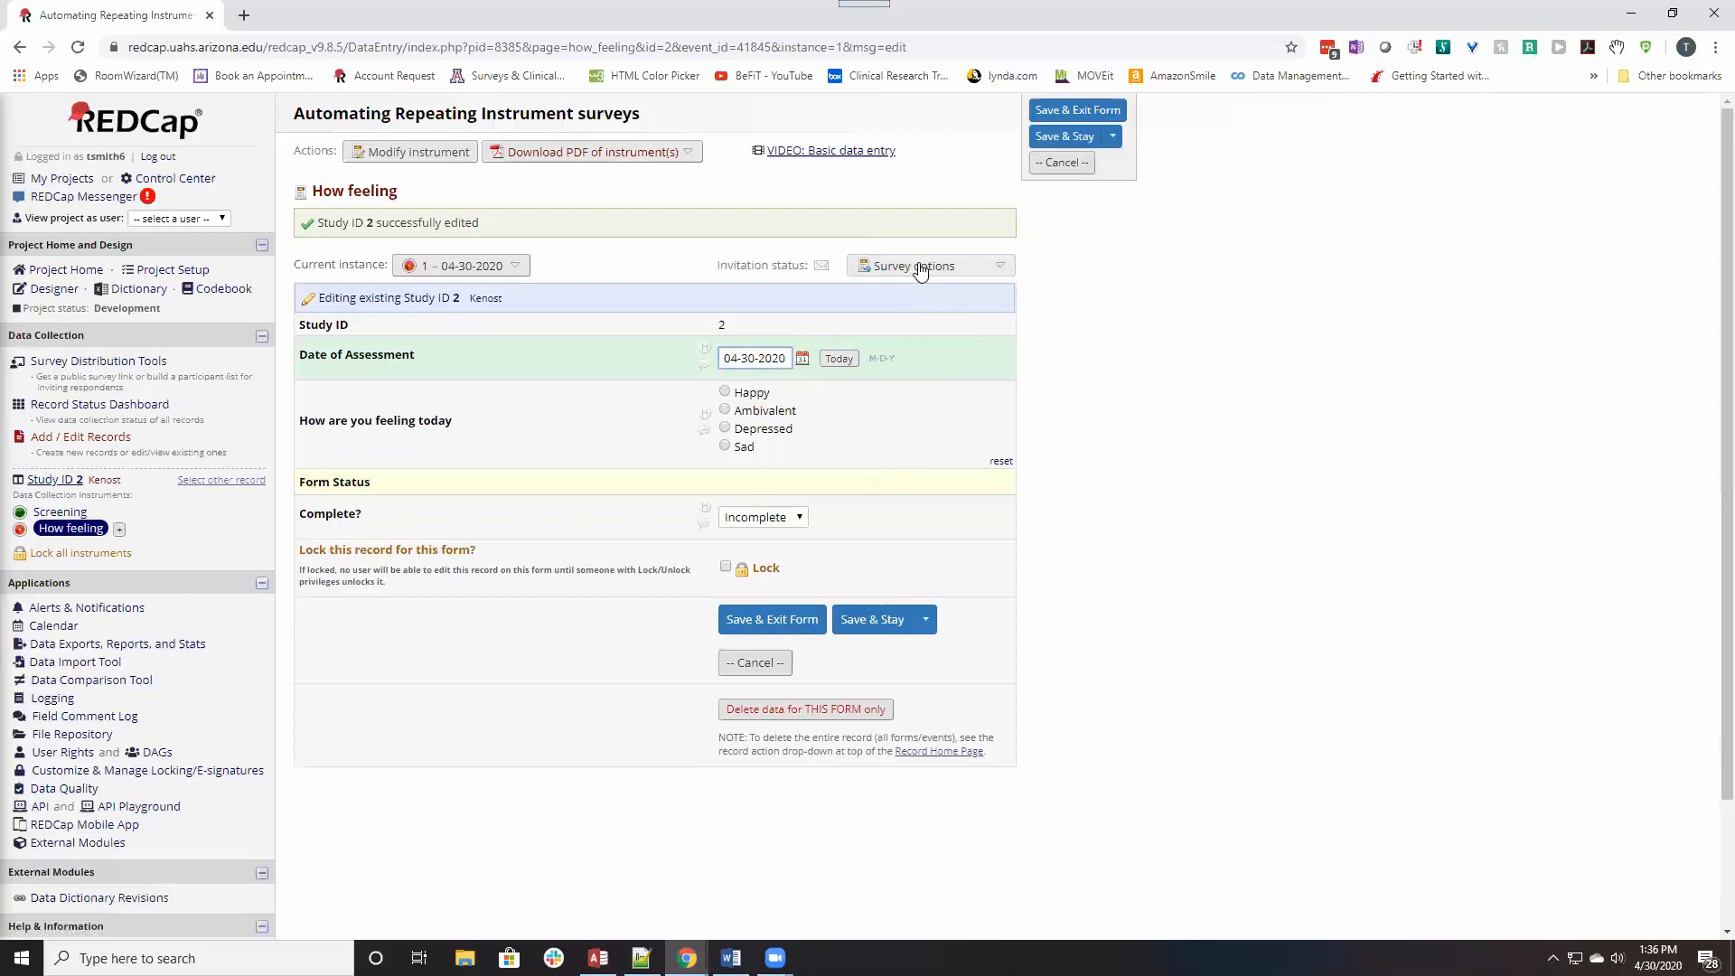
{"action": "left_click", "coordinate": [754, 358]}
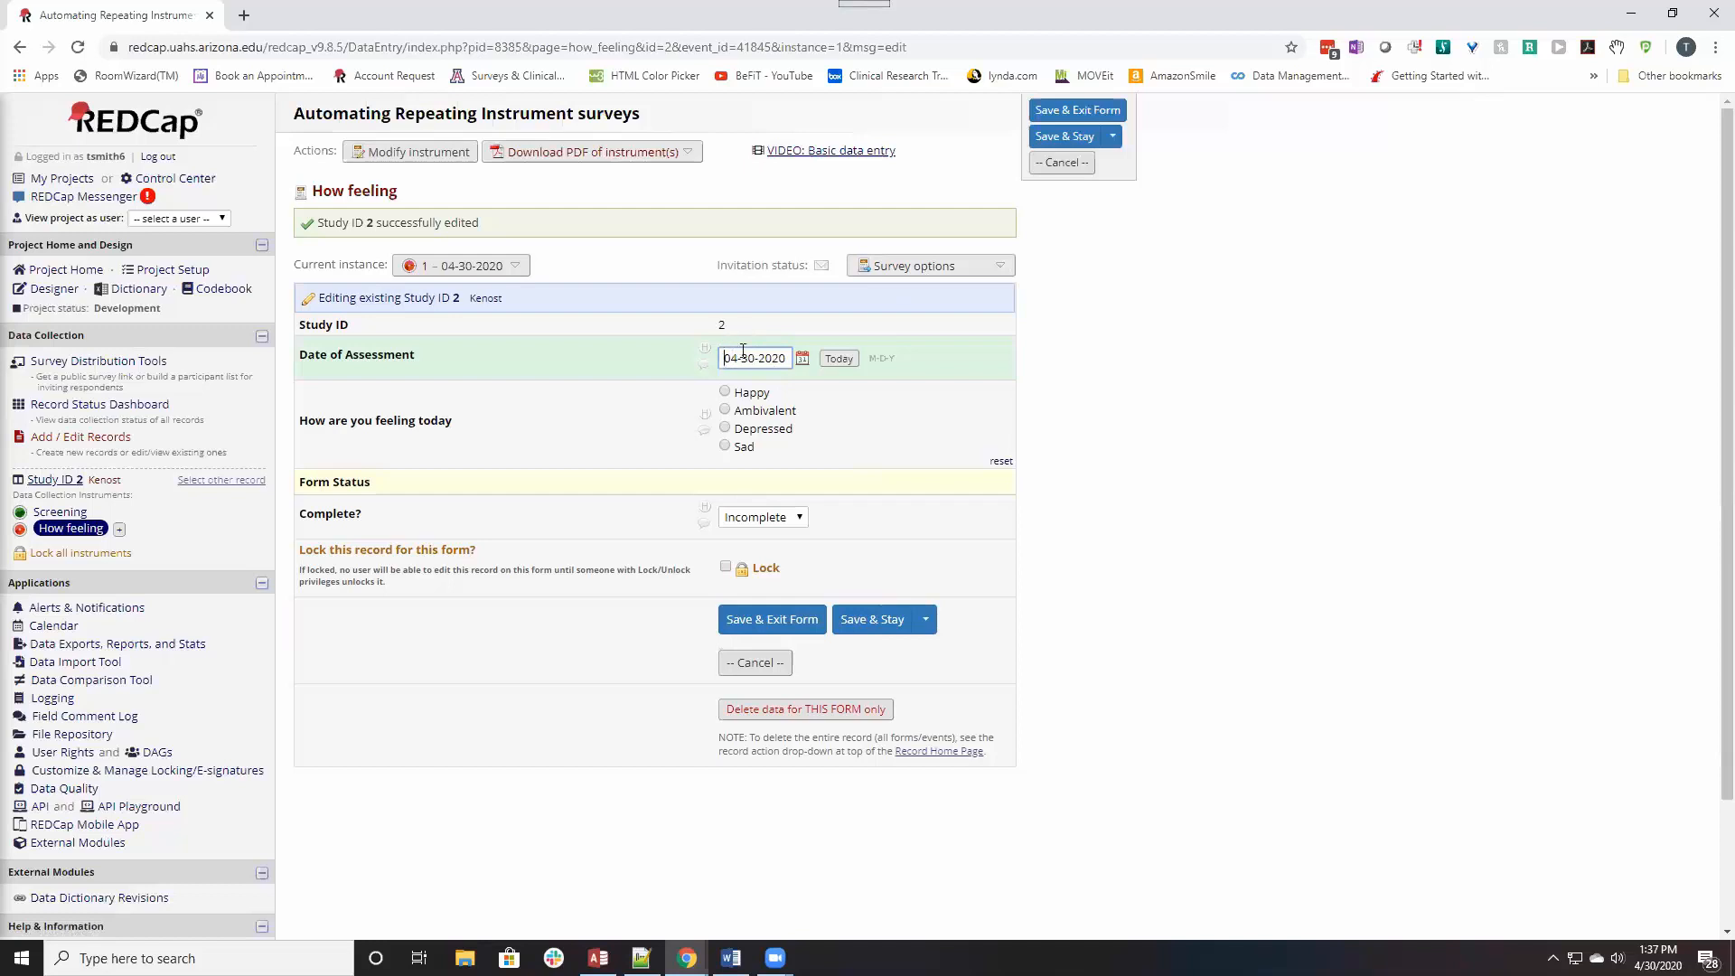
{"action": "mouse_move", "coordinate": [928, 266]}
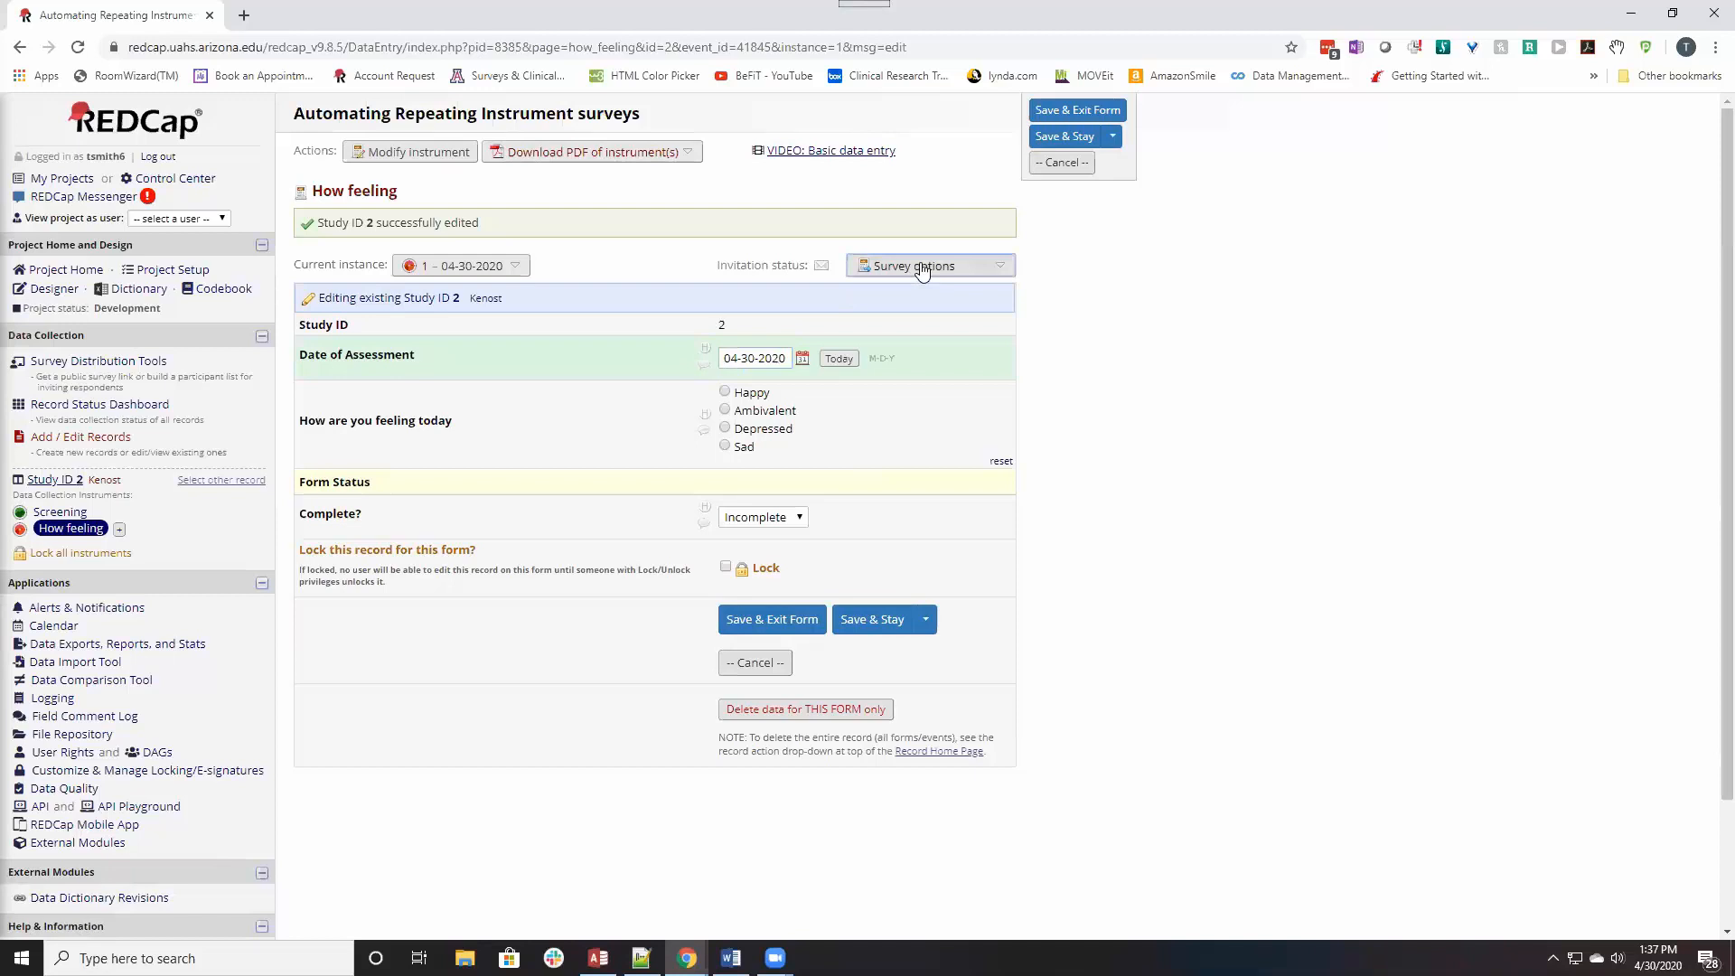
{"action": "mouse_move", "coordinate": [870, 636]}
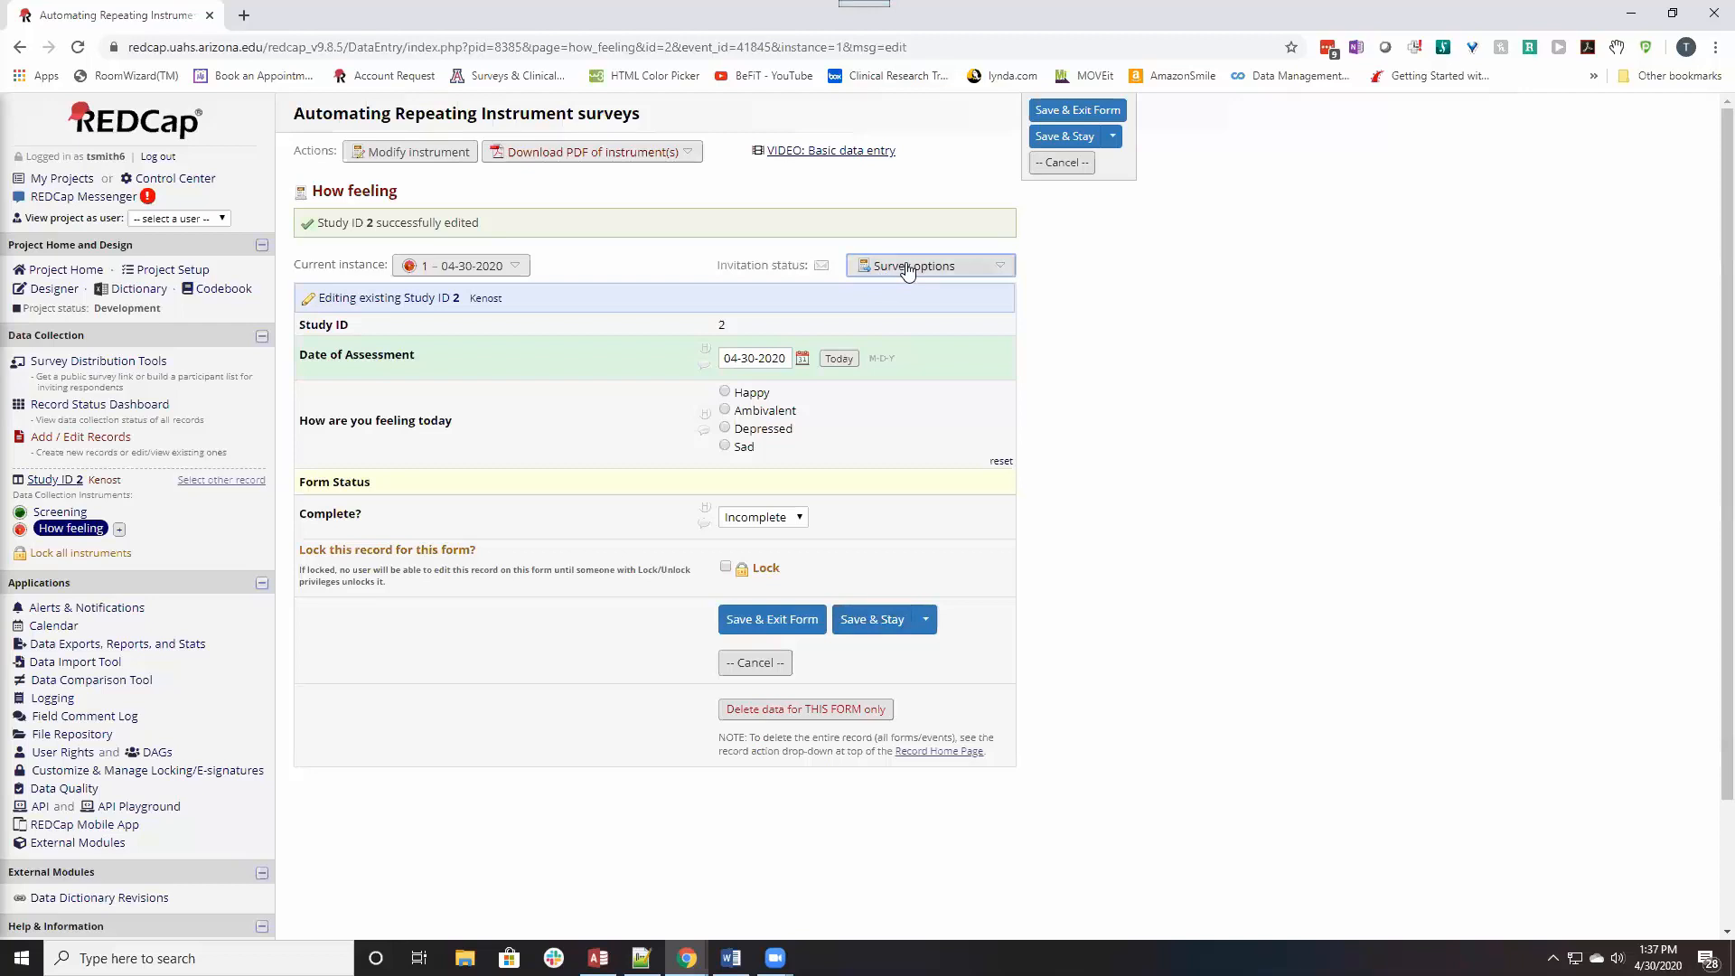
{"action": "left_click", "coordinate": [929, 265]}
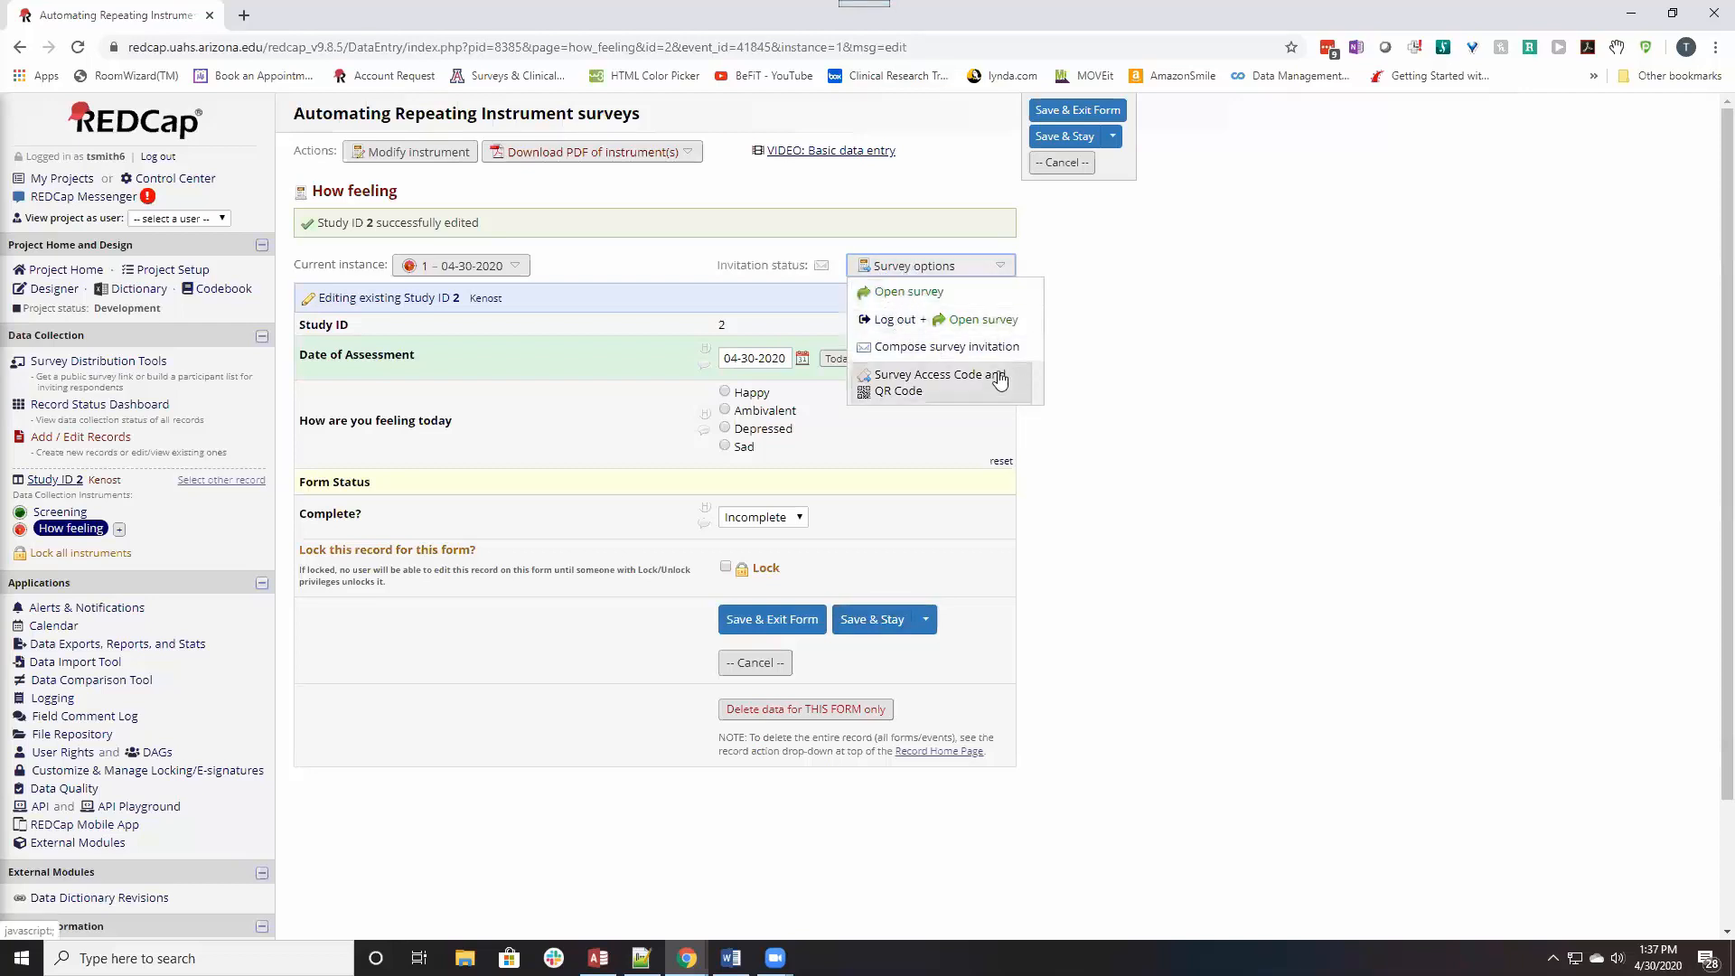
Open the How feeling survey, answer Happy and submit the response.
{"action": "left_click", "coordinate": [907, 291]}
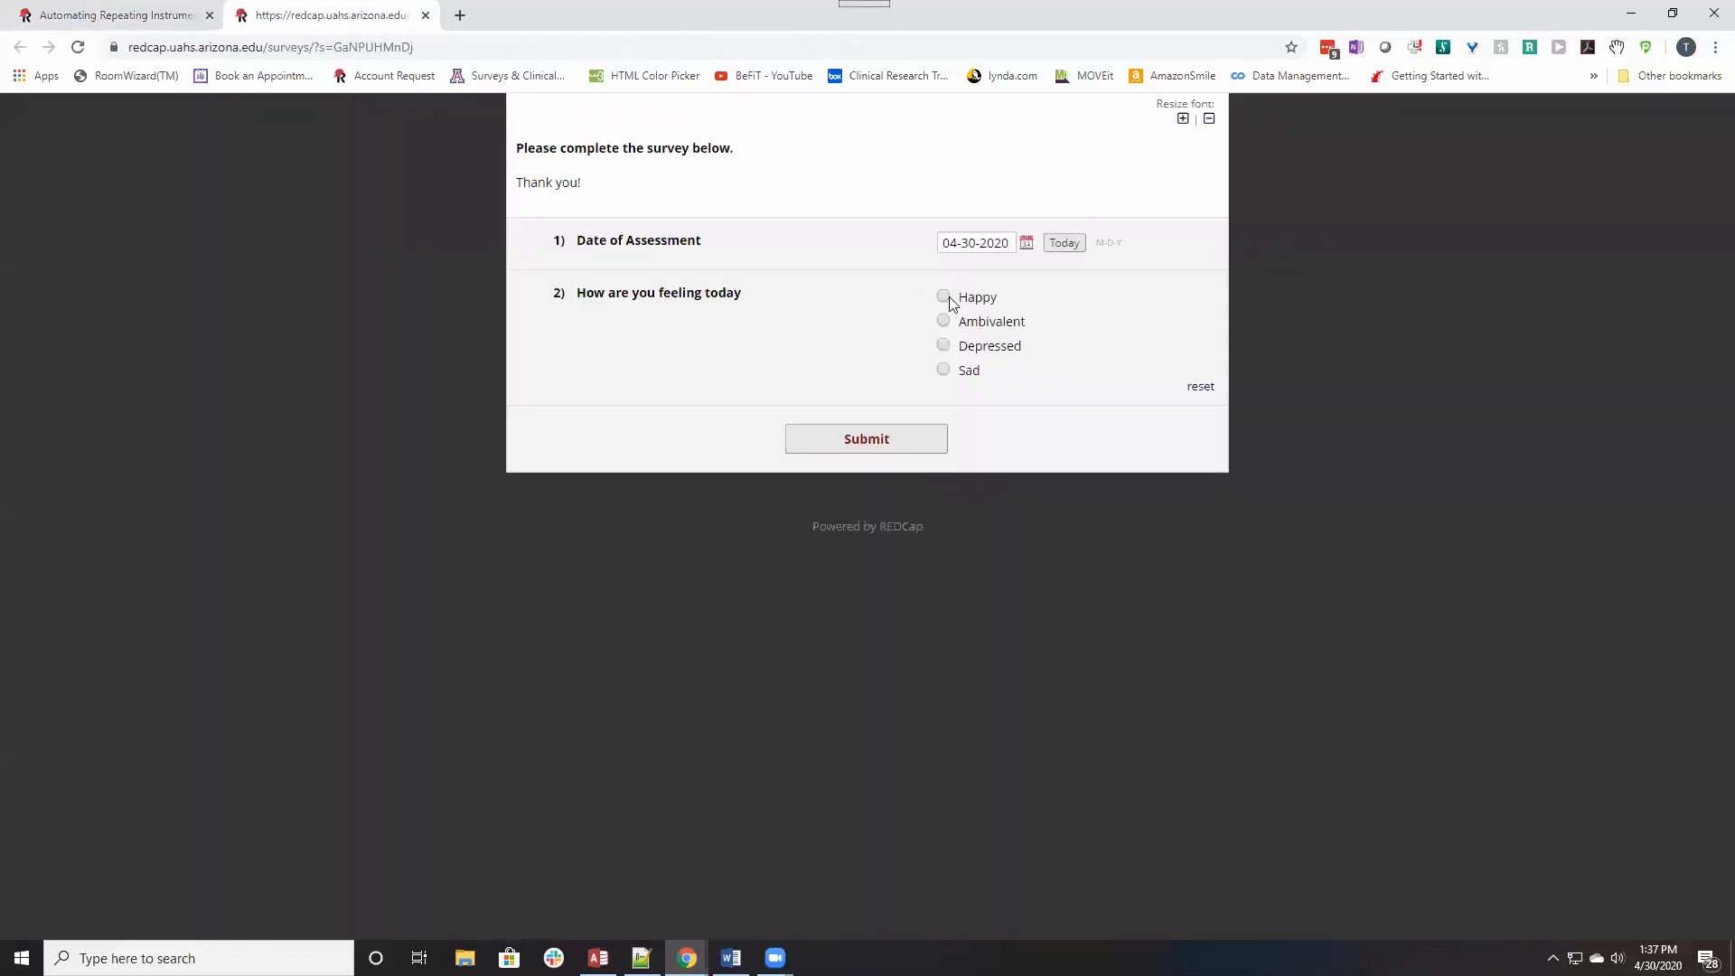
{"action": "left_click", "coordinate": [943, 296]}
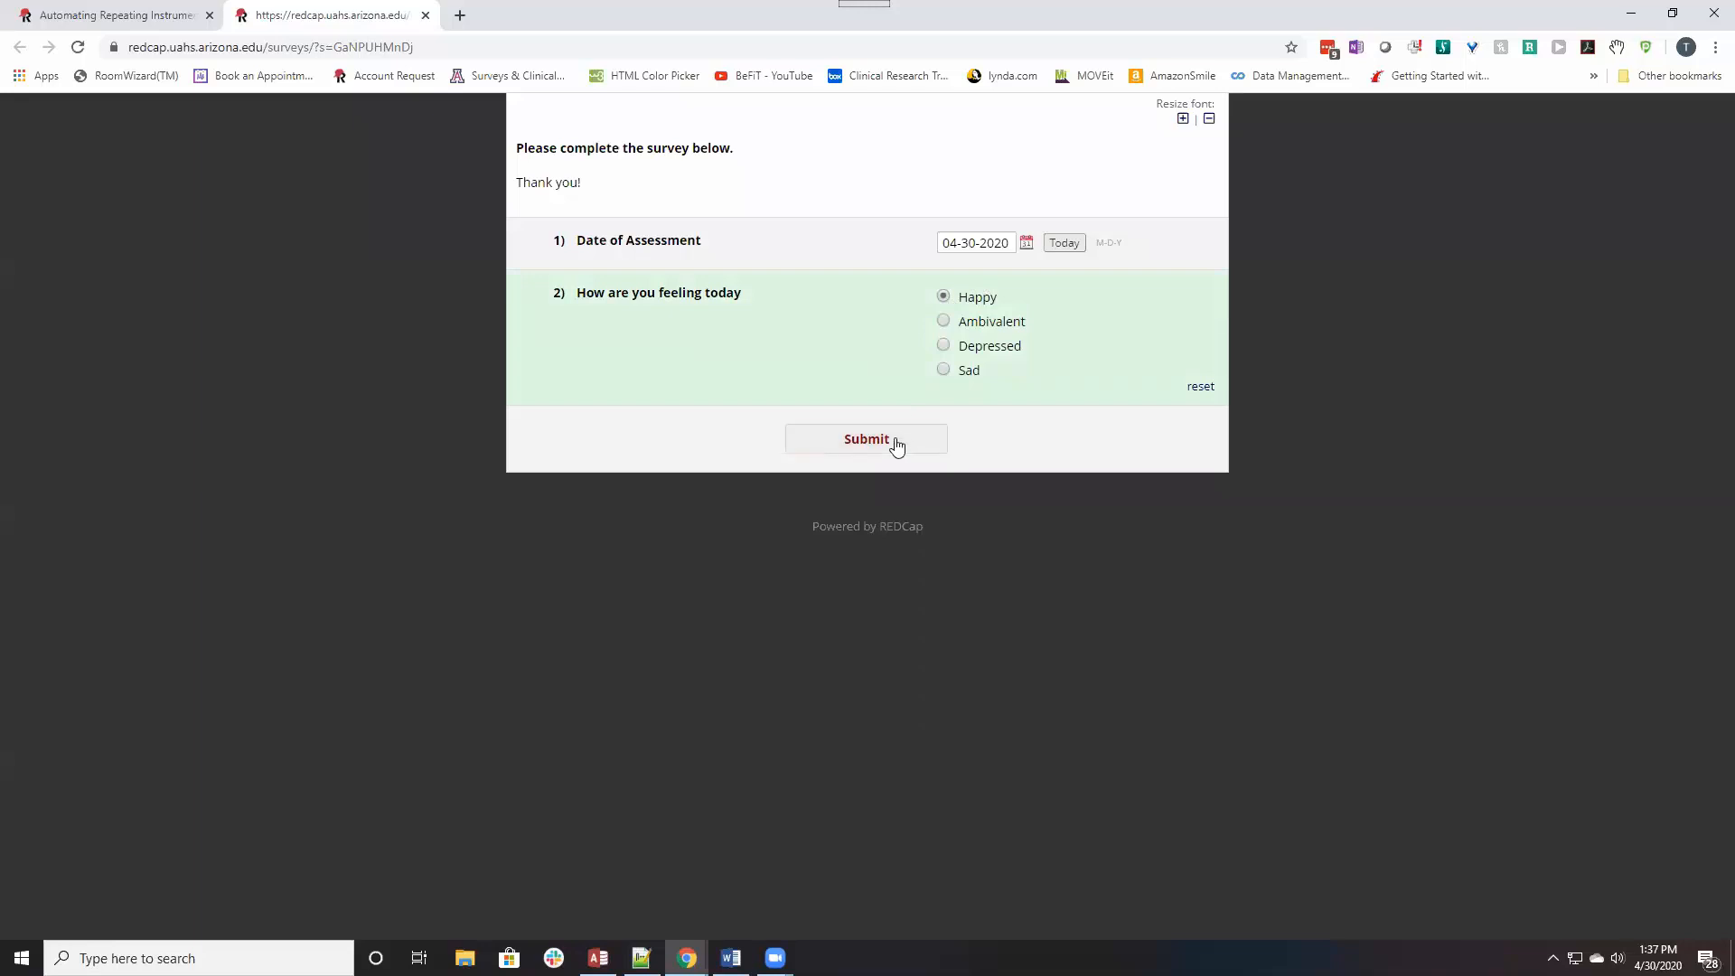
{"action": "left_click", "coordinate": [866, 438]}
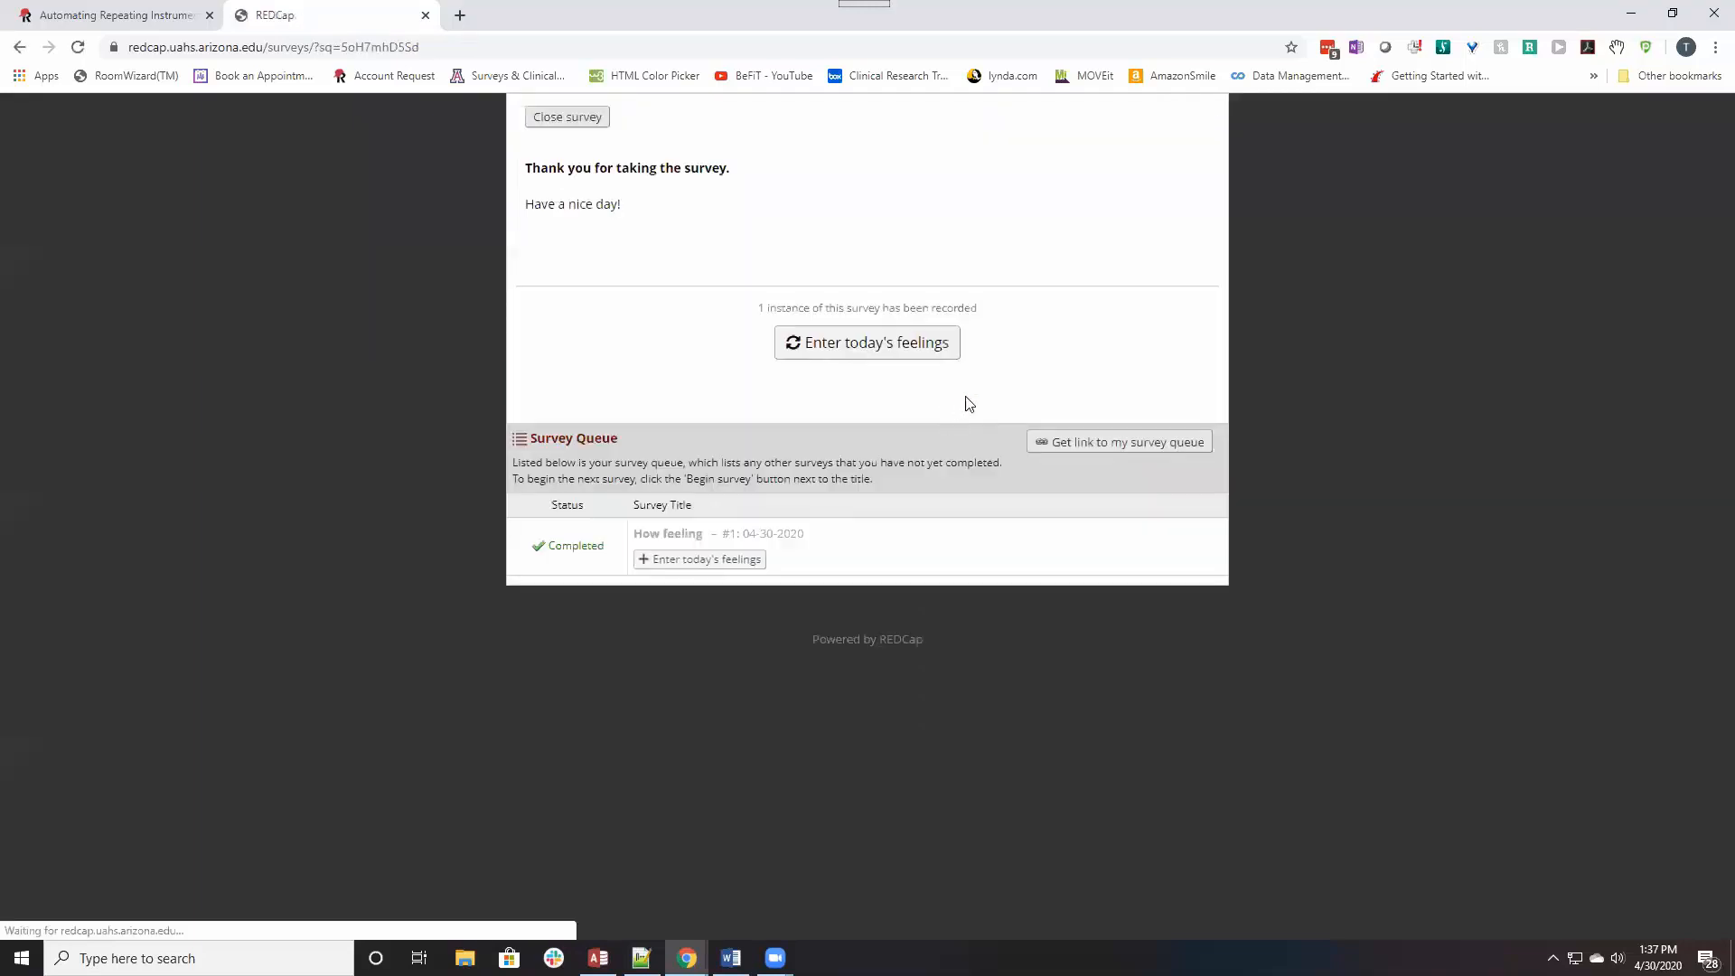
{"action": "mouse_move", "coordinate": [866, 341]}
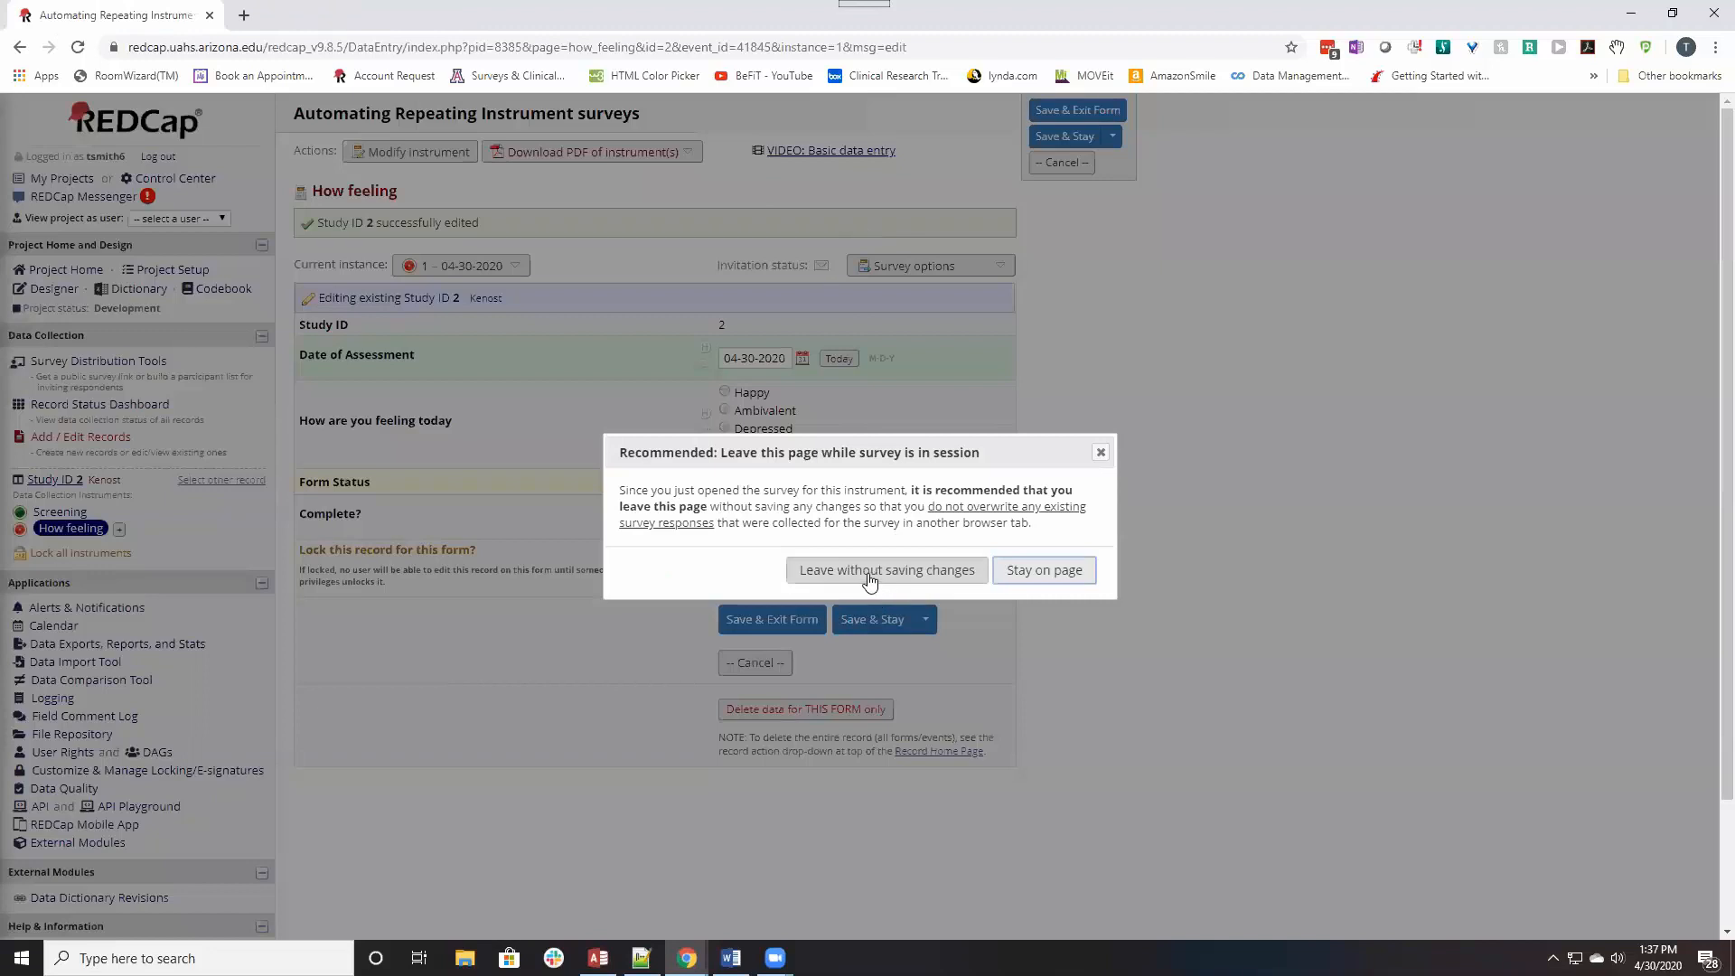
Leave the form unsaved and open the participant's survey link in a new tab.
{"action": "left_click", "coordinate": [886, 569]}
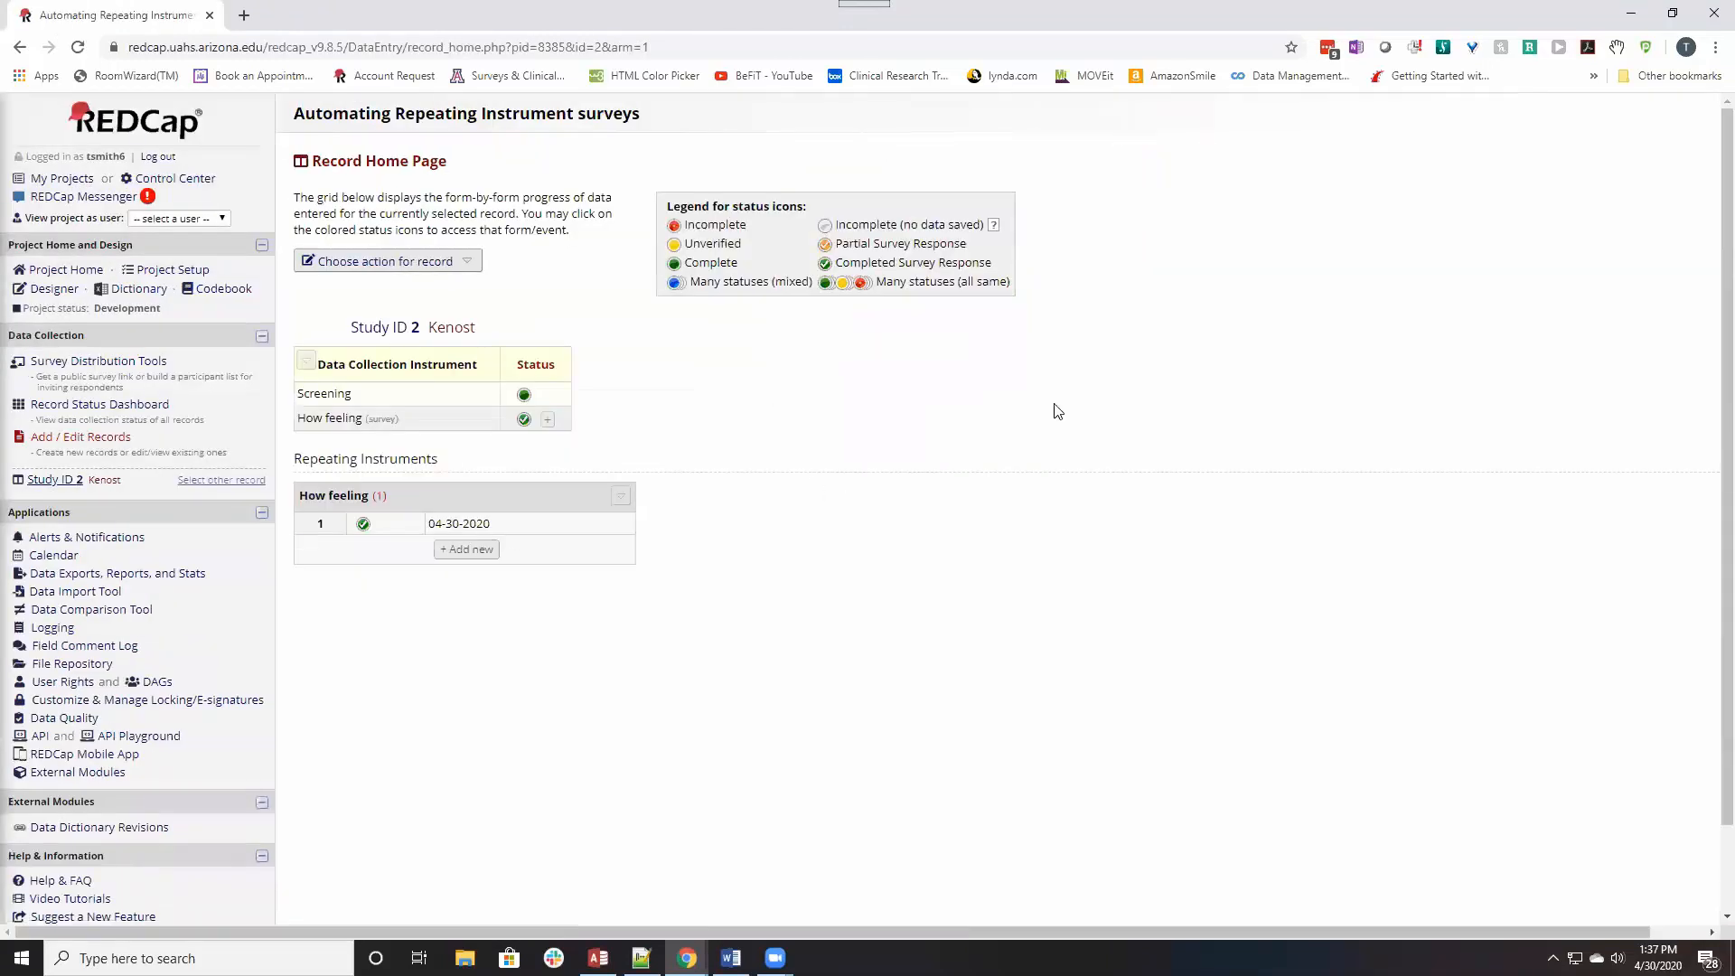
{"action": "mouse_move", "coordinate": [839, 440]}
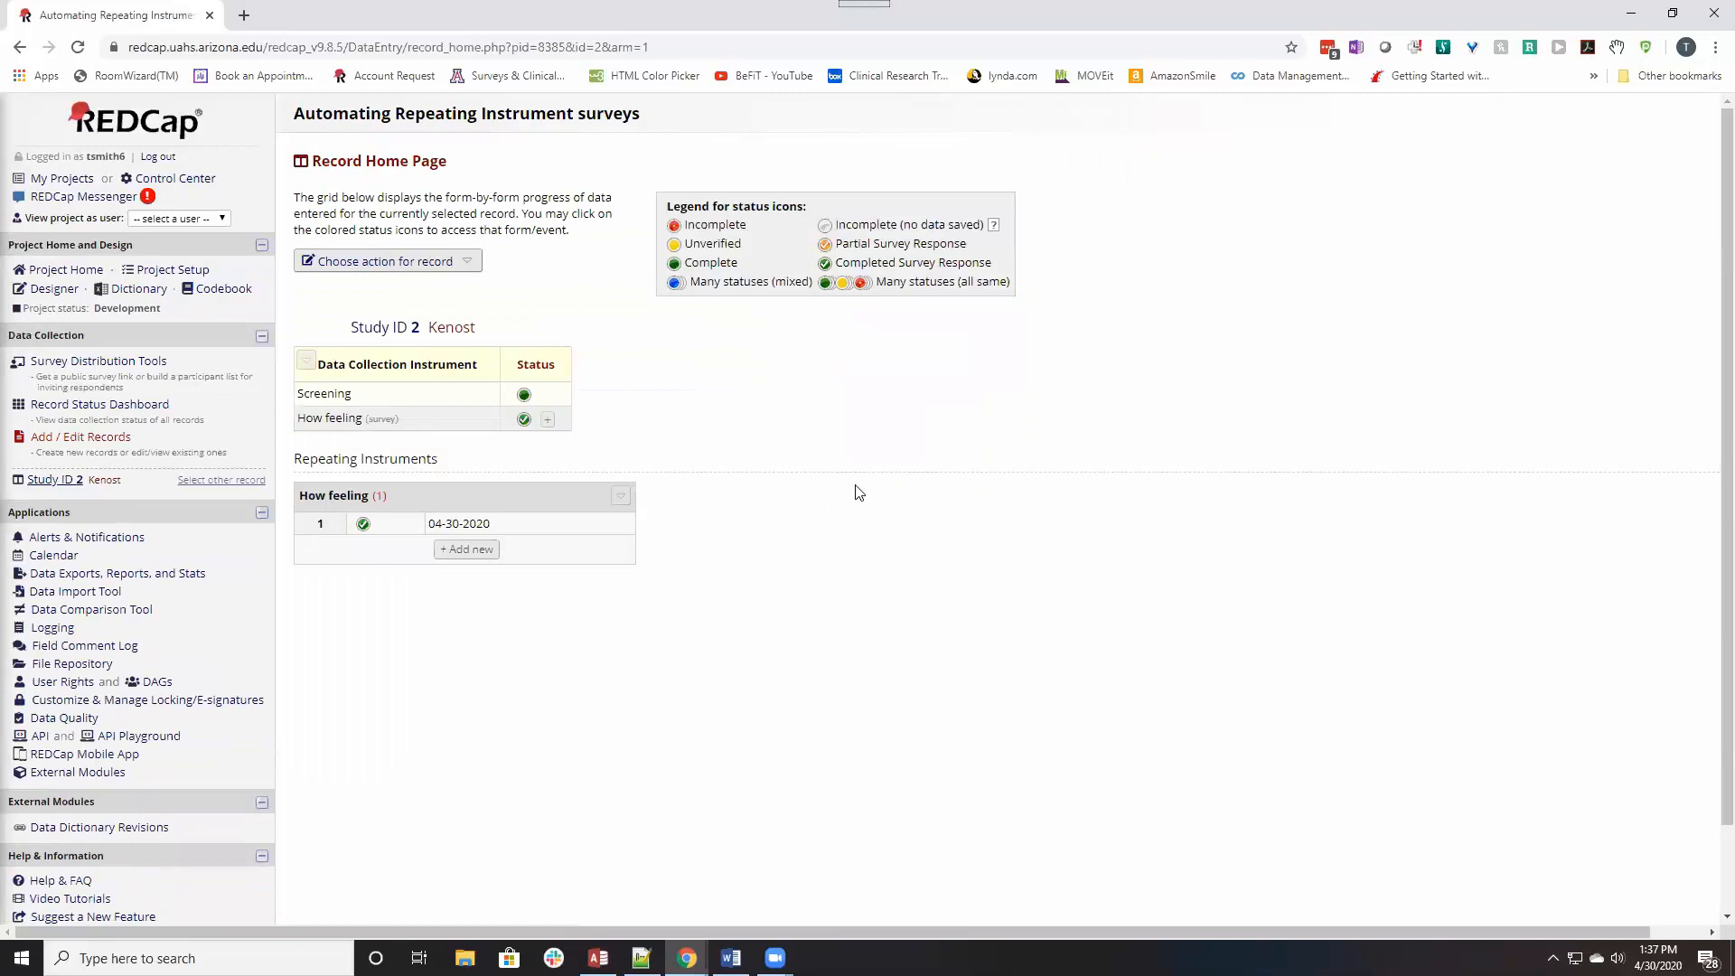
{"action": "mouse_move", "coordinate": [870, 494]}
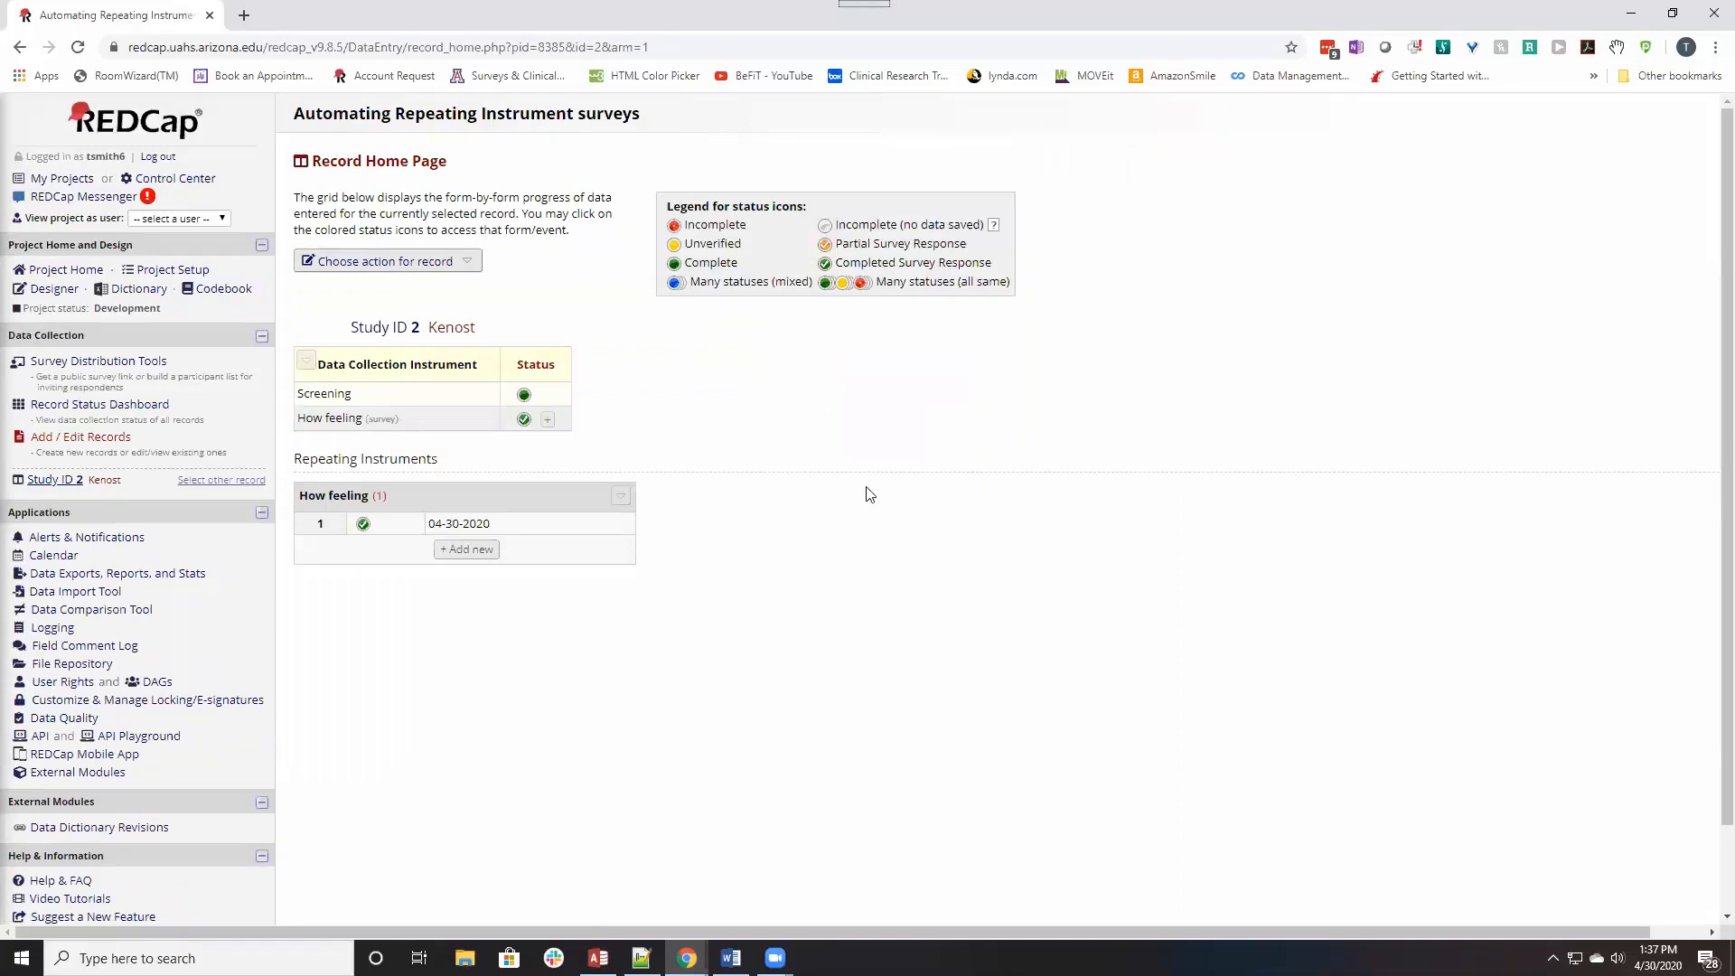
{"action": "mouse_move", "coordinate": [847, 485]}
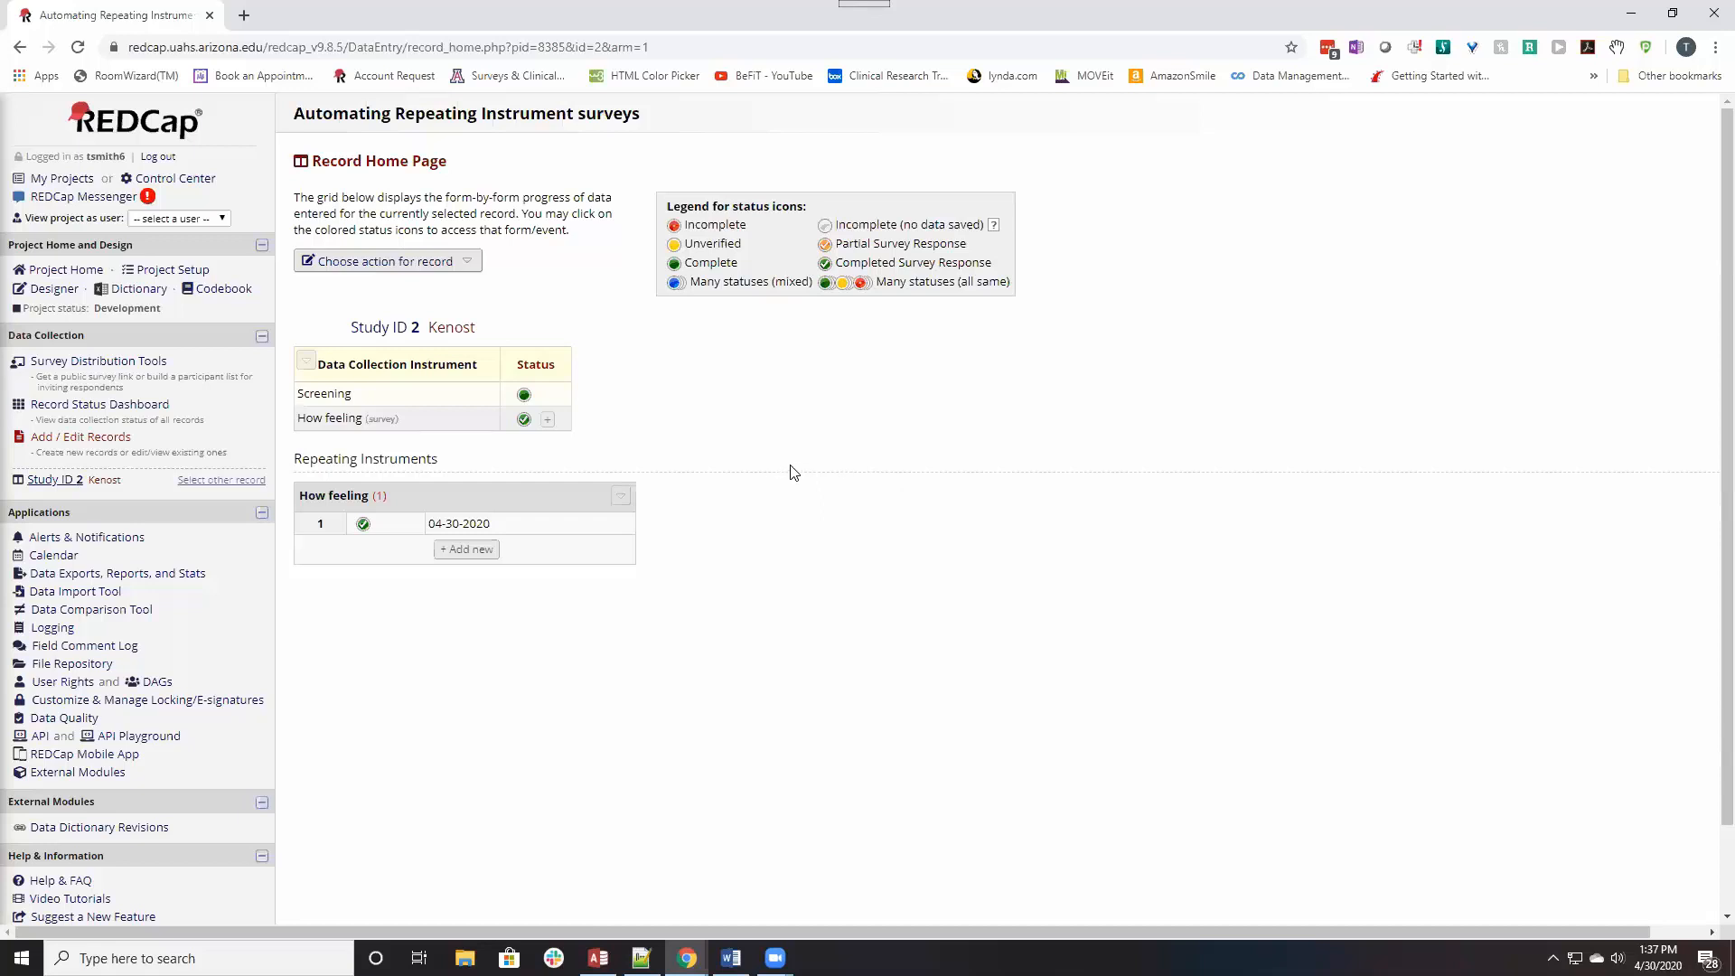
{"action": "mouse_move", "coordinate": [795, 478]}
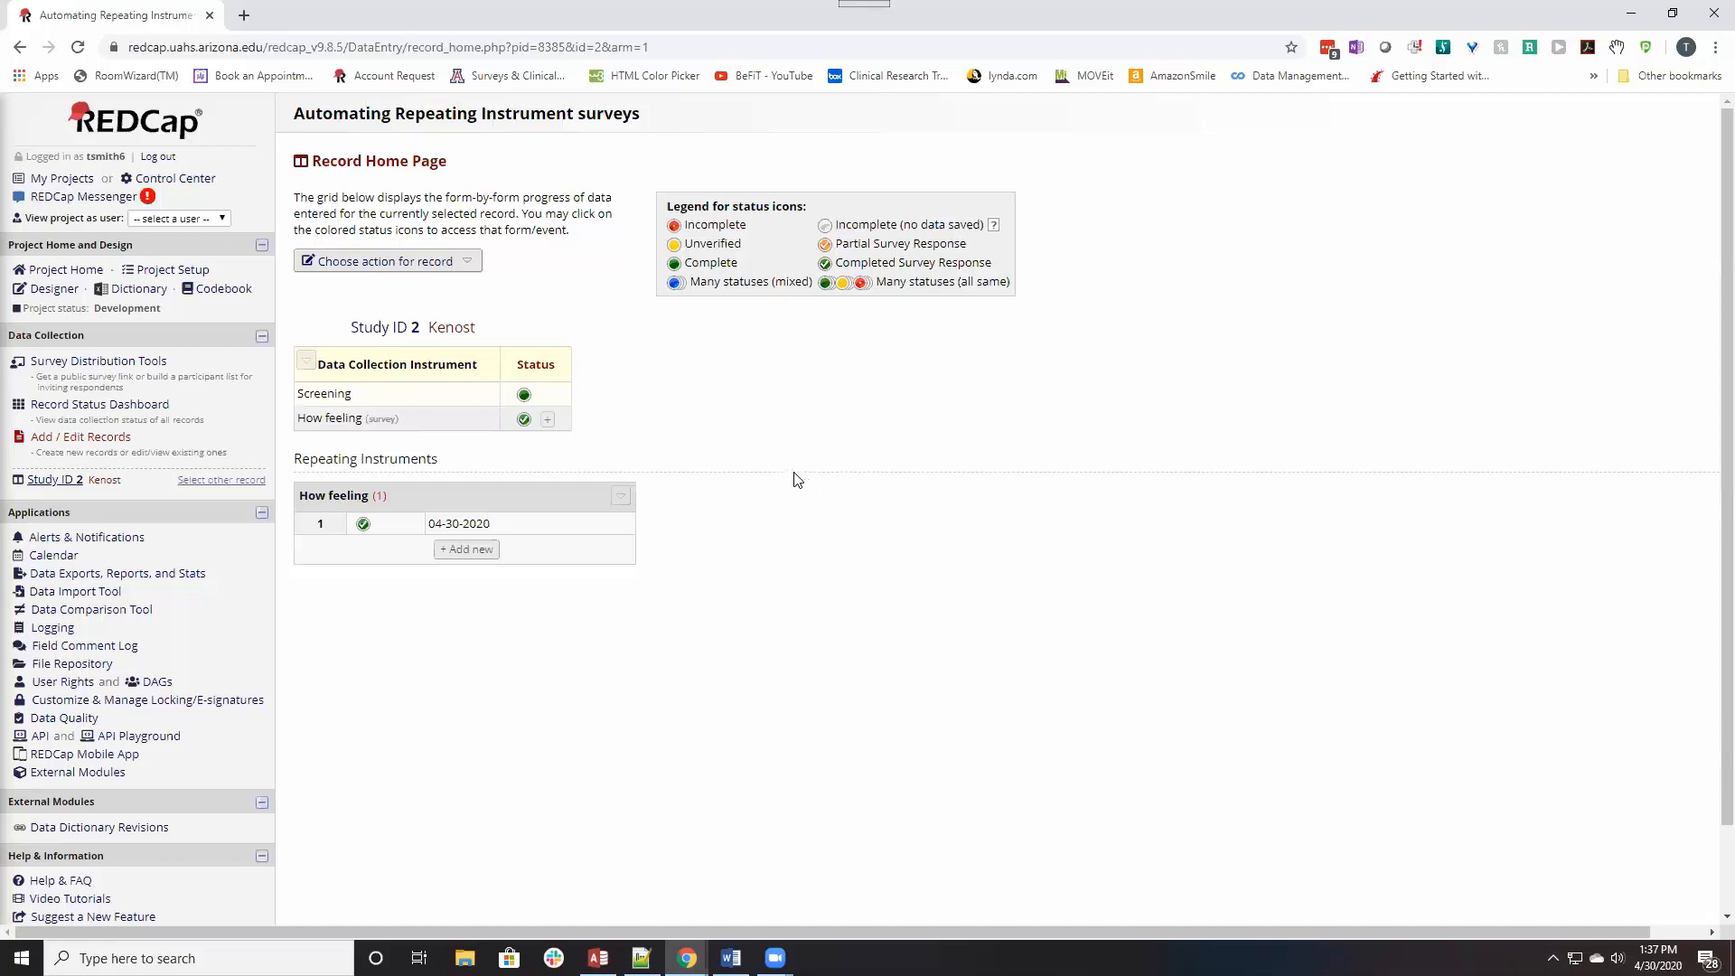
{"action": "mouse_move", "coordinate": [795, 478]}
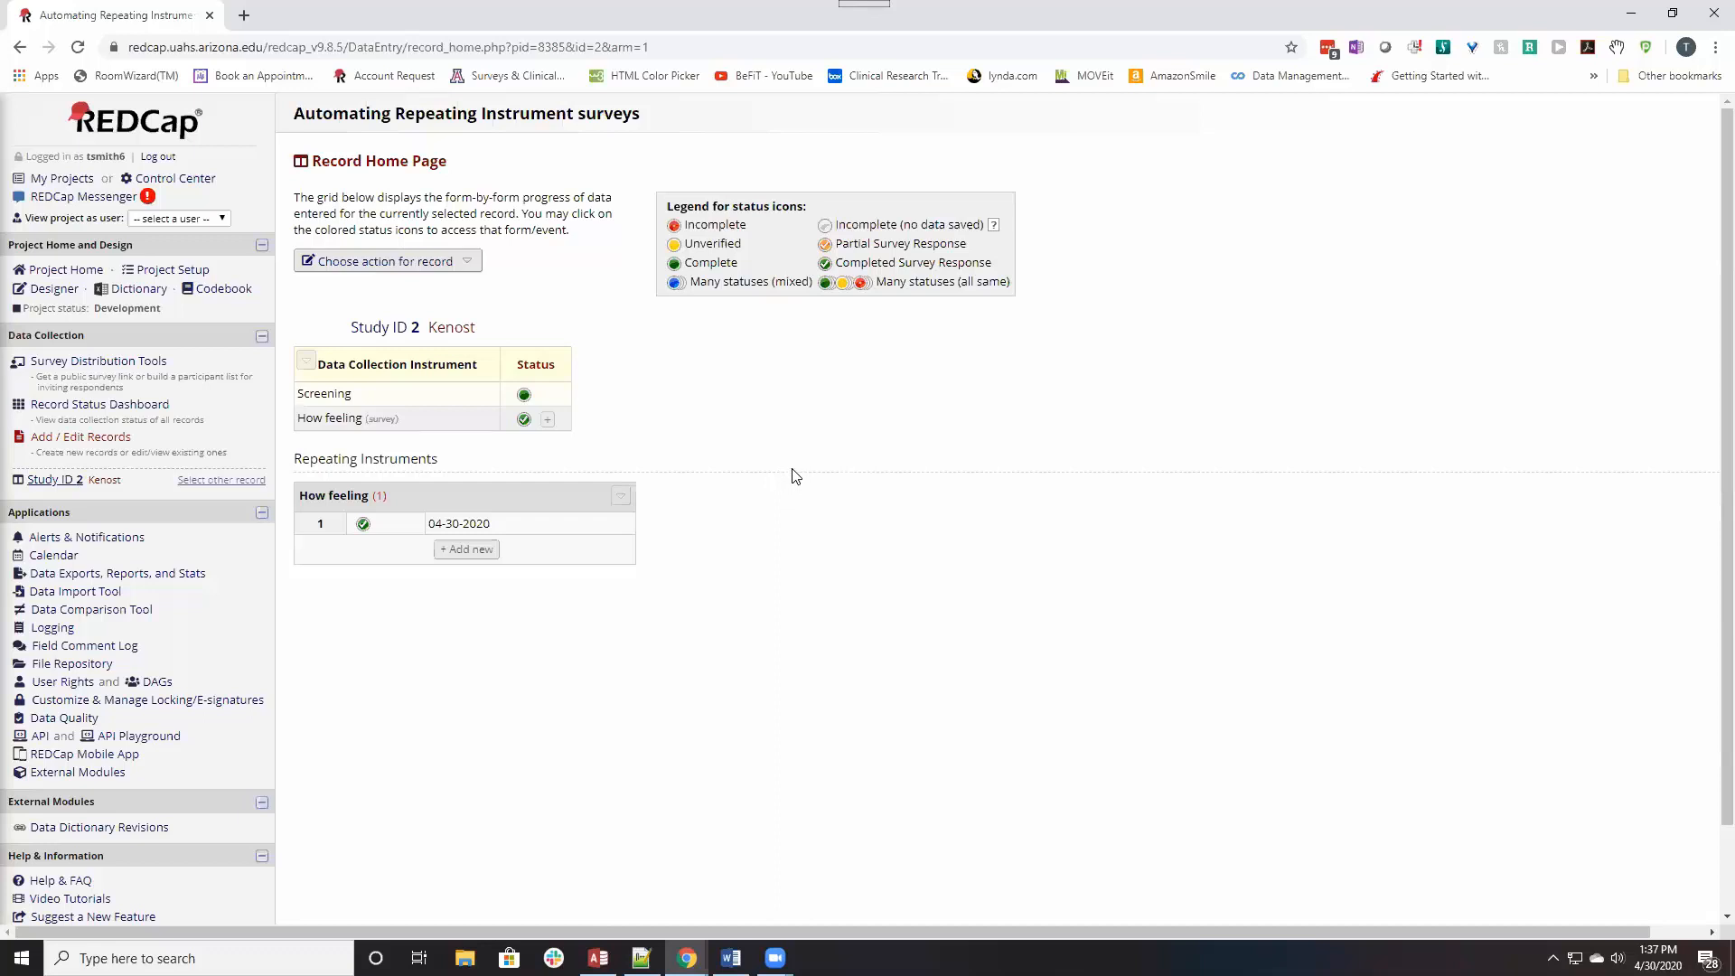
{"action": "mouse_move", "coordinate": [819, 476]}
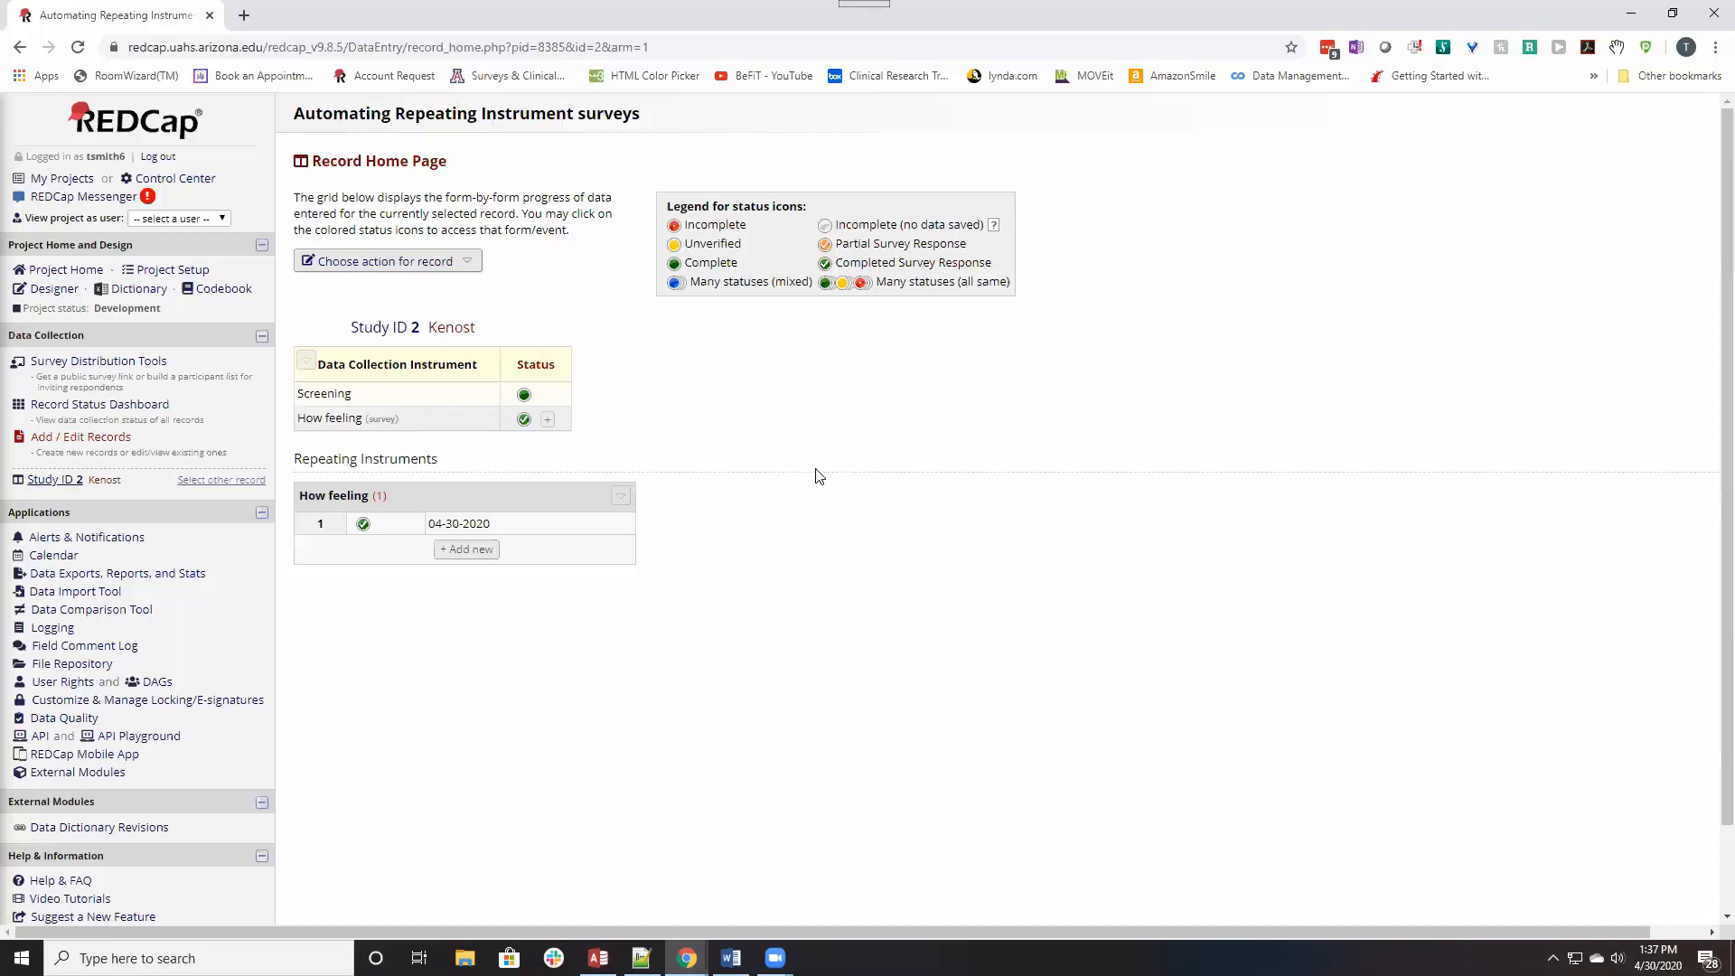
{"action": "mouse_move", "coordinate": [699, 502]}
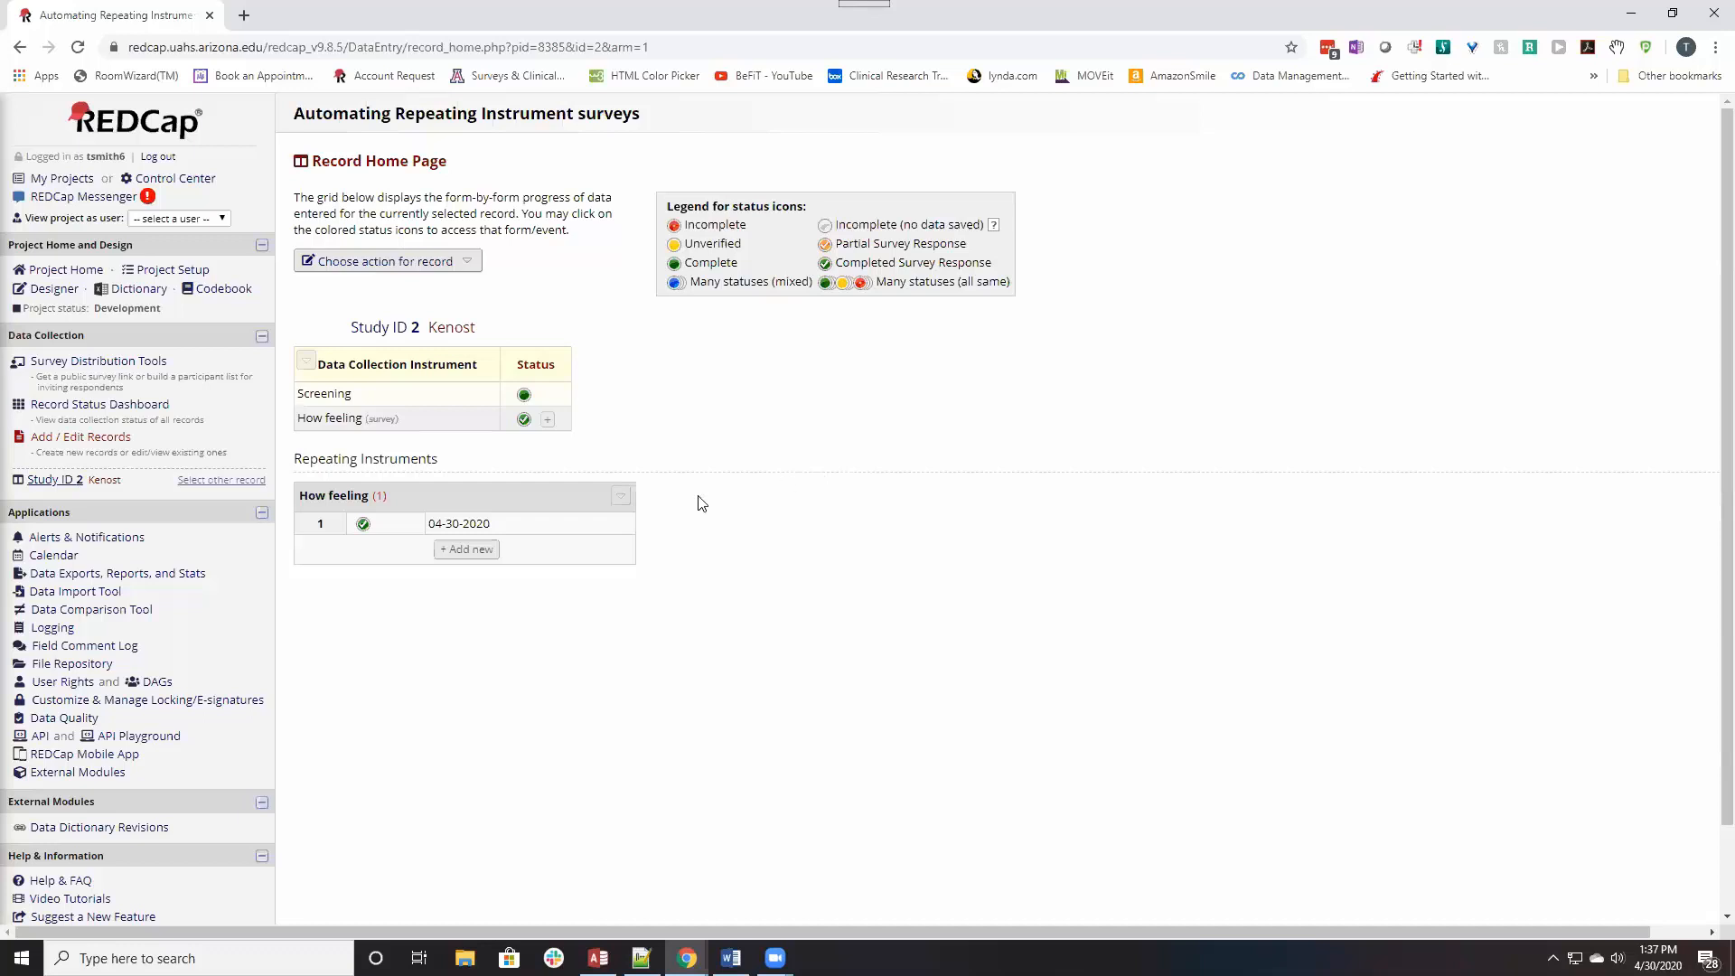
{"action": "mouse_move", "coordinate": [699, 500]}
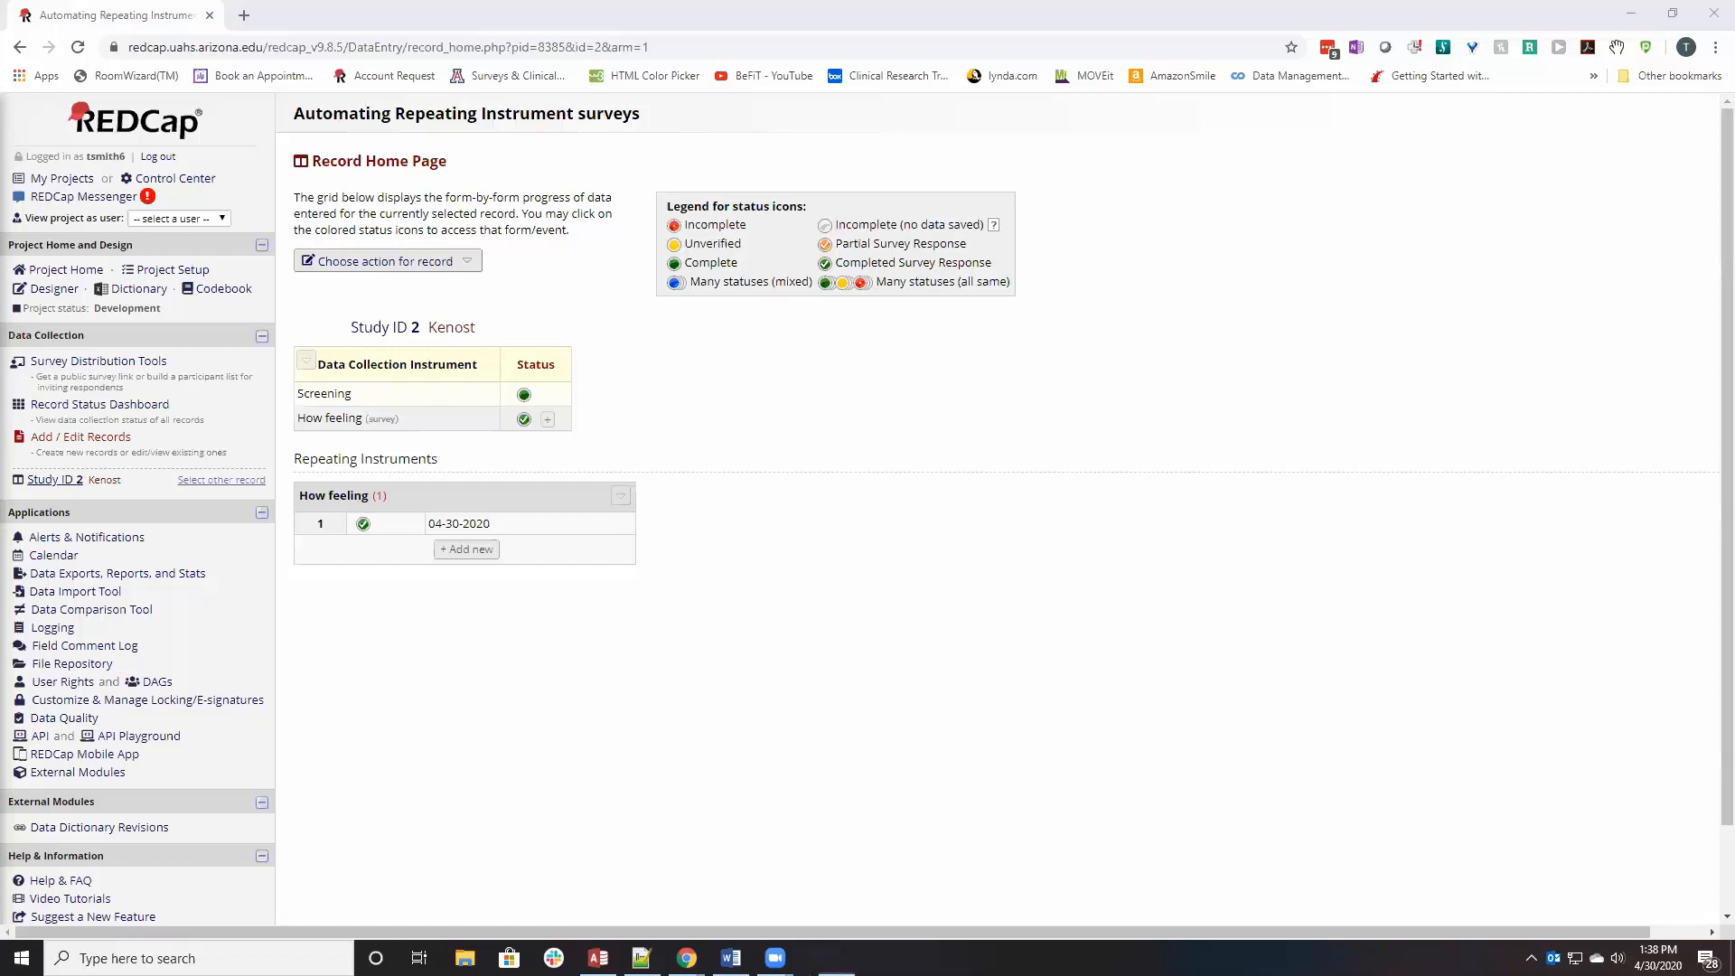
{"action": "left_click", "coordinate": [819, 958]}
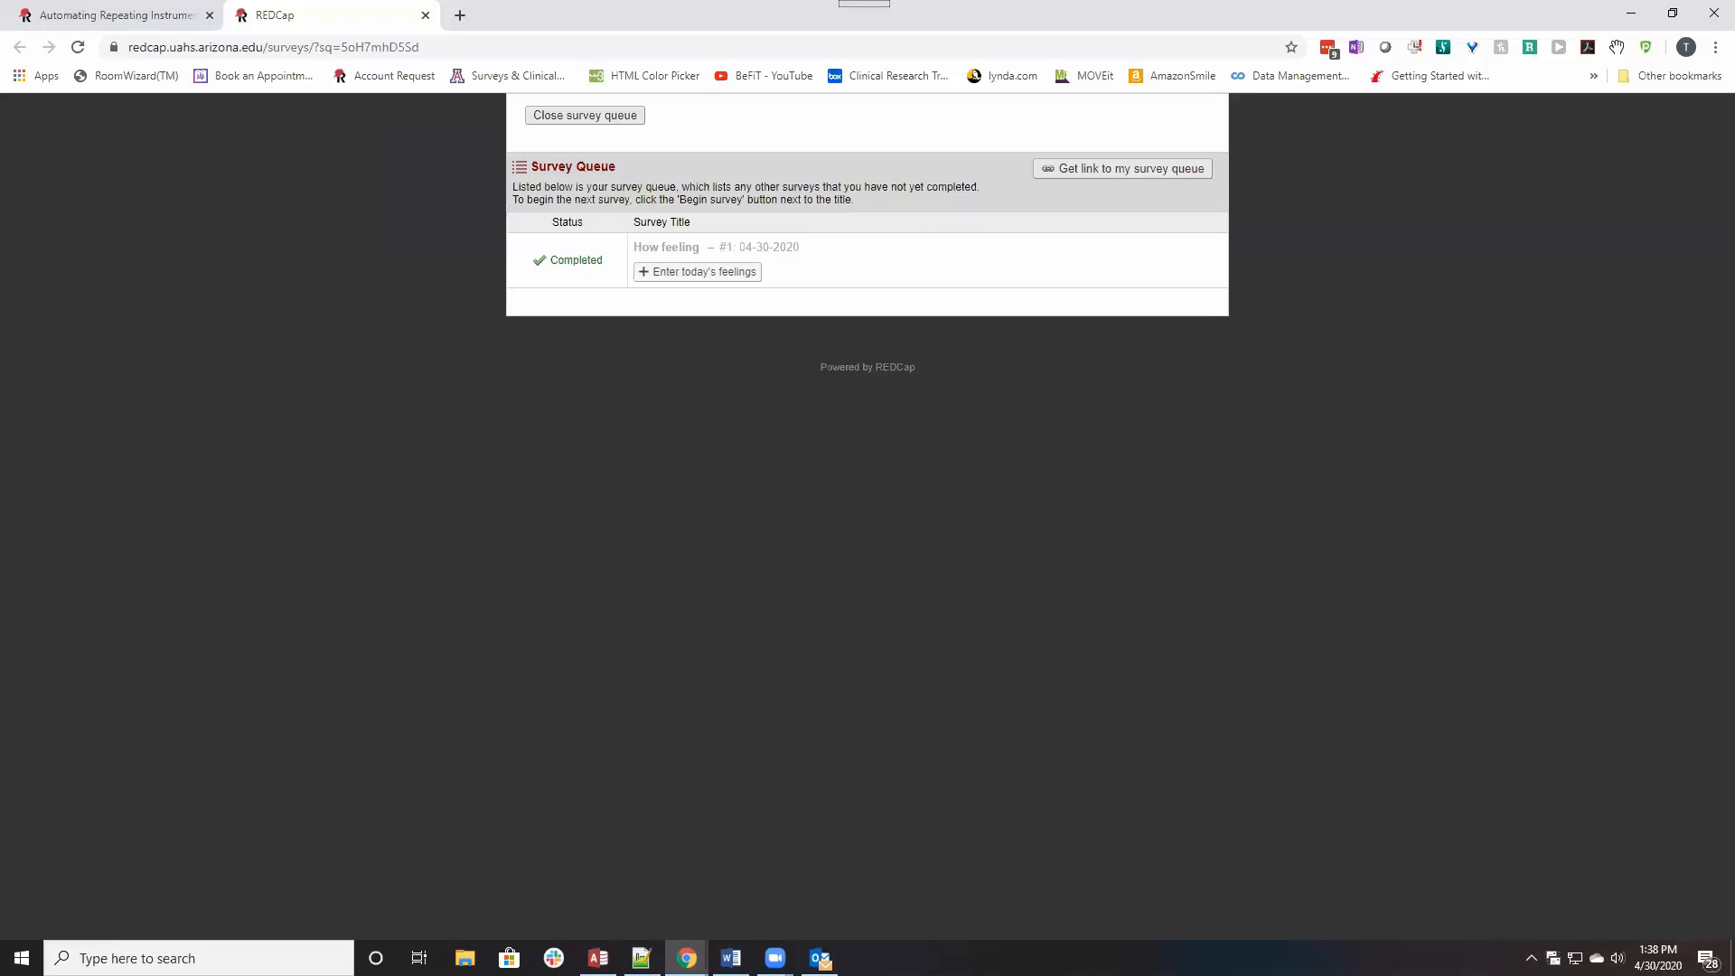
{"action": "mouse_move", "coordinate": [765, 217]}
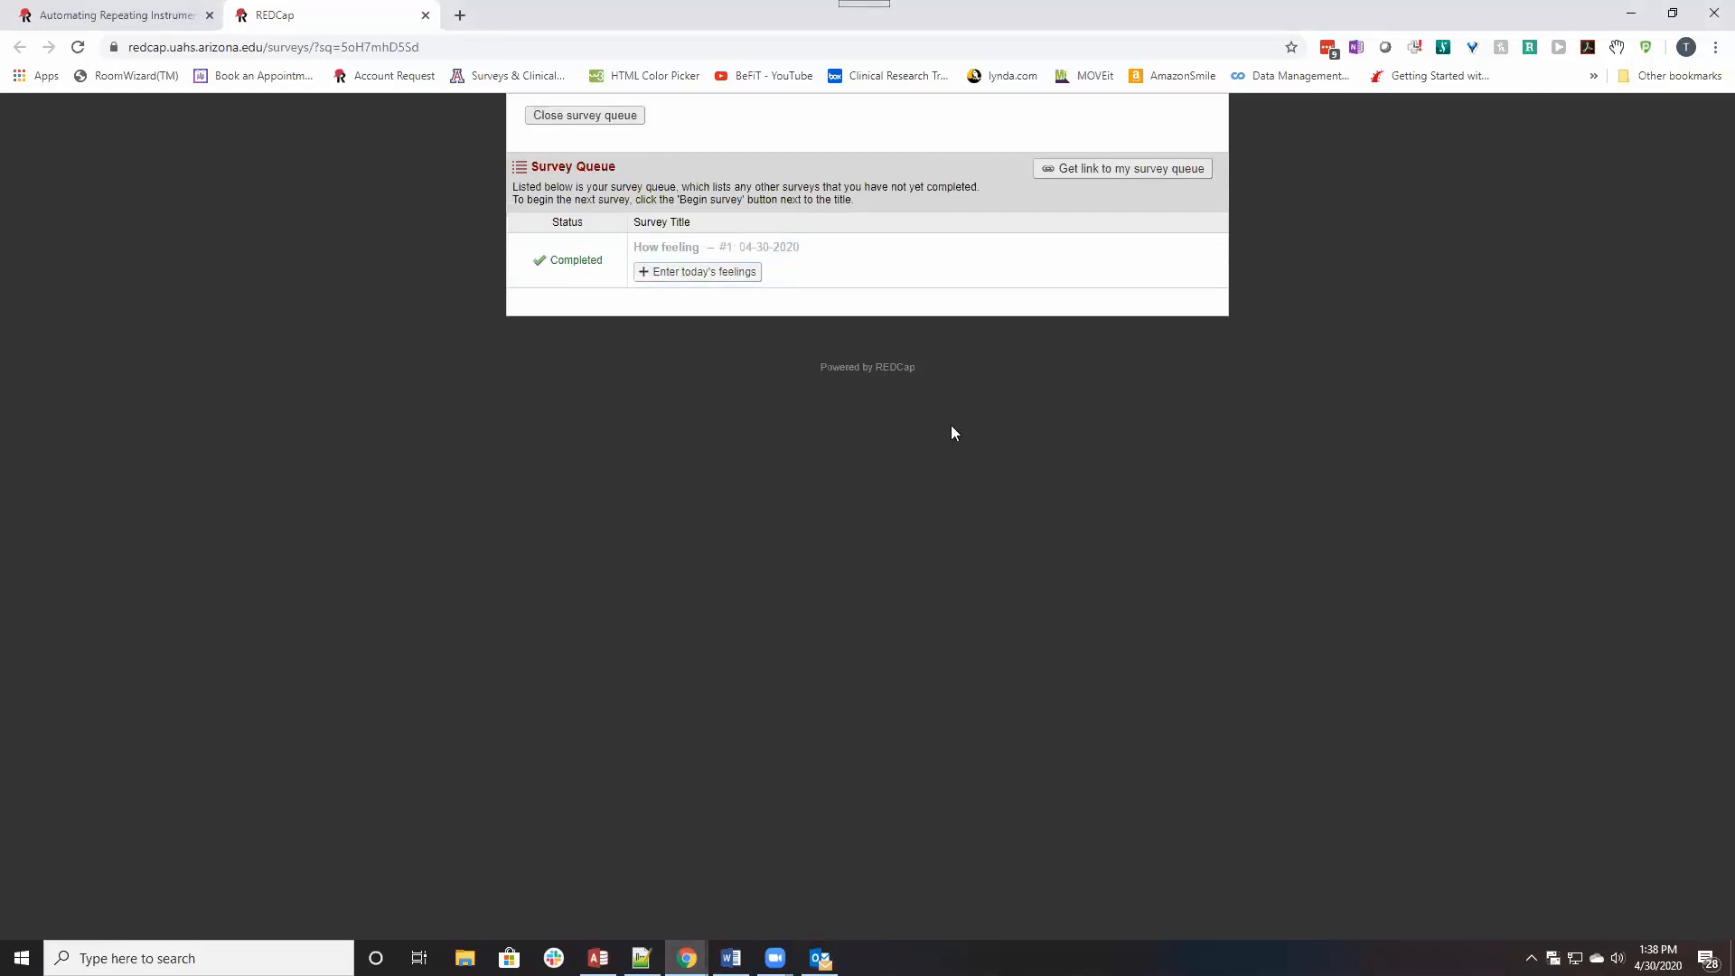
{"action": "mouse_move", "coordinate": [508, 366]}
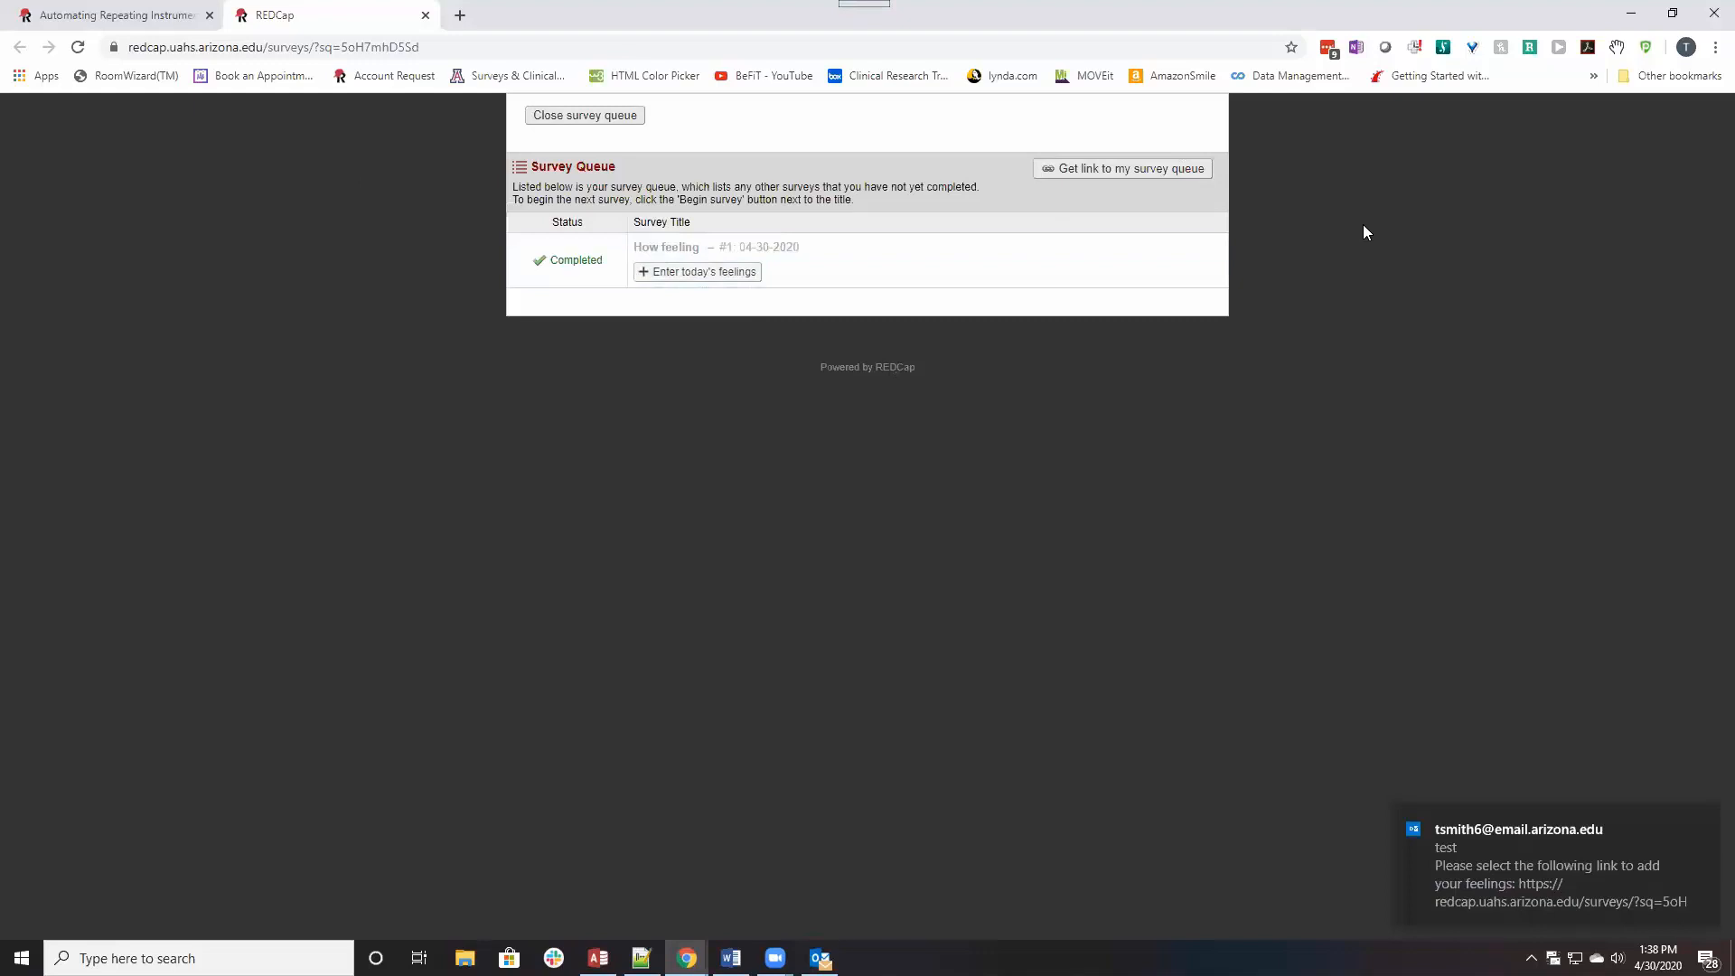
{"action": "mouse_move", "coordinate": [1614, 779]}
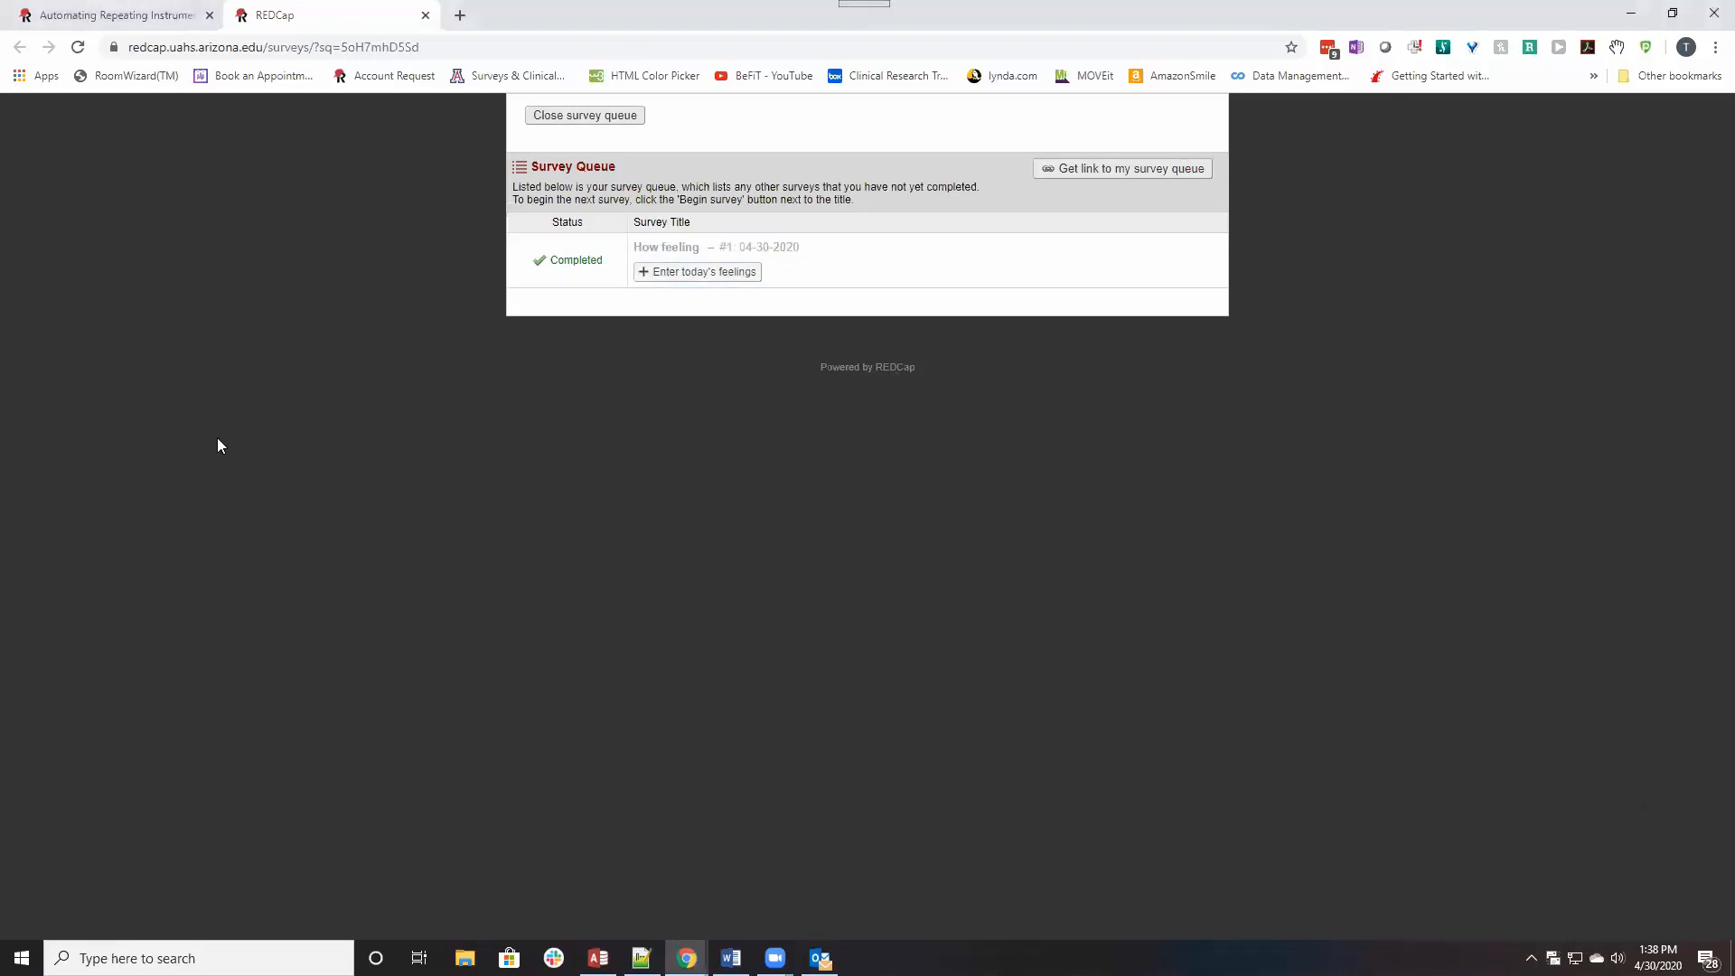
{"action": "mouse_move", "coordinate": [662, 113]}
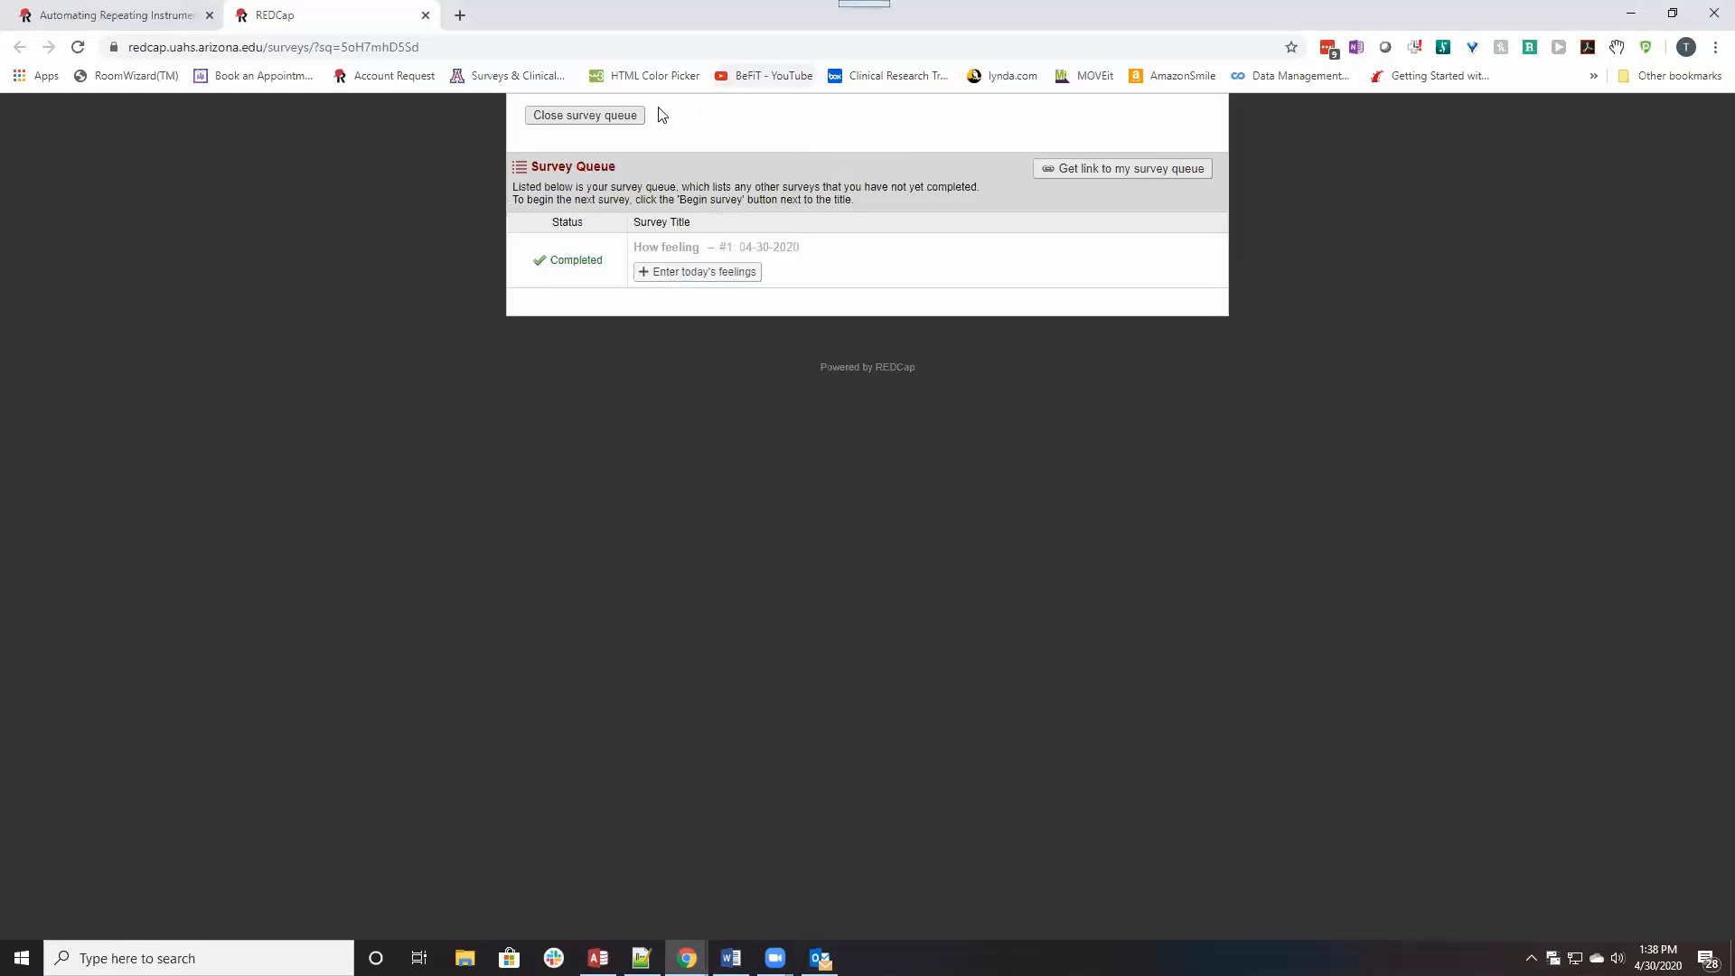
{"action": "mouse_move", "coordinate": [772, 262]}
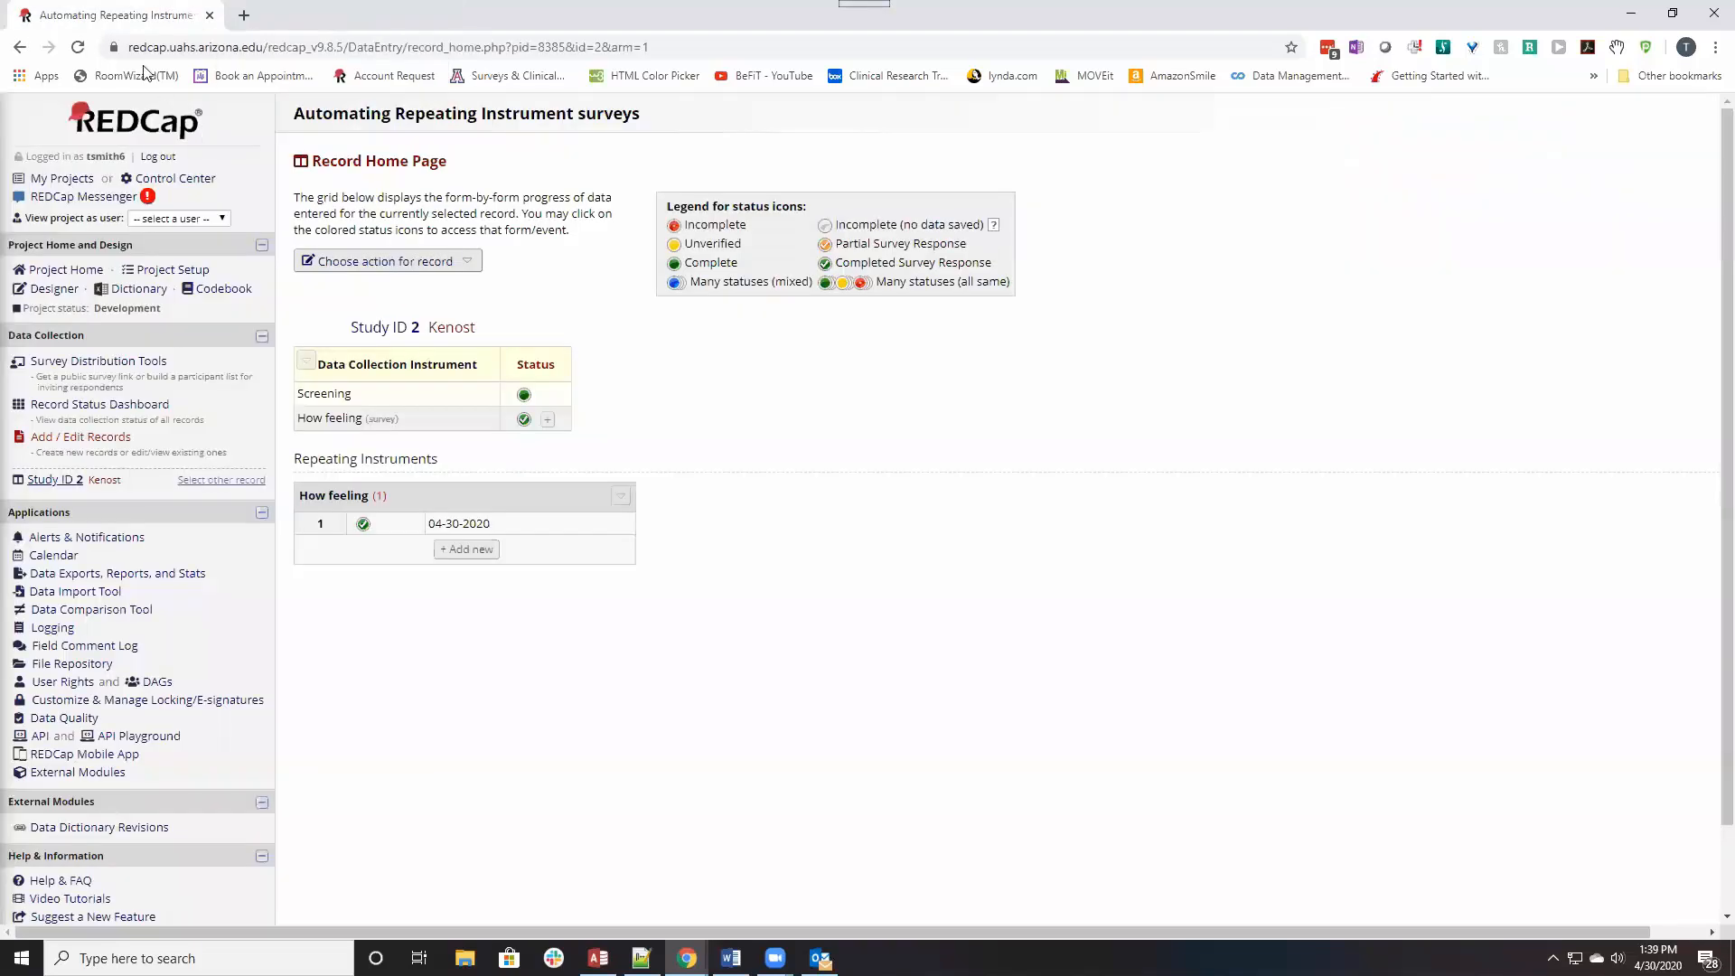
{"action": "mouse_move", "coordinate": [110, 14]}
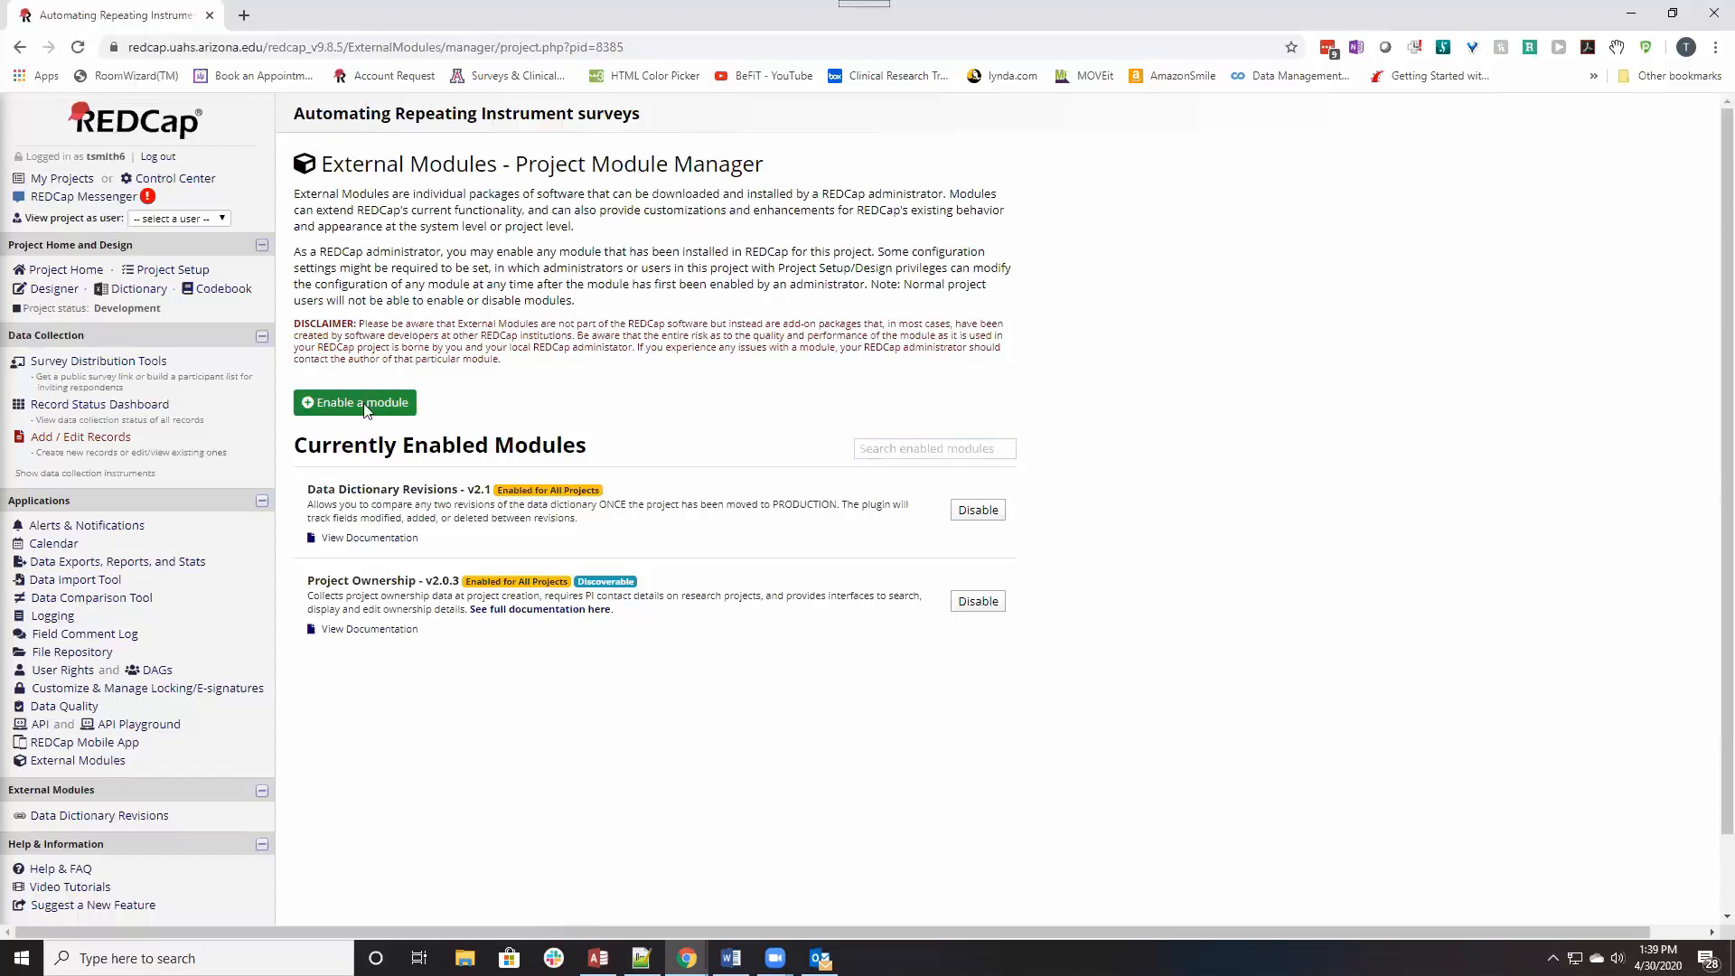
Find Survey UI Tweaks by searching 'u' in available modules and enable it.
{"action": "left_click", "coordinate": [354, 401]}
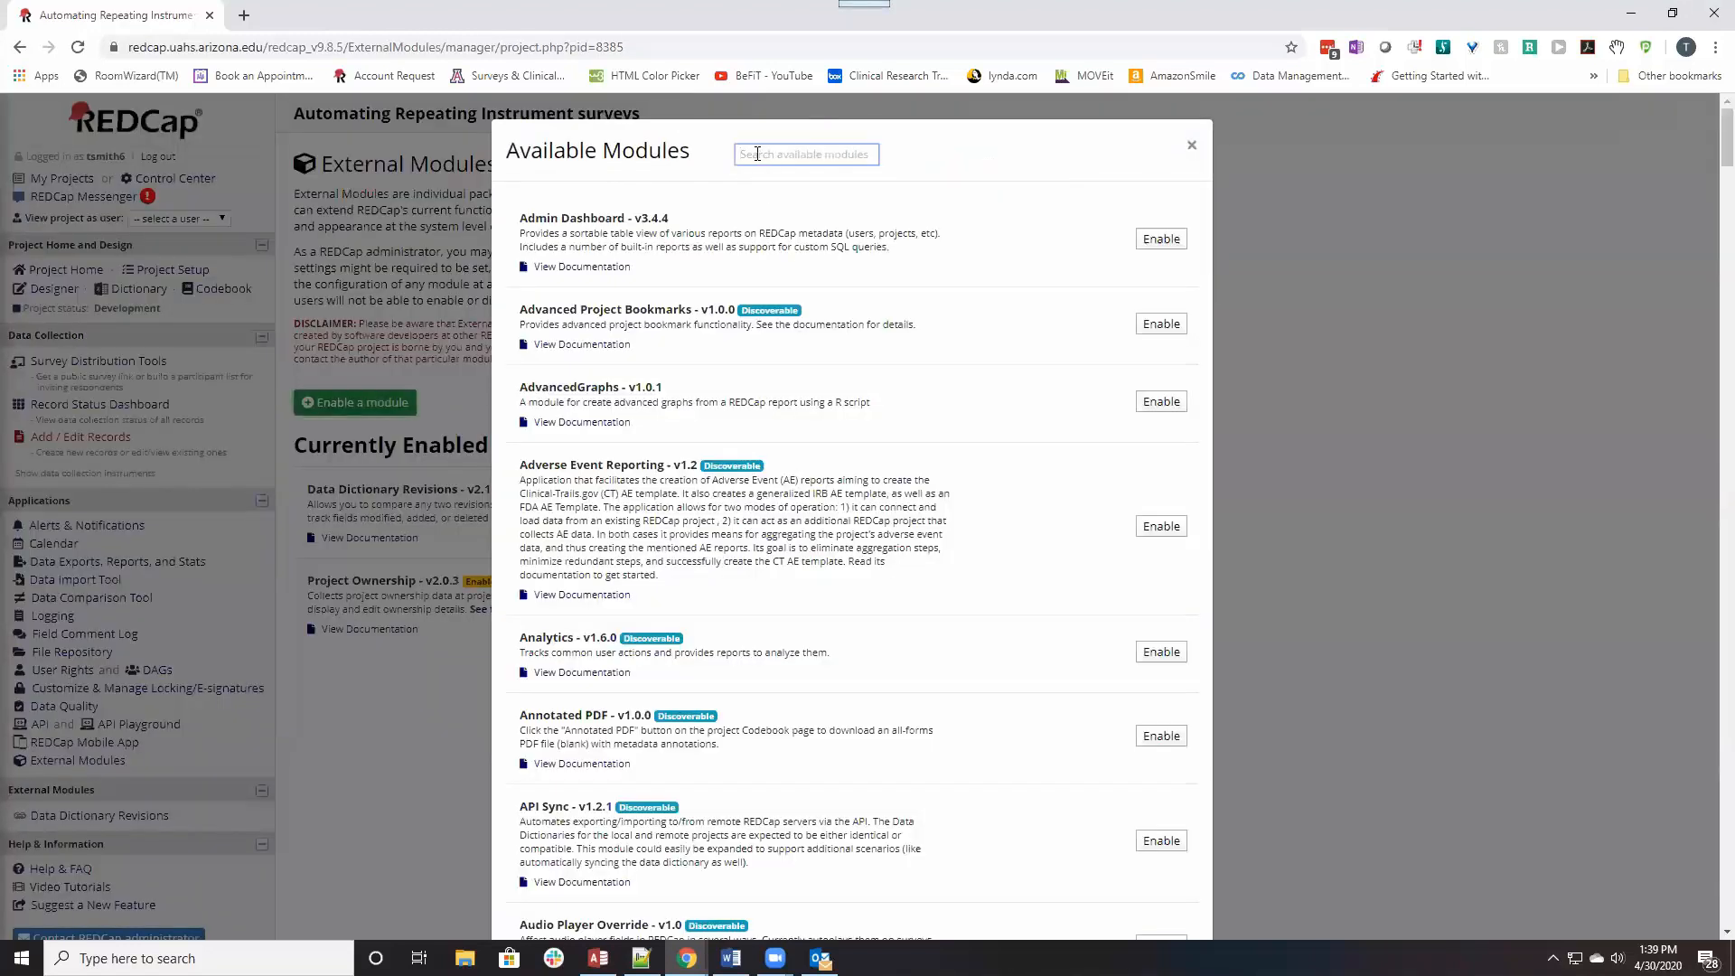
{"action": "type", "text": "ui twe"}
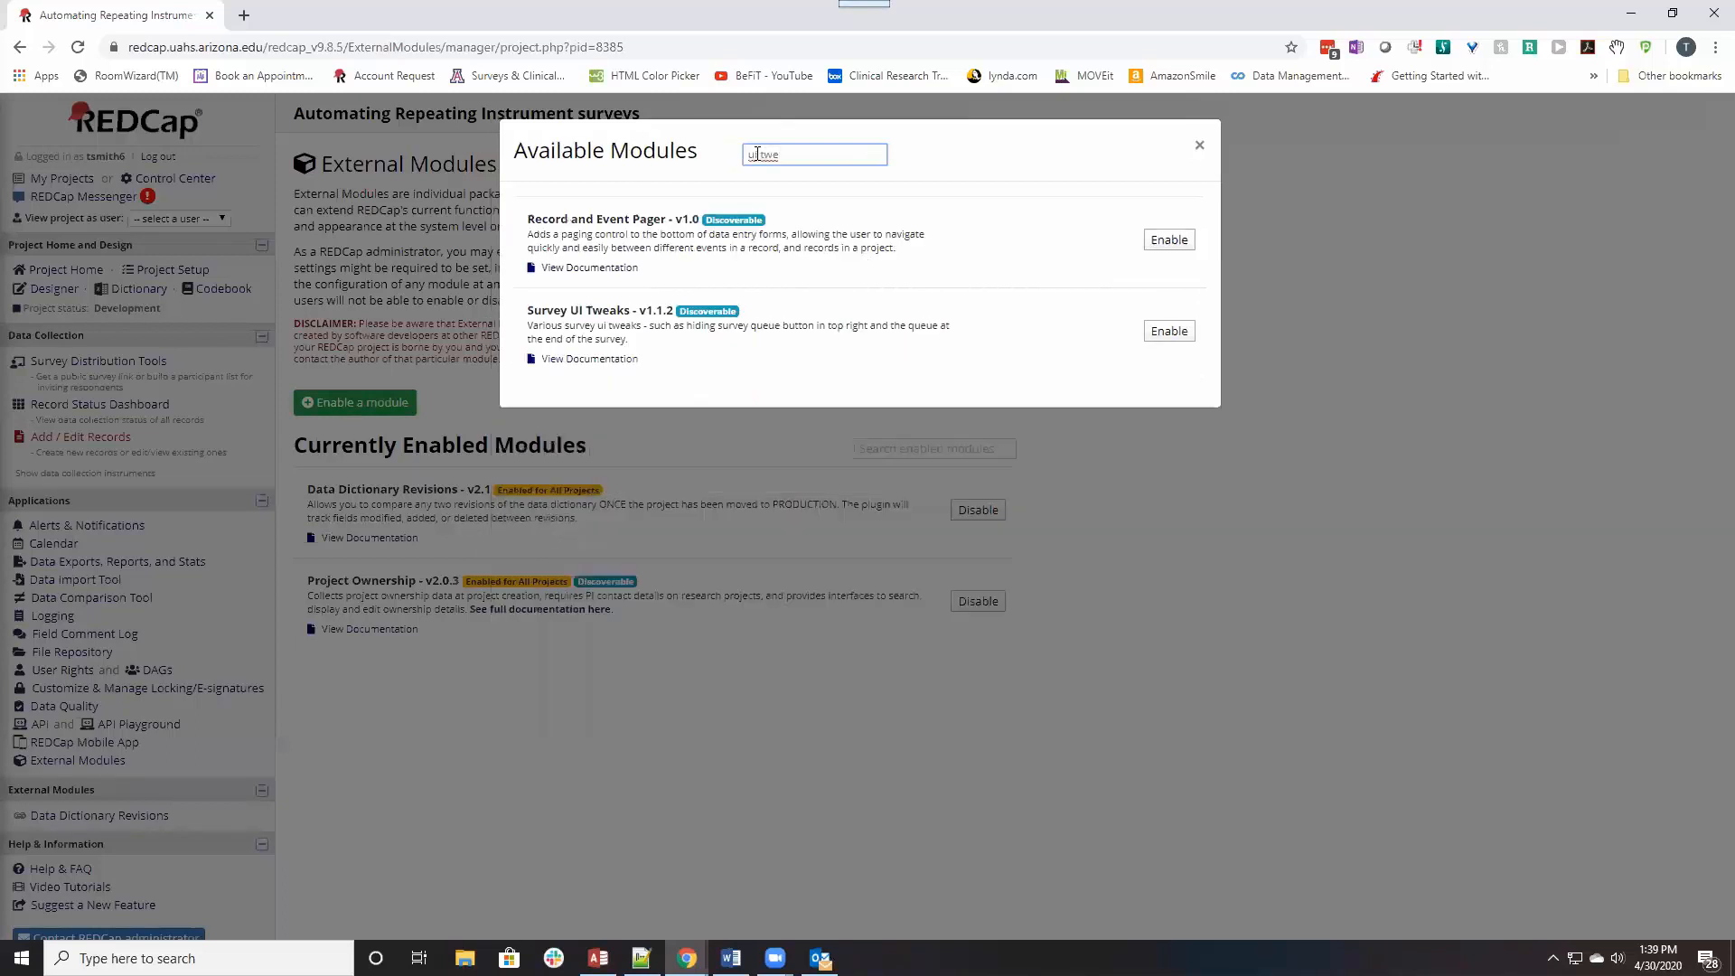
{"action": "left_click", "coordinate": [1198, 145]}
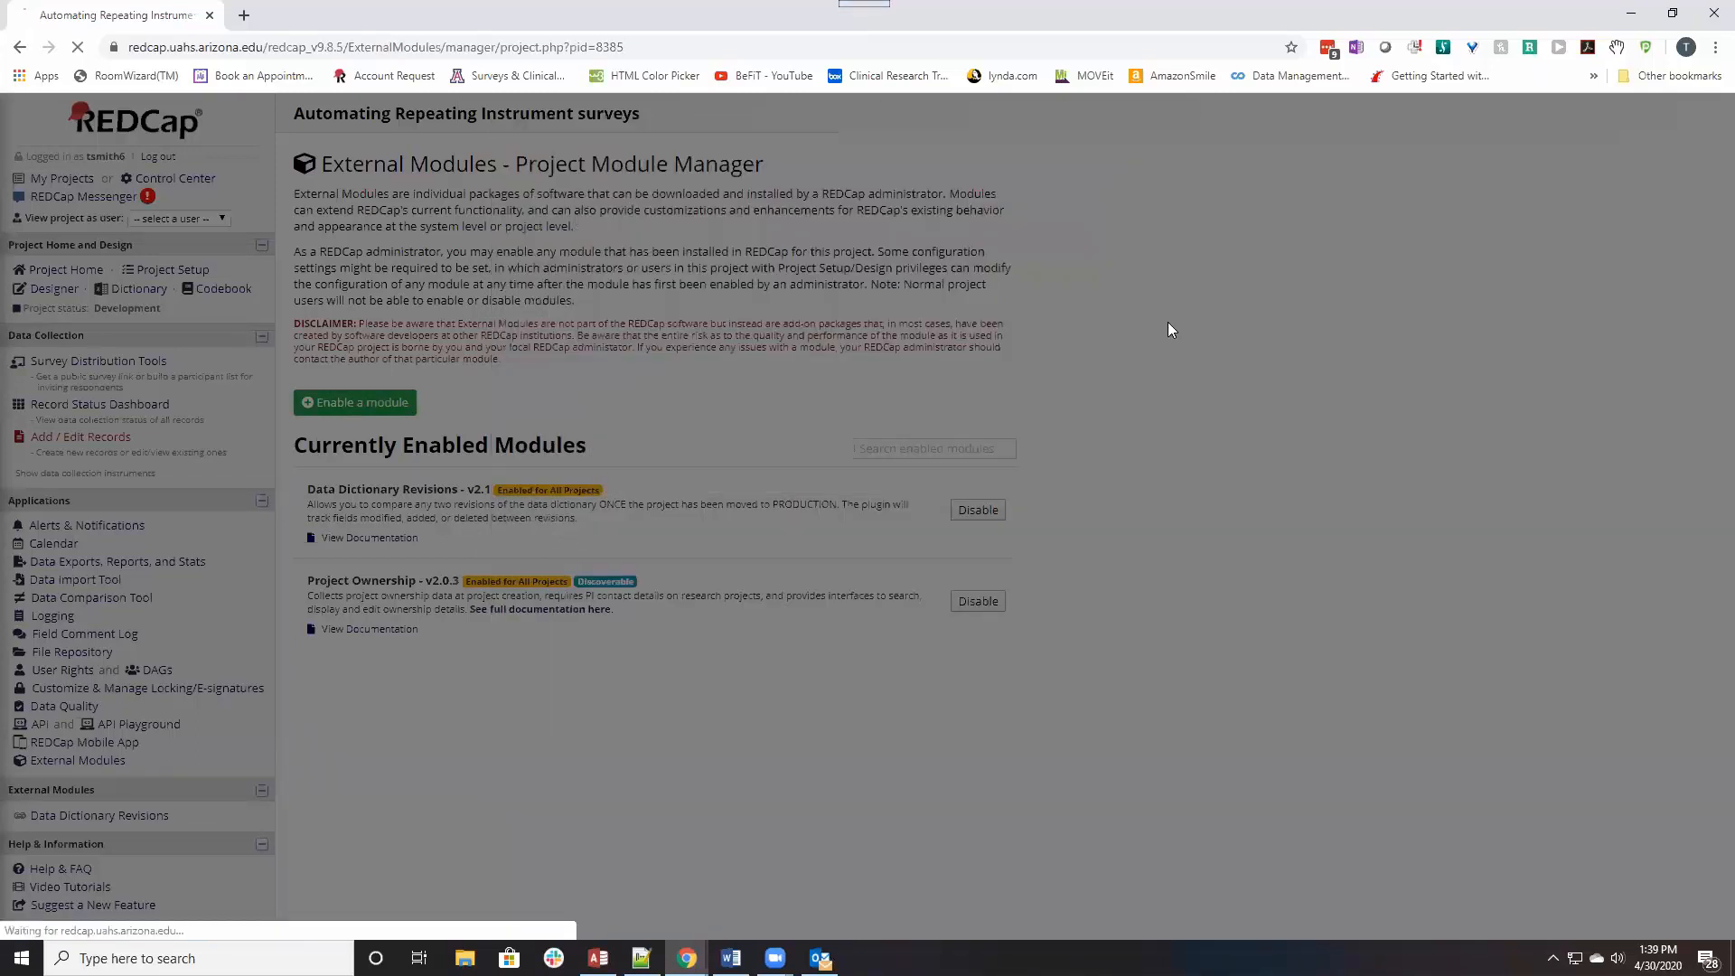
{"action": "left_click", "coordinate": [933, 448]}
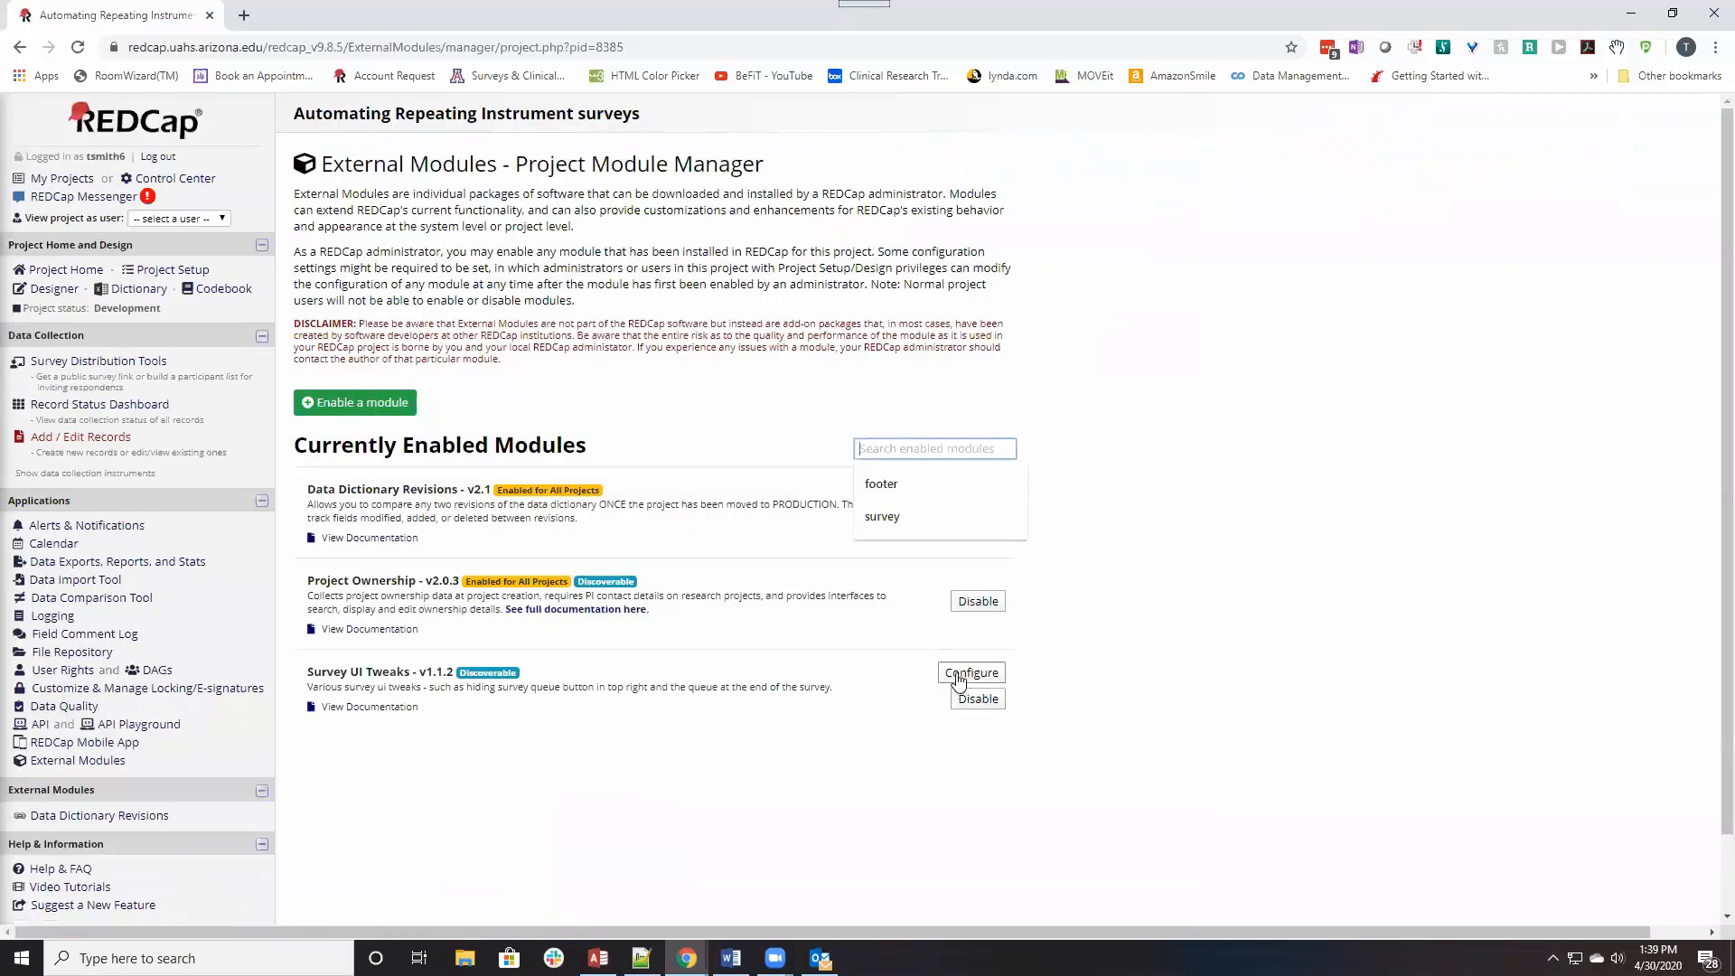
Configure Survey UI Tweaks to apply to the how_feeling survey.
{"action": "left_click", "coordinate": [970, 673]}
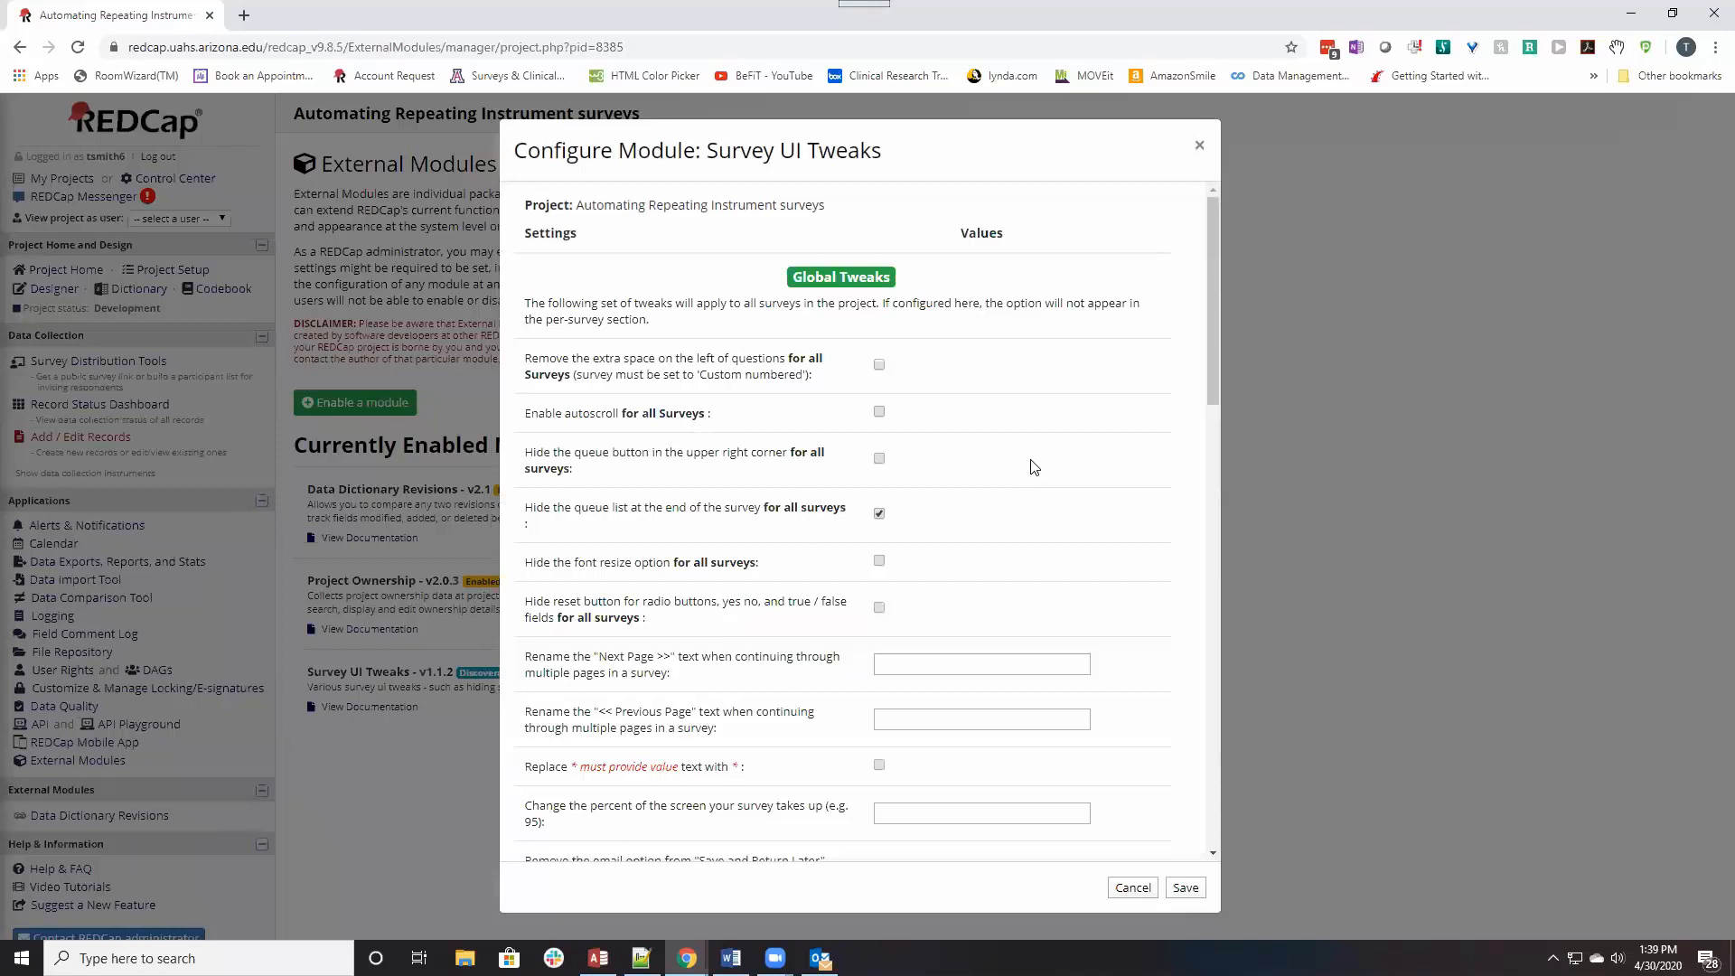
{"action": "scroll", "scroll_direction": "down", "scroll_amount": 3}
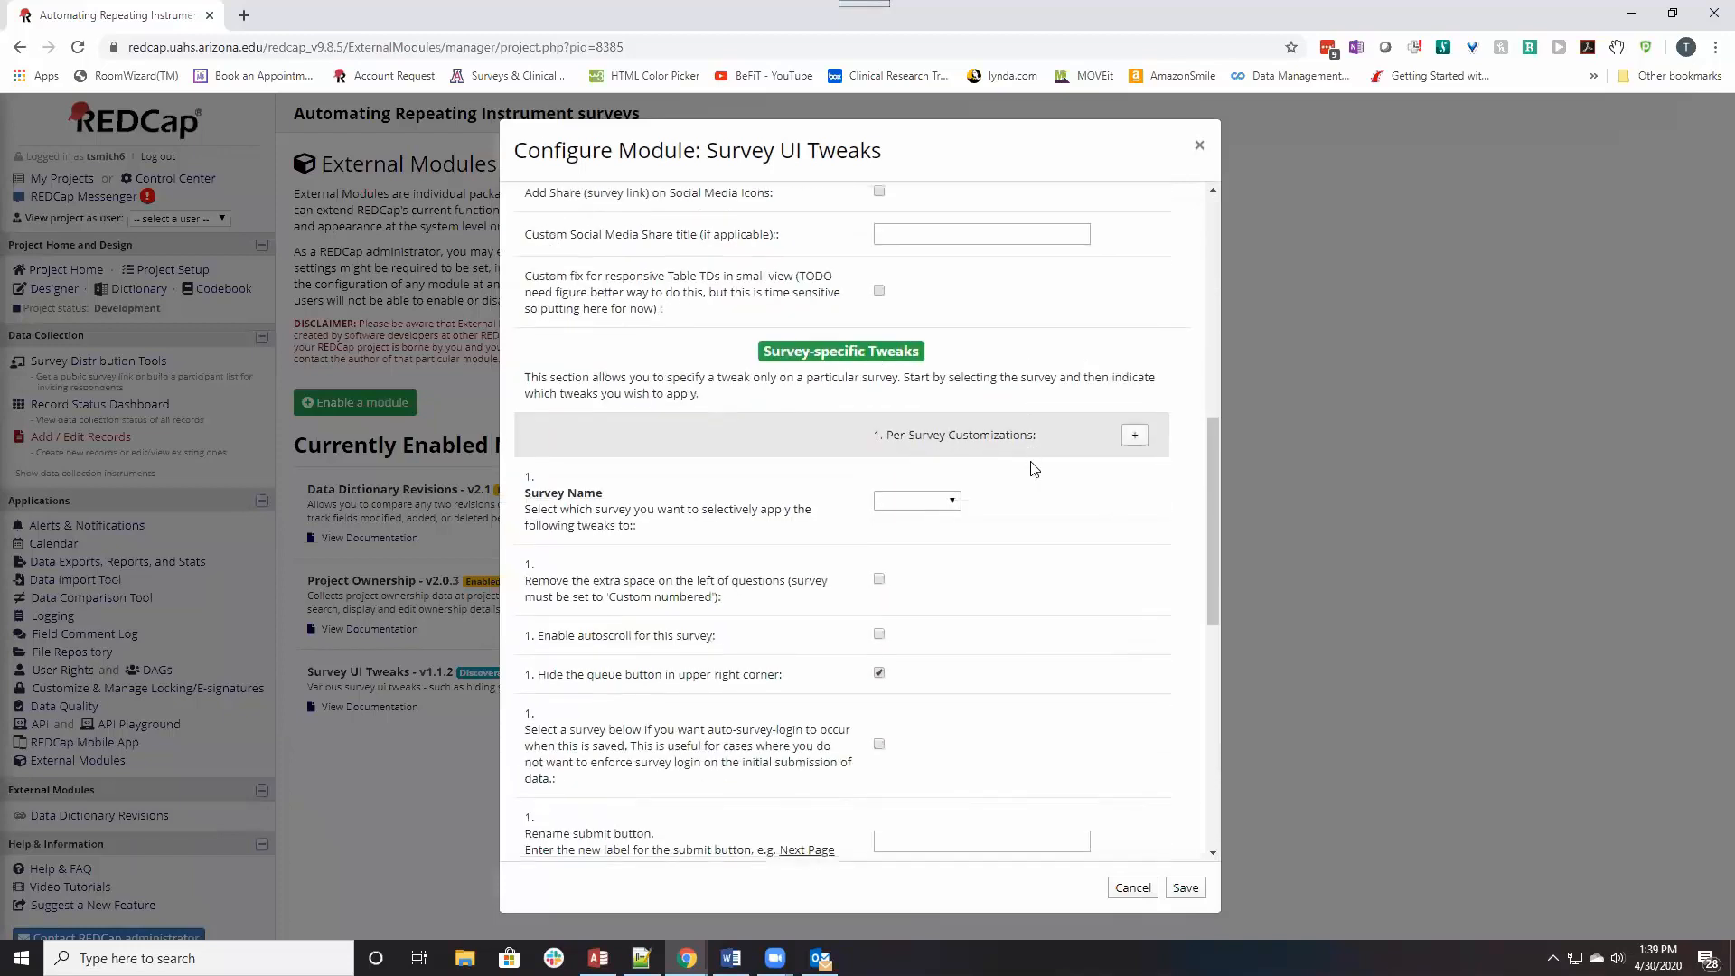
{"action": "left_click", "coordinate": [916, 501]}
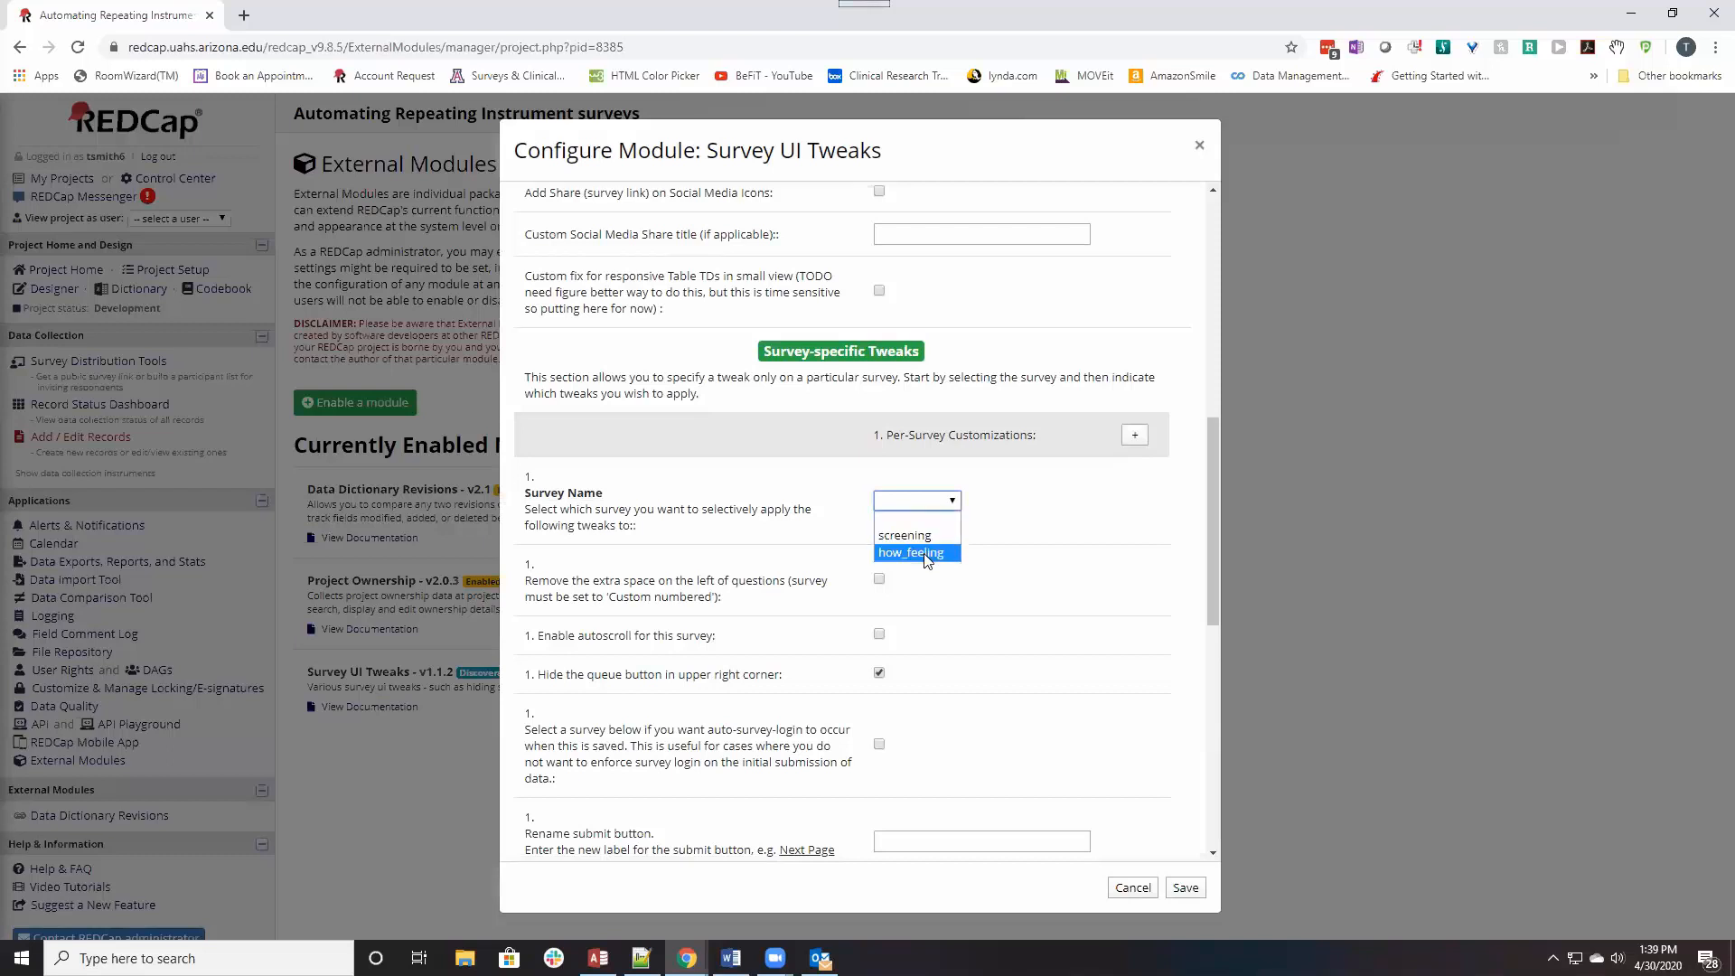
{"action": "left_click", "coordinate": [911, 553]}
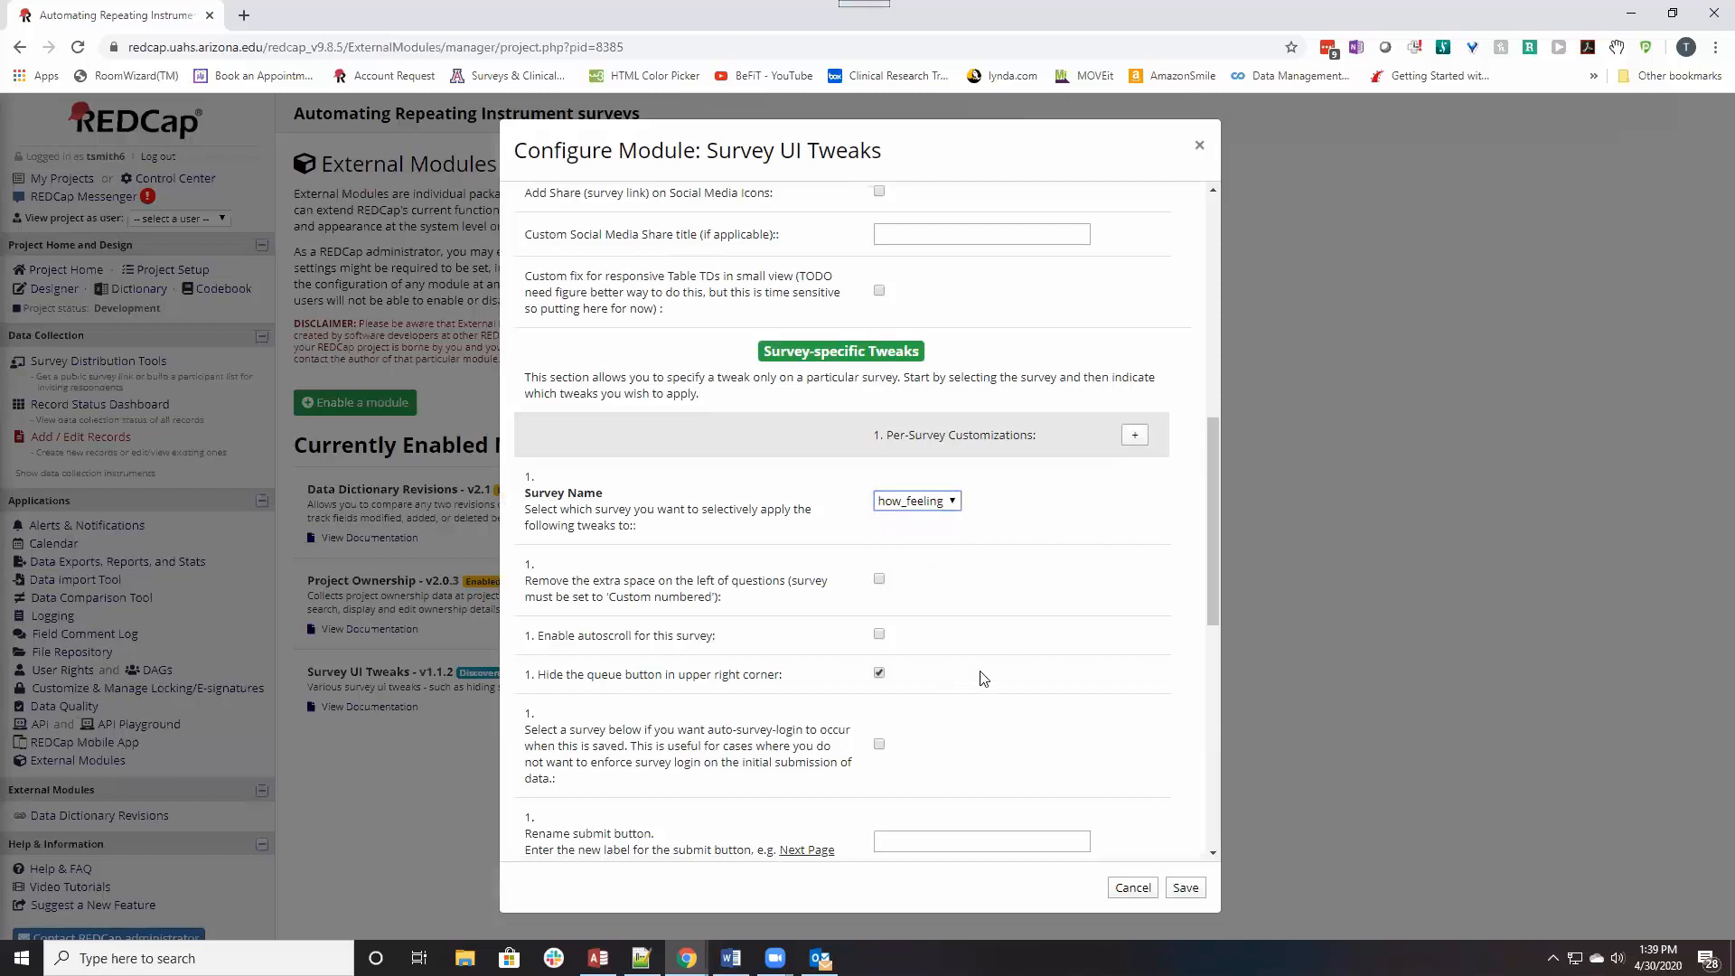
Hide the queue button for how_feeling and save the module settings.
{"action": "scroll", "scroll_direction": "down", "scroll_amount": 3}
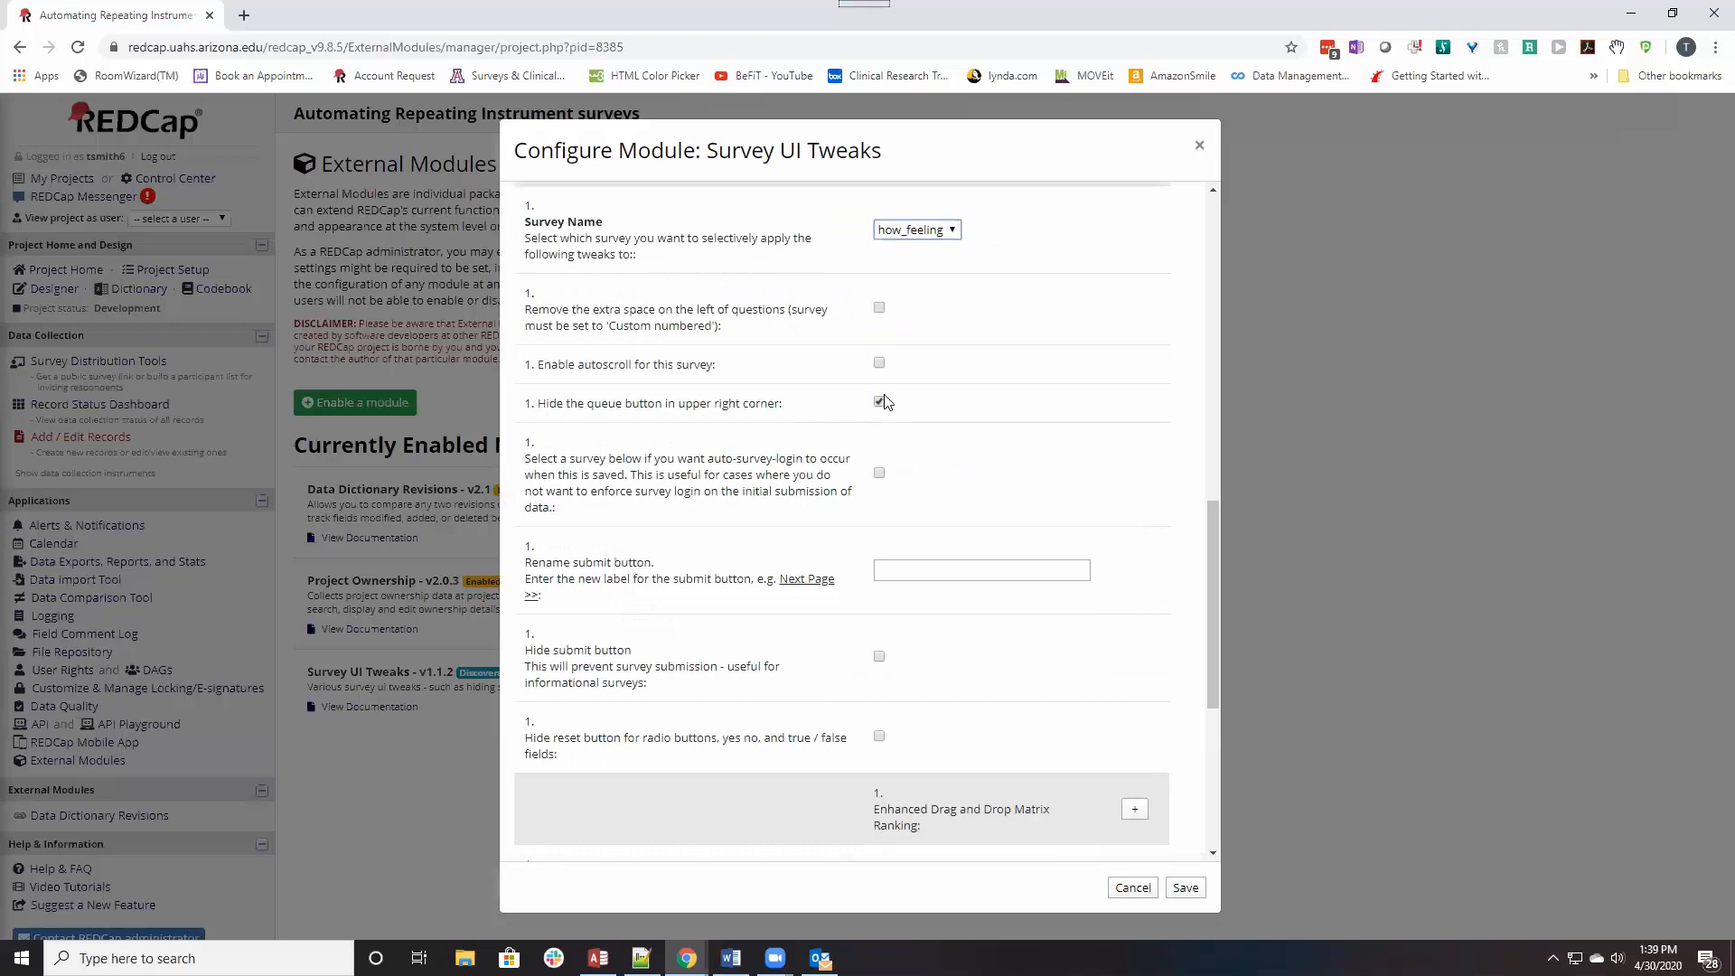
{"action": "left_click", "coordinate": [880, 402]}
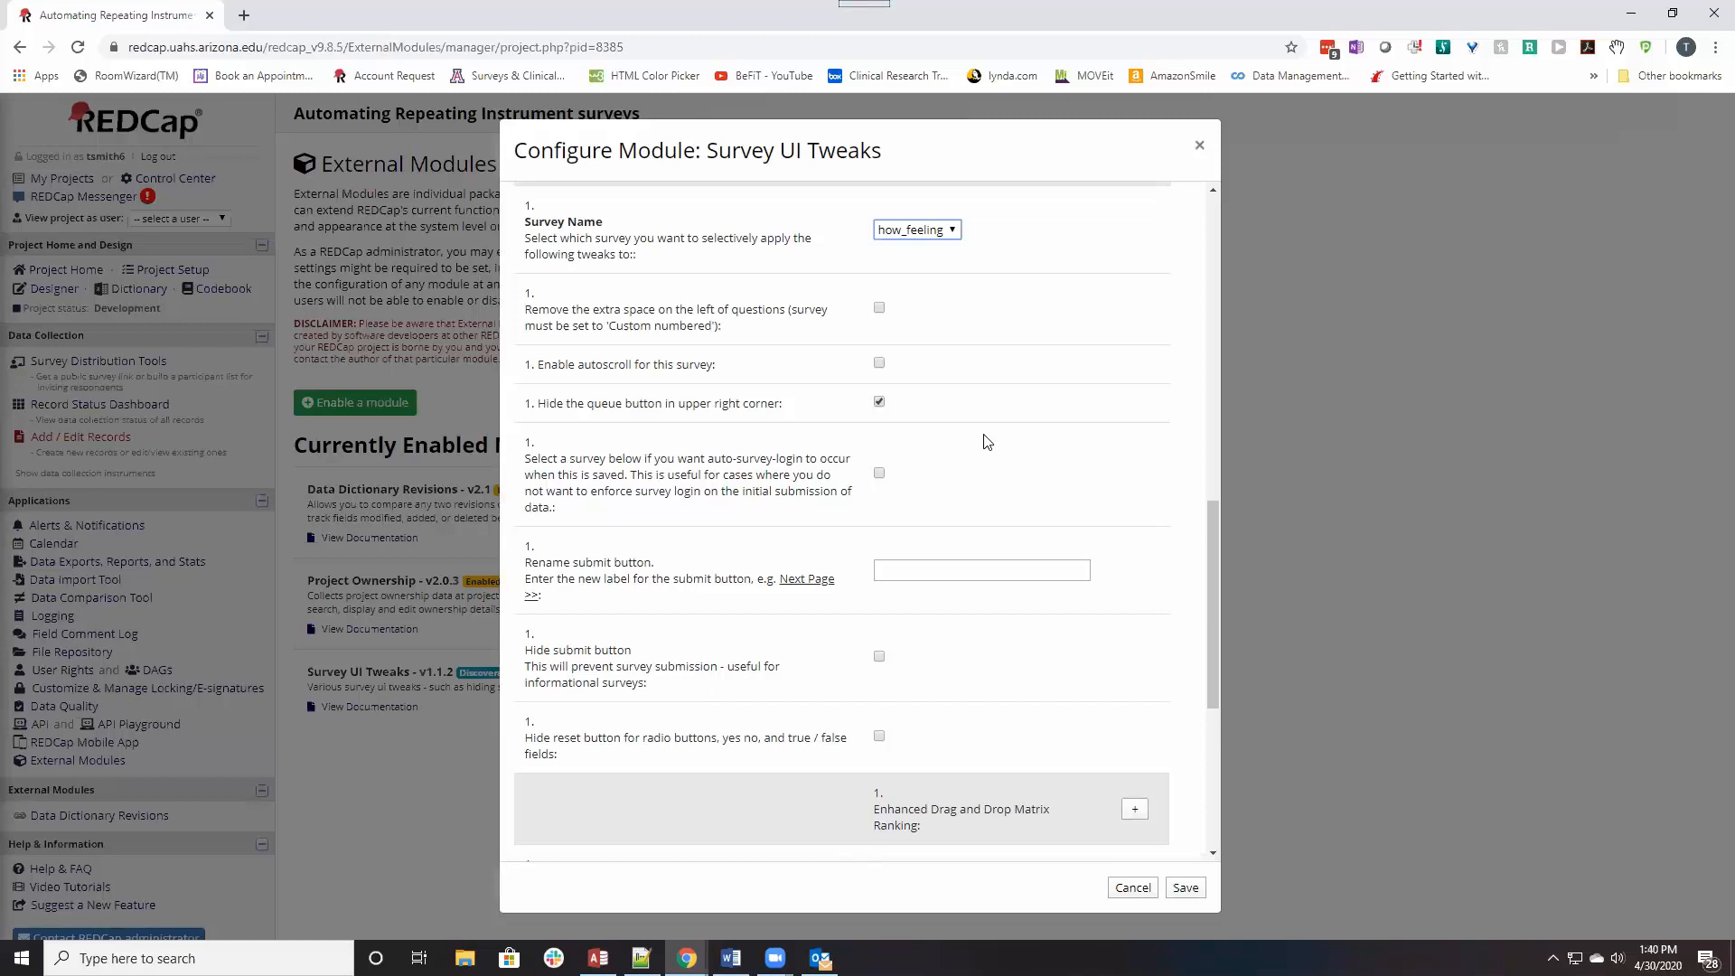
{"action": "scroll", "scroll_direction": "down", "scroll_amount": 3}
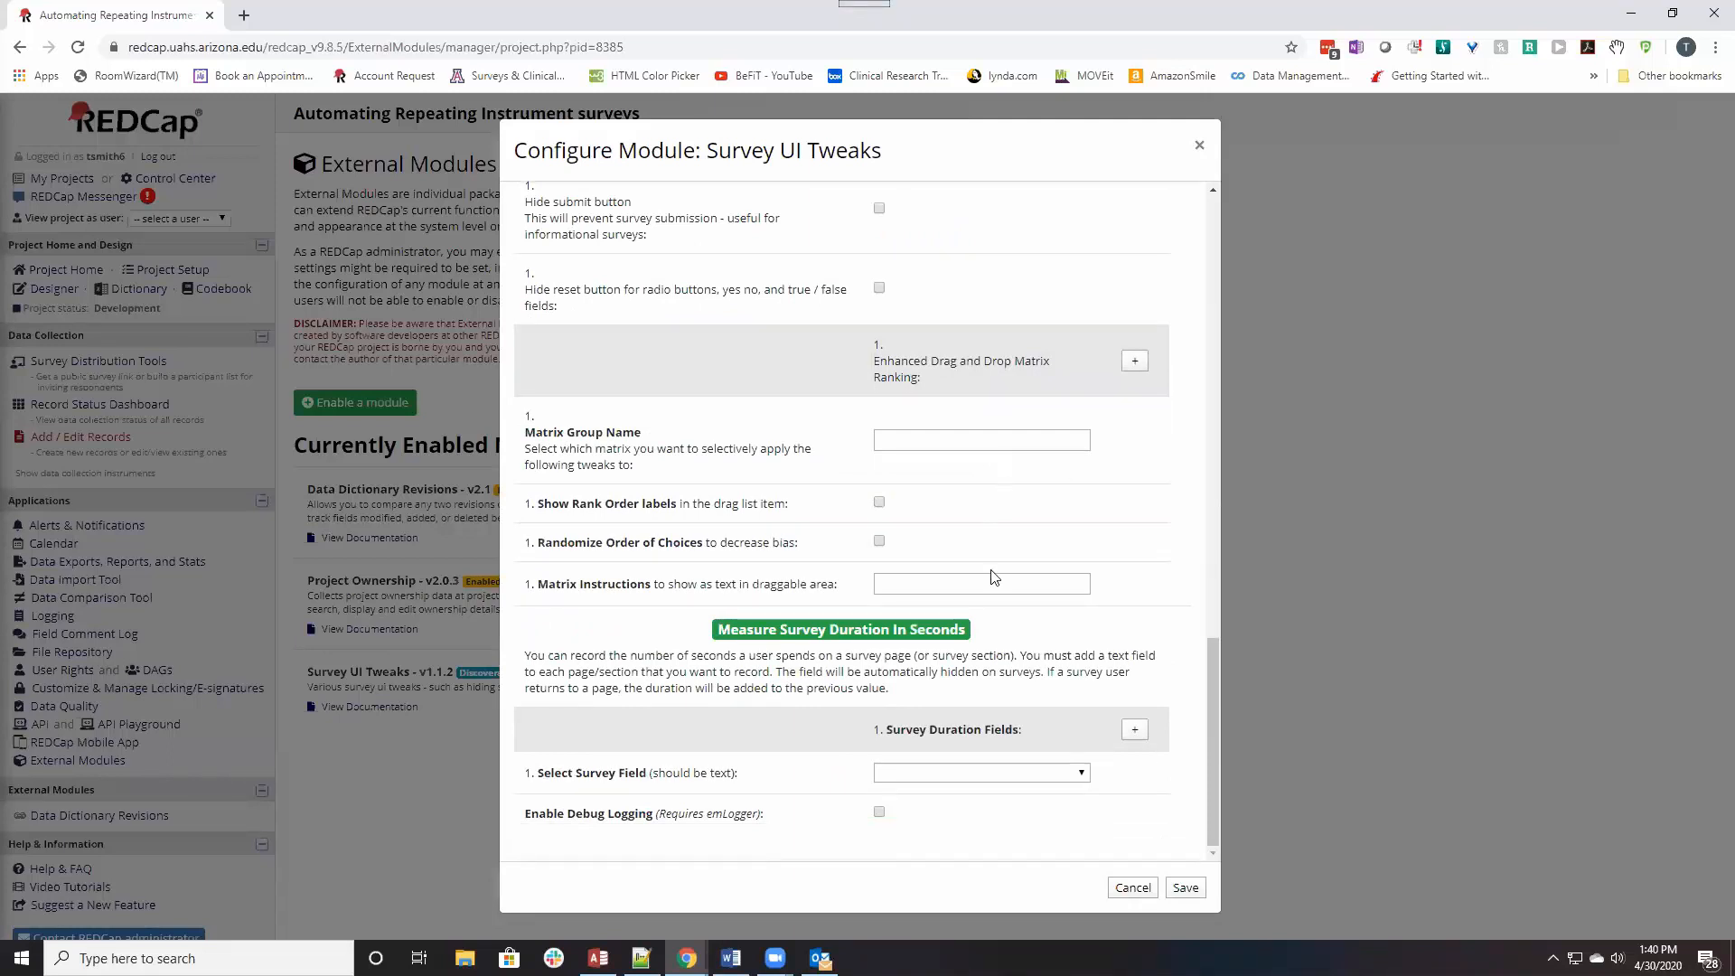
{"action": "mouse_move", "coordinate": [965, 726]}
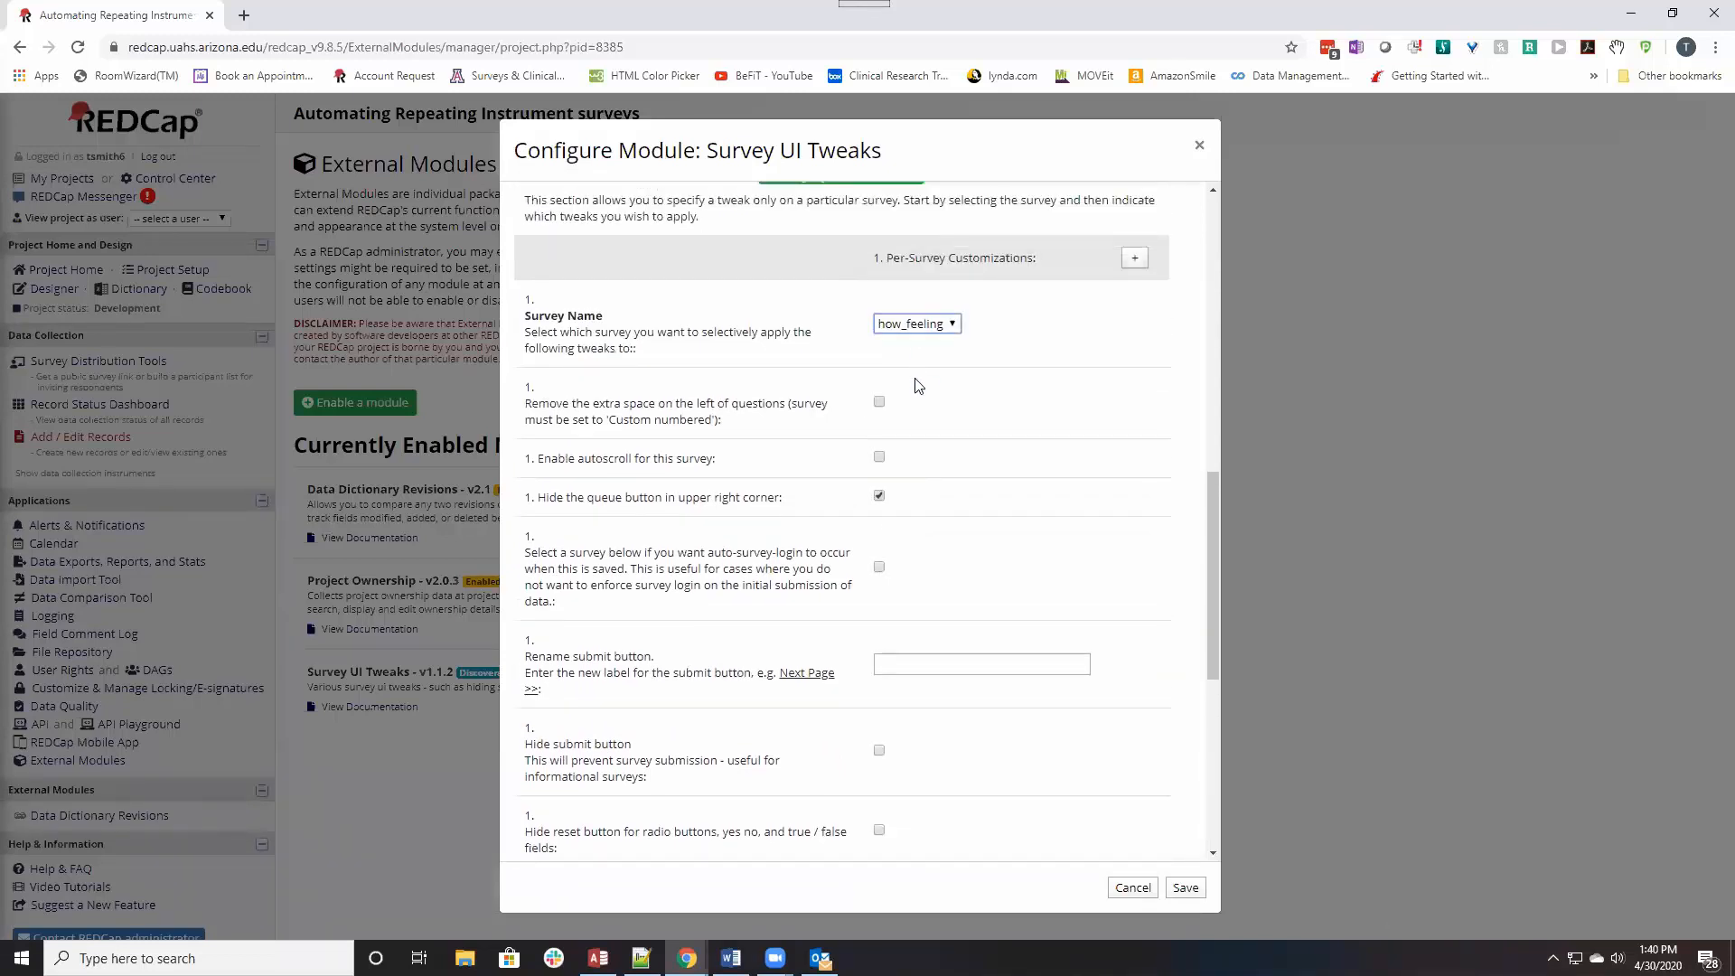
{"action": "scroll", "scroll_direction": "down", "scroll_amount": 3}
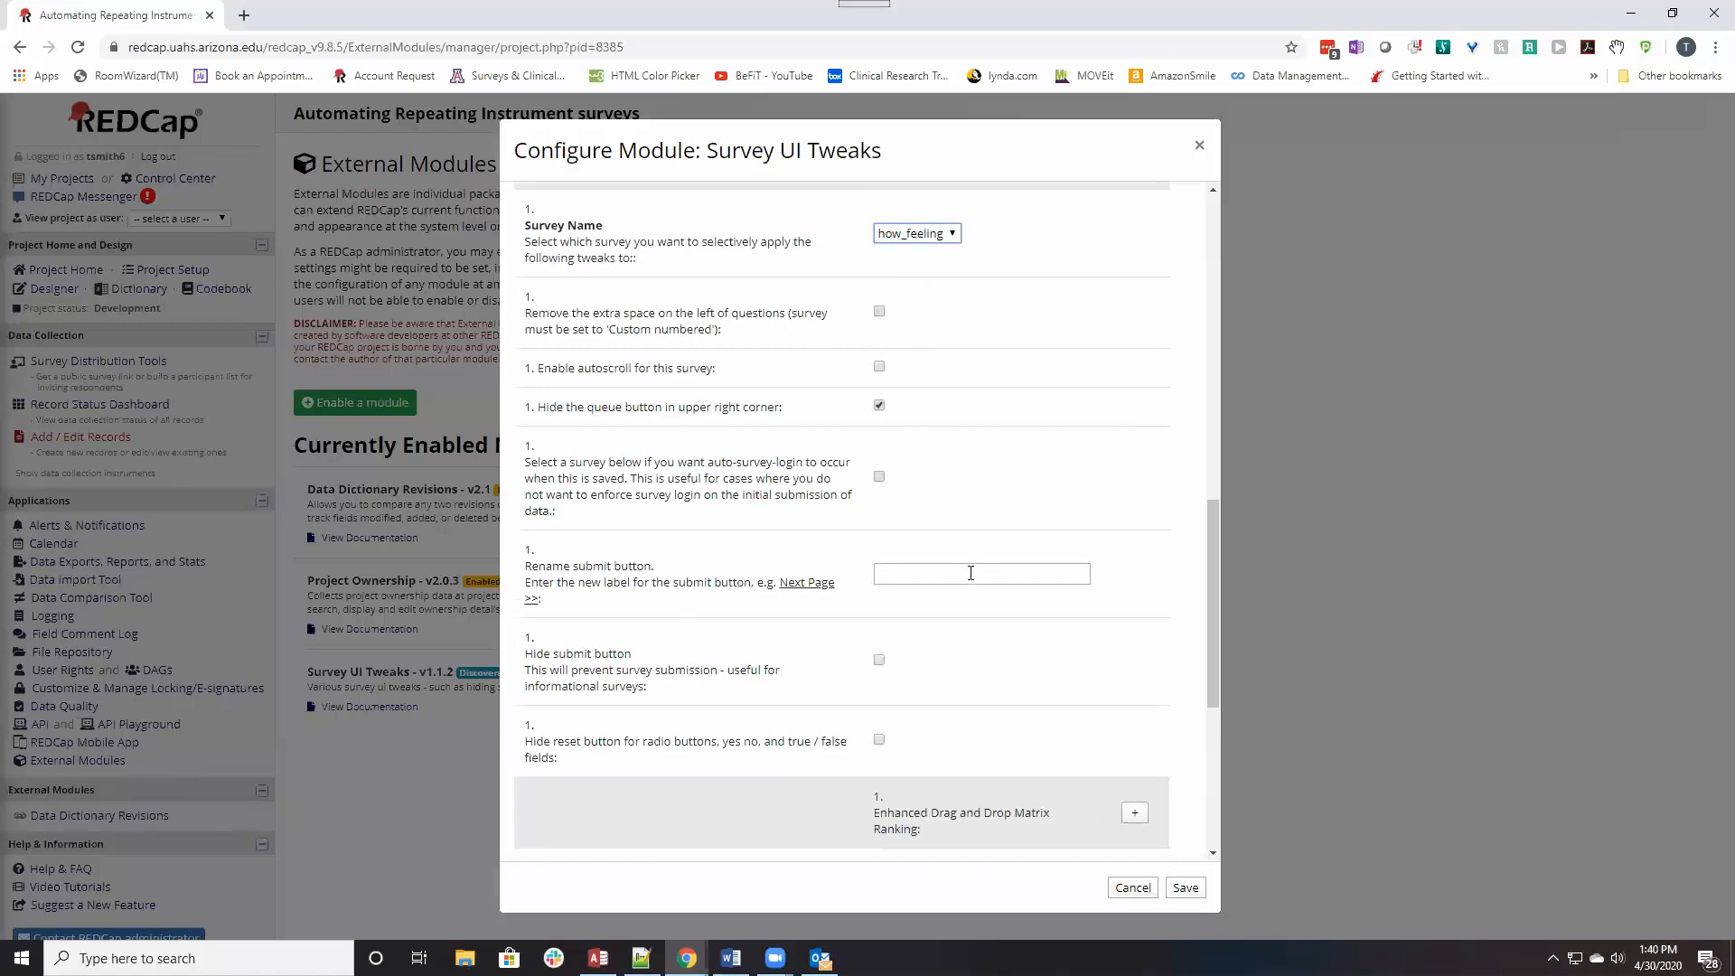
{"action": "scroll", "scroll_direction": "down", "scroll_amount": 3}
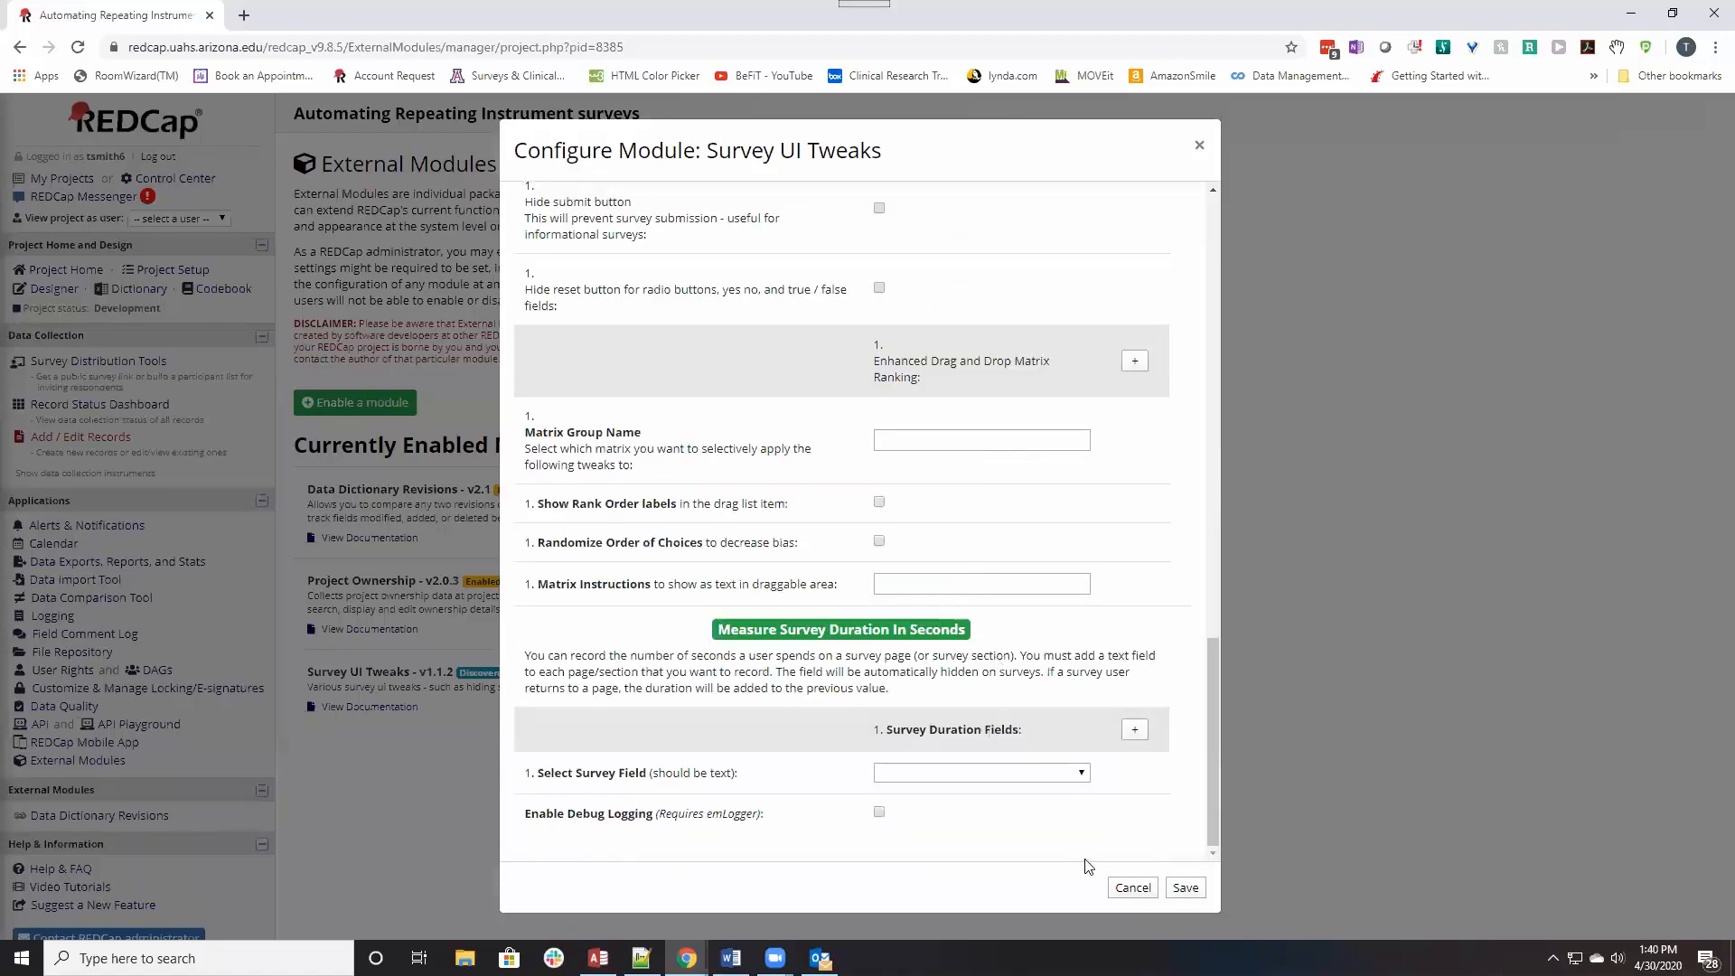
{"action": "left_click", "coordinate": [1131, 886]}
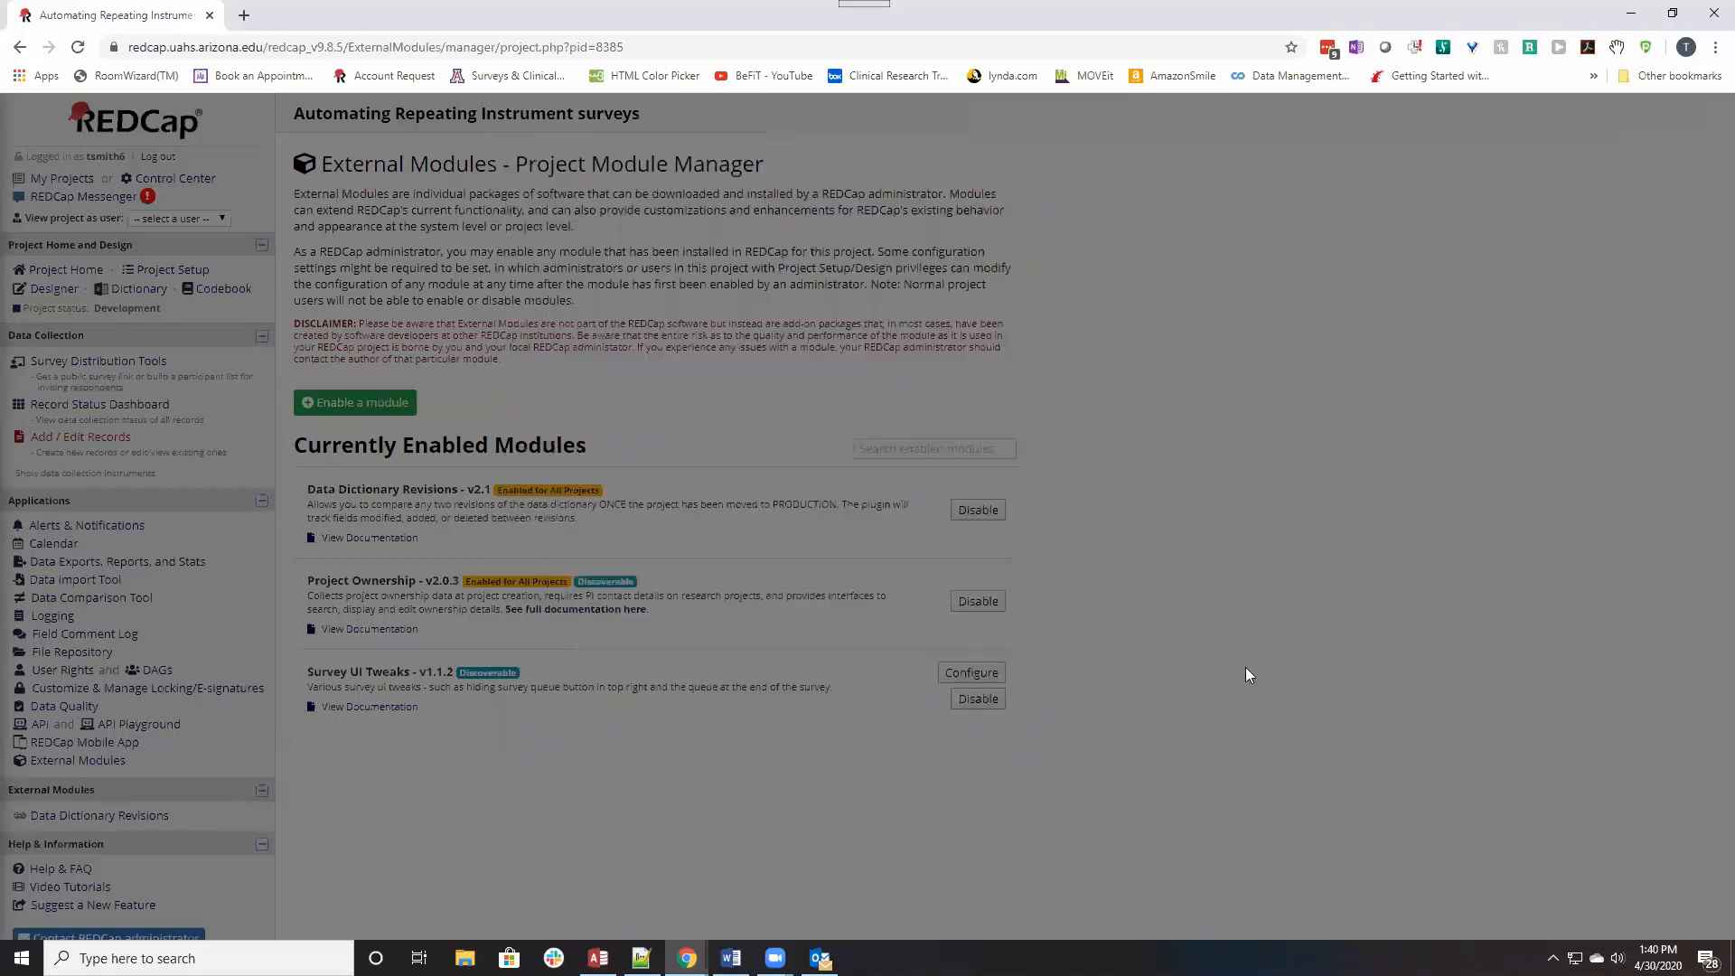
Read the newly arrived 'test' alert email and open its survey link.
{"action": "left_click", "coordinate": [933, 449]}
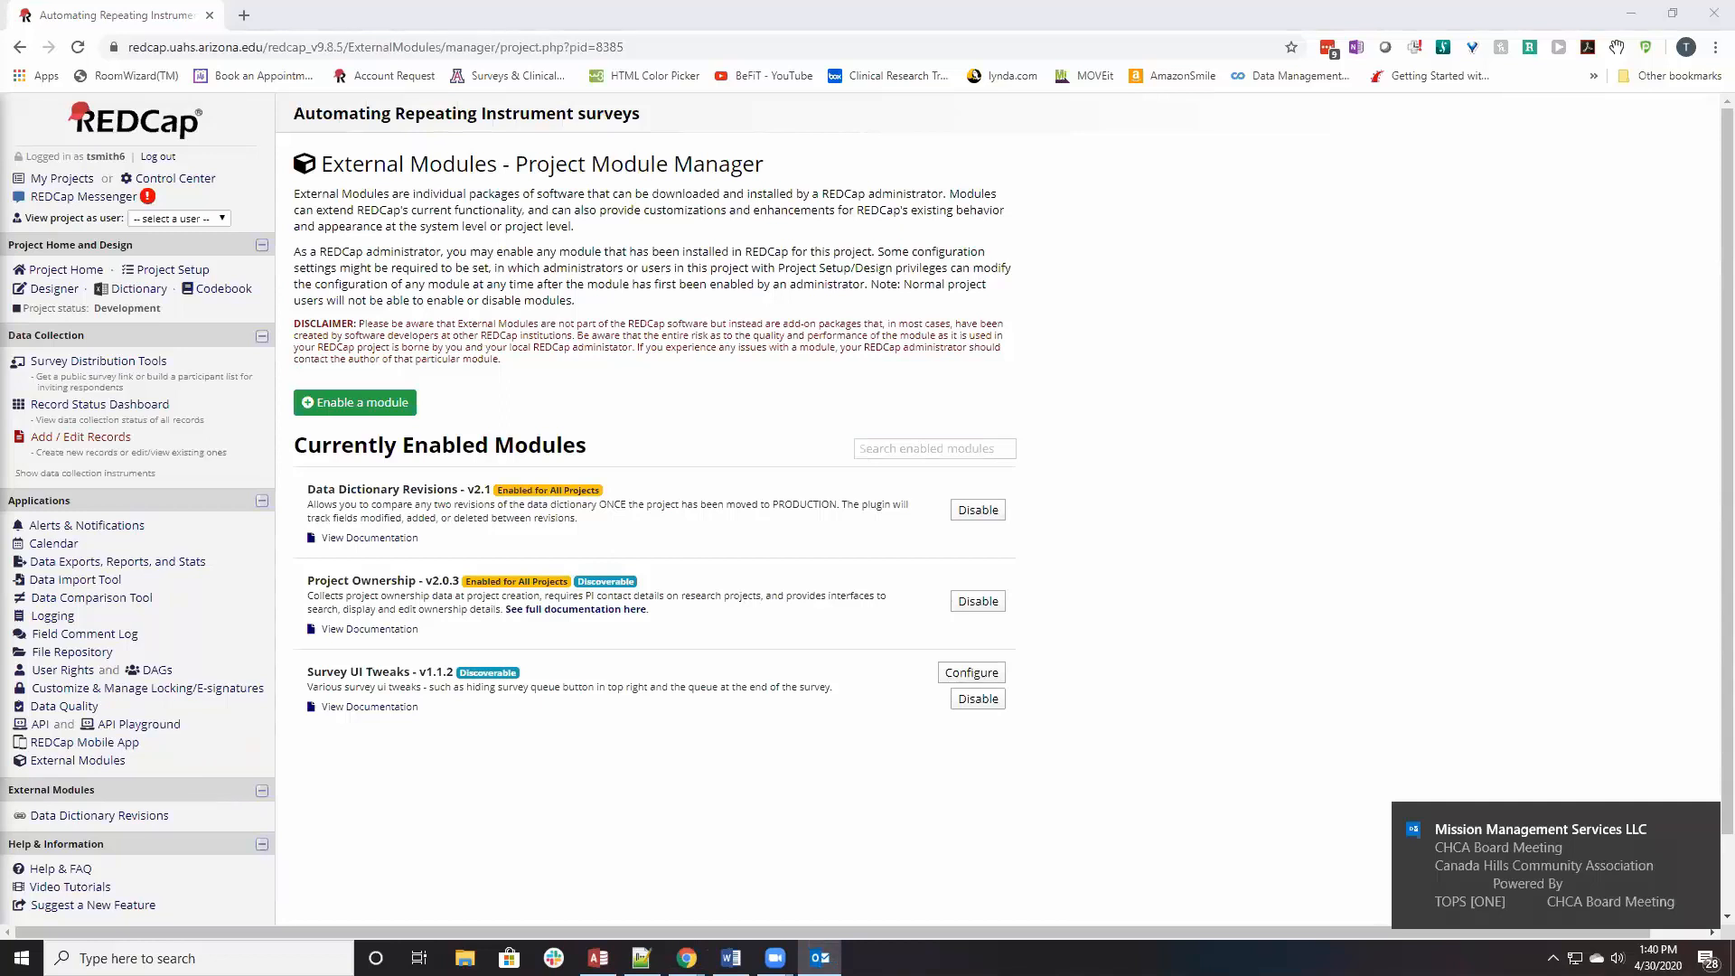
{"action": "left_click", "coordinate": [819, 958]}
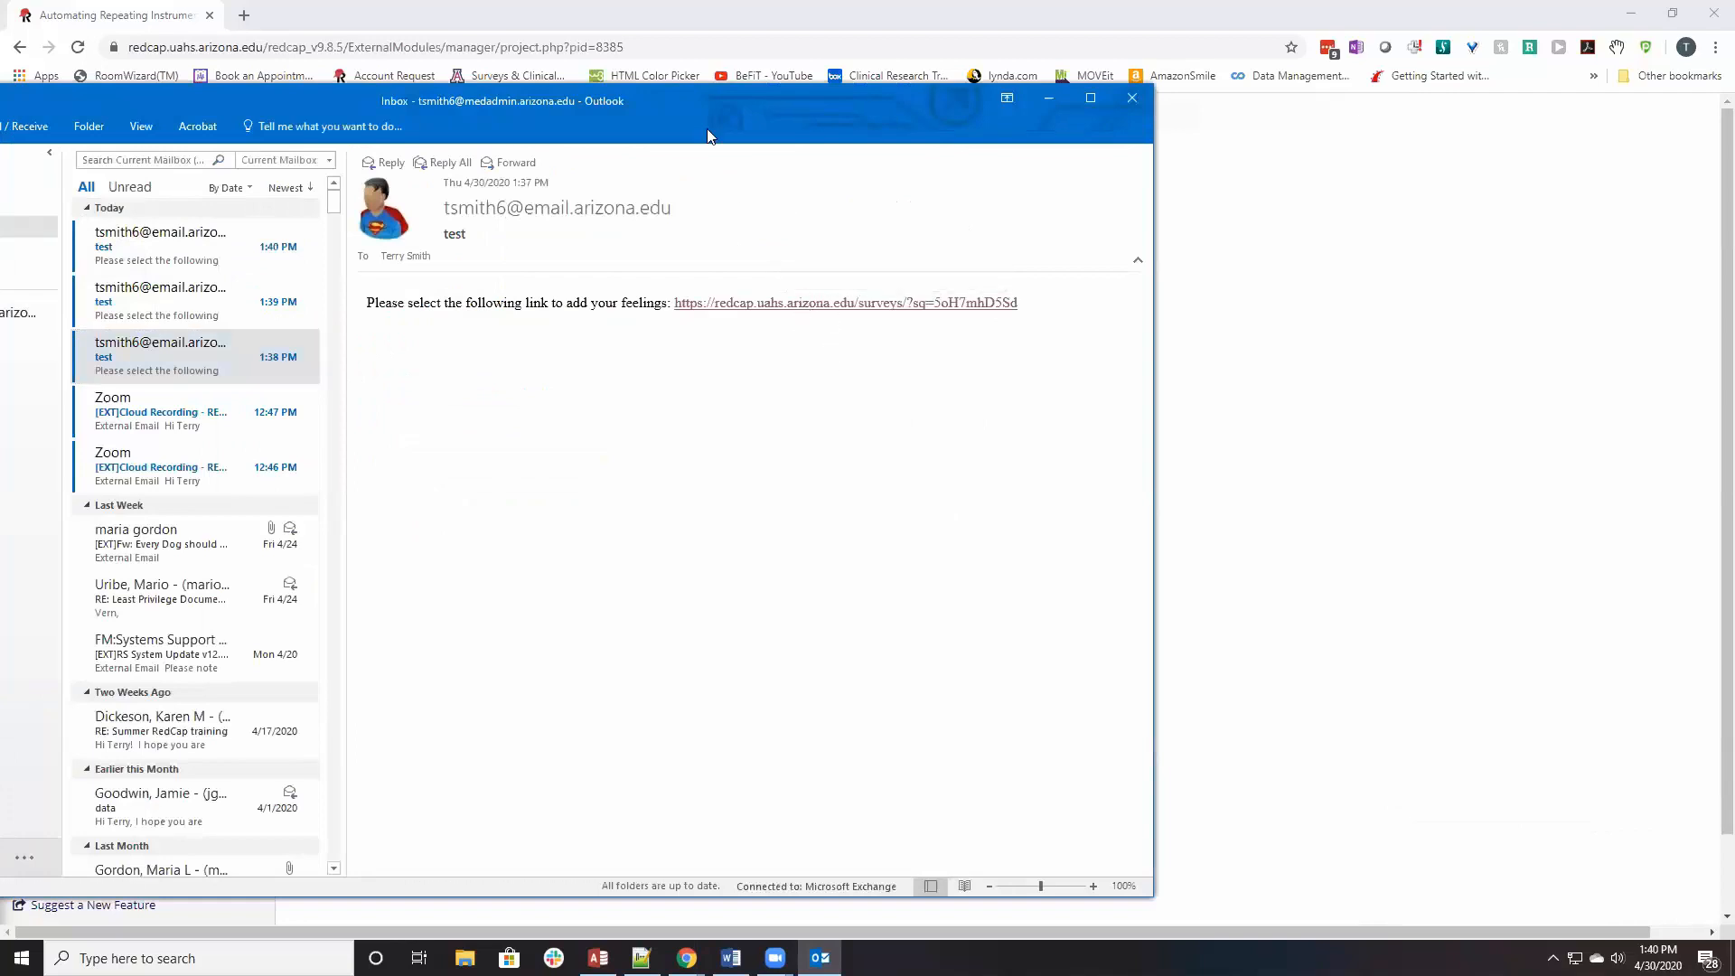
{"action": "left_click", "coordinate": [844, 302]}
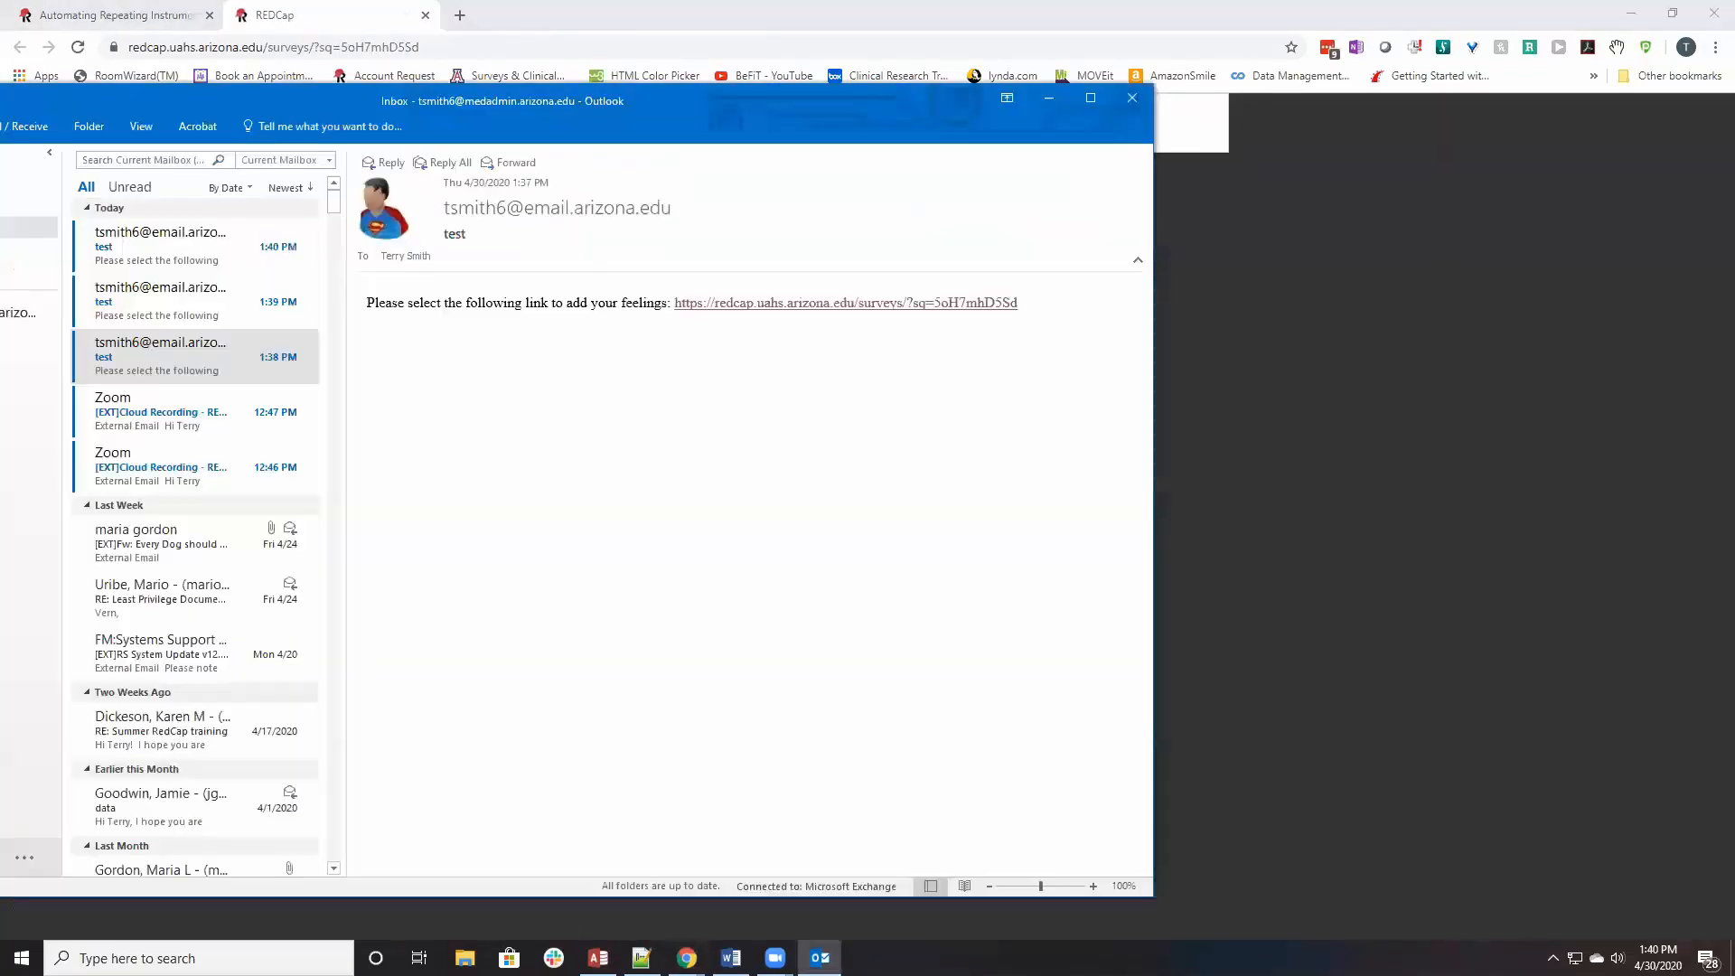